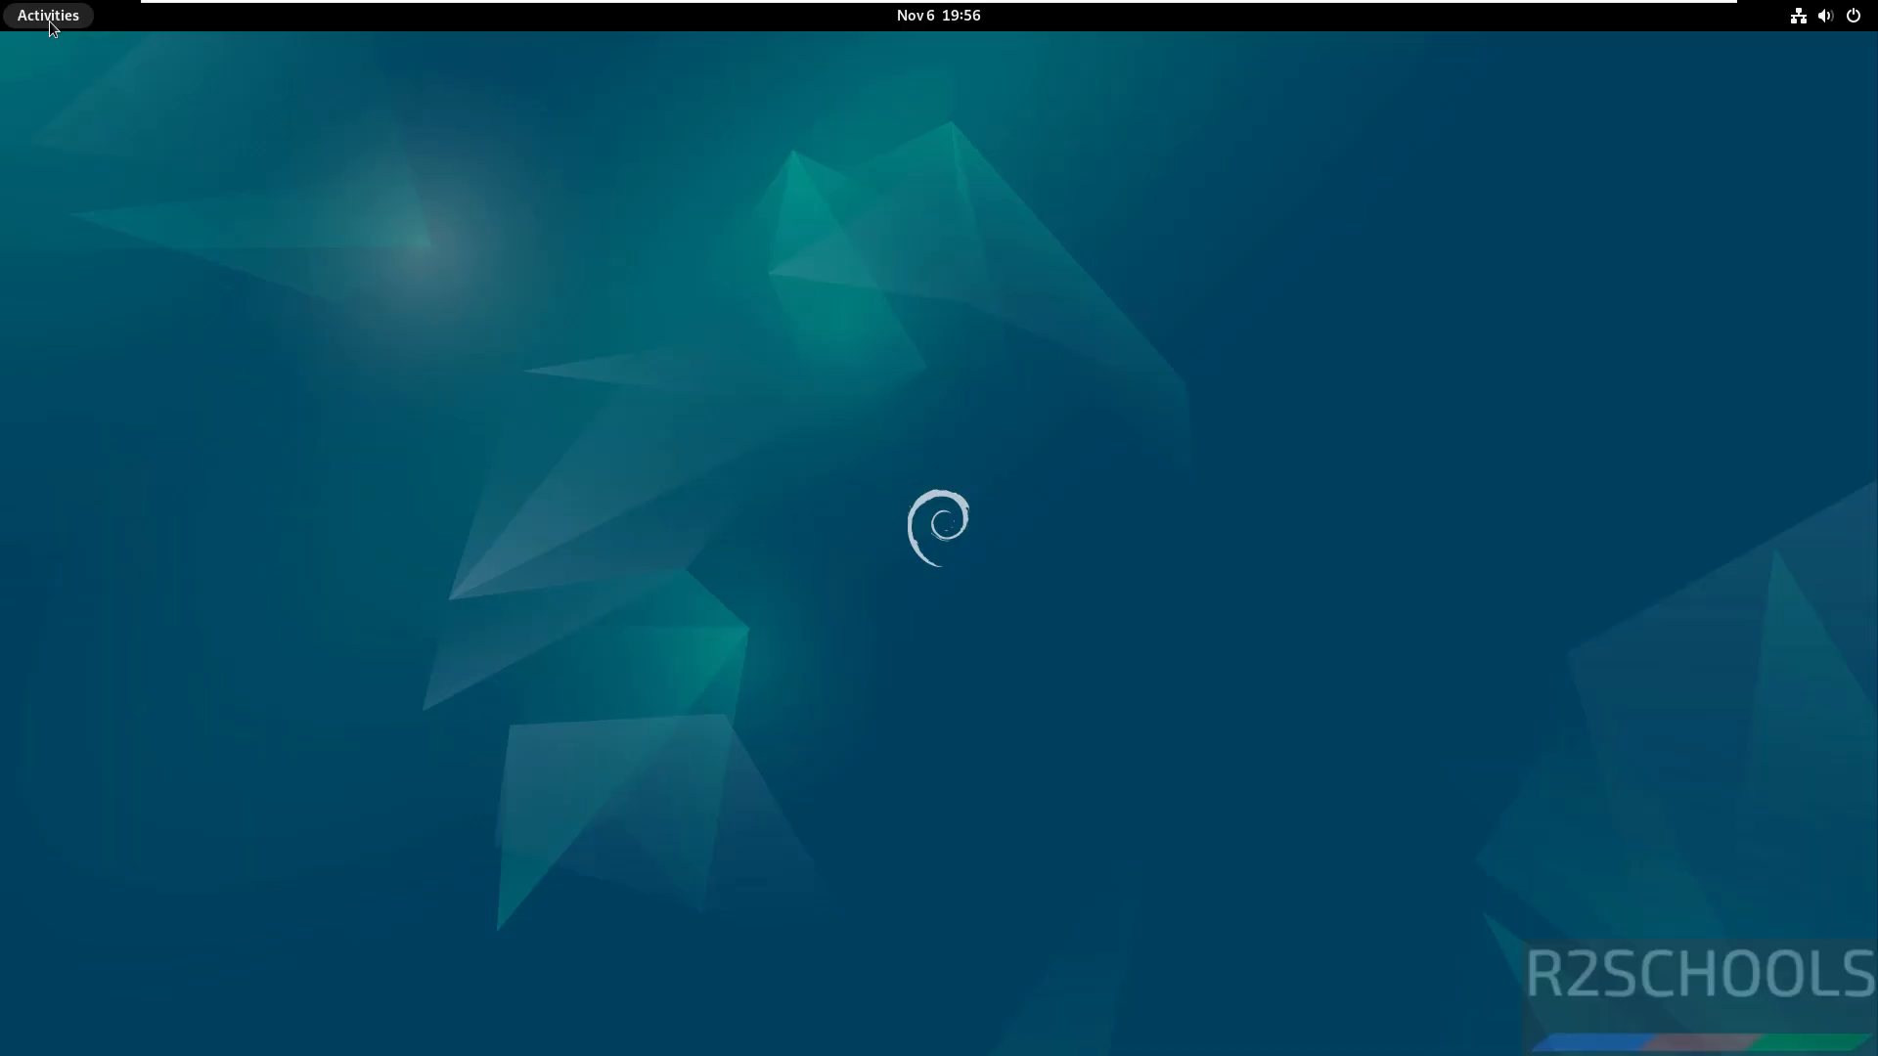
Launch Firefox ESR from Activities and go to apachefriends.org
{"action": "left_click", "coordinate": [48, 16]}
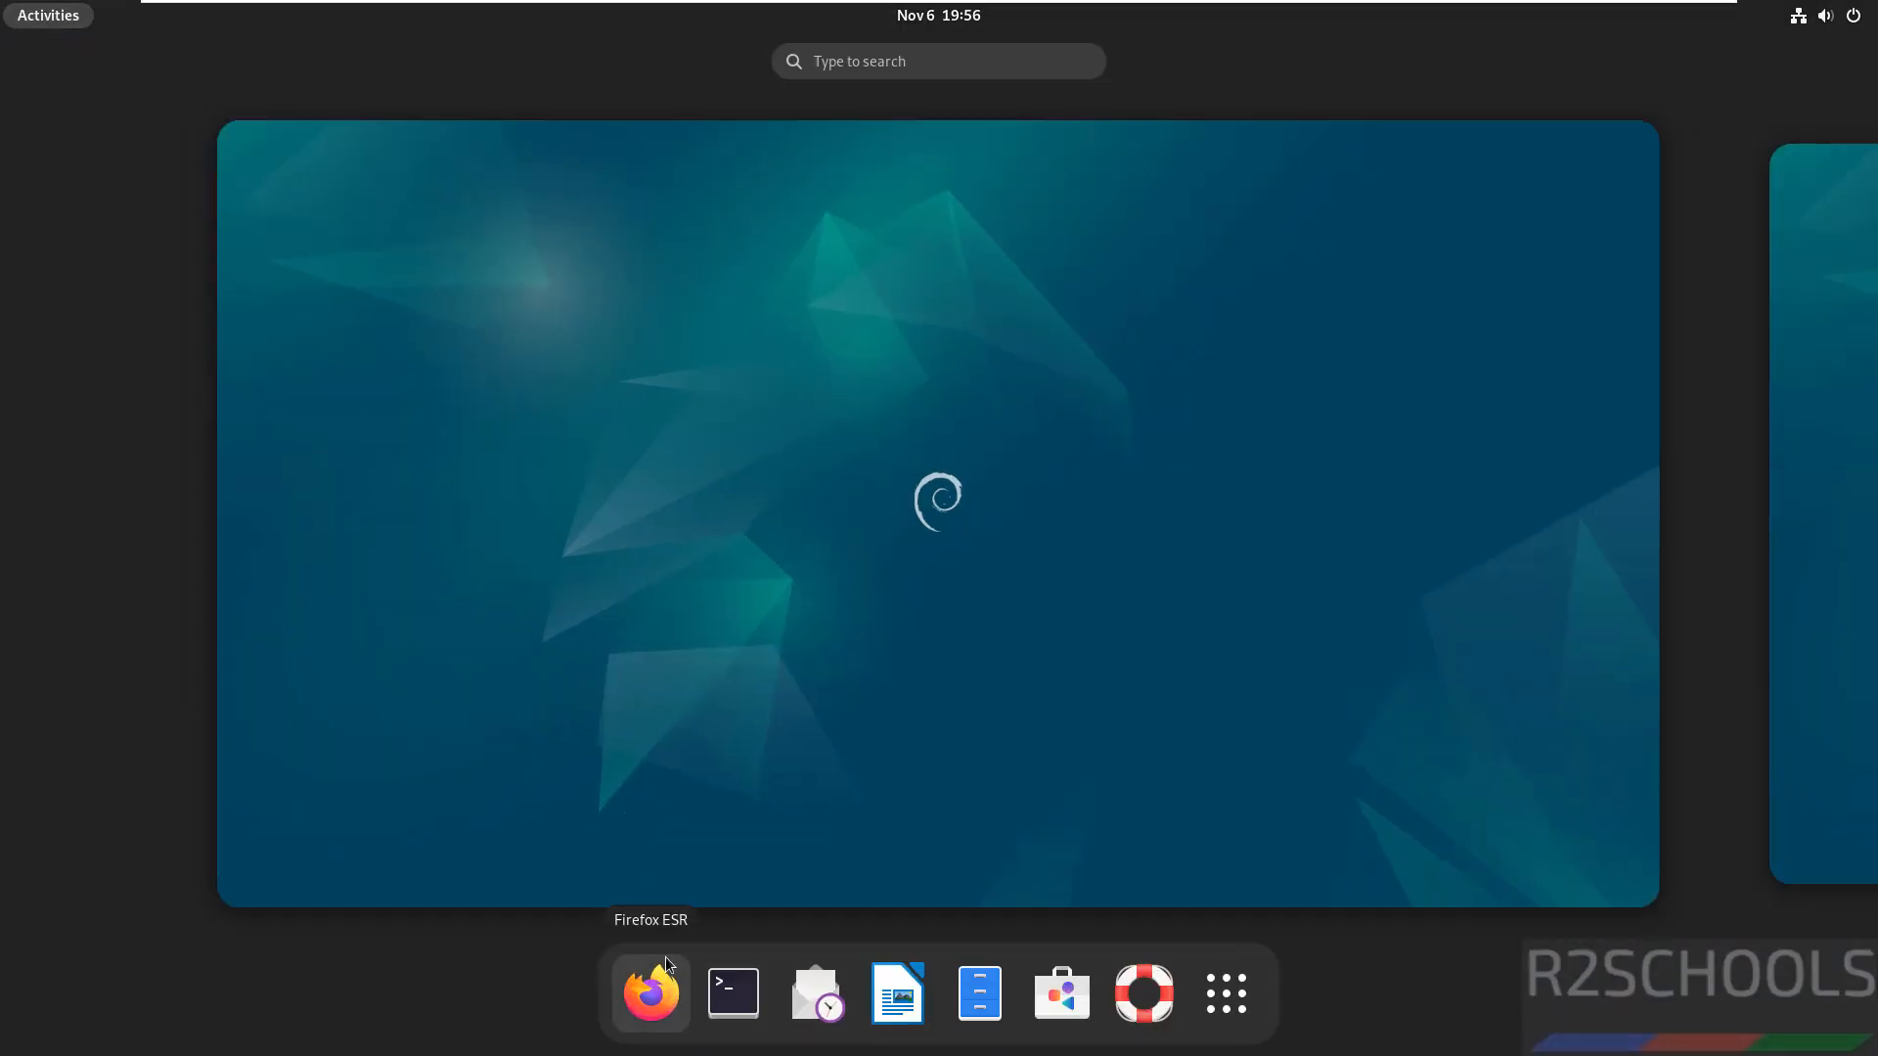
{"action": "left_click", "coordinate": [649, 993]}
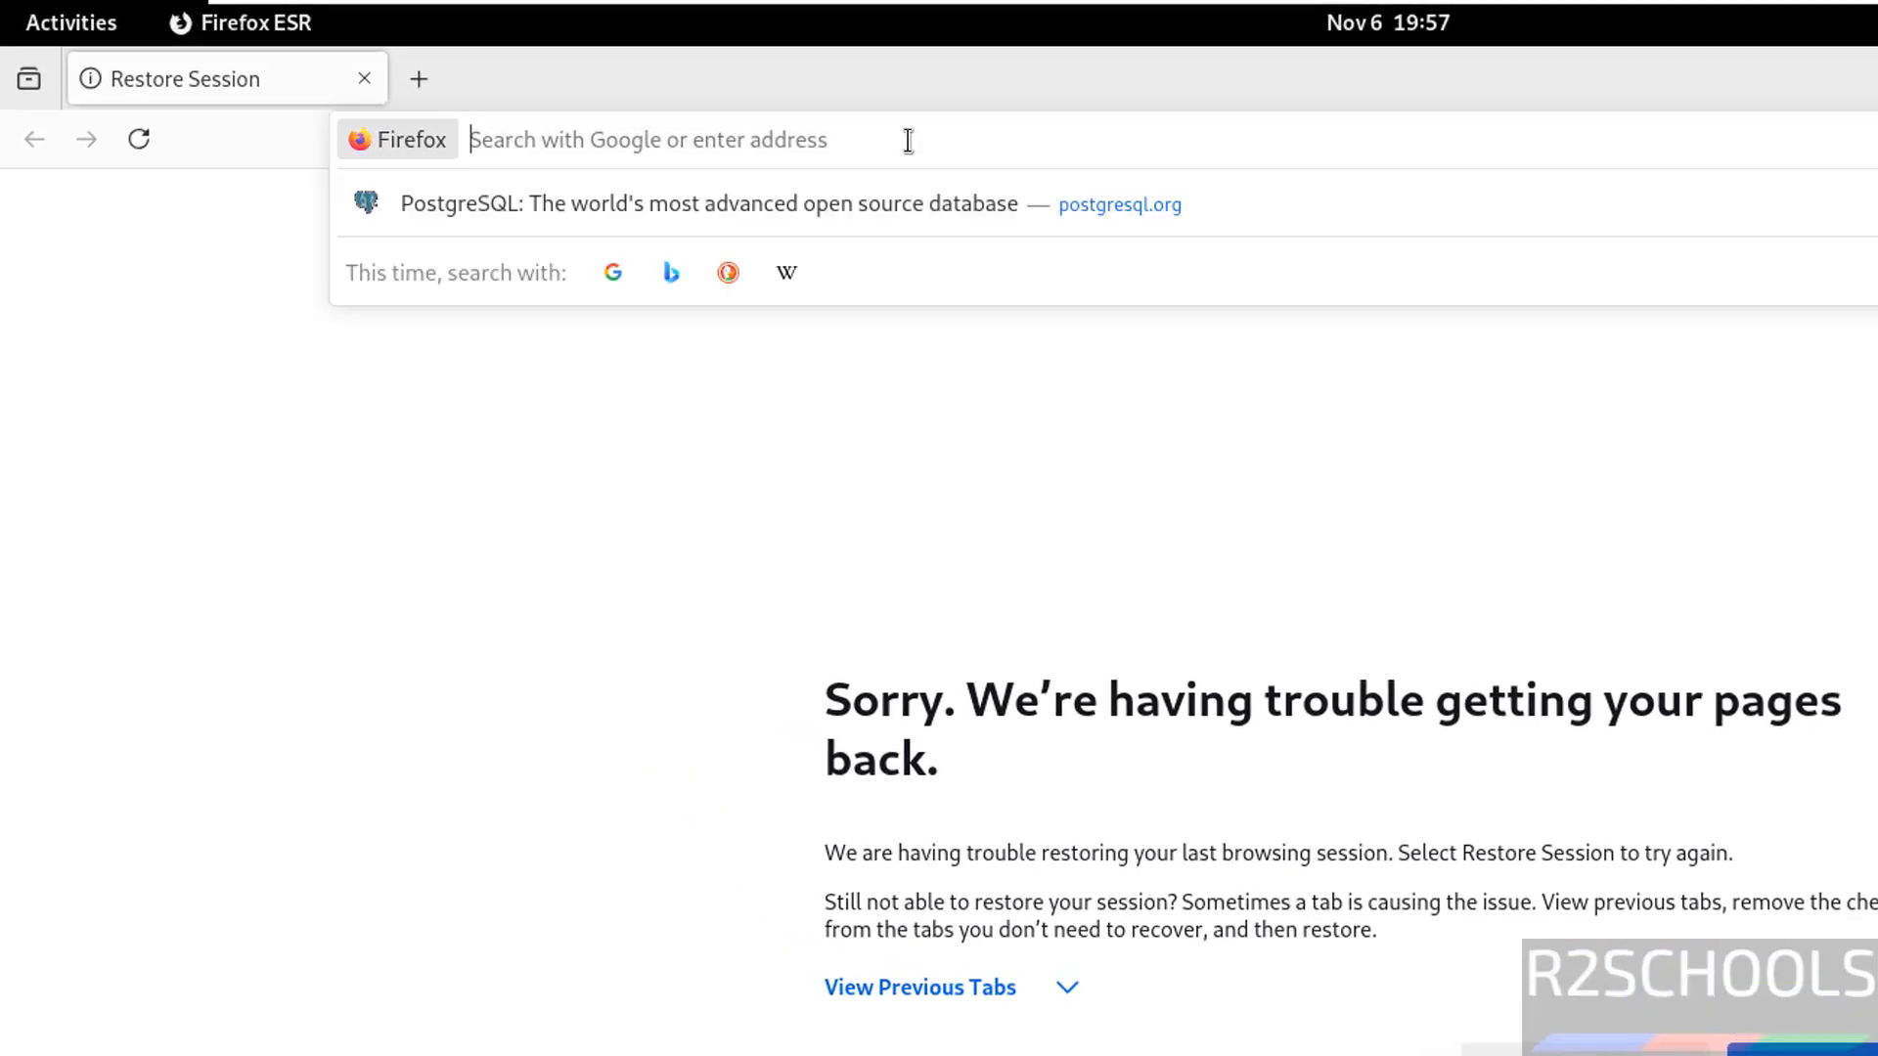
{"action": "type", "text": "apache"}
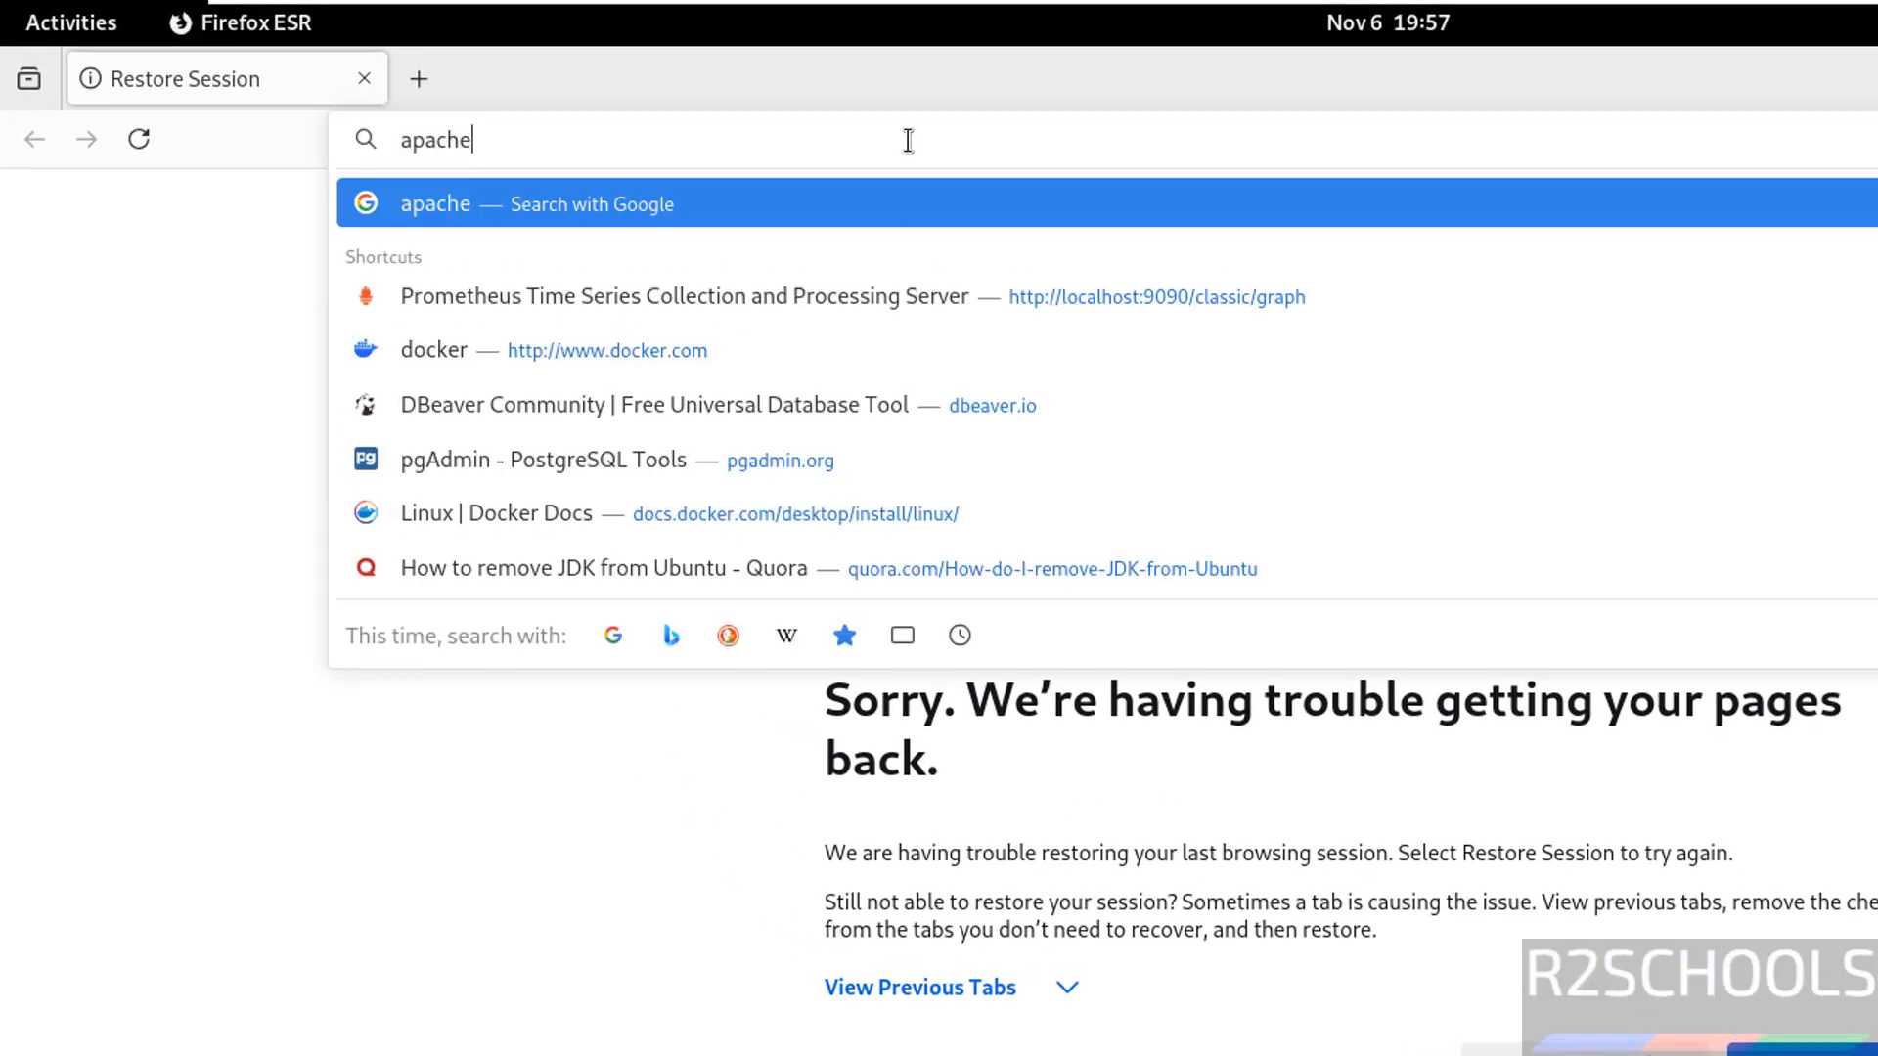
{"action": "type", "text": "f"}
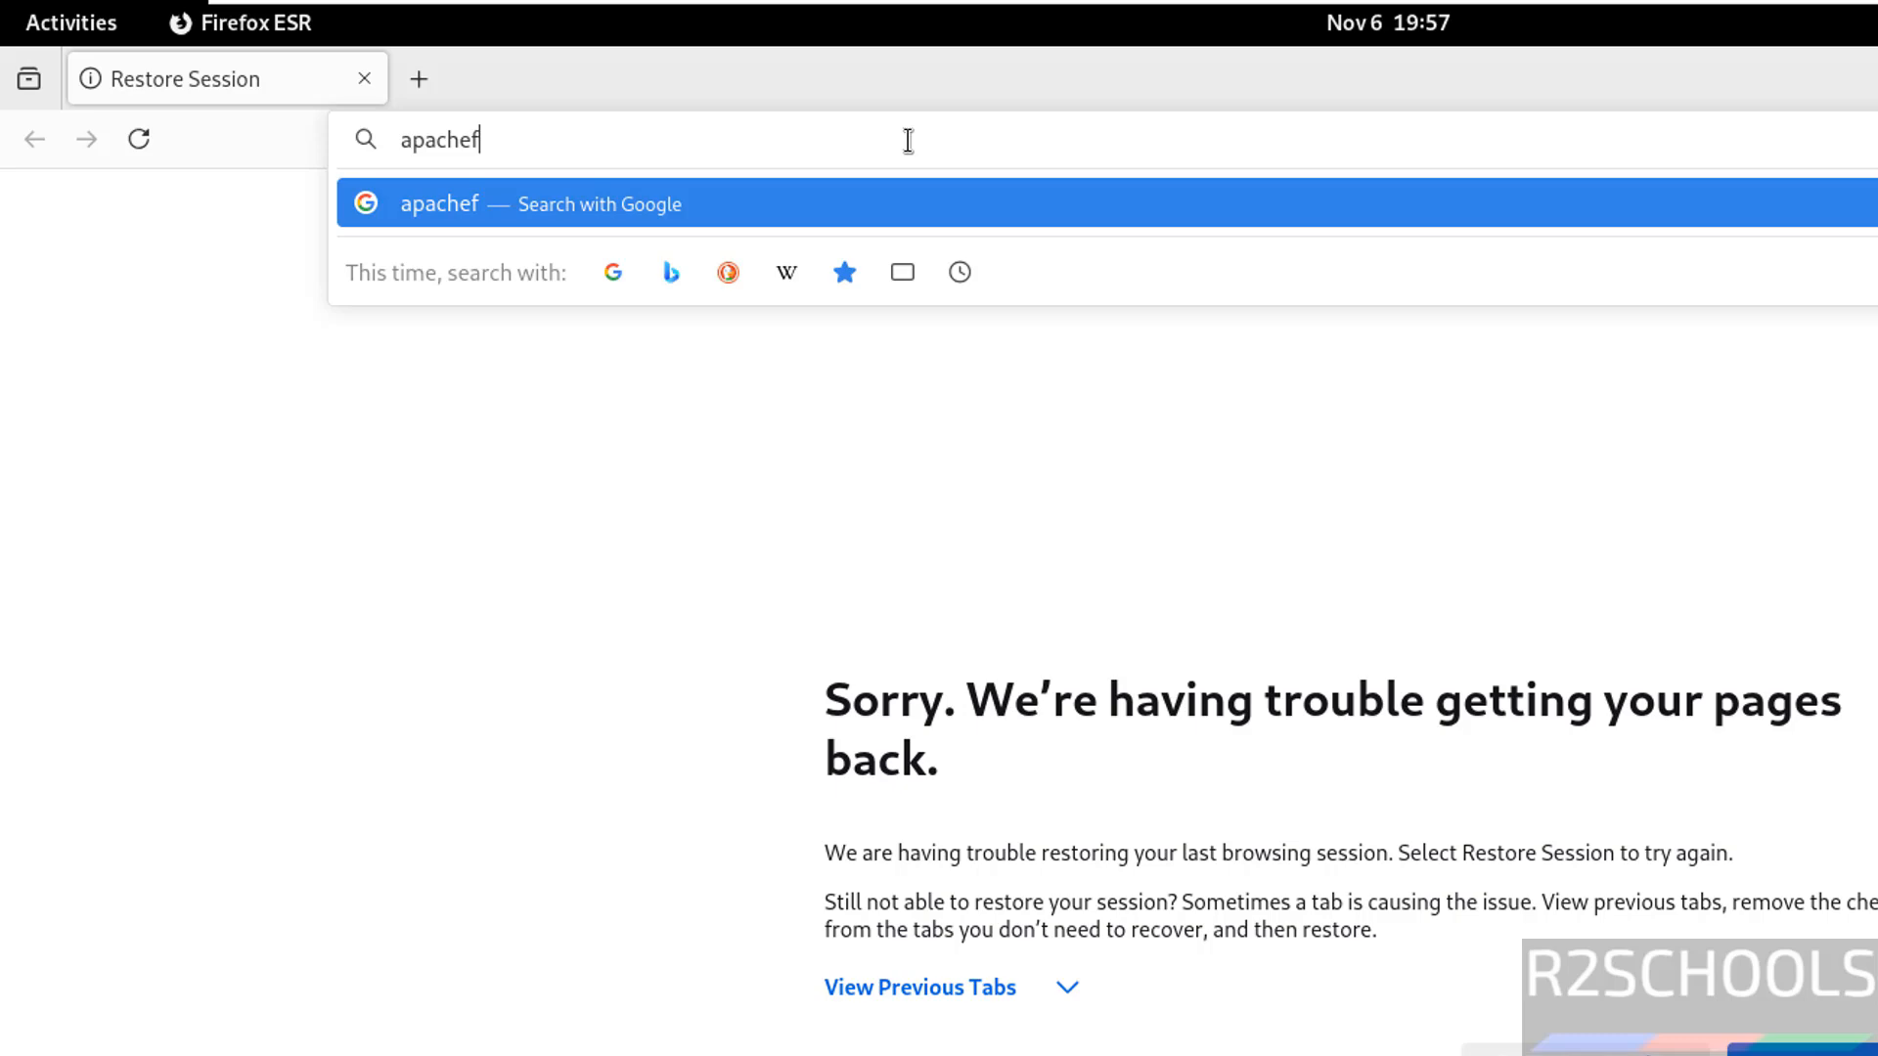
{"action": "type", "text": "riends.org"}
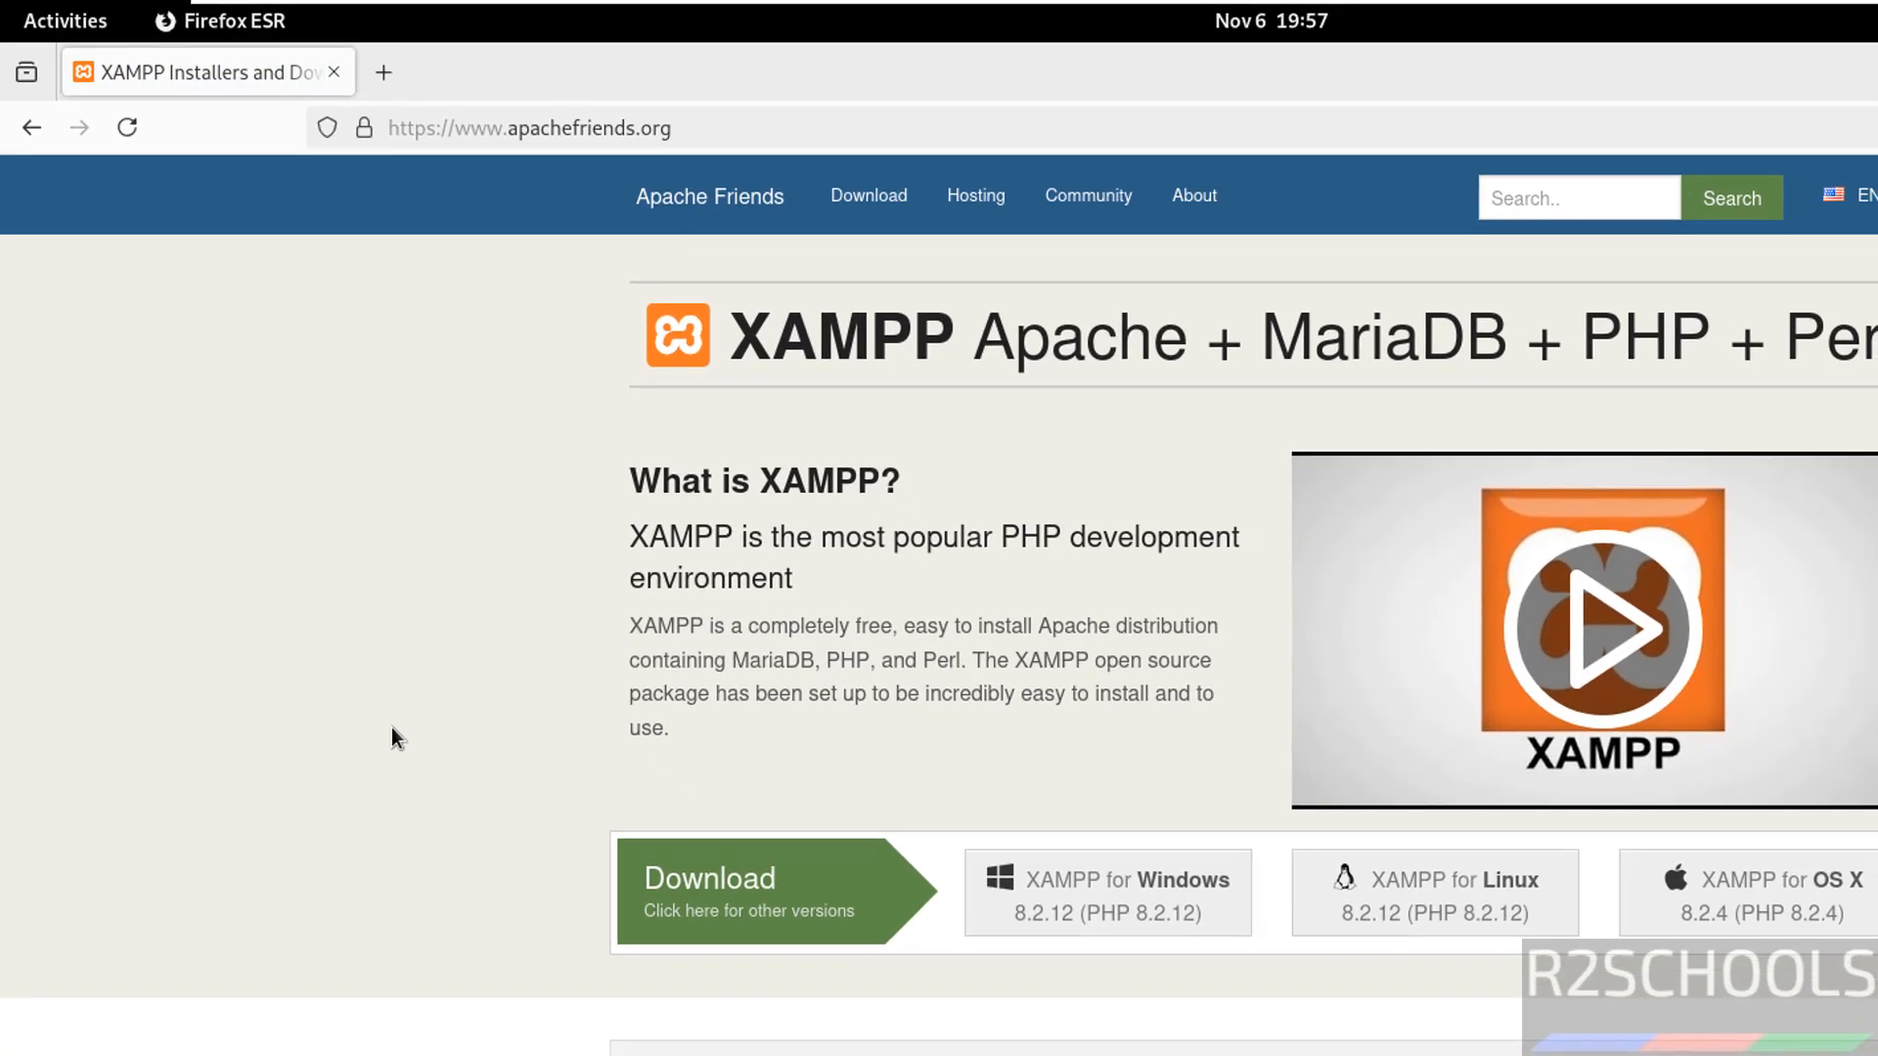
{"action": "mouse_move", "coordinate": [1377, 930]}
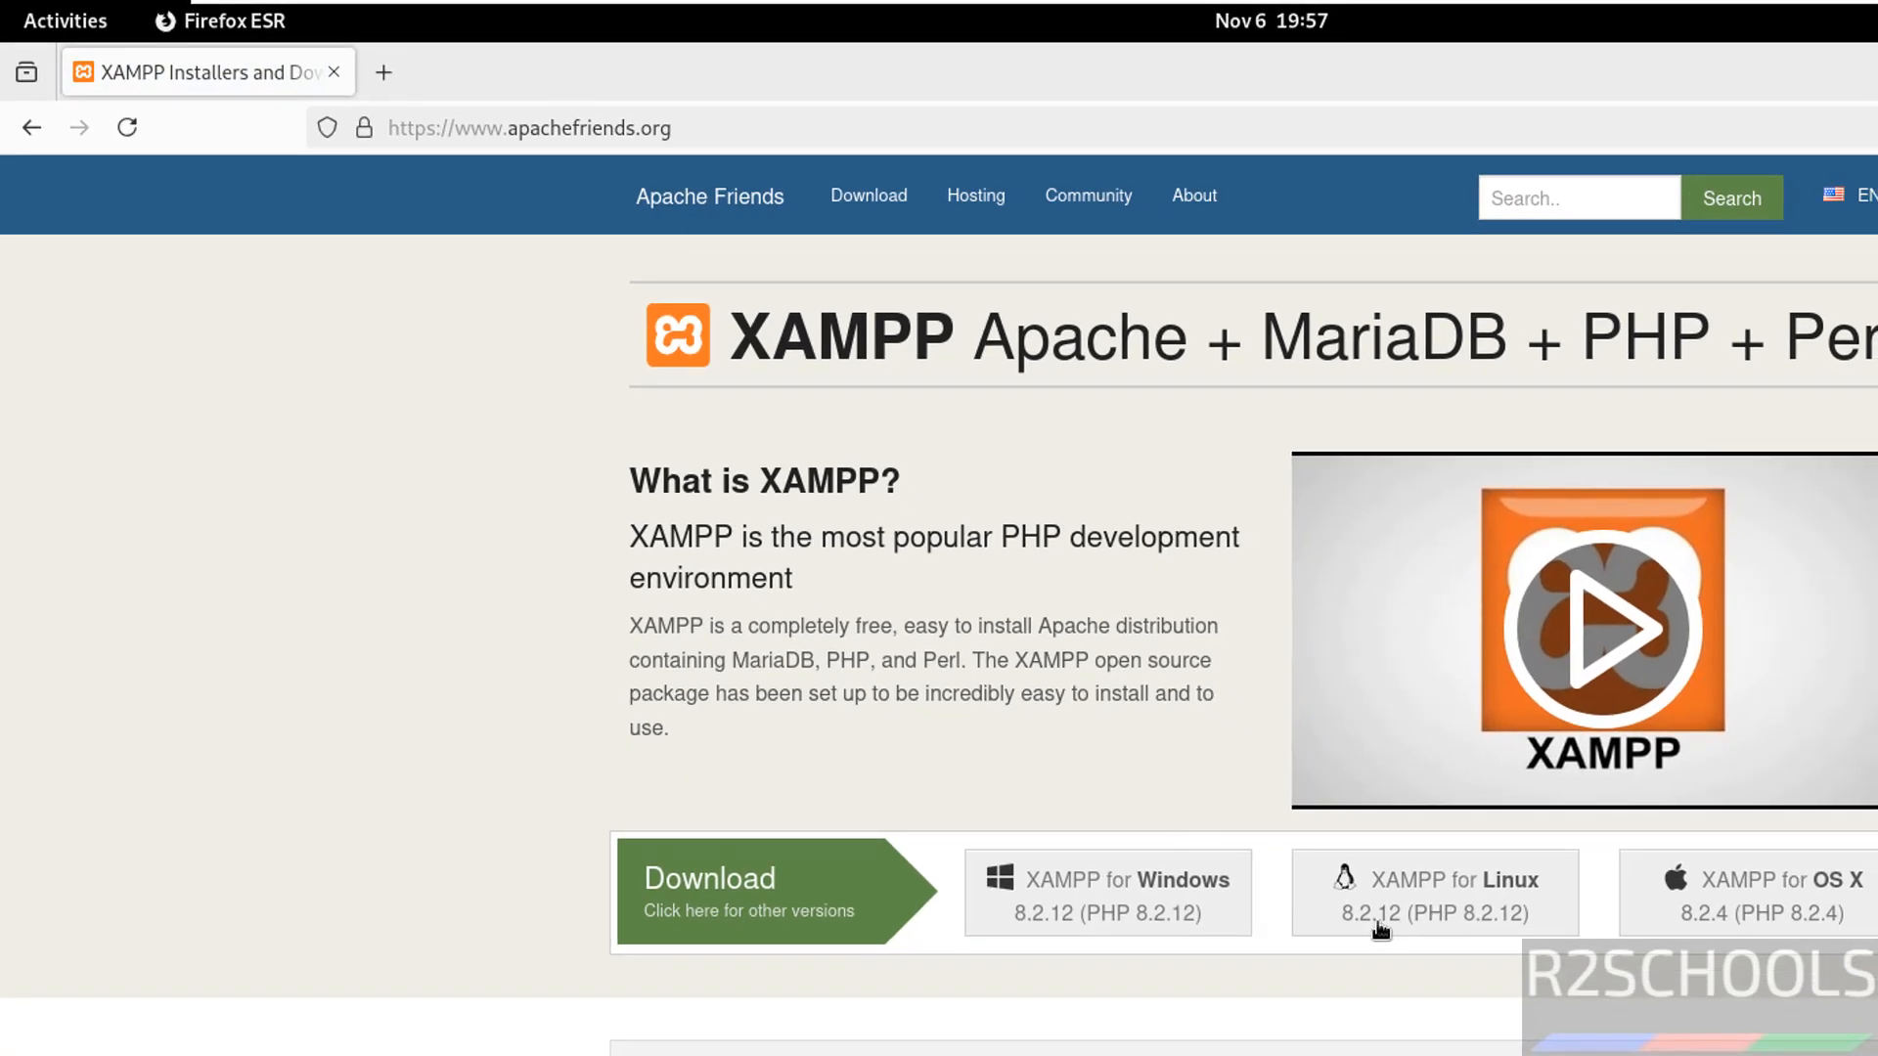
{"action": "mouse_move", "coordinate": [1396, 928]}
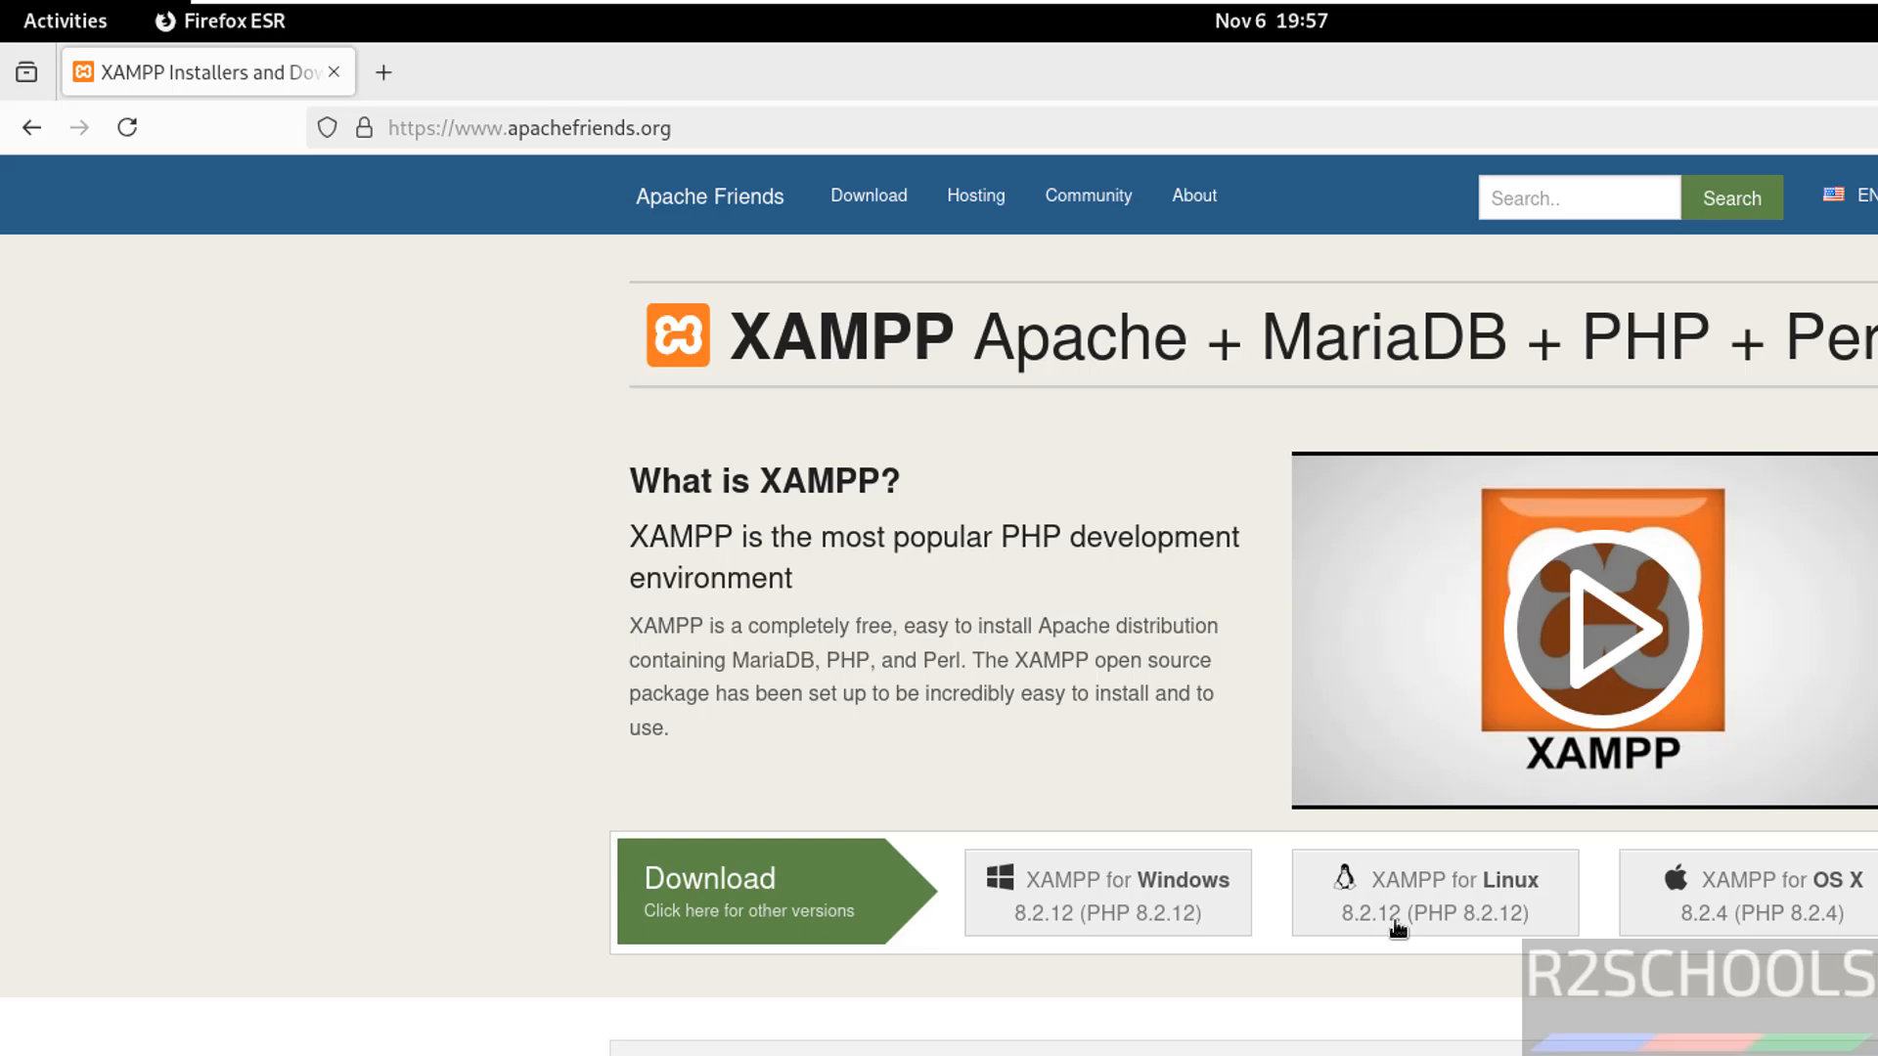
{"action": "mouse_move", "coordinate": [661, 582]}
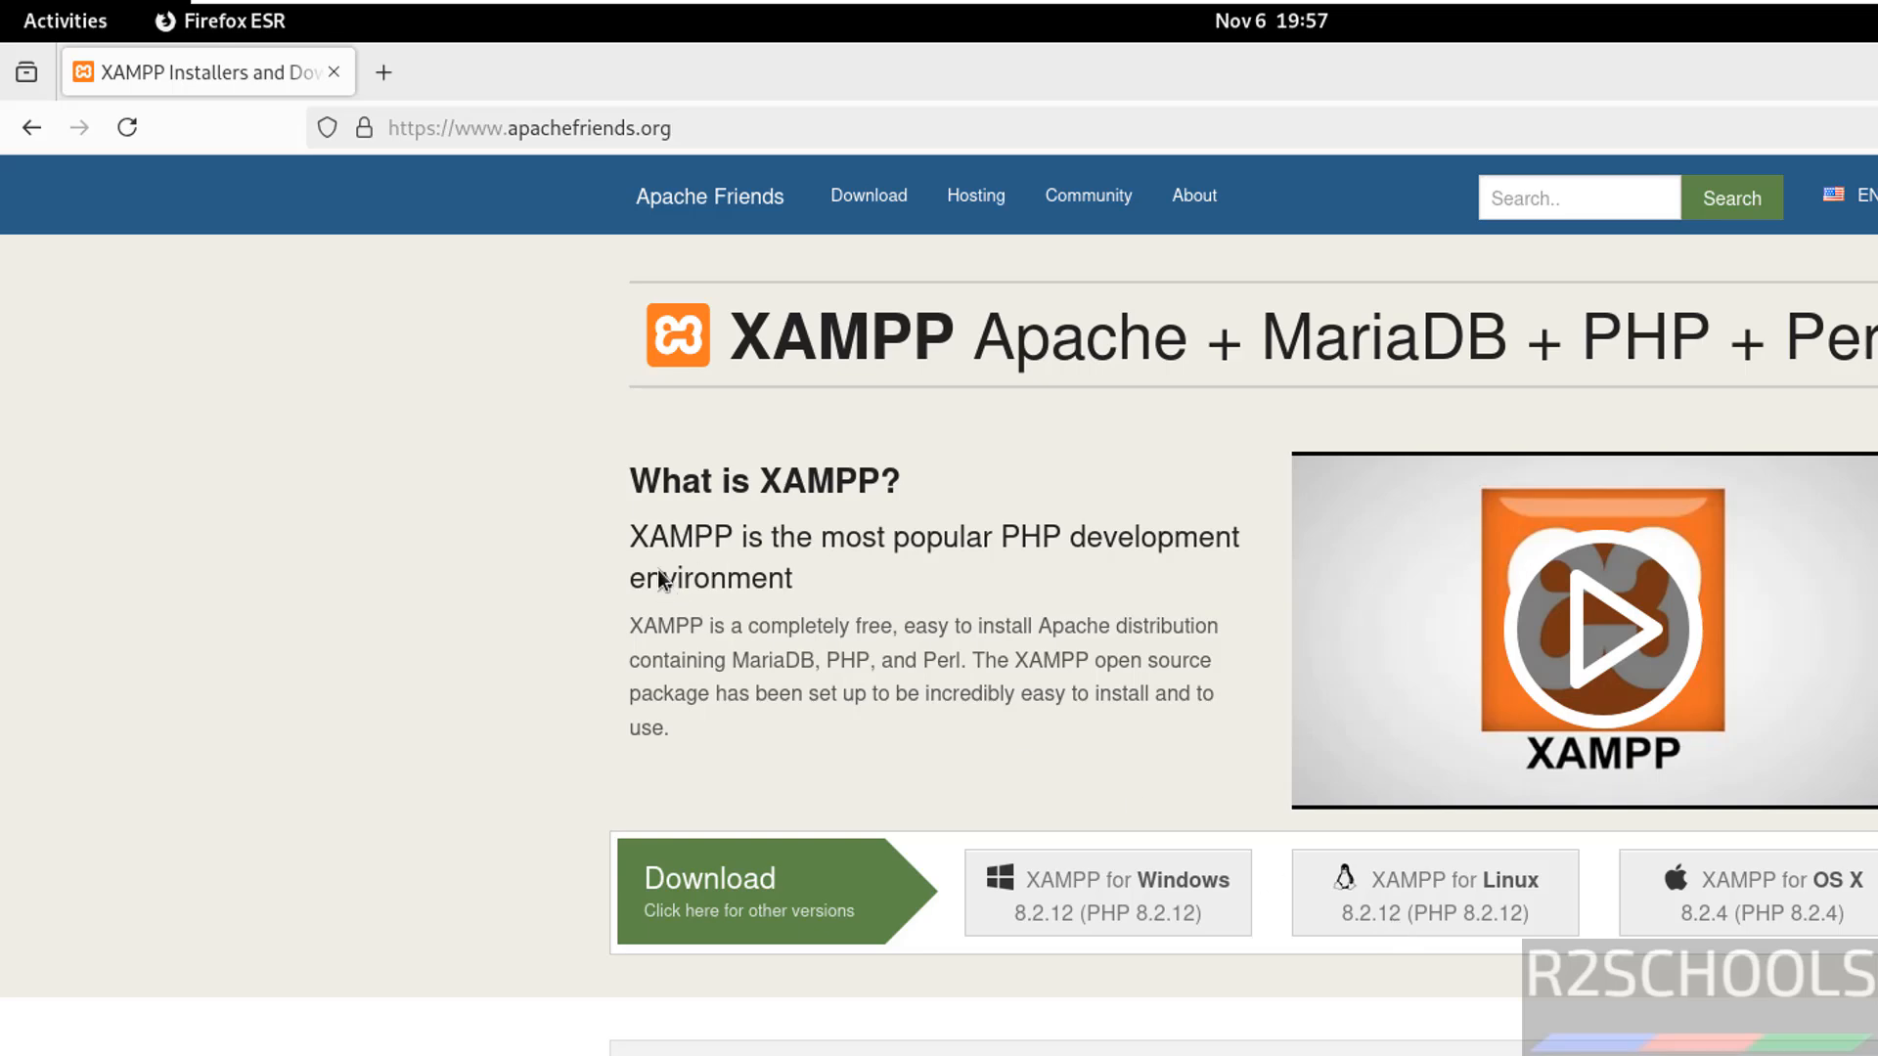
{"action": "mouse_move", "coordinate": [965, 554]}
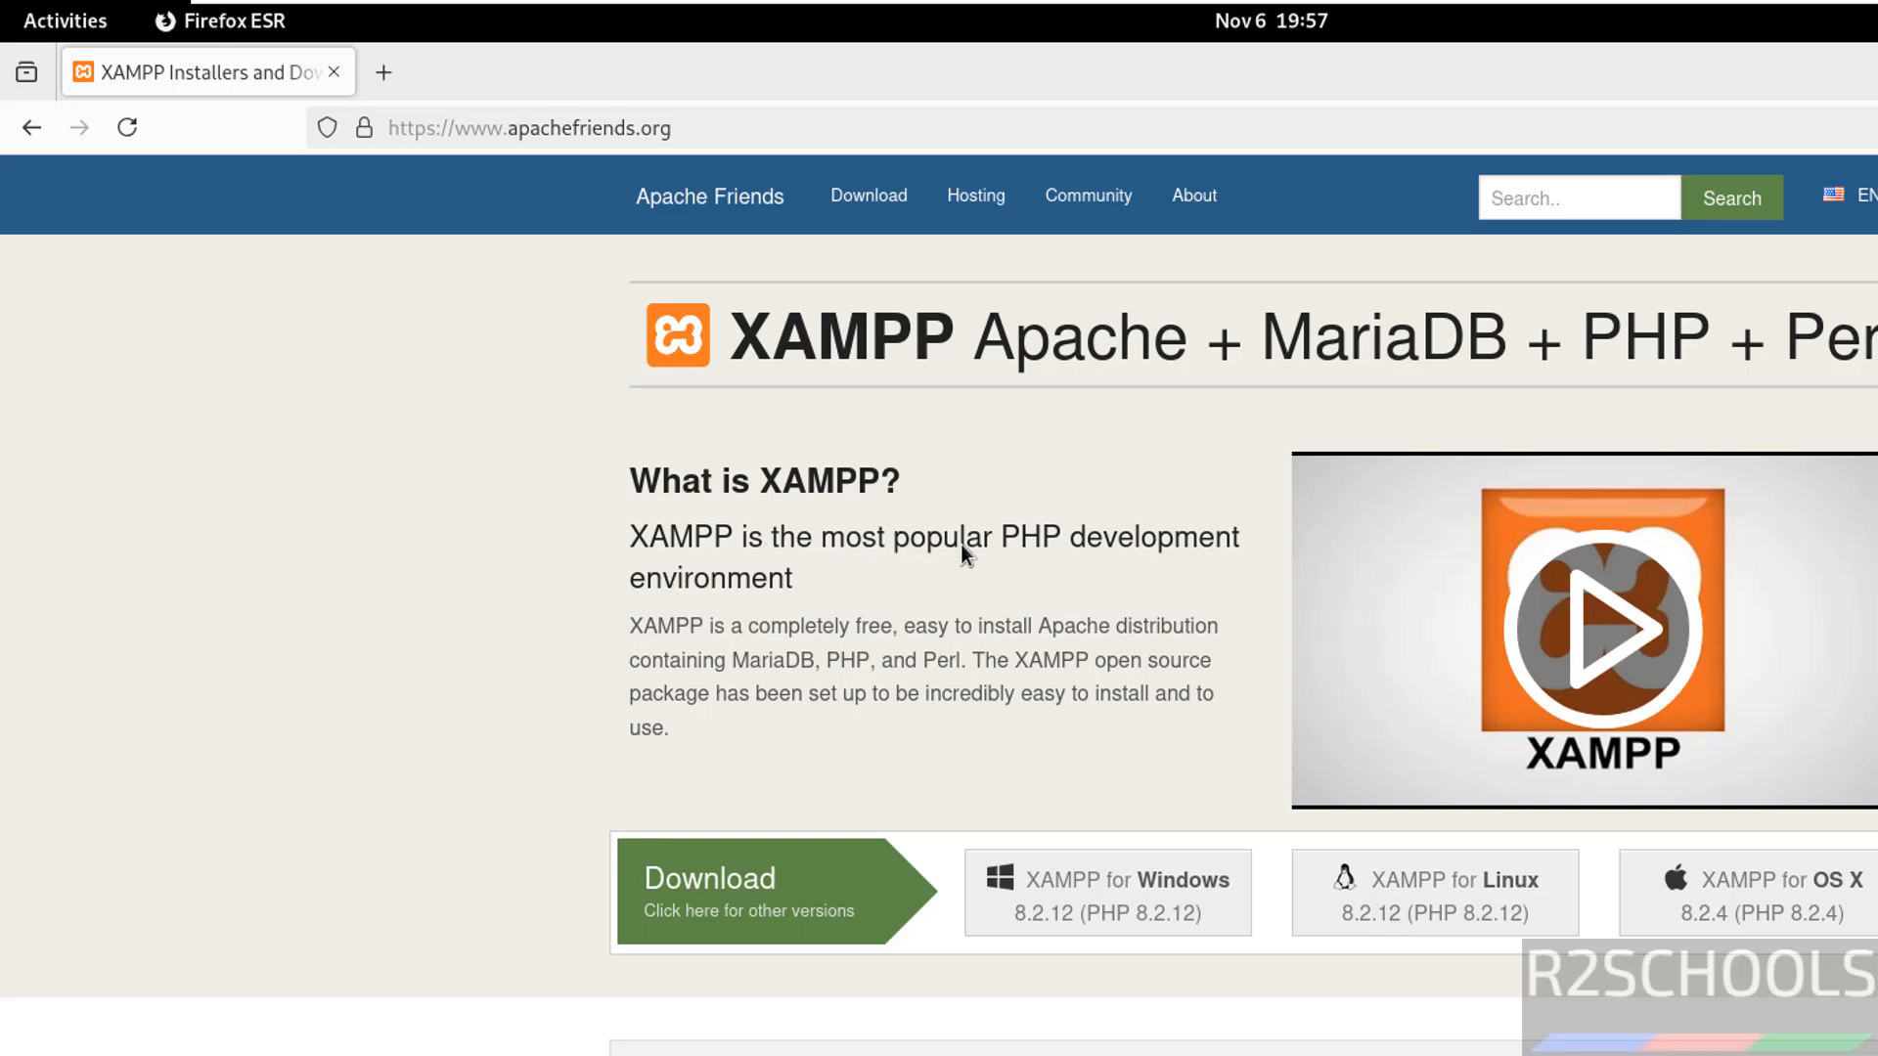
{"action": "mouse_move", "coordinate": [1056, 541]}
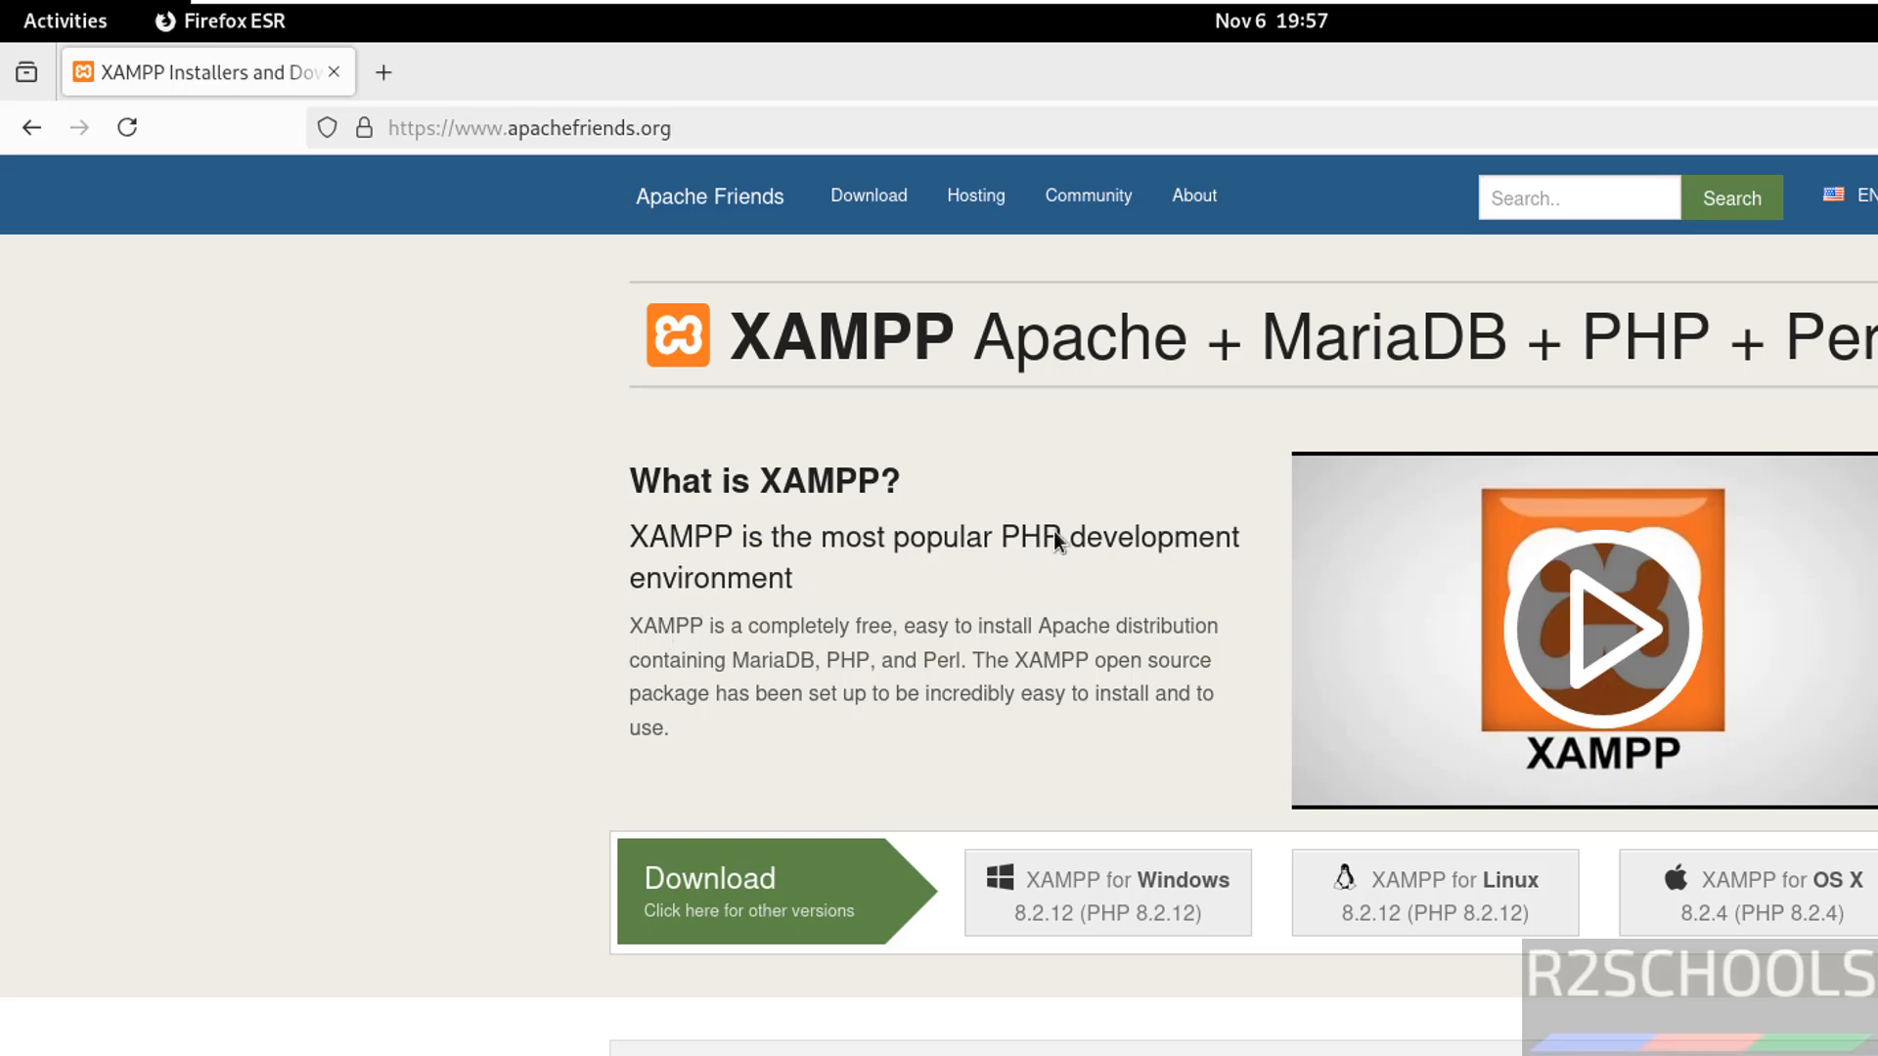
{"action": "mouse_move", "coordinate": [716, 644]}
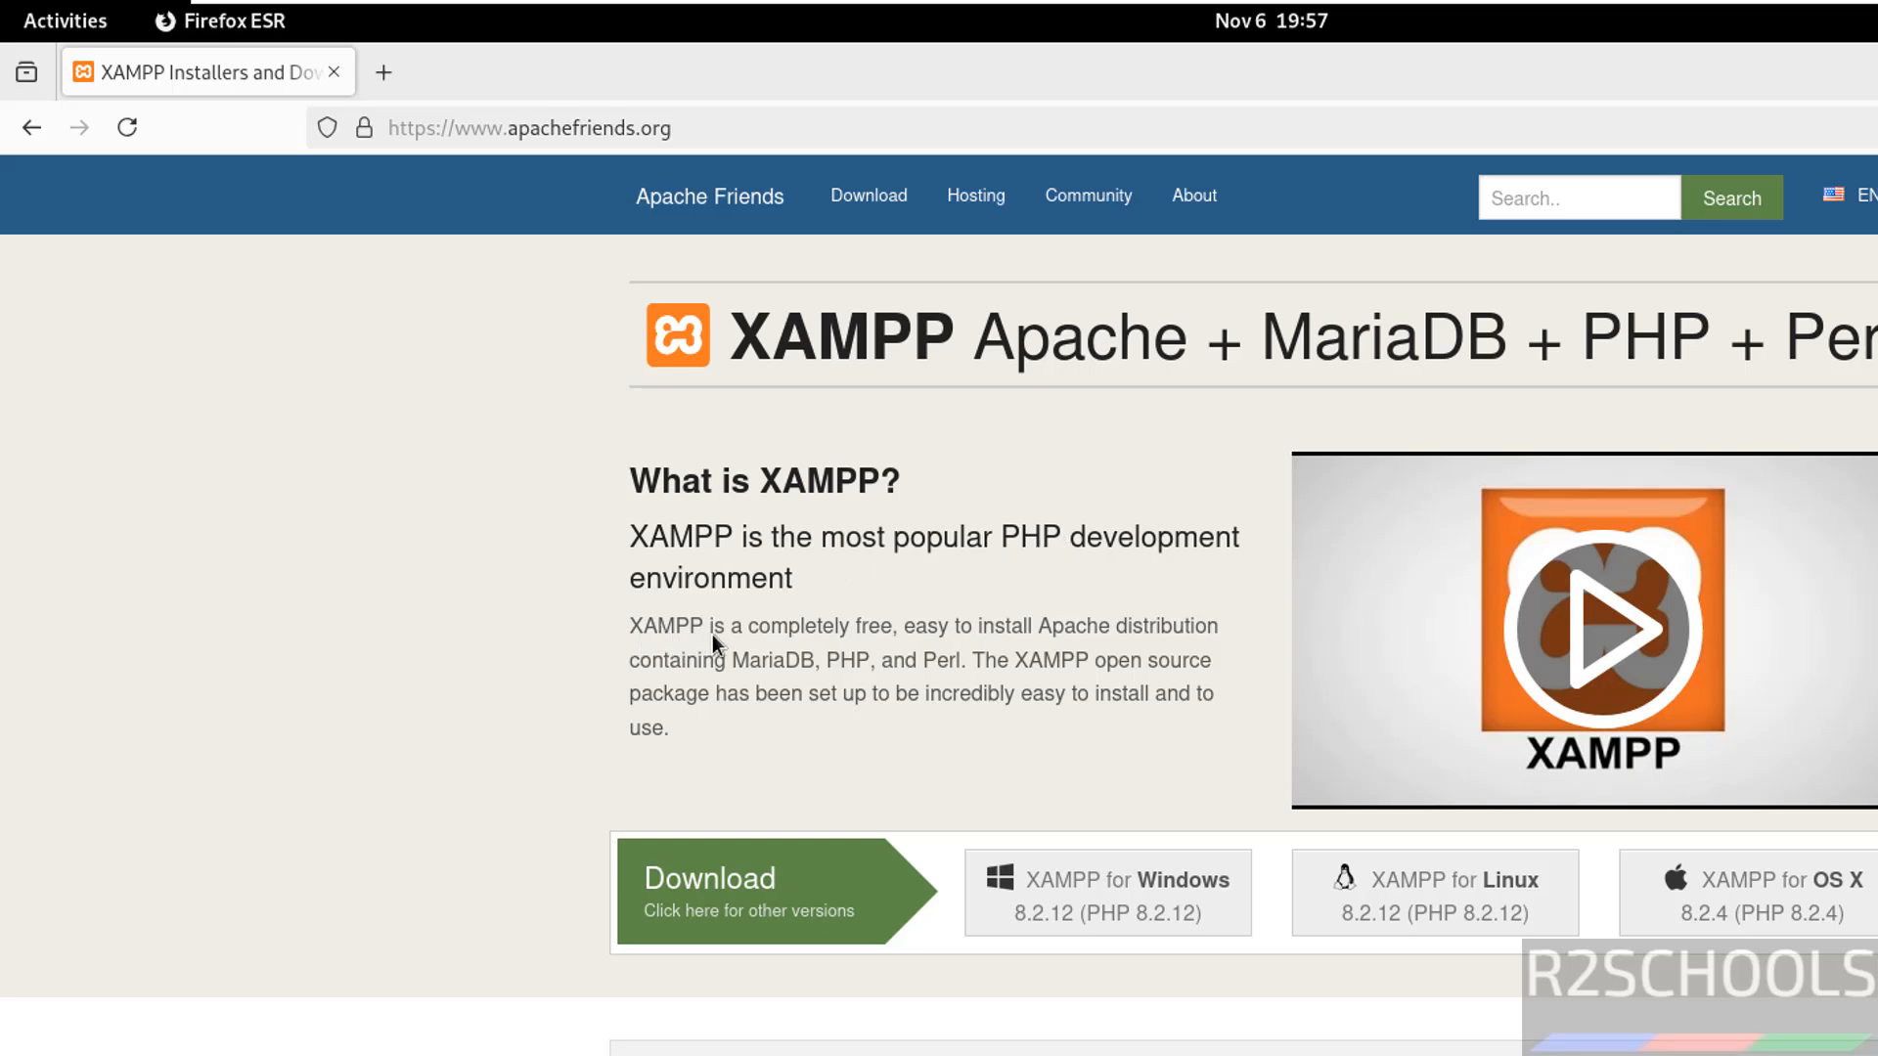
{"action": "mouse_move", "coordinate": [1056, 636]}
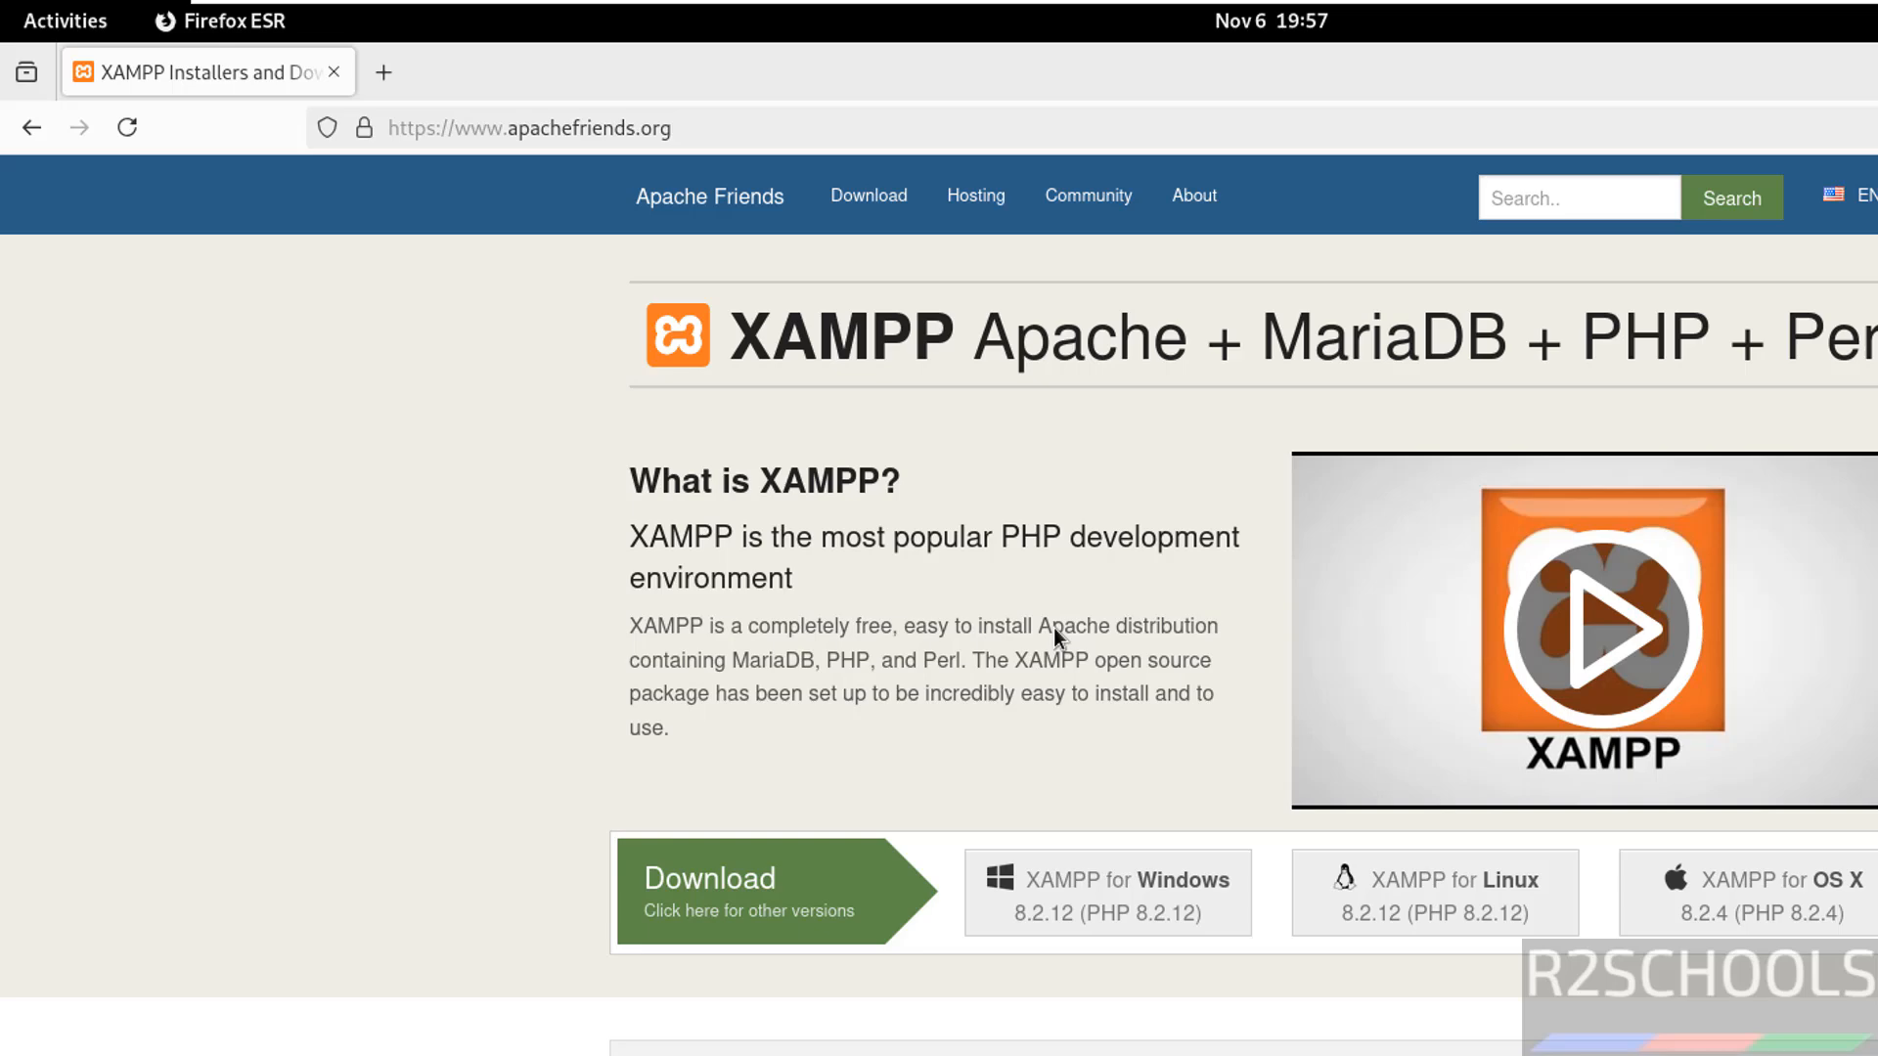
{"action": "mouse_move", "coordinate": [796, 685]}
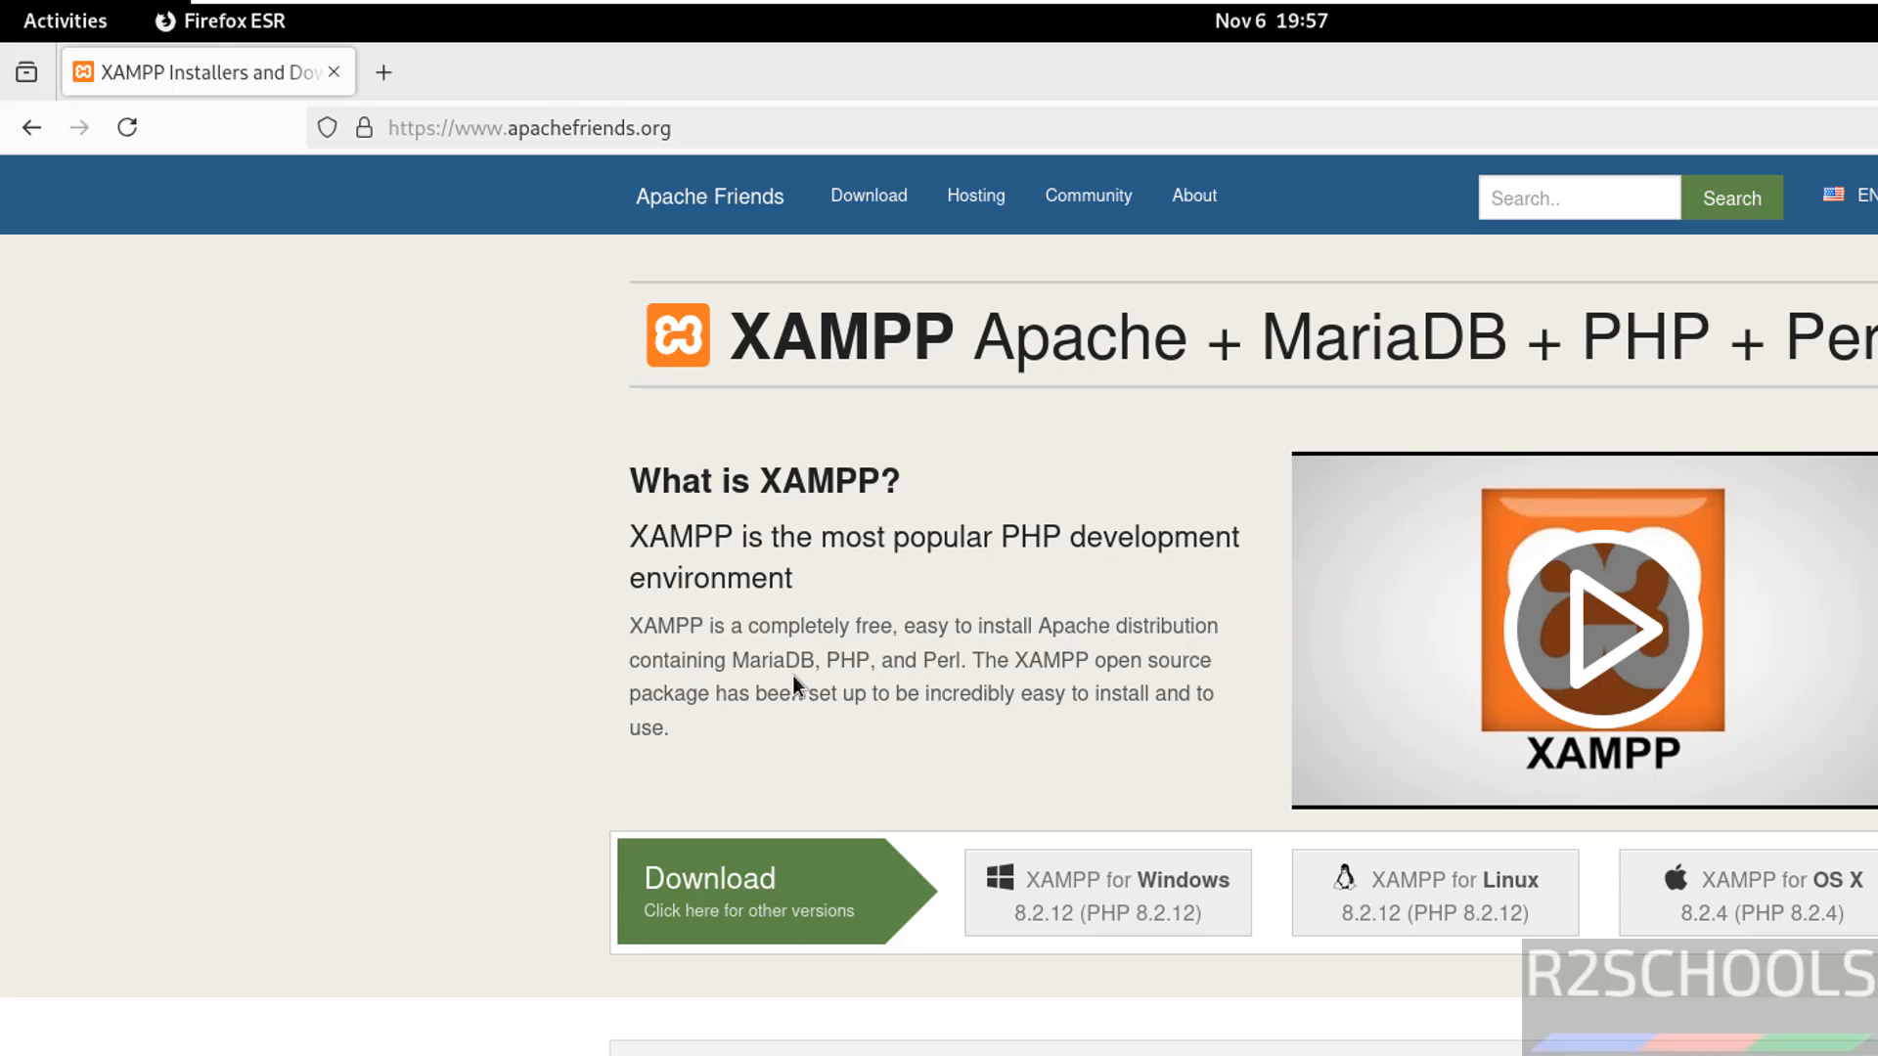
{"action": "mouse_move", "coordinate": [884, 682]}
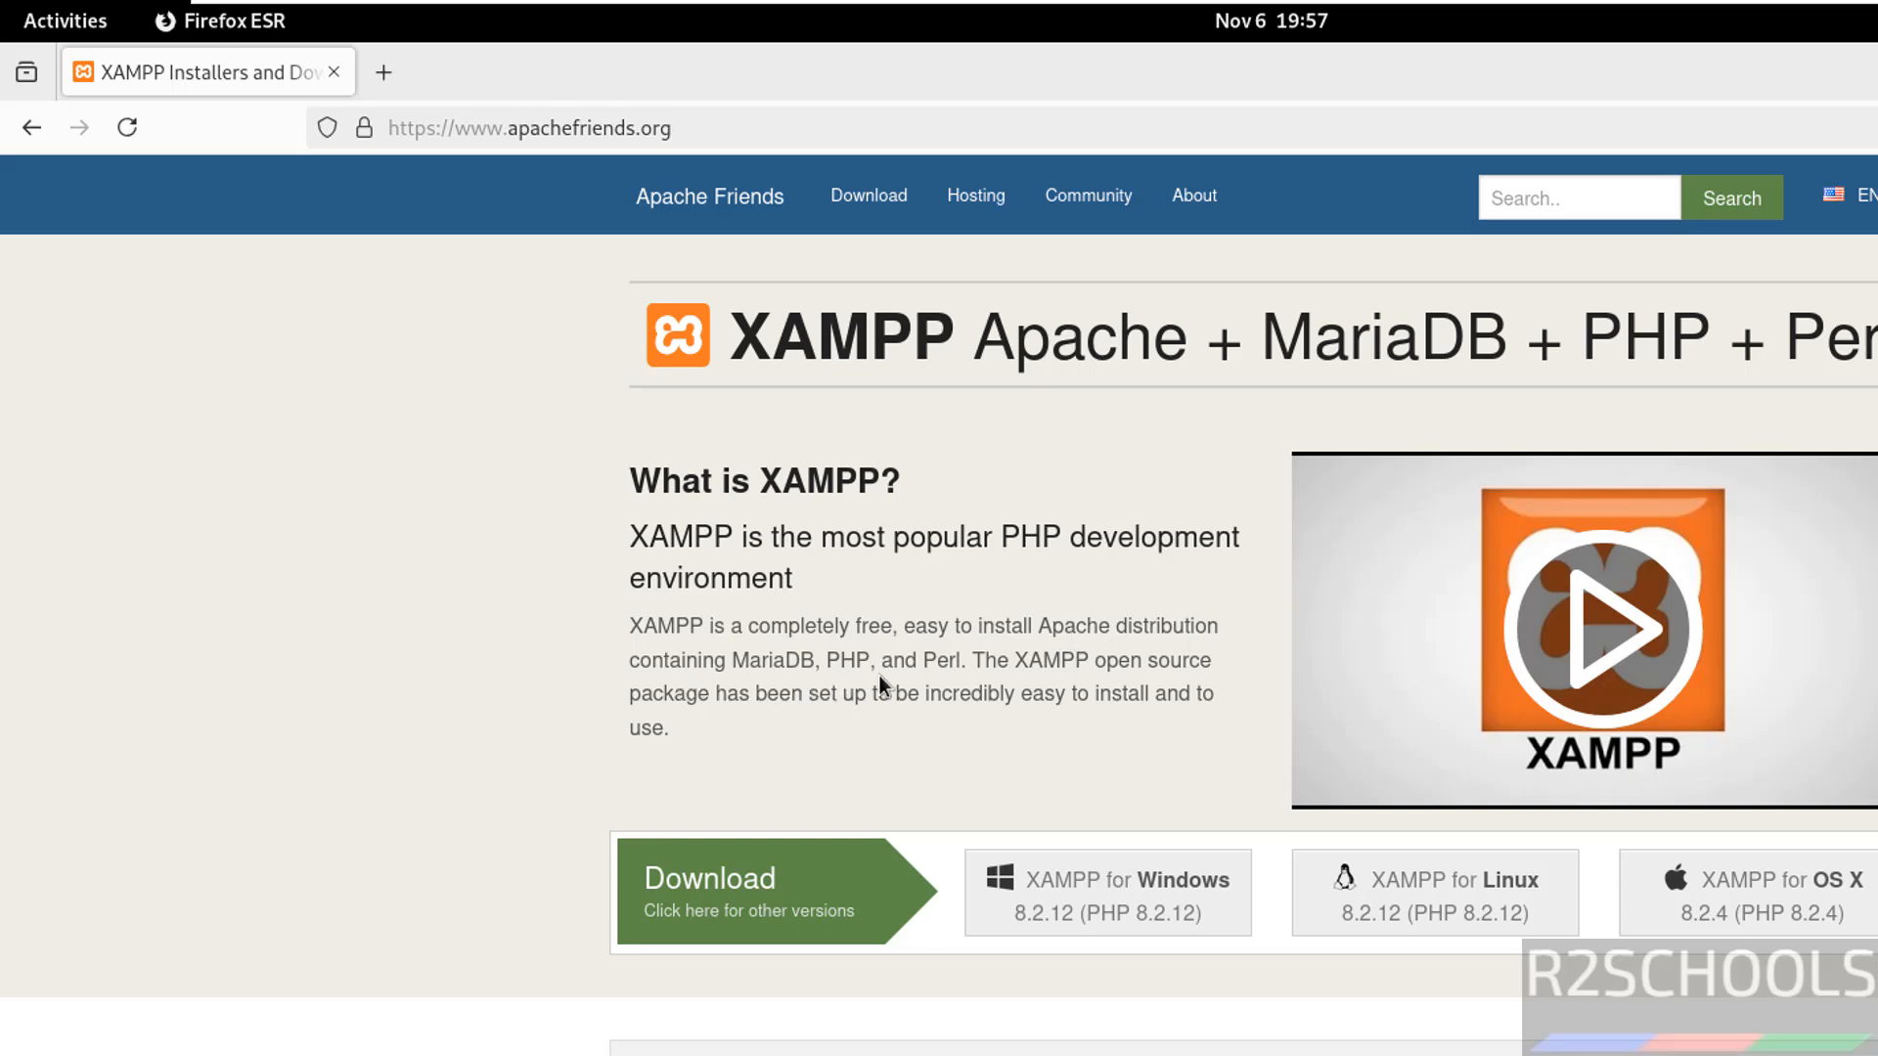
{"action": "mouse_move", "coordinate": [954, 682]}
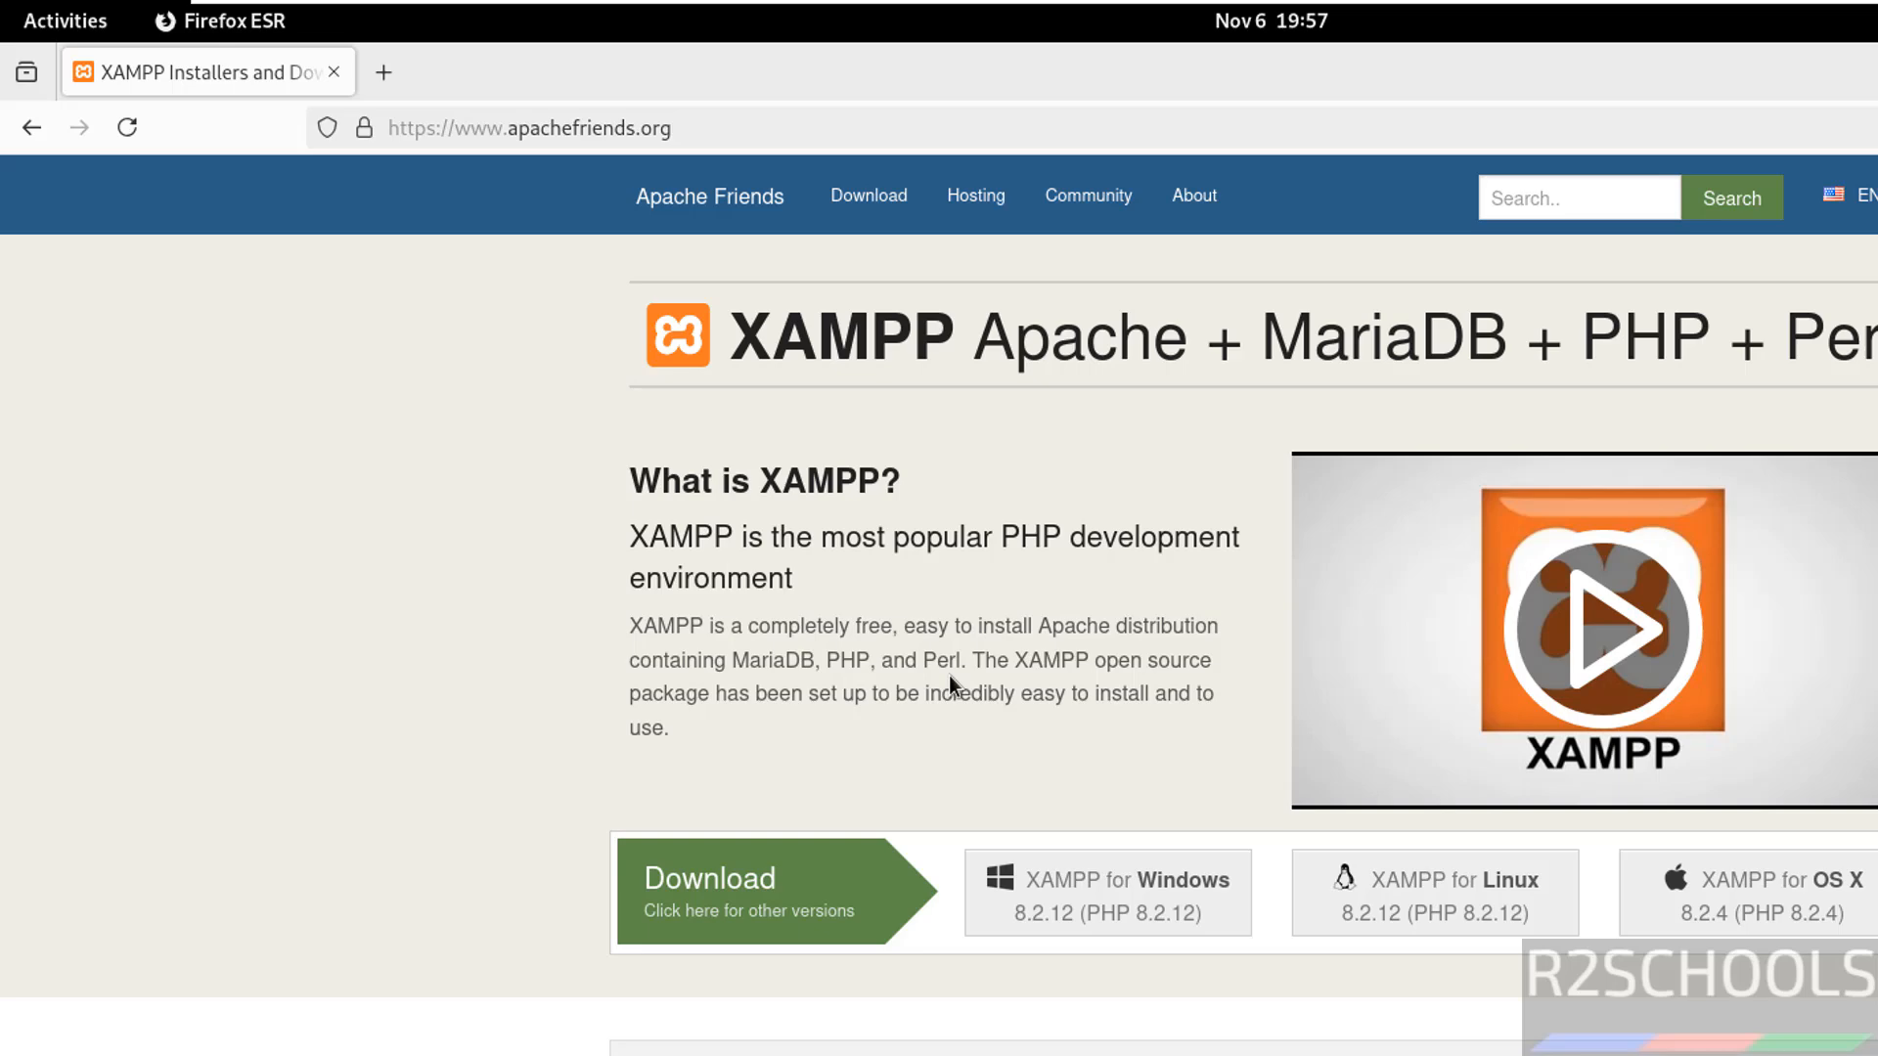
{"action": "mouse_move", "coordinate": [880, 725]}
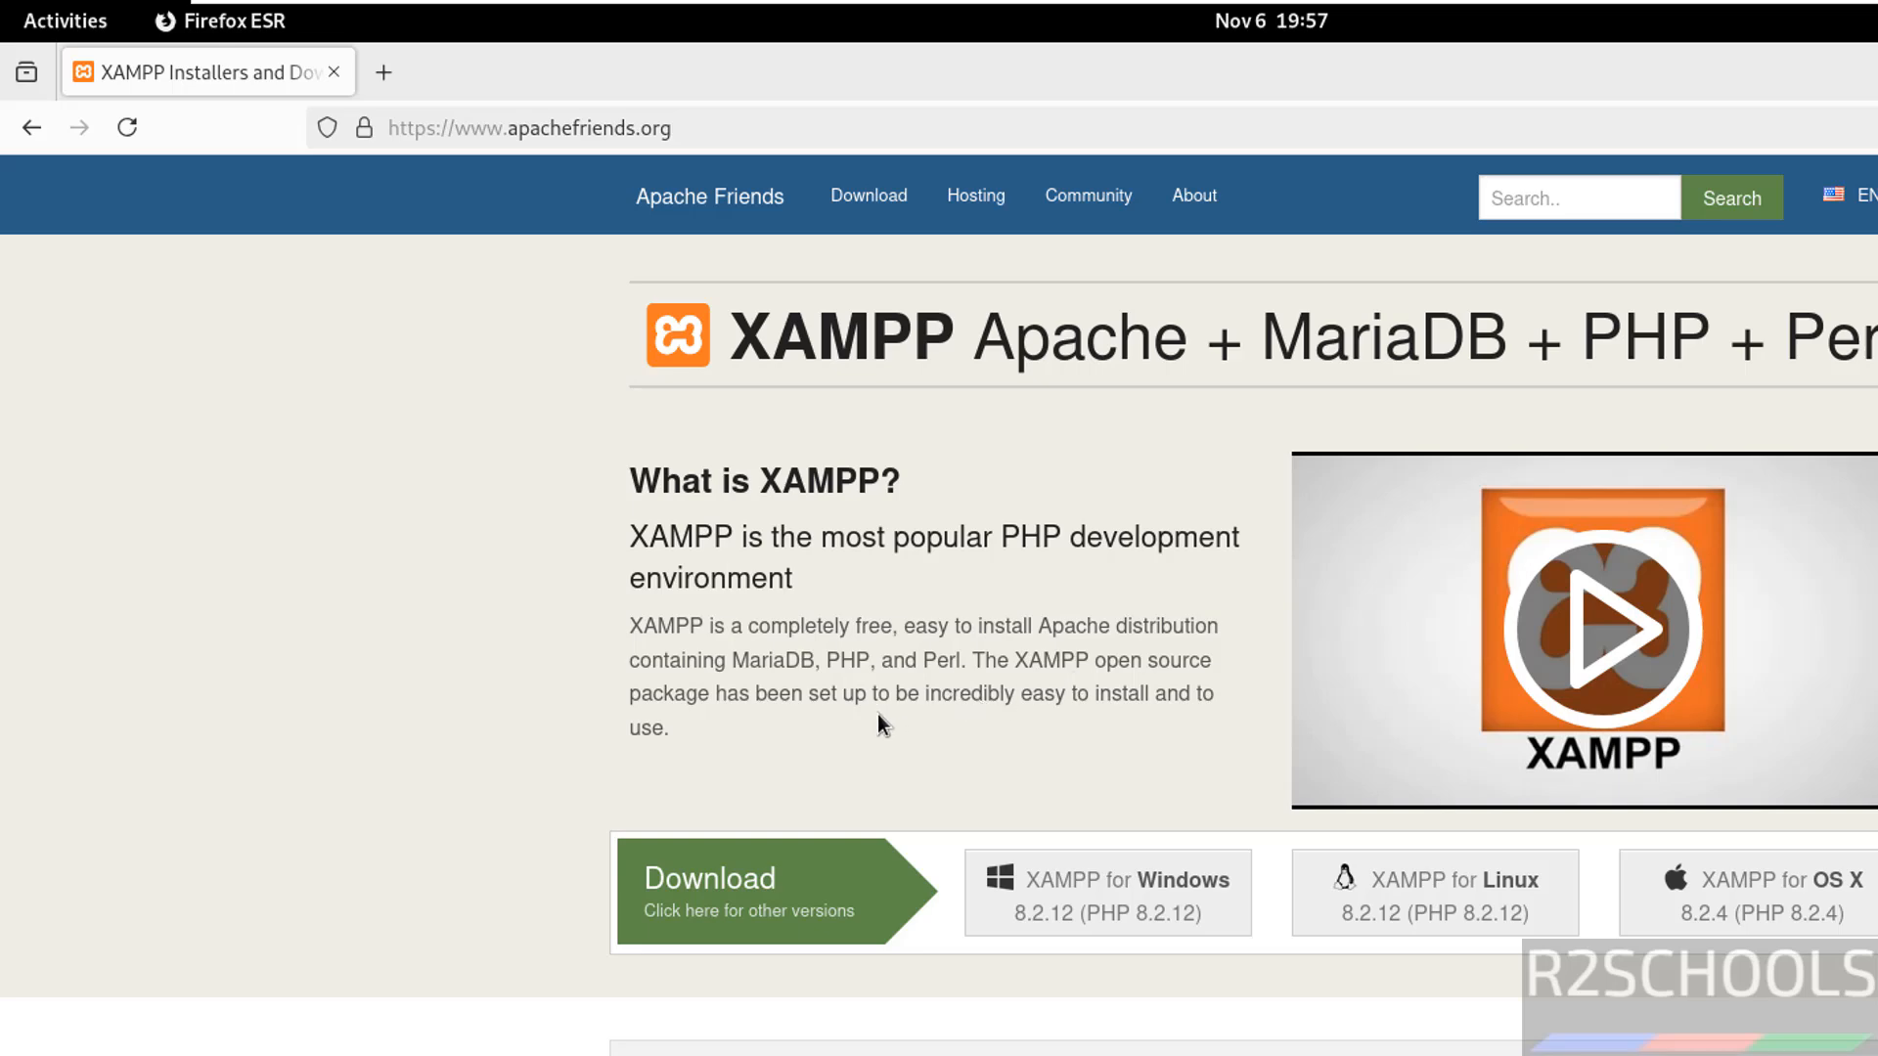
{"action": "mouse_move", "coordinate": [540, 808]}
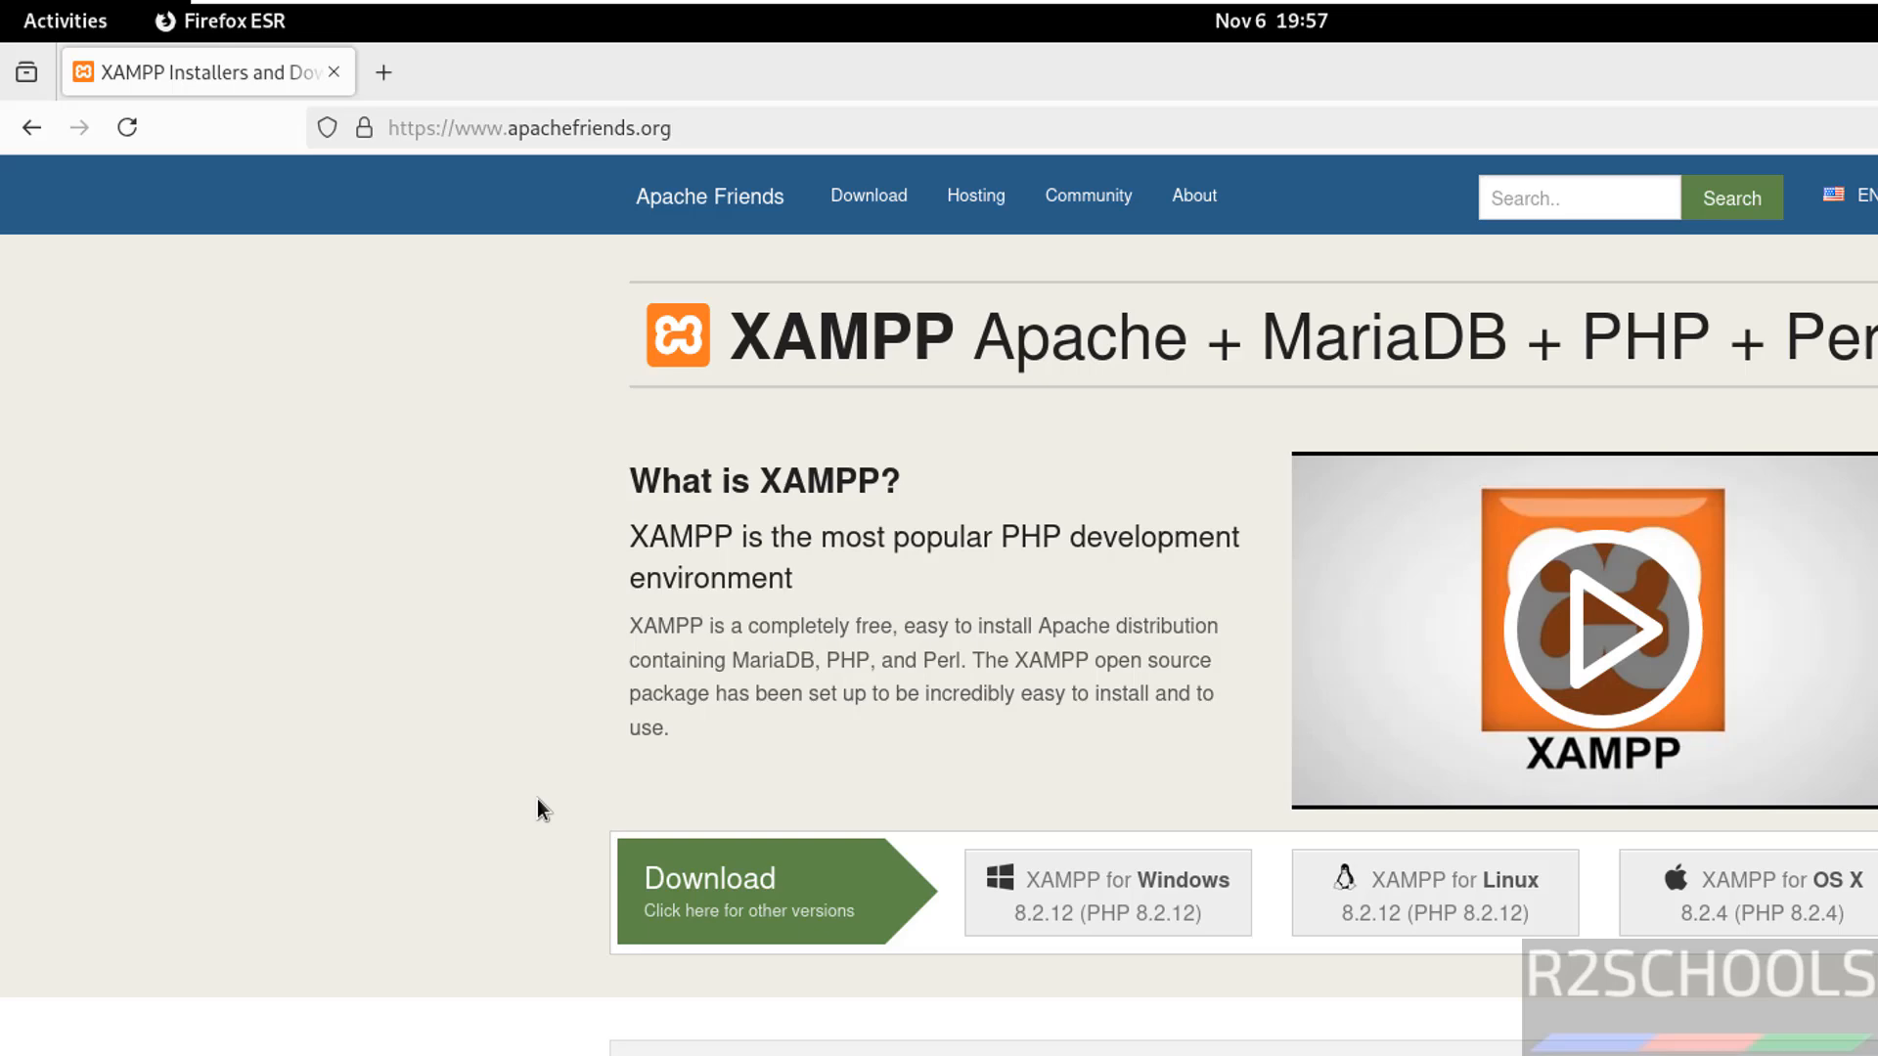
{"action": "mouse_move", "coordinate": [1487, 901]}
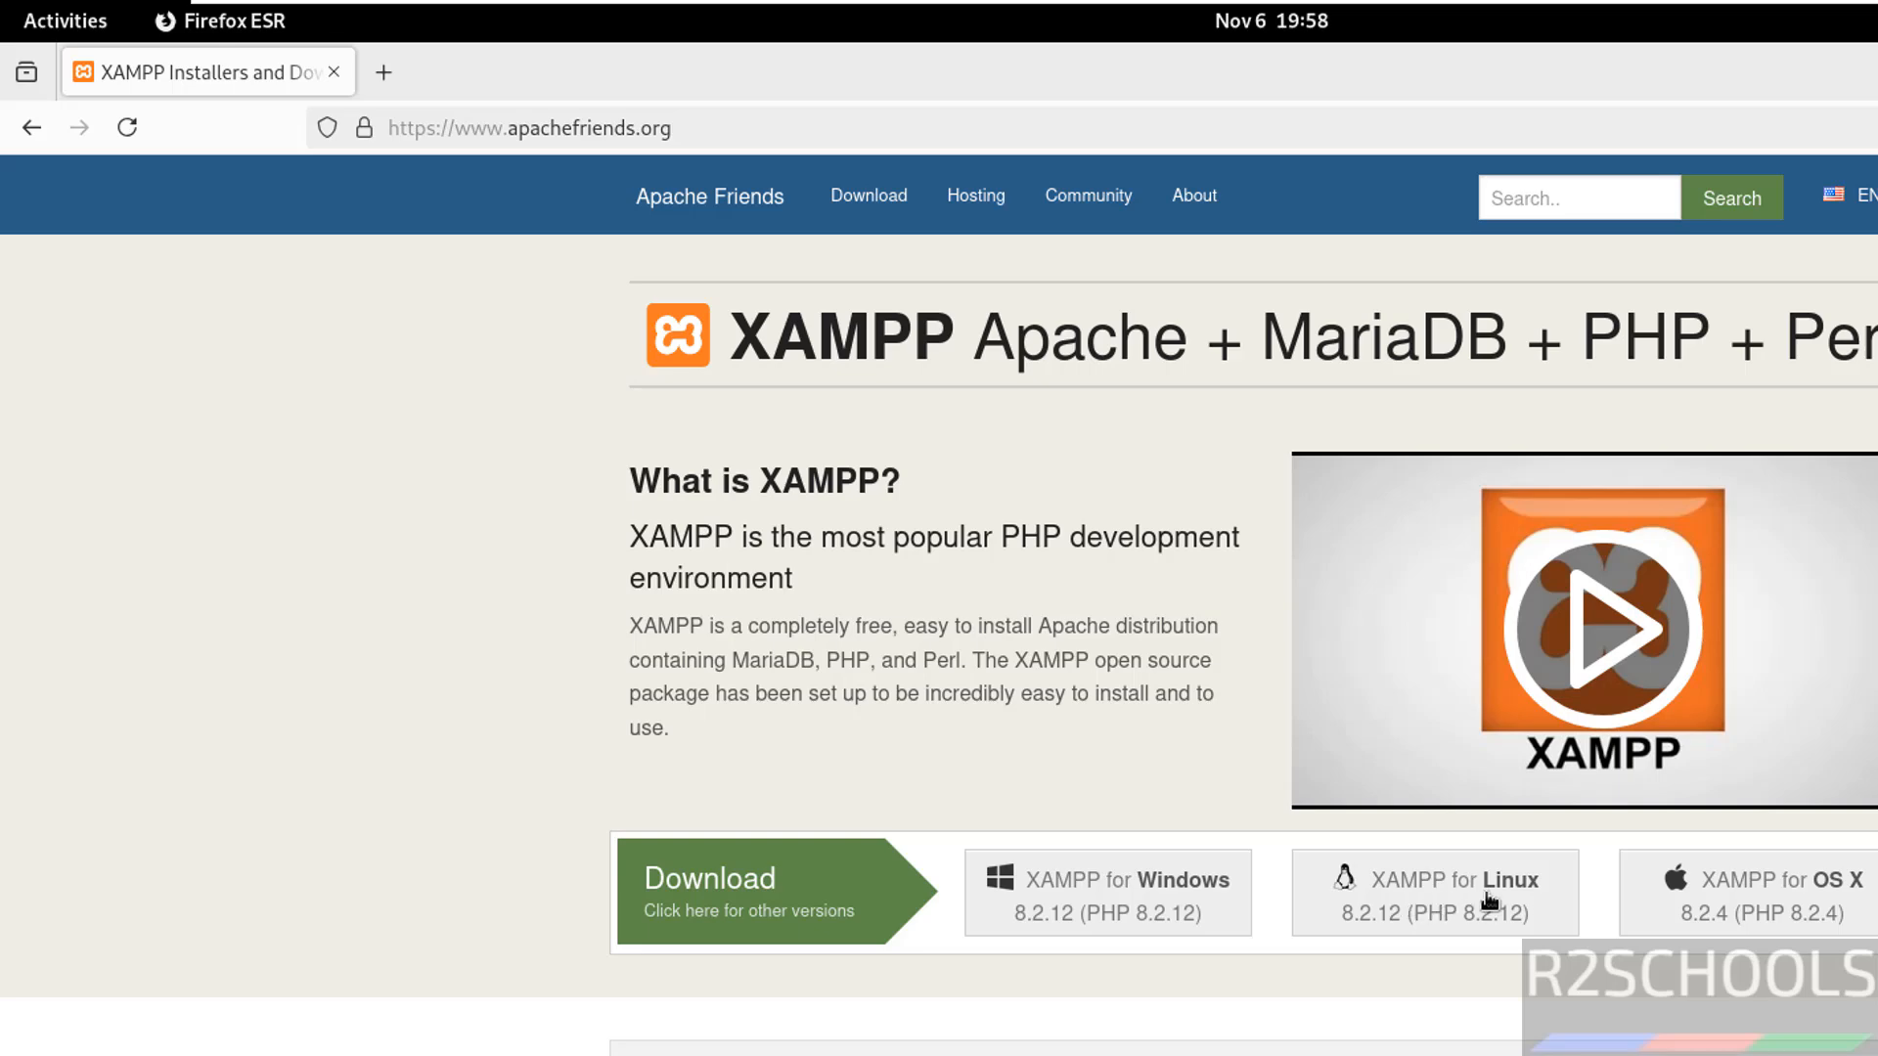
Download the XAMPP for Linux installer from SourceForge, then switch to the Activities overview
{"action": "left_click", "coordinate": [1435, 892]}
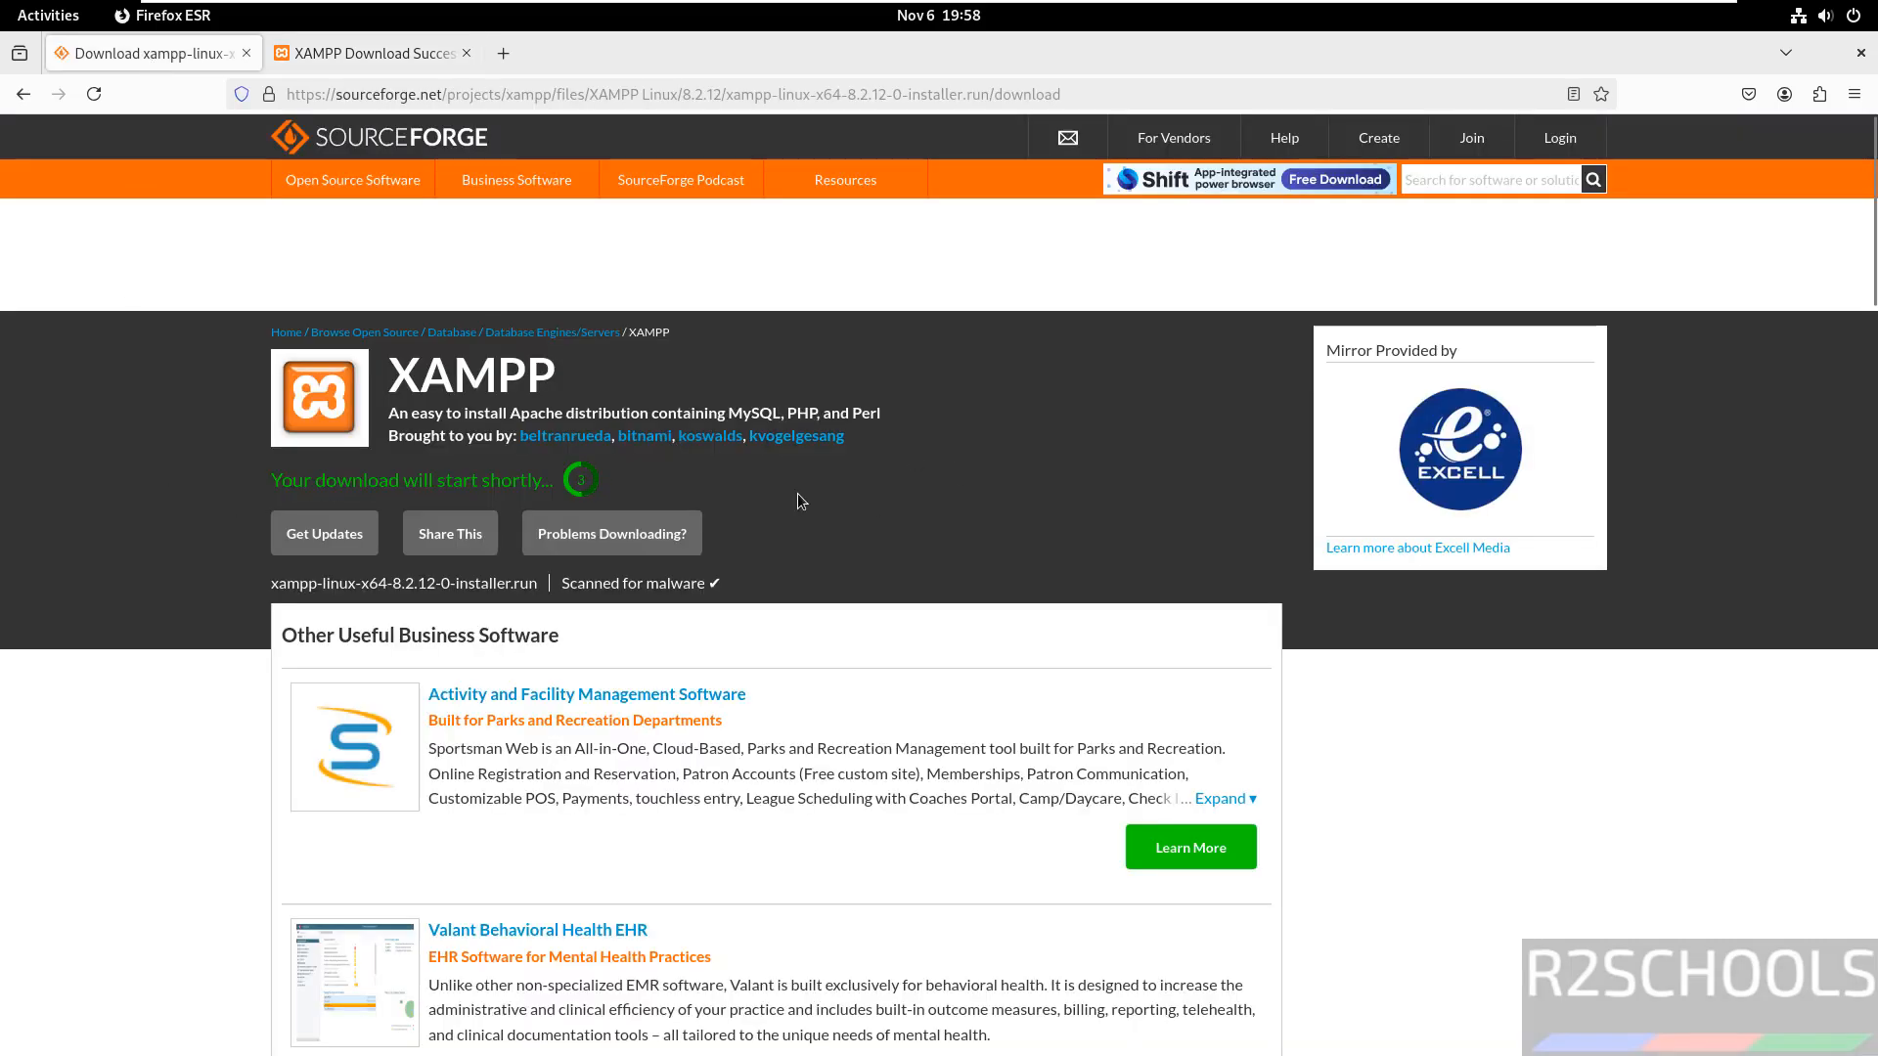
{"action": "left_click", "coordinate": [1748, 94]}
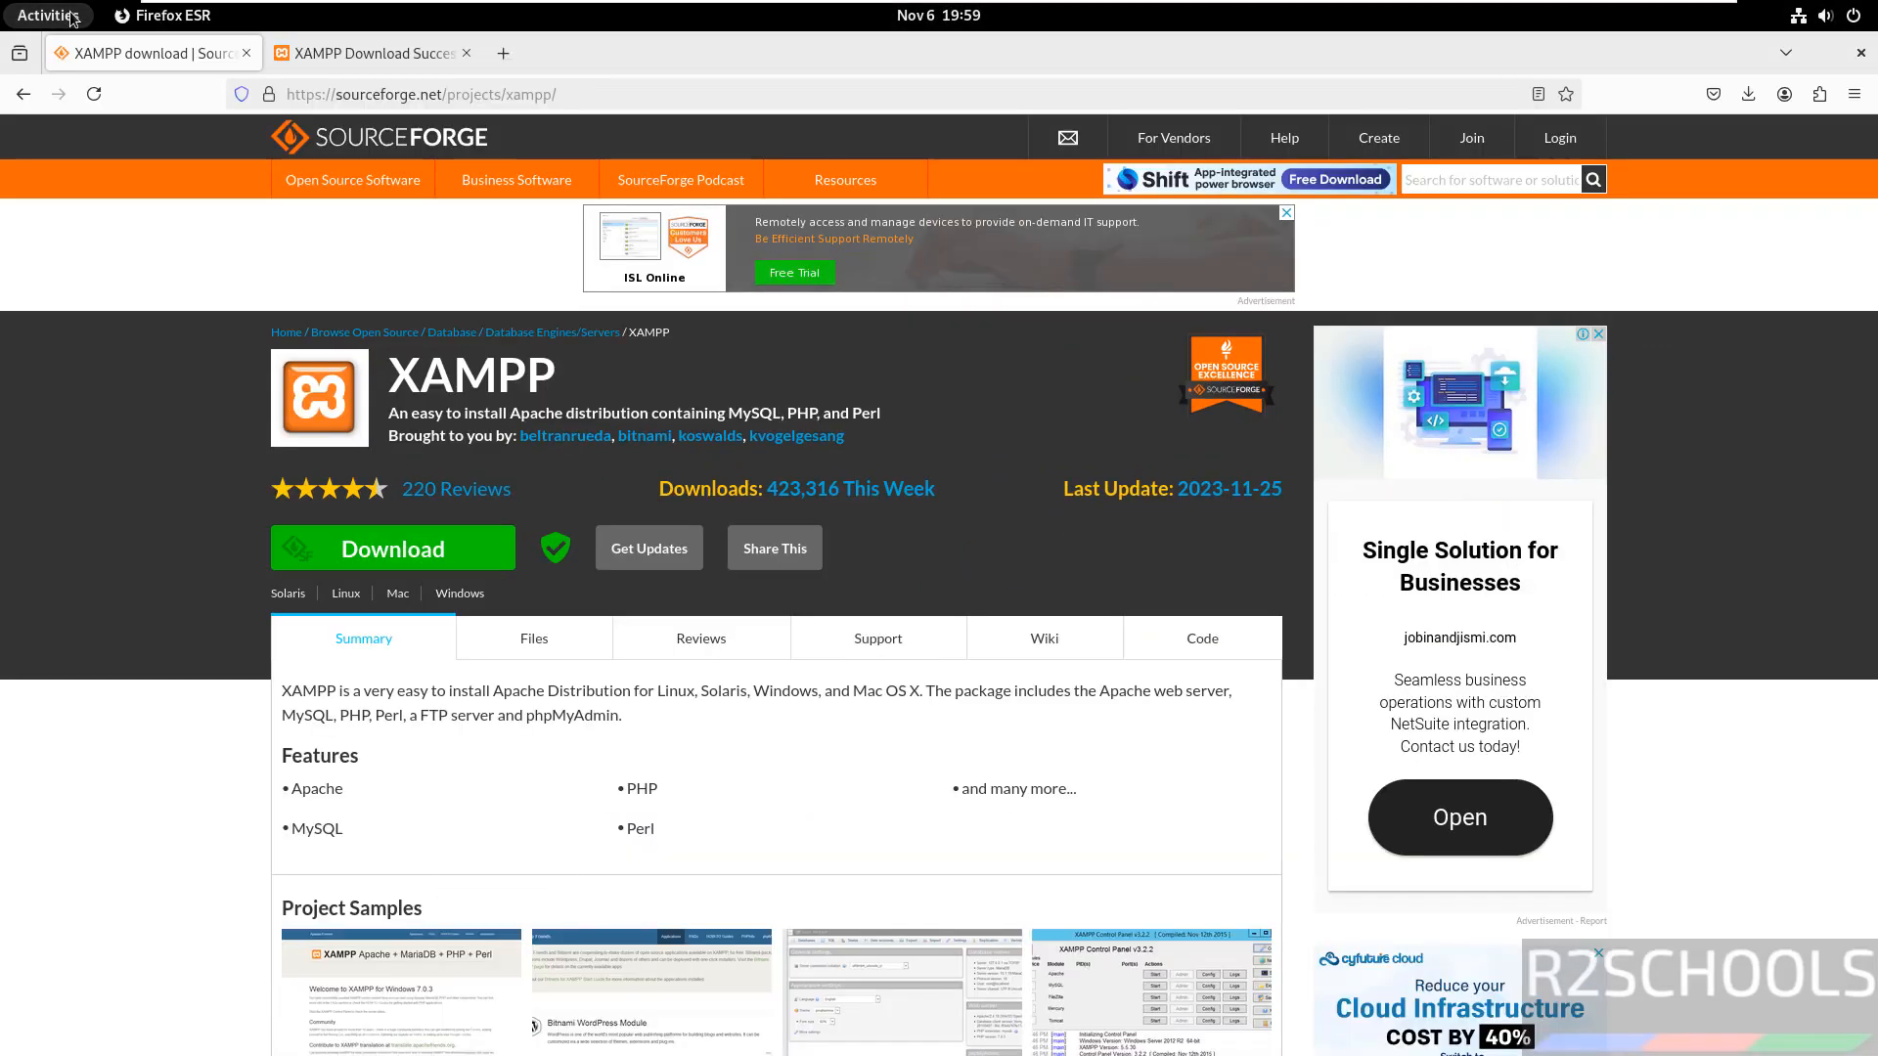
{"action": "left_click", "coordinate": [48, 14]}
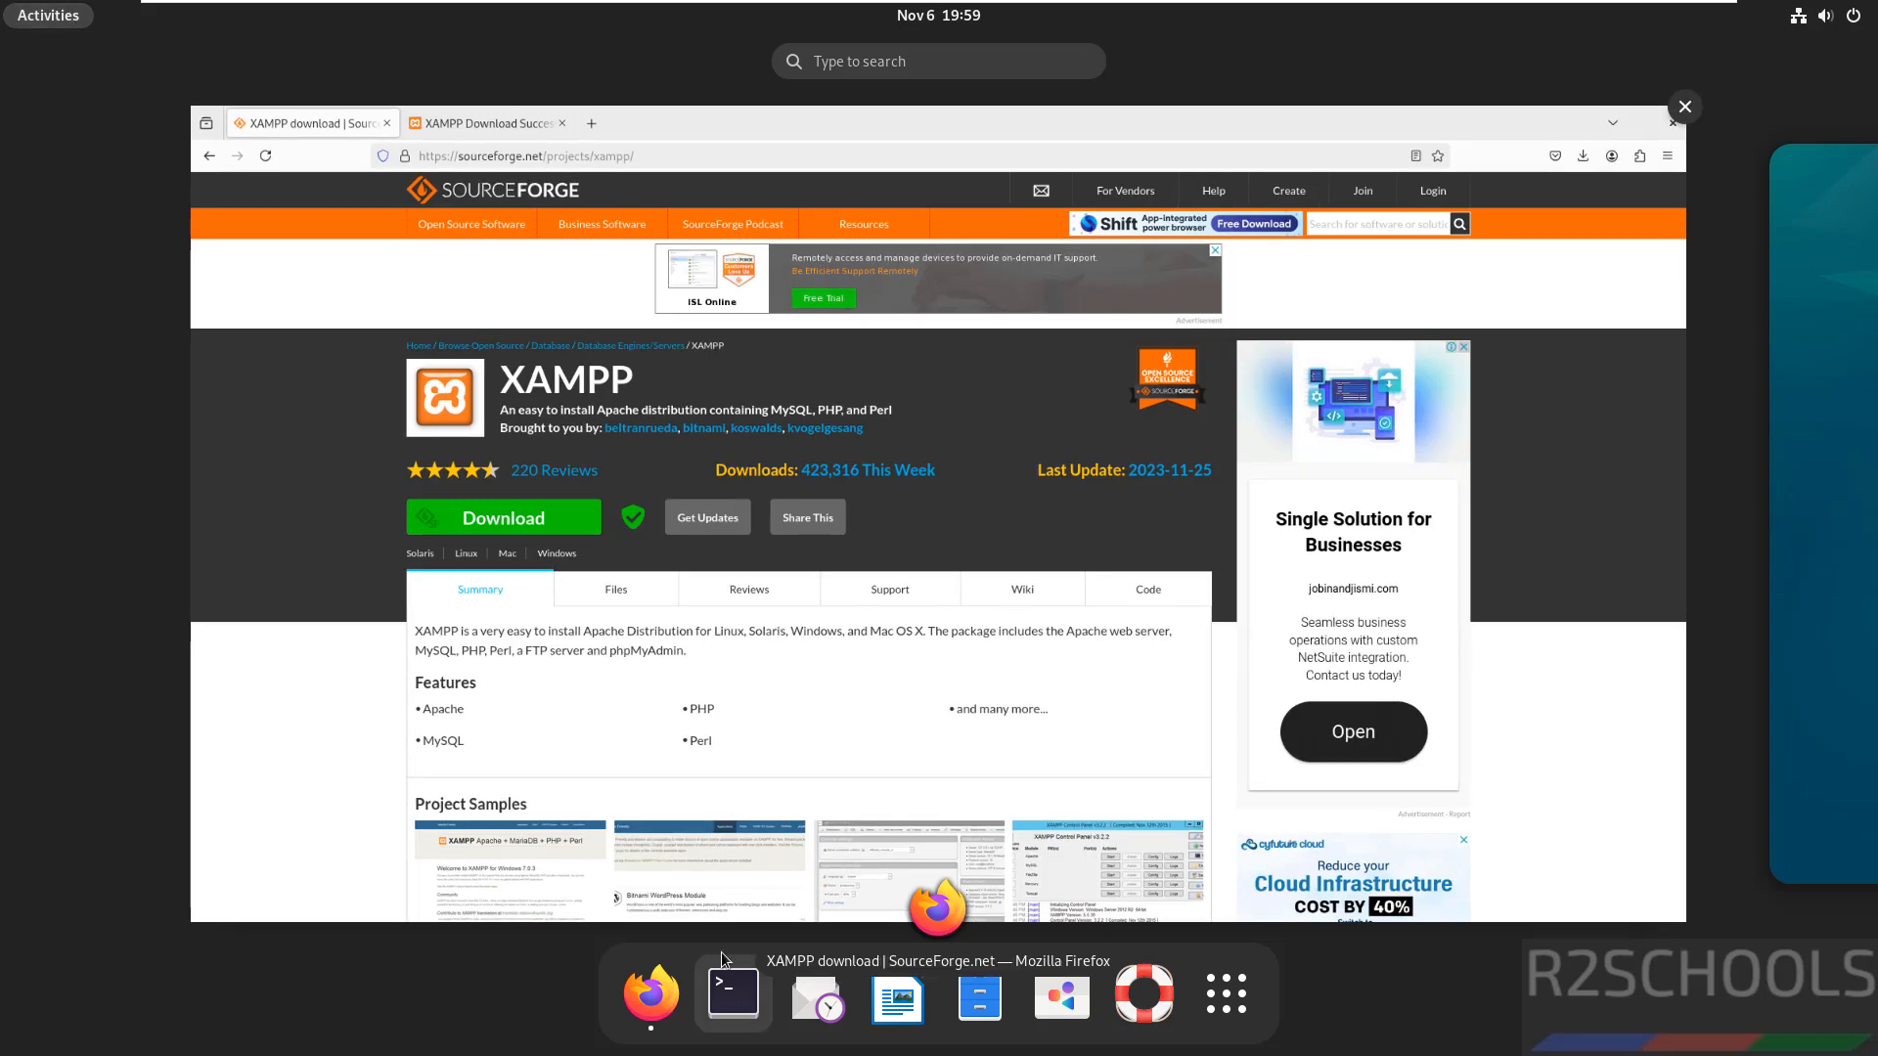
In a new terminal, enter Downloads and delete dbeaver-ce_24.2.0_amd64.deb
{"action": "left_click", "coordinate": [1684, 107]}
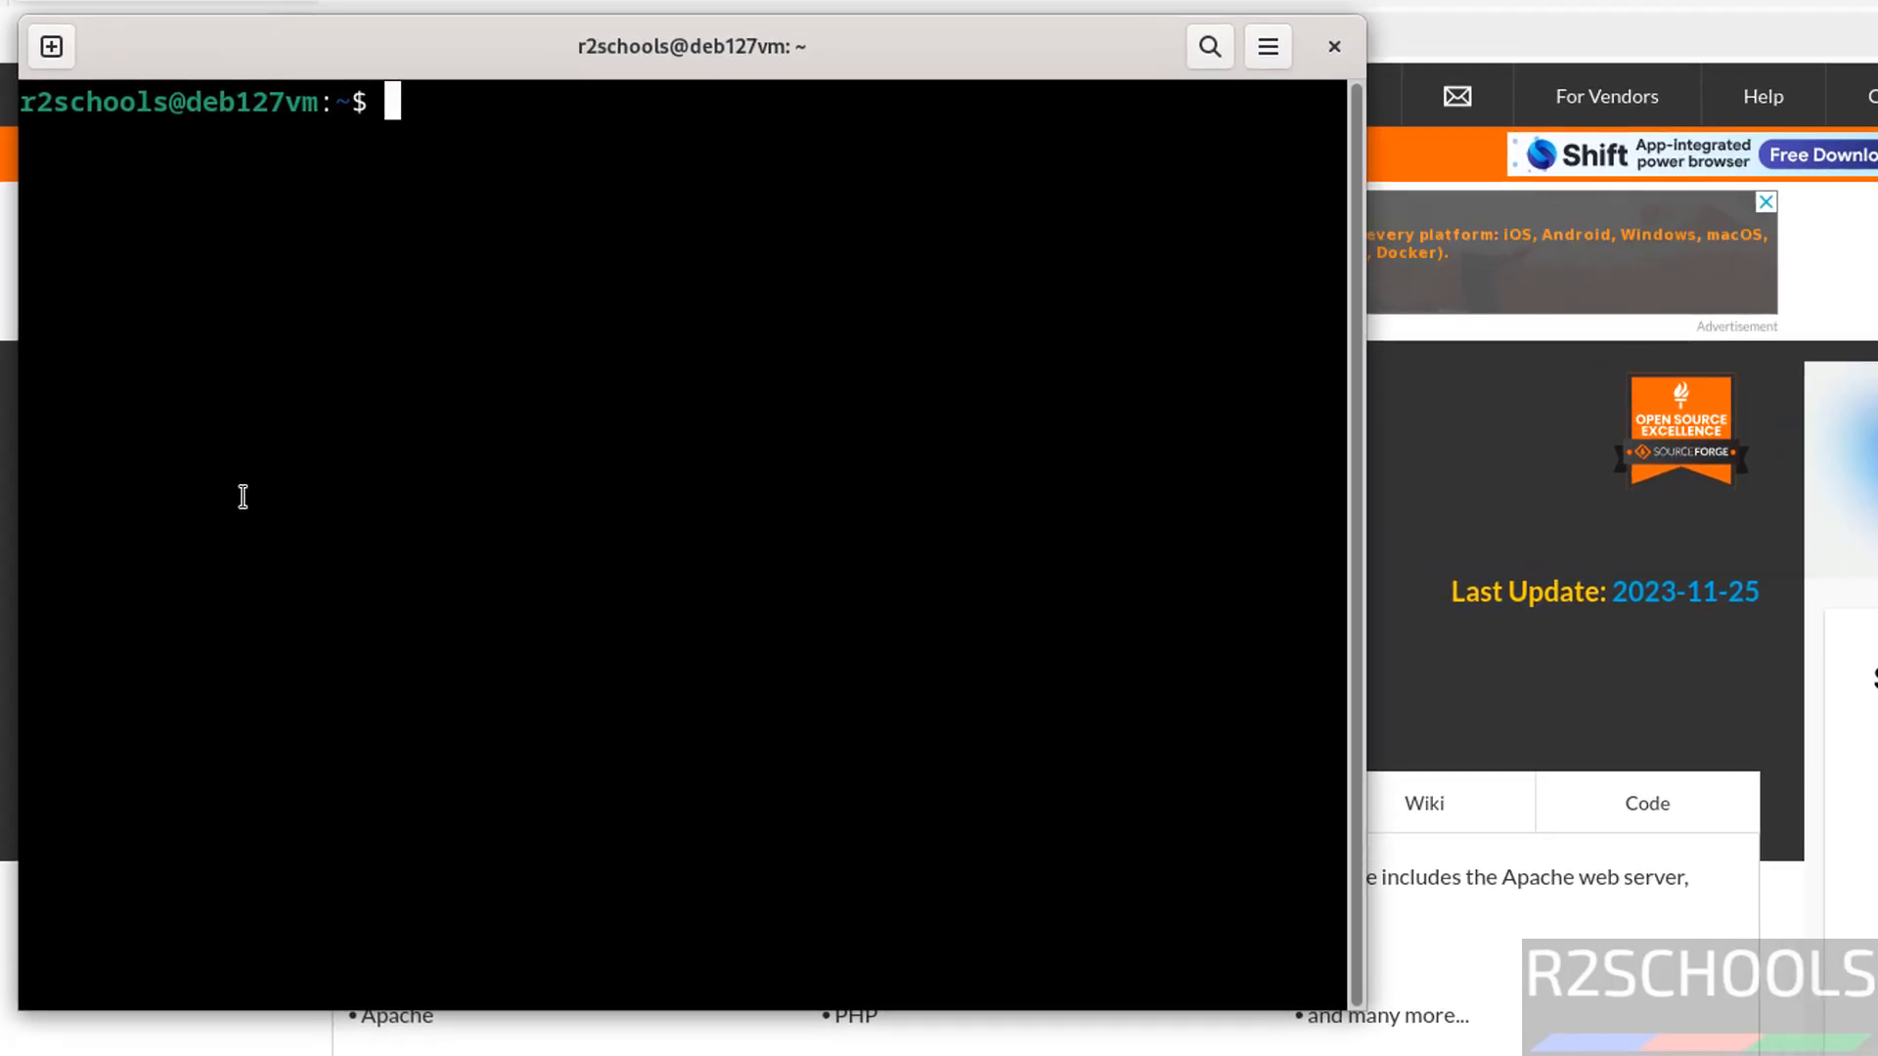
{"action": "type", "text": "cd Dow"}
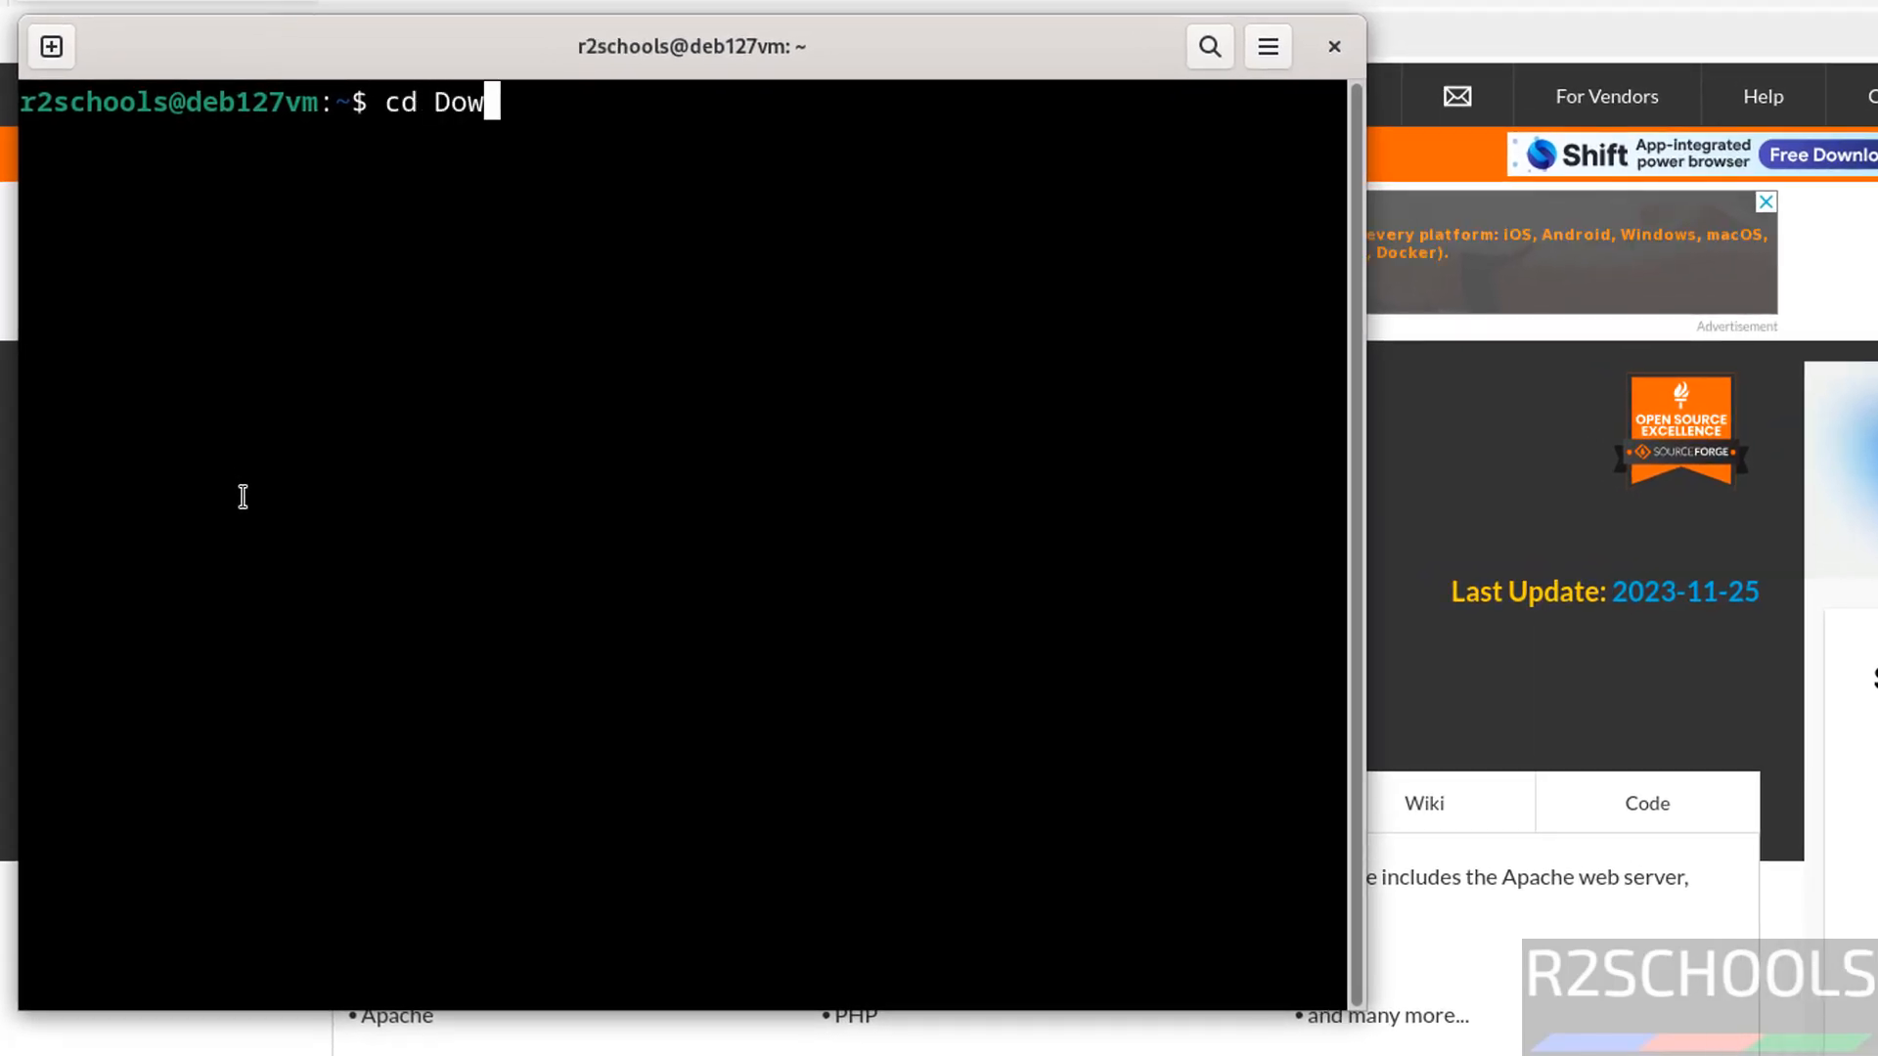
{"action": "key", "text": "Return"}
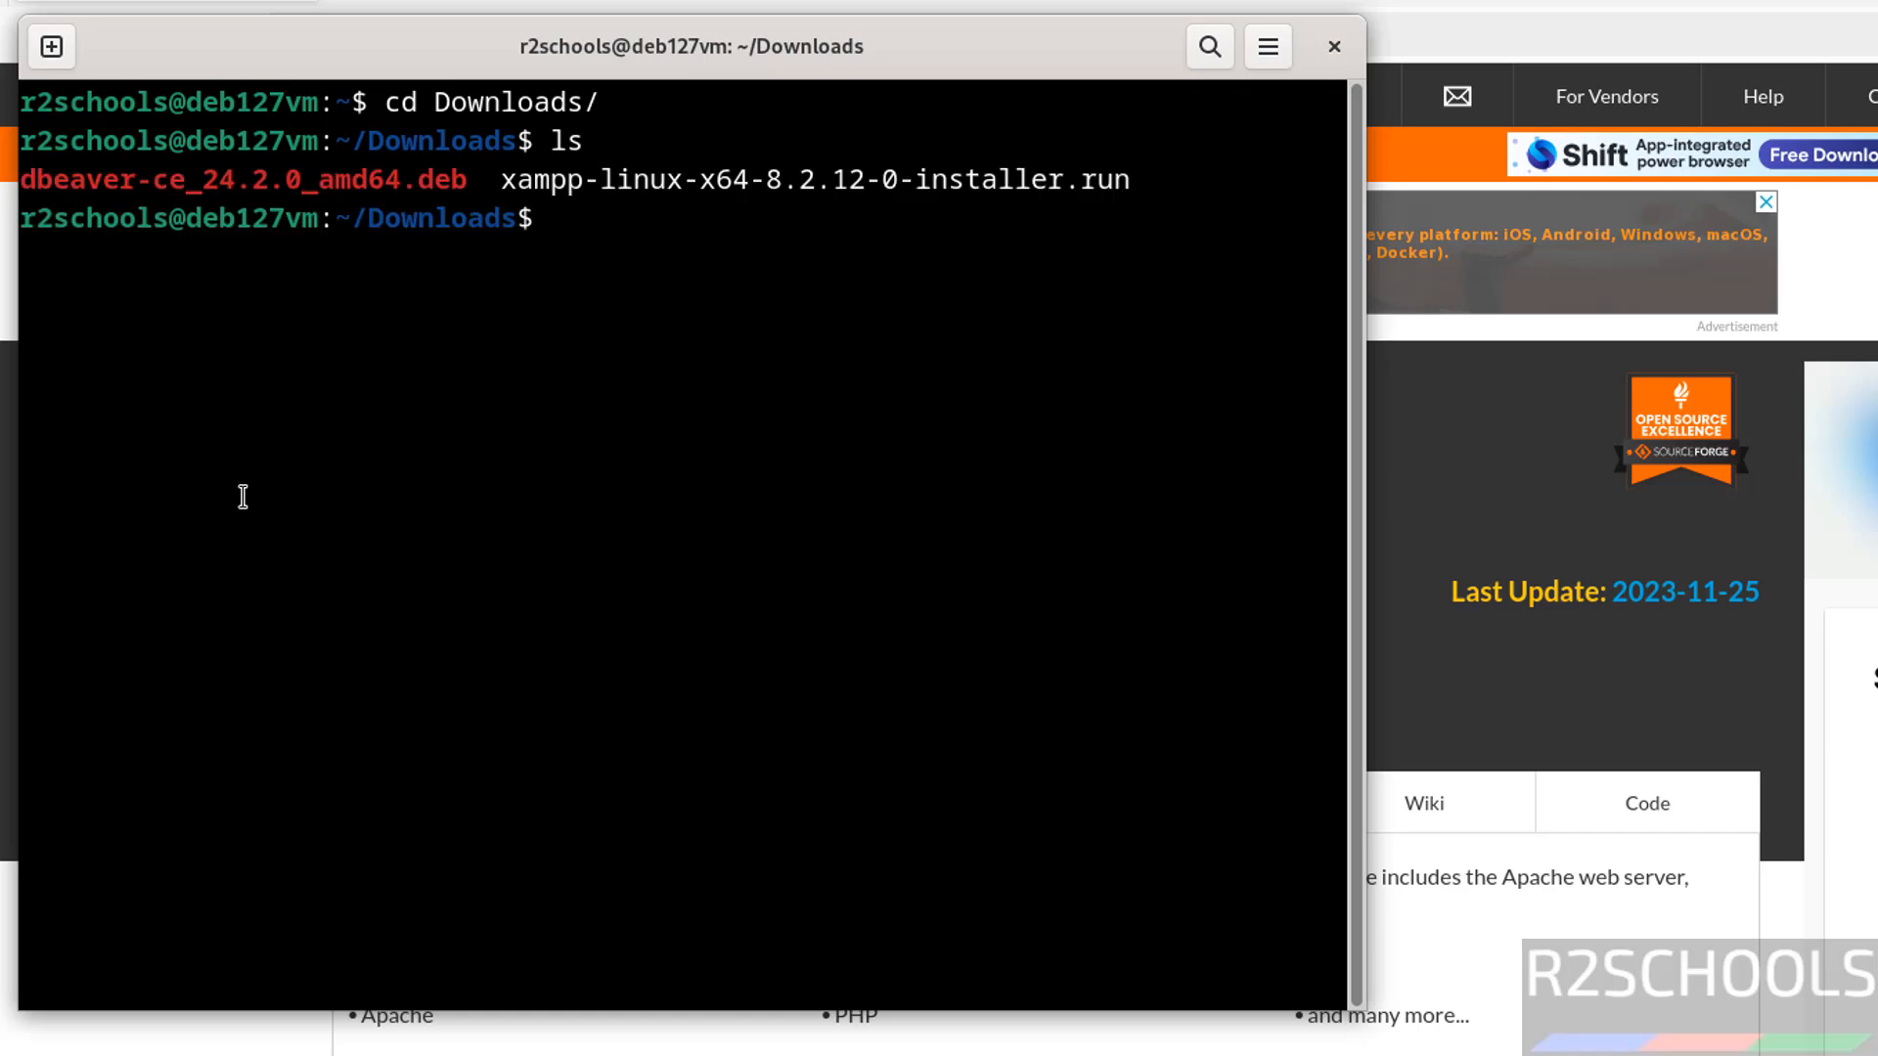
{"action": "type", "text": "rm dbeaver-ce_24.2.0_amd64.deb"}
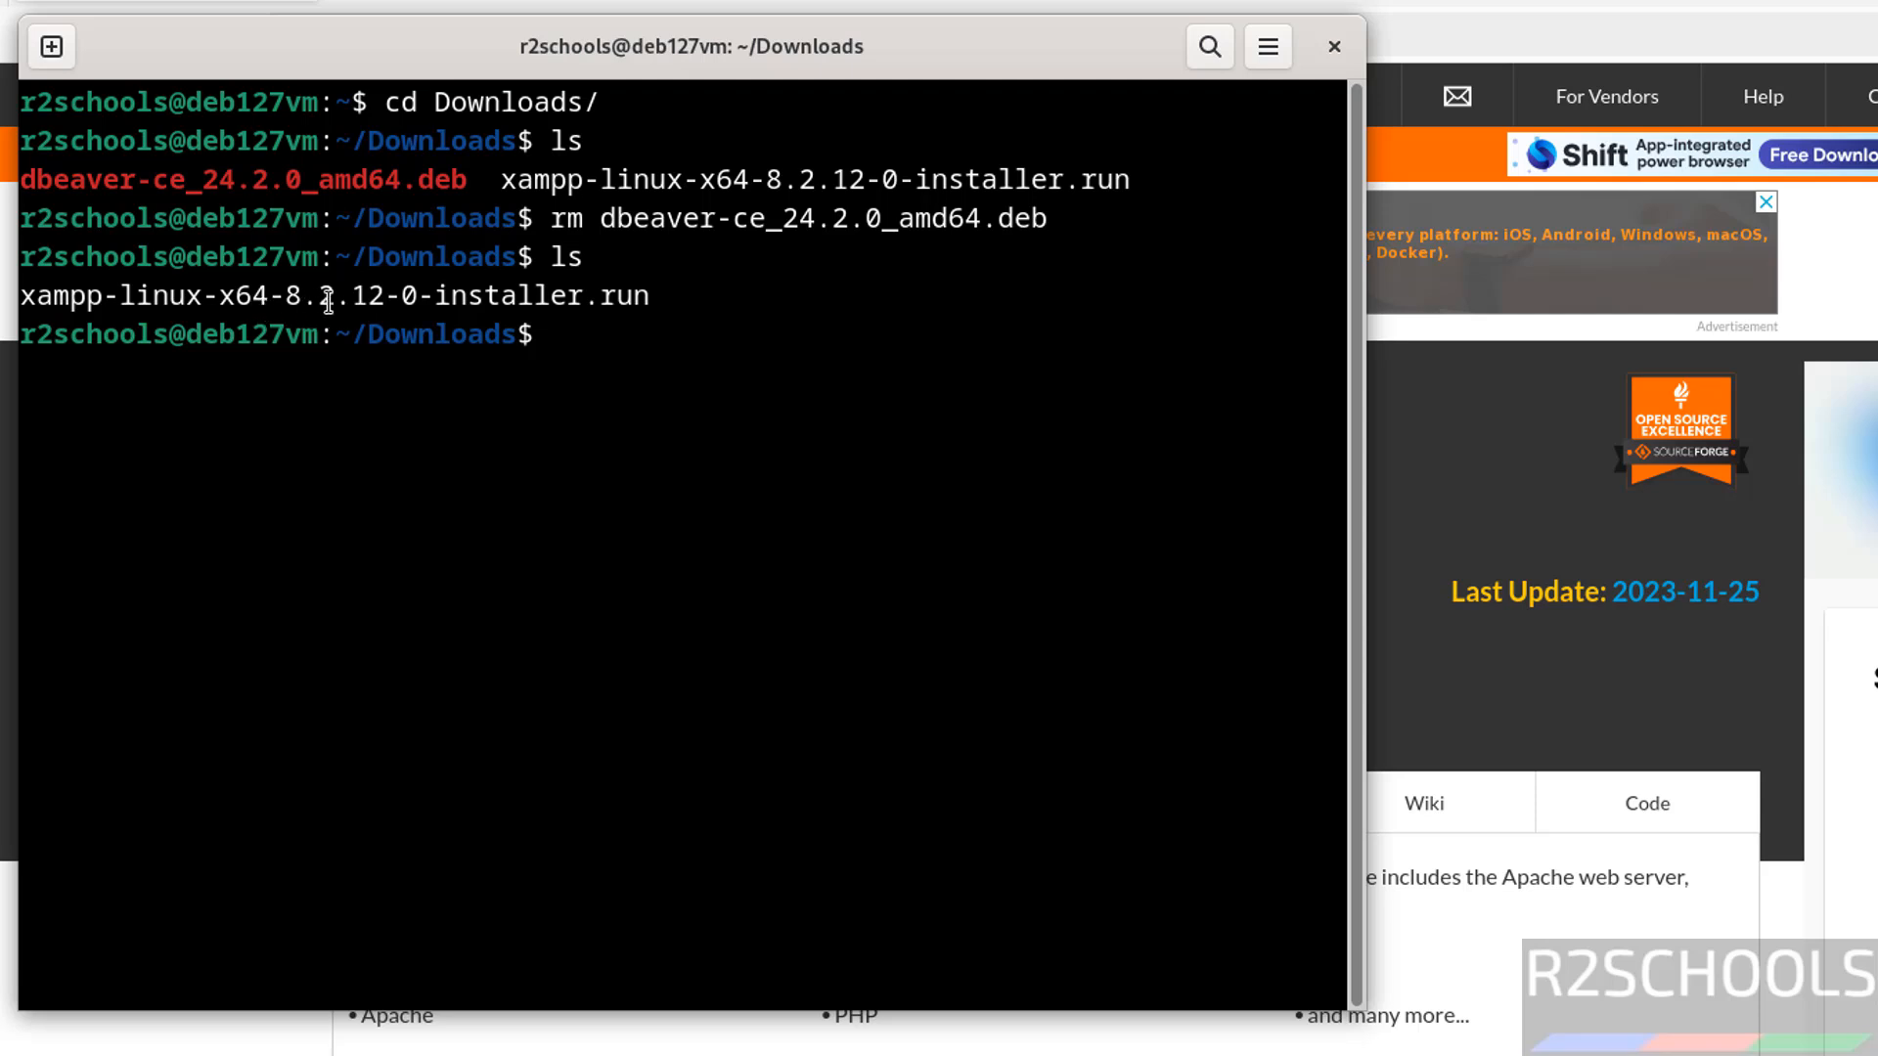
{"action": "mouse_move", "coordinate": [702, 305]}
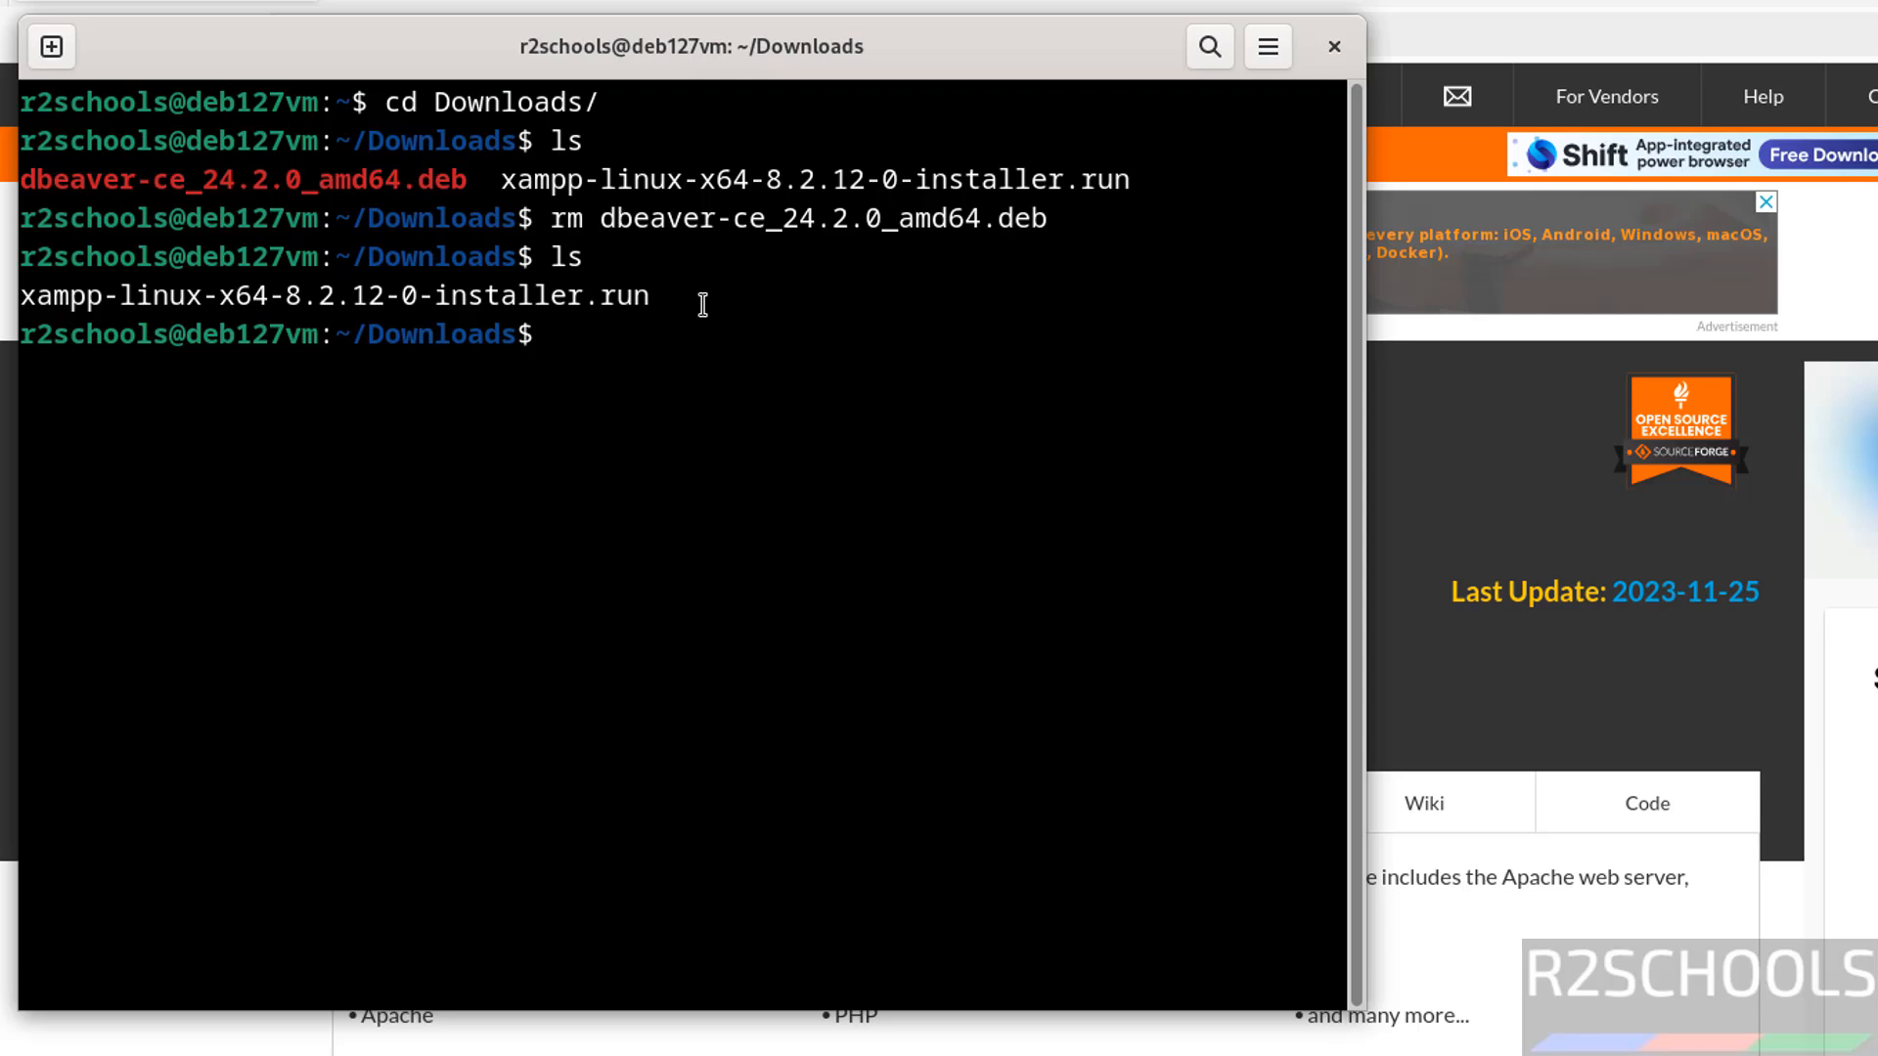
{"action": "type", "text": "./"}
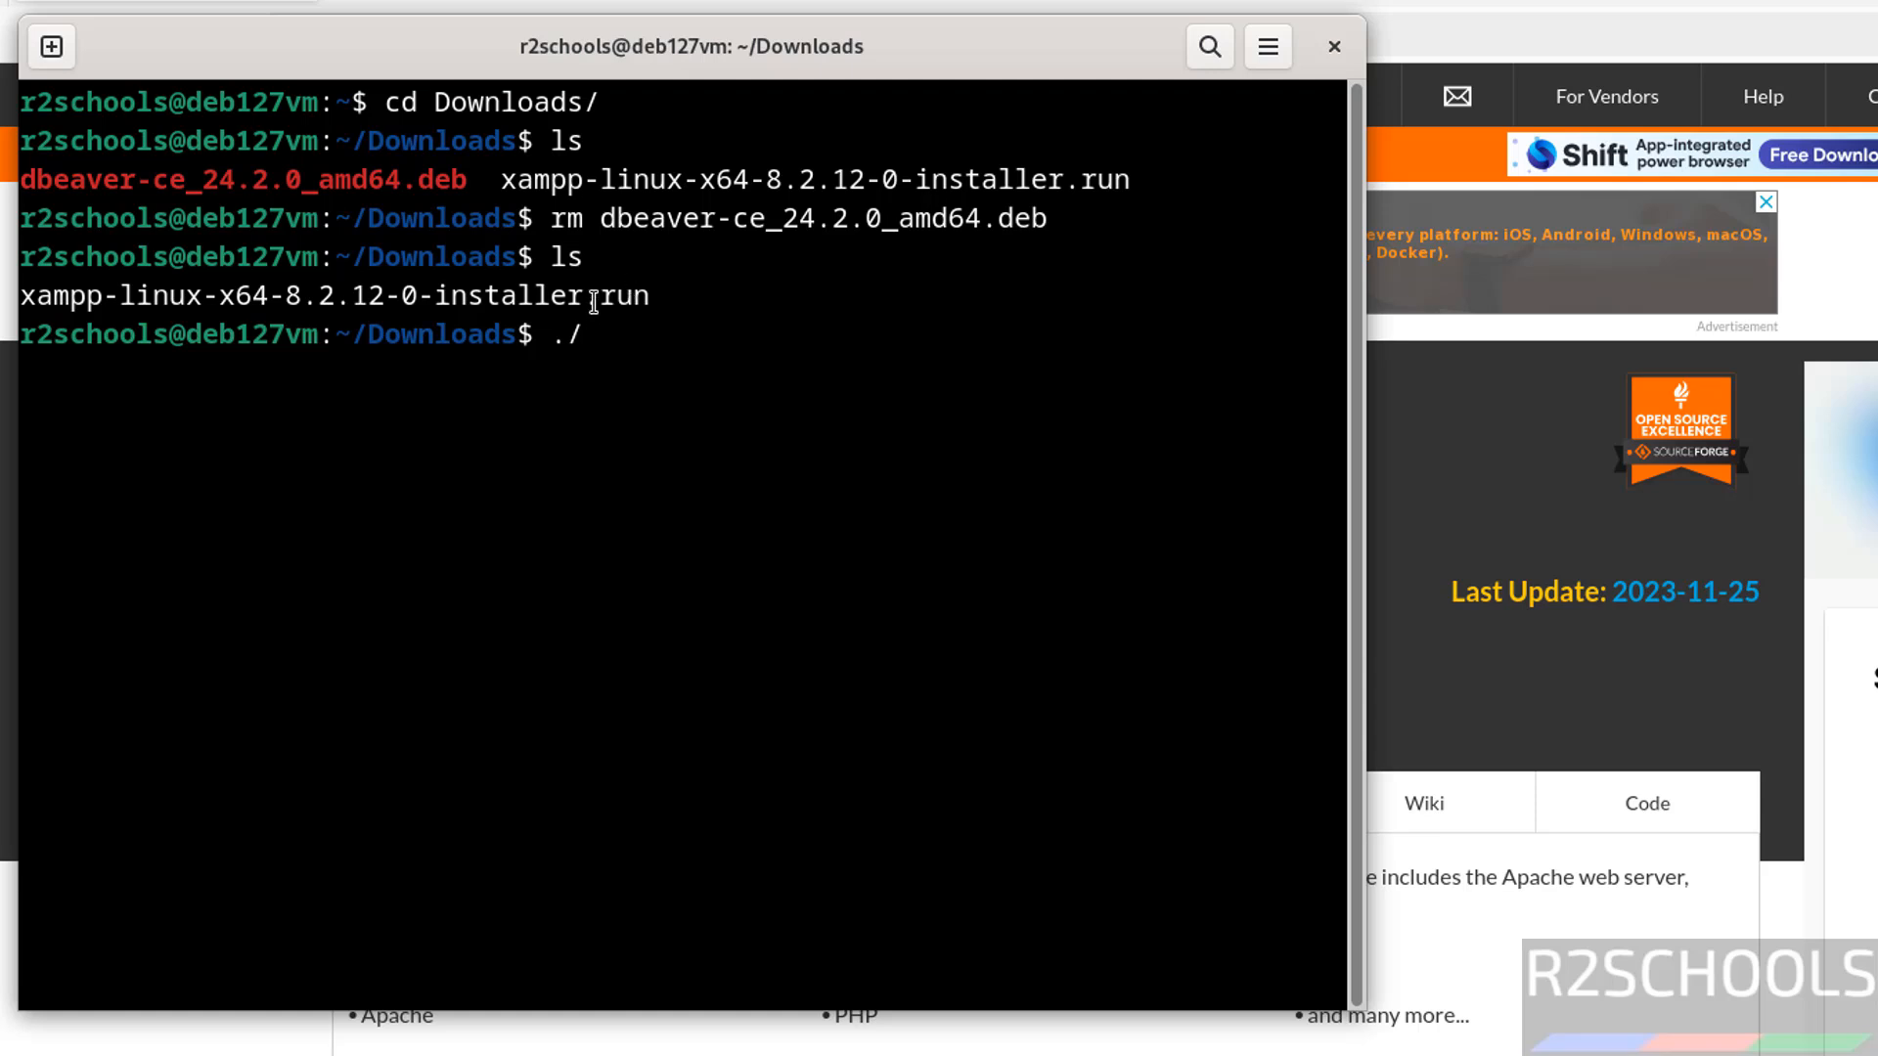
Make the XAMPP installer executable with sudo chmod 755, entering the account password
{"action": "right_click", "coordinate": [611, 324]}
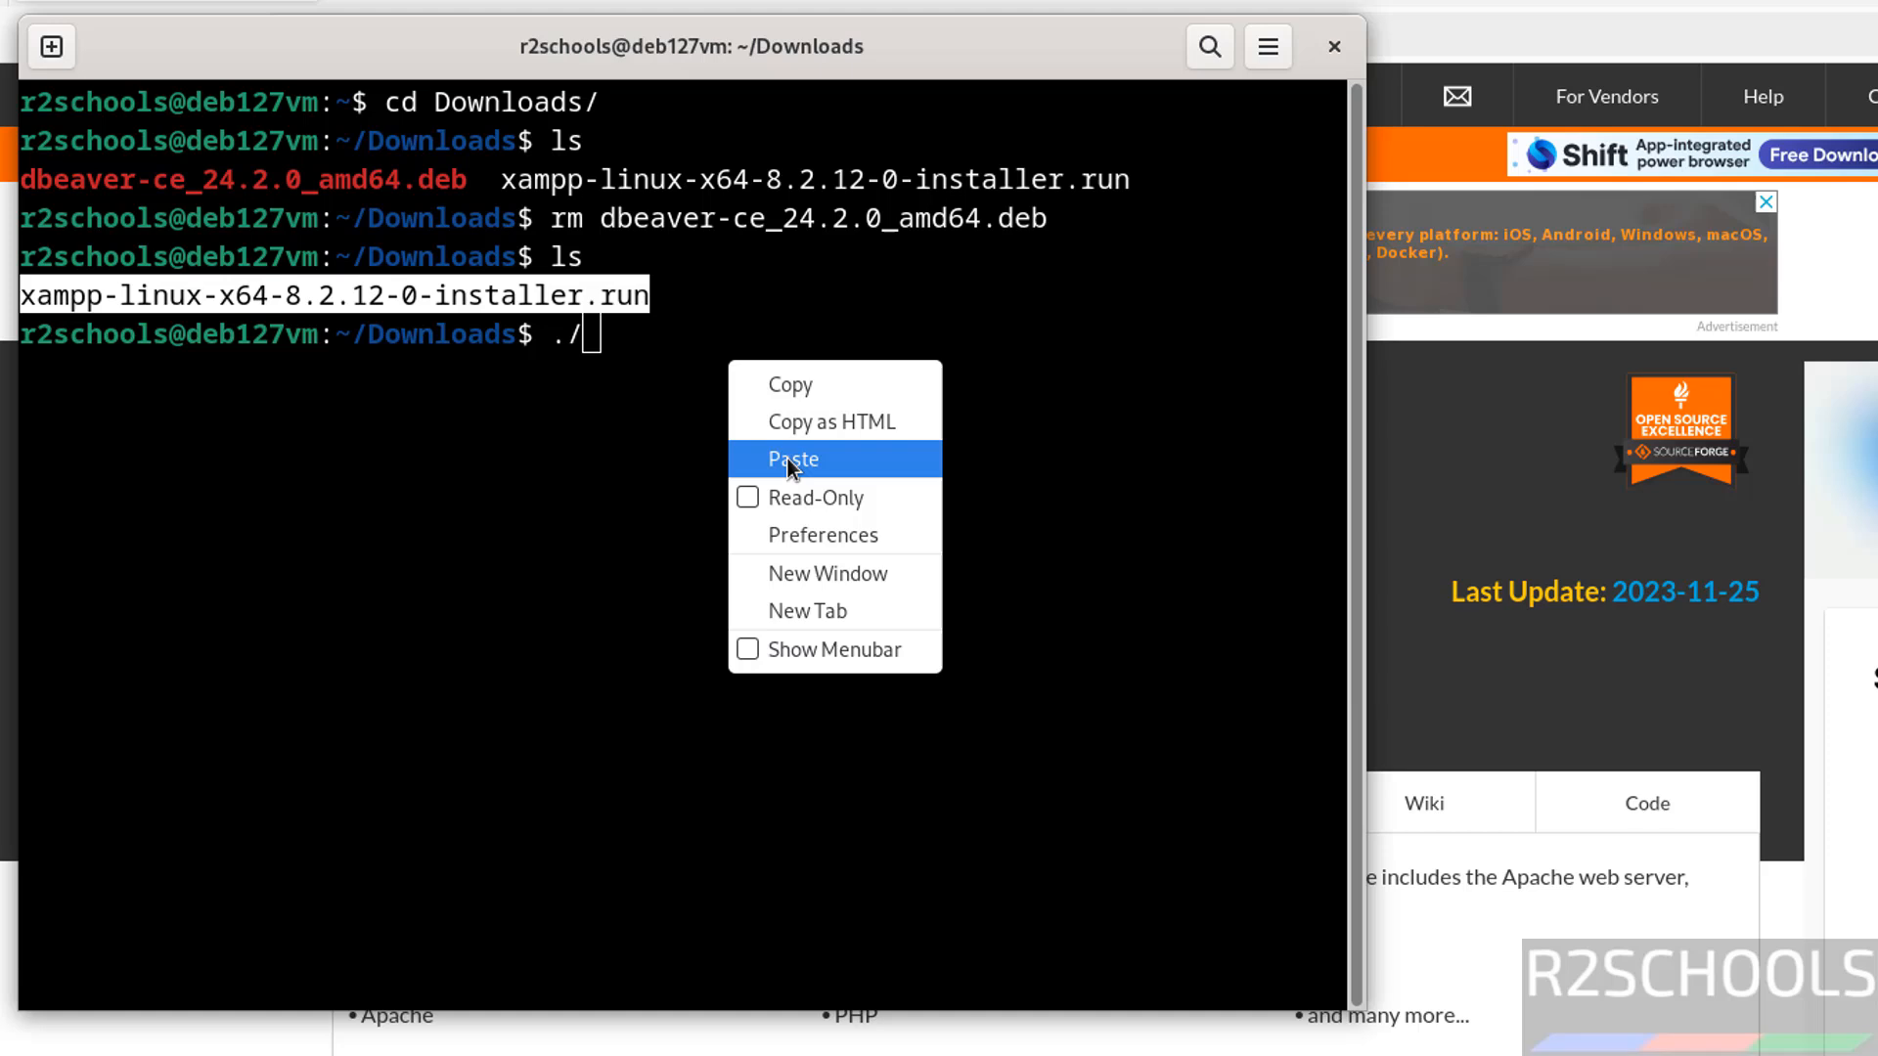
{"action": "left_click", "coordinate": [790, 458]}
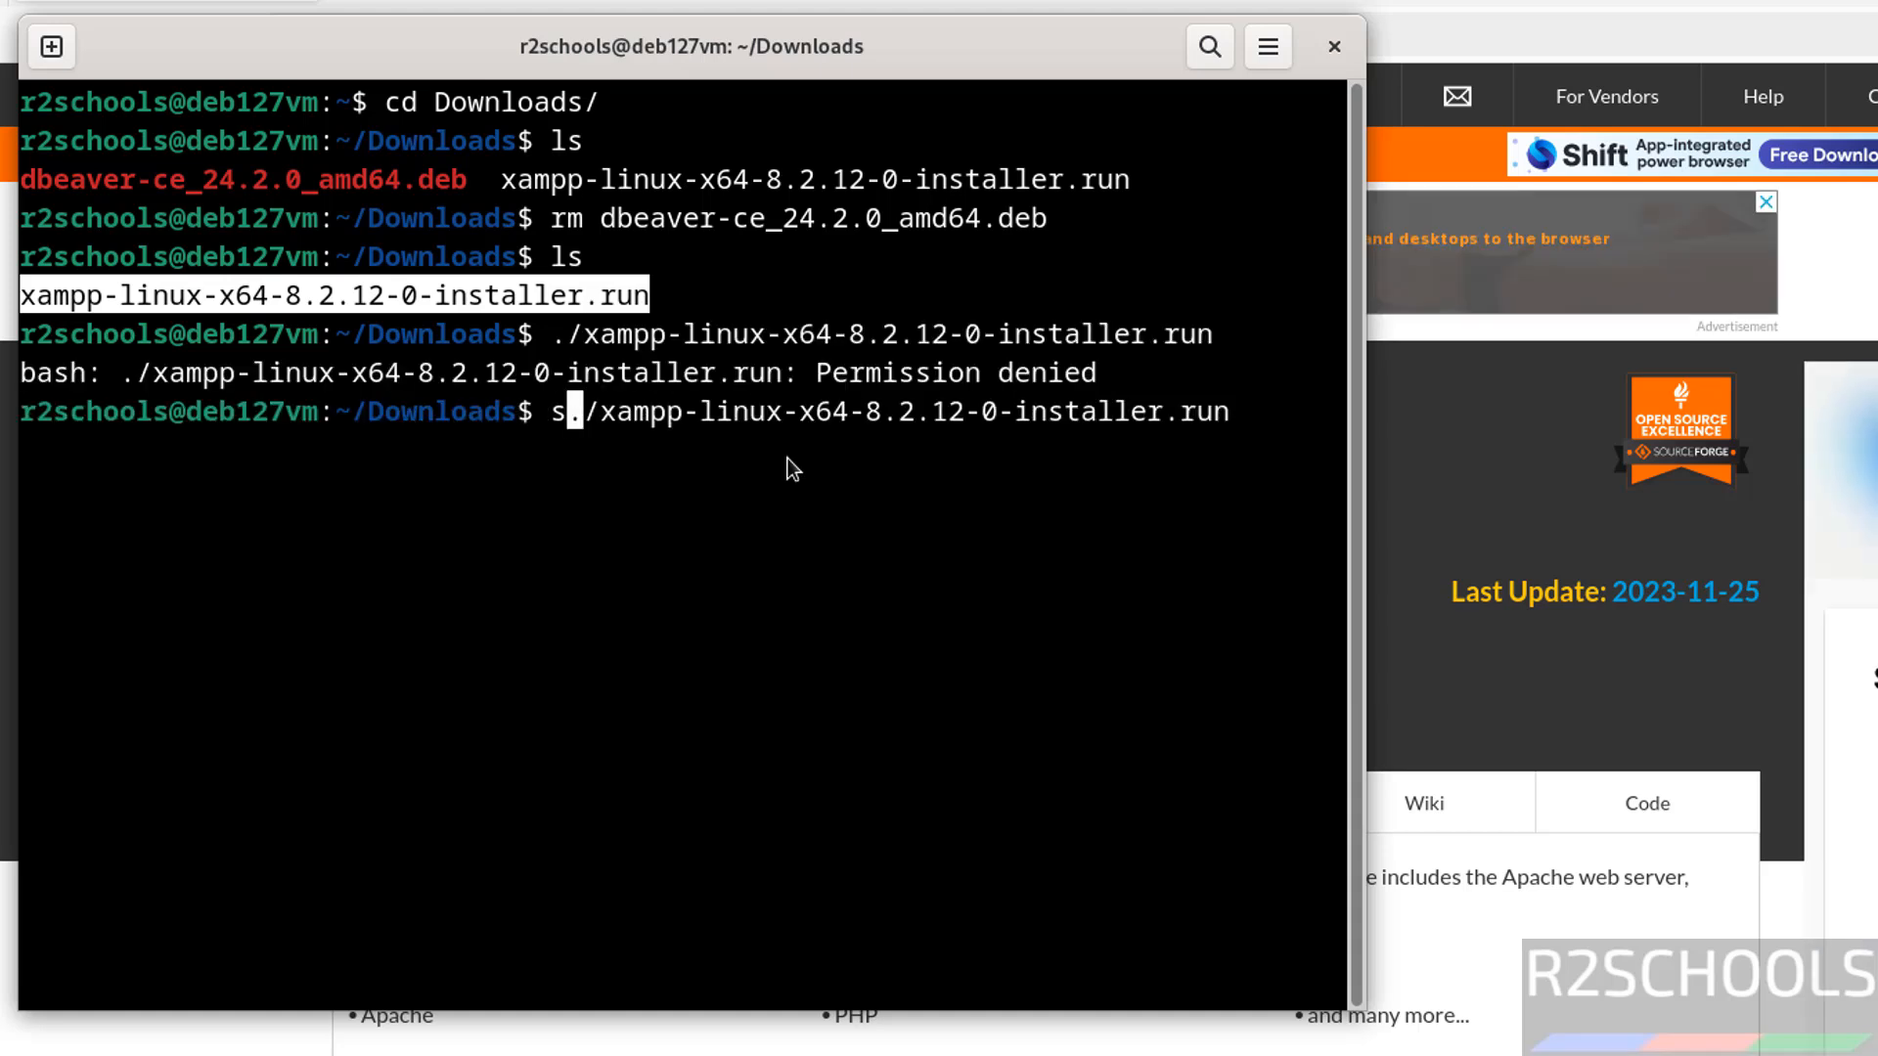
{"action": "key", "text": "Return"}
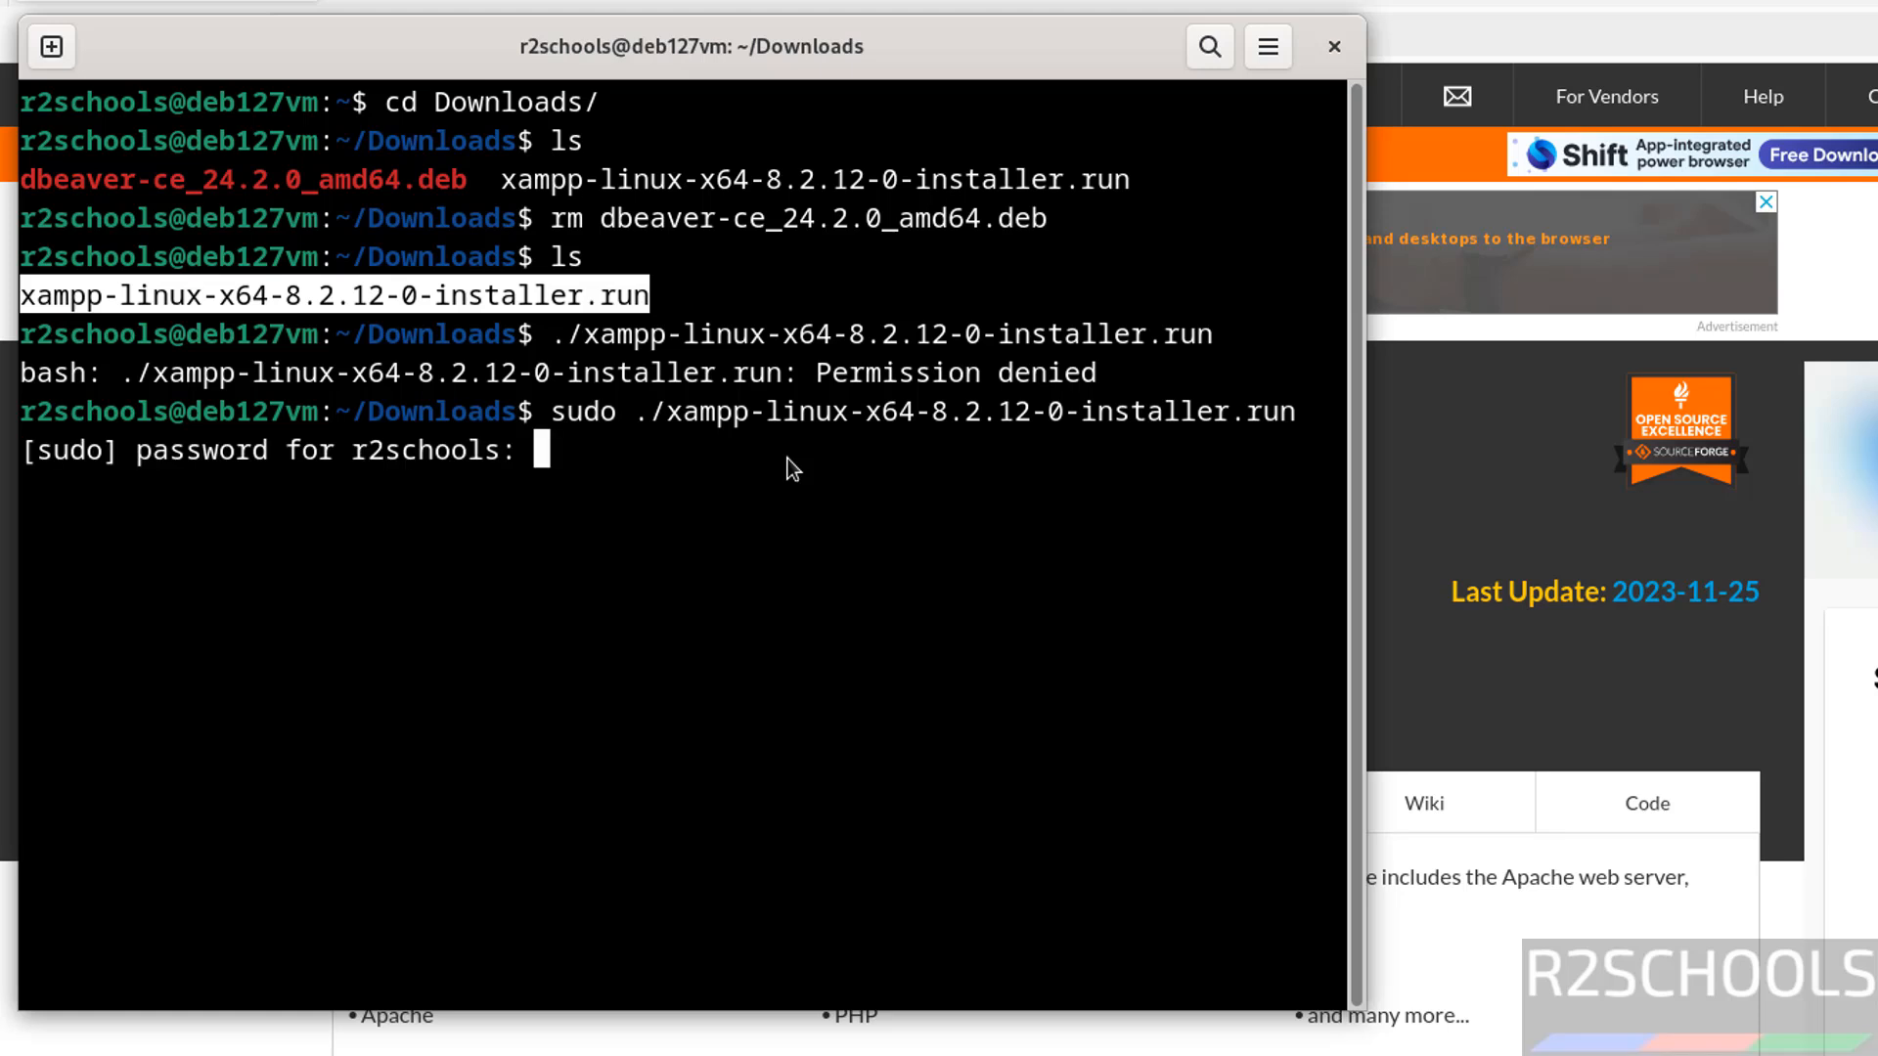
{"action": "key", "text": "Return"}
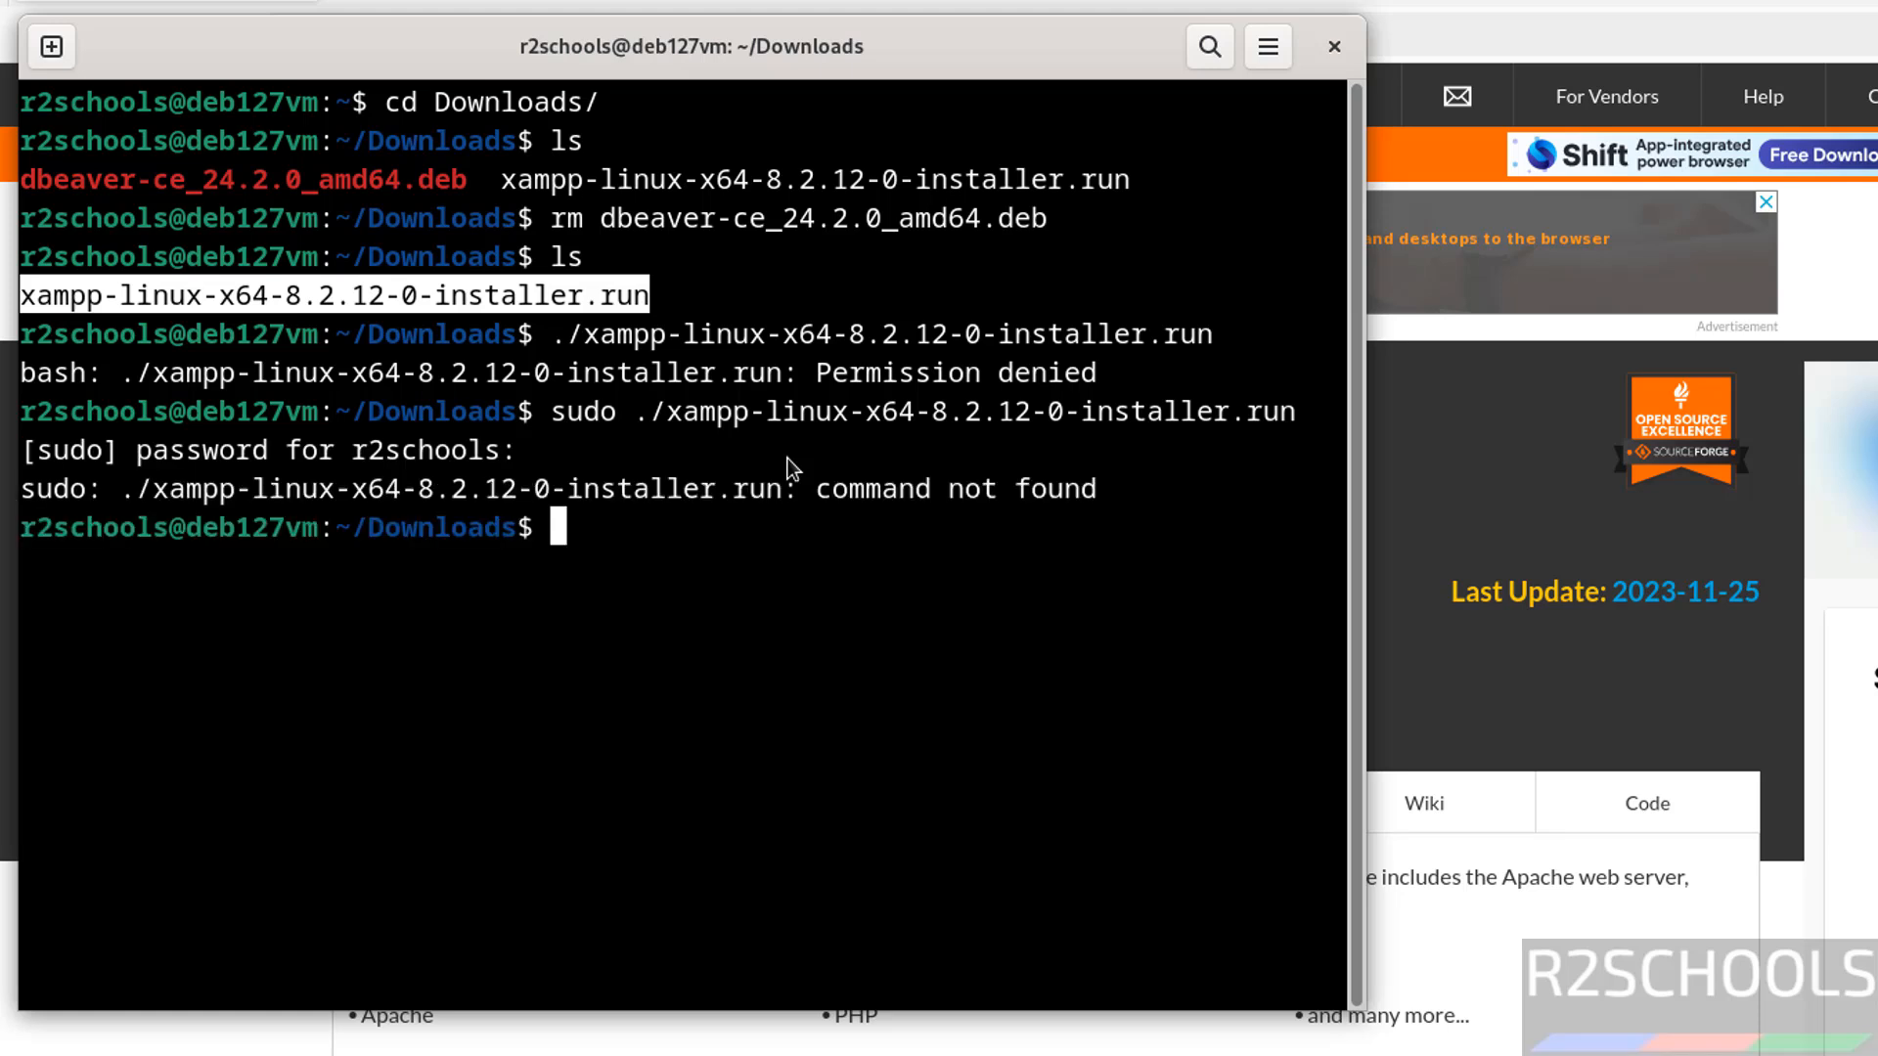
{"action": "mouse_move", "coordinate": [617, 583]}
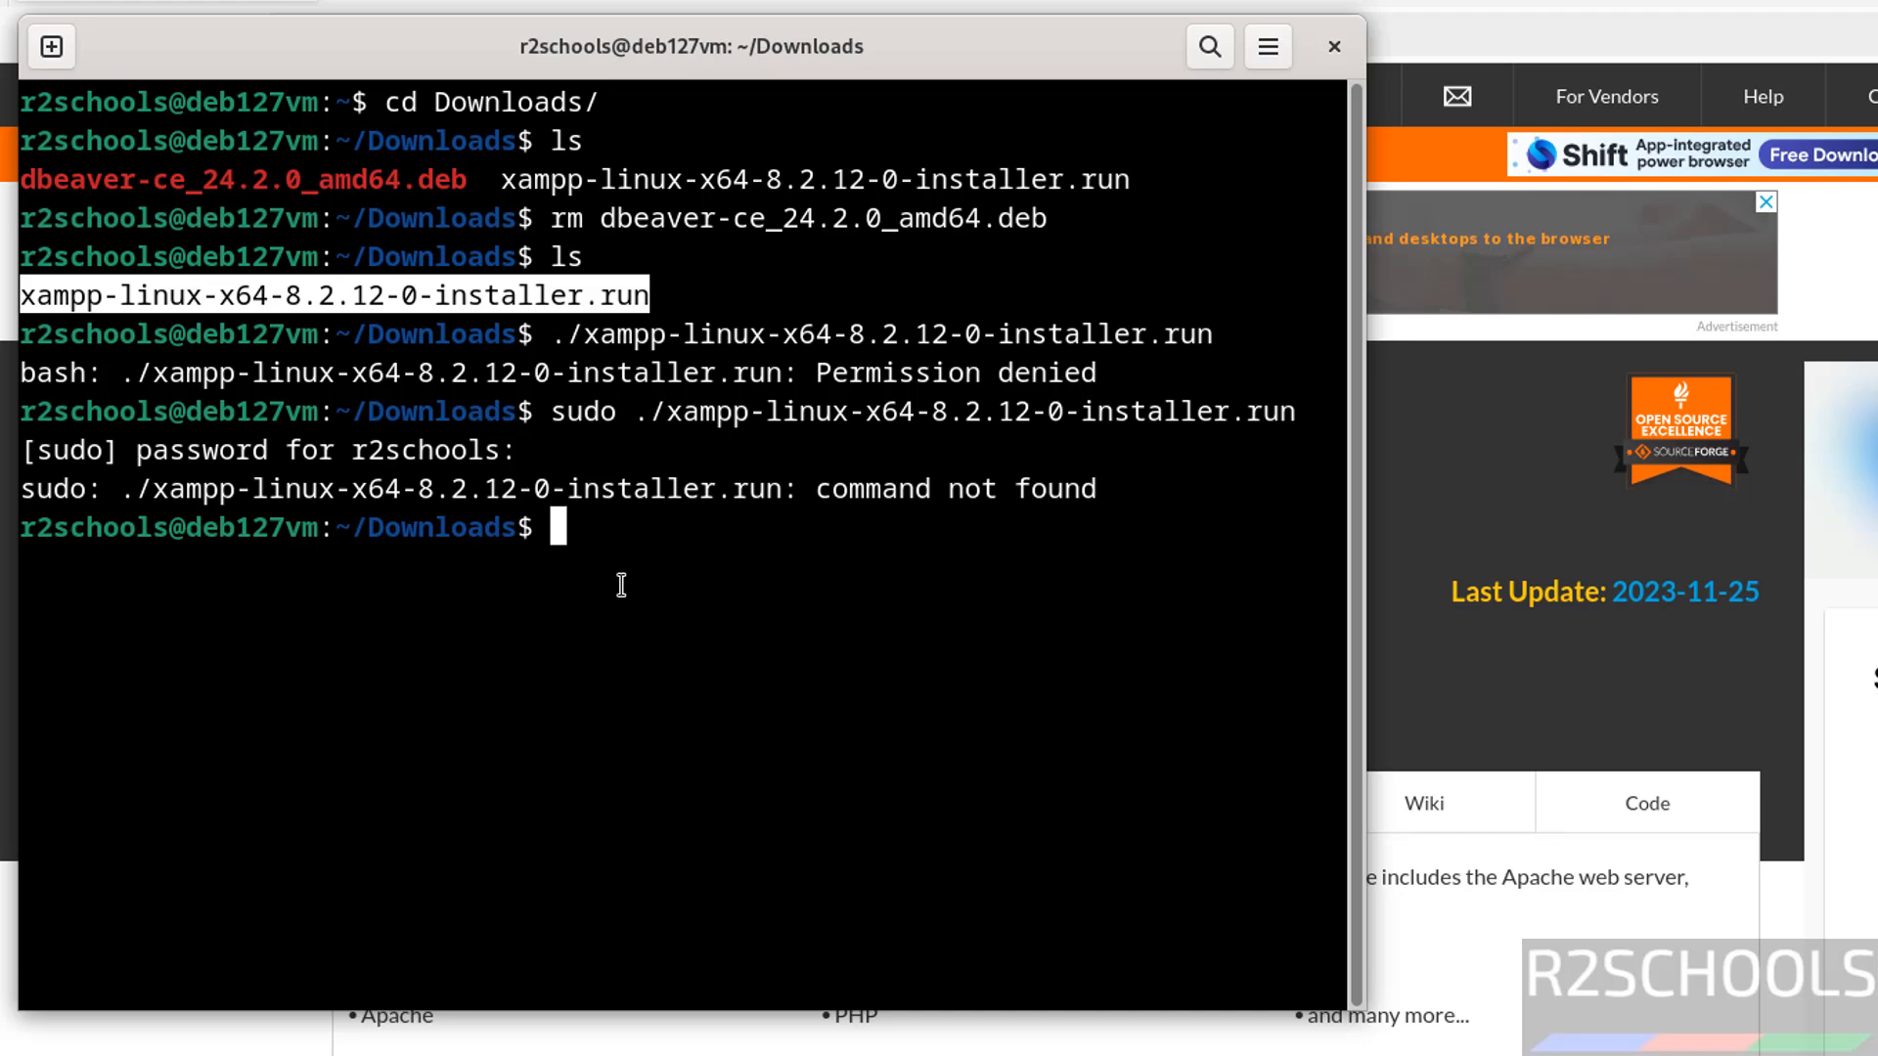
{"action": "type", "text": "s"}
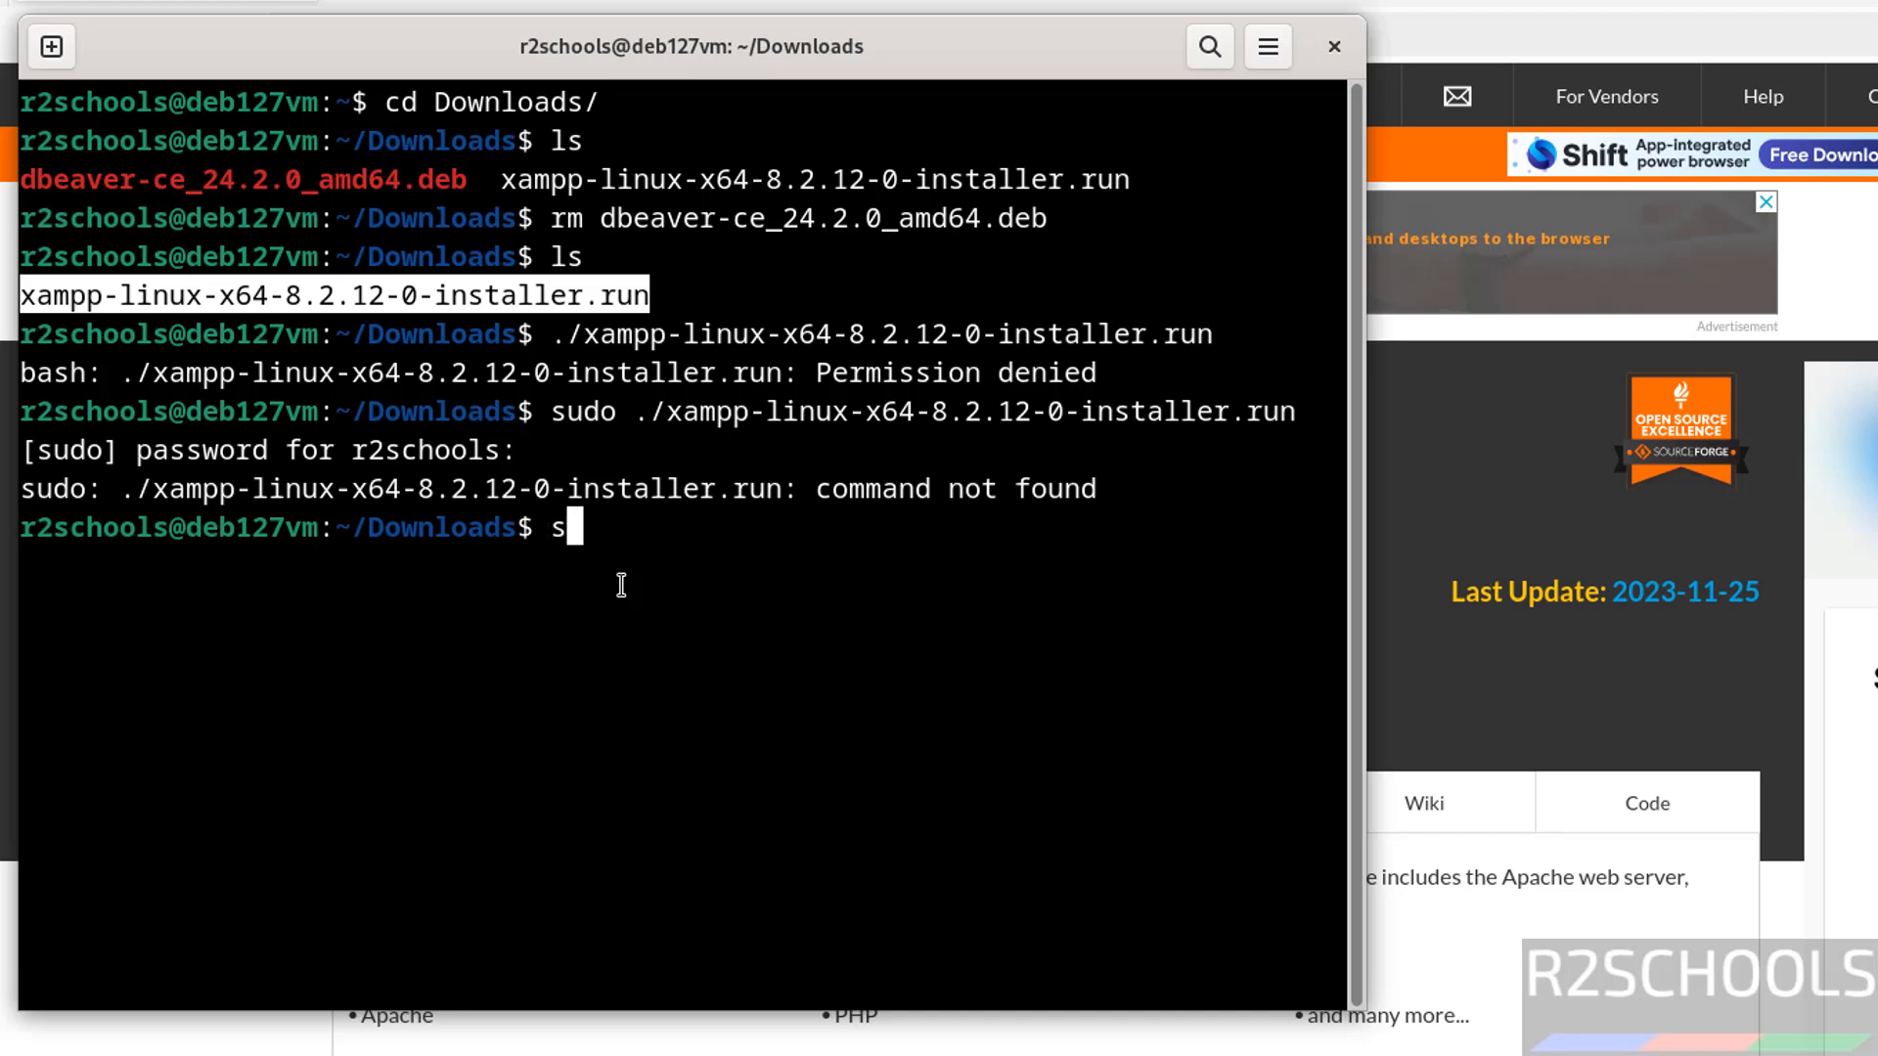
{"action": "type", "text": "udo chmod"}
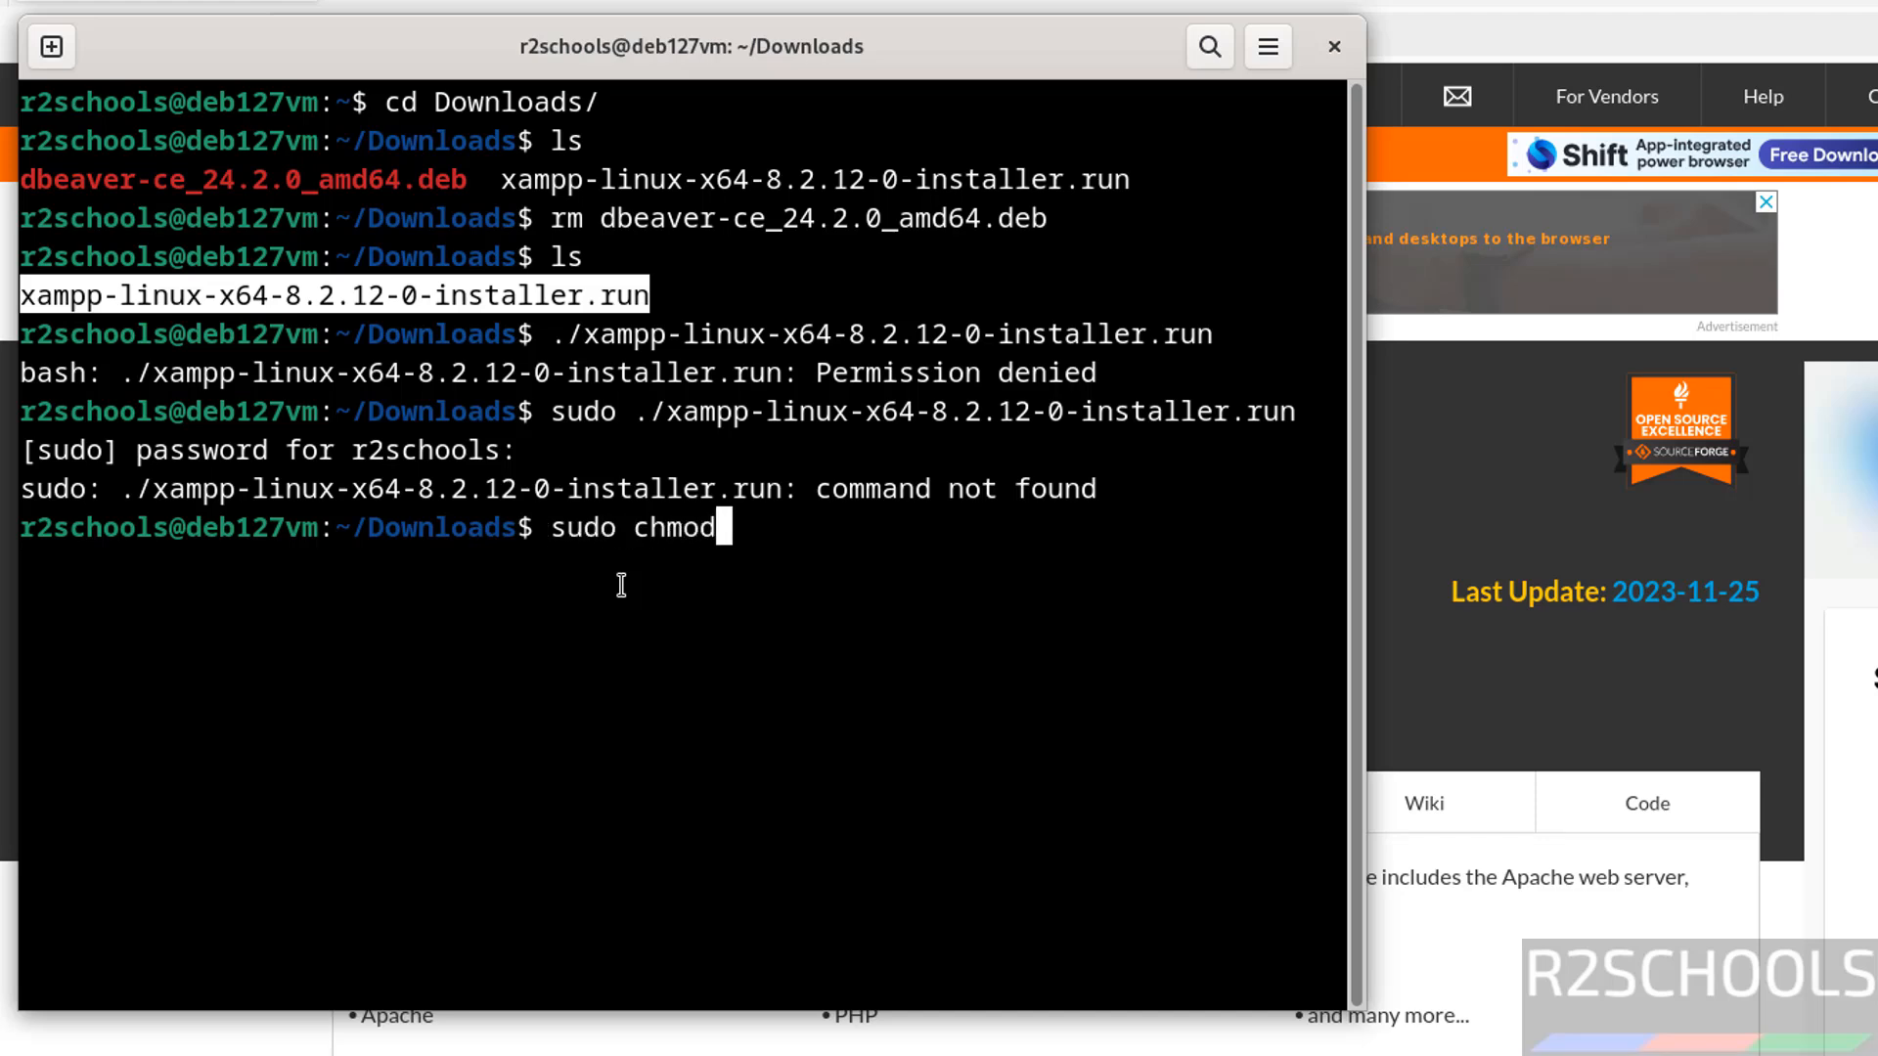
{"action": "type", "text": "755"}
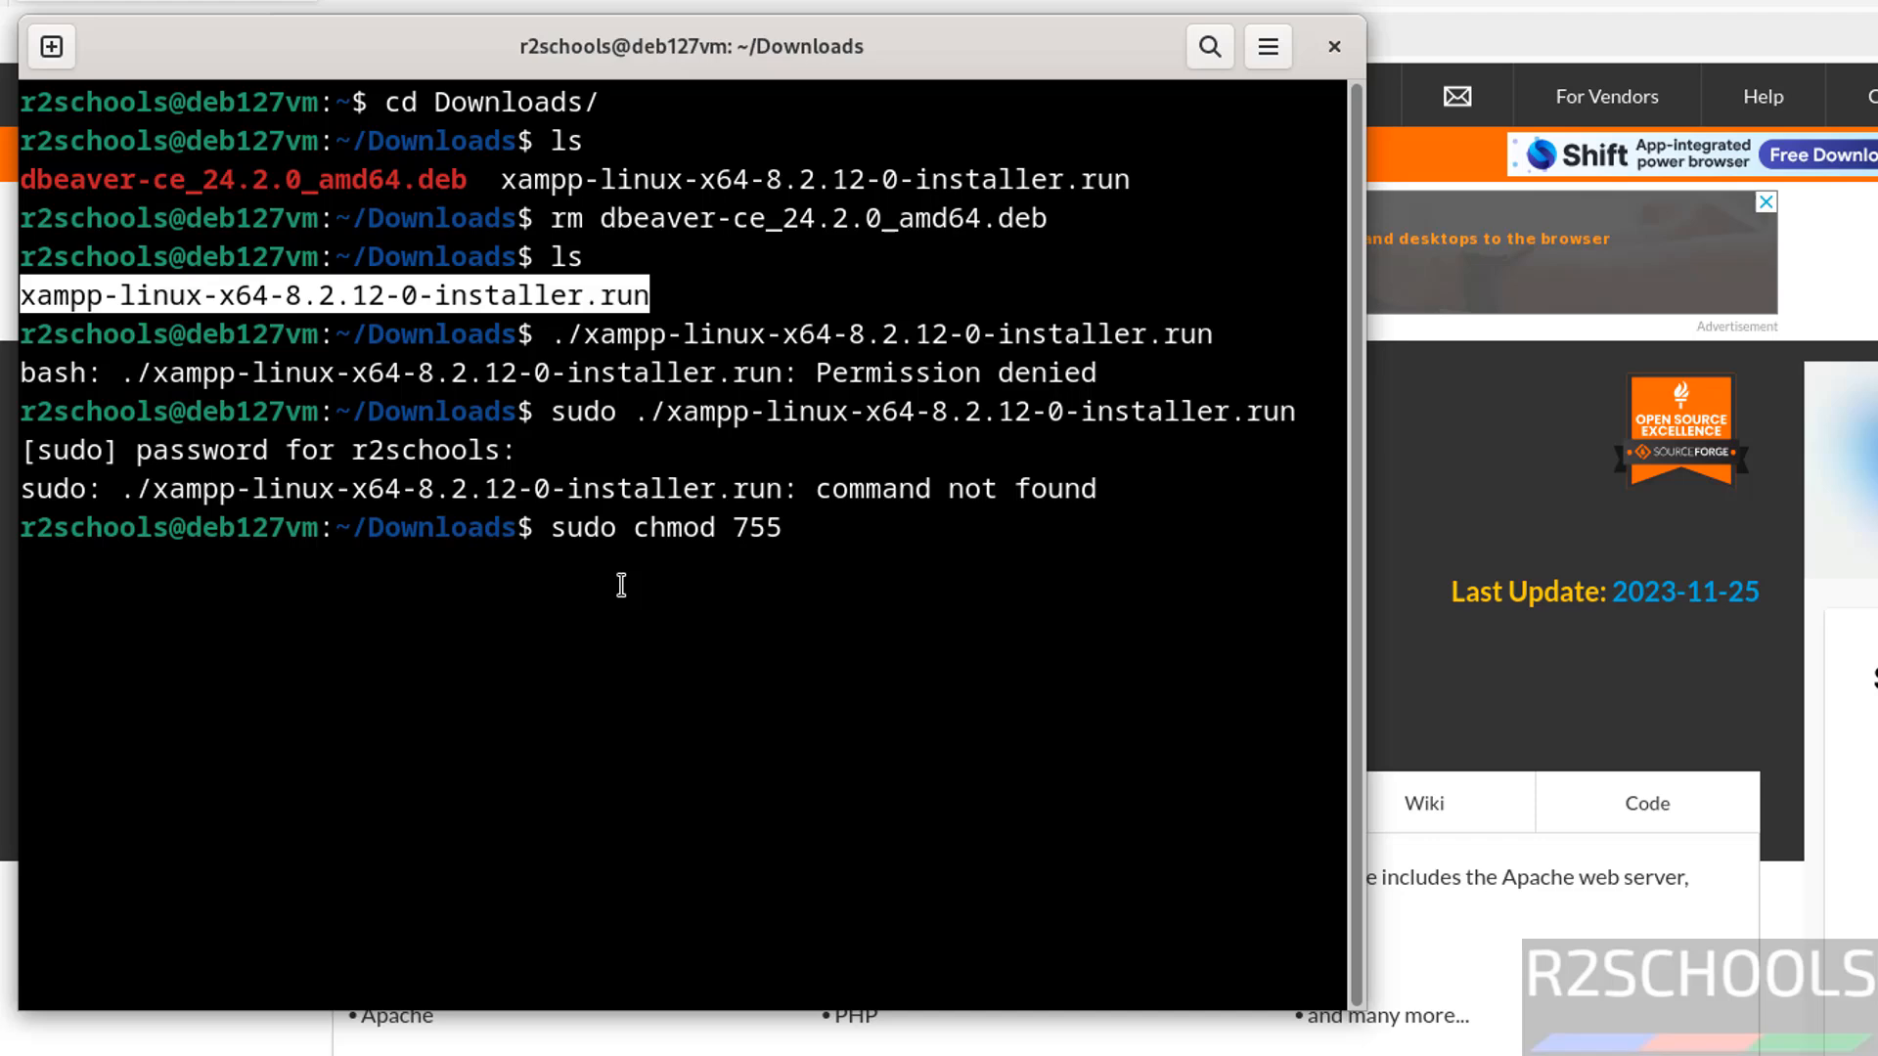
{"action": "type", "text": "xa"}
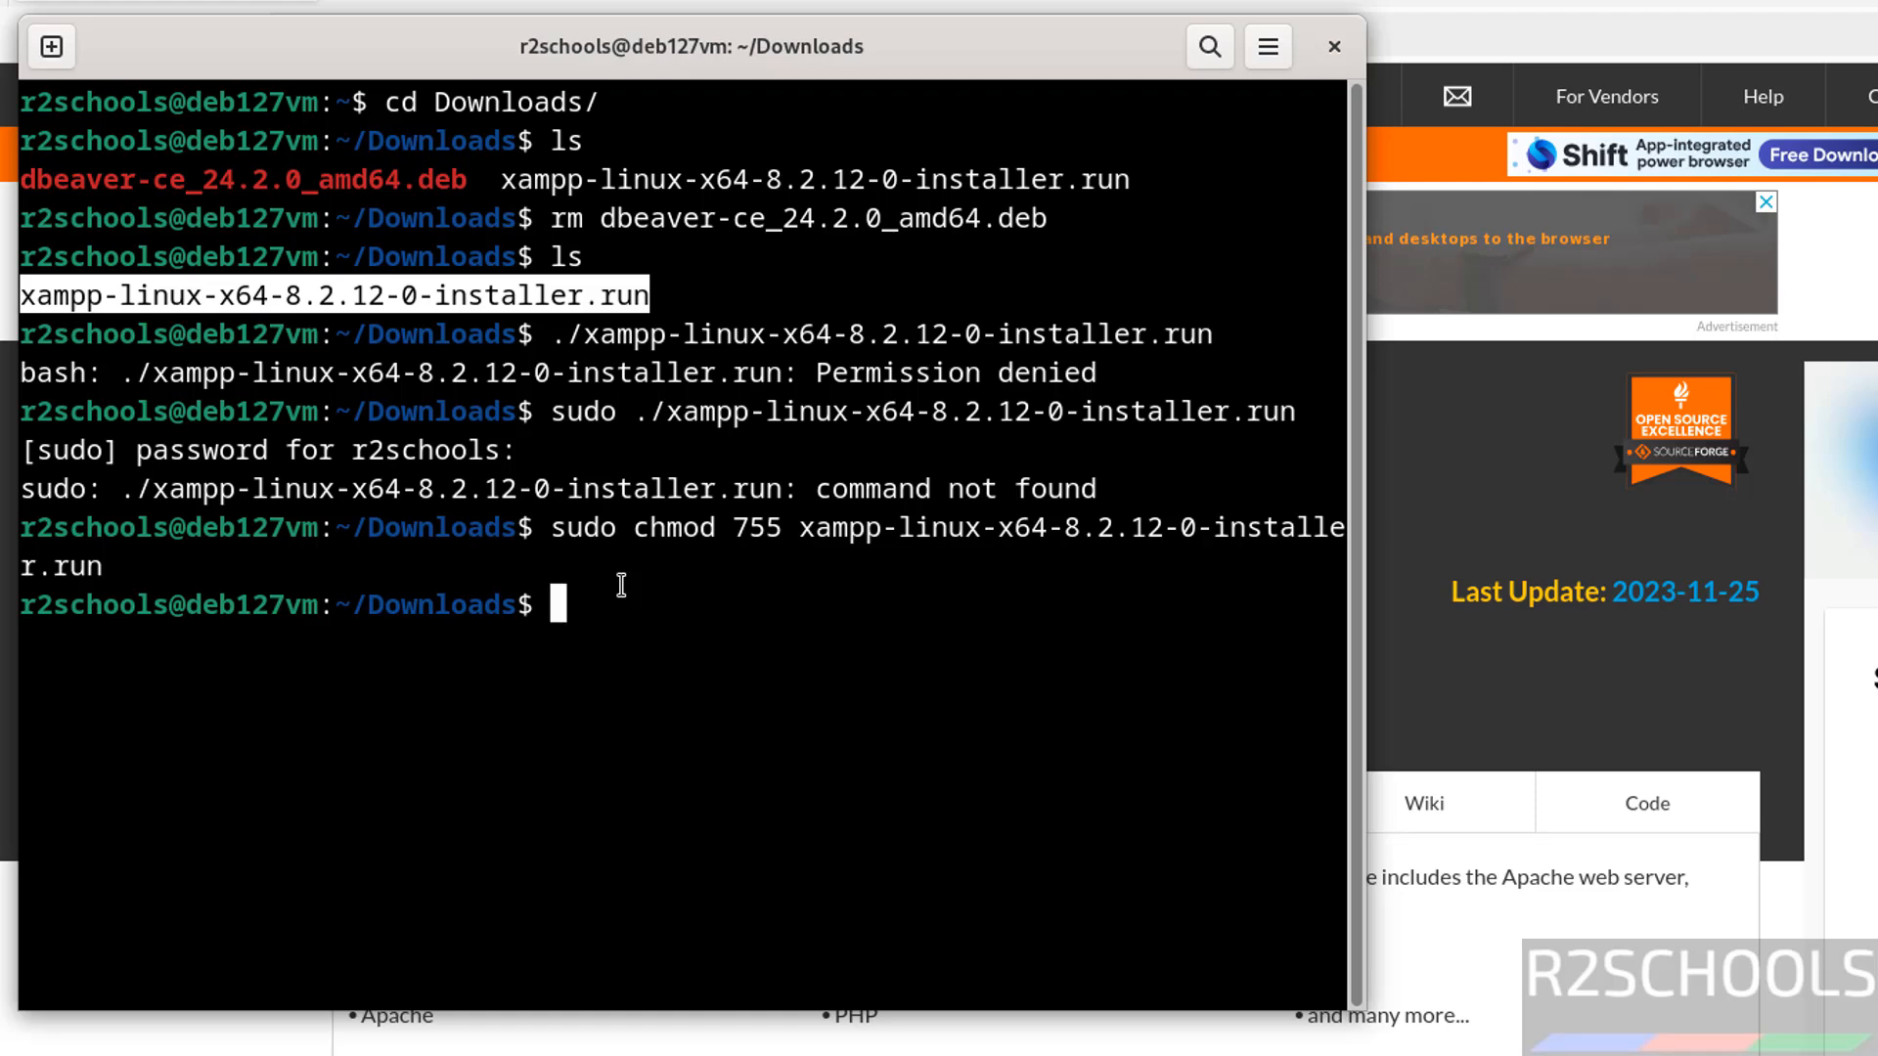
Run ./xampp-linux-x64-8.2.12-0-installer.run, dismiss the root-privileges error, and begin prepending sudo
{"action": "type", "text": "./"}
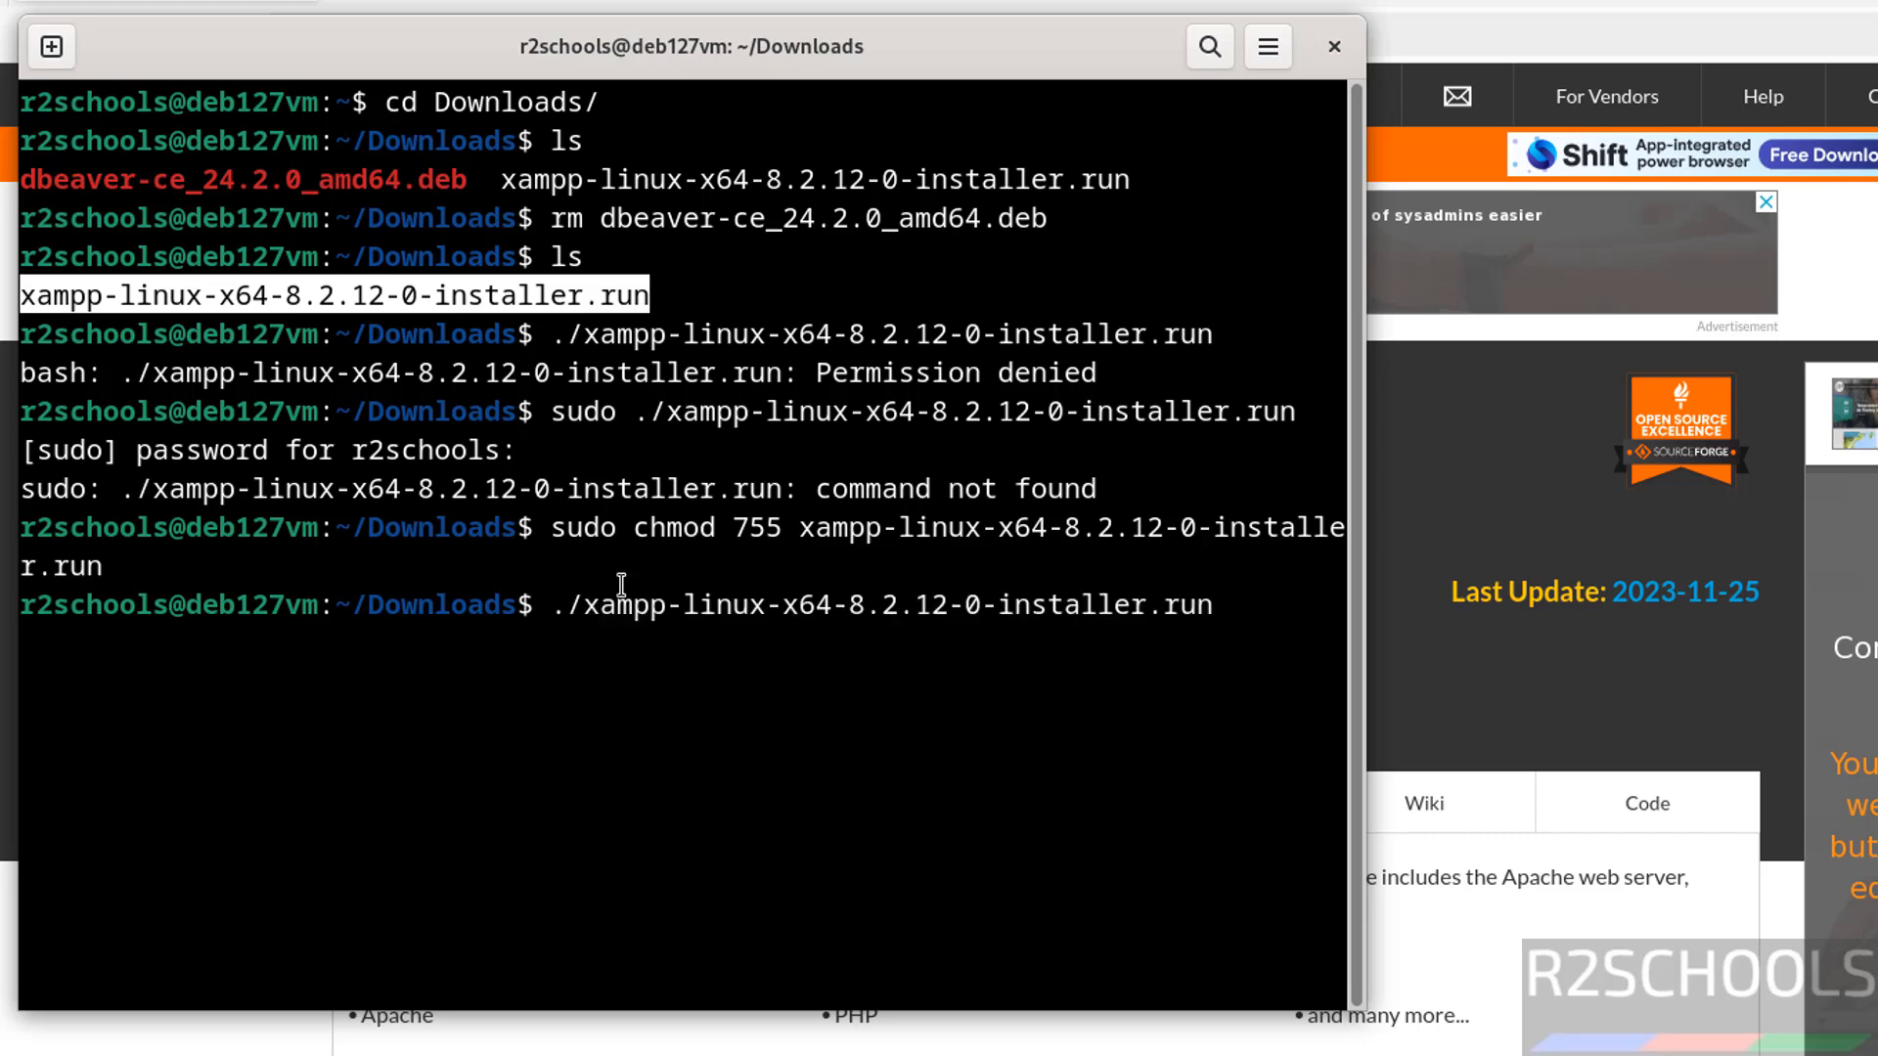
{"action": "key", "text": "Return"}
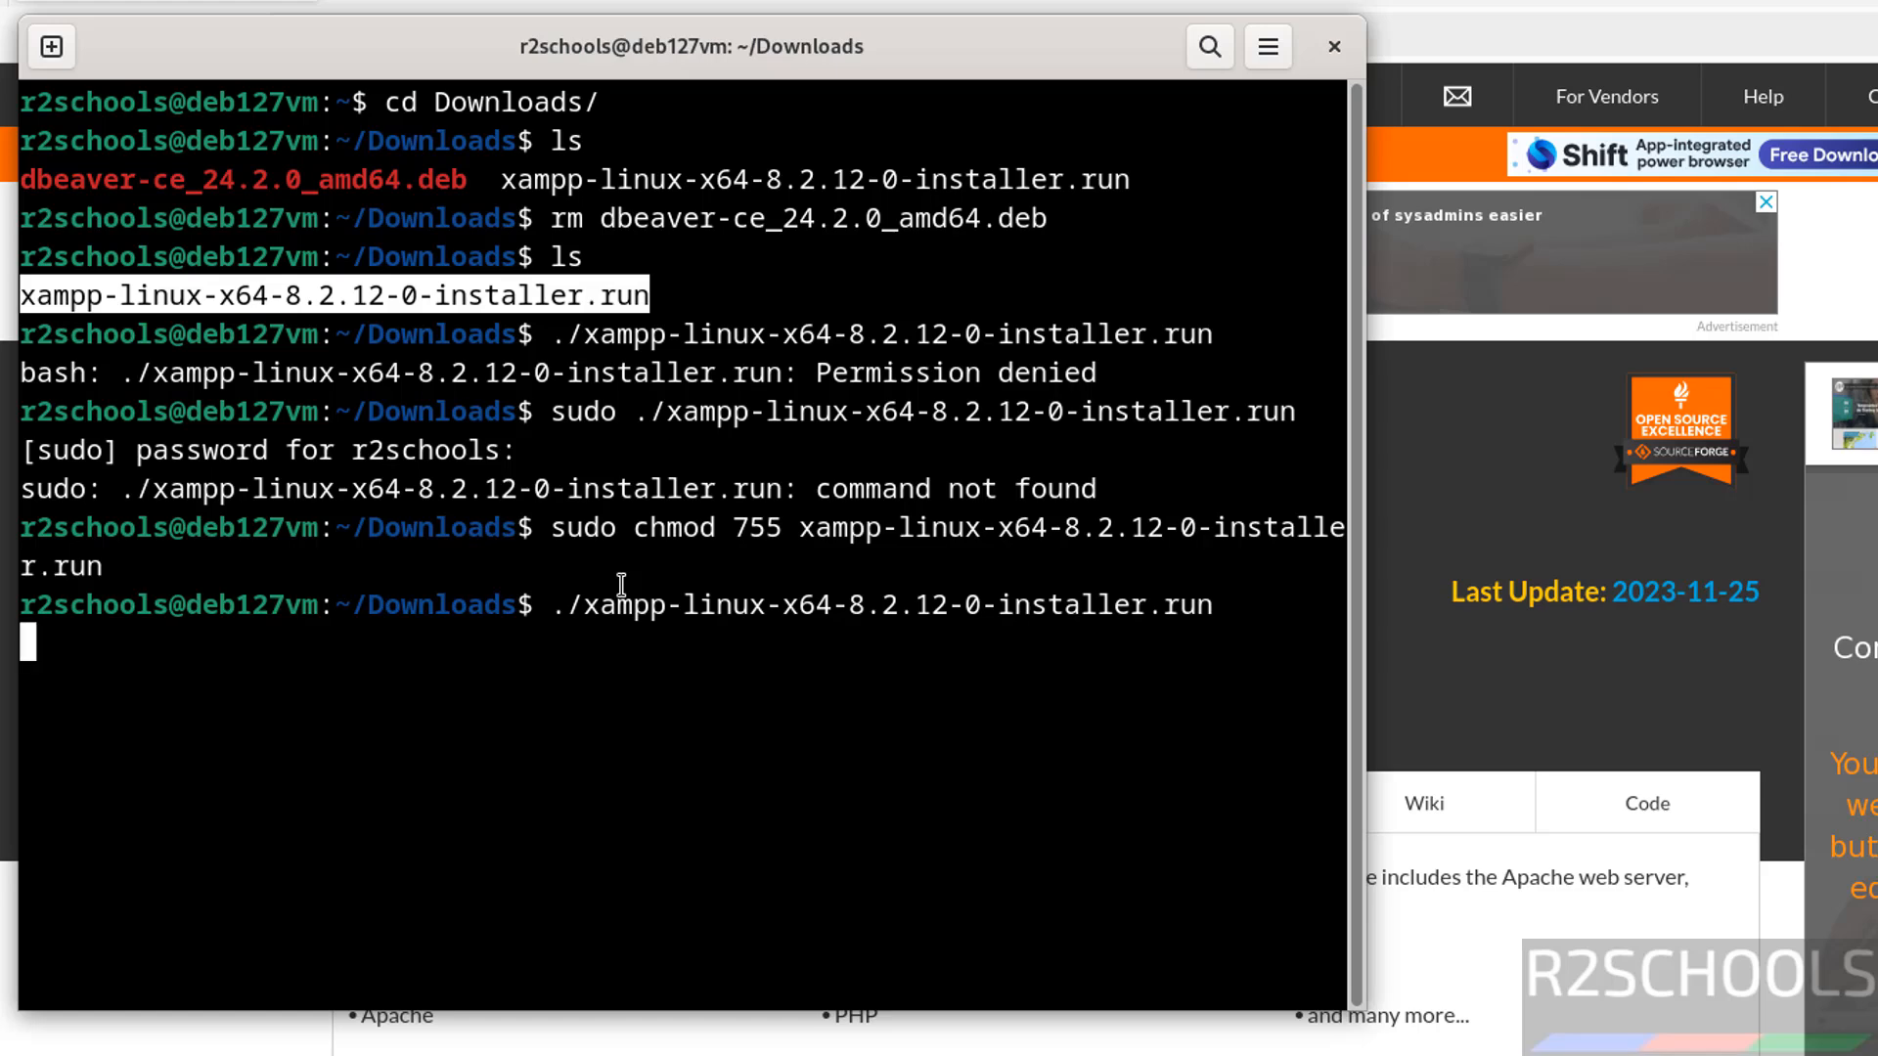
{"action": "key", "text": "Return"}
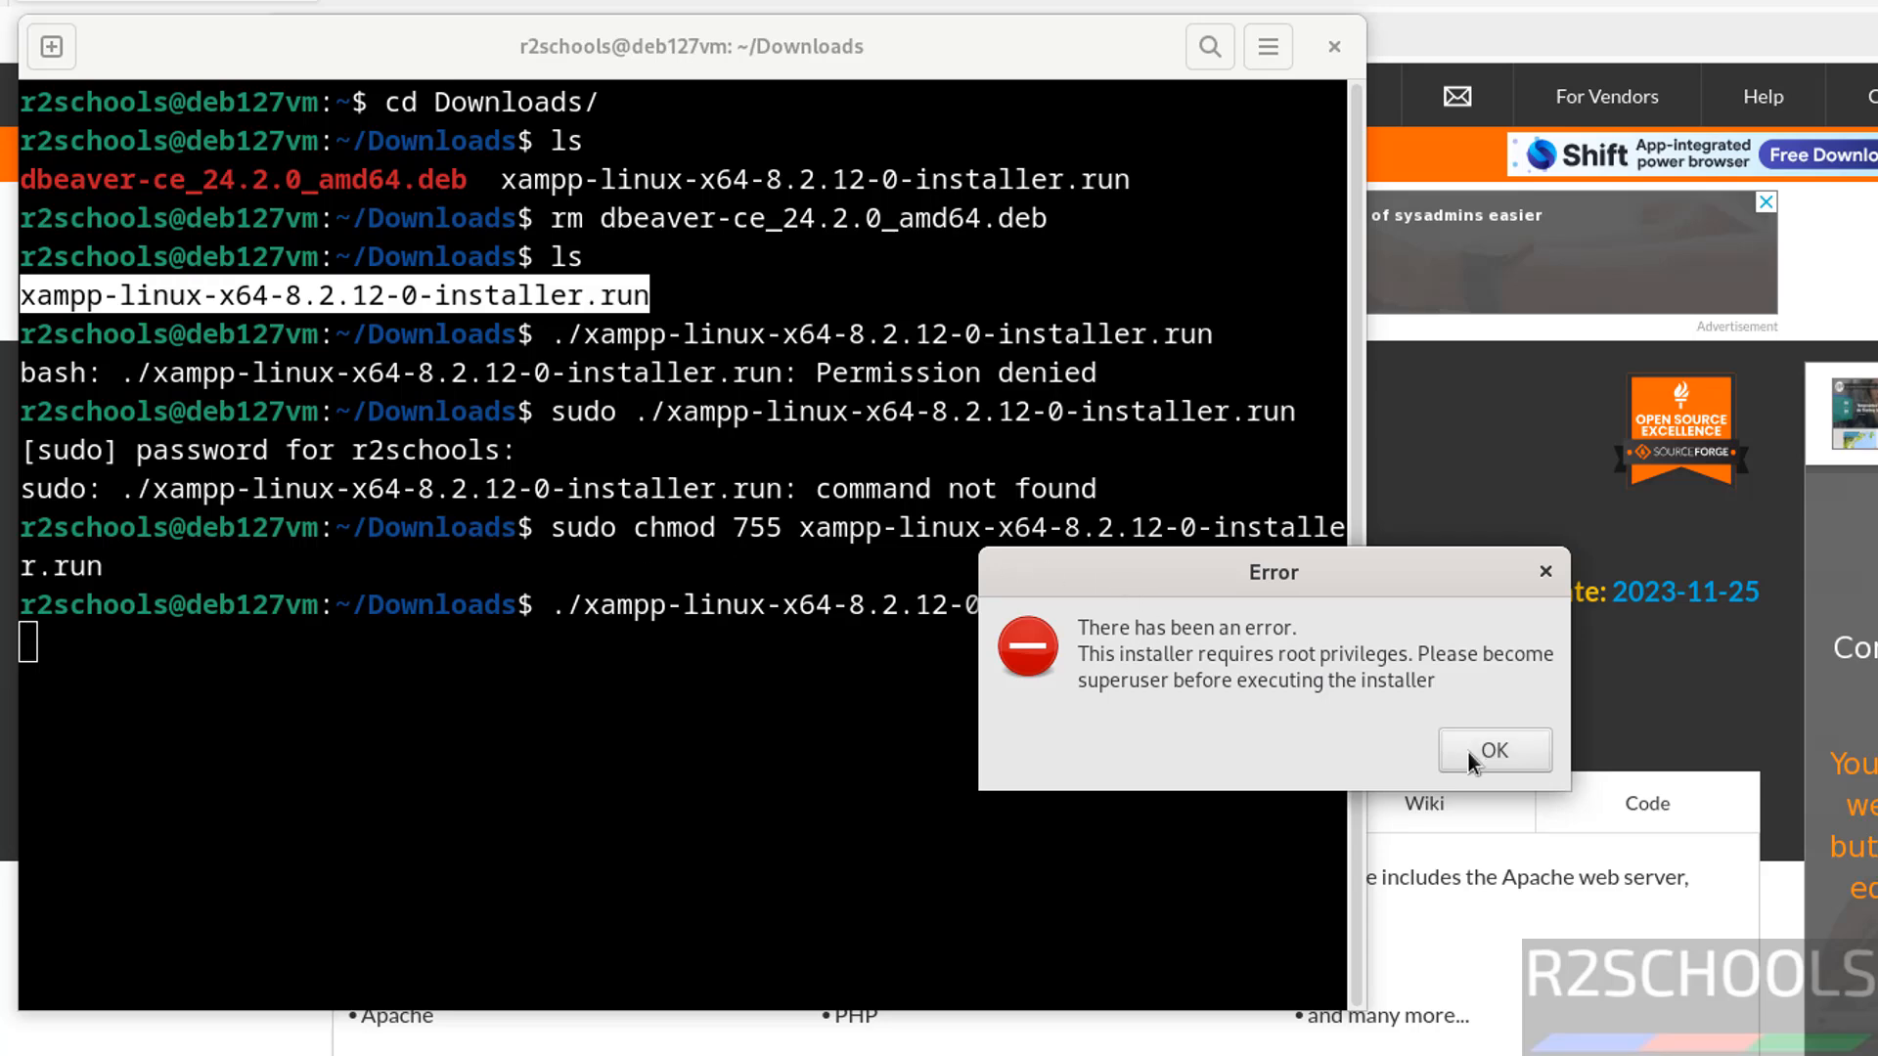
{"action": "left_click", "coordinate": [1493, 748]}
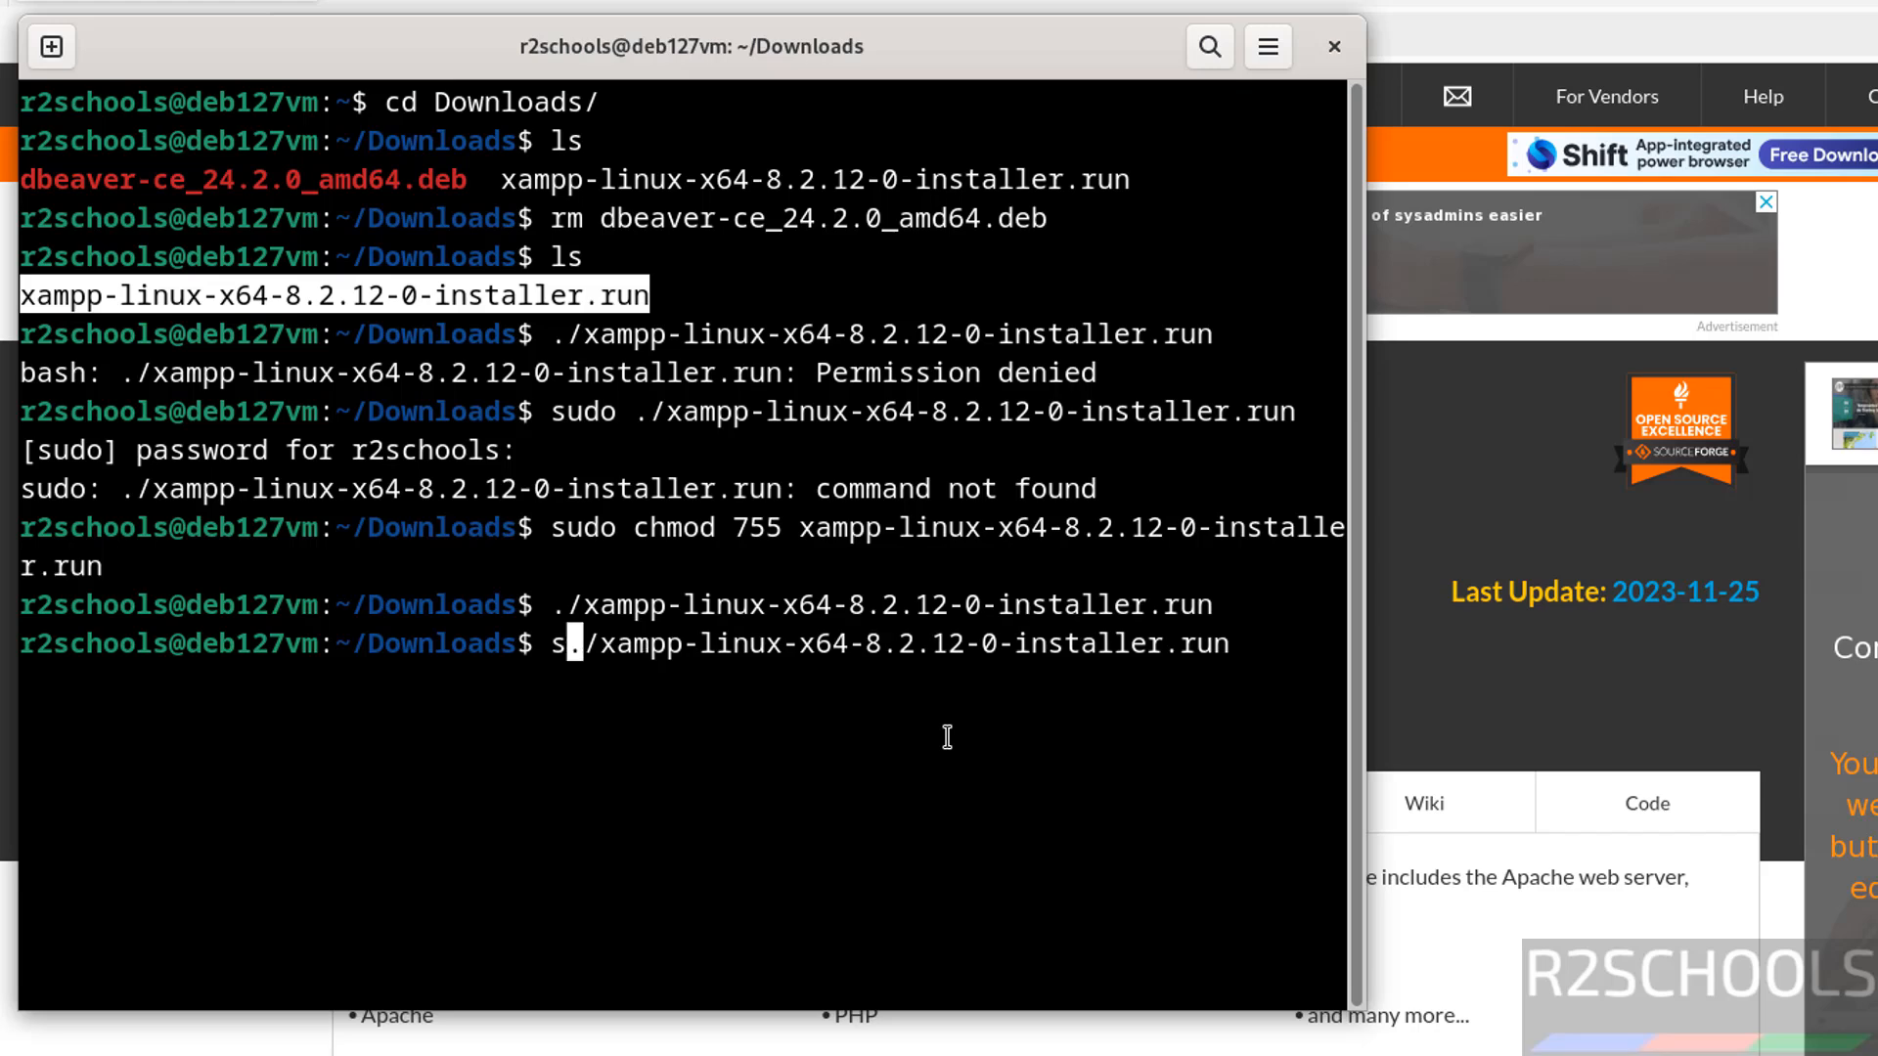
{"action": "type", "text": "udo"}
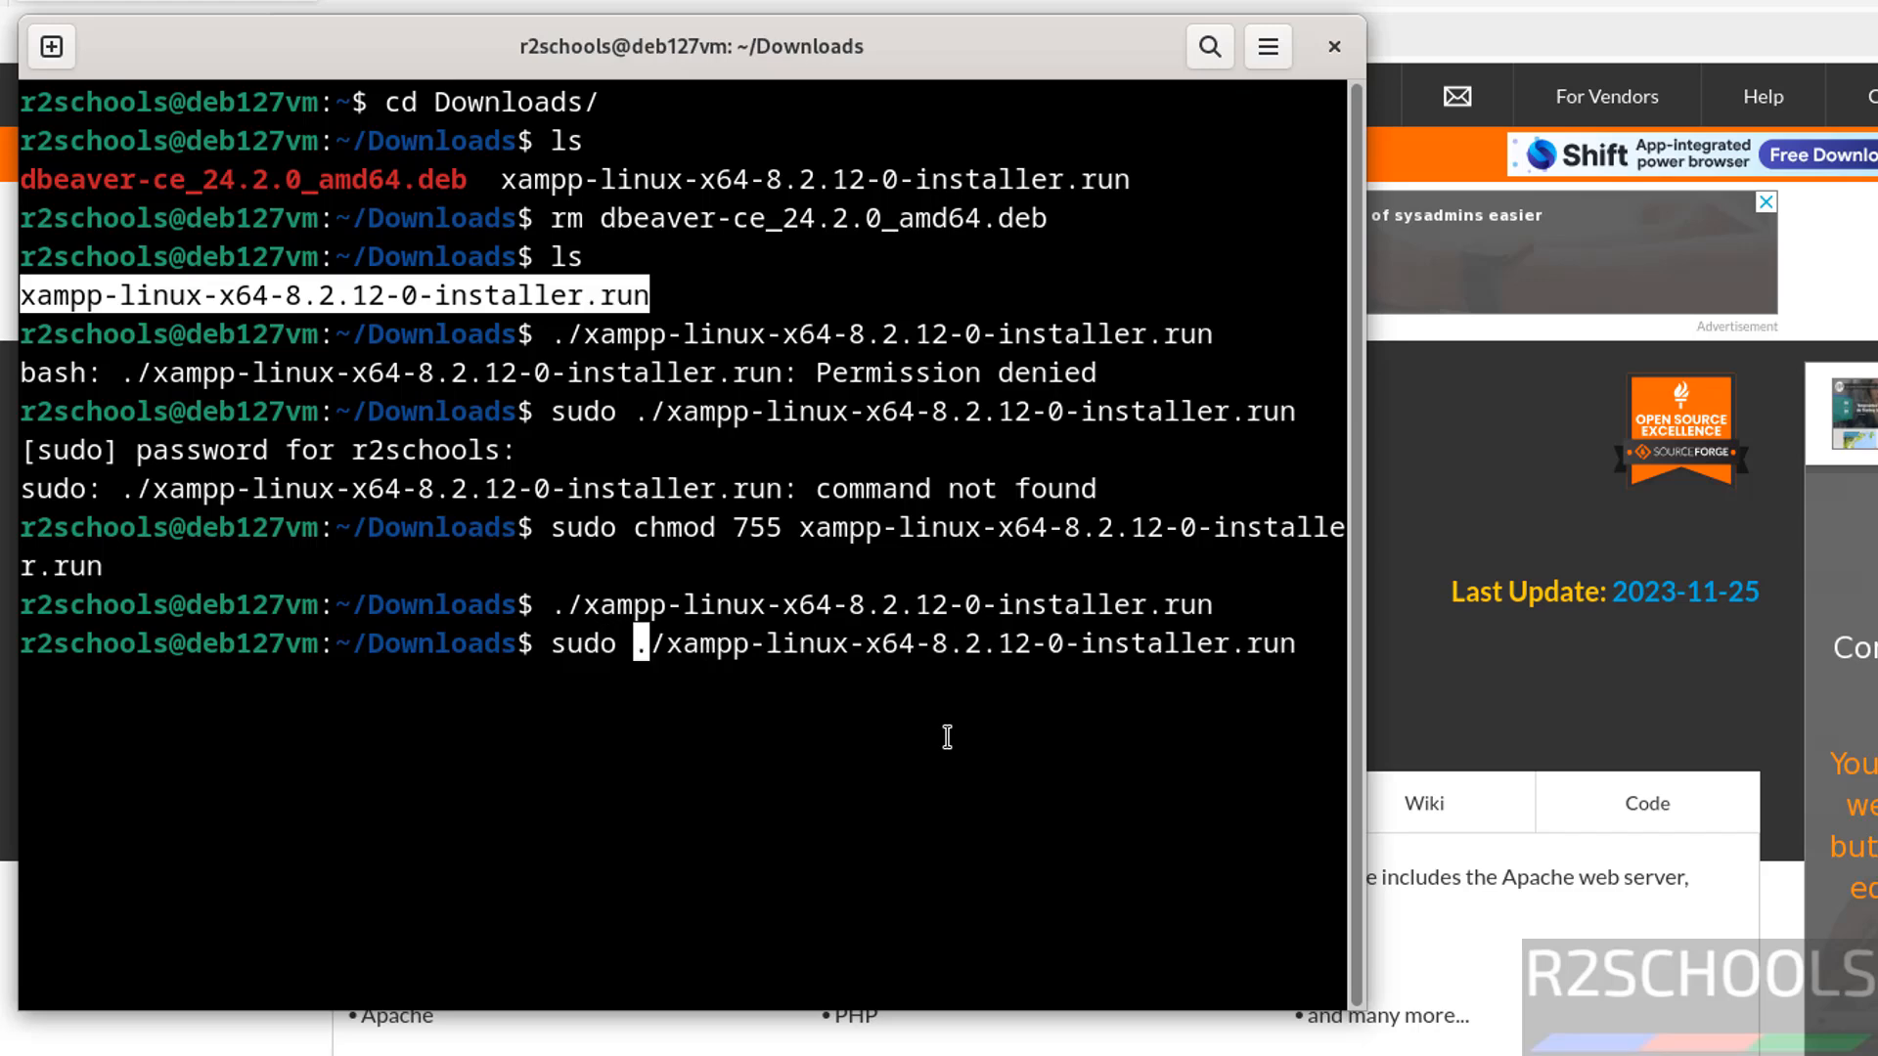
Run the installer with sudo, keep core and developer files, accept /opt/lampp, start installing
{"action": "key", "text": "Return"}
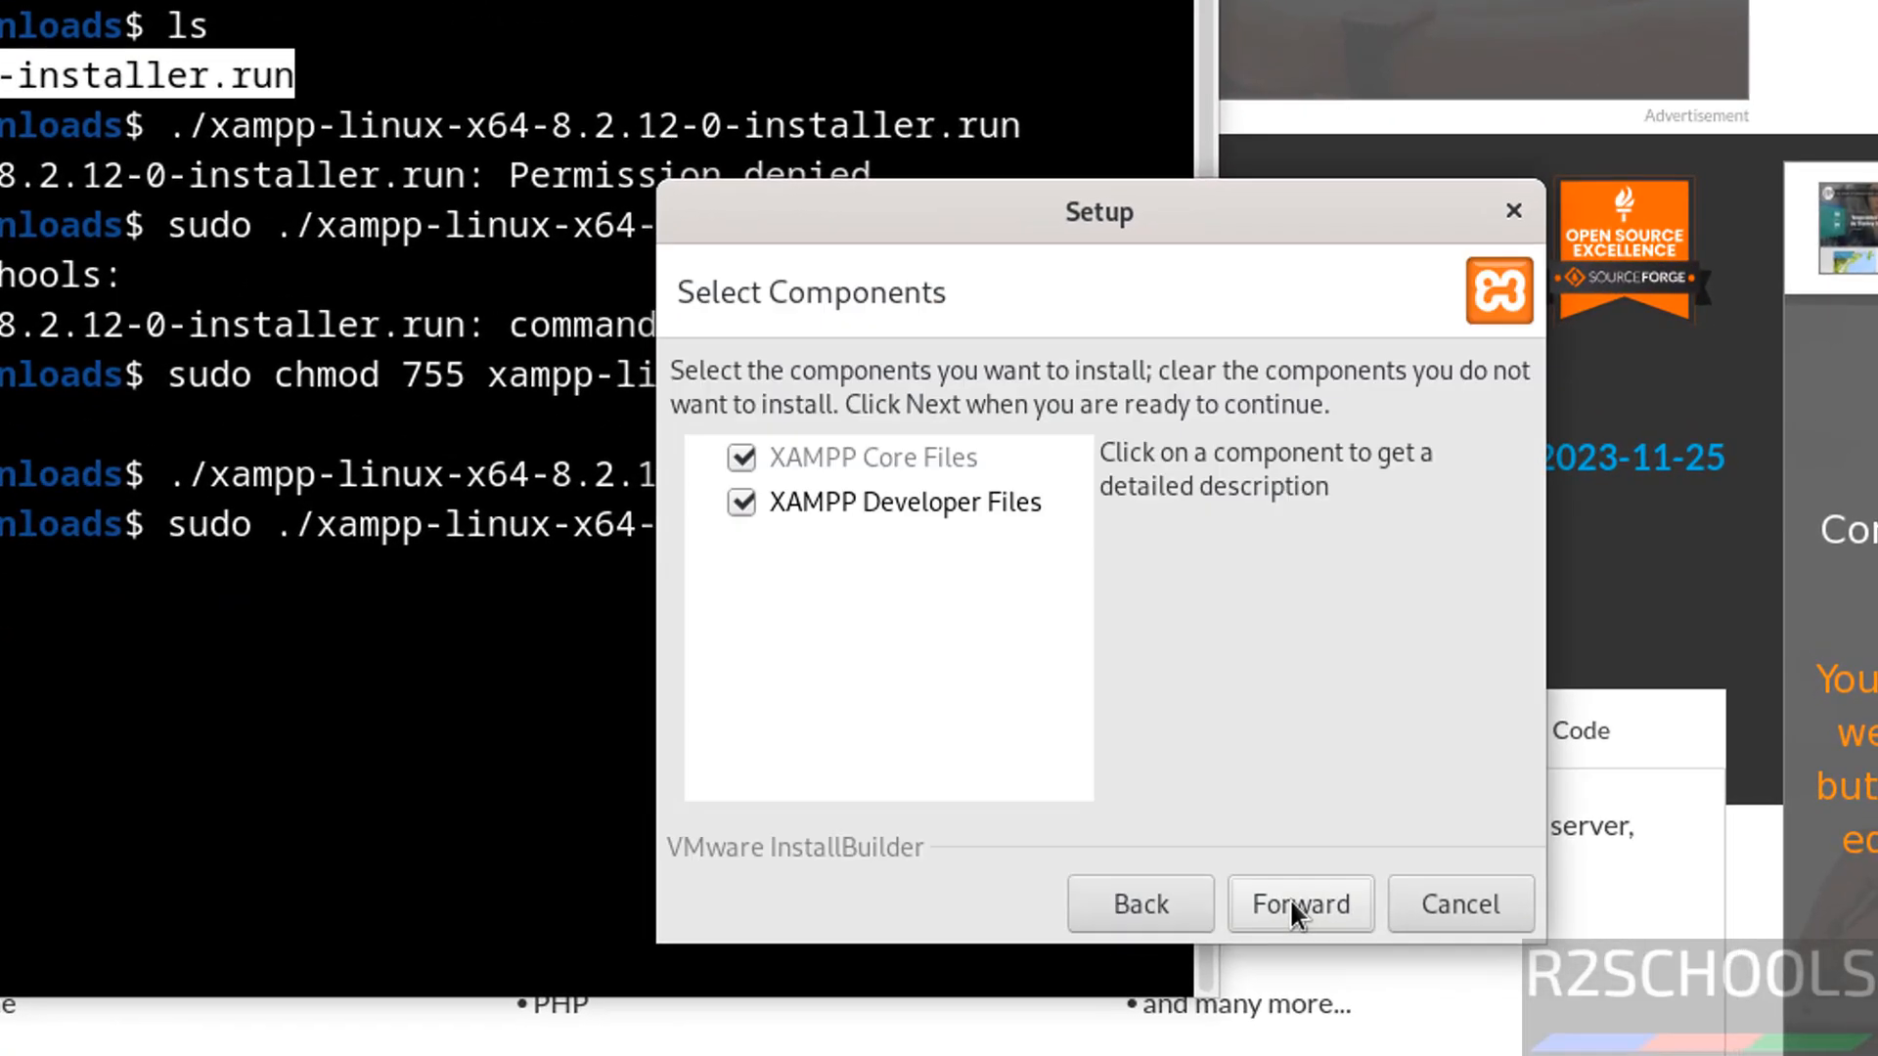
{"action": "mouse_move", "coordinate": [1007, 465]}
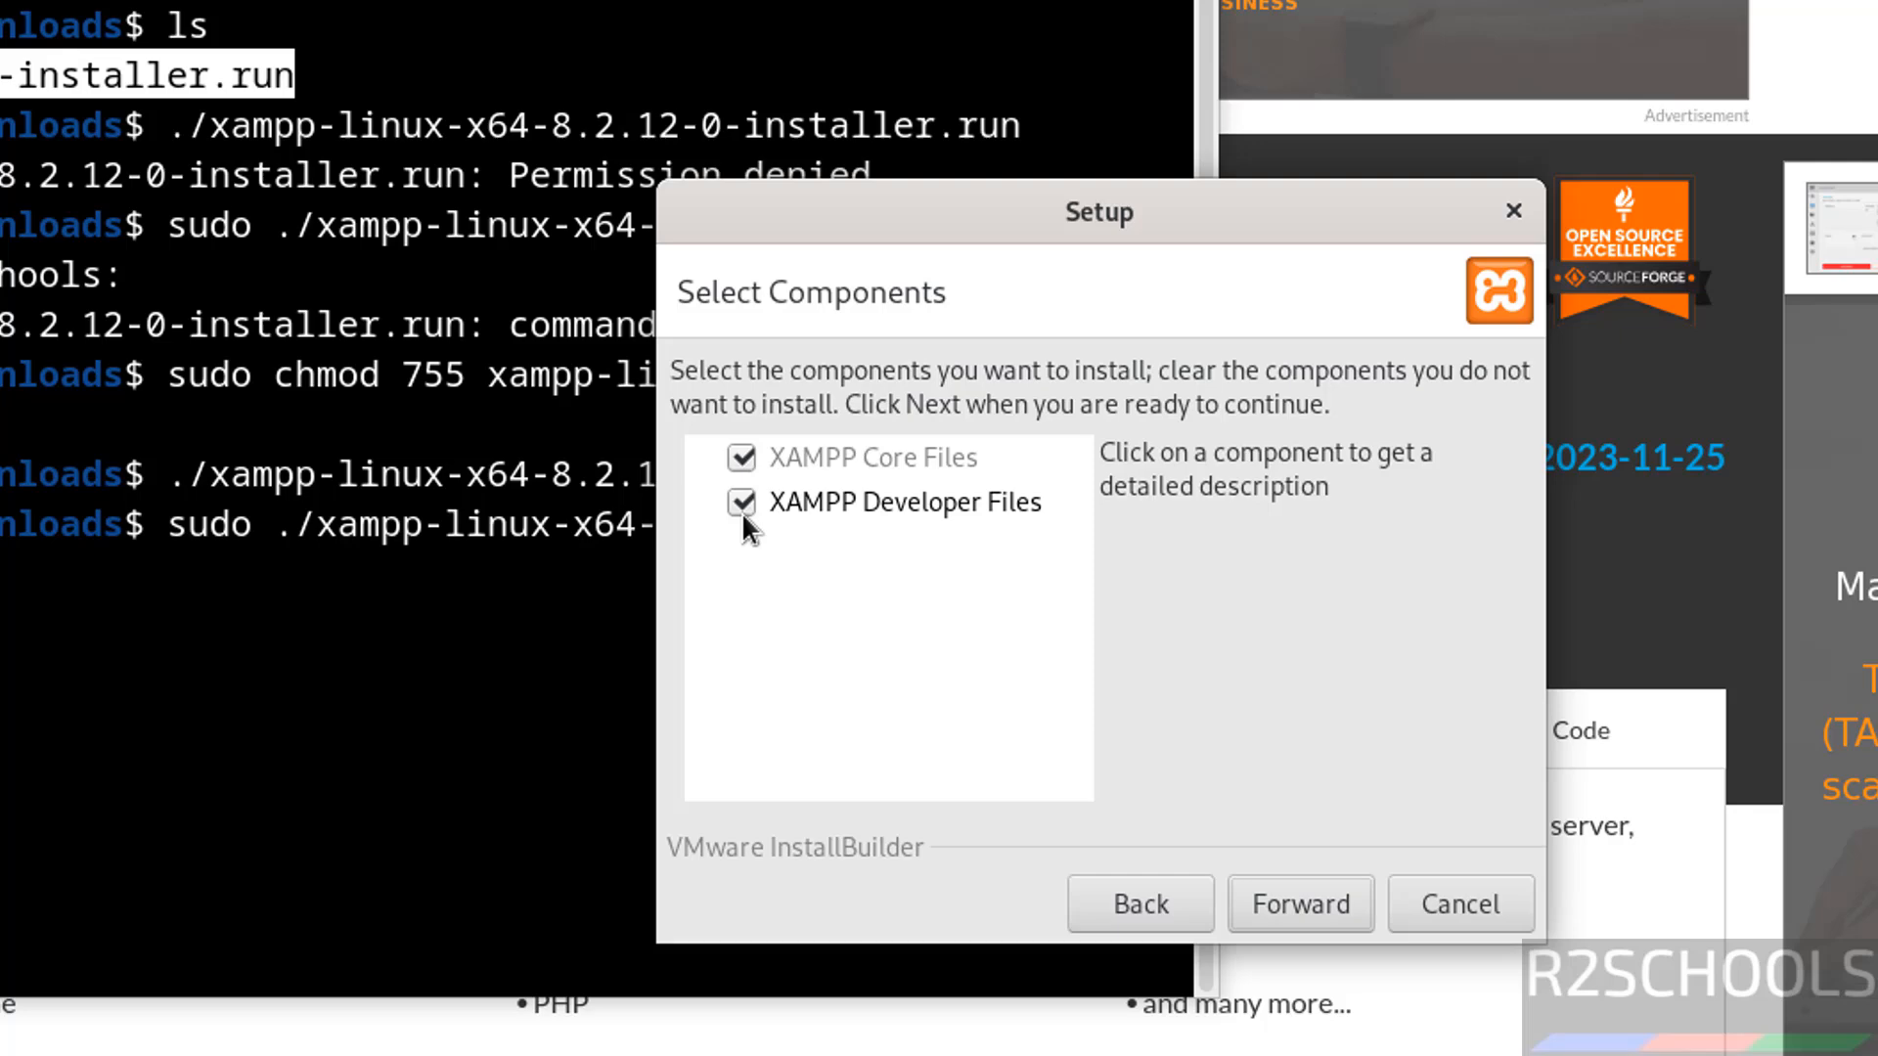
{"action": "mouse_move", "coordinate": [788, 518]}
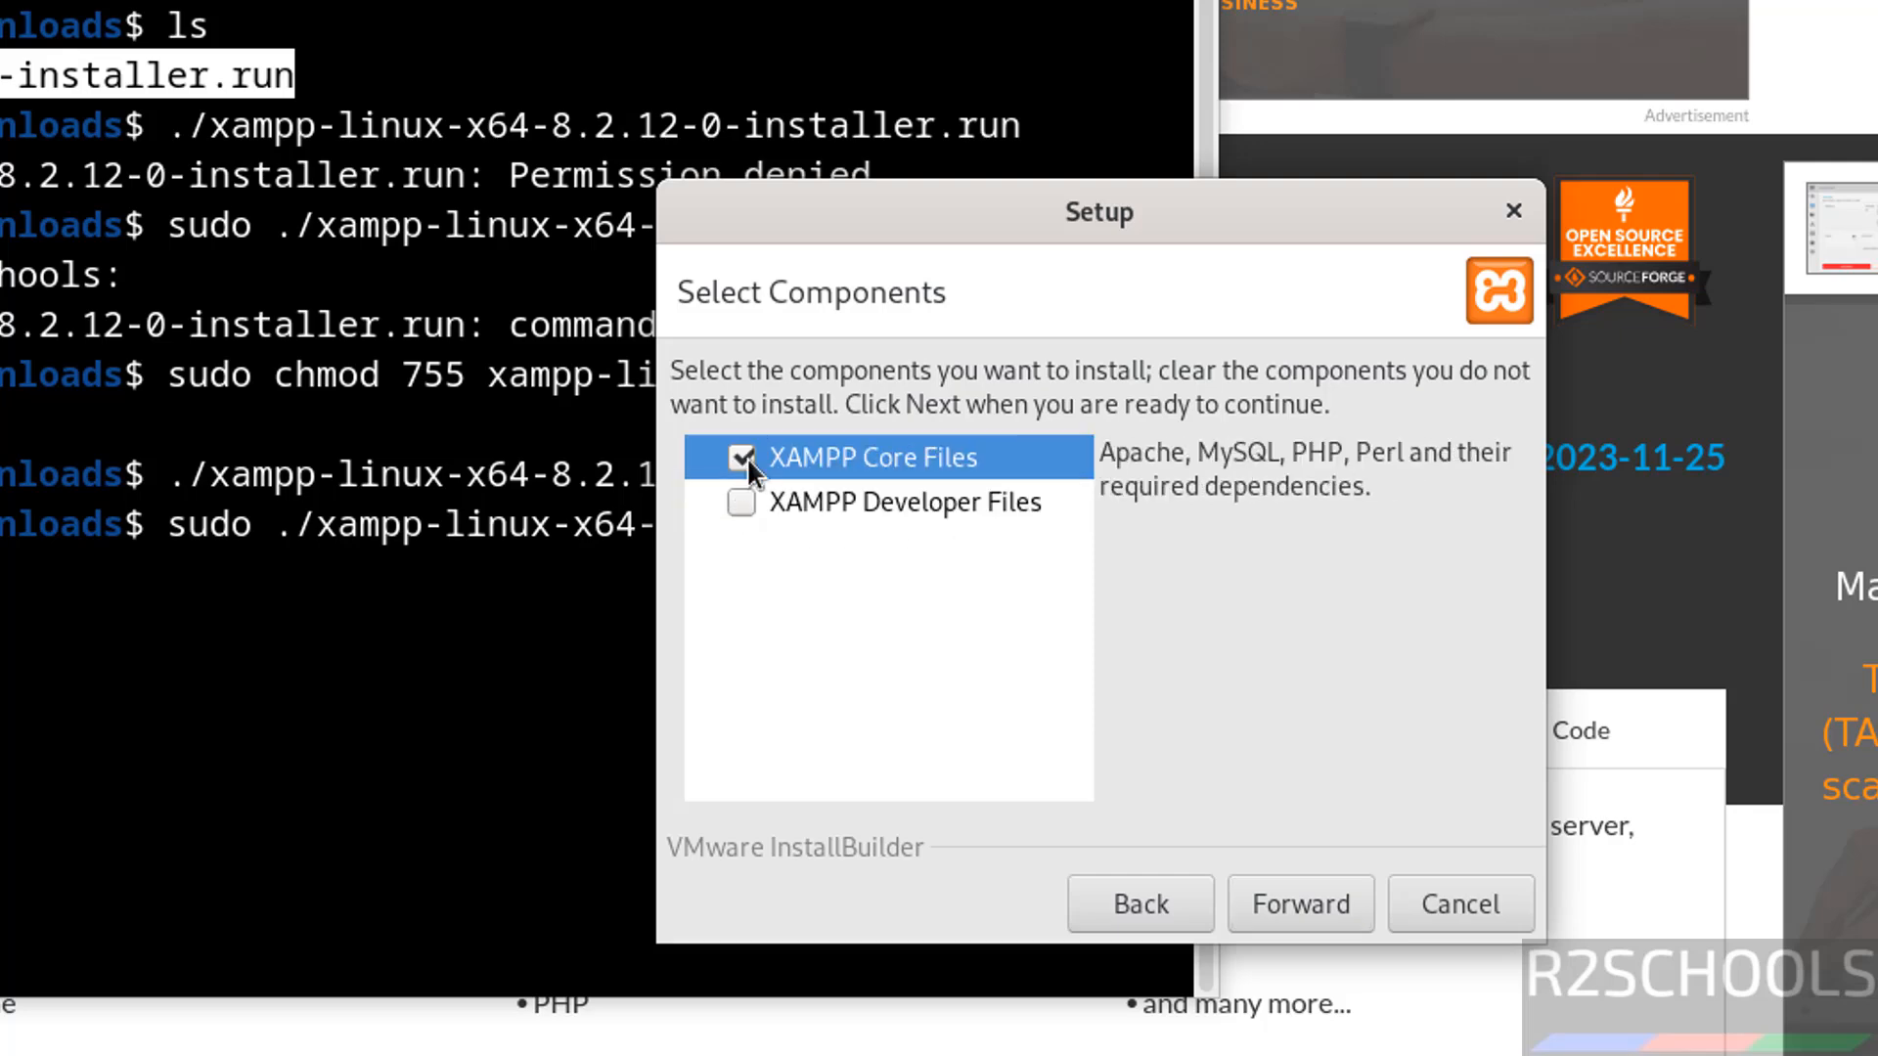
{"action": "mouse_move", "coordinate": [746, 516]}
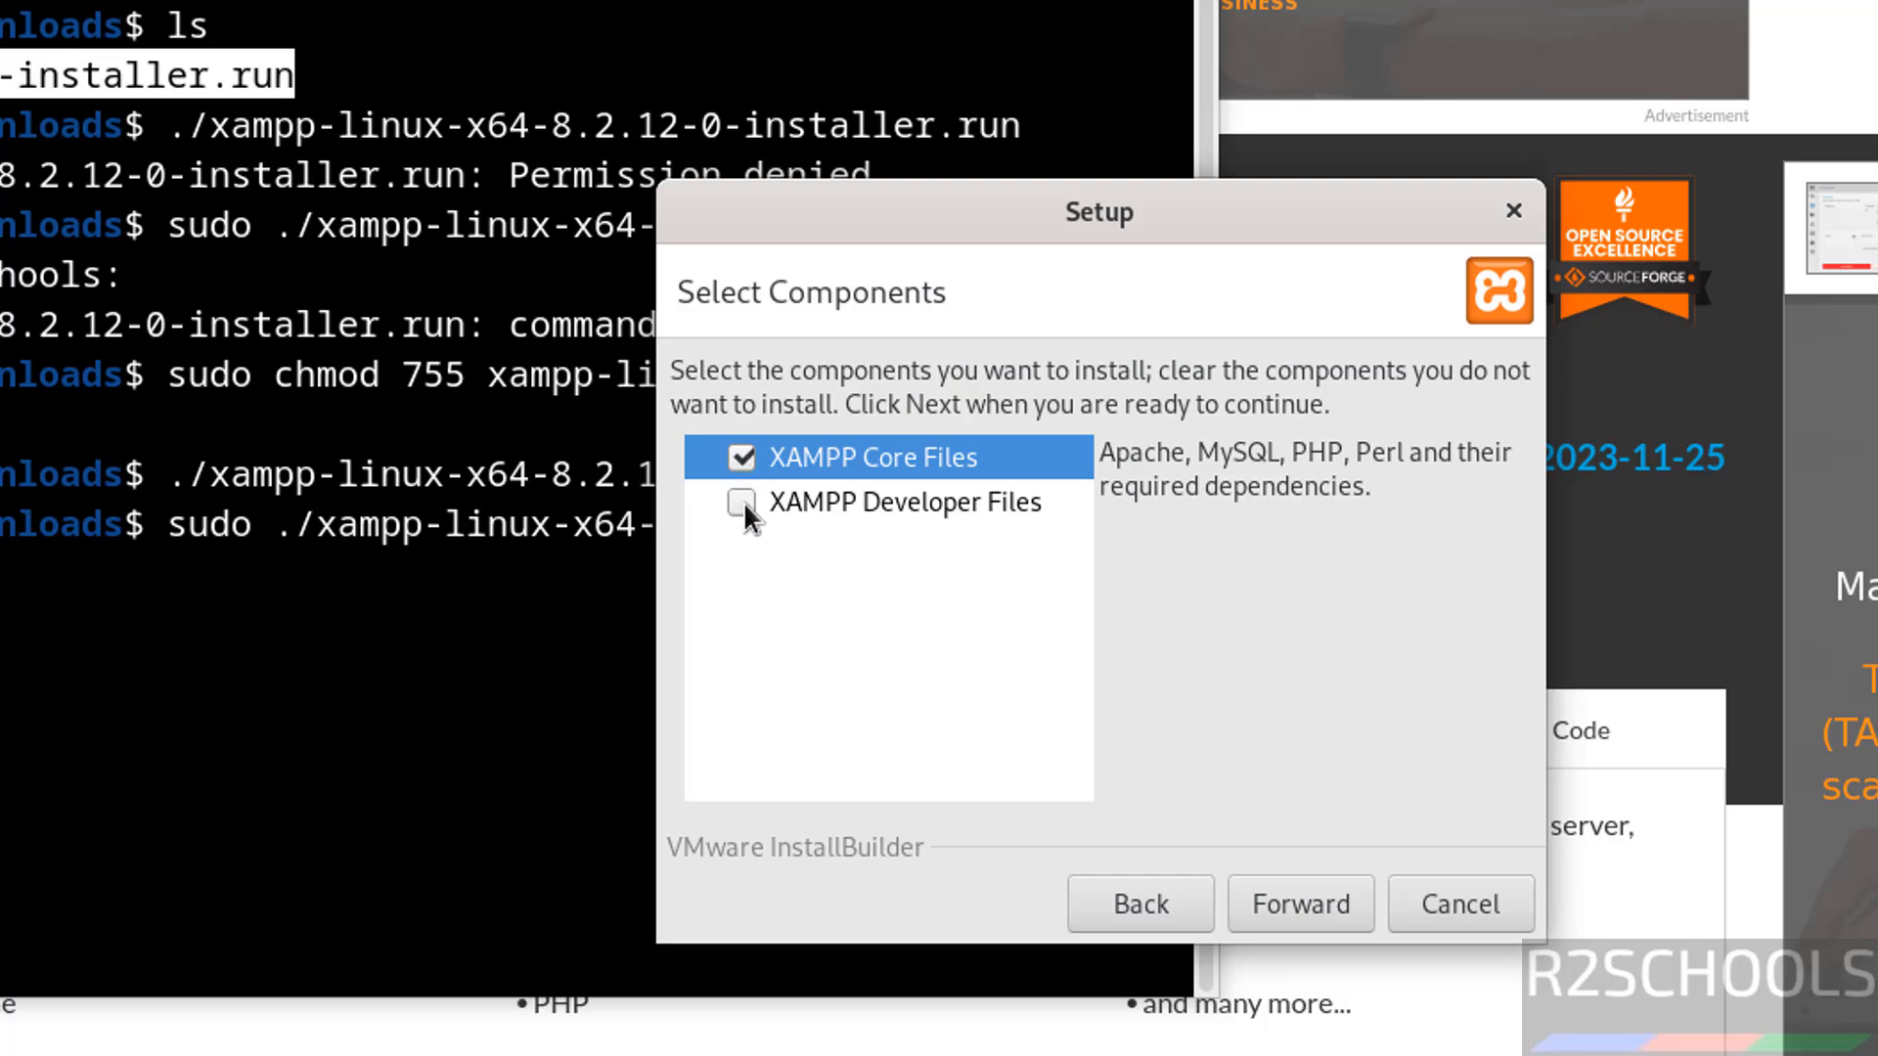
{"action": "left_click", "coordinate": [741, 501]}
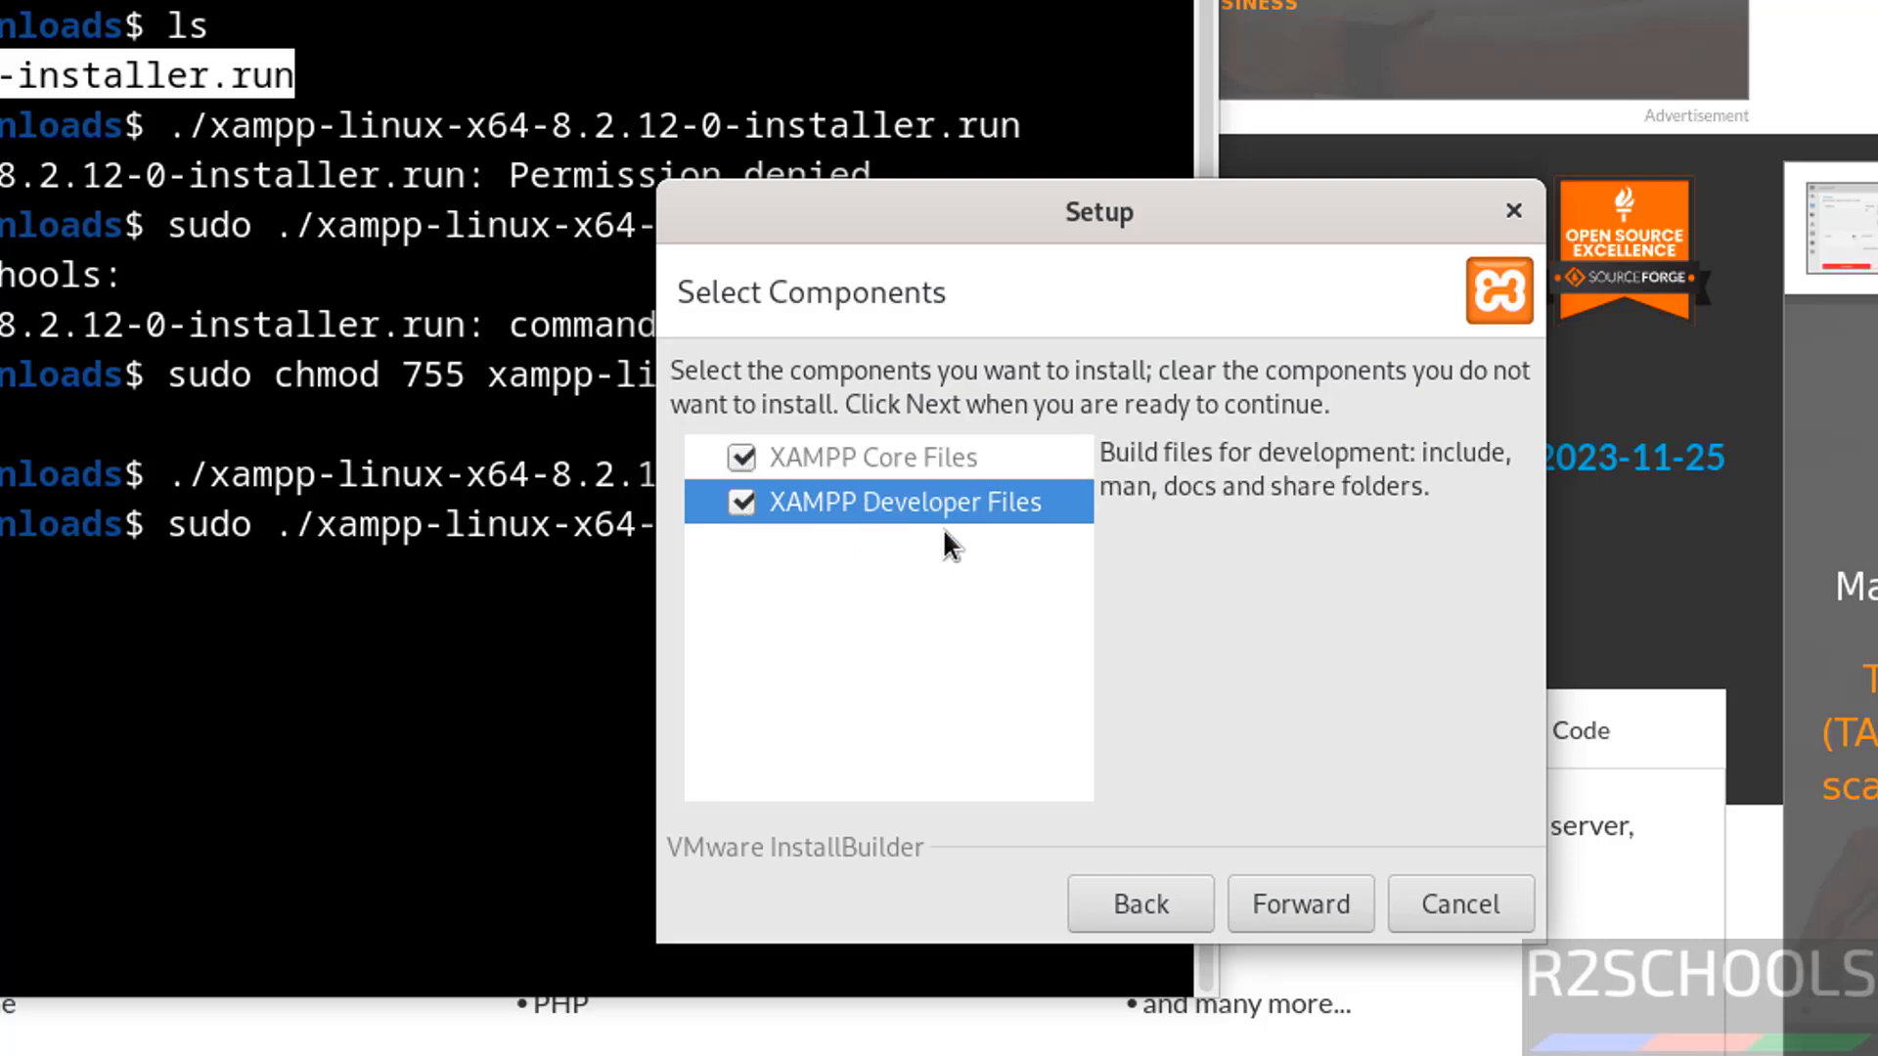
{"action": "mouse_move", "coordinate": [1260, 769]}
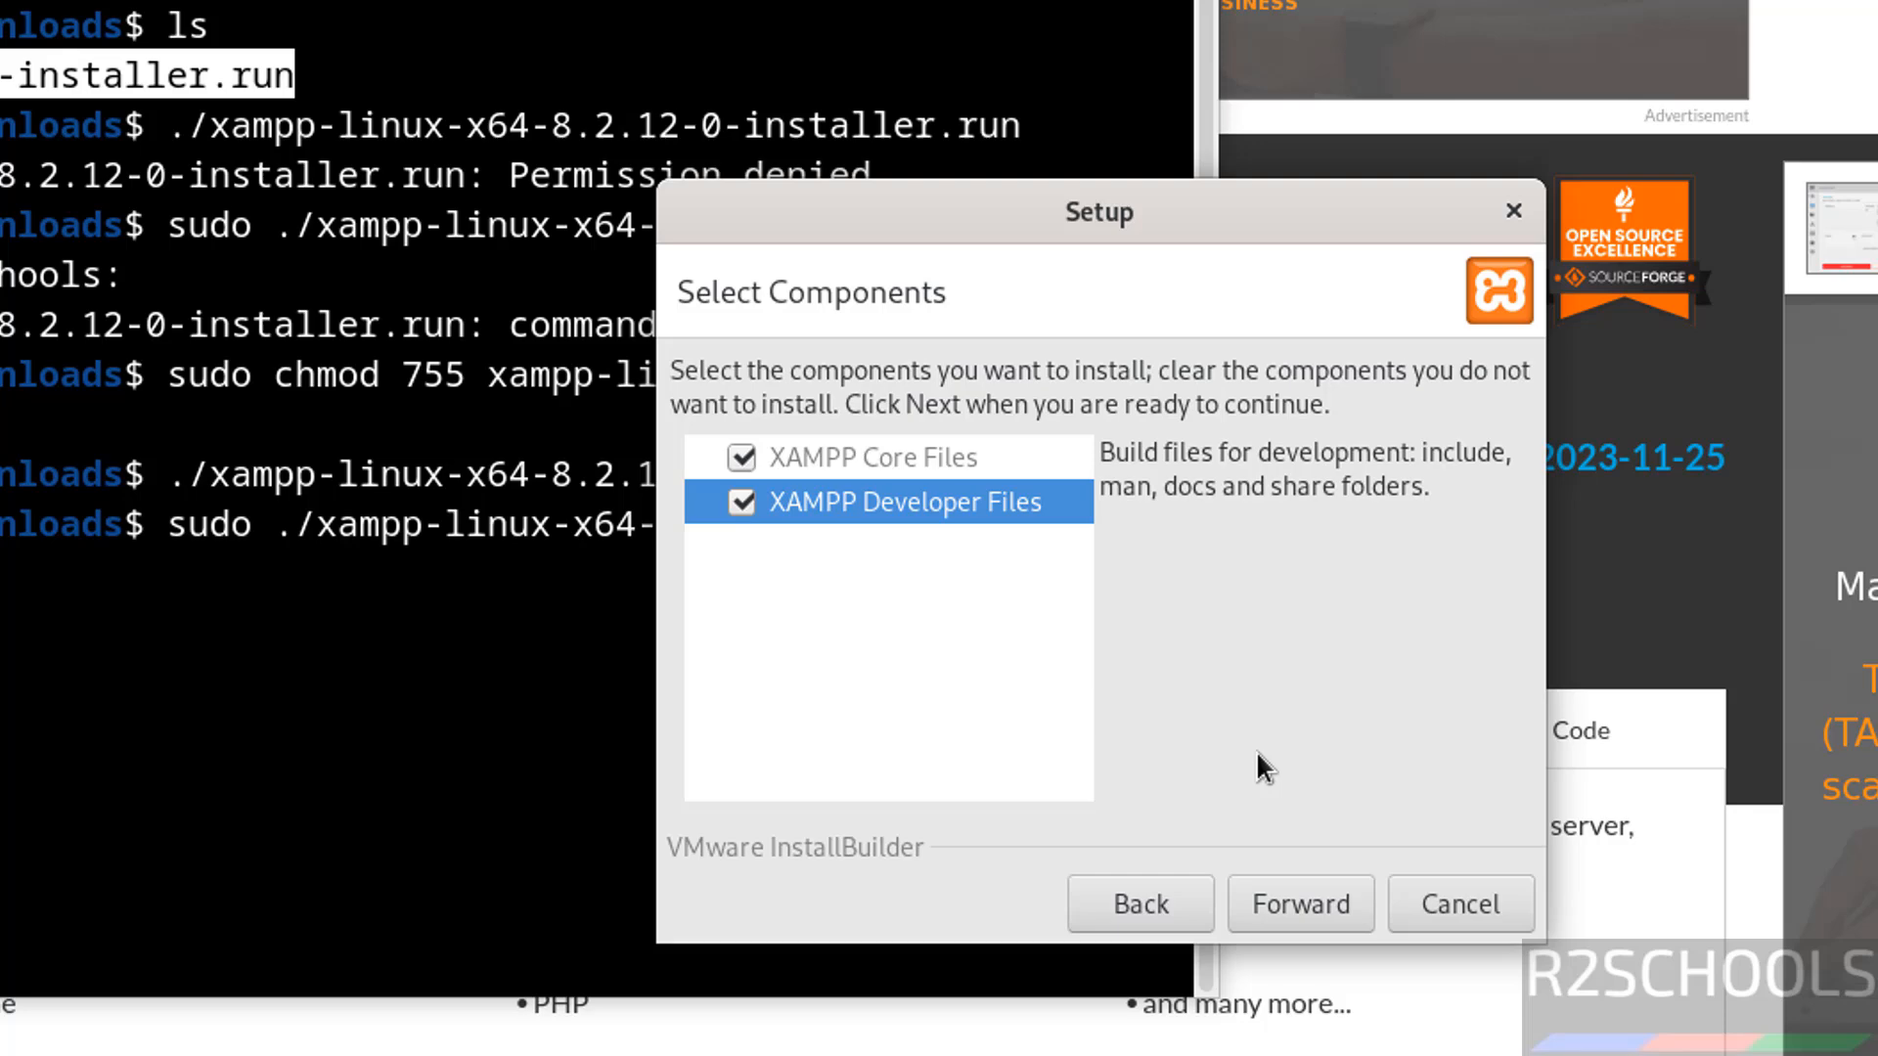
{"action": "left_click", "coordinate": [1300, 903]}
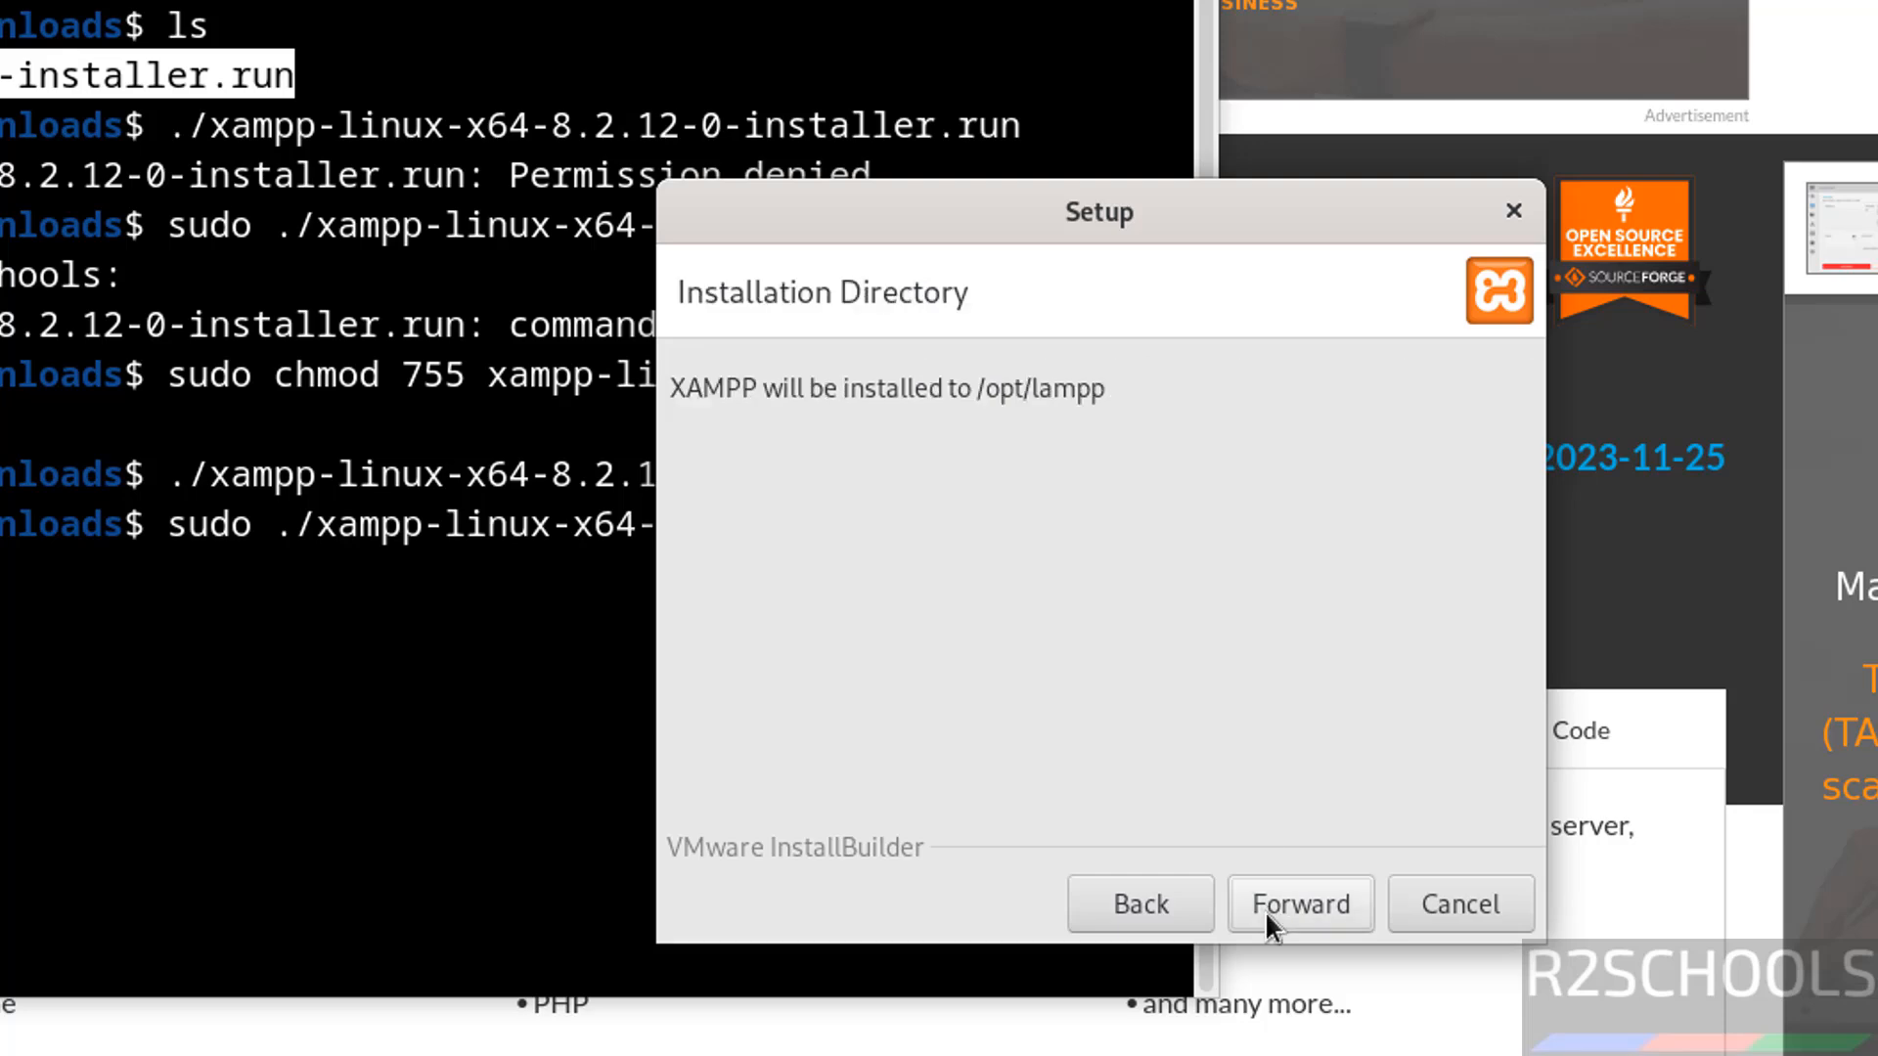
{"action": "mouse_move", "coordinate": [987, 399]}
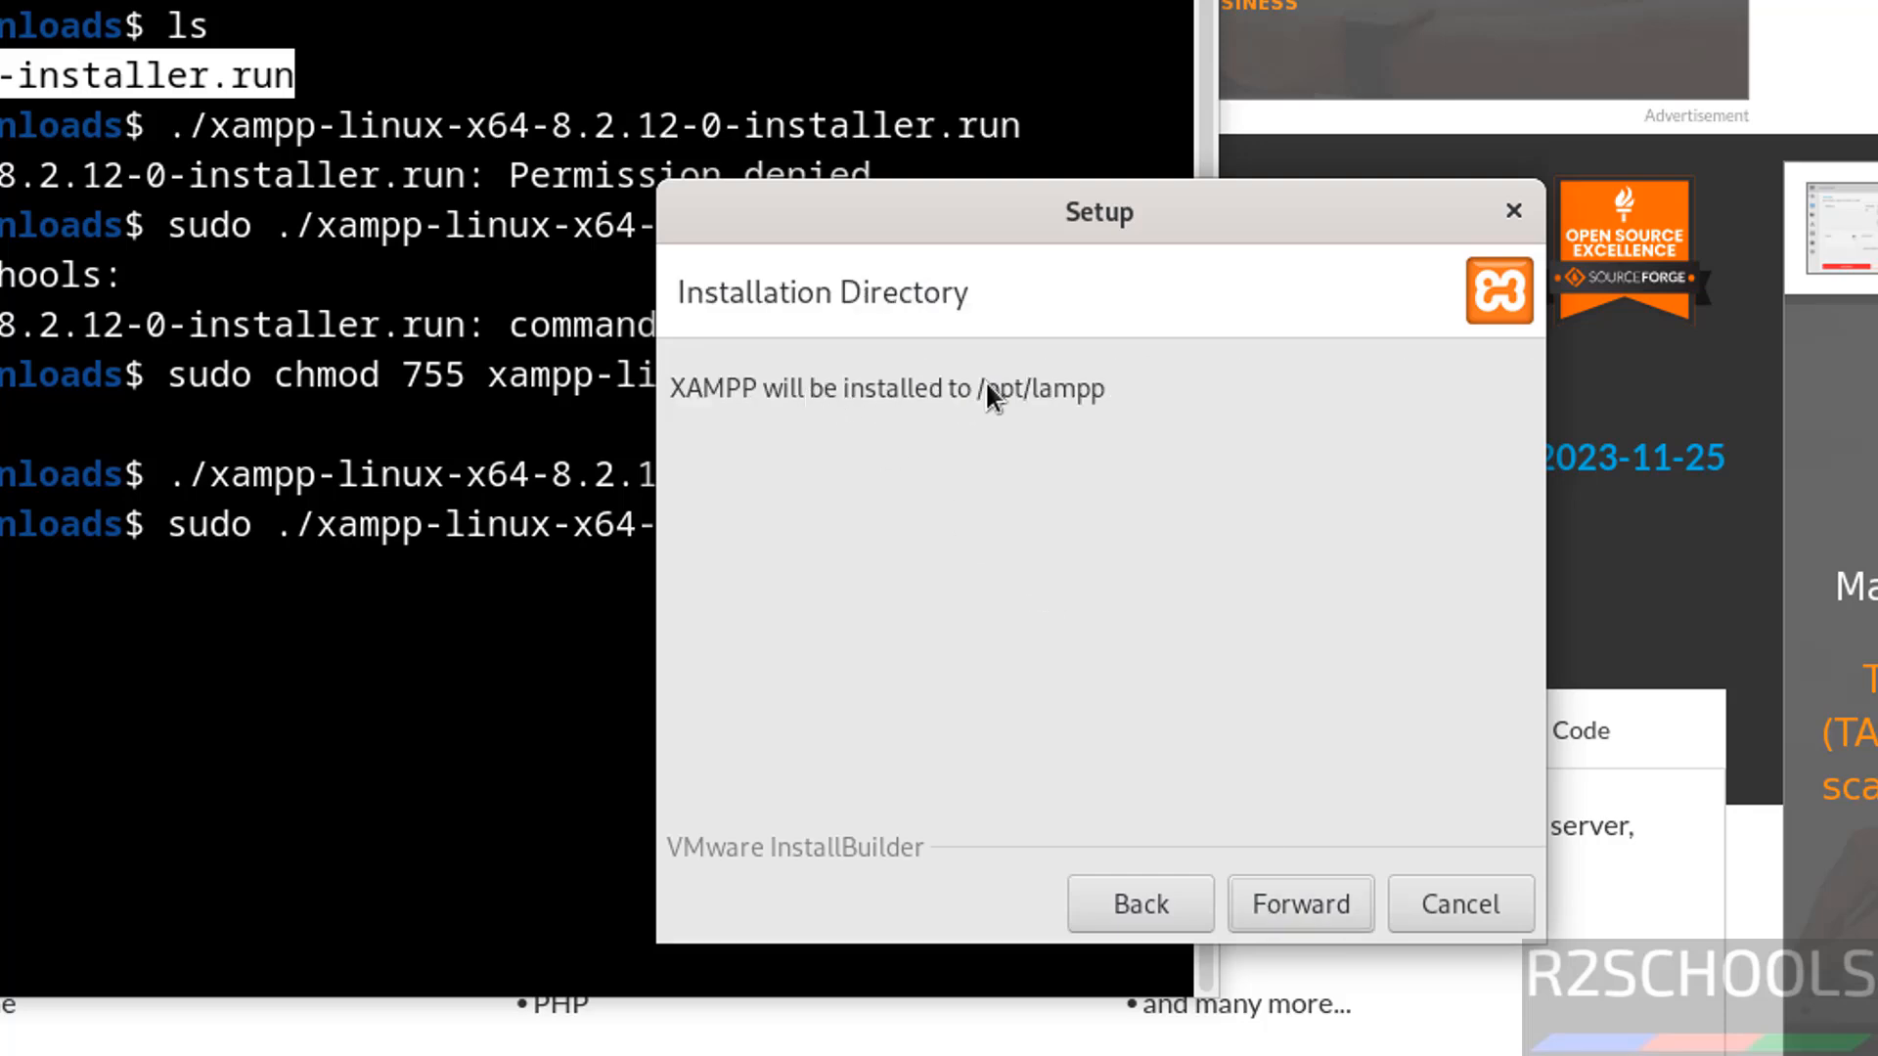
{"action": "mouse_move", "coordinate": [1028, 417]}
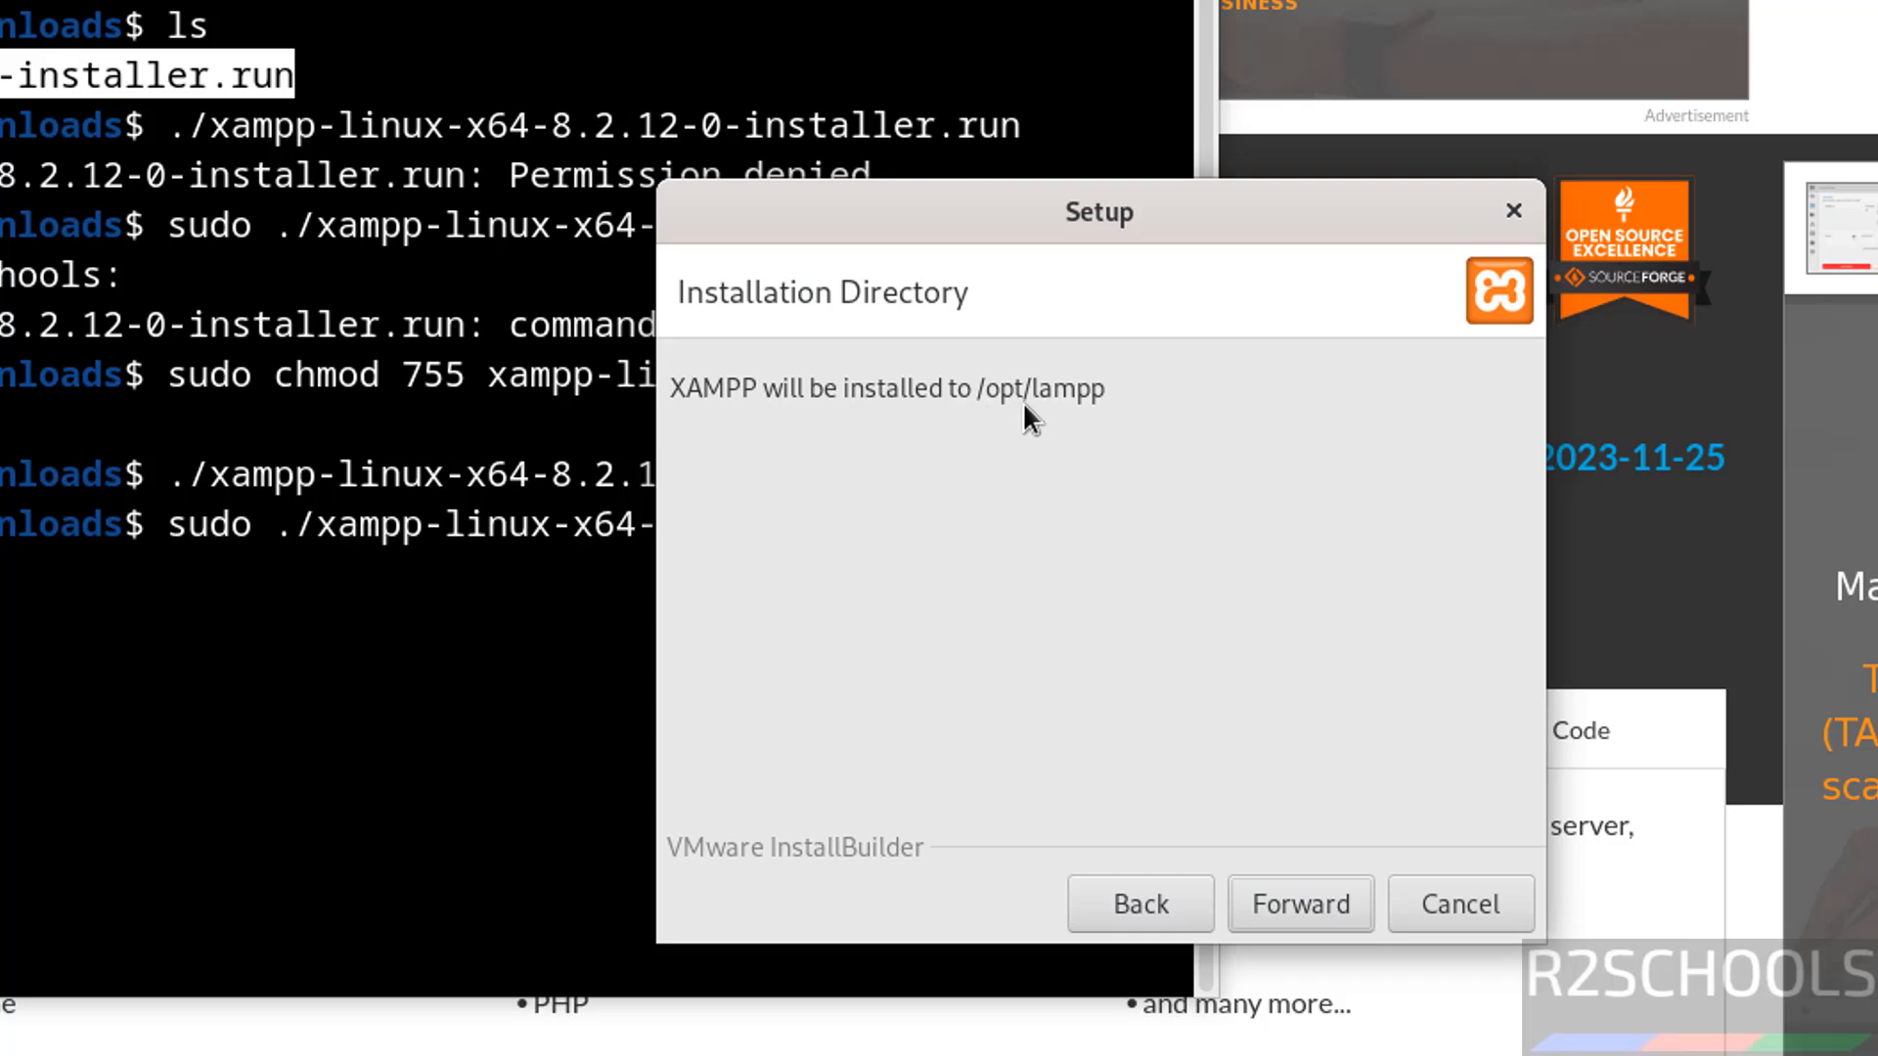
{"action": "mouse_move", "coordinate": [1251, 791]}
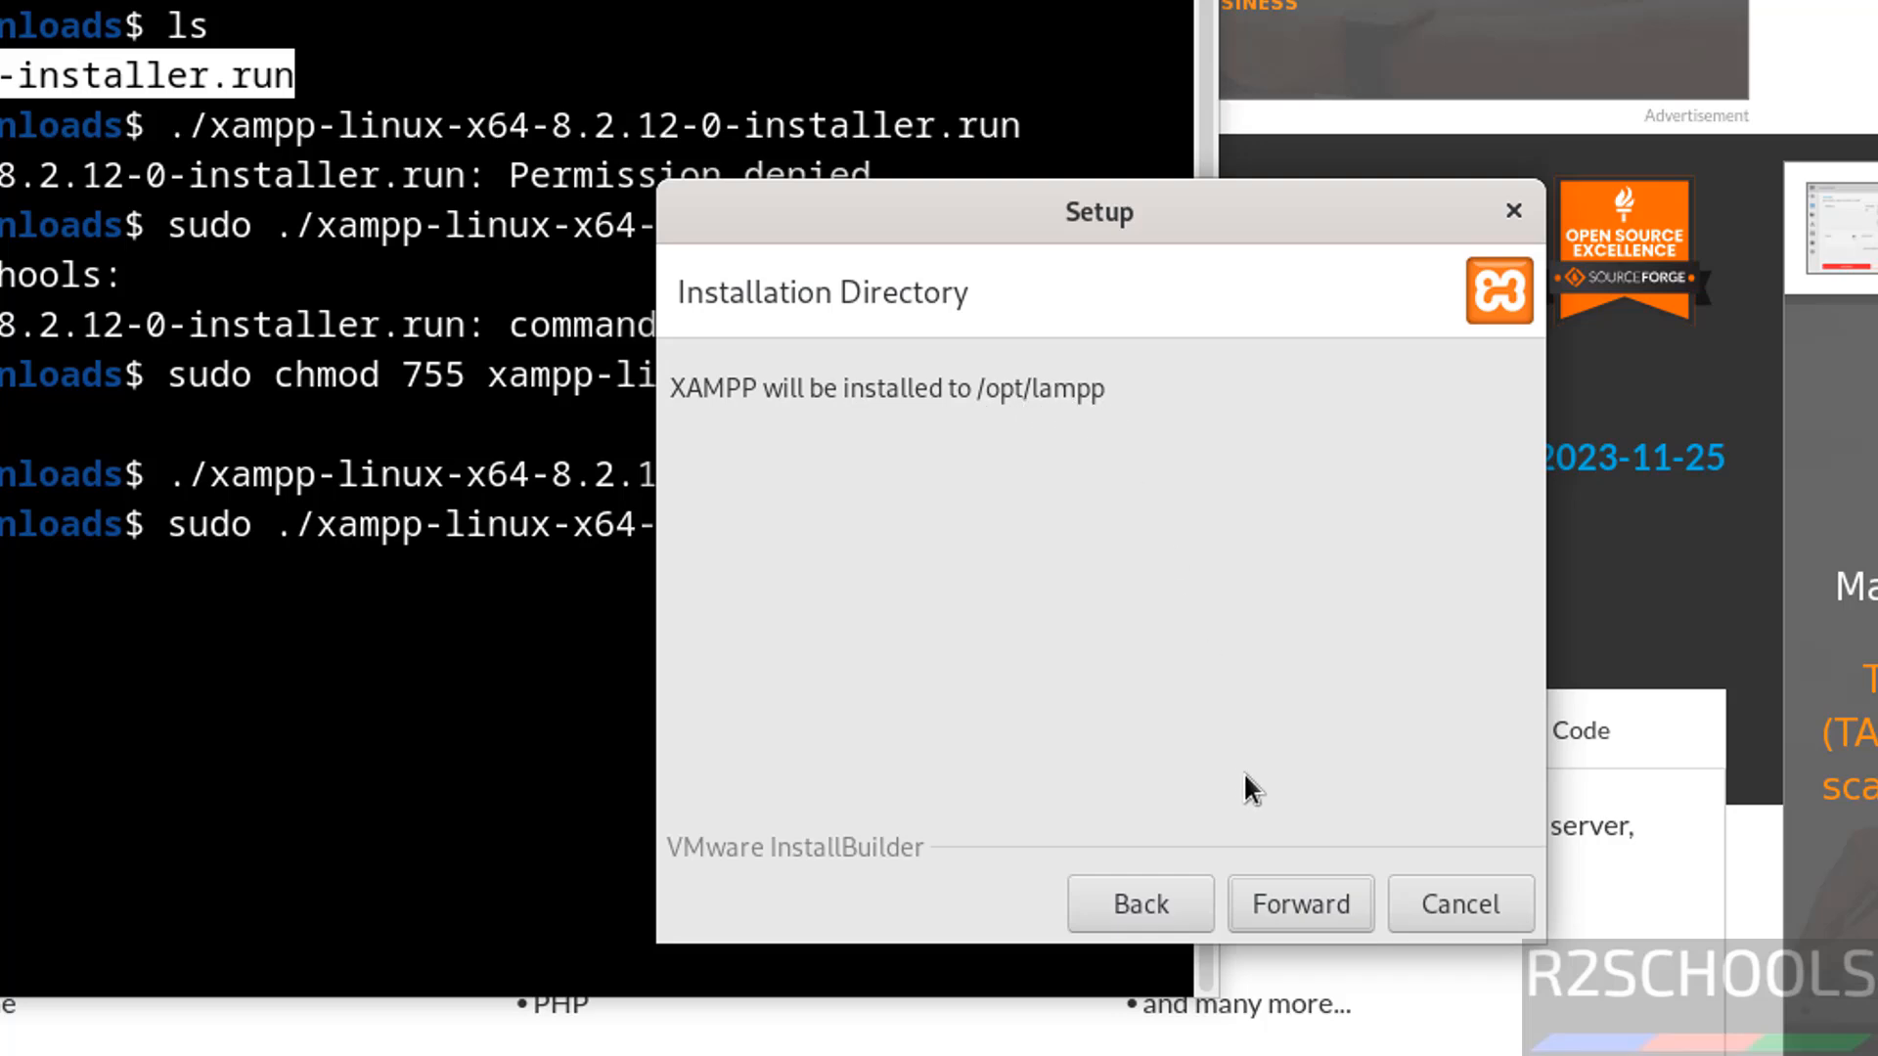
{"action": "left_click", "coordinate": [1300, 903]}
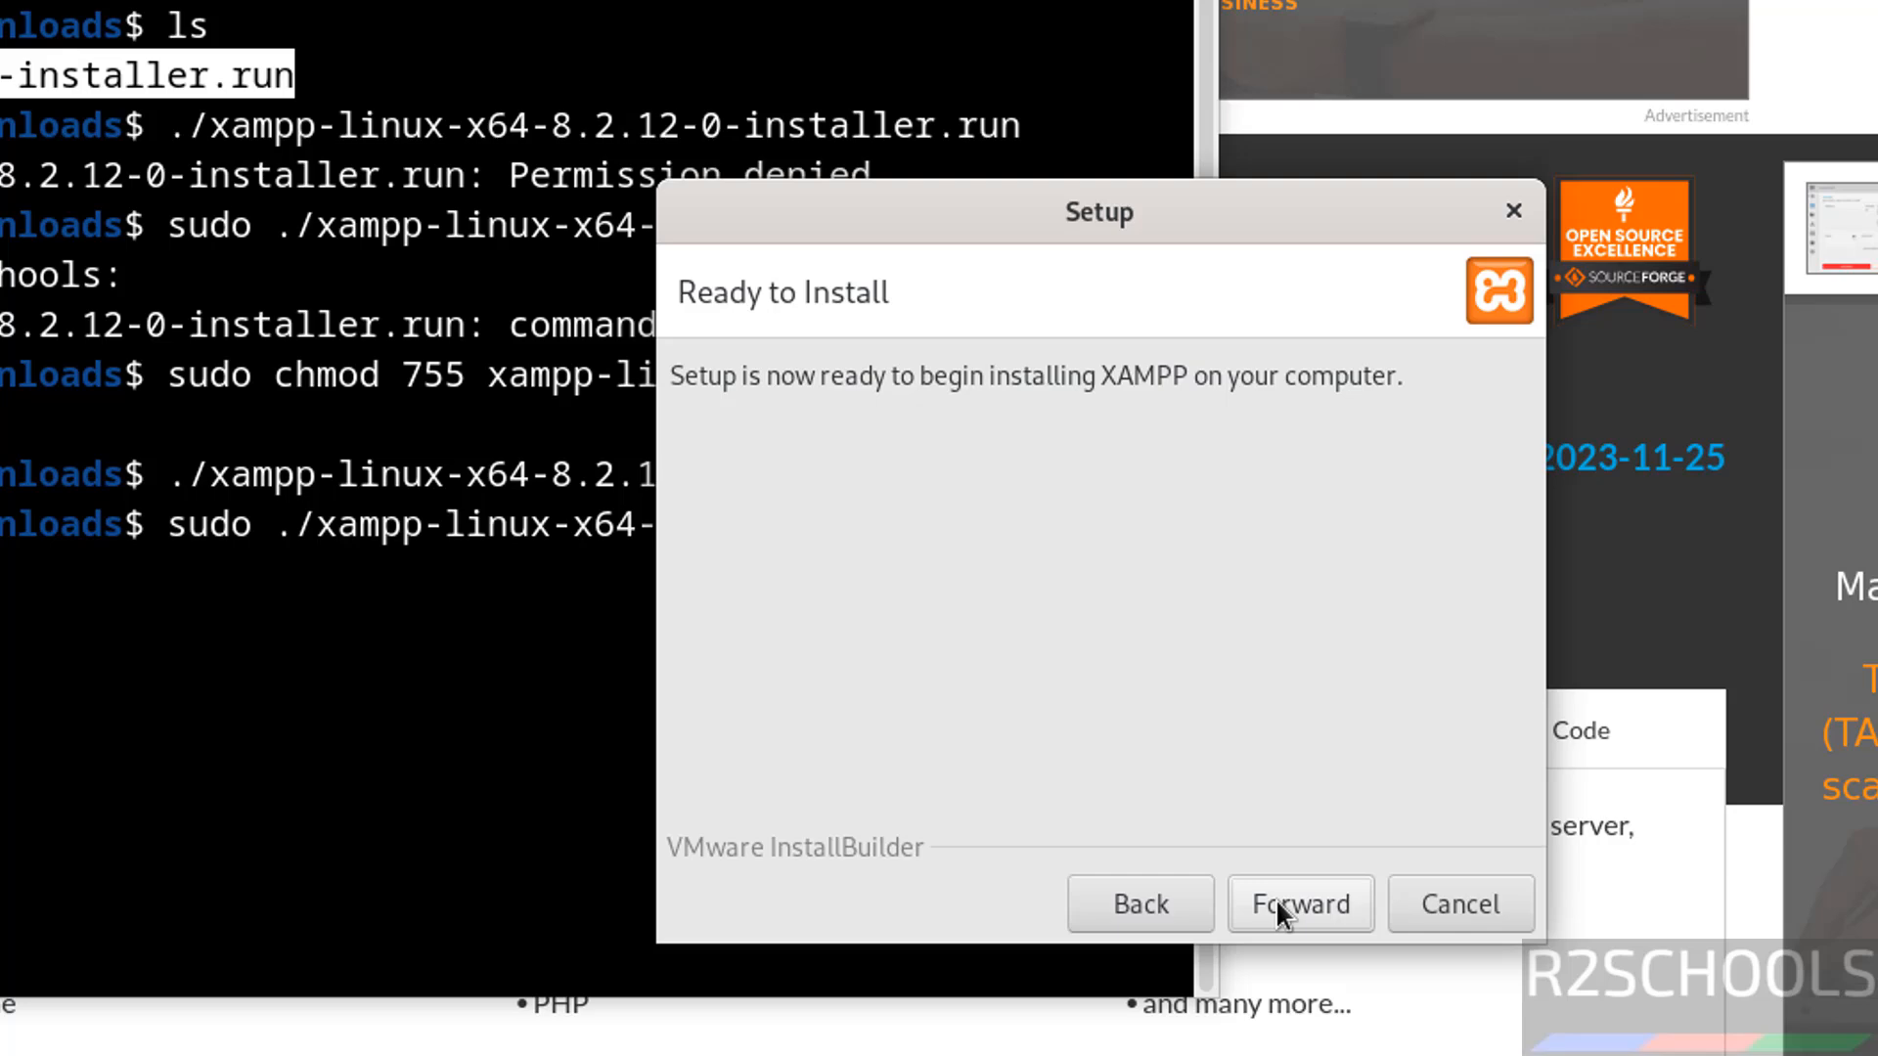
{"action": "left_click", "coordinate": [1300, 903]}
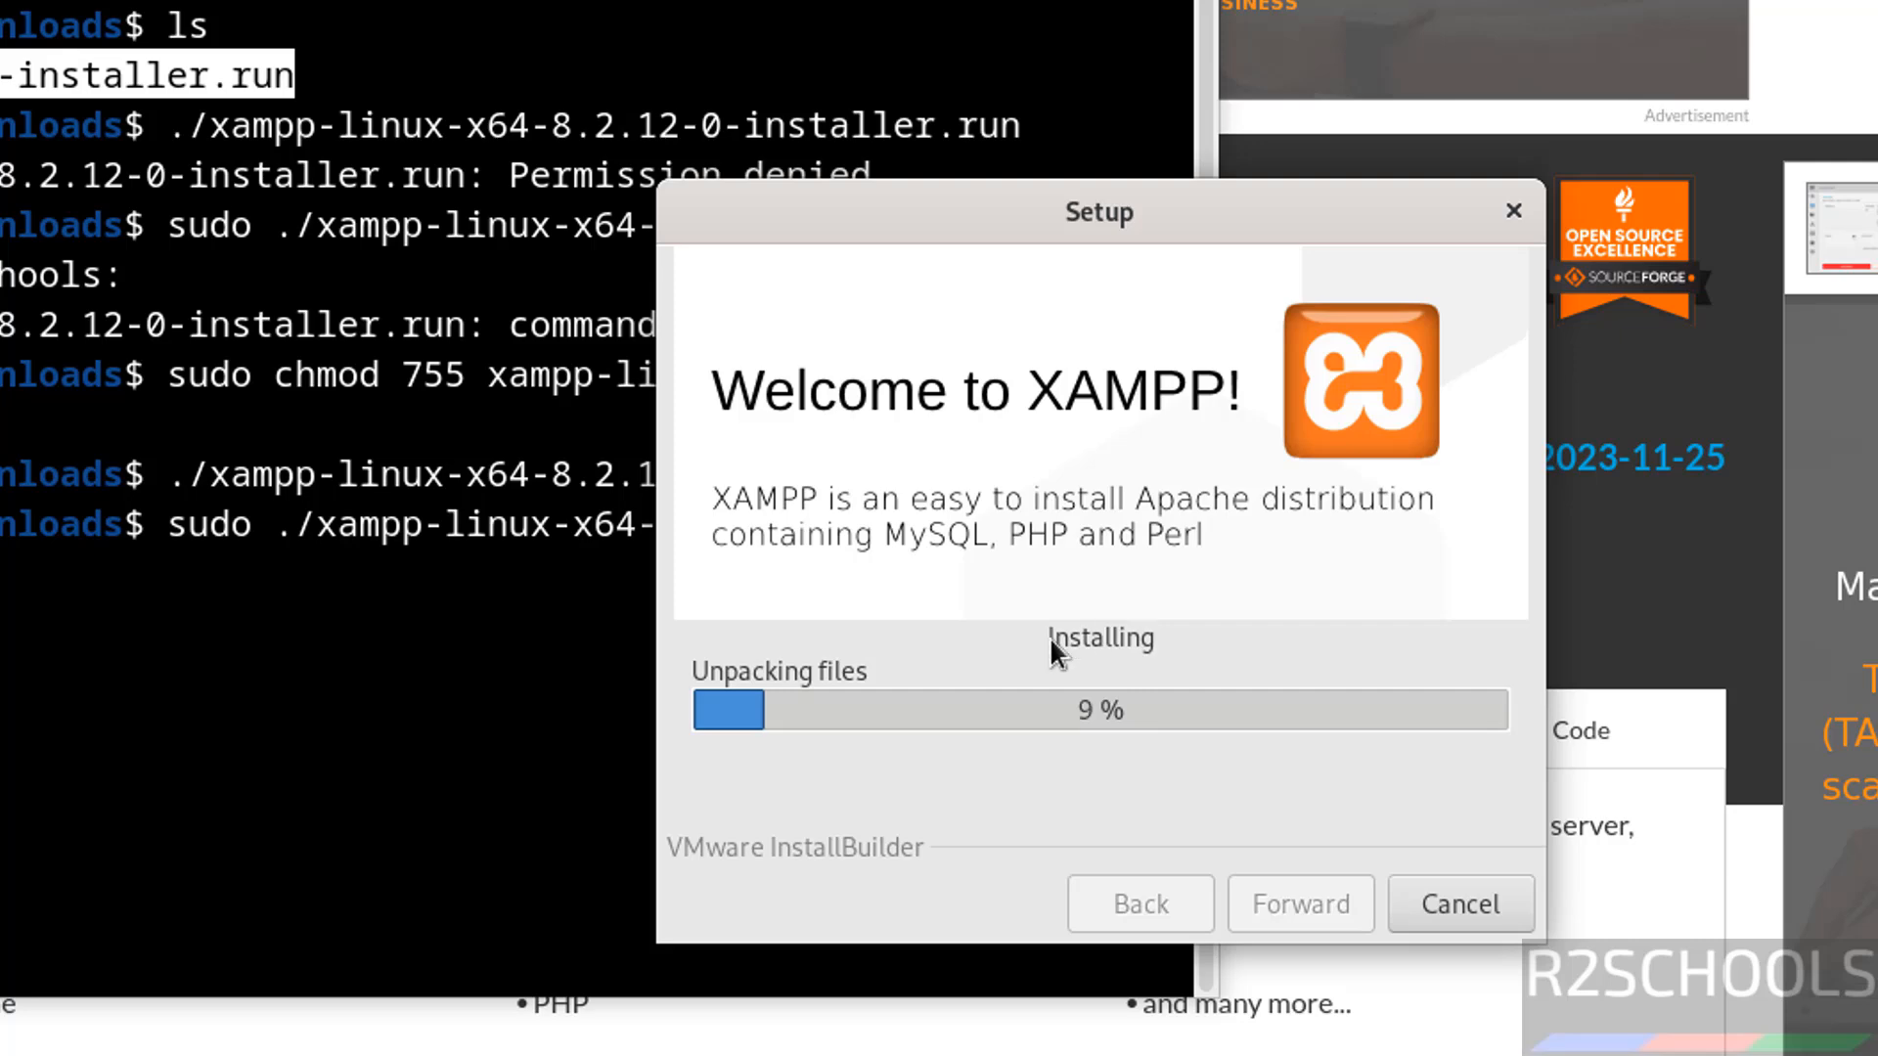
{"action": "mouse_move", "coordinate": [1062, 587]}
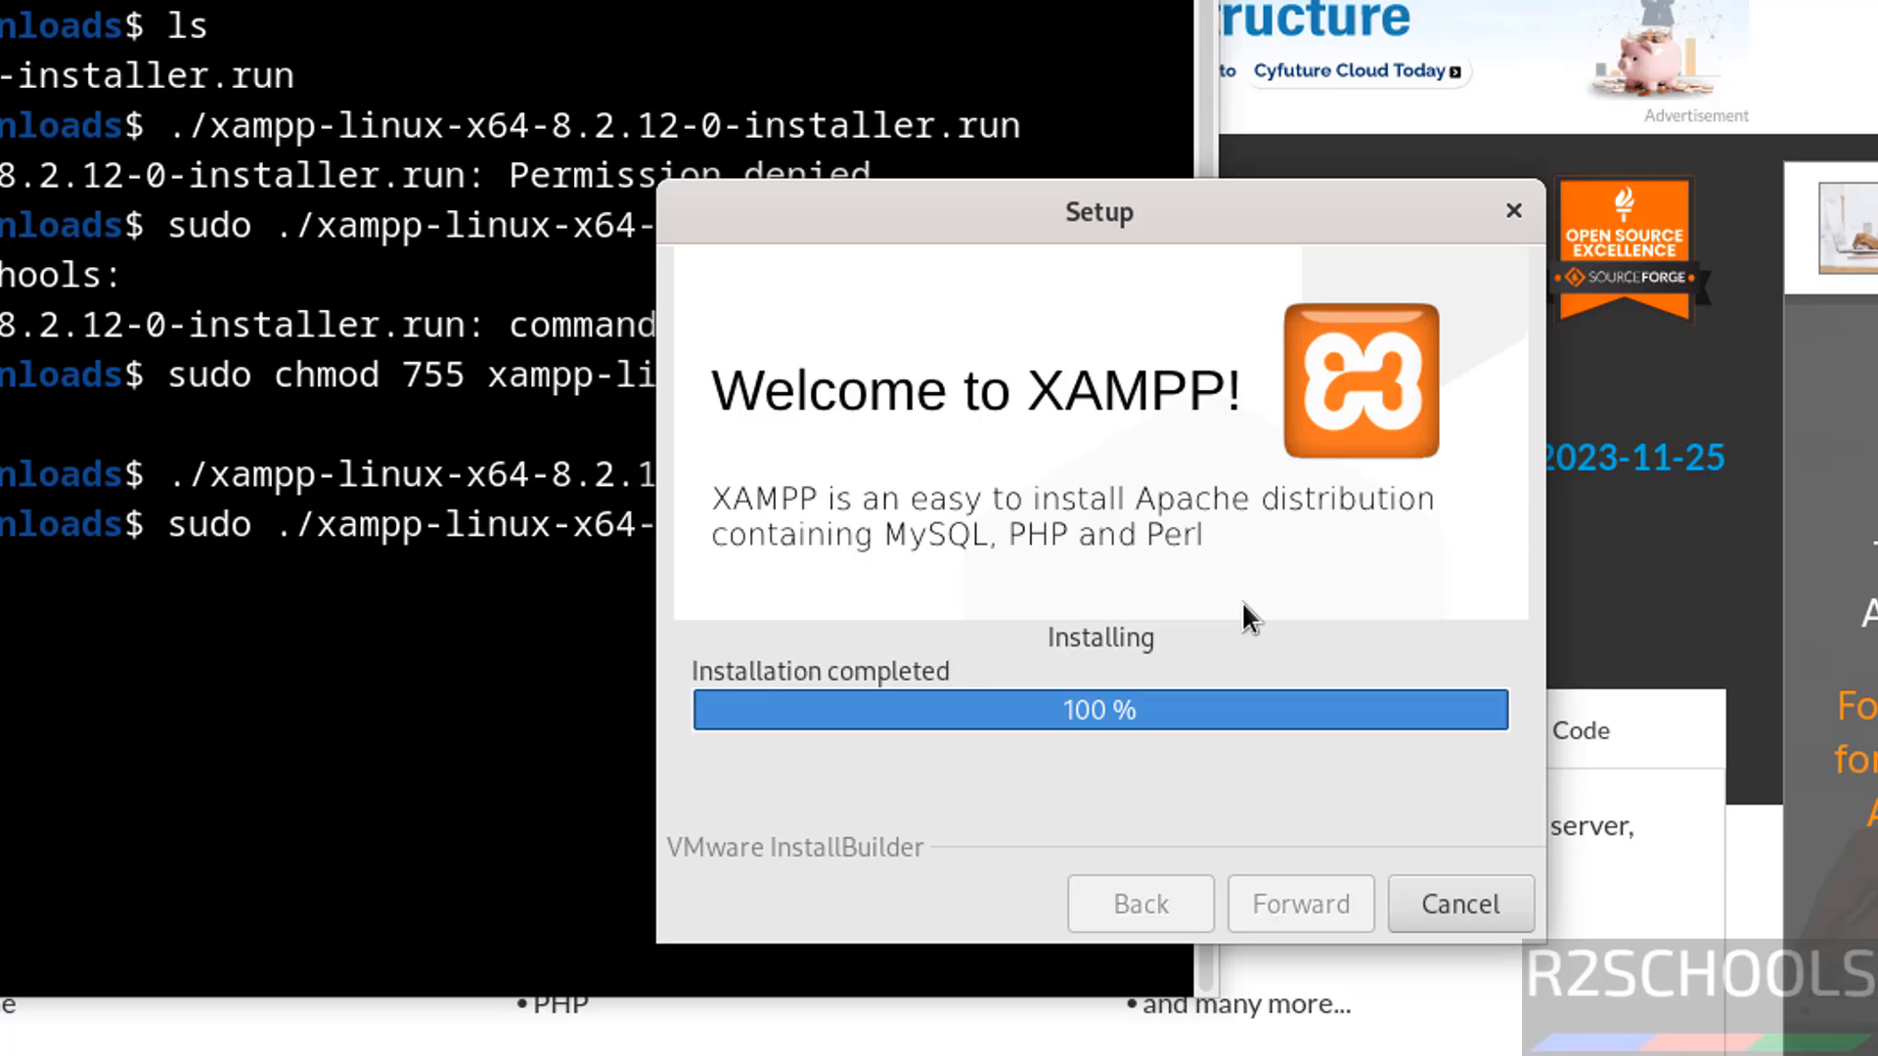
Once installation reaches 100%, advance to the wizard's completion page
{"action": "left_click", "coordinate": [1299, 902]}
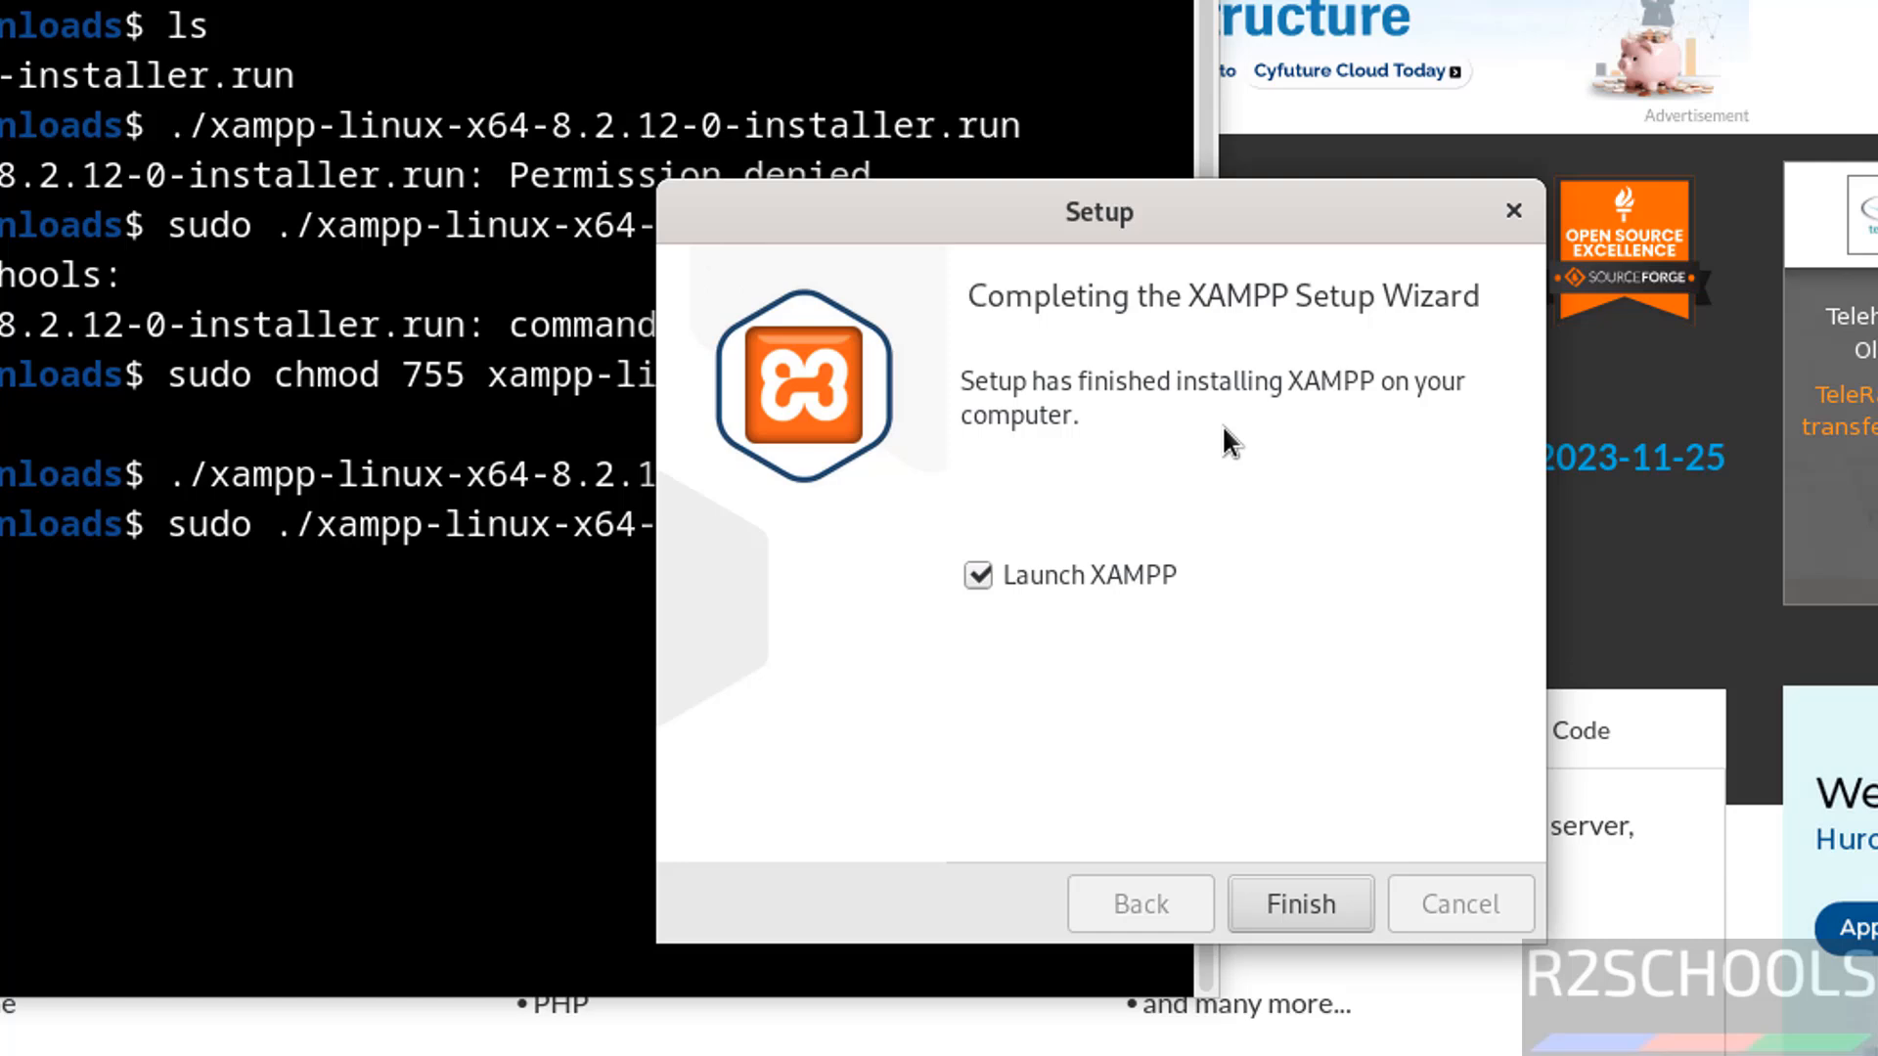
{"action": "mouse_move", "coordinate": [1028, 578]}
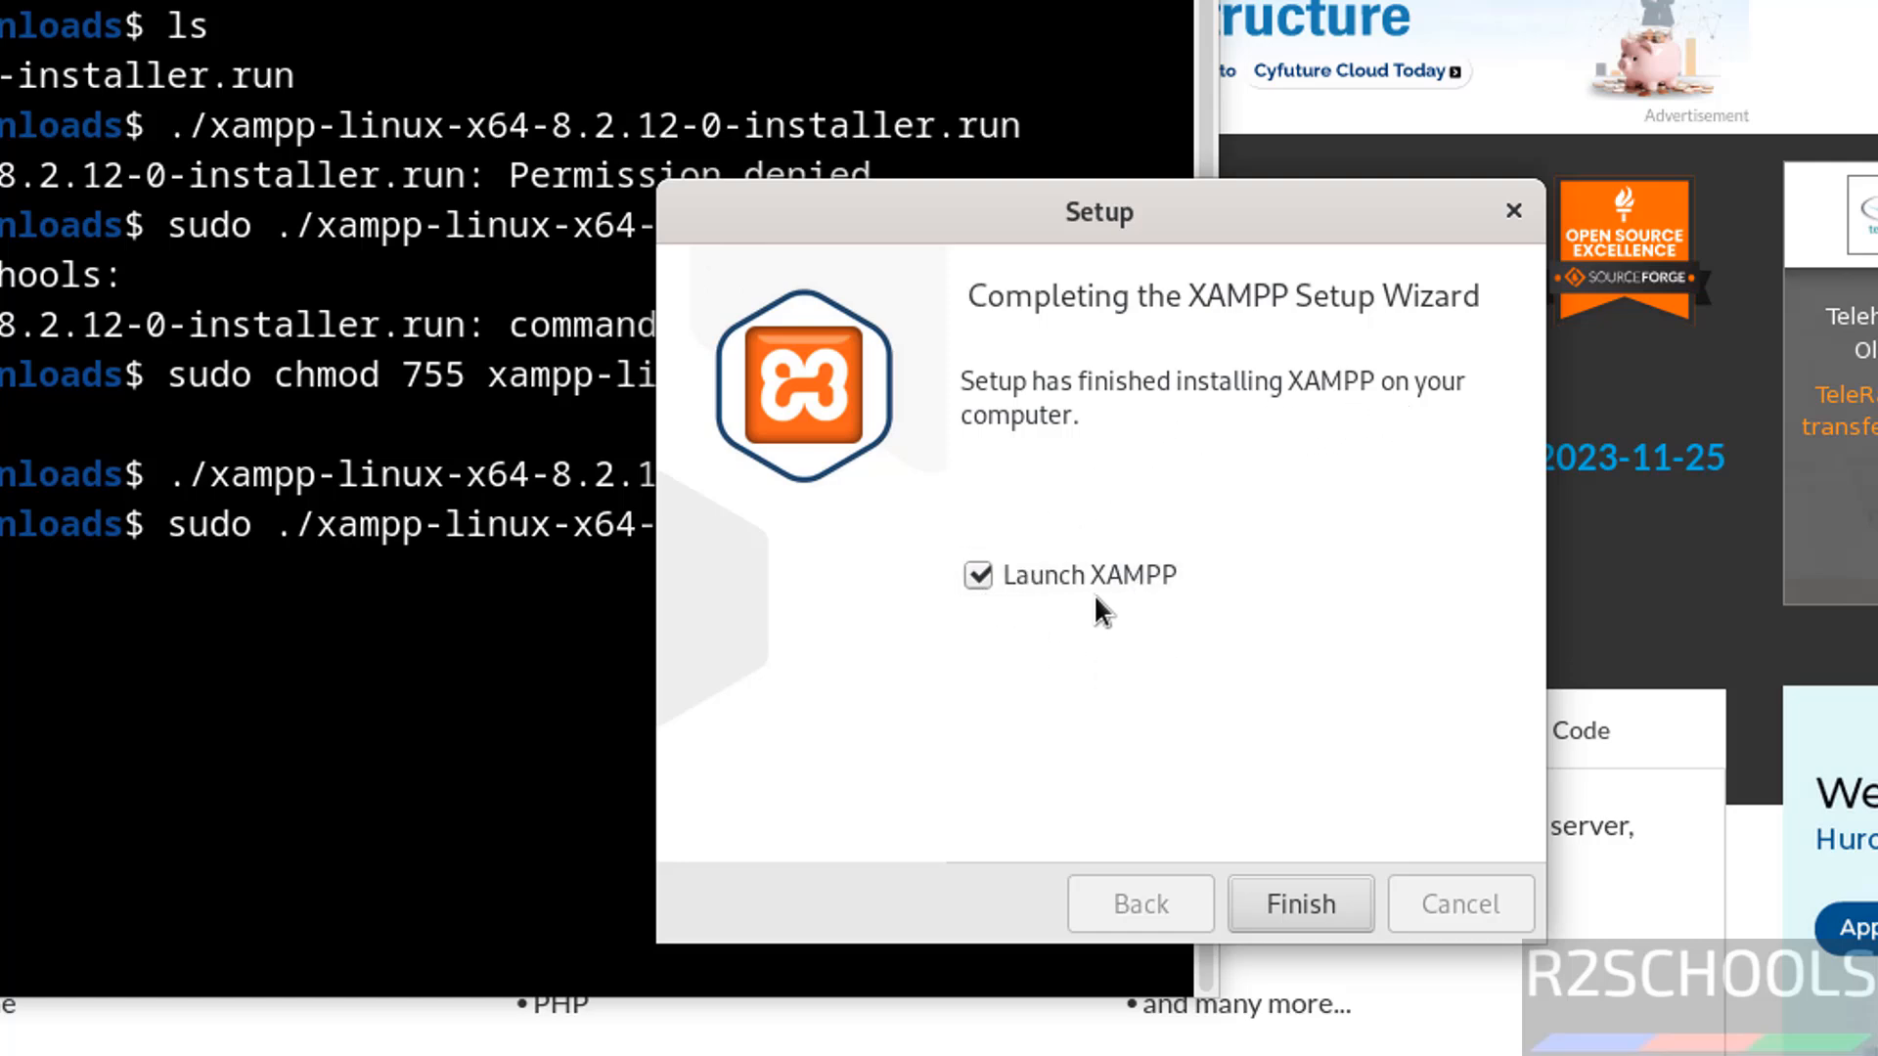
{"action": "mouse_move", "coordinate": [1131, 630]}
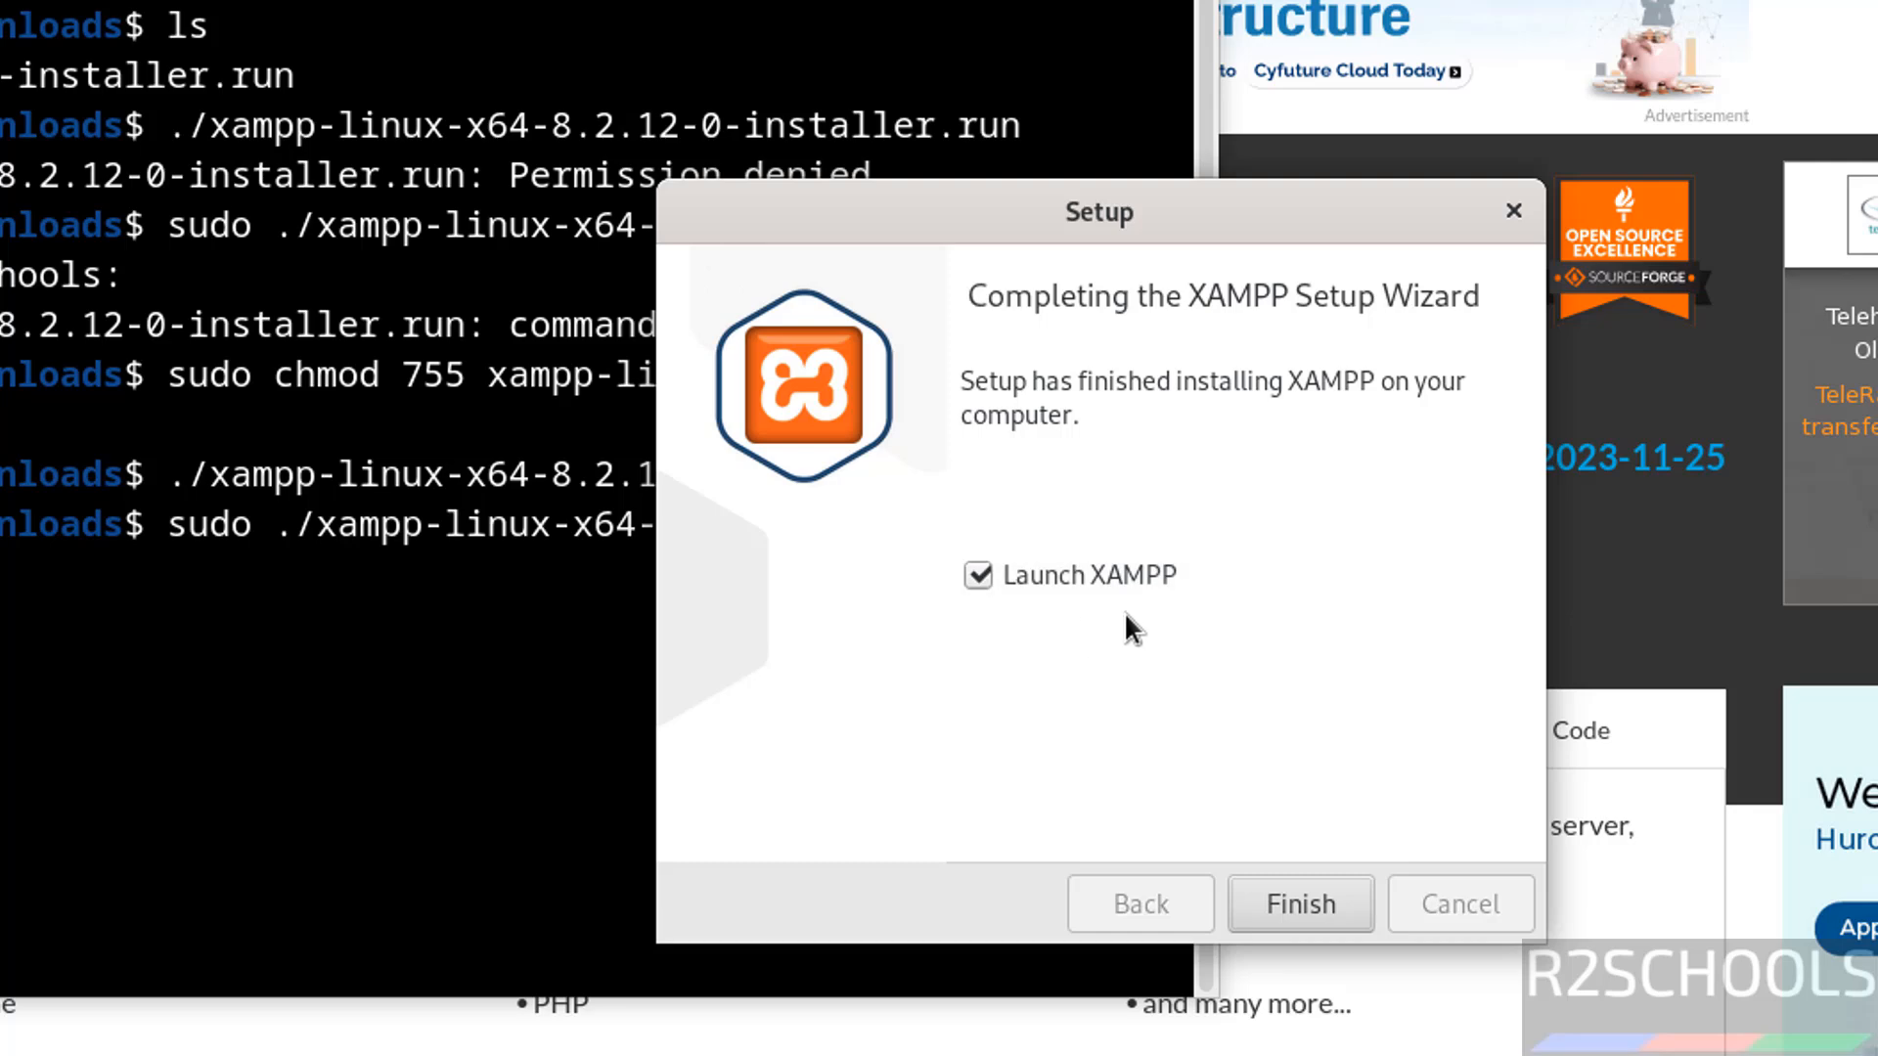
{"action": "mouse_move", "coordinate": [1275, 807]}
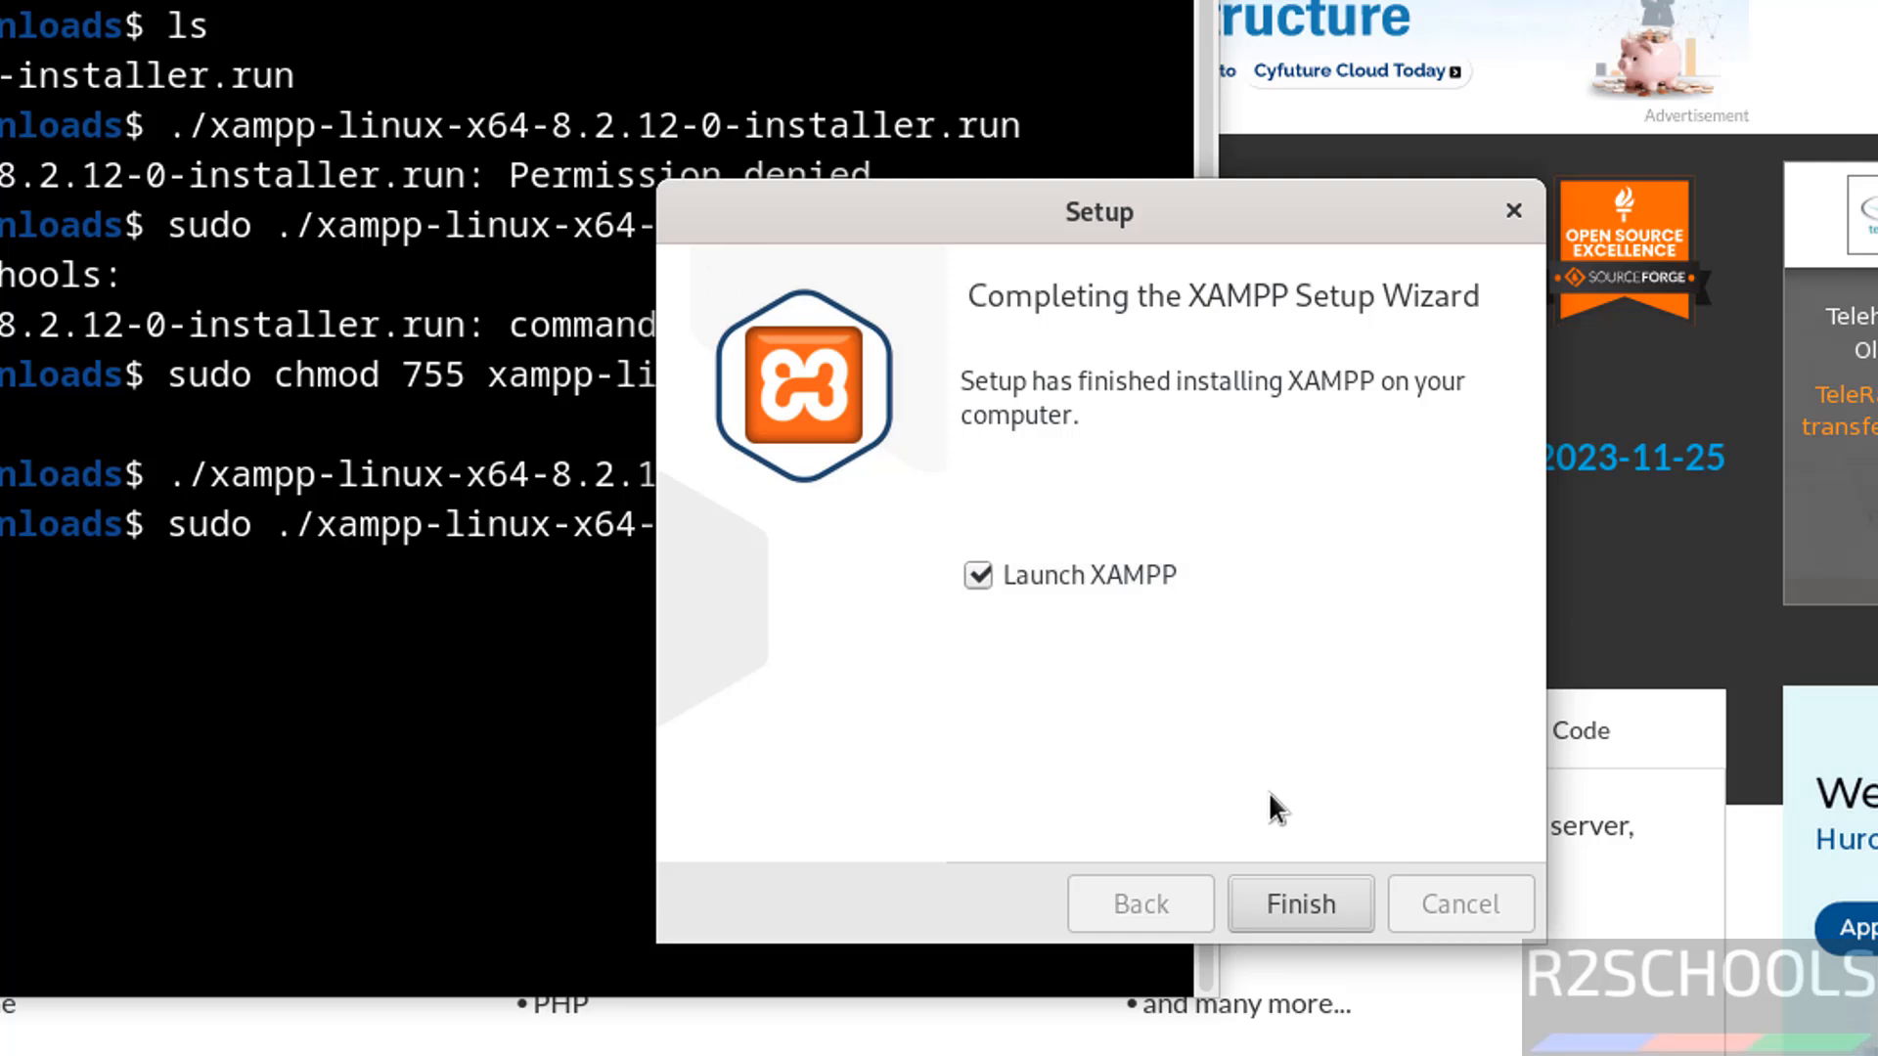
{"action": "mouse_move", "coordinate": [1305, 802]}
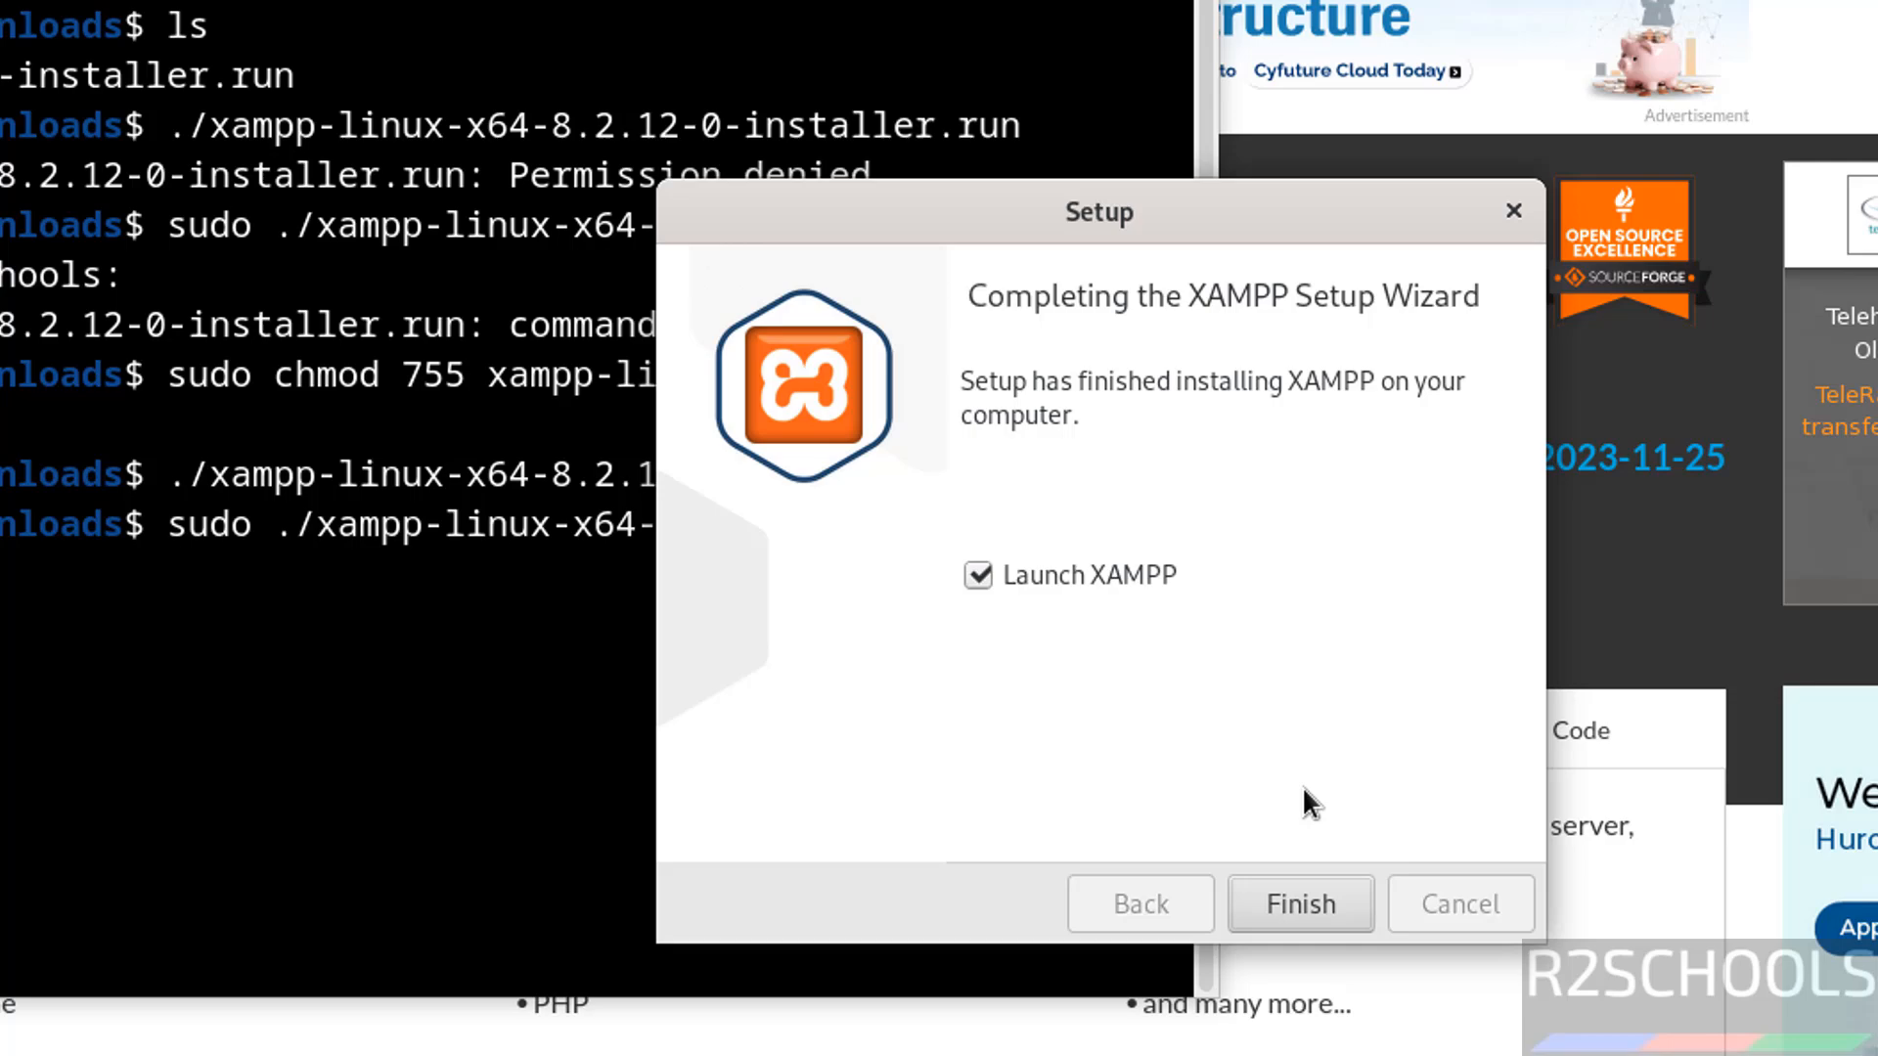
Click Finish on the completion page with Launch XAMPP left checked
{"action": "left_click", "coordinate": [1300, 903]}
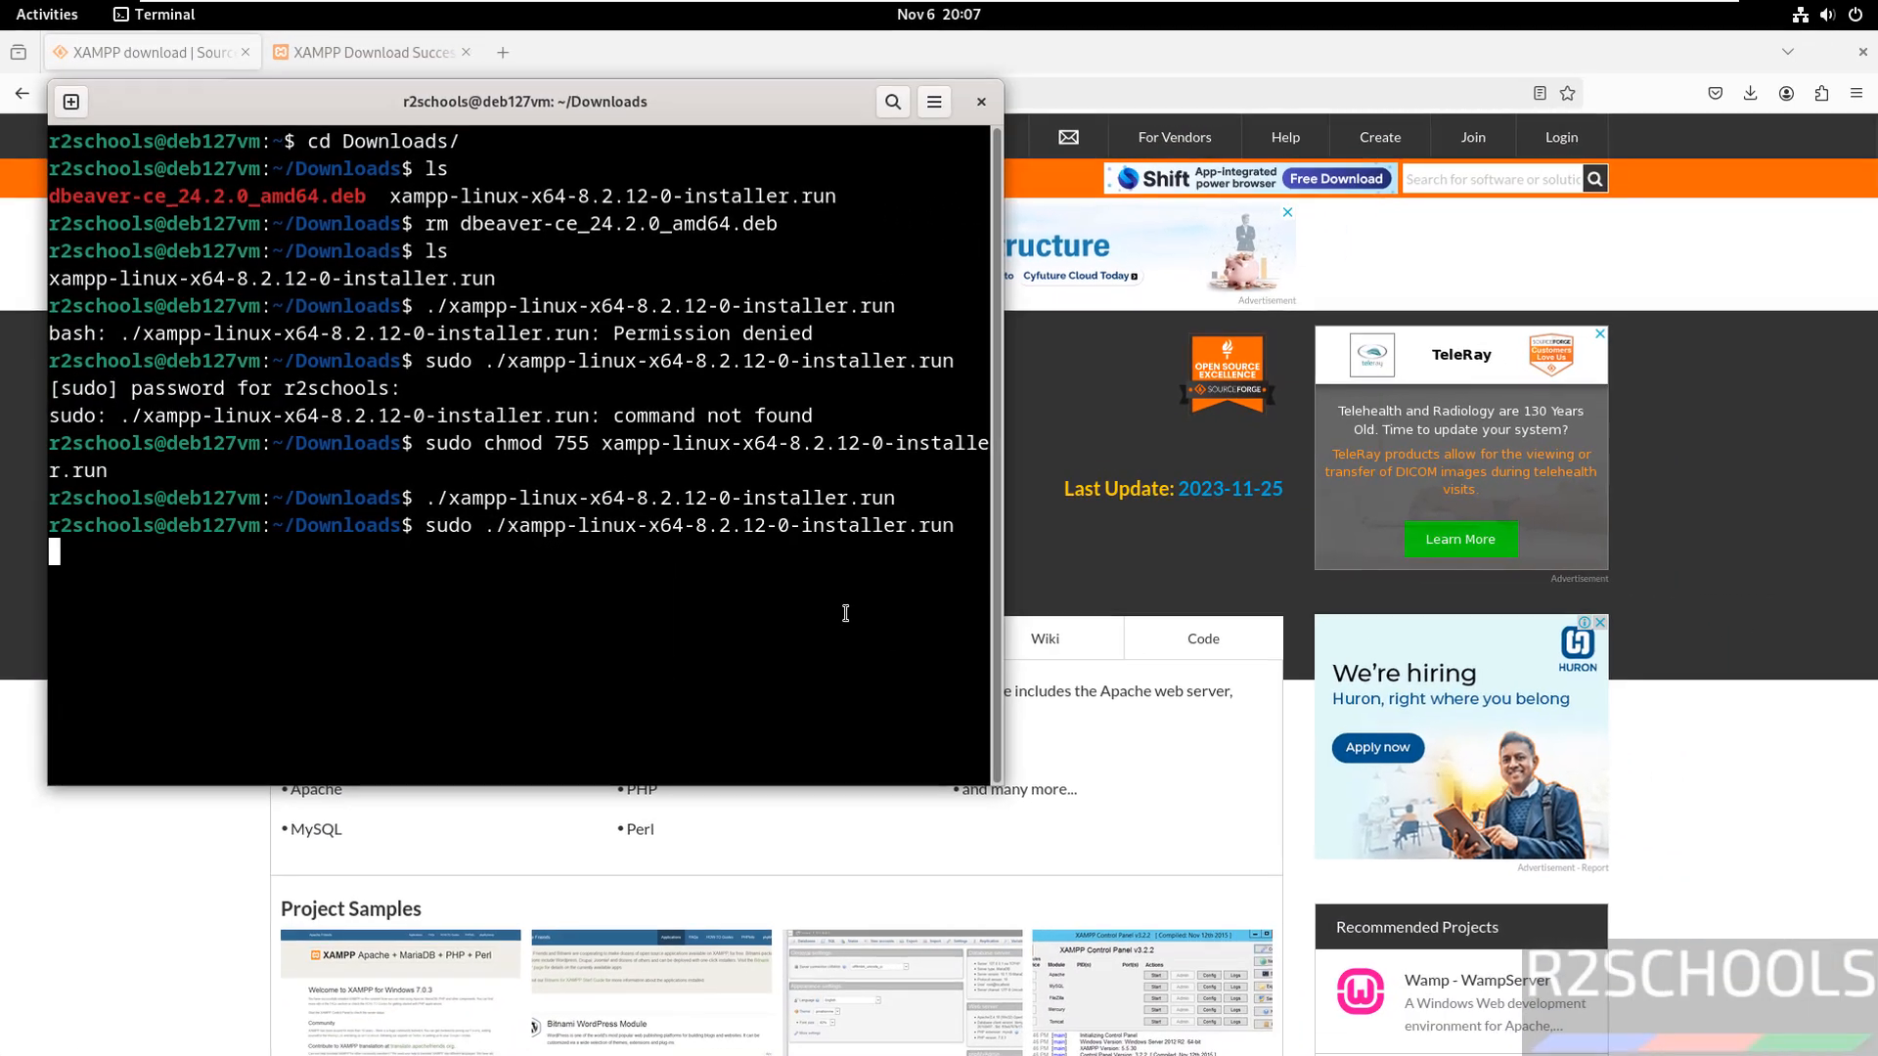
At a fresh prompt, run rm xampp-linux-x64-8.2.12-0-installer.run
{"action": "key", "text": "Return"}
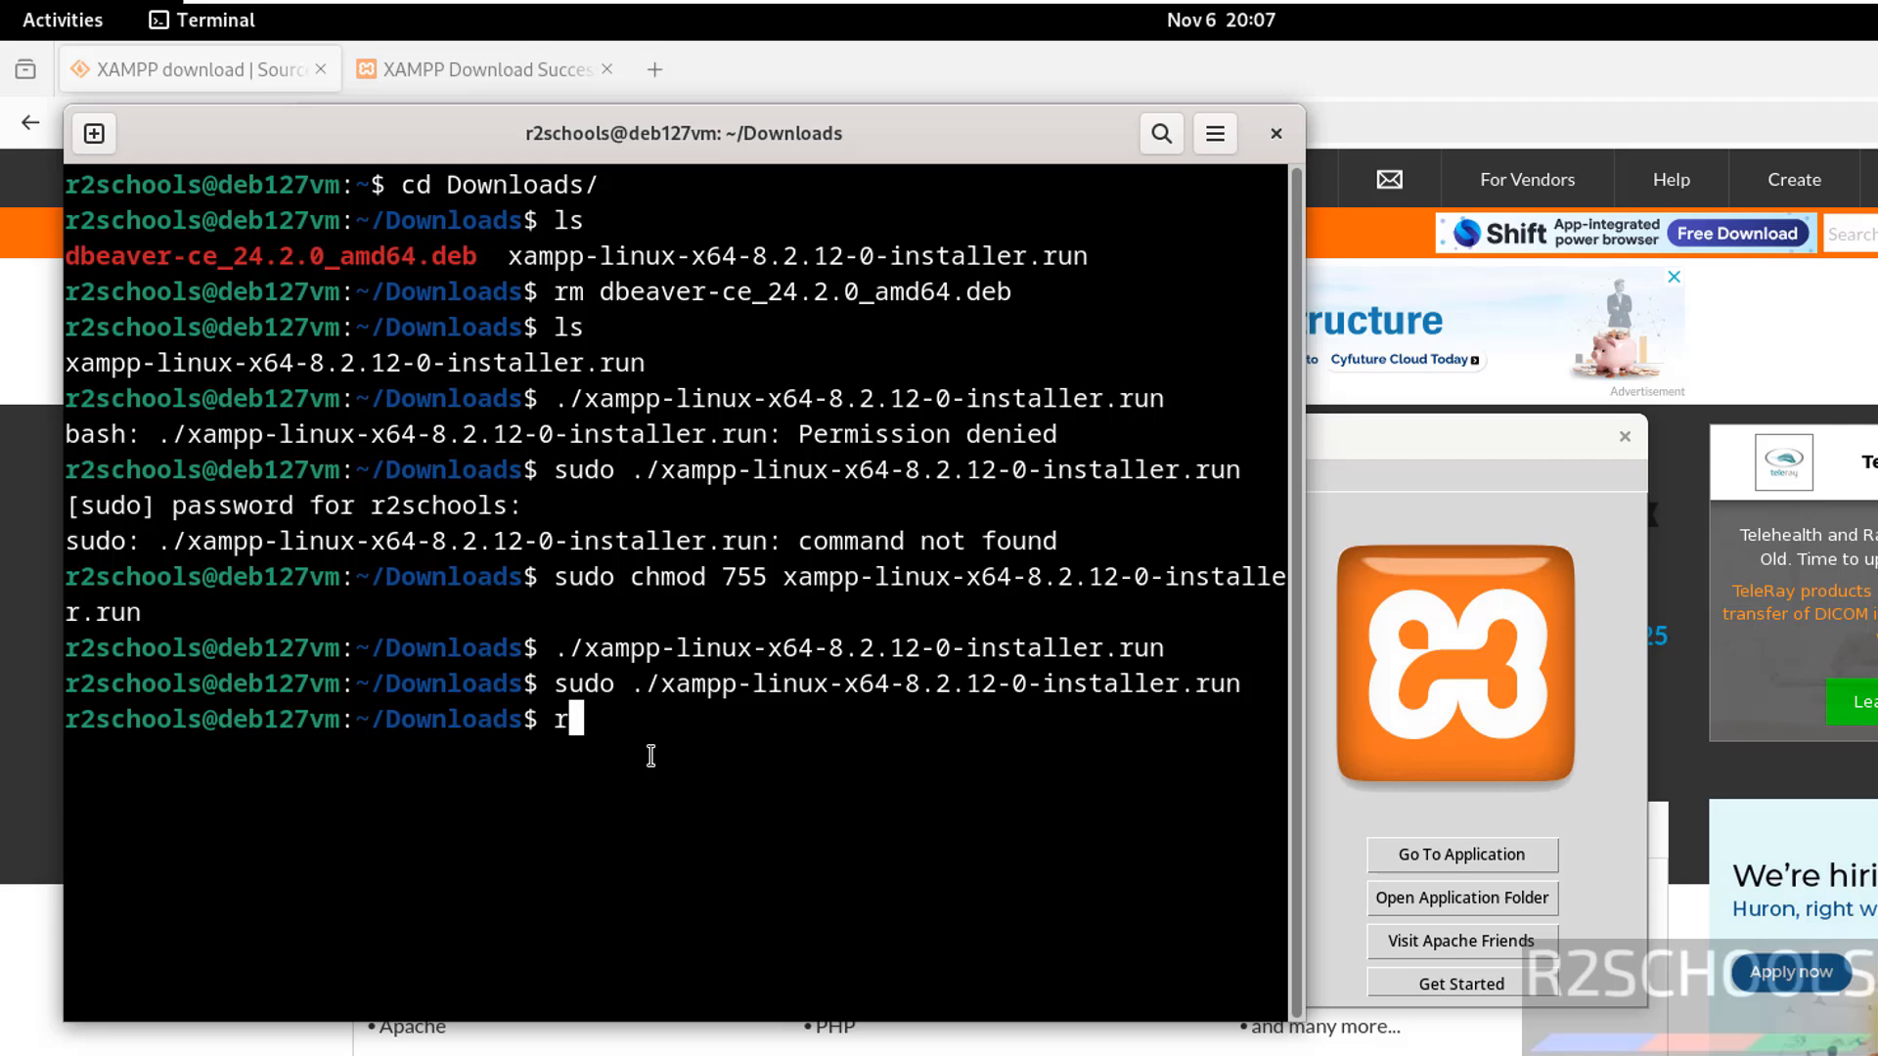
{"action": "type", "text": "m xampp-linux-x64-8.2.12-0-installer.run"}
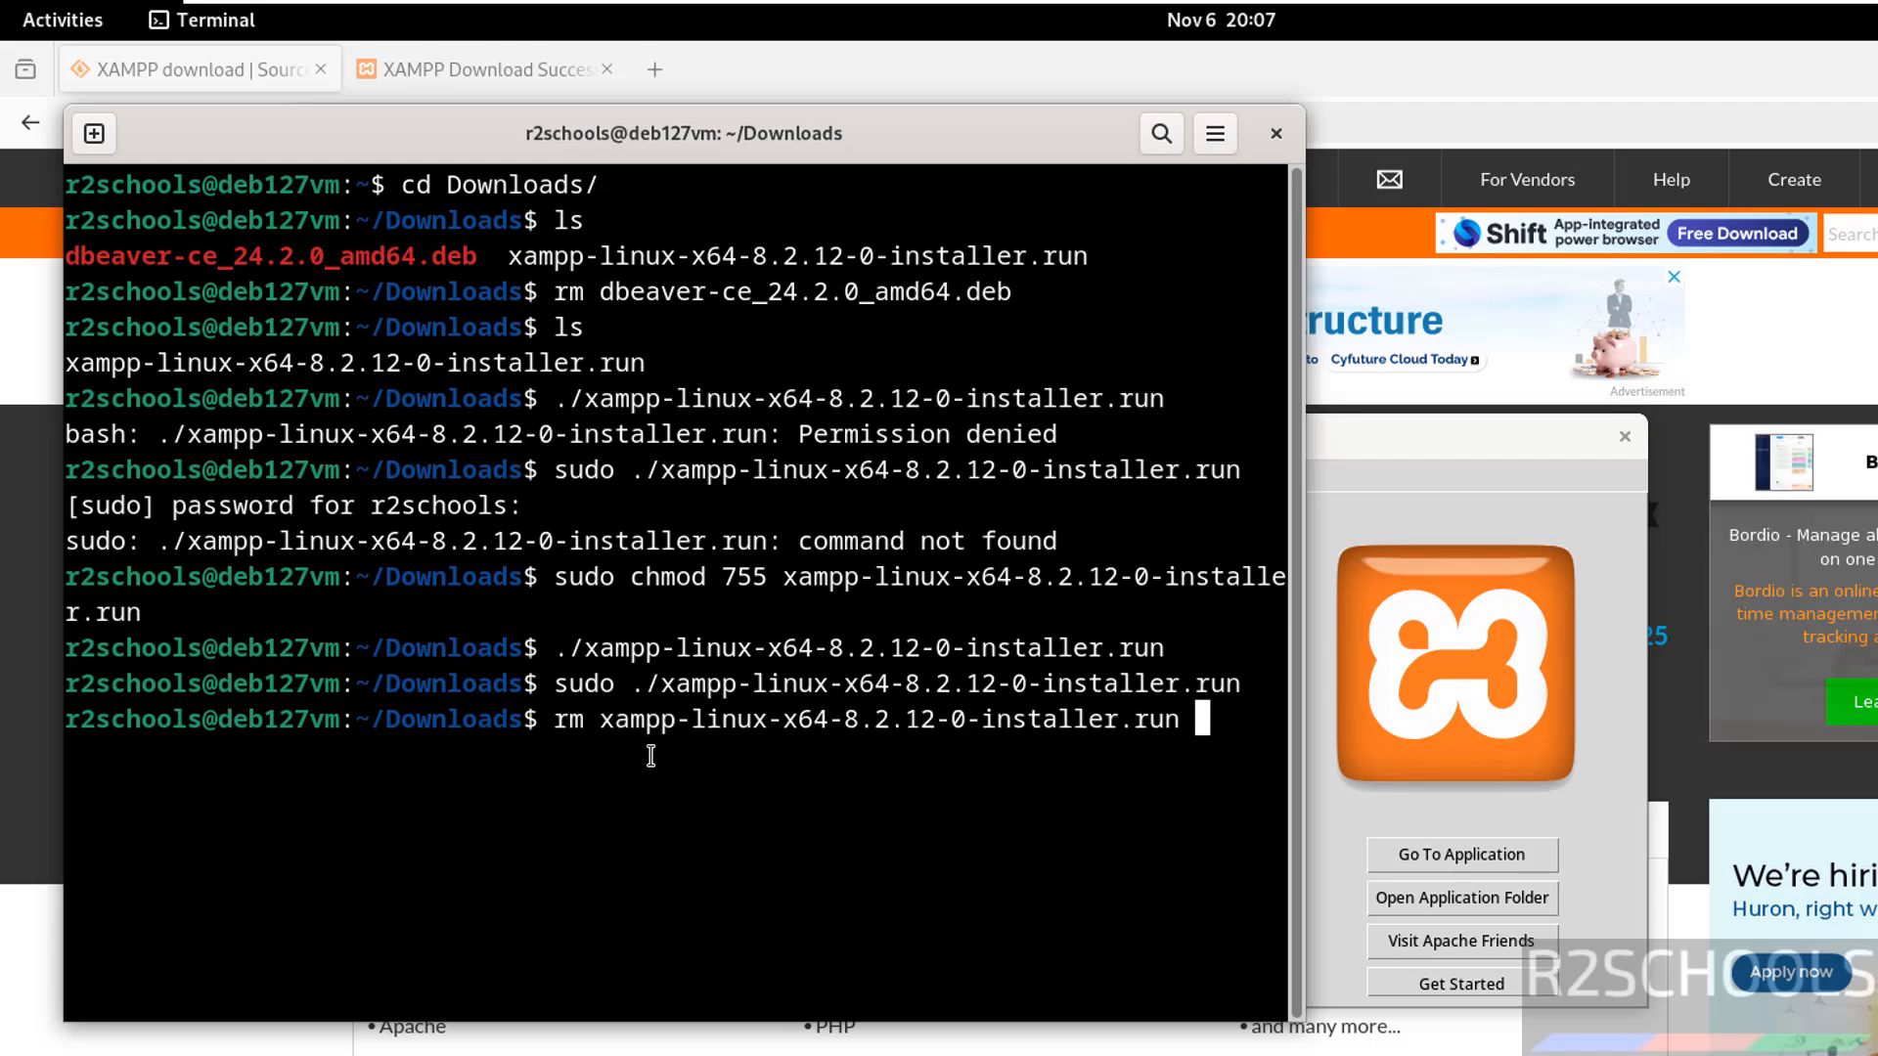
{"action": "key", "text": "Return"}
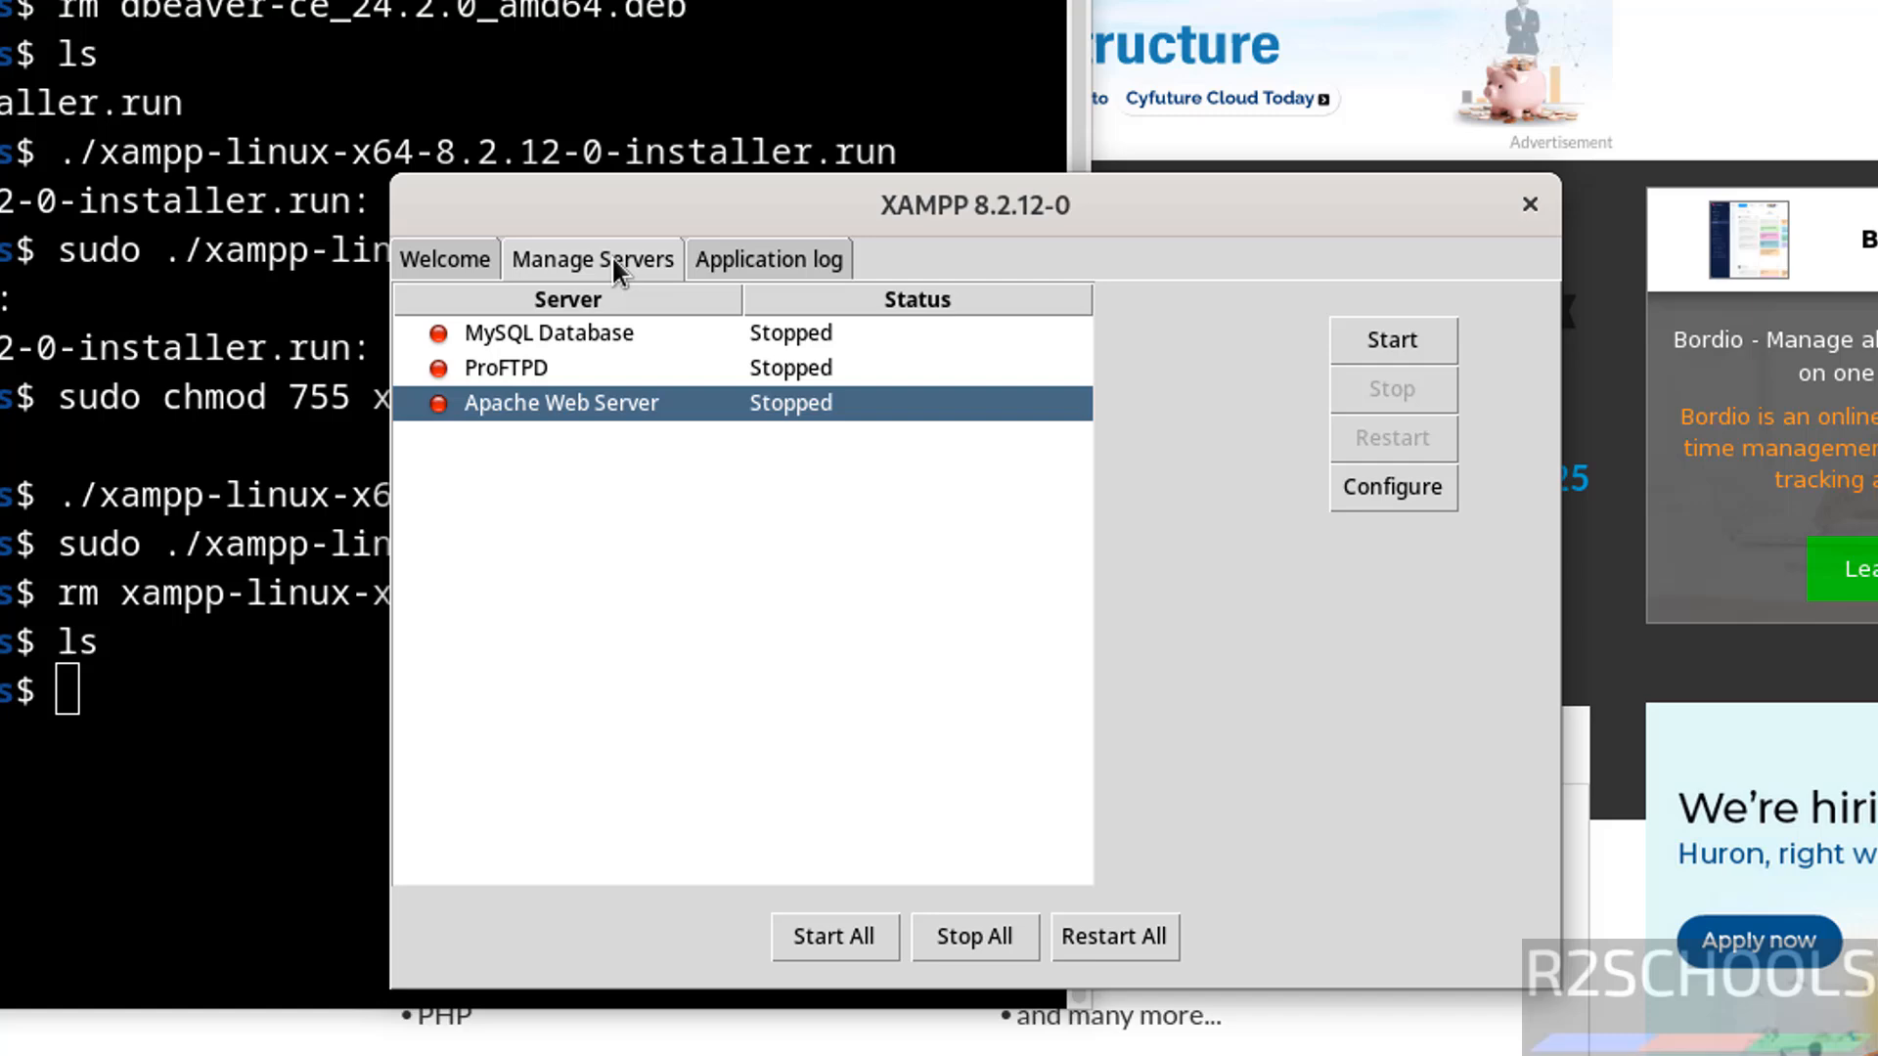
{"action": "mouse_move", "coordinate": [575, 362]}
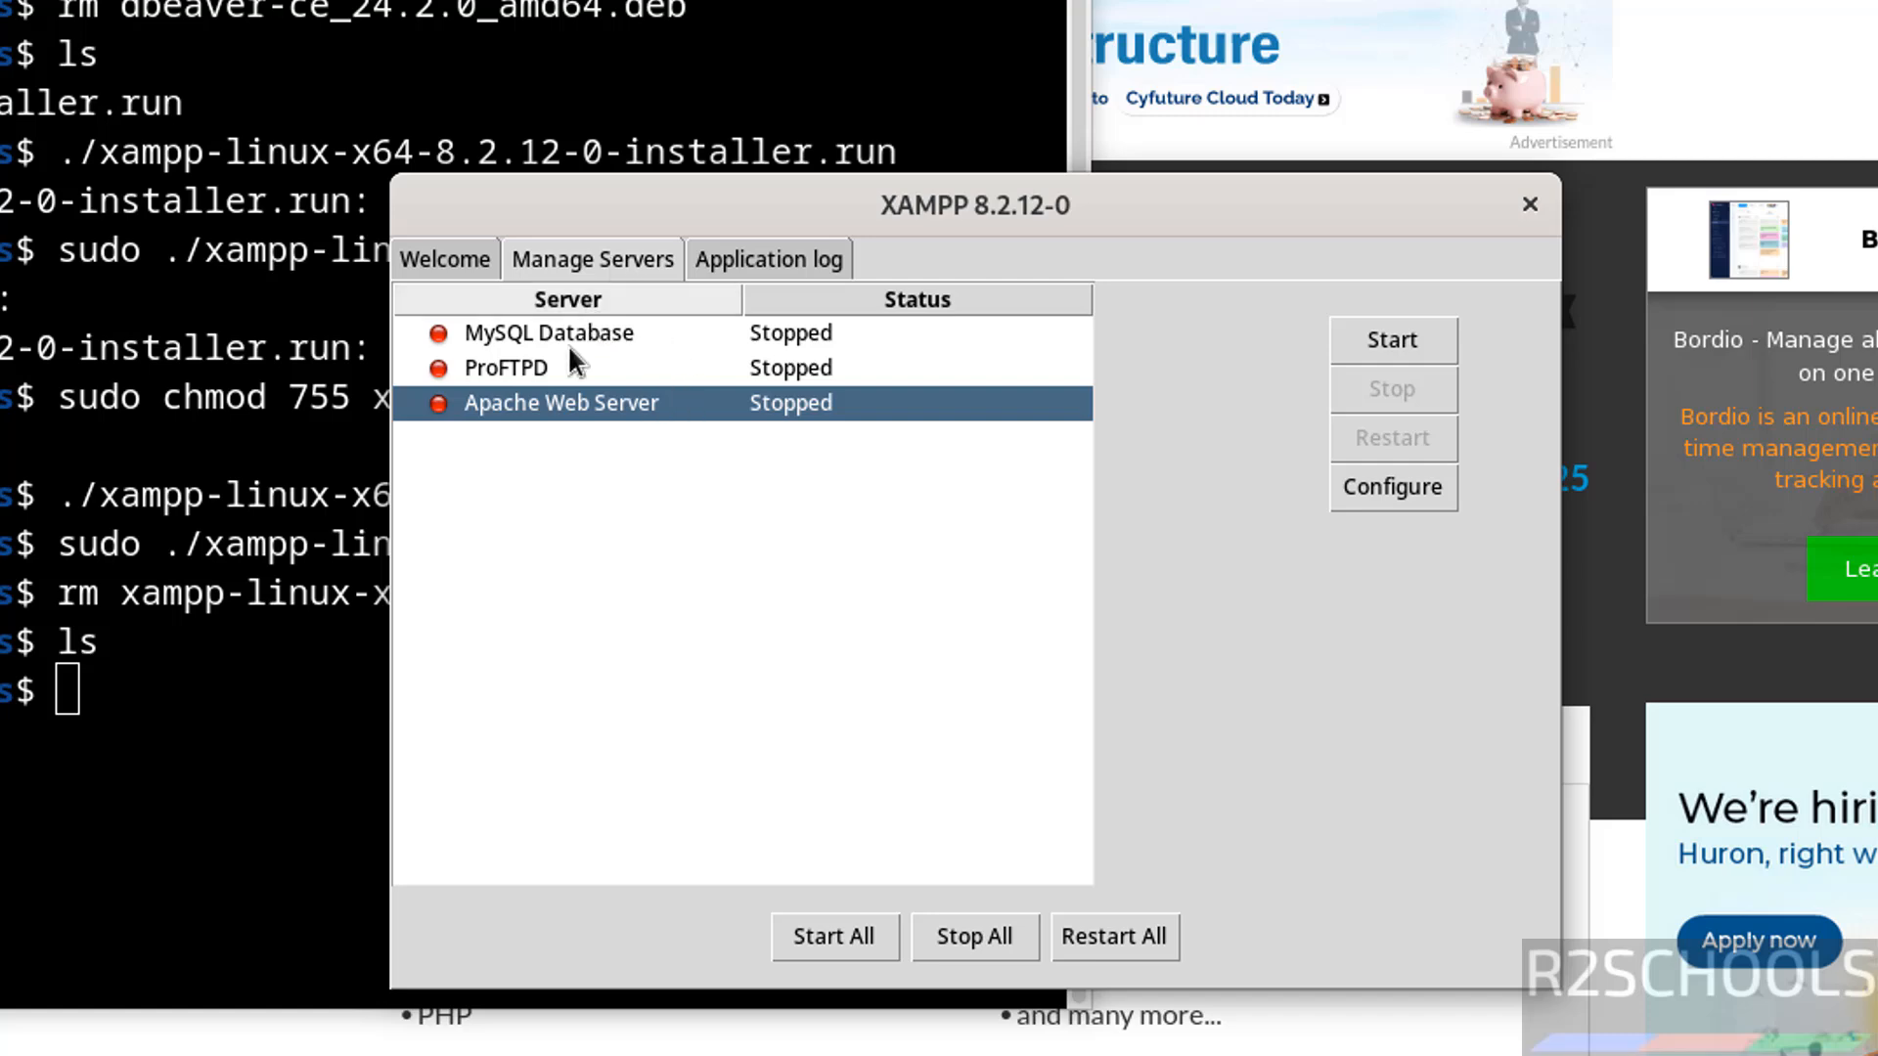
{"action": "mouse_move", "coordinate": [620, 381]}
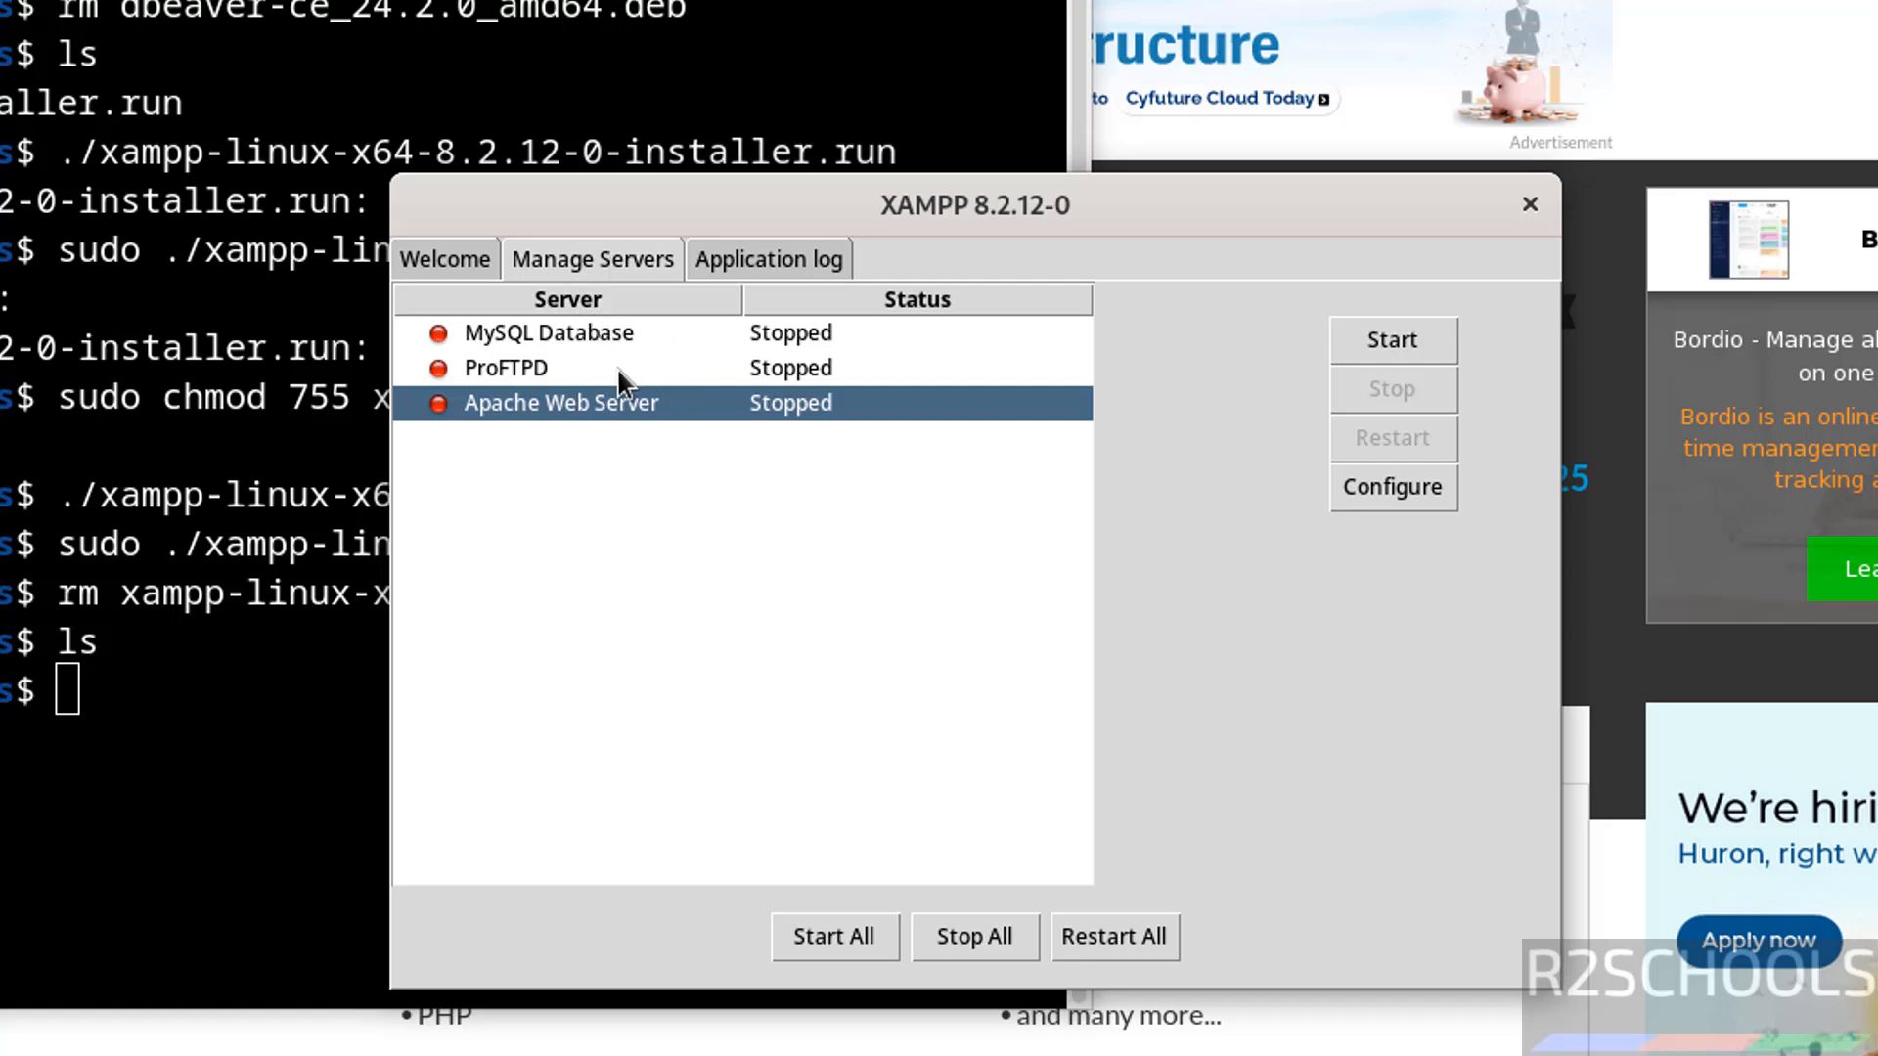
{"action": "mouse_move", "coordinate": [605, 381]}
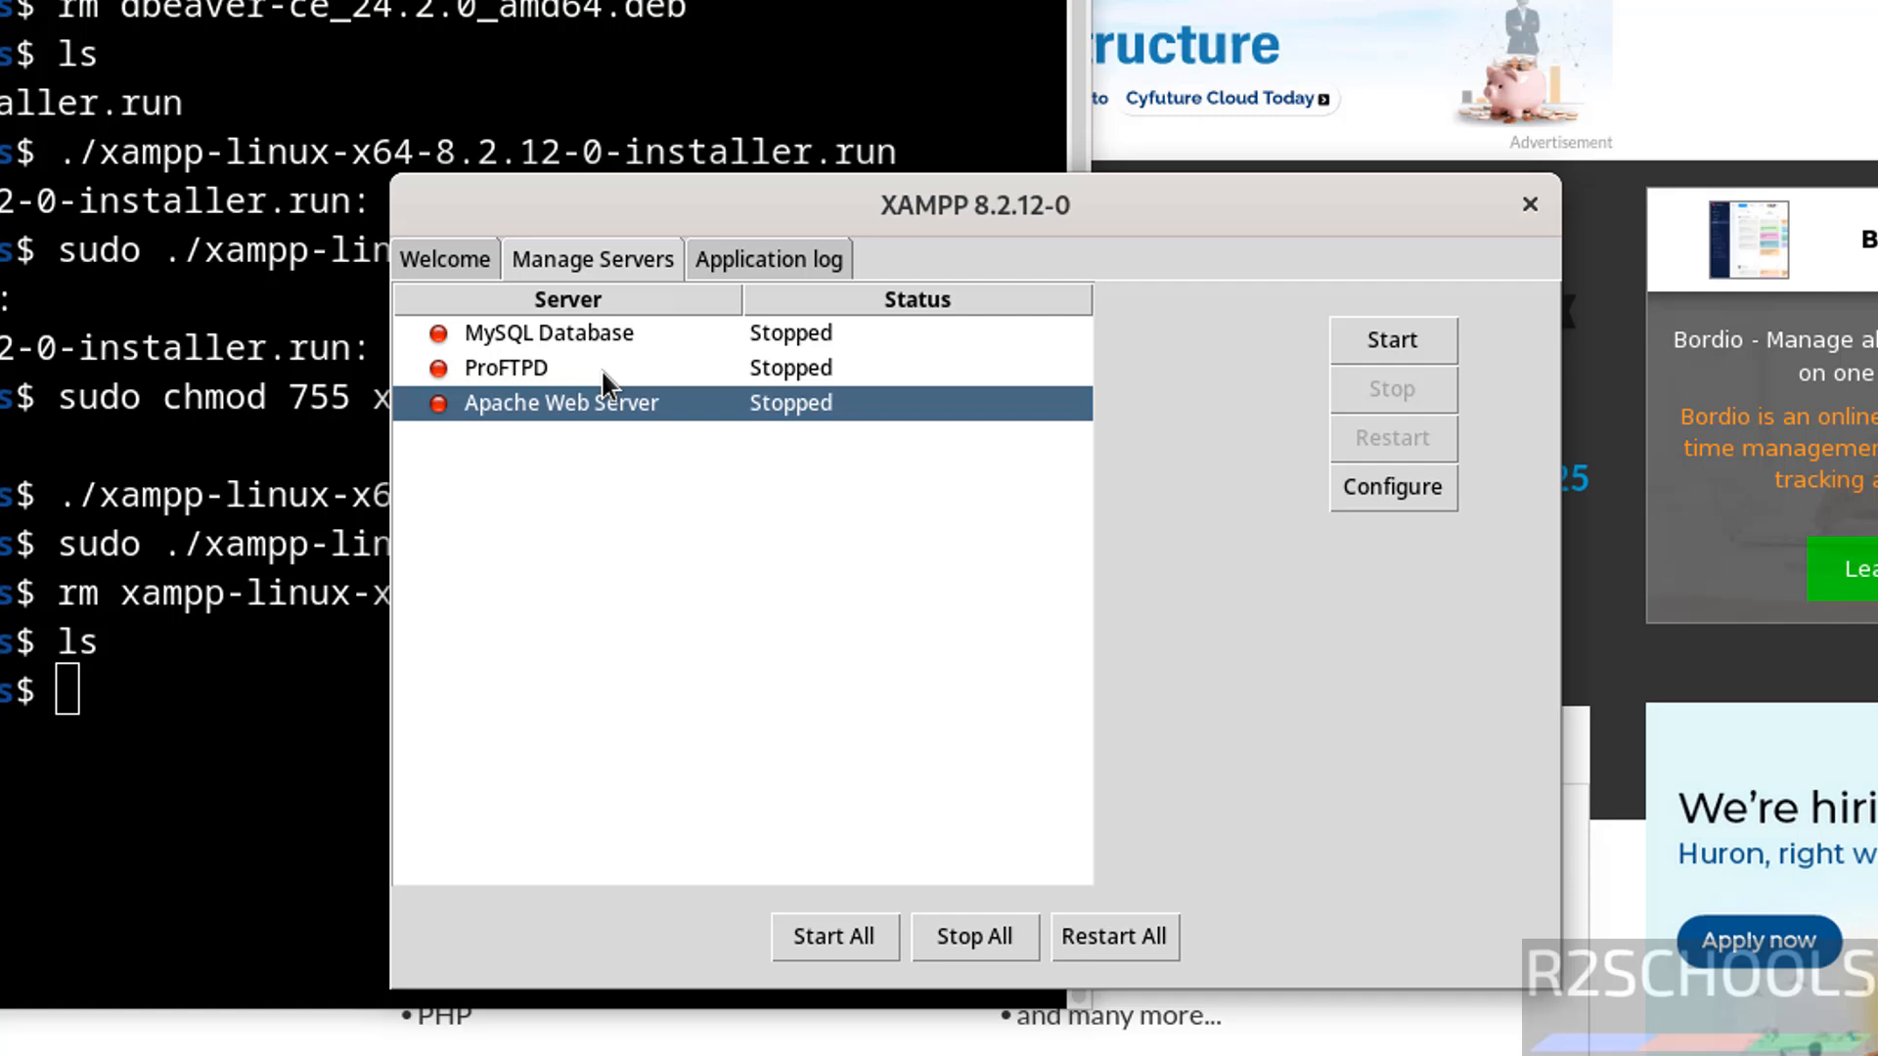
{"action": "mouse_move", "coordinate": [582, 437]}
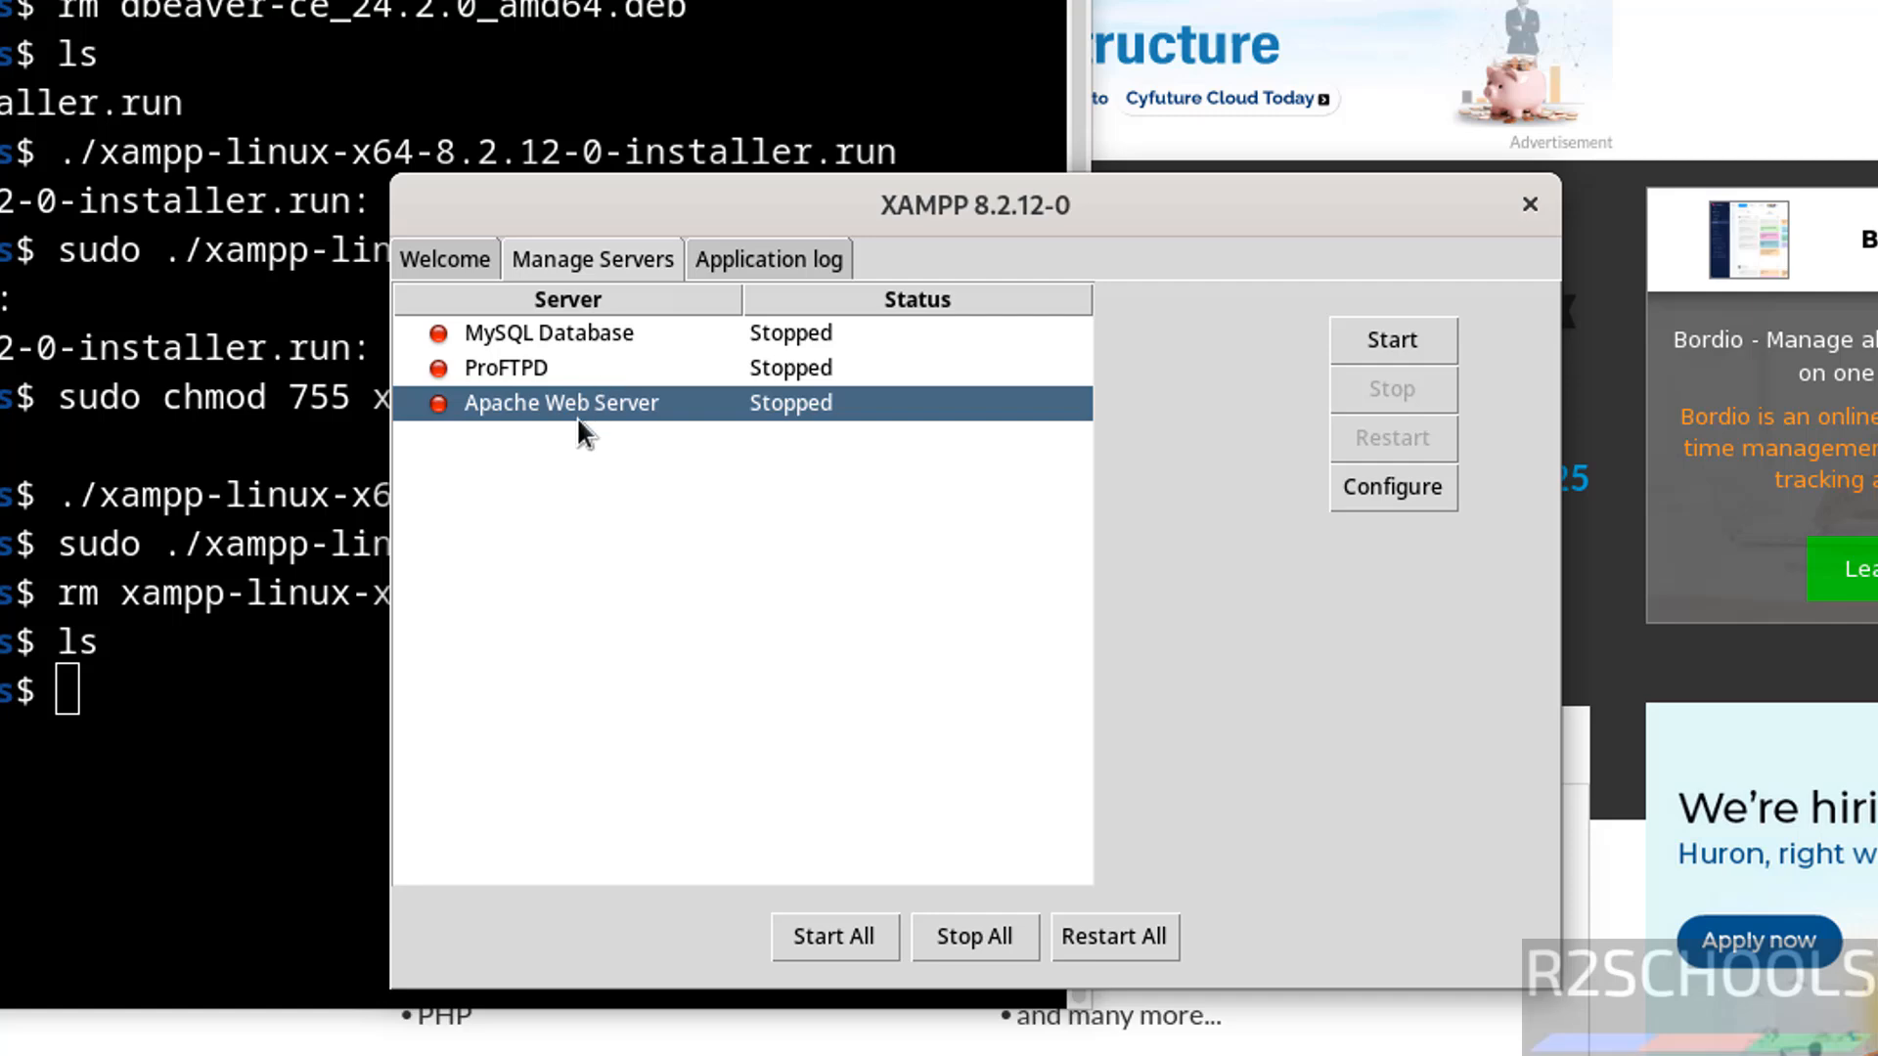
Attempt to start Apache Web Server, then select and start MySQL Database
{"action": "left_click", "coordinate": [1391, 340]}
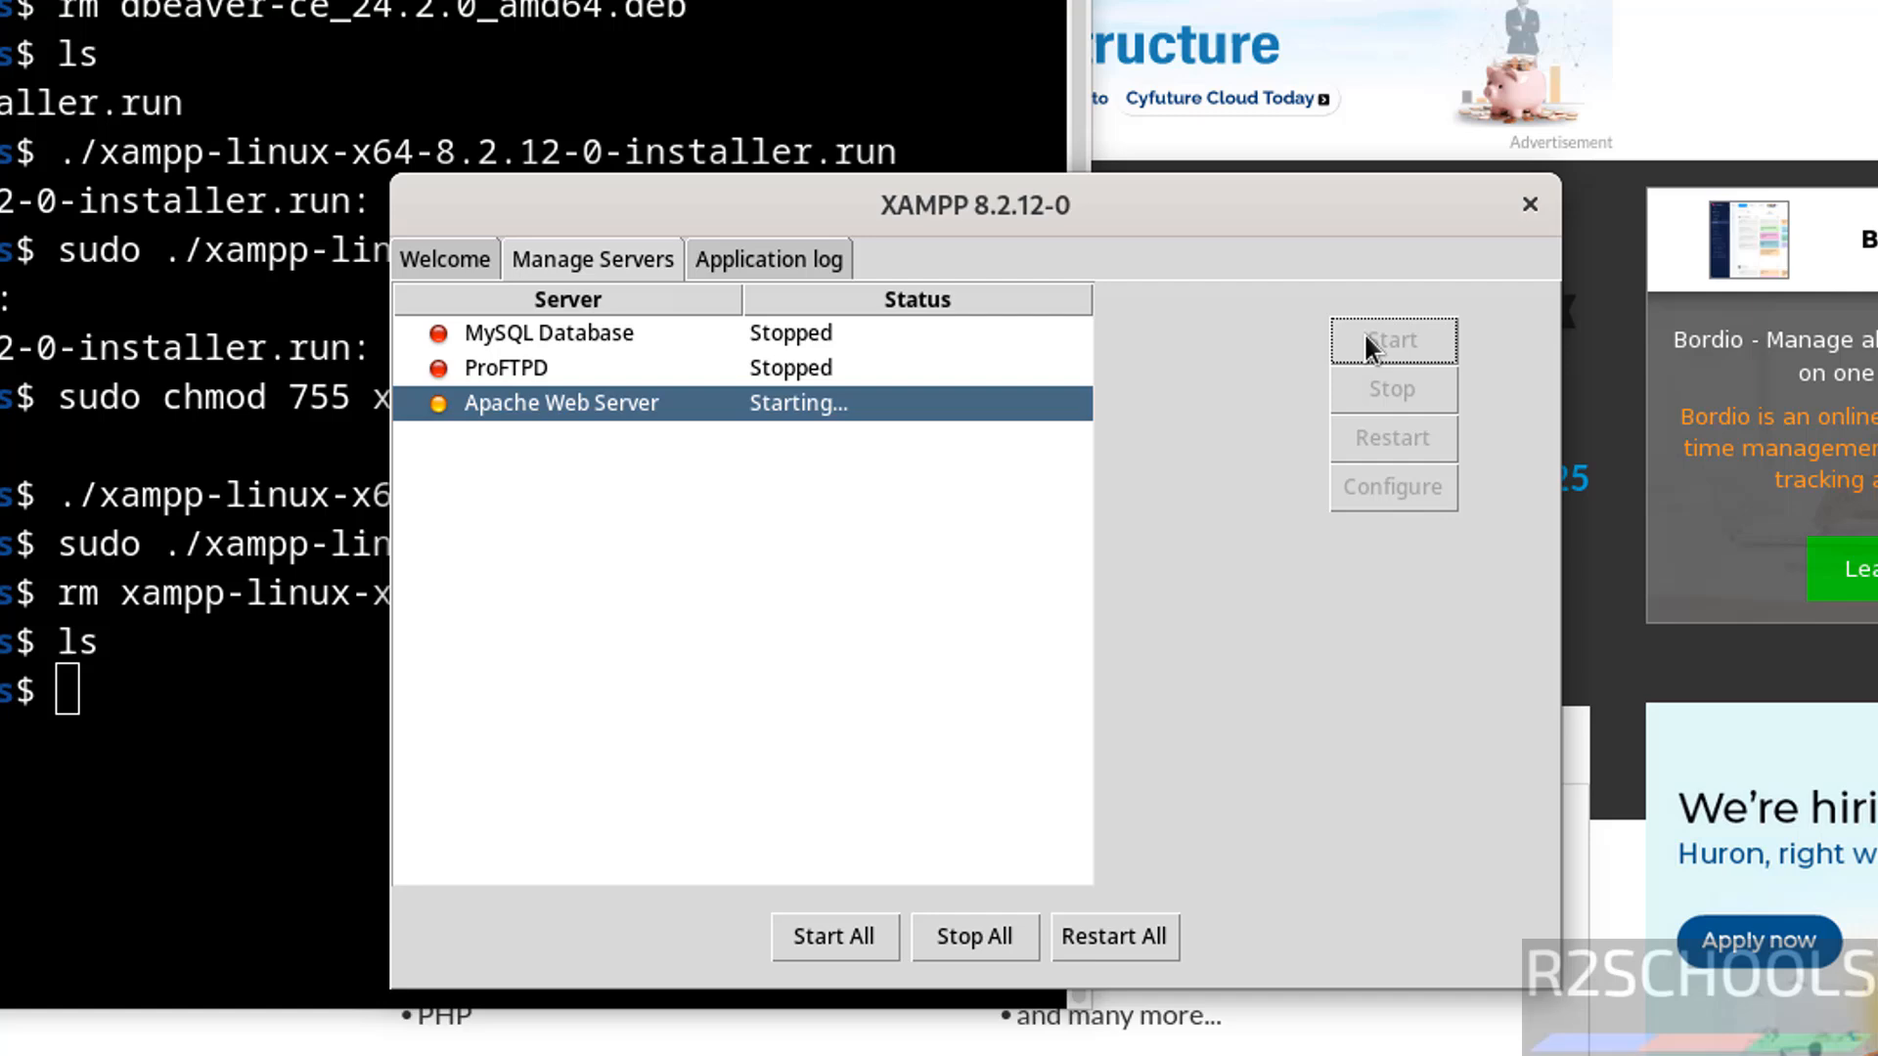
{"action": "mouse_move", "coordinate": [693, 363]}
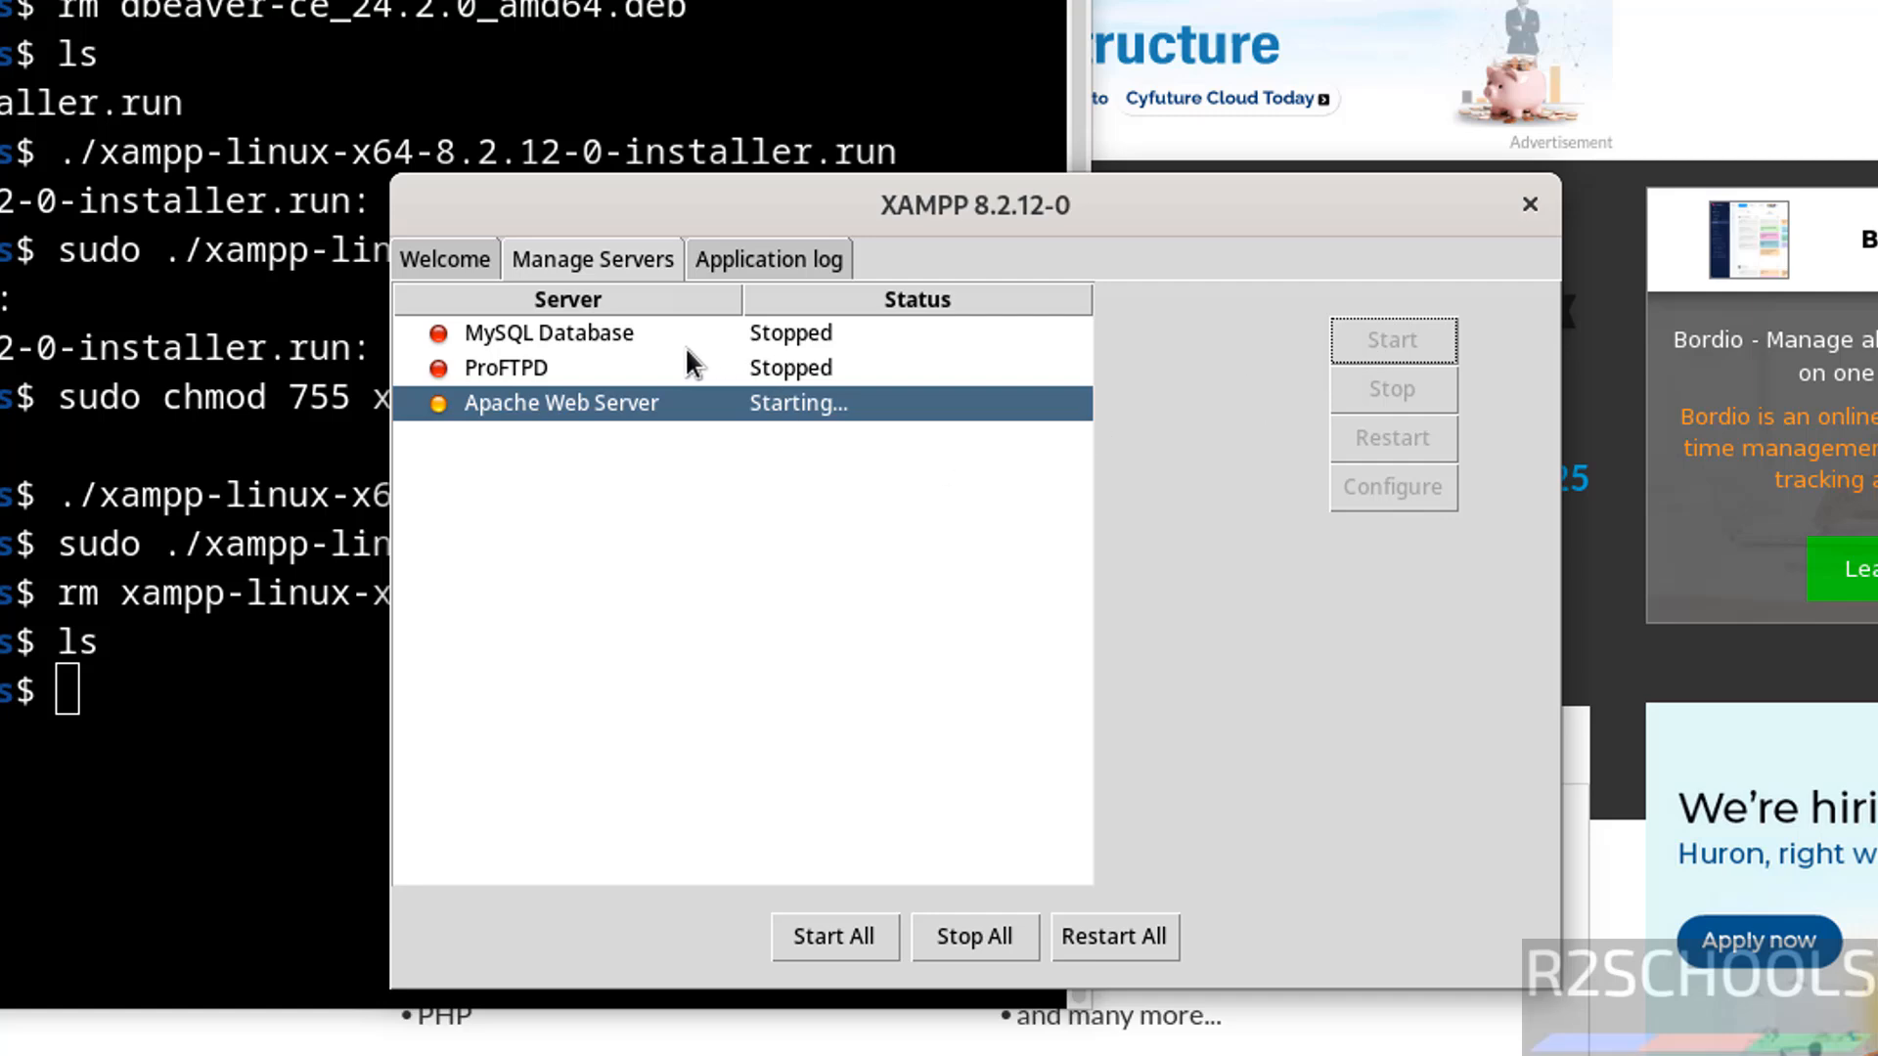
{"action": "left_click", "coordinate": [548, 332]}
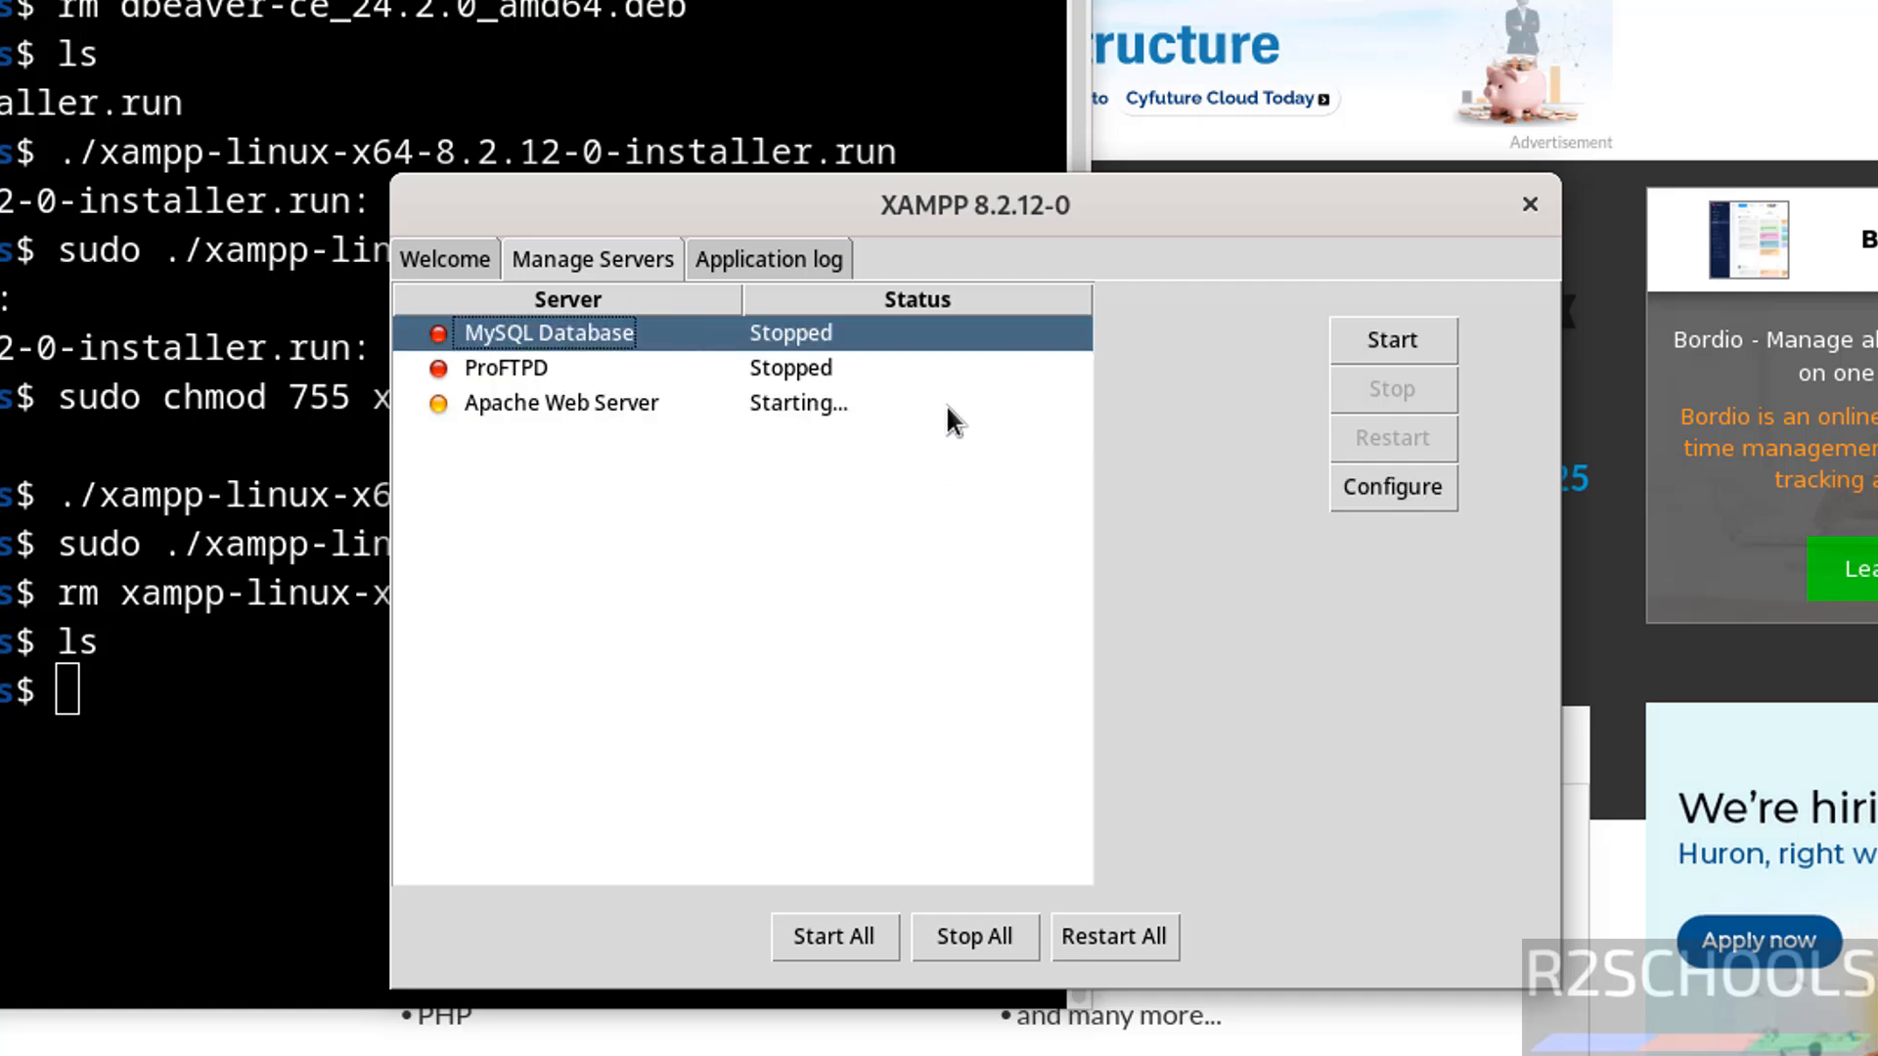
{"action": "left_click", "coordinate": [1390, 341]}
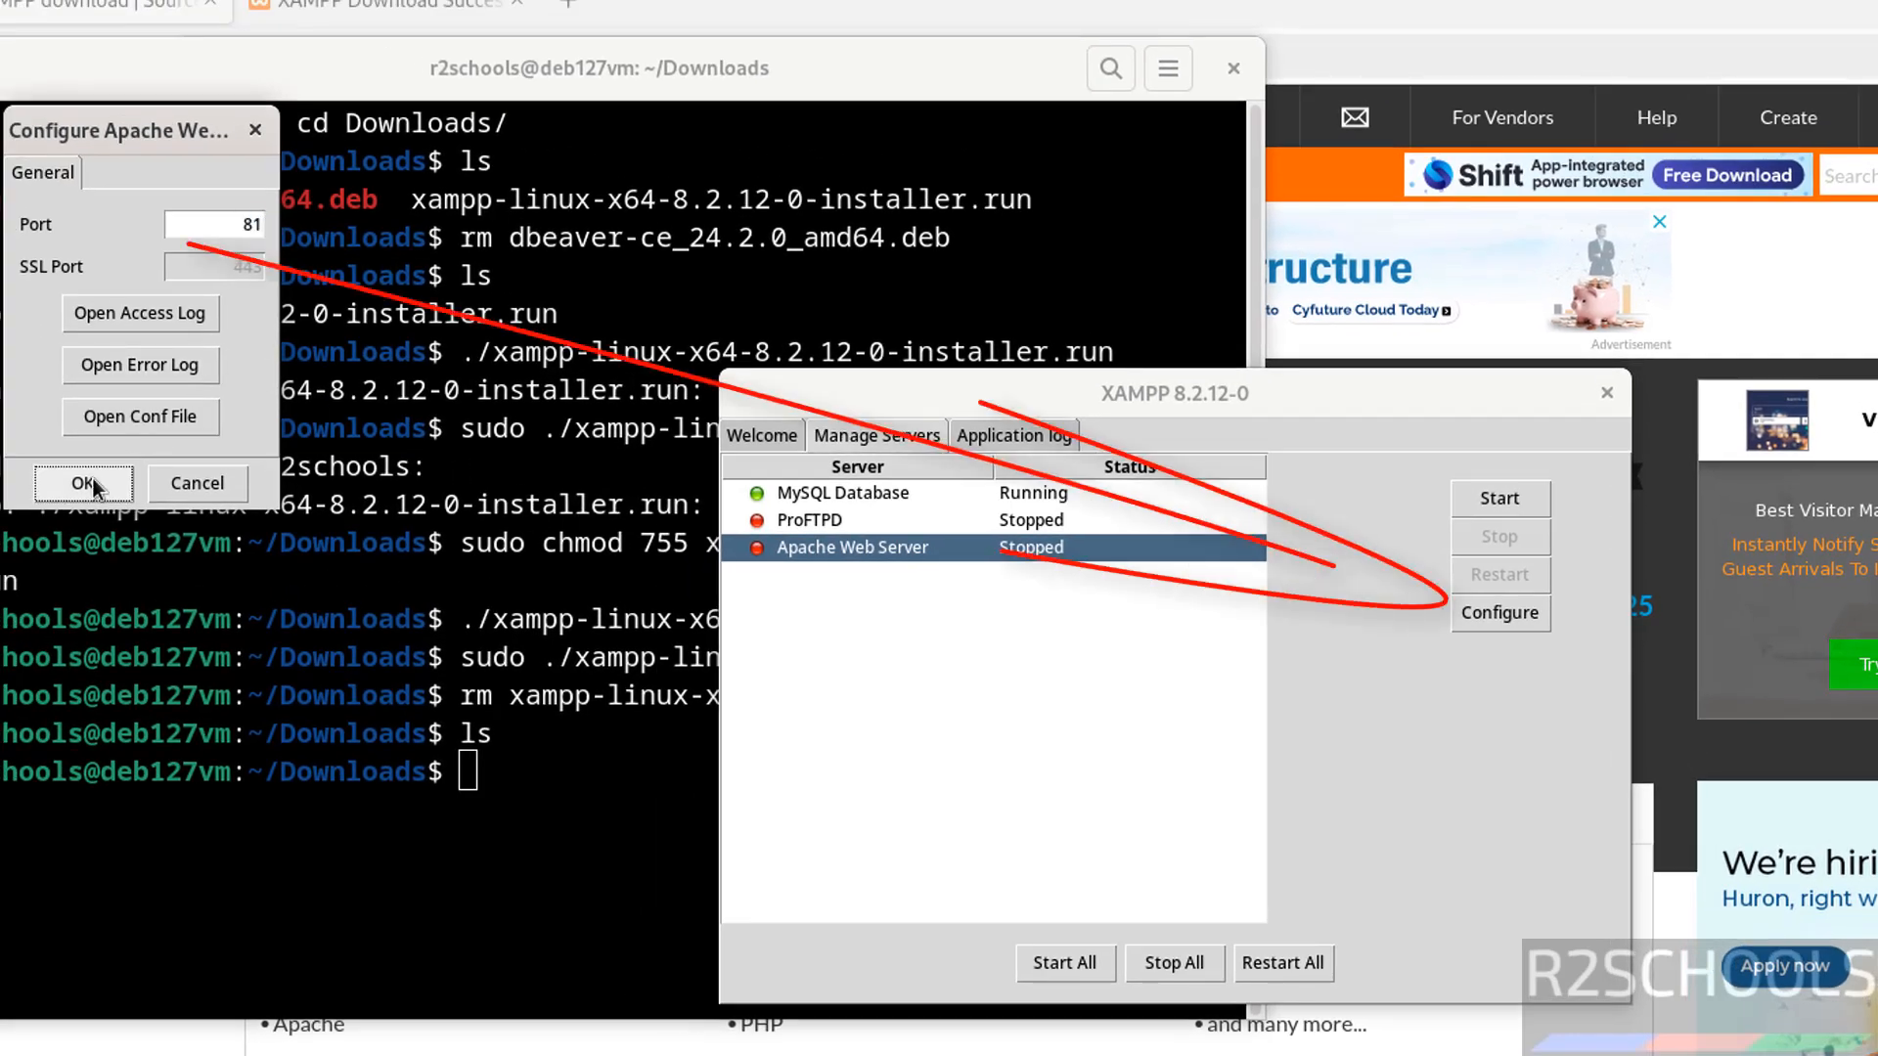
Set Apache to port 81, start it, and confirm the port in its settings
{"action": "left_click", "coordinate": [85, 482]}
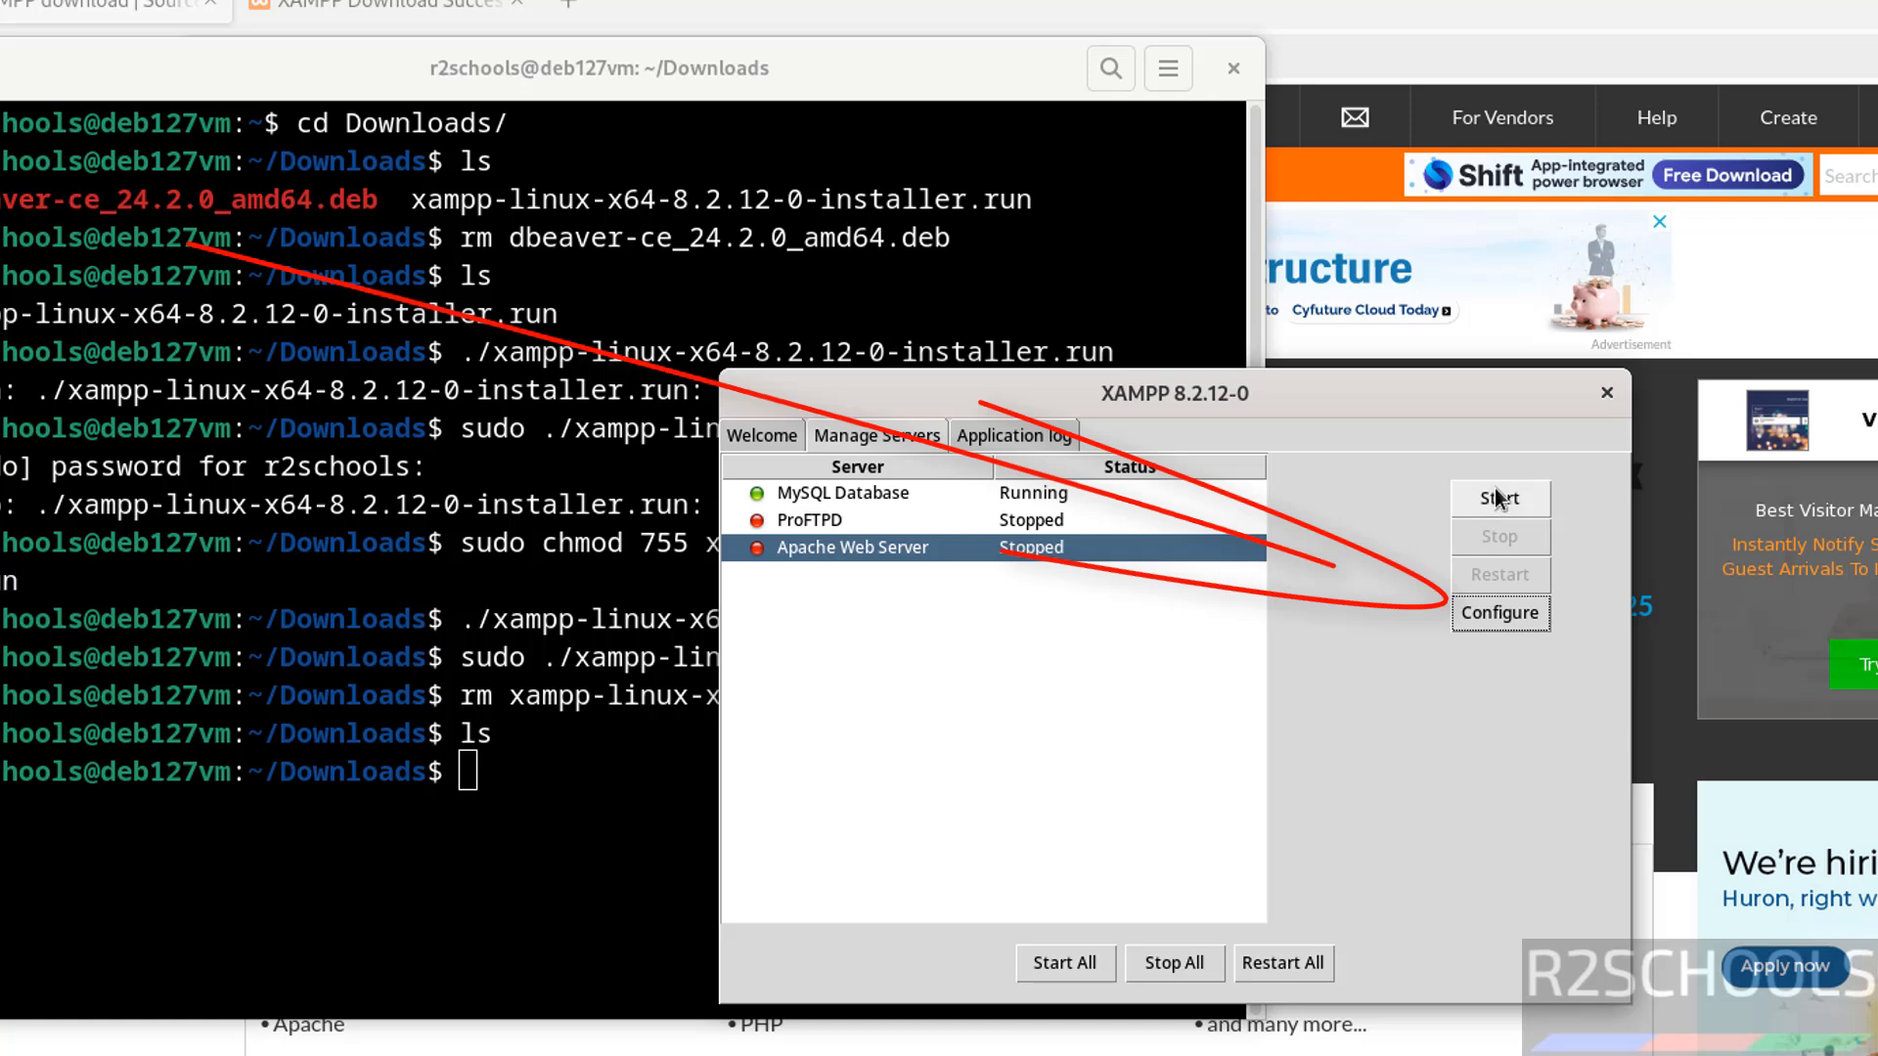
{"action": "left_click", "coordinate": [1499, 496]}
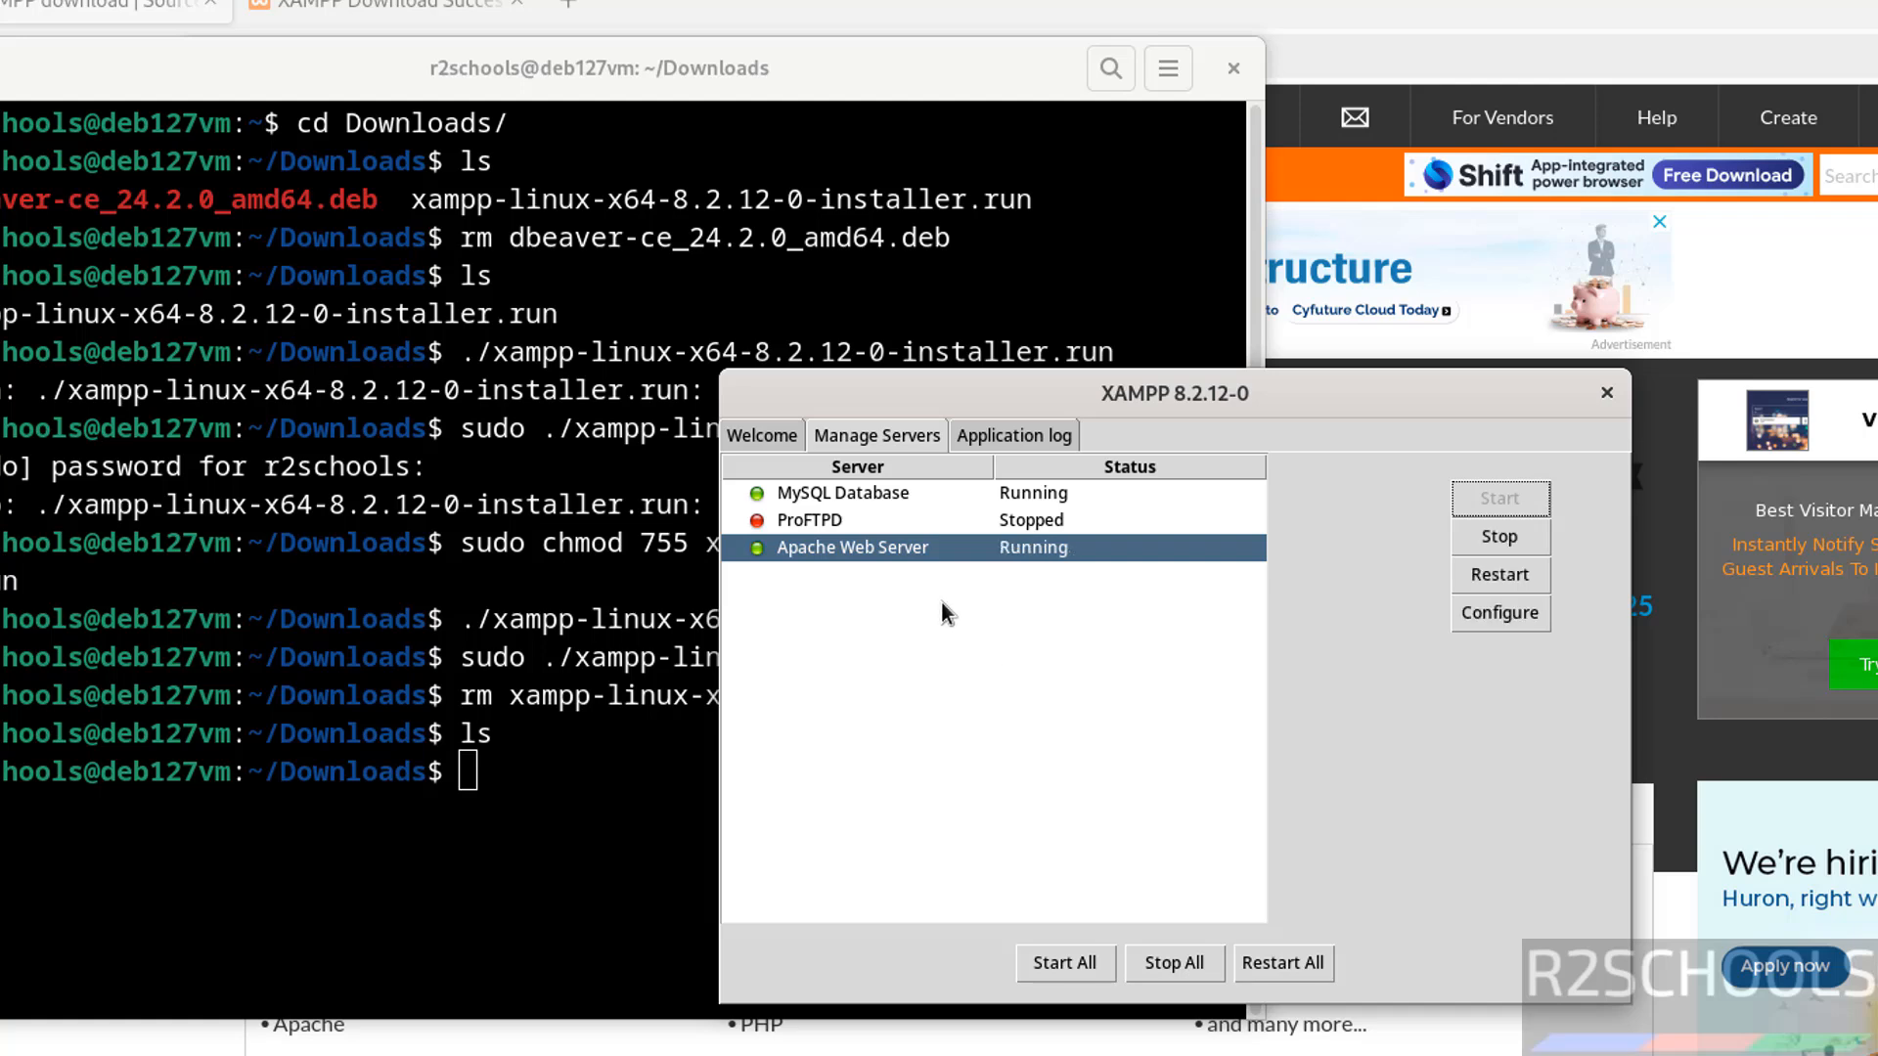
{"action": "mouse_move", "coordinate": [1013, 613]}
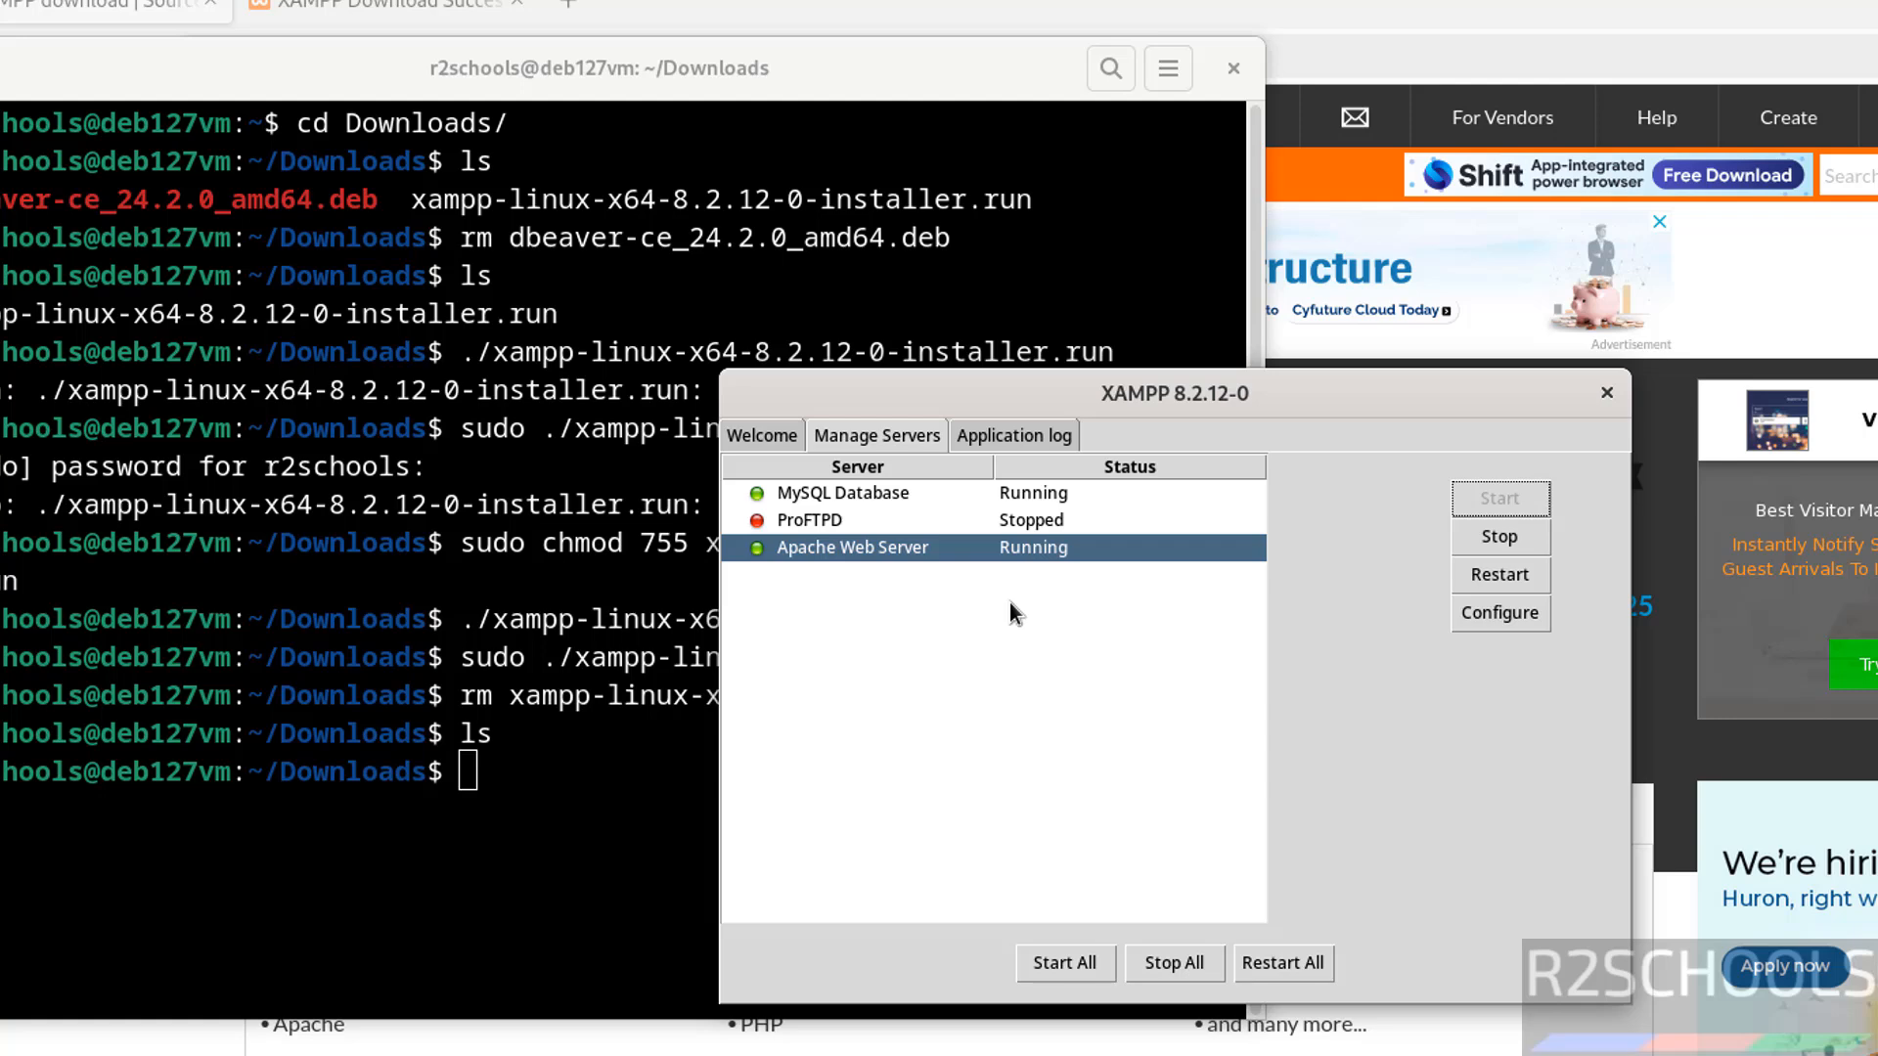
{"action": "mouse_move", "coordinate": [1498, 614]}
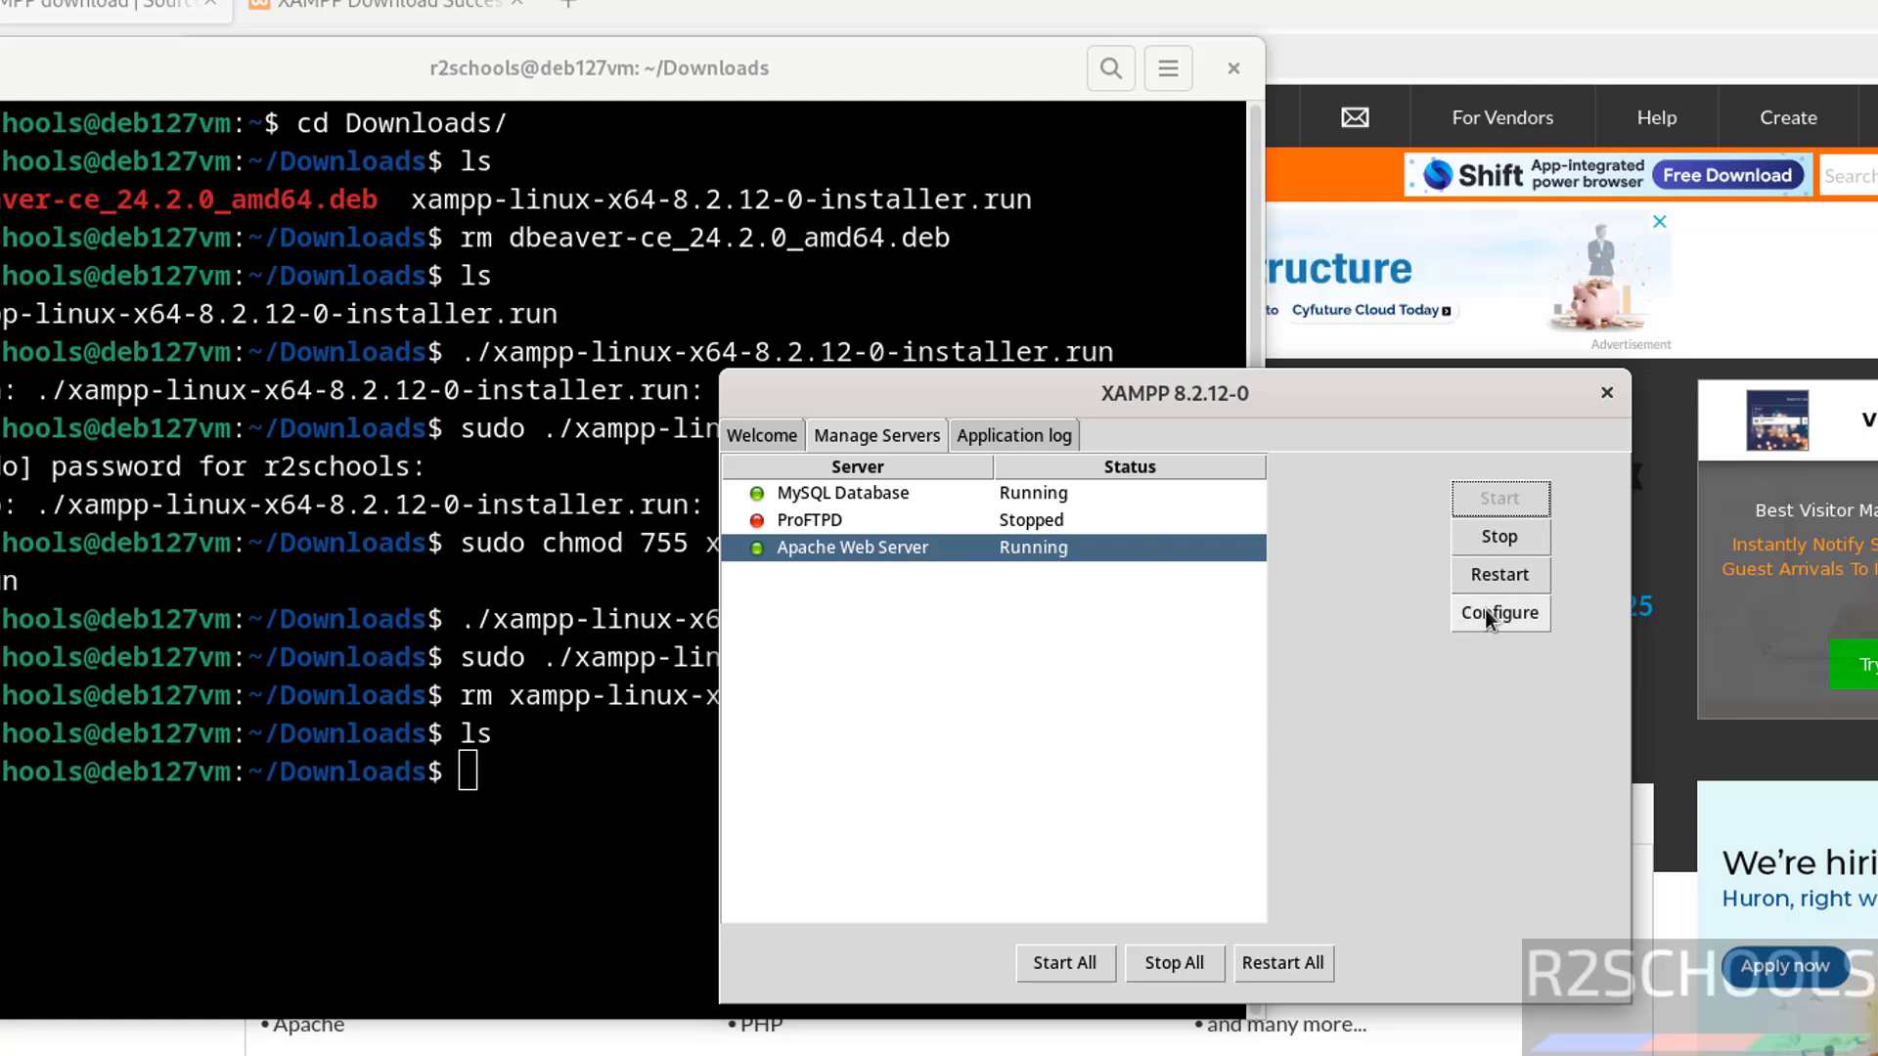
{"action": "left_click", "coordinate": [1498, 613]}
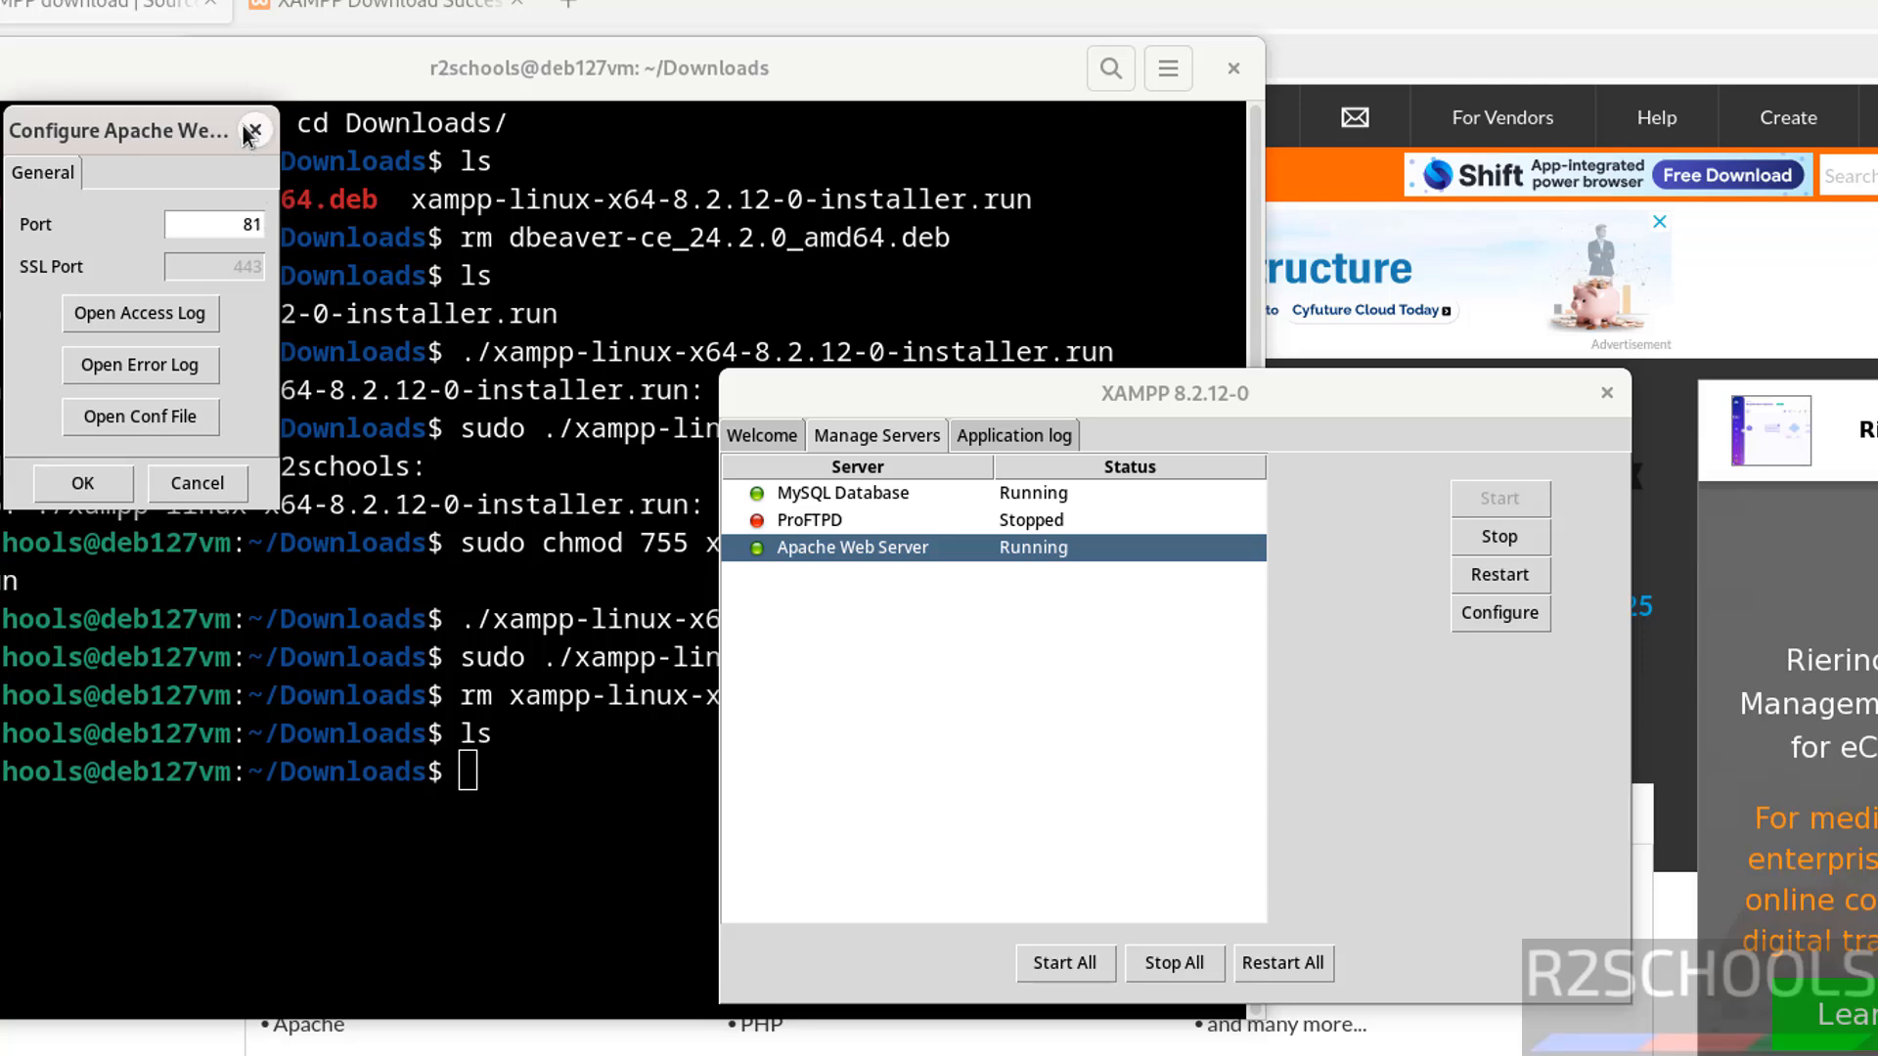
{"action": "left_click", "coordinate": [251, 130]}
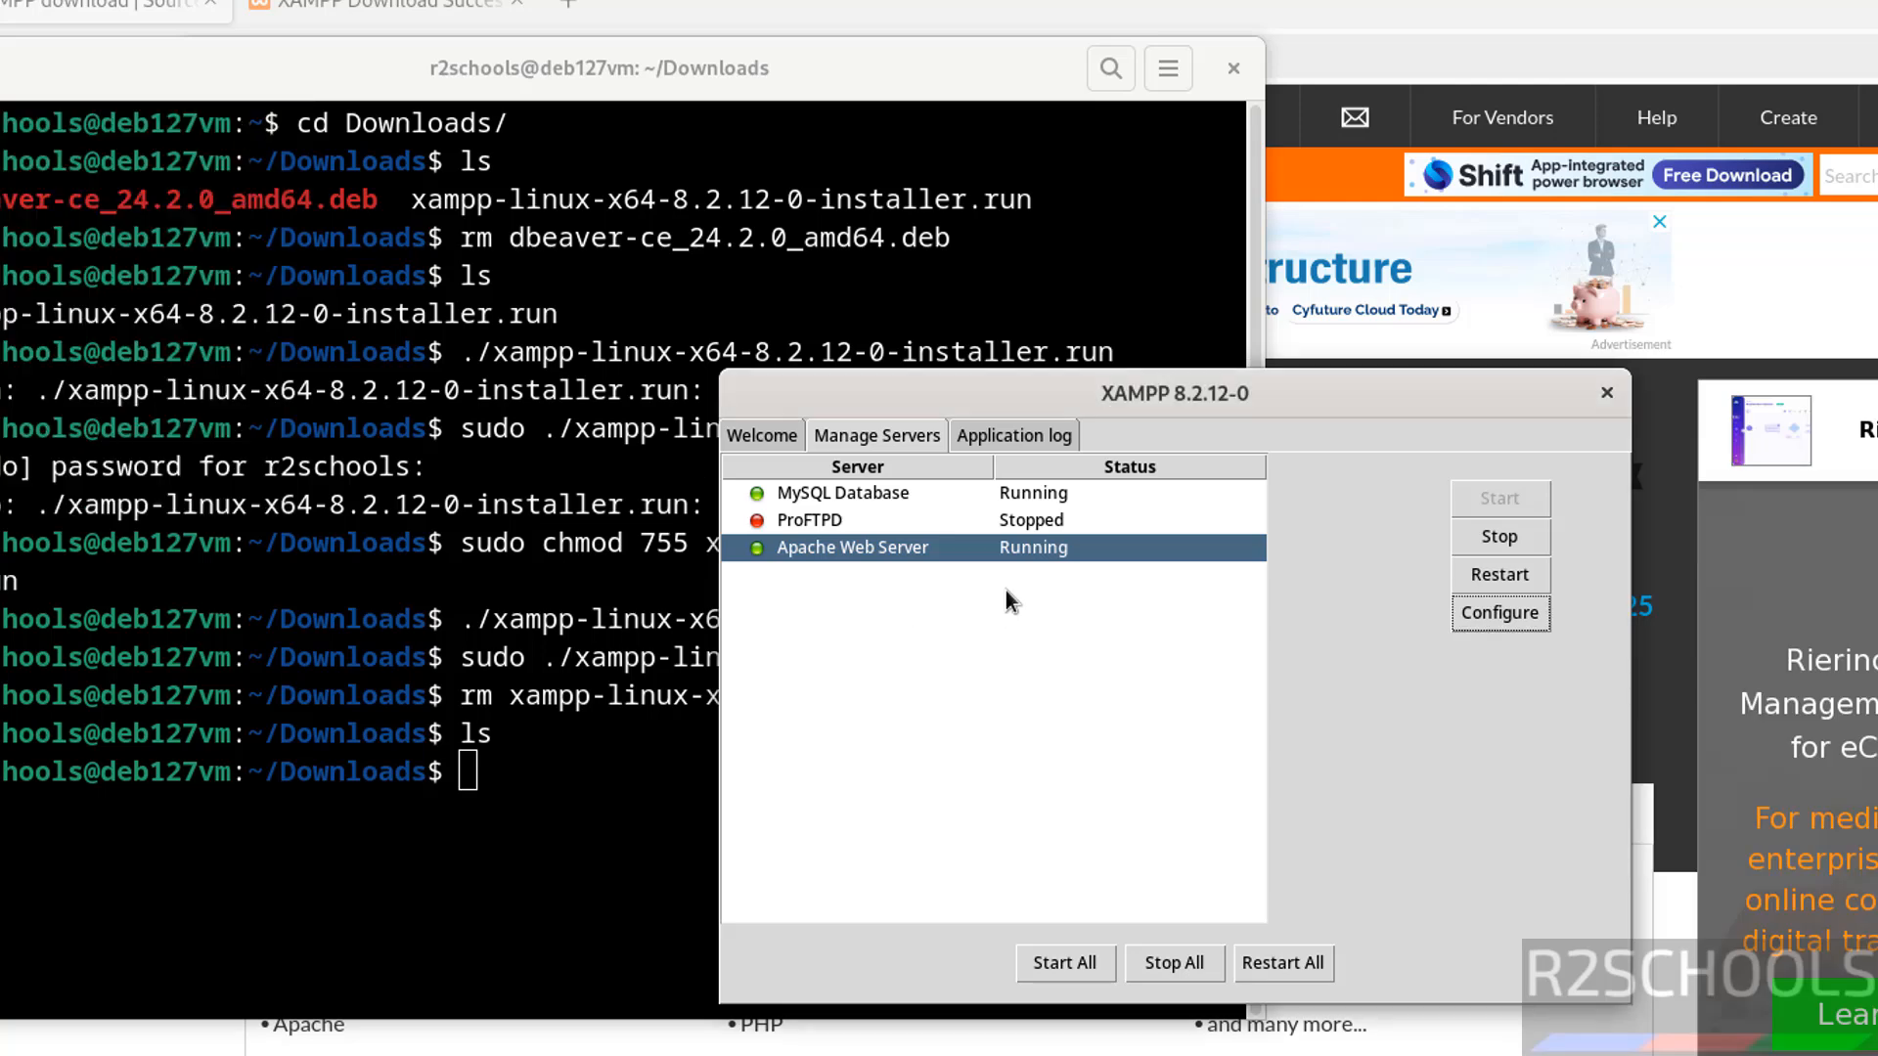
Start the ProFTPD server and open a new Firefox tab
{"action": "left_click", "coordinate": [811, 519]}
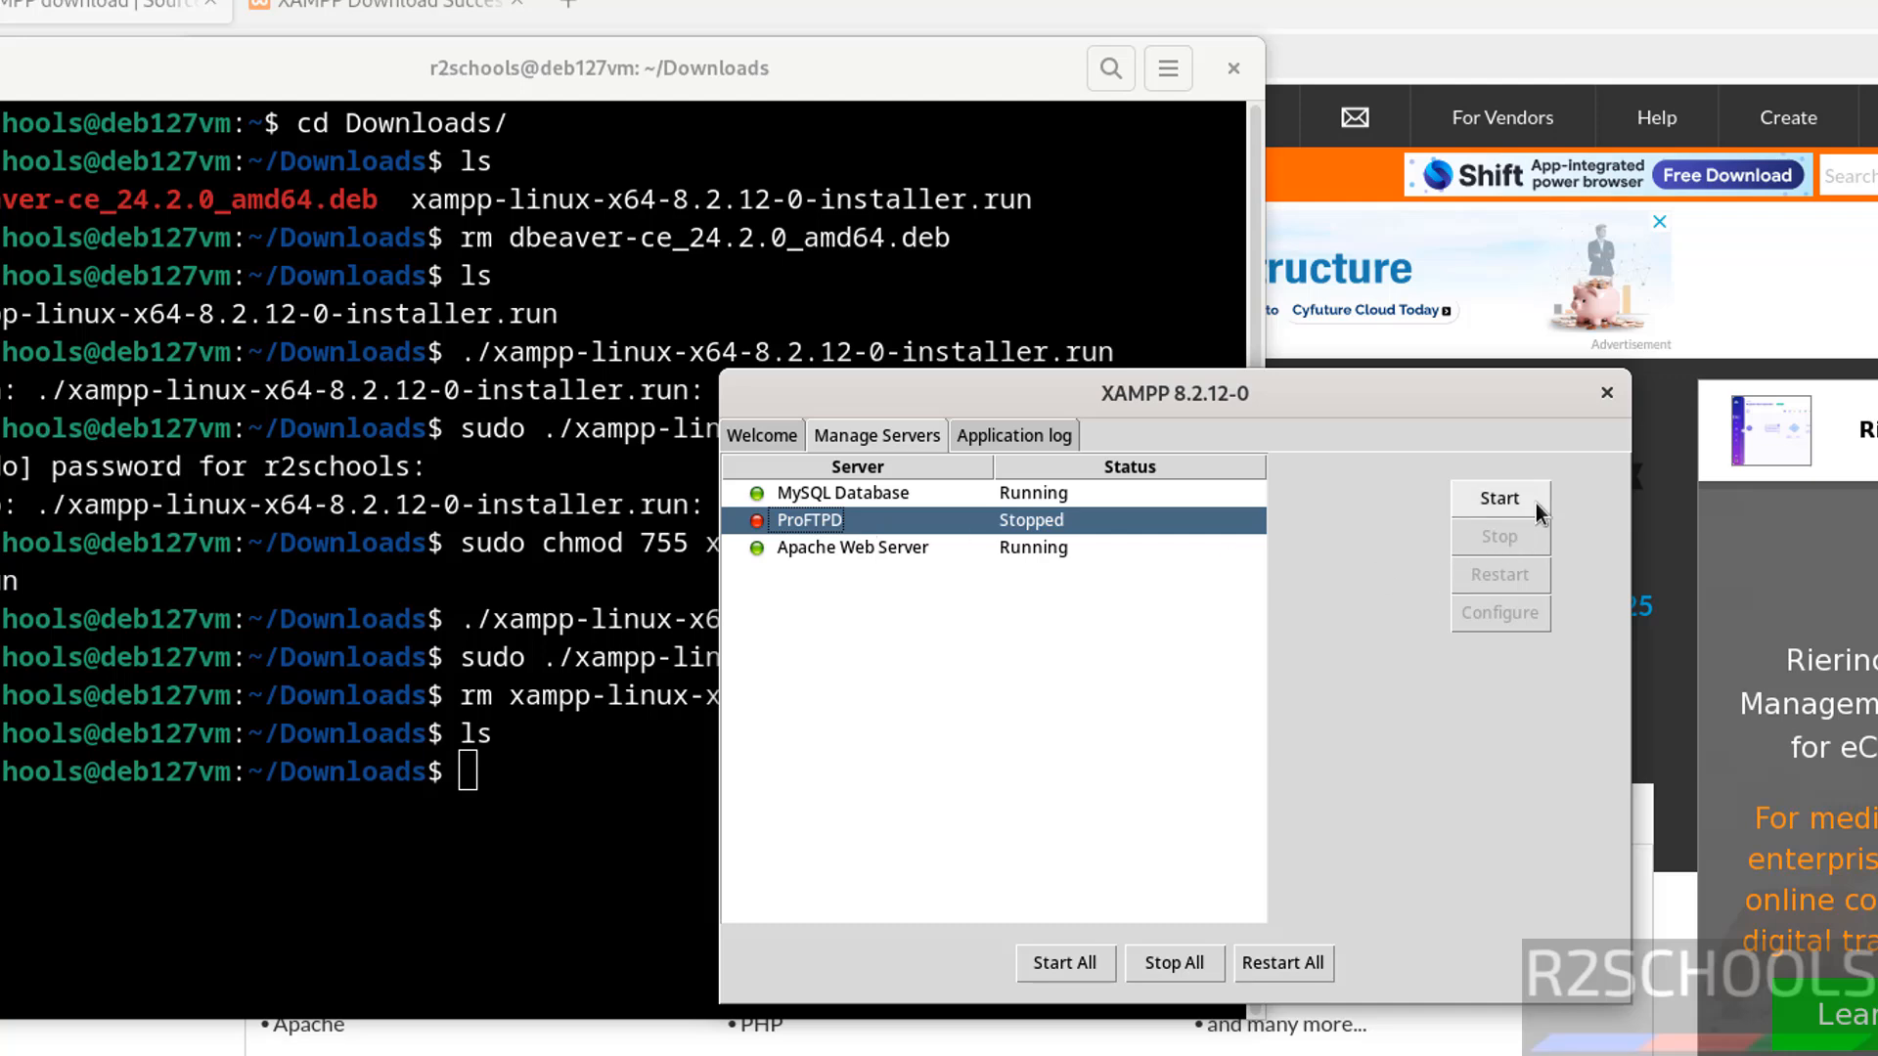
{"action": "left_click", "coordinate": [1499, 498]}
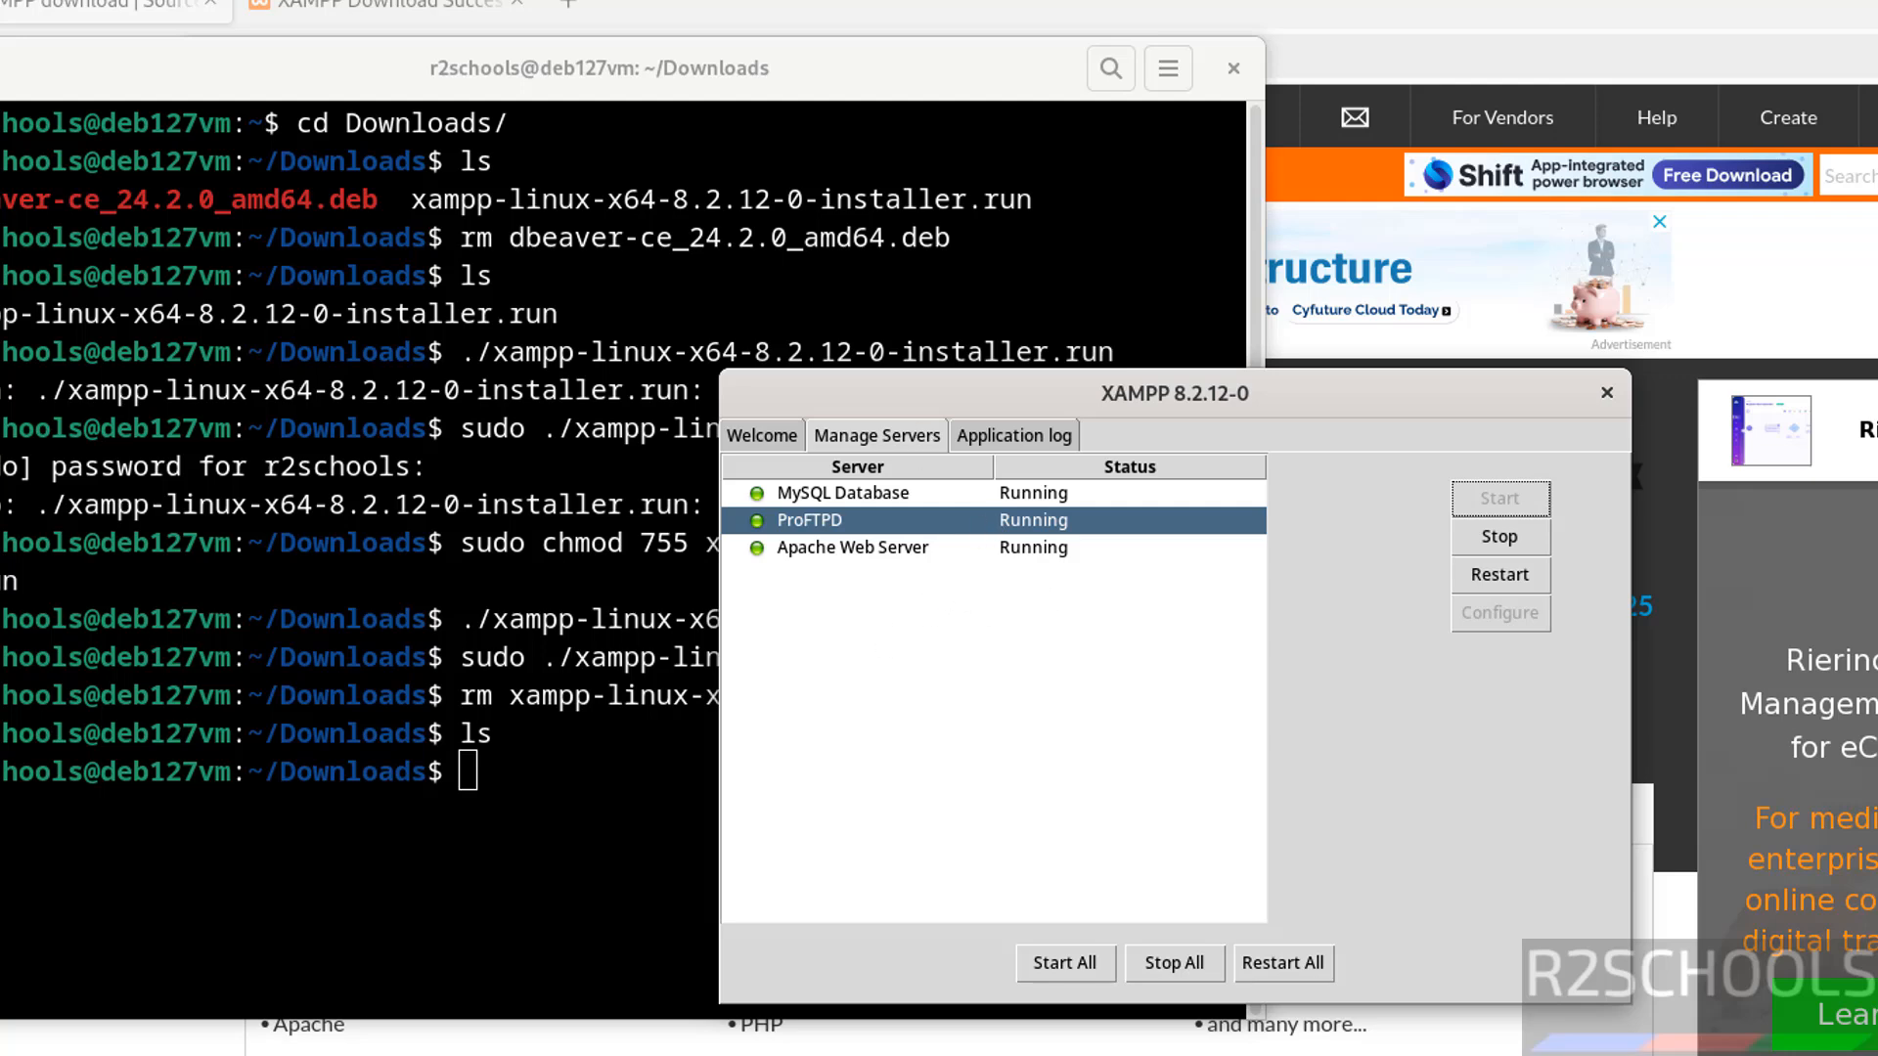
{"action": "left_click", "coordinate": [992, 65]}
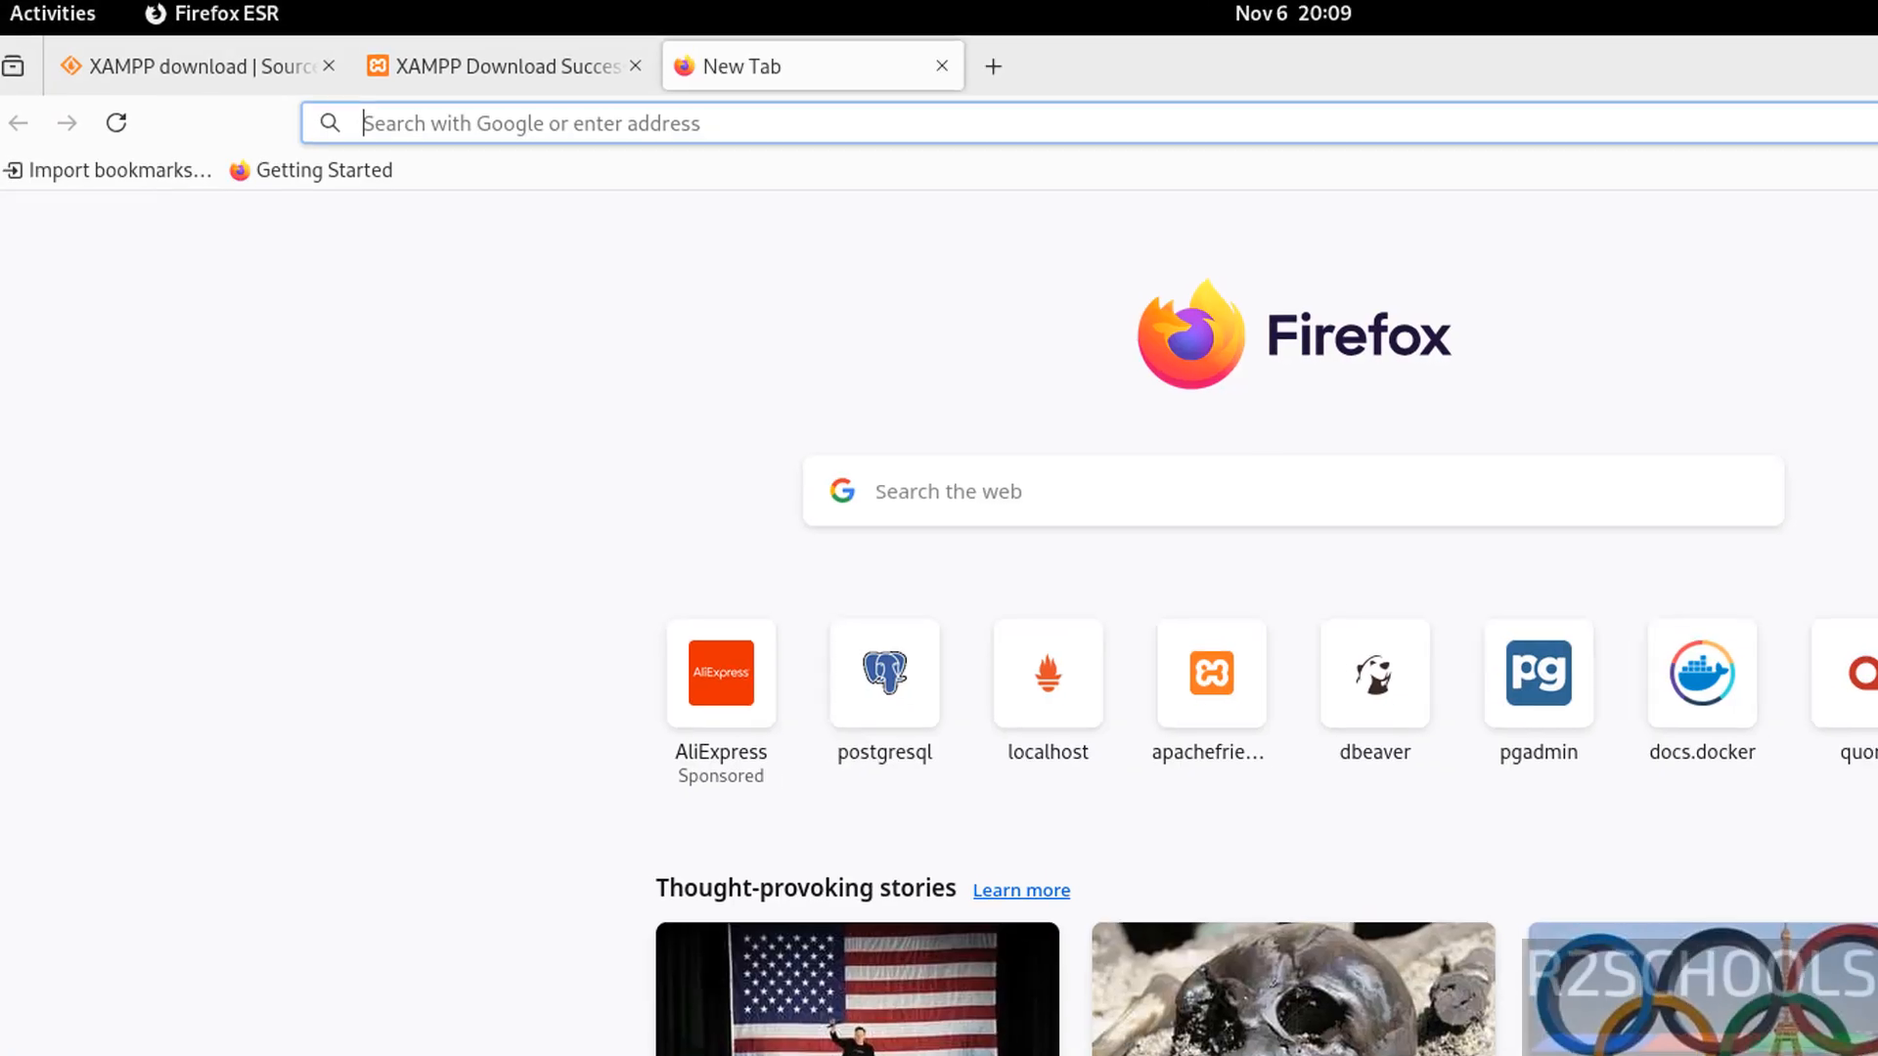
Enter local server addresses in new Firefox tabs to reach the XAMPP 8.2.12 dashboard
{"action": "type", "text": "localhost:9090/"}
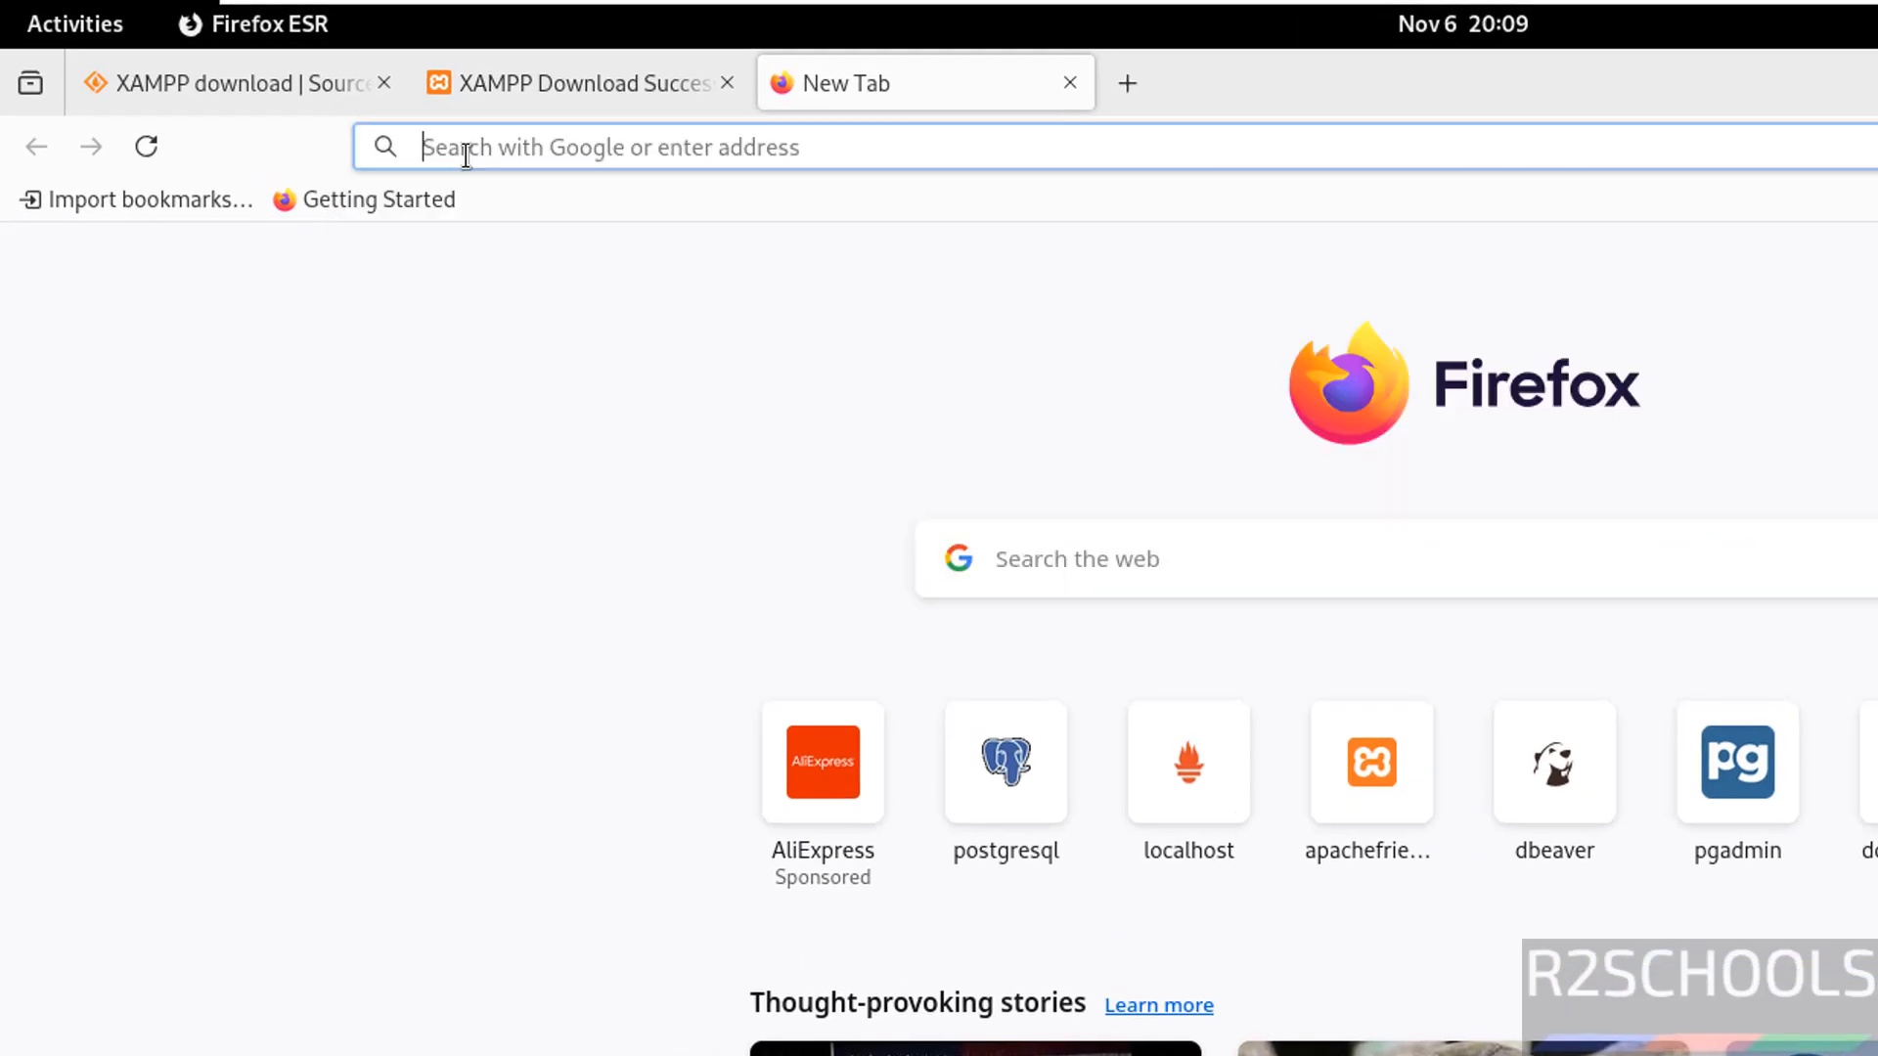
{"action": "type", "text": "localhost:9090/"}
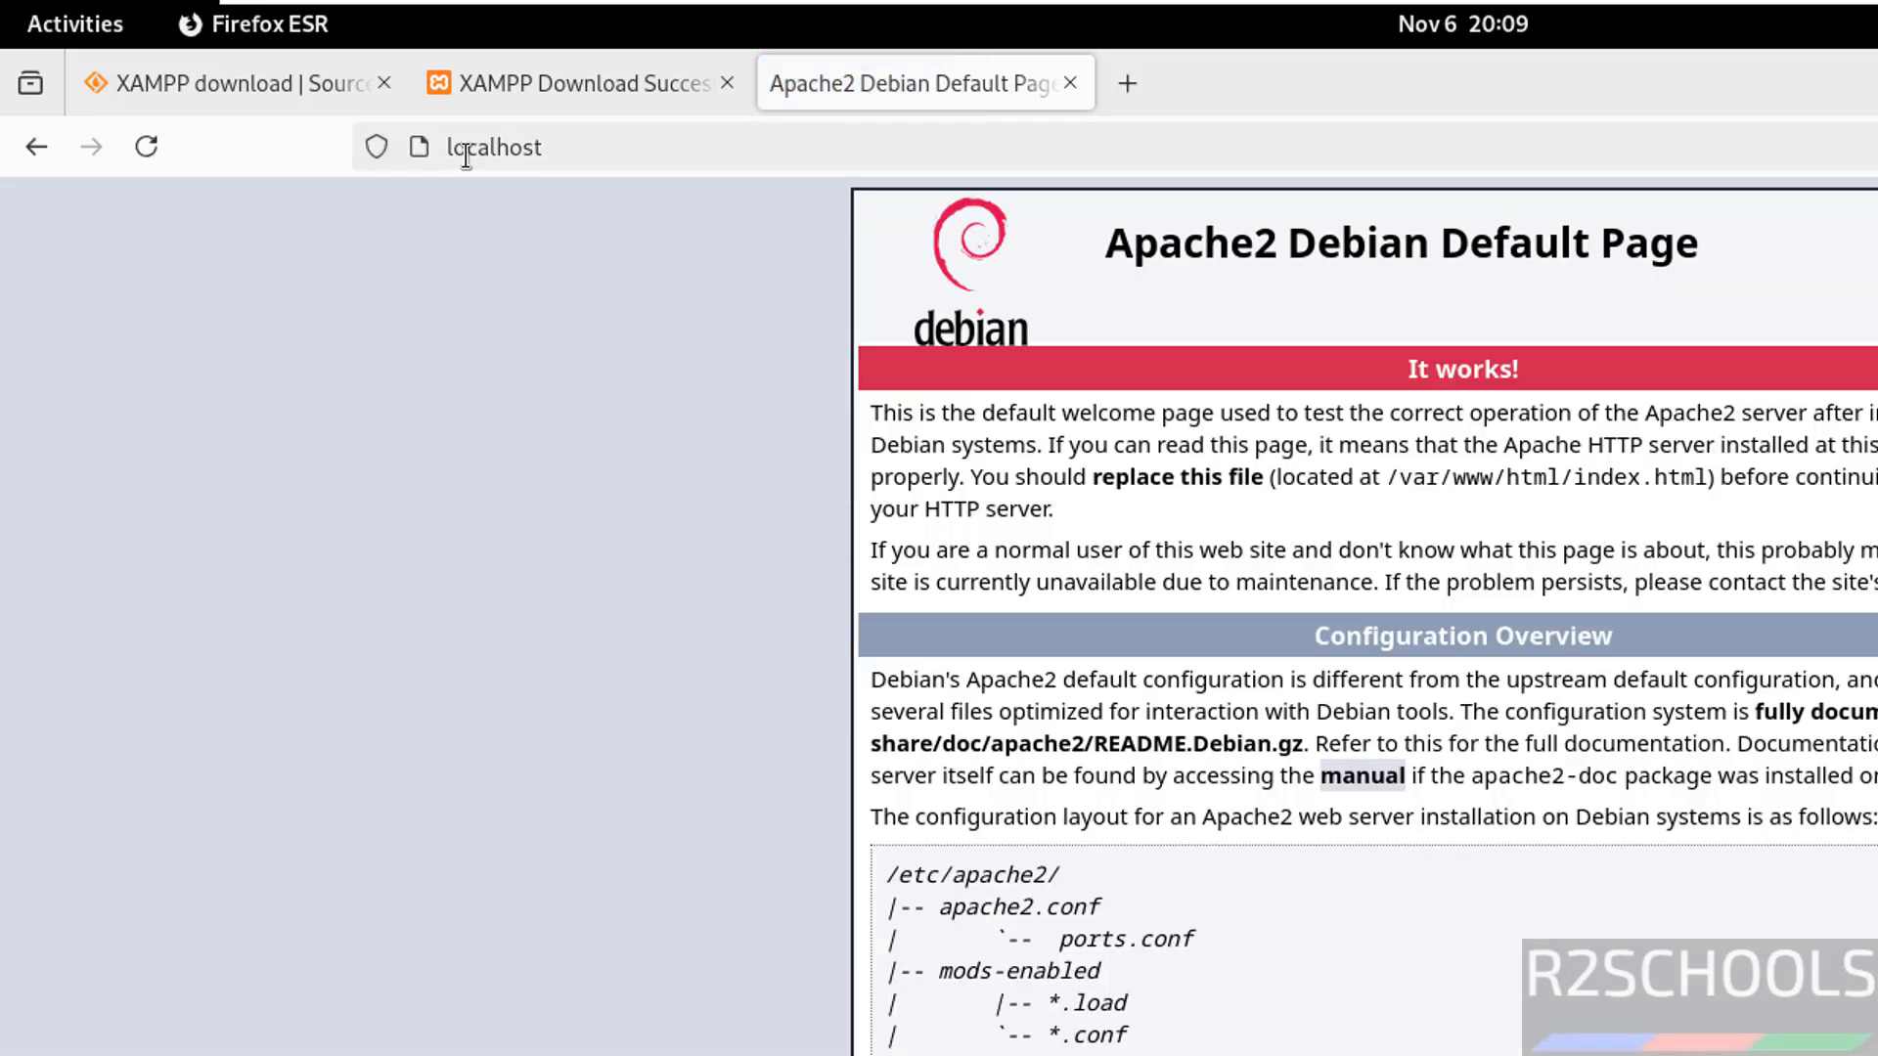
{"action": "left_click", "coordinate": [1125, 82]}
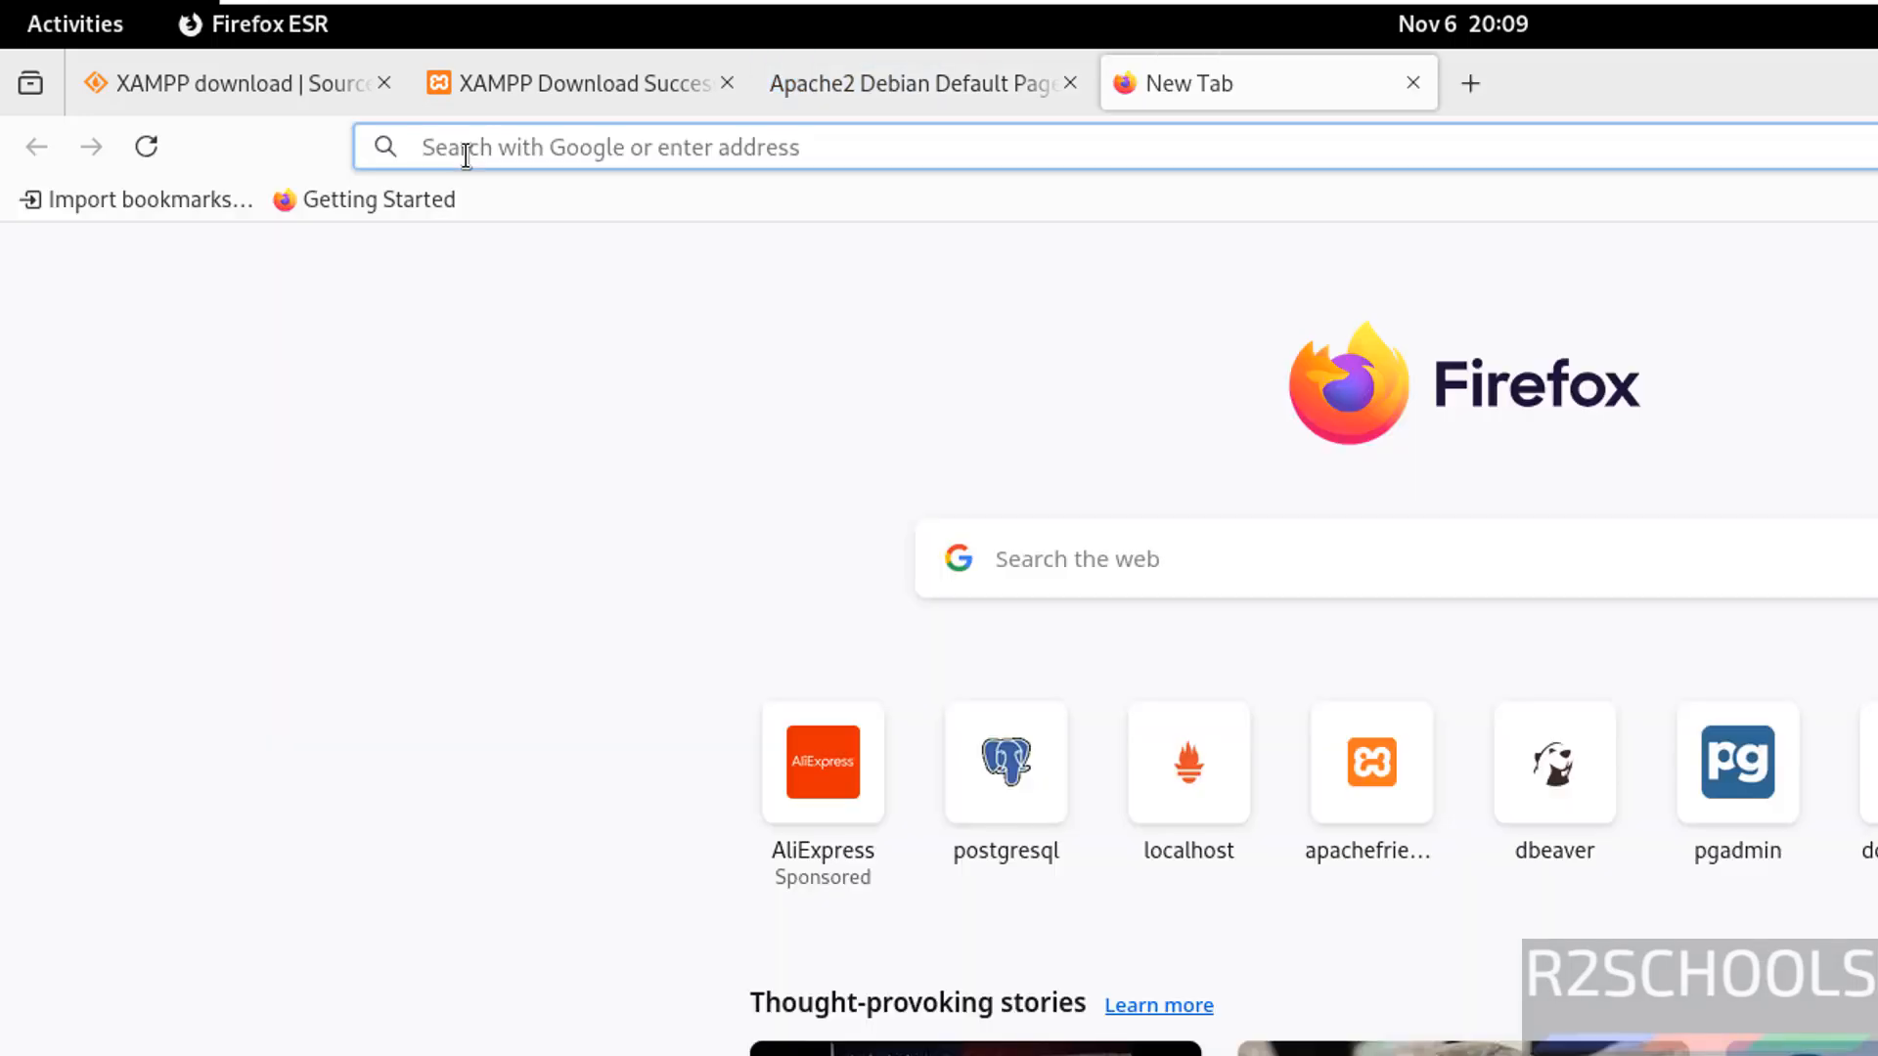
{"action": "type", "text": "localhost:9090/"}
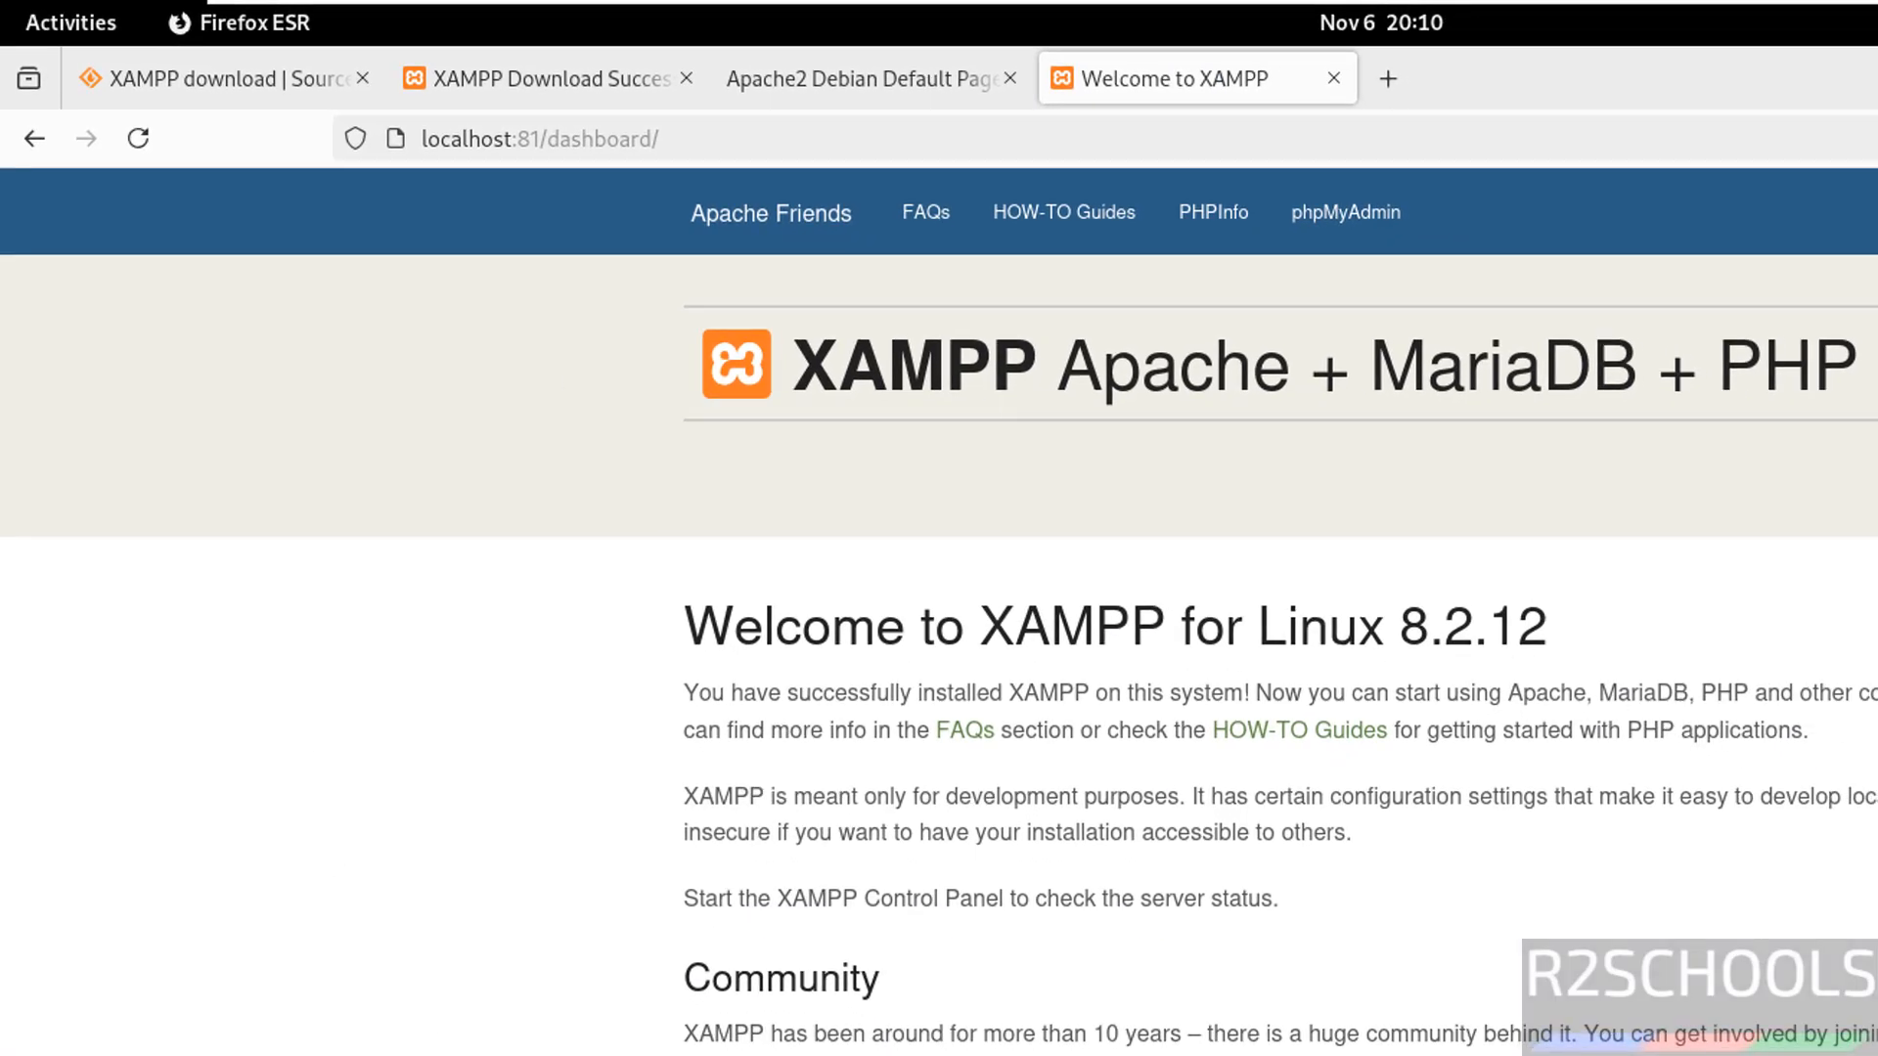
{"action": "mouse_move", "coordinate": [1578, 561]}
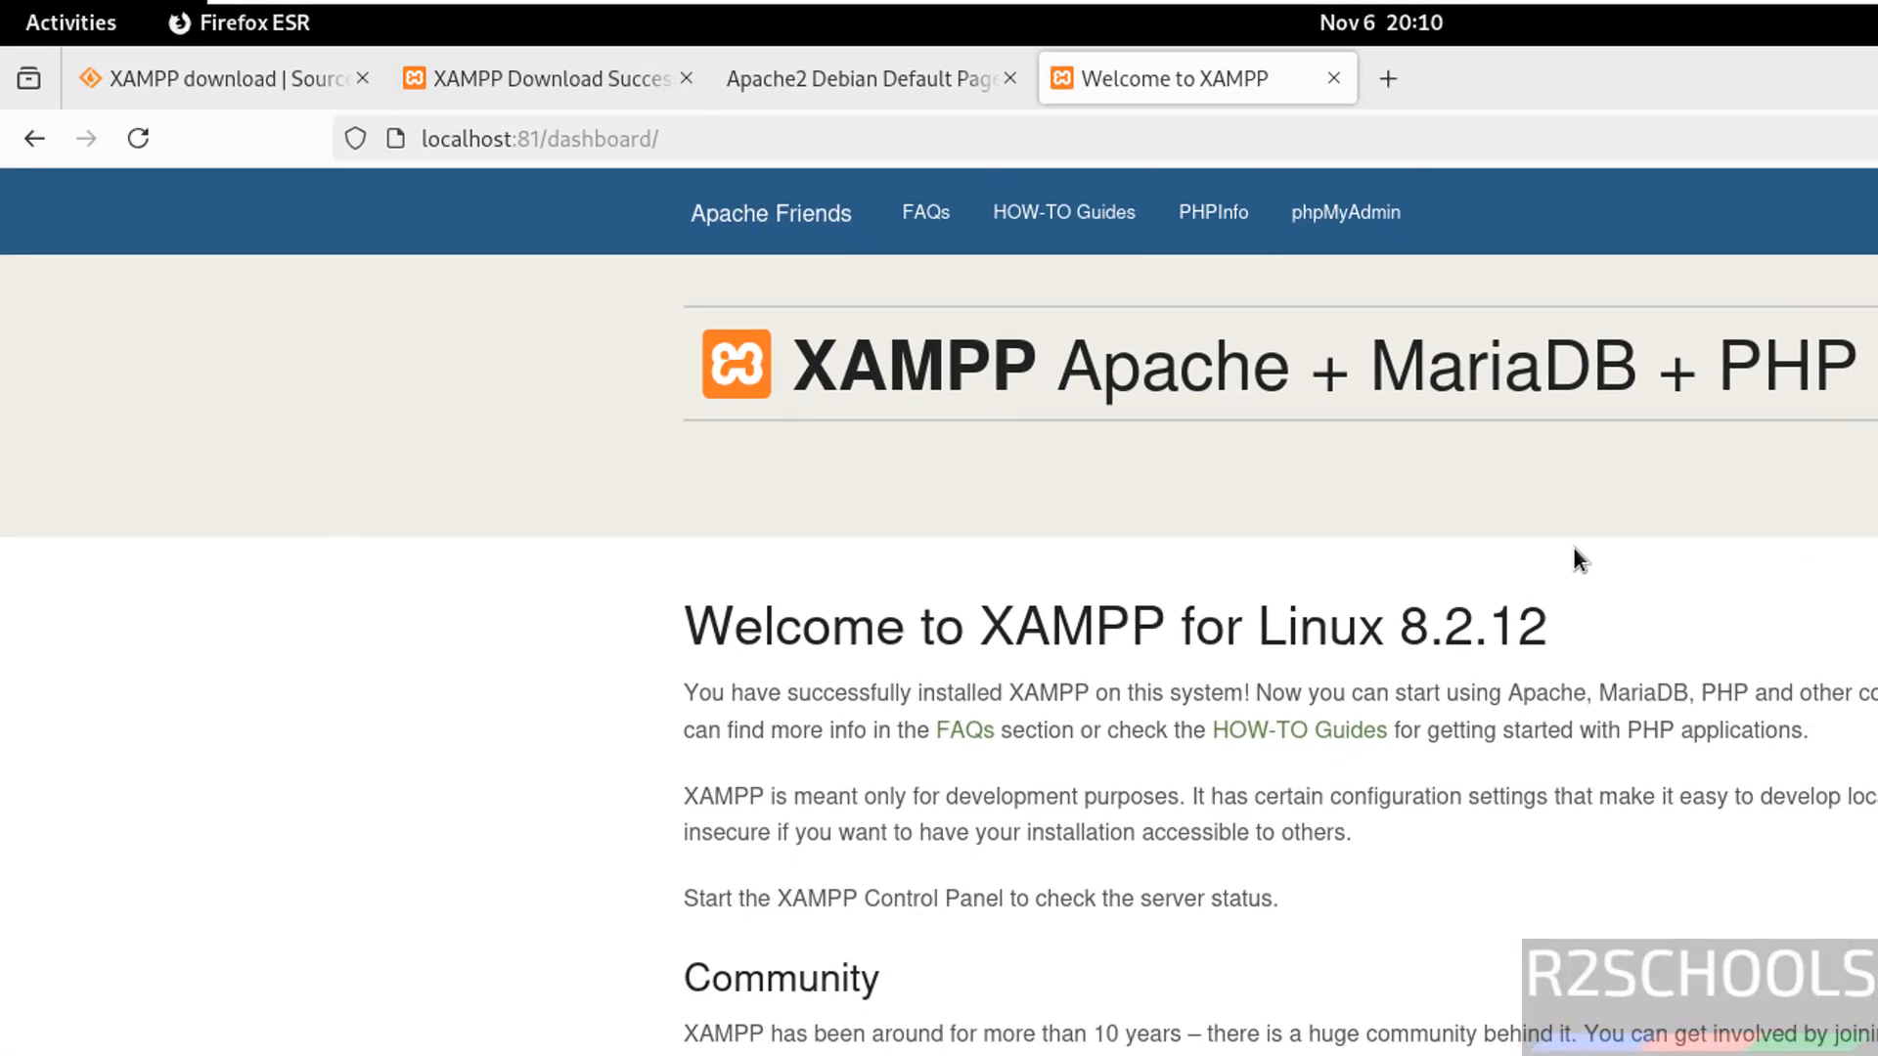
{"action": "mouse_move", "coordinate": [1593, 552]}
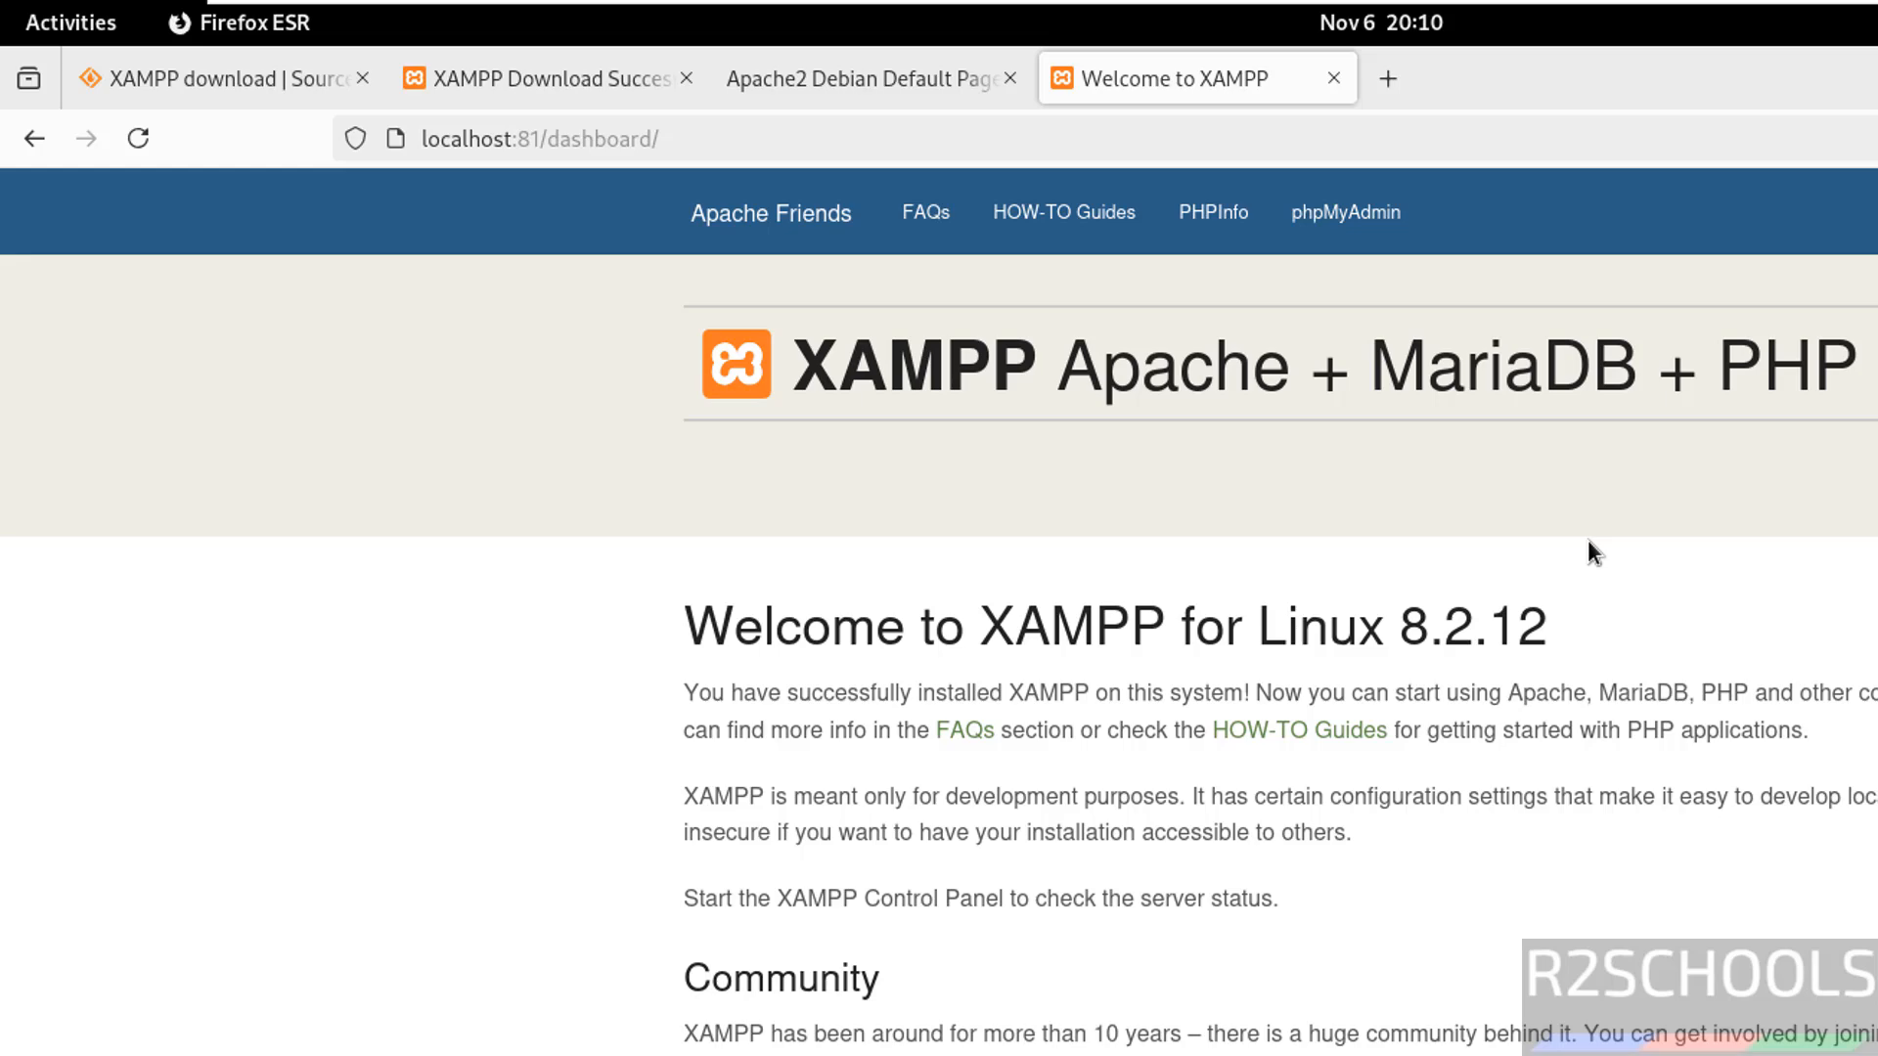
{"action": "mouse_move", "coordinate": [1450, 647]}
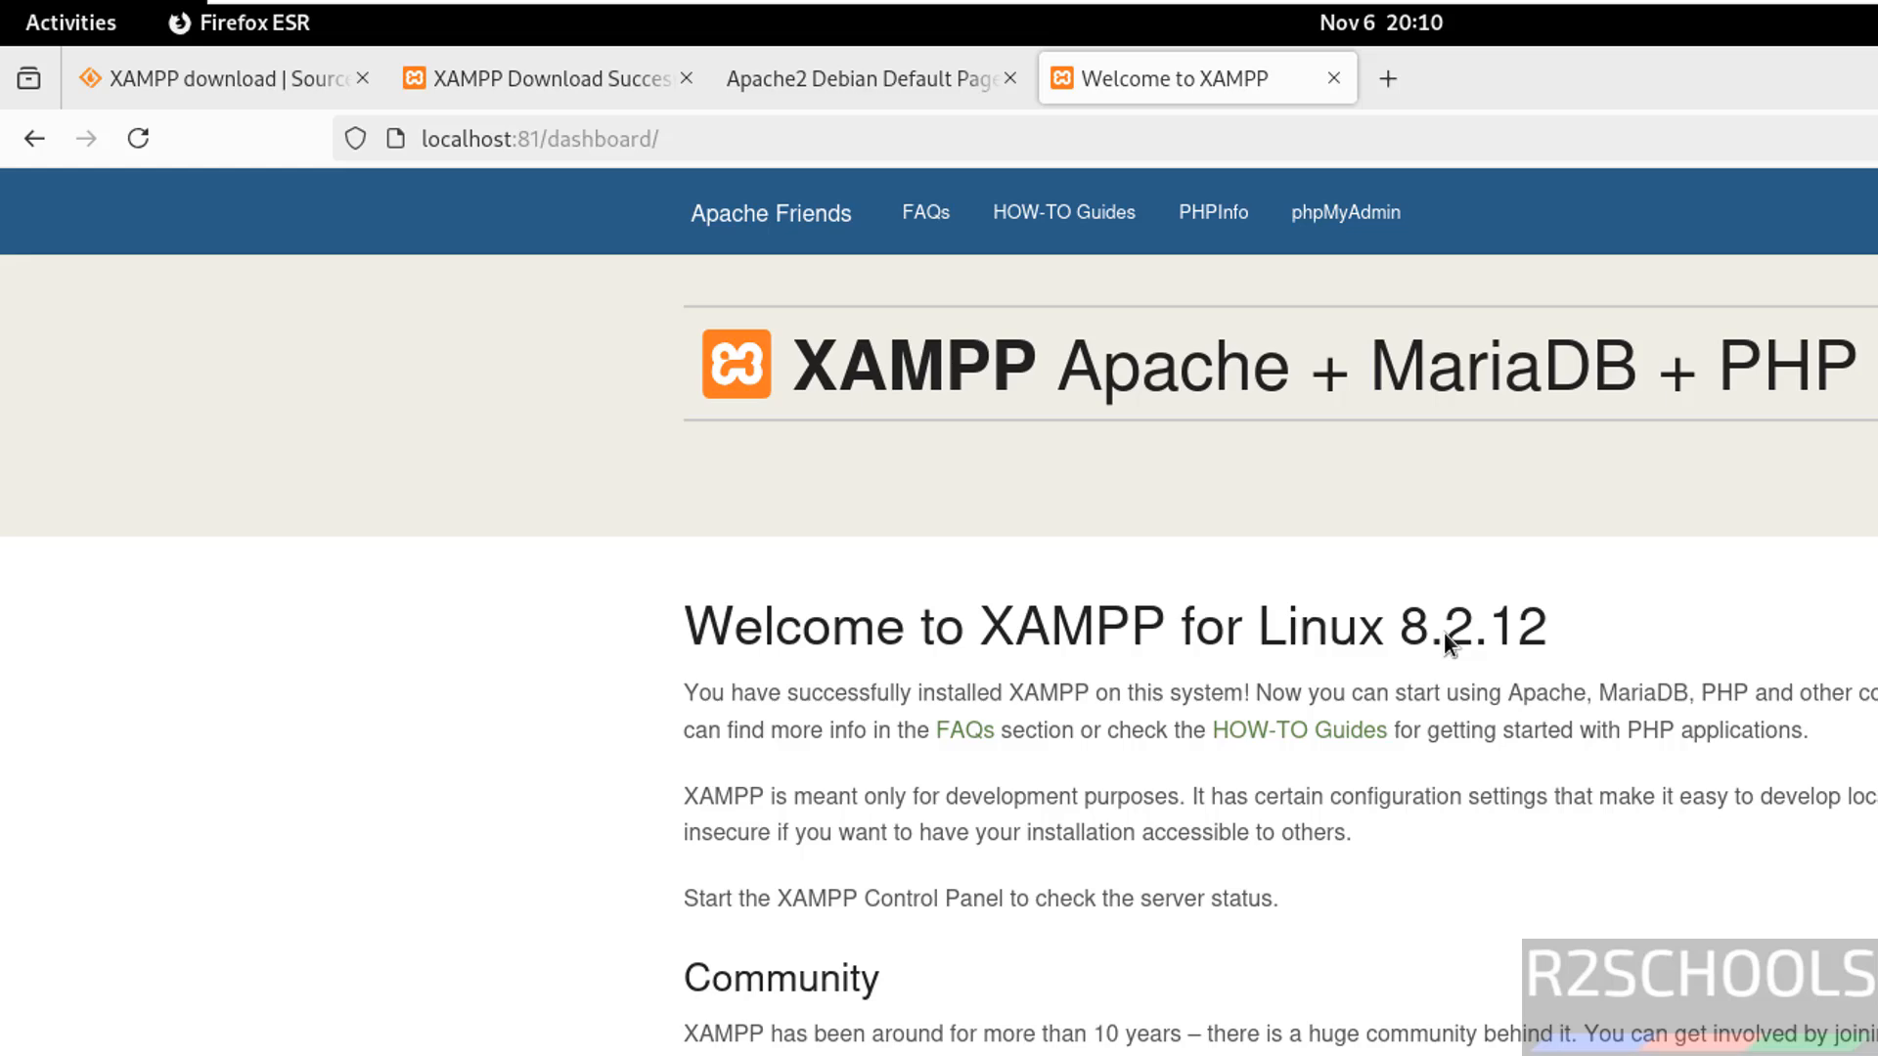
{"action": "mouse_move", "coordinate": [1686, 619]}
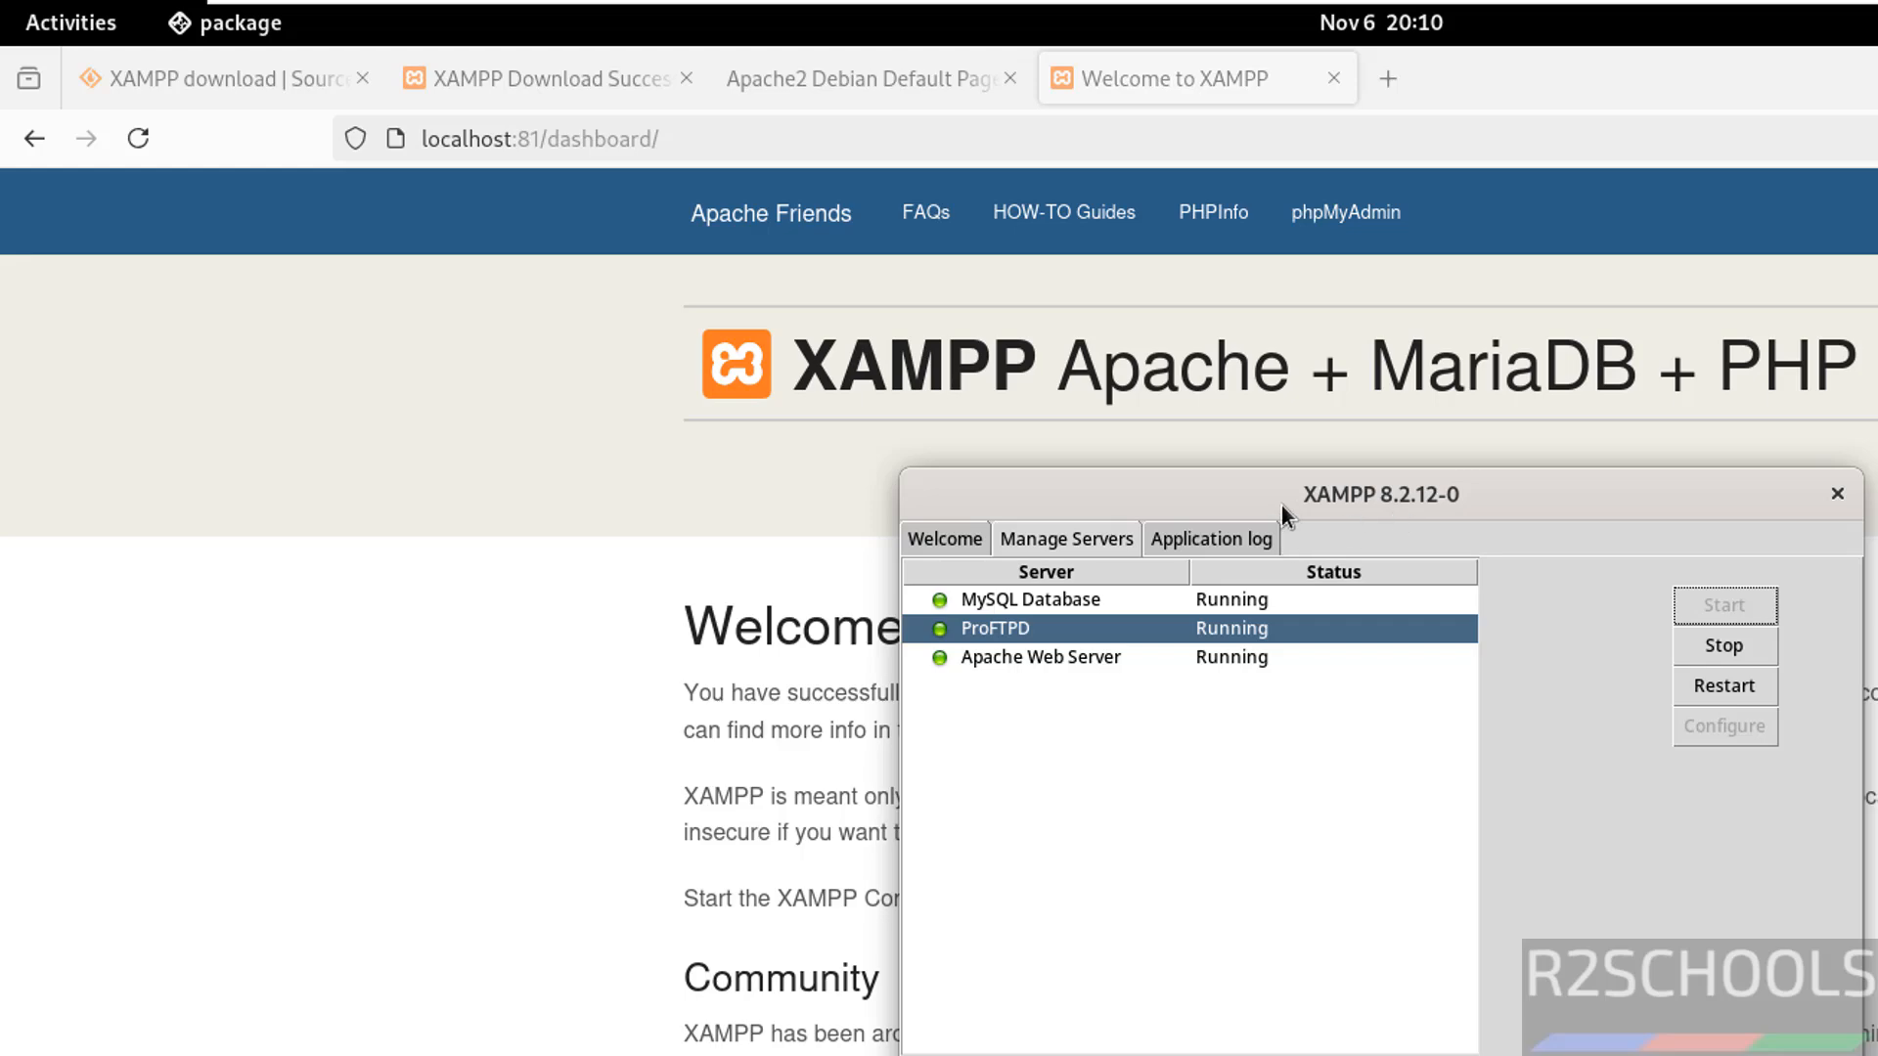
{"action": "mouse_move", "coordinate": [1286, 517]}
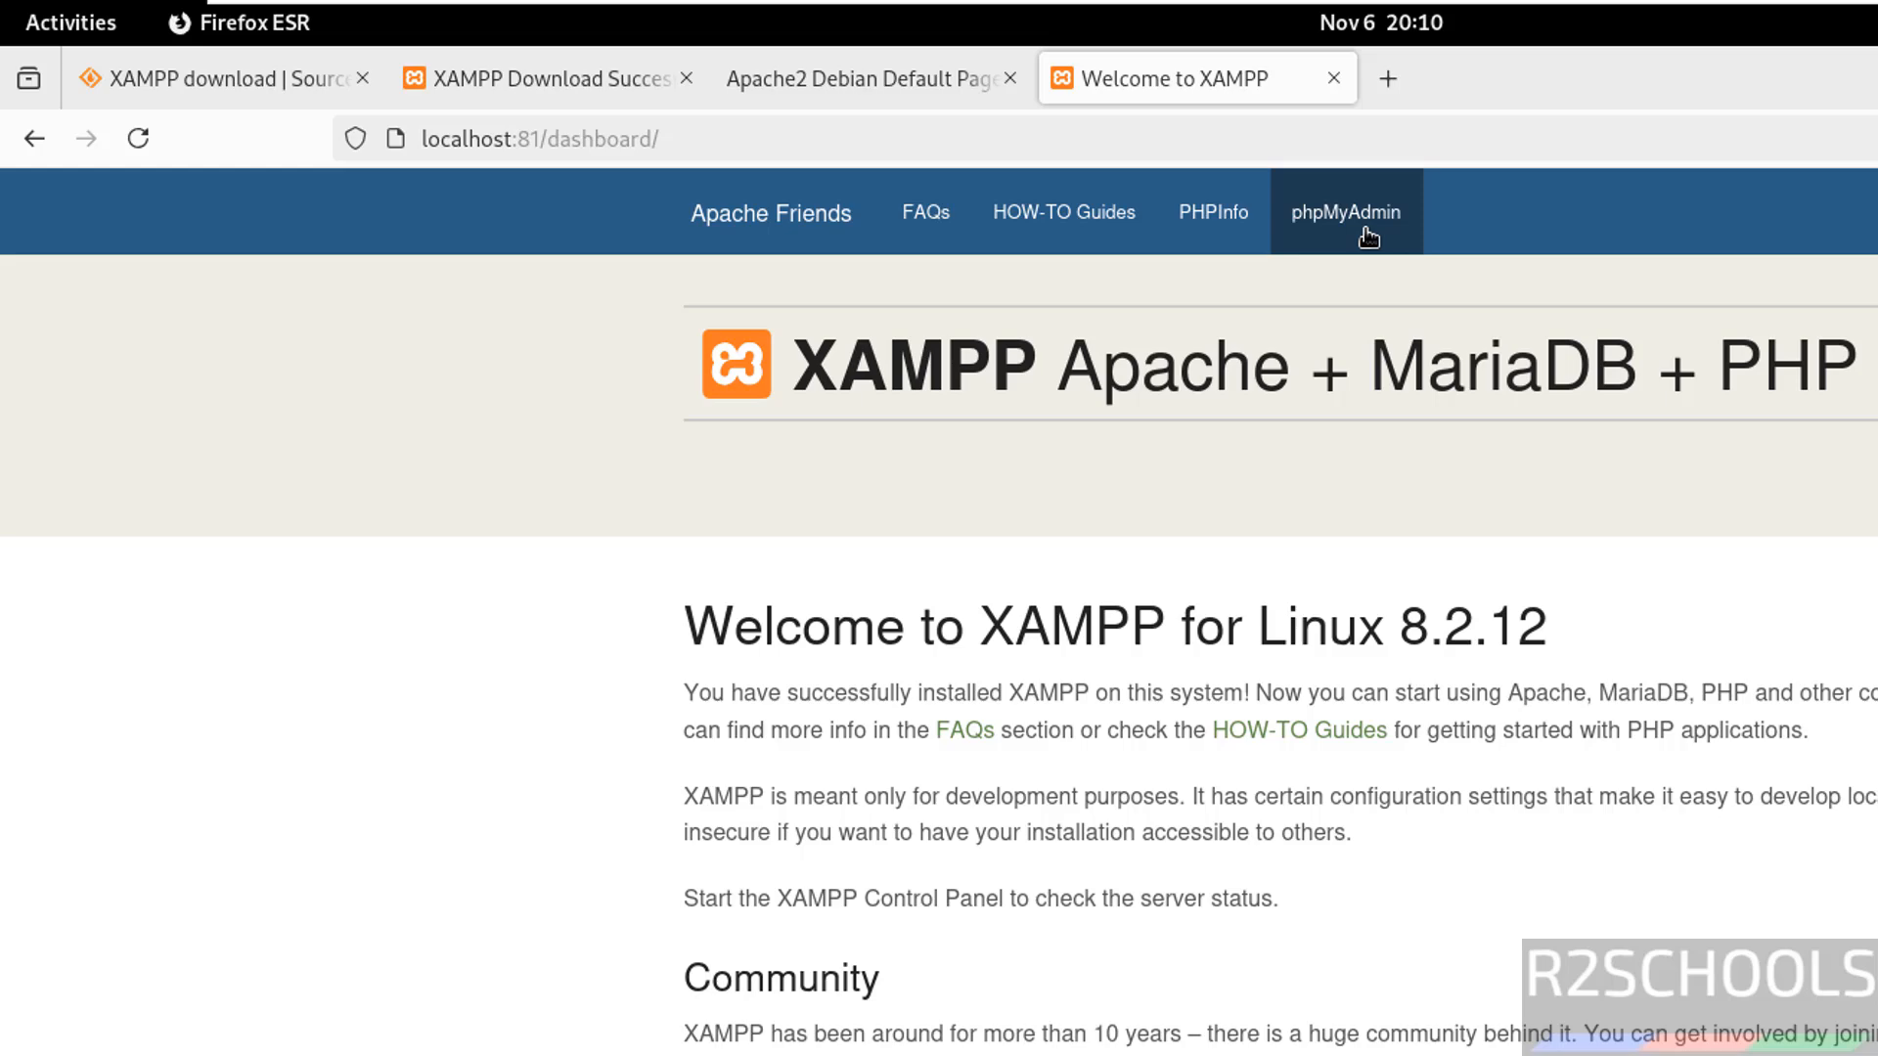
Launch phpMyAdmin from the XAMPP dashboard at localhost:81/phpmyadmin
{"action": "left_click", "coordinate": [1344, 212]}
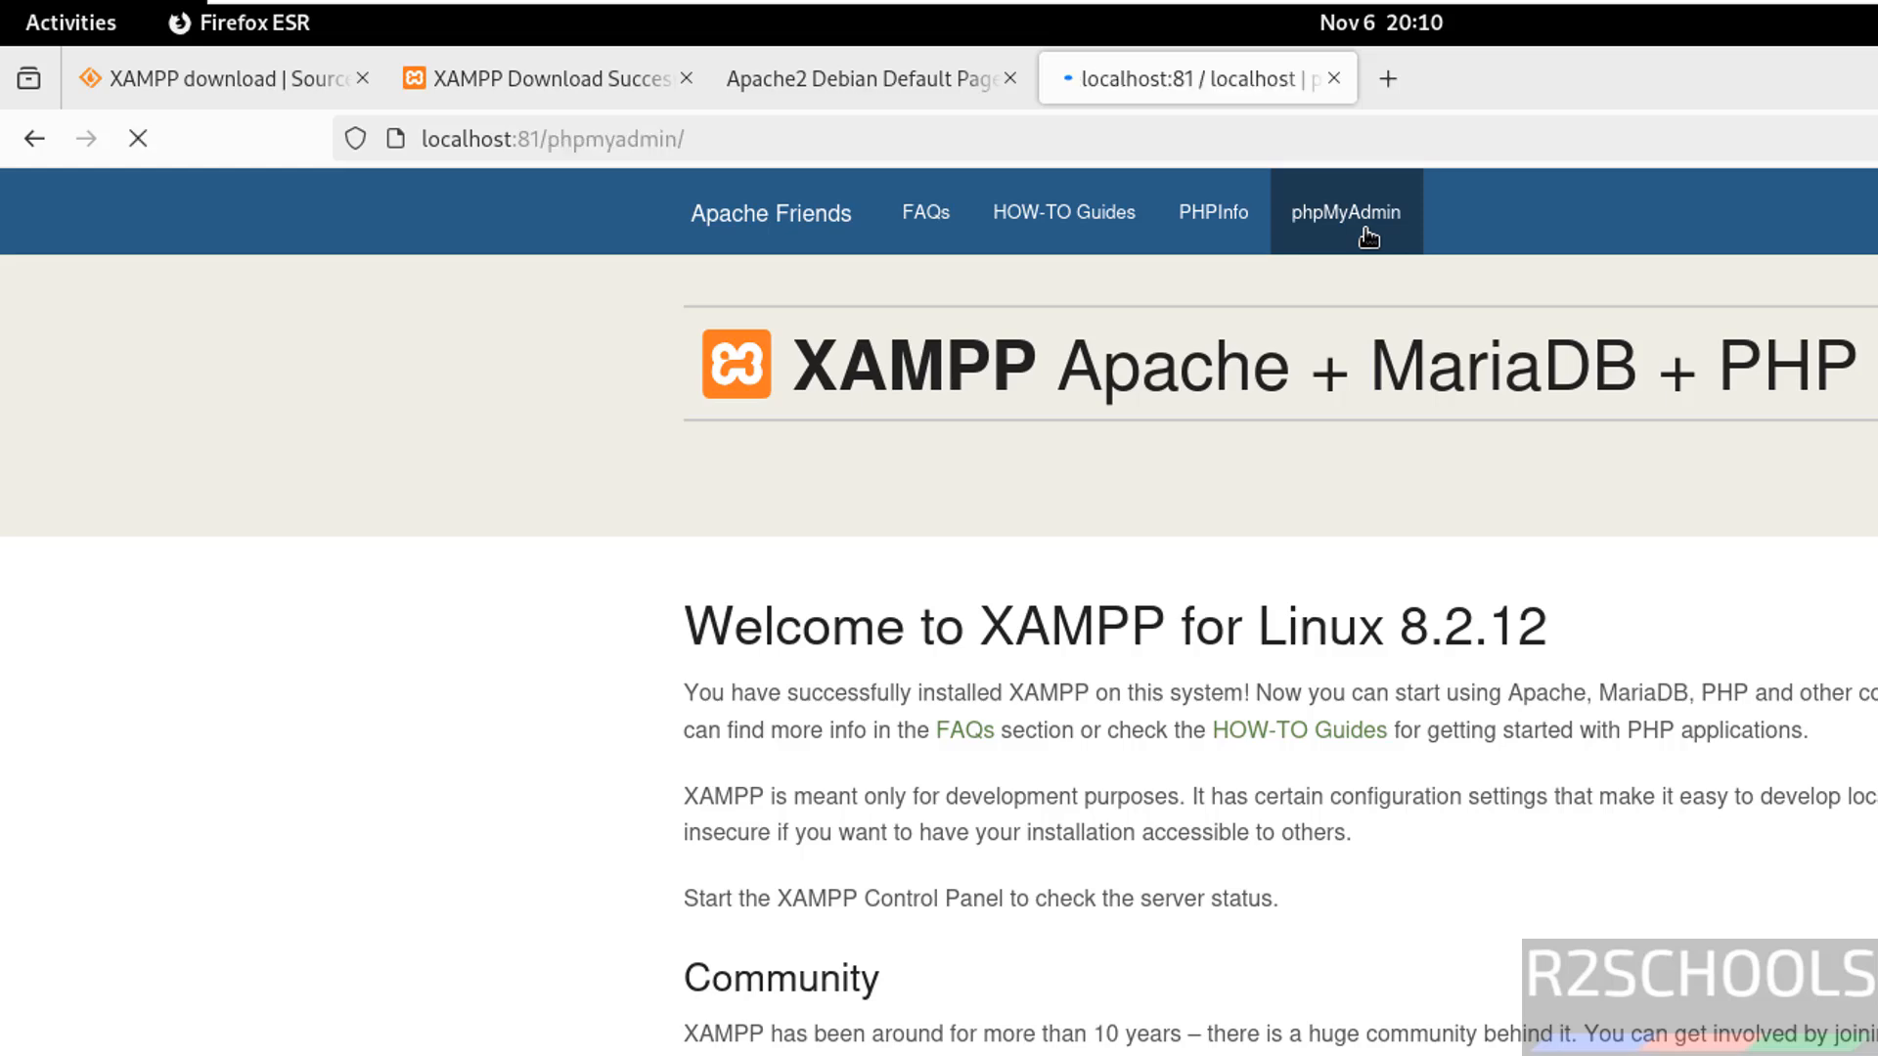
Create an empty database named r2schools from phpMyAdmin's New database page
{"action": "left_click", "coordinate": [1344, 212]}
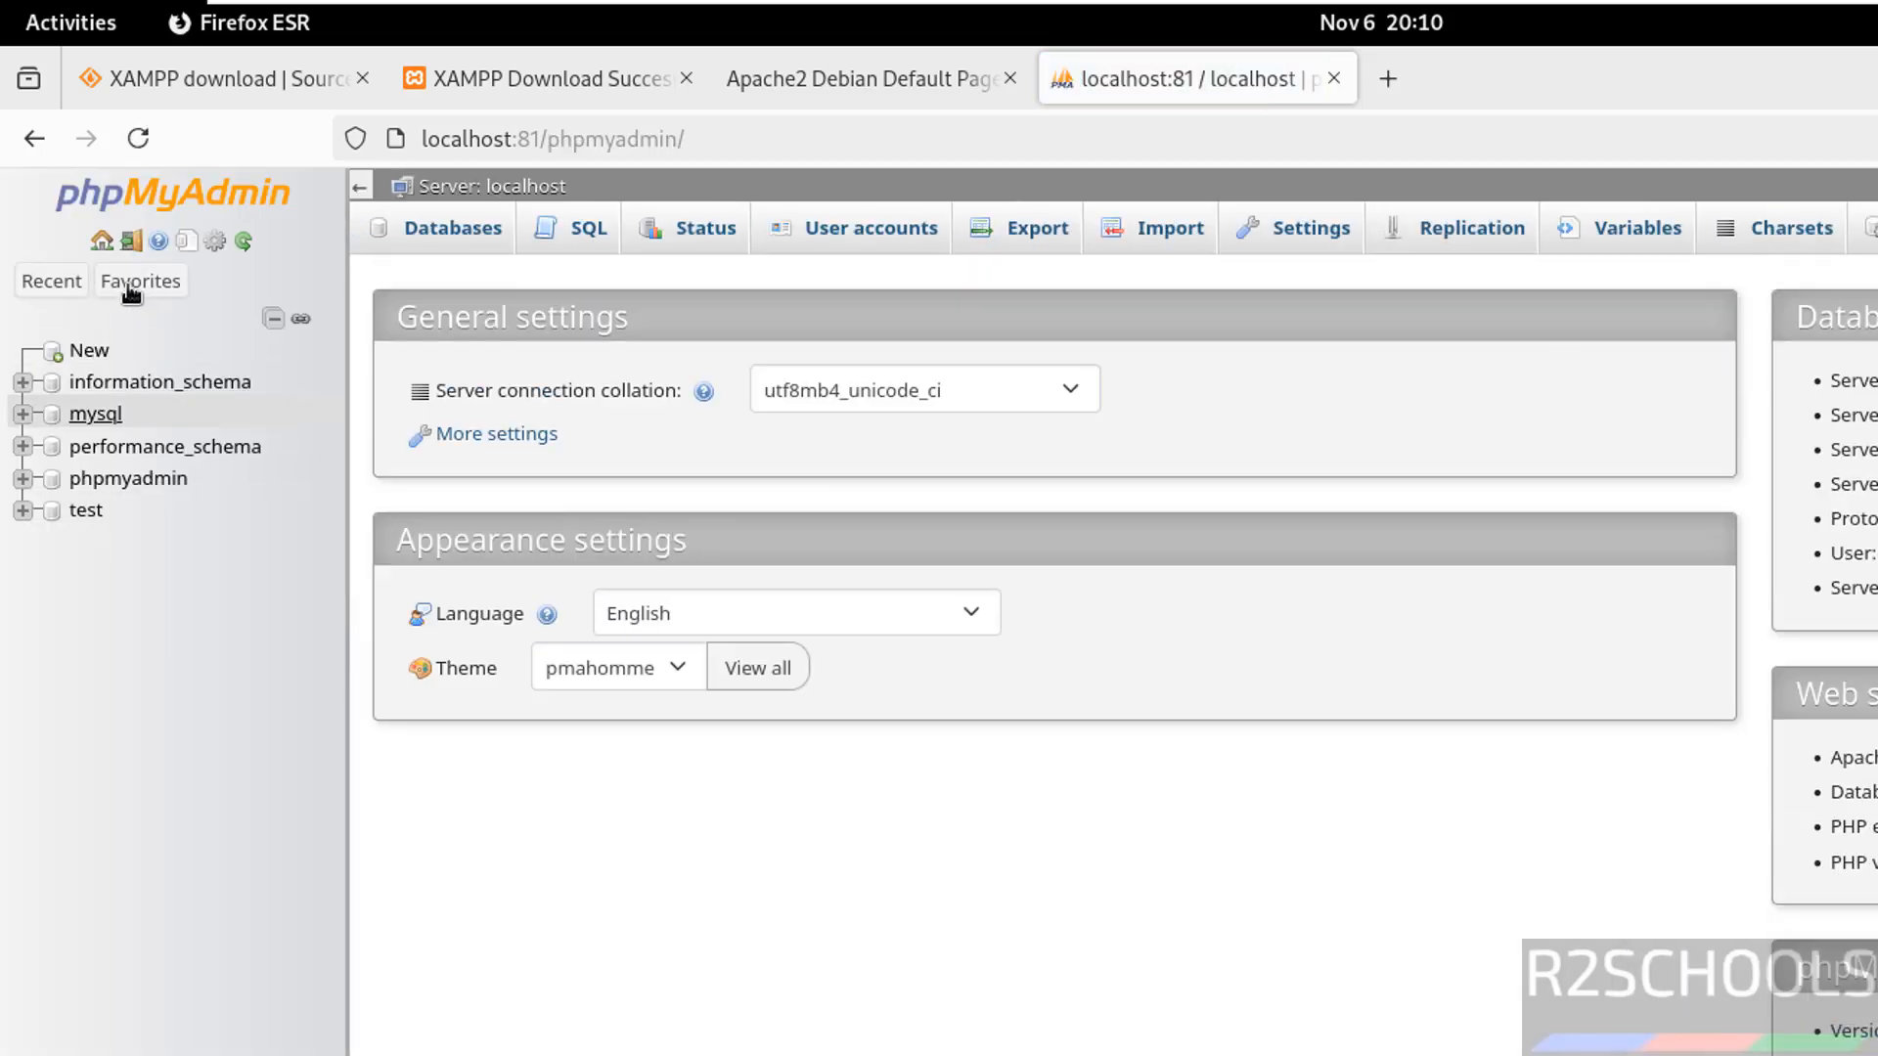
{"action": "left_click", "coordinate": [571, 228]}
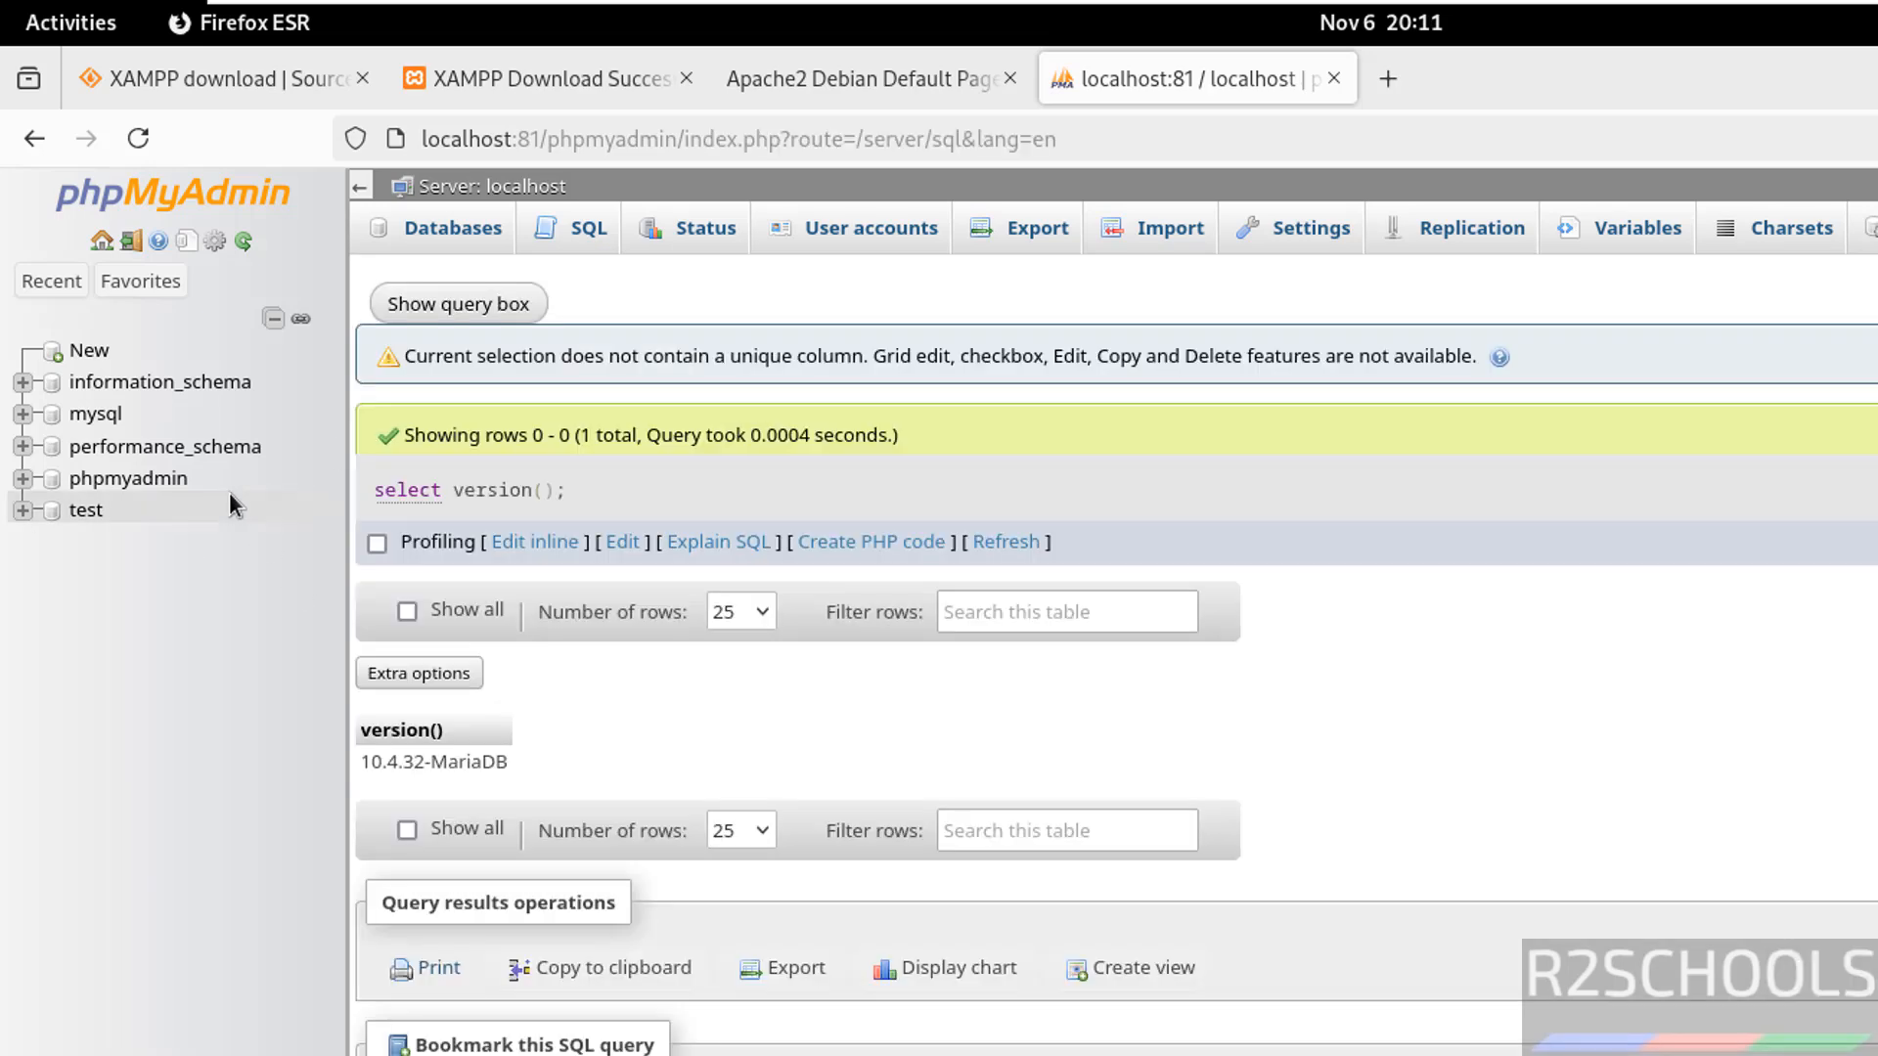
{"action": "mouse_move", "coordinate": [113, 359]}
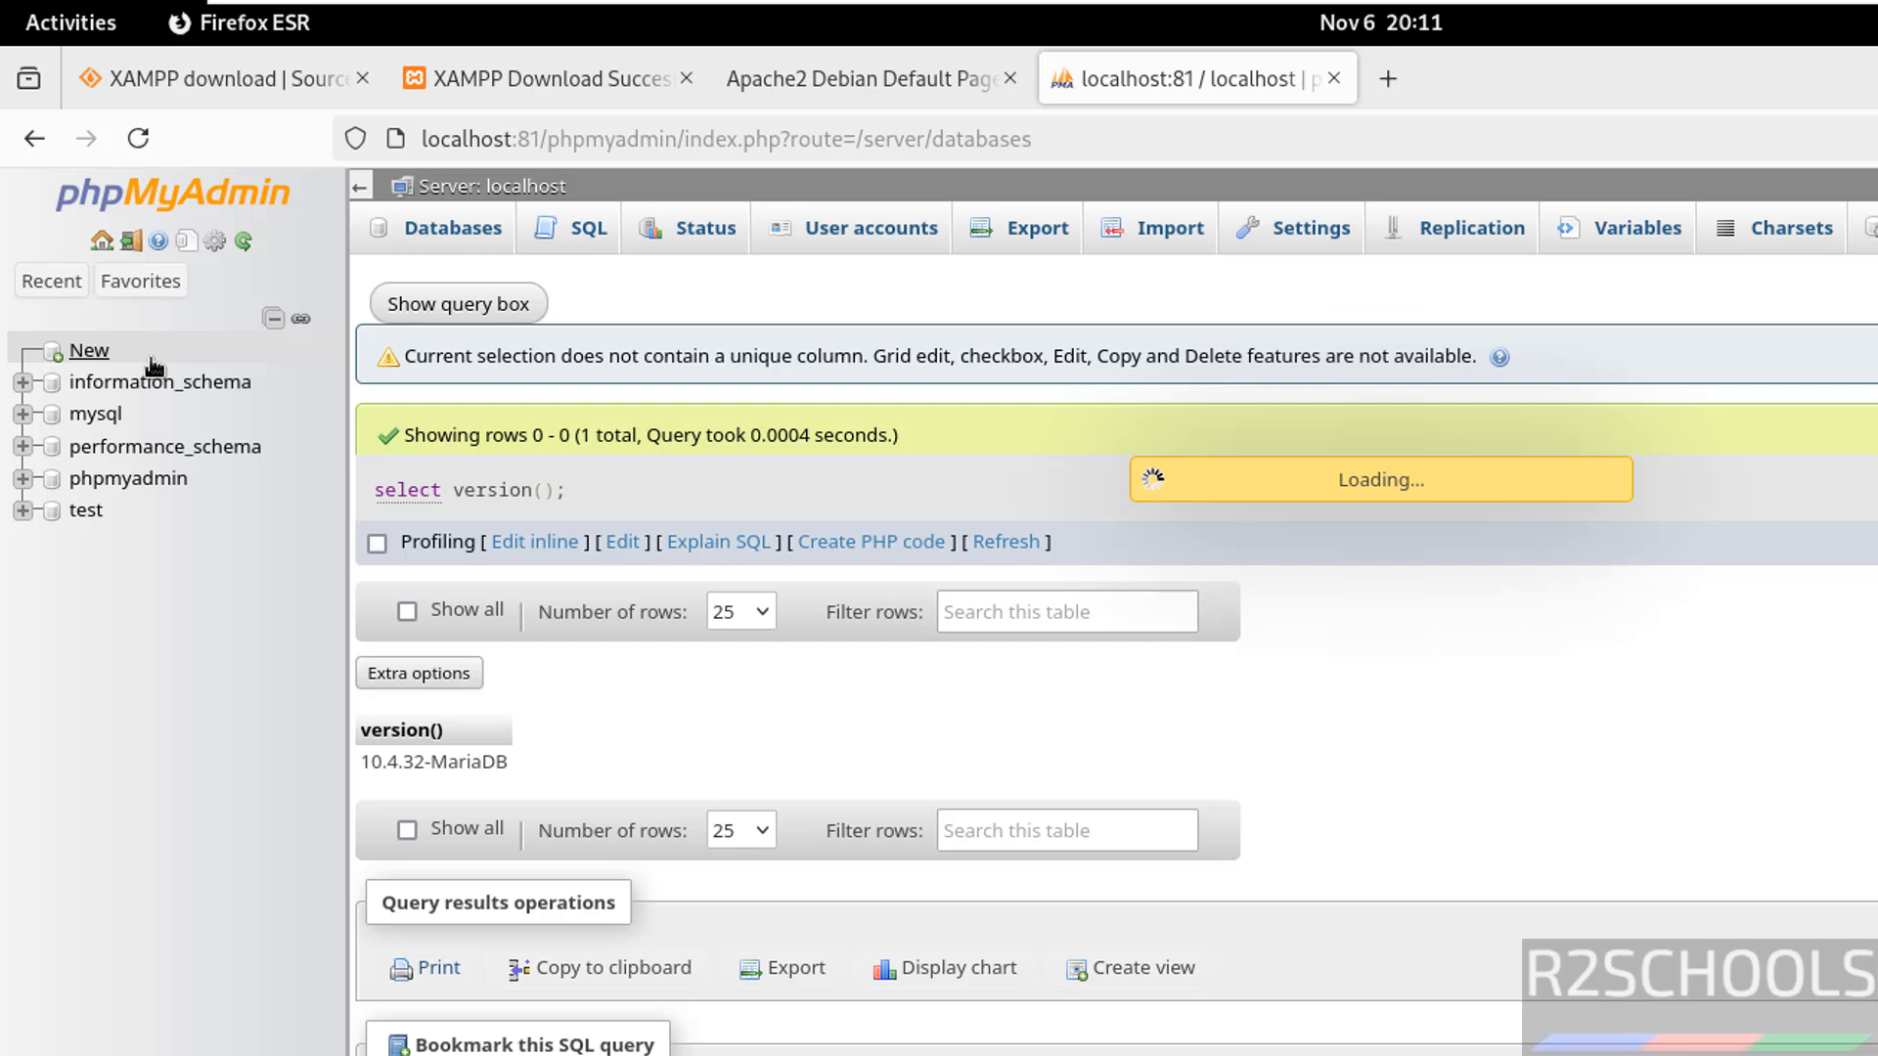
{"action": "left_click", "coordinate": [452, 228]}
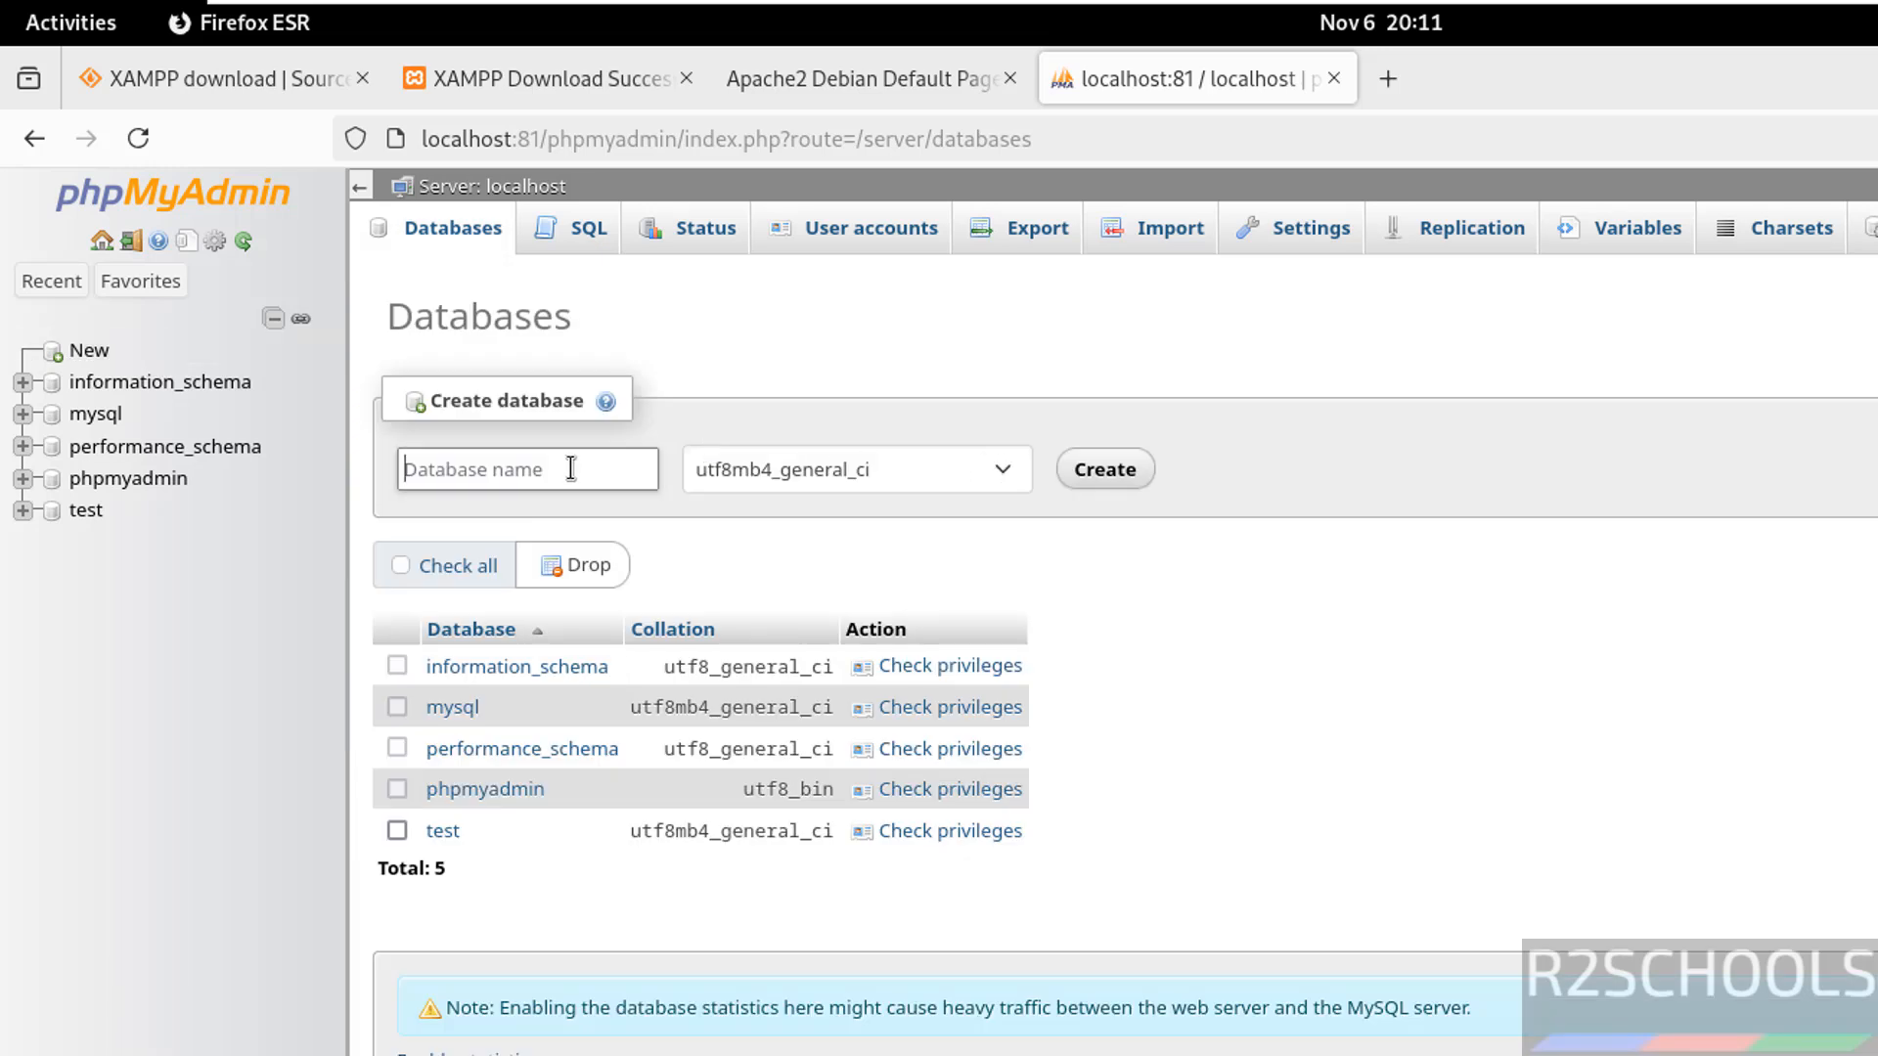
{"action": "type", "text": "r2schools"}
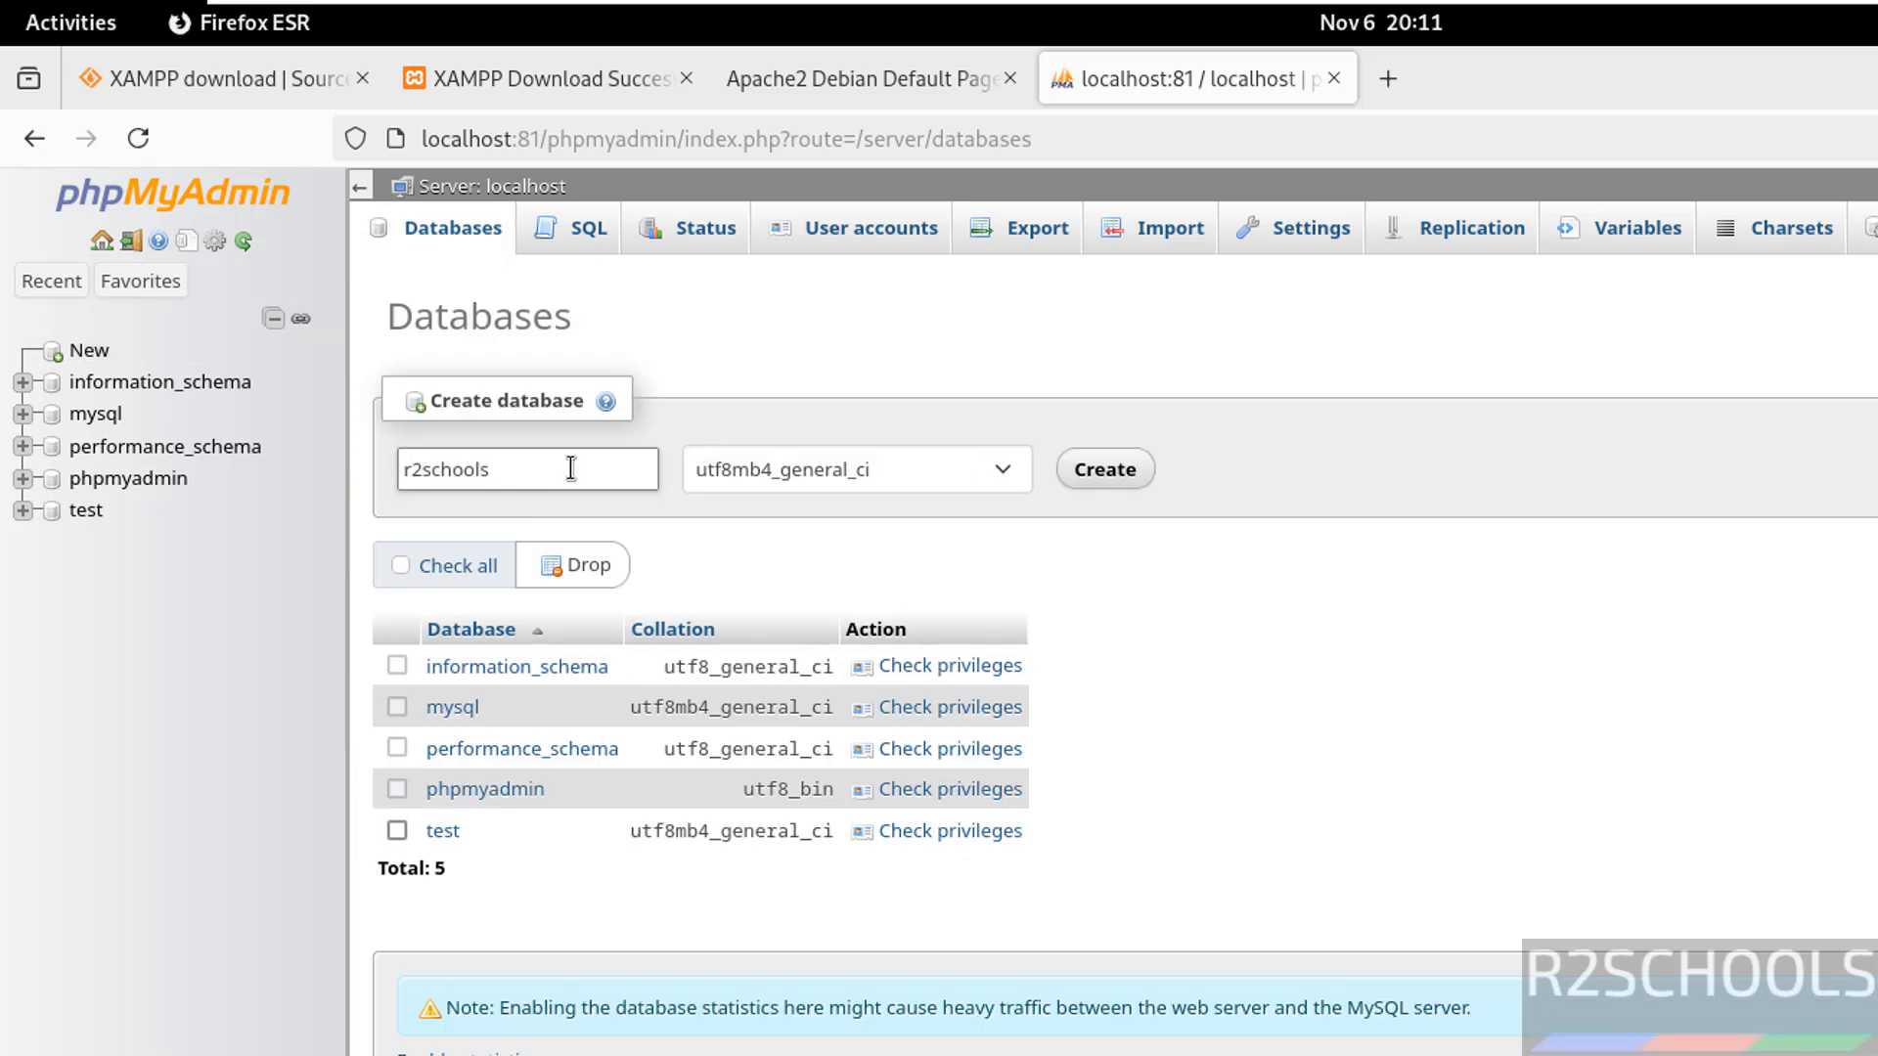
{"action": "mouse_move", "coordinate": [933, 469]}
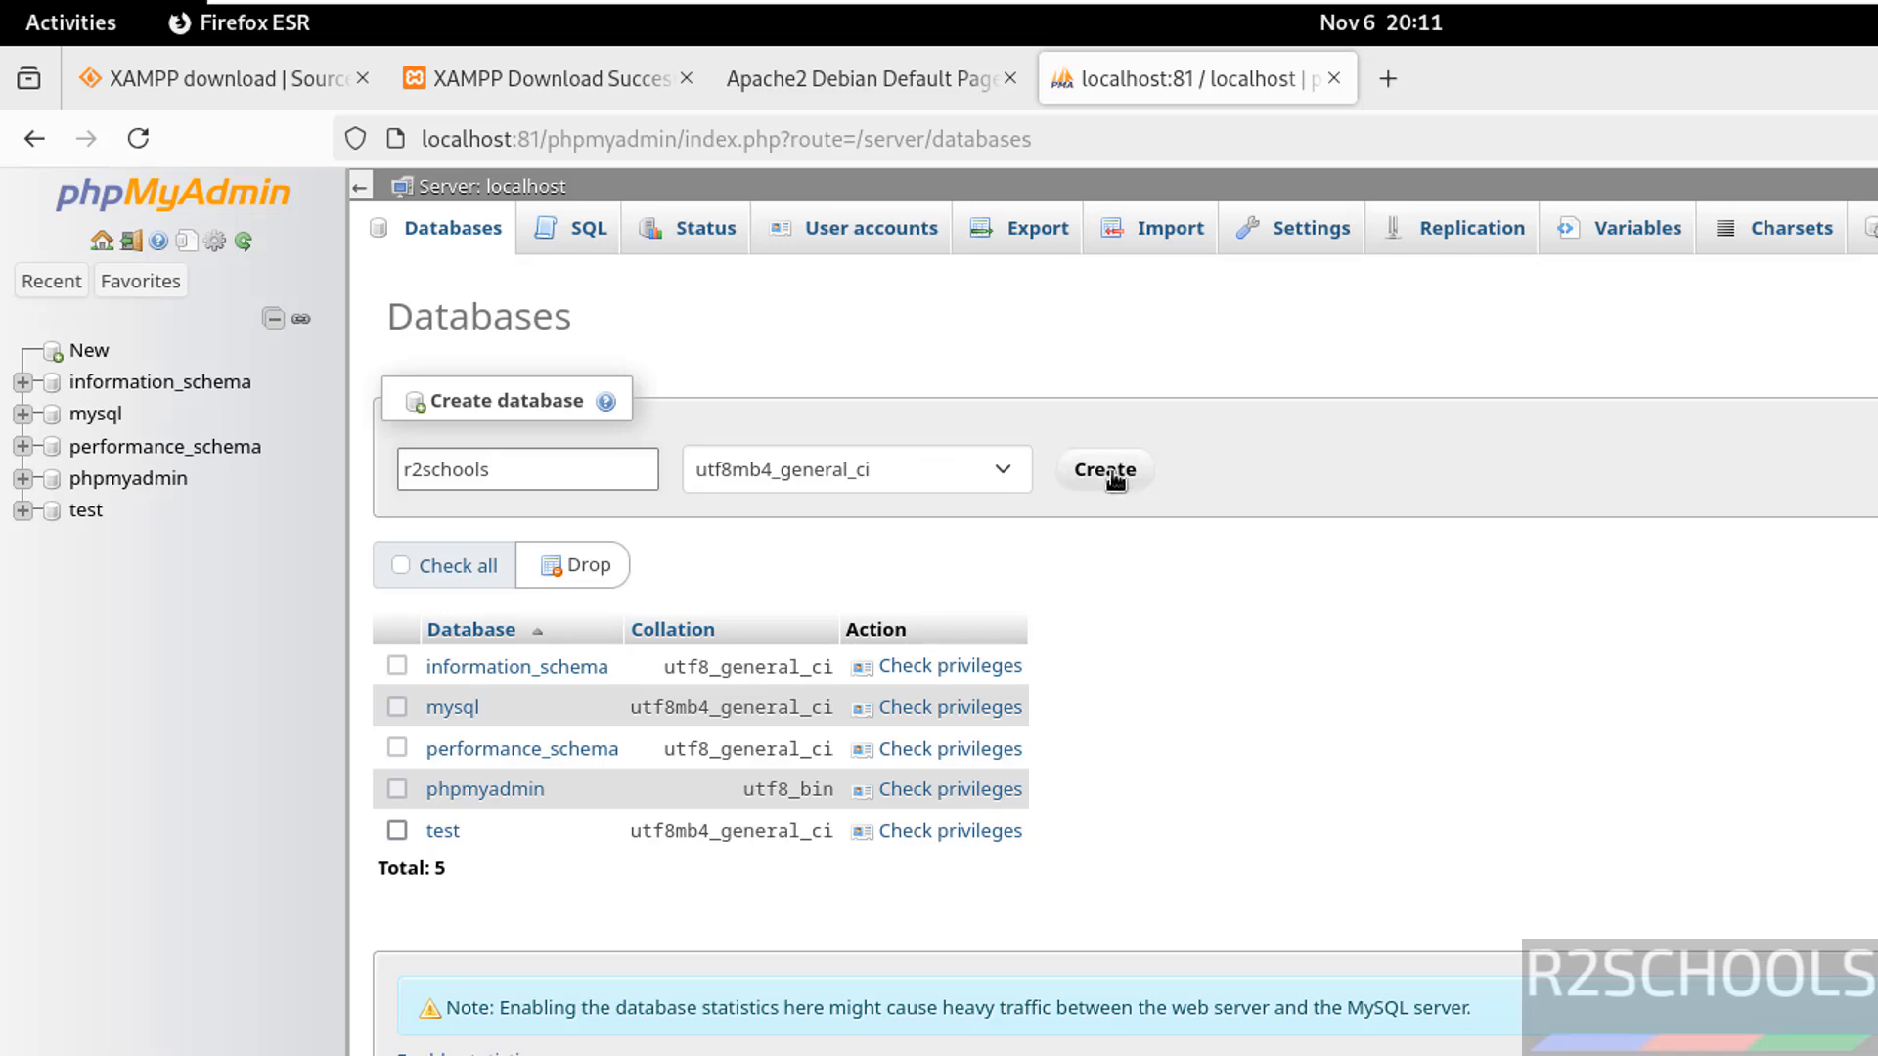
{"action": "left_click", "coordinate": [1102, 469]}
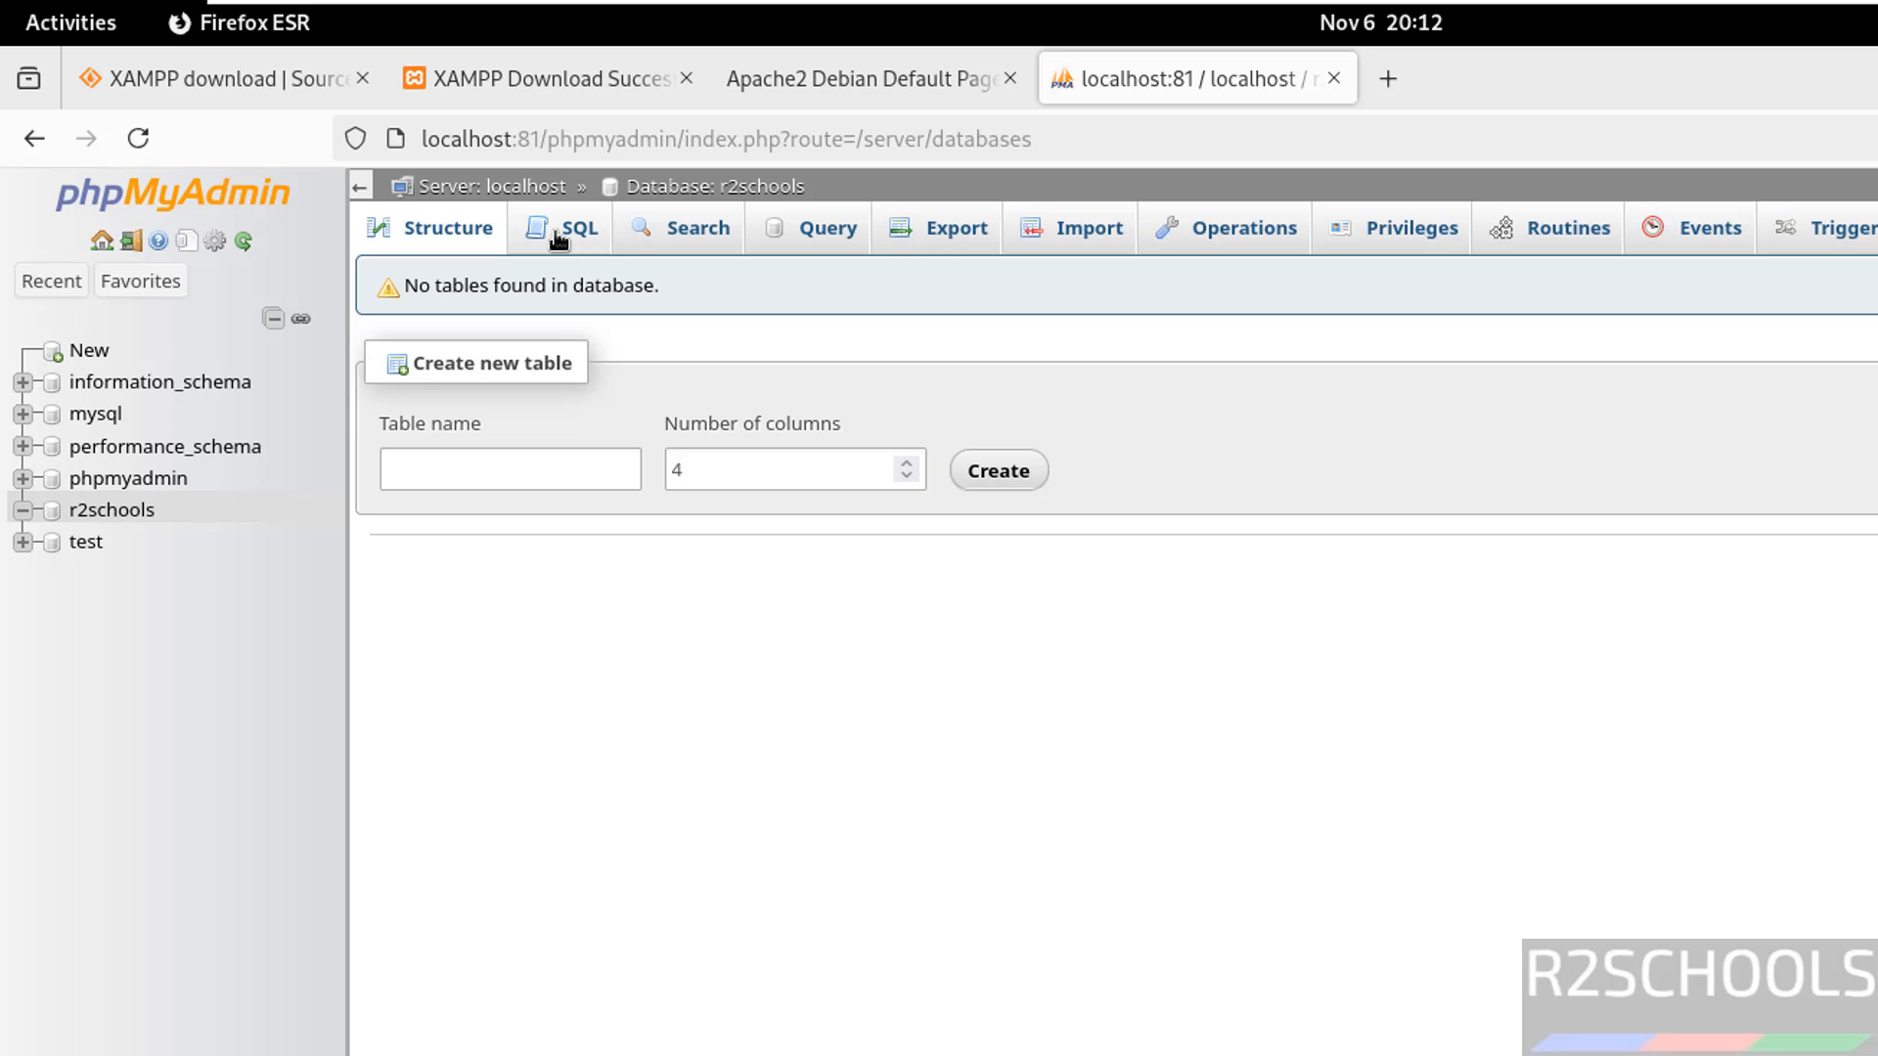
Run 'create database testdb;' on the SQL query page and refresh the database list
{"action": "left_click", "coordinate": [560, 228]}
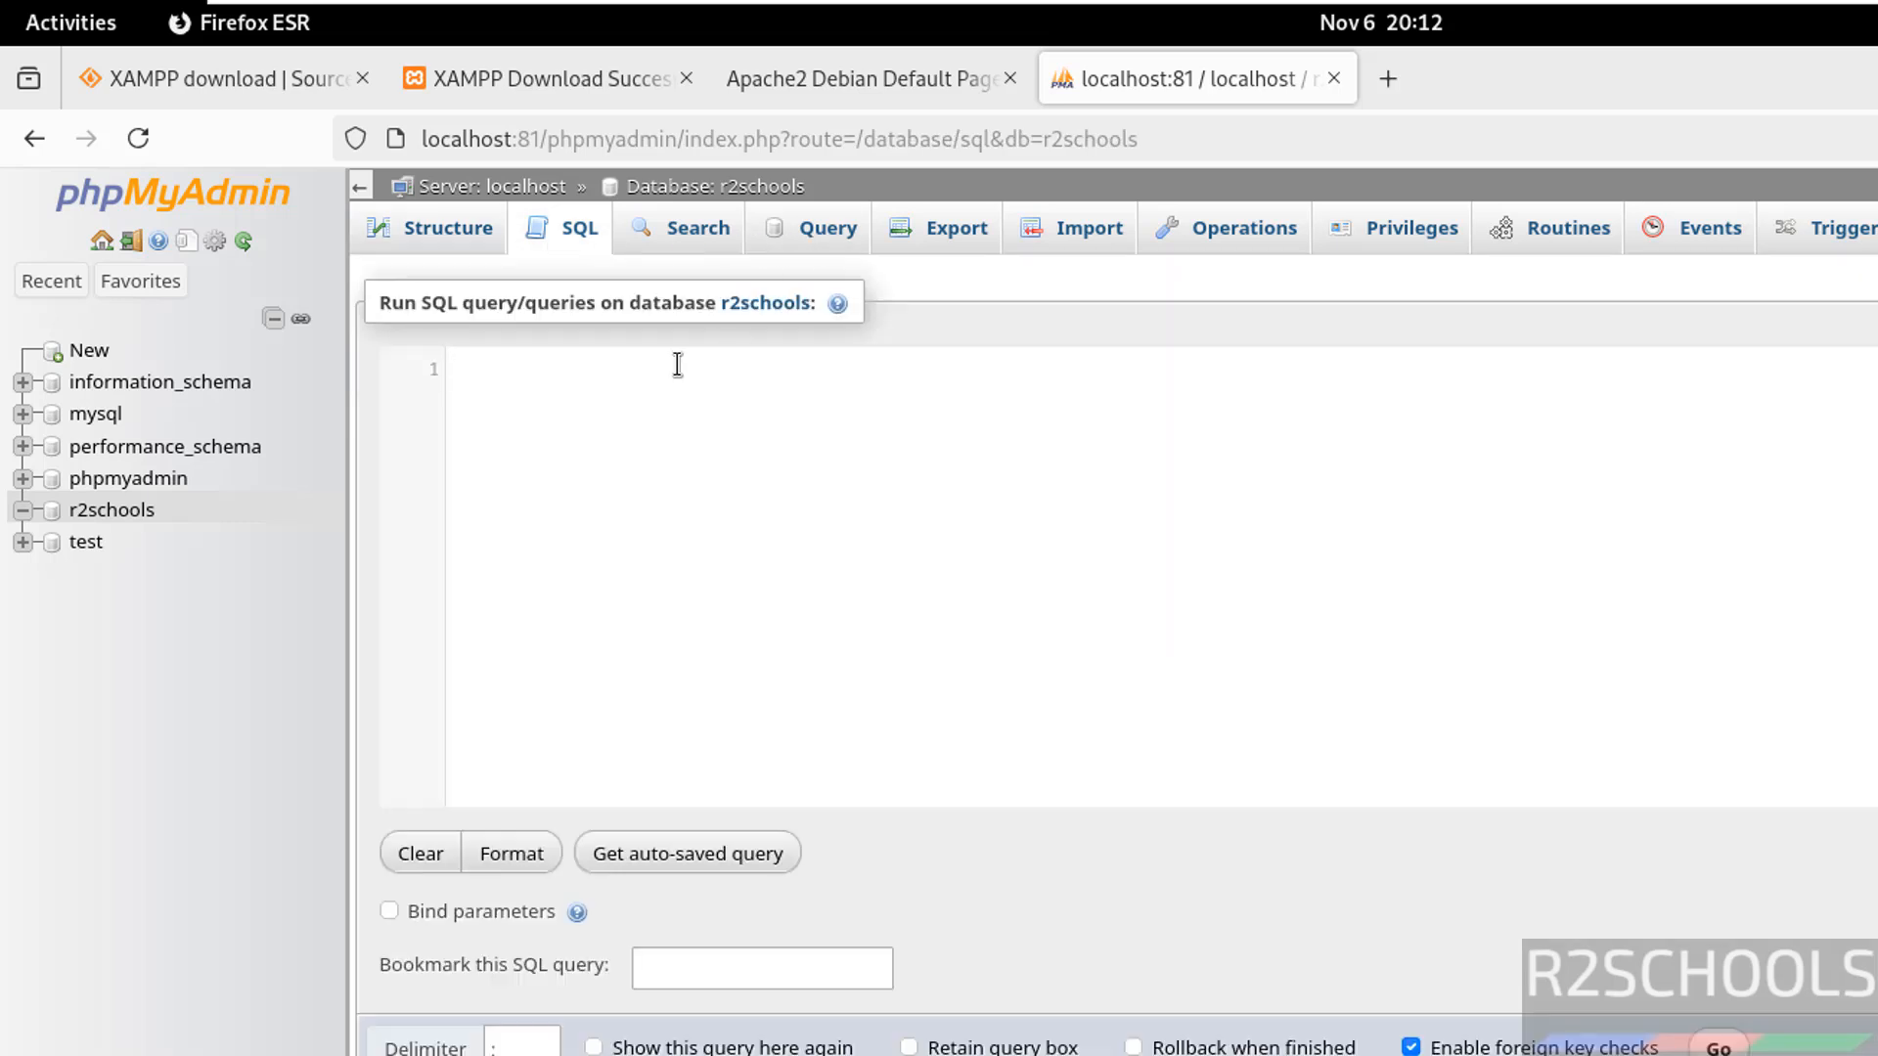
{"action": "left_click", "coordinate": [826, 228]}
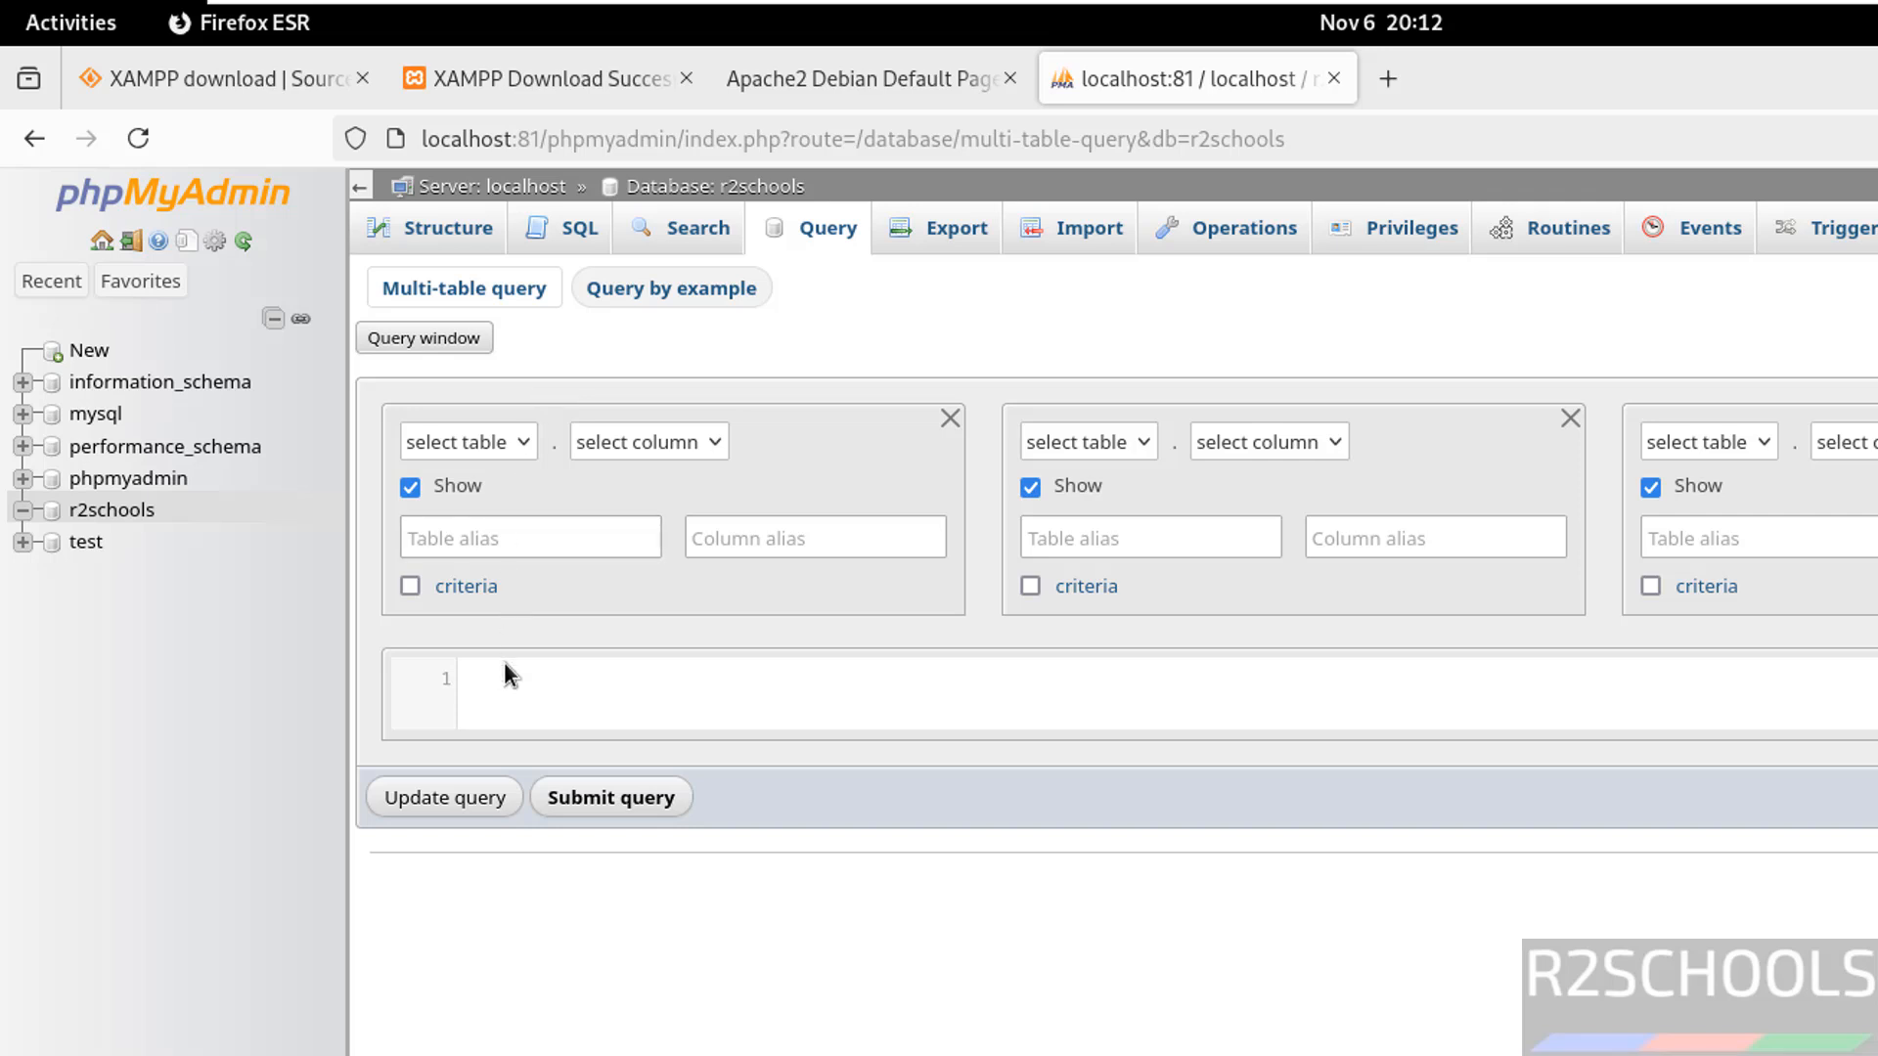
{"action": "type", "text": "create database"}
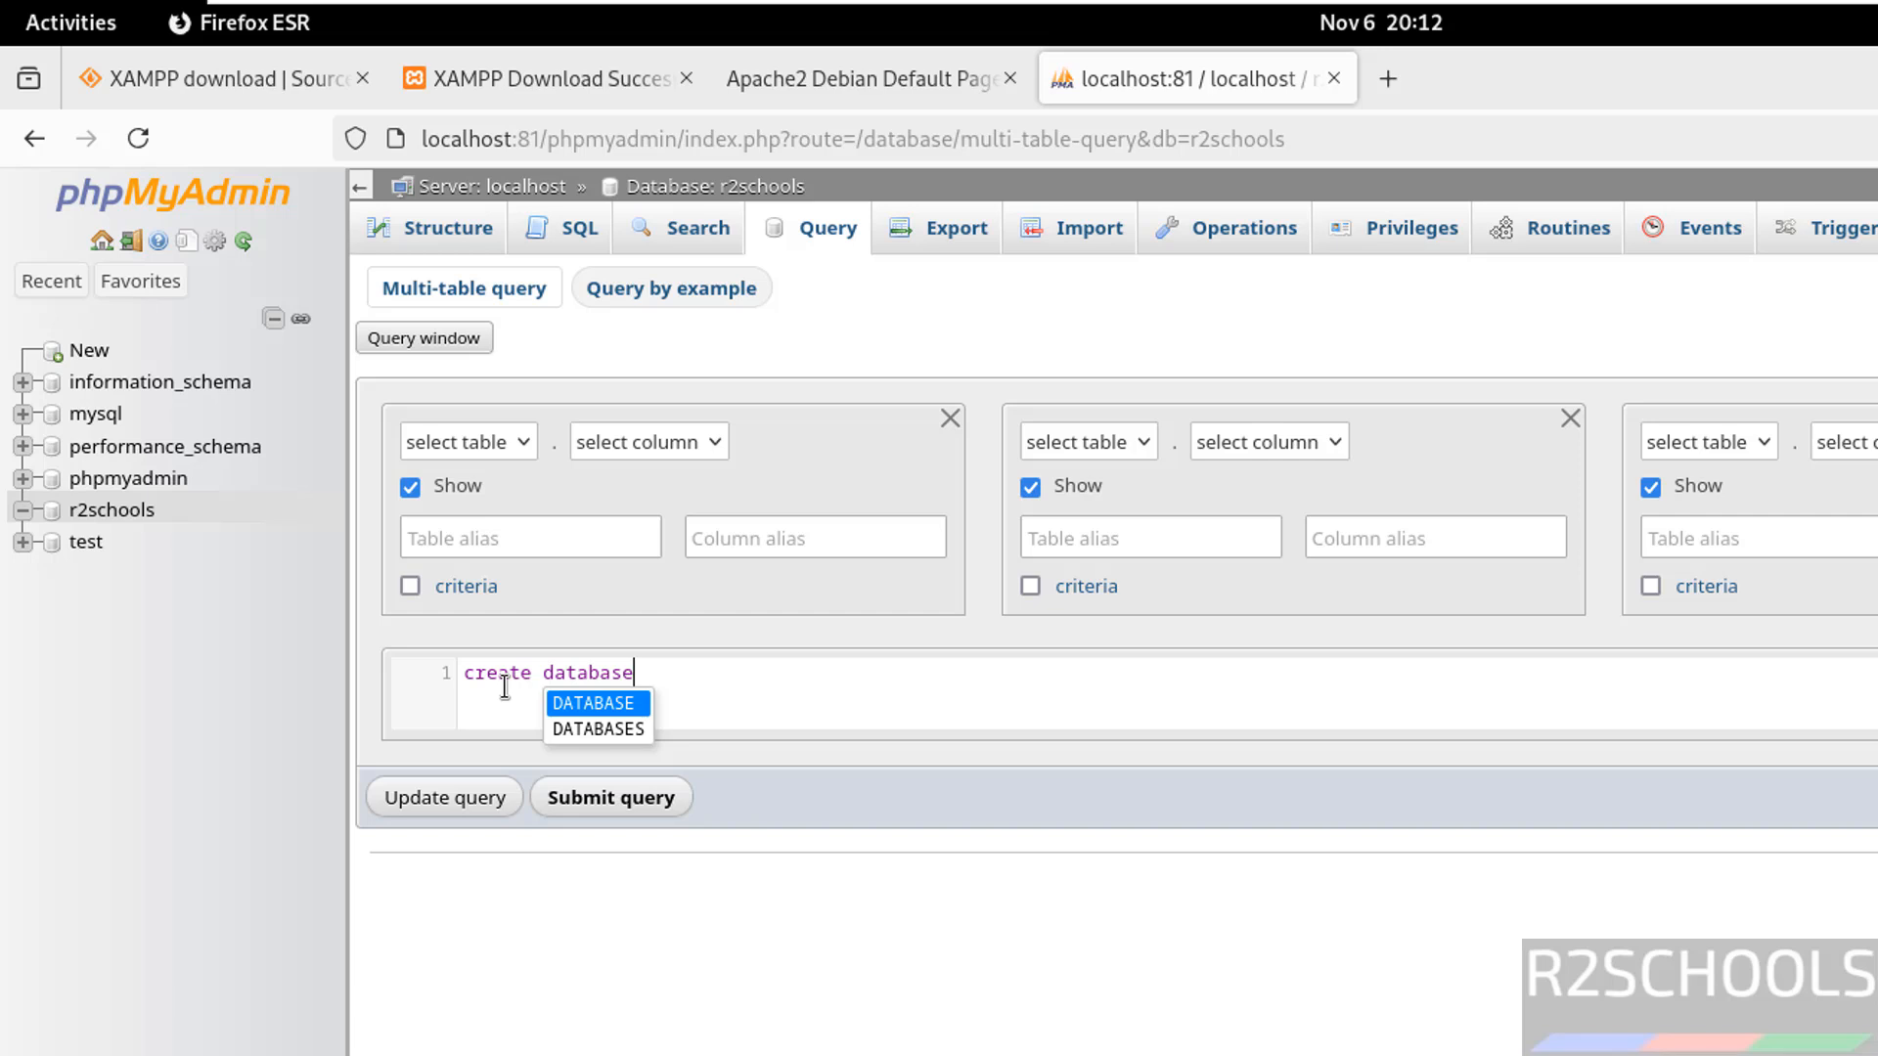
{"action": "type", "text": "test"}
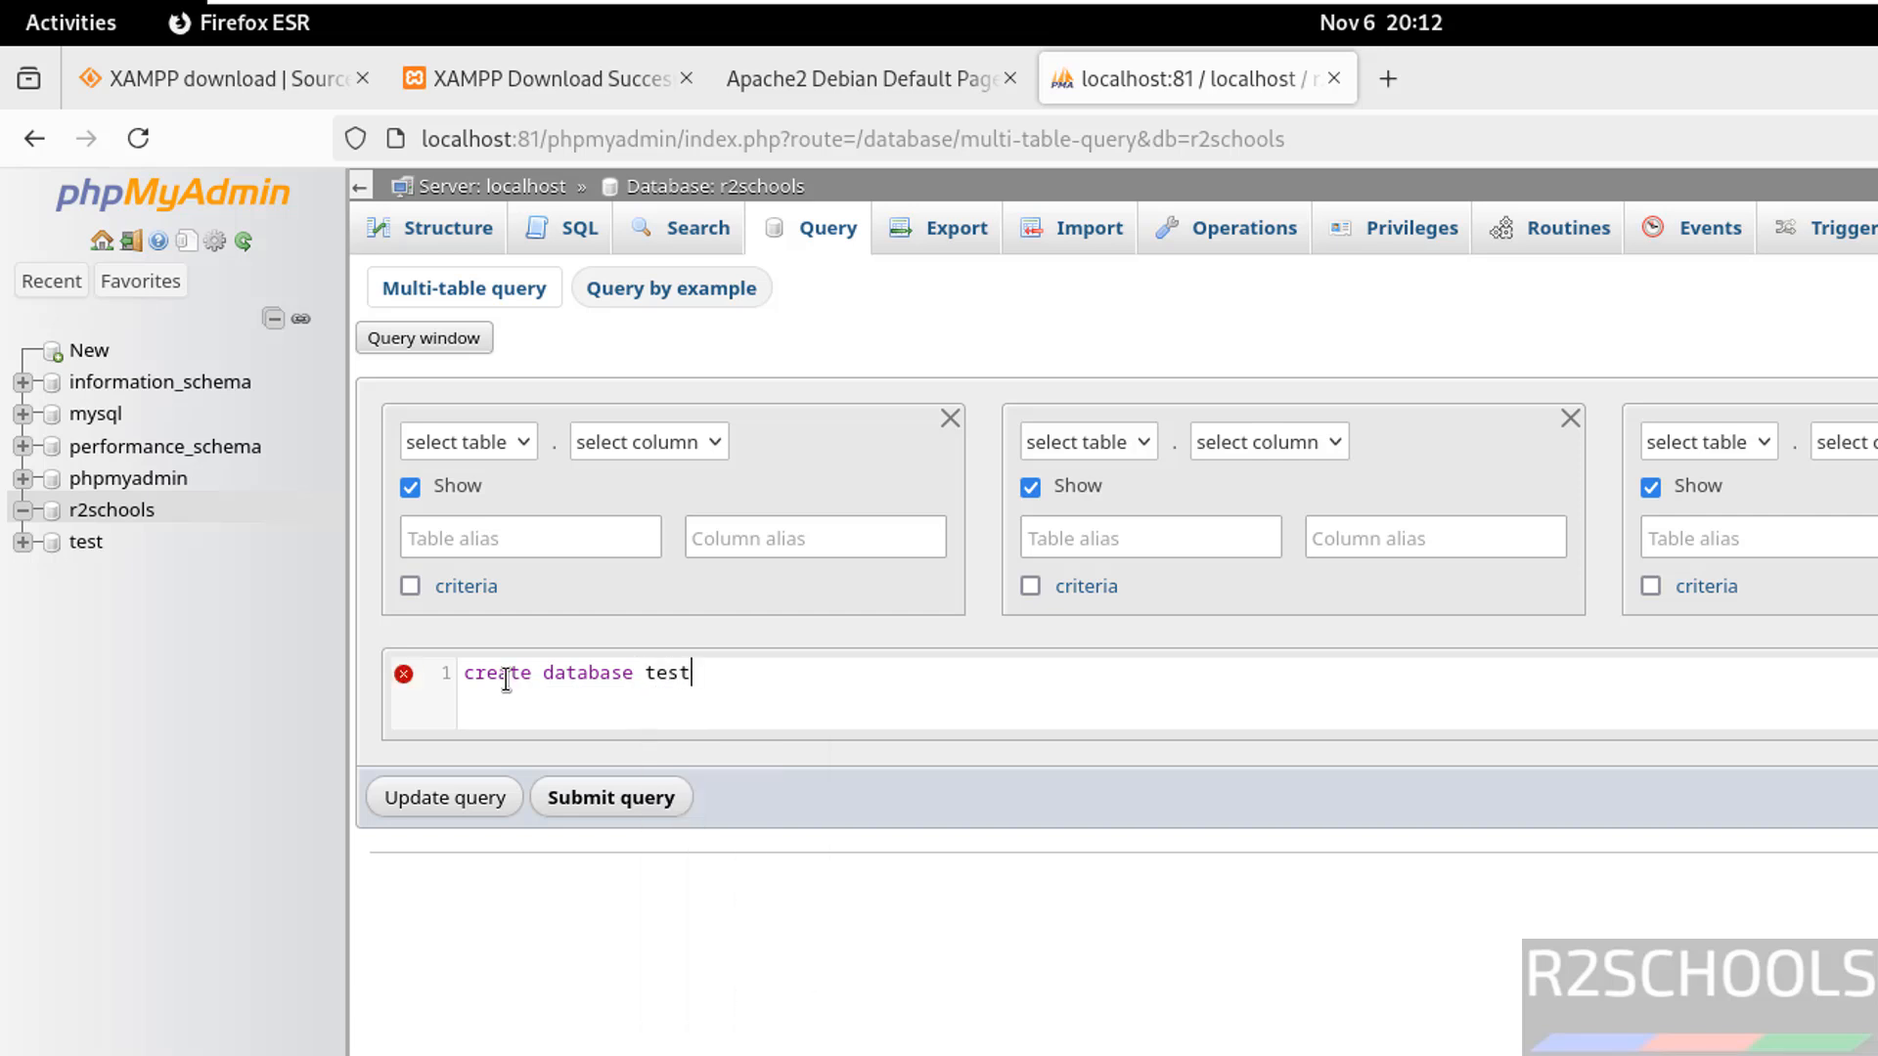
{"action": "type", "text": "db;"}
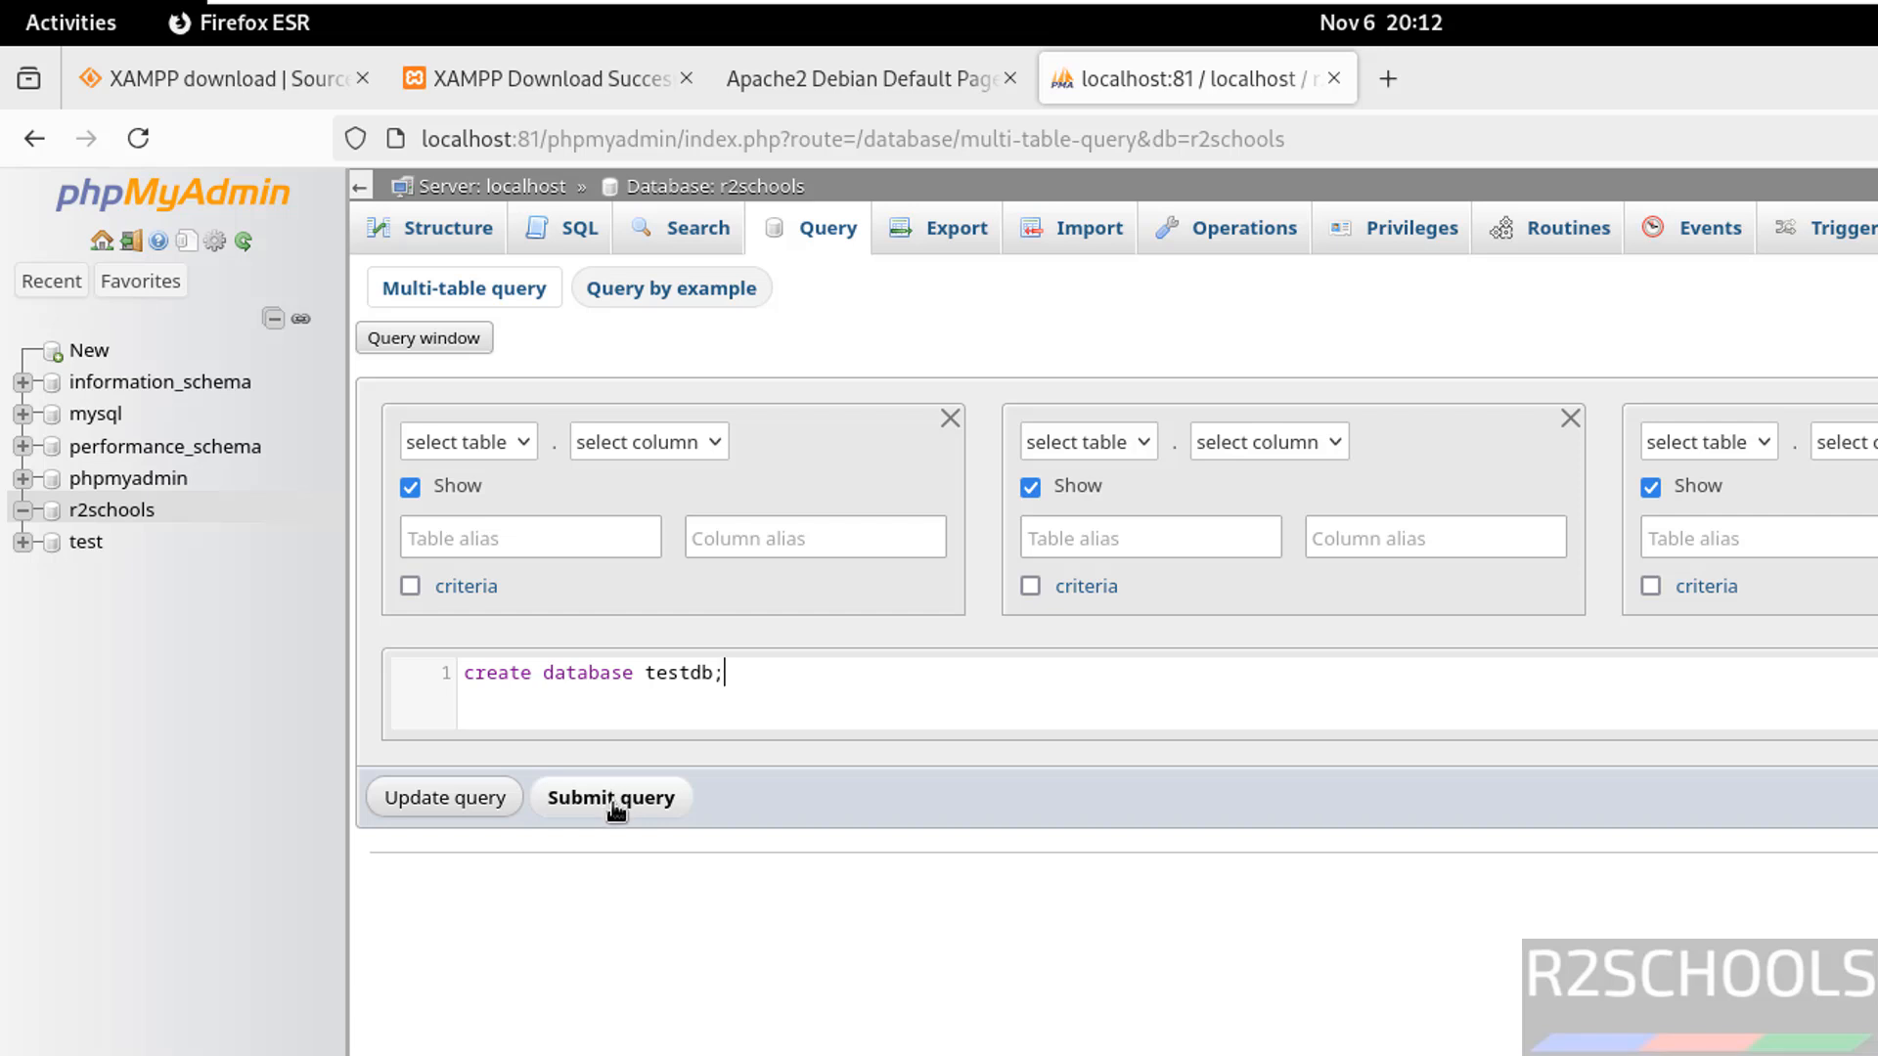
{"action": "left_click", "coordinate": [610, 796]}
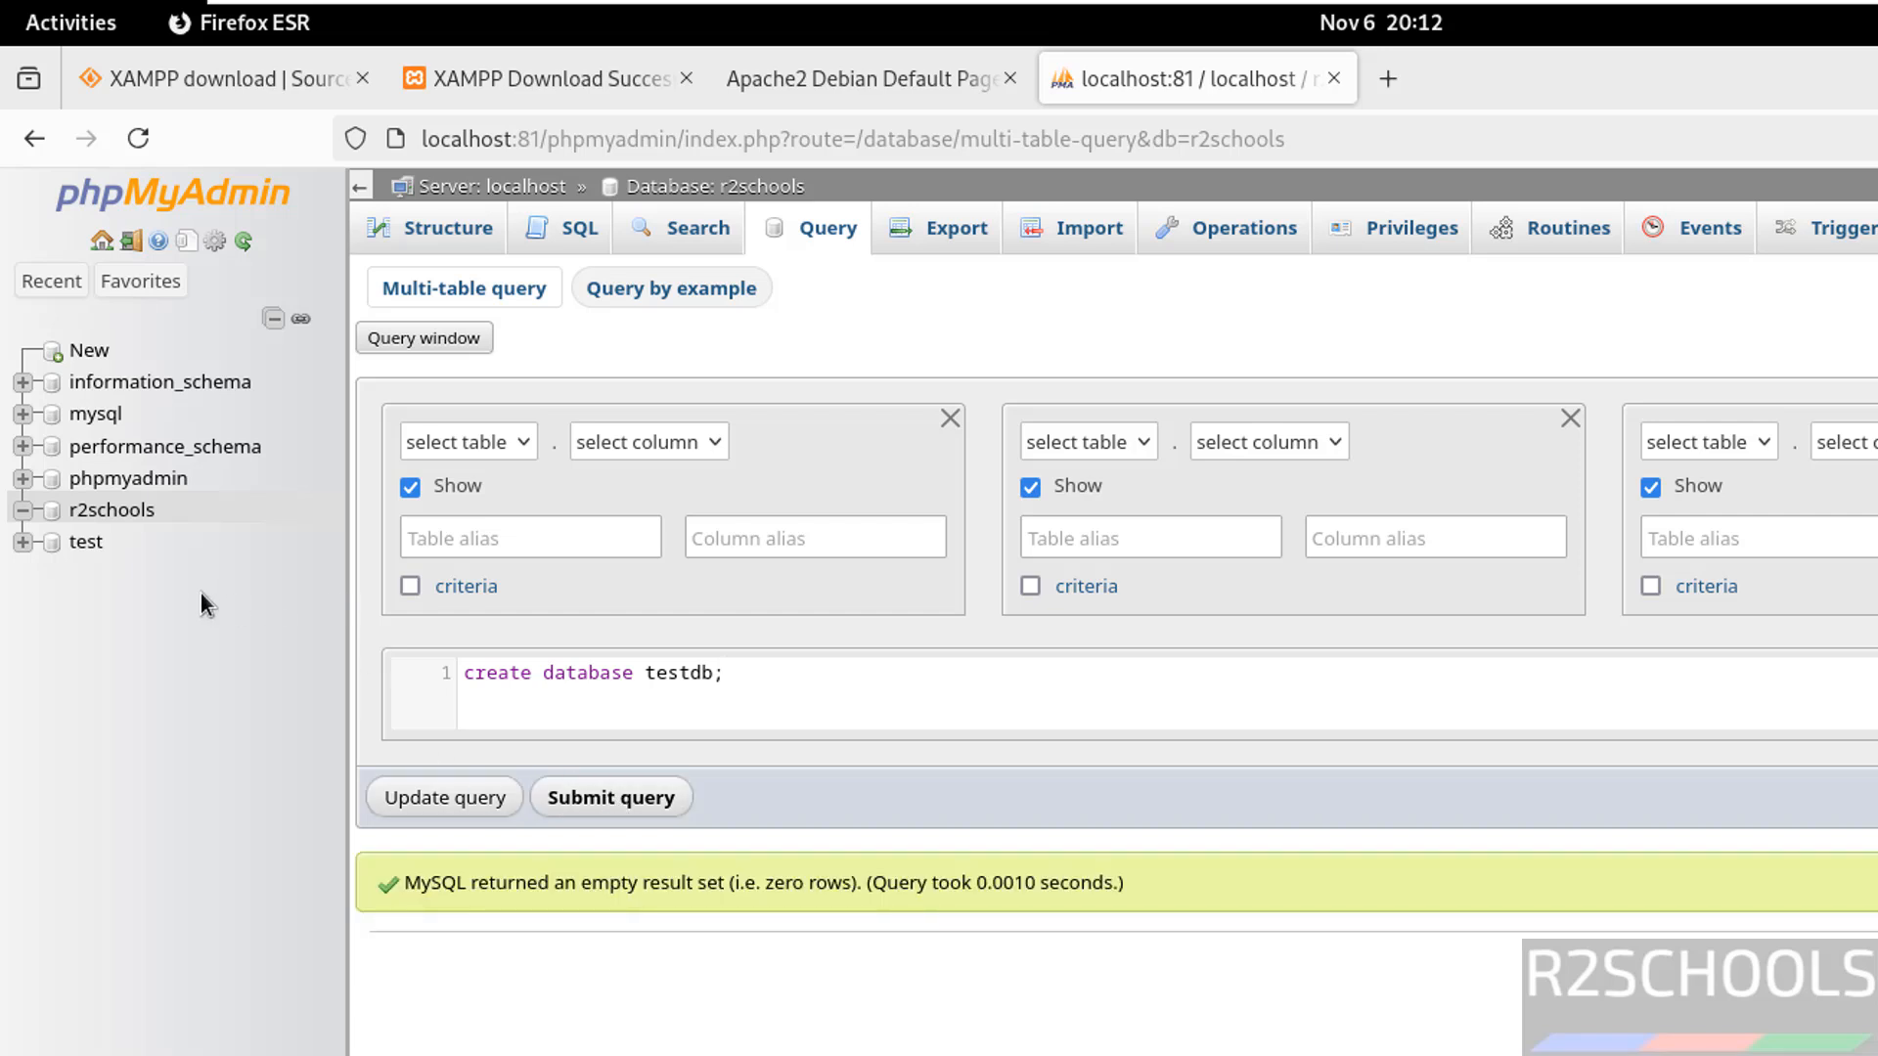
{"action": "mouse_move", "coordinate": [159, 380]}
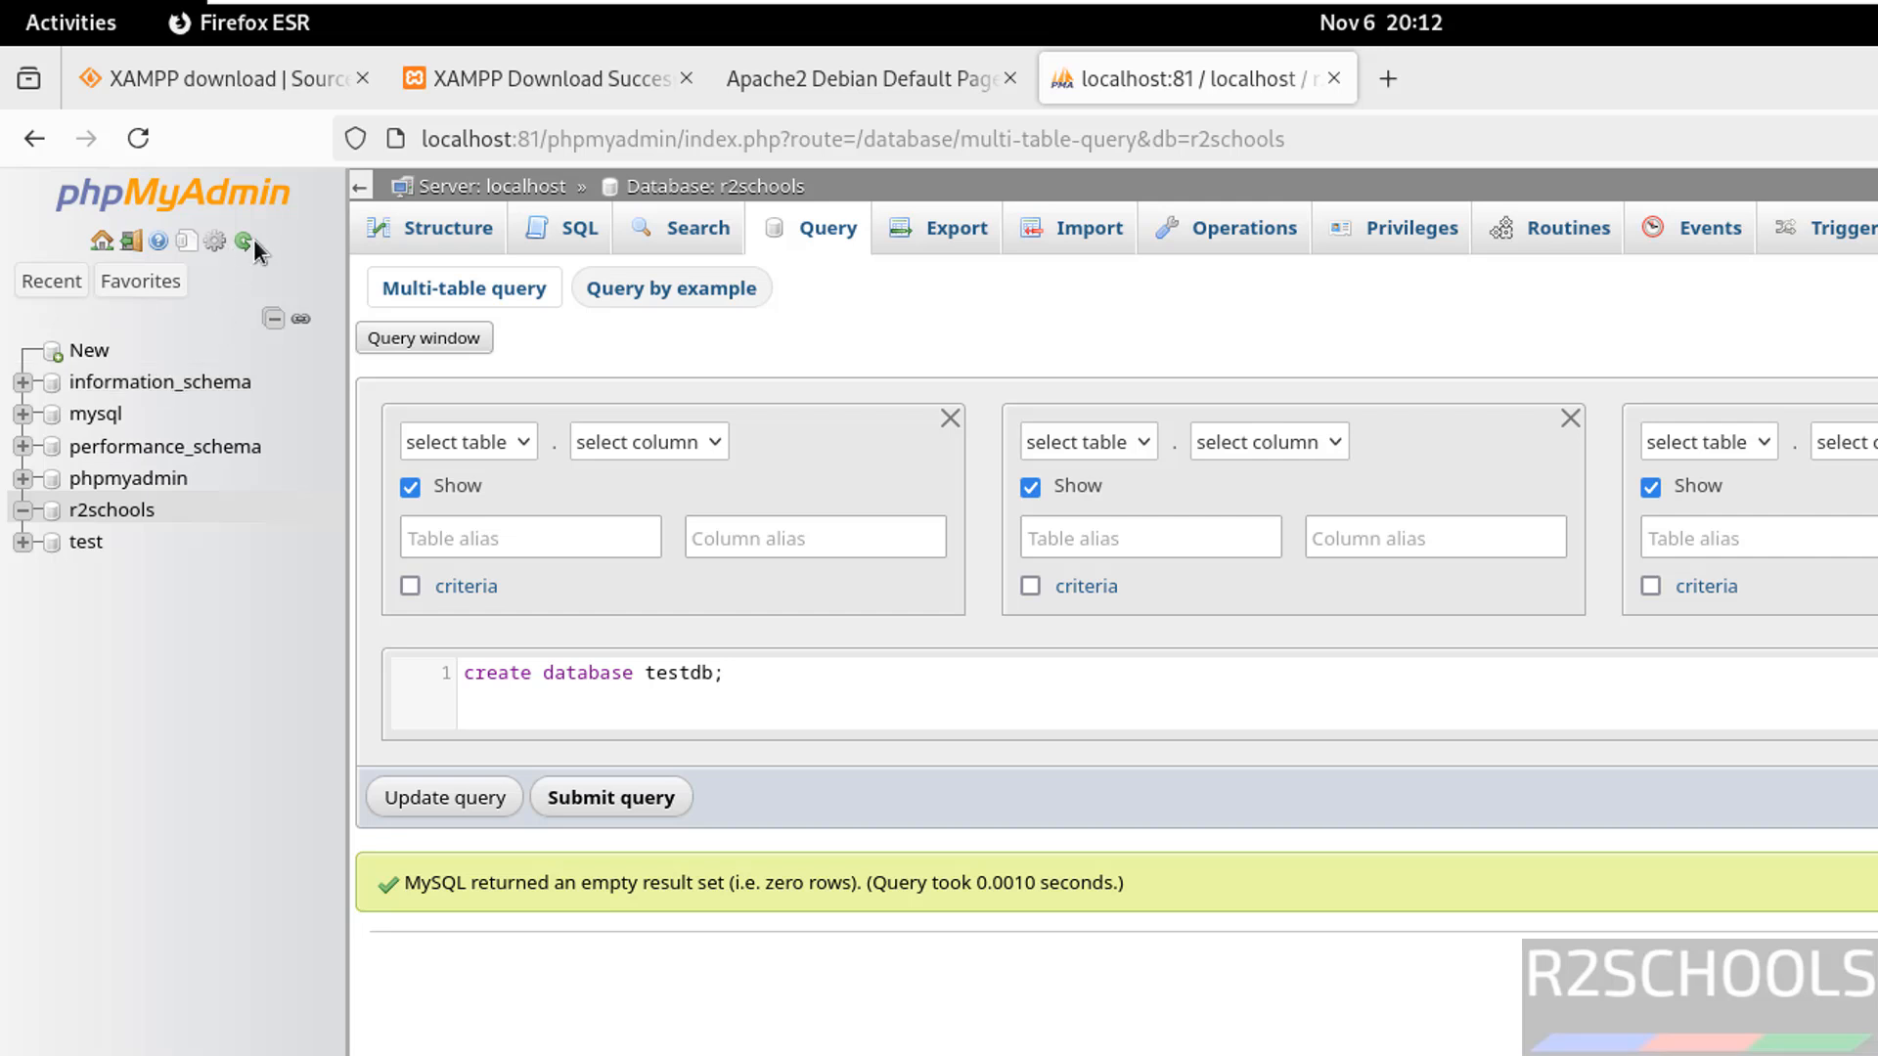
{"action": "left_click", "coordinate": [245, 241]}
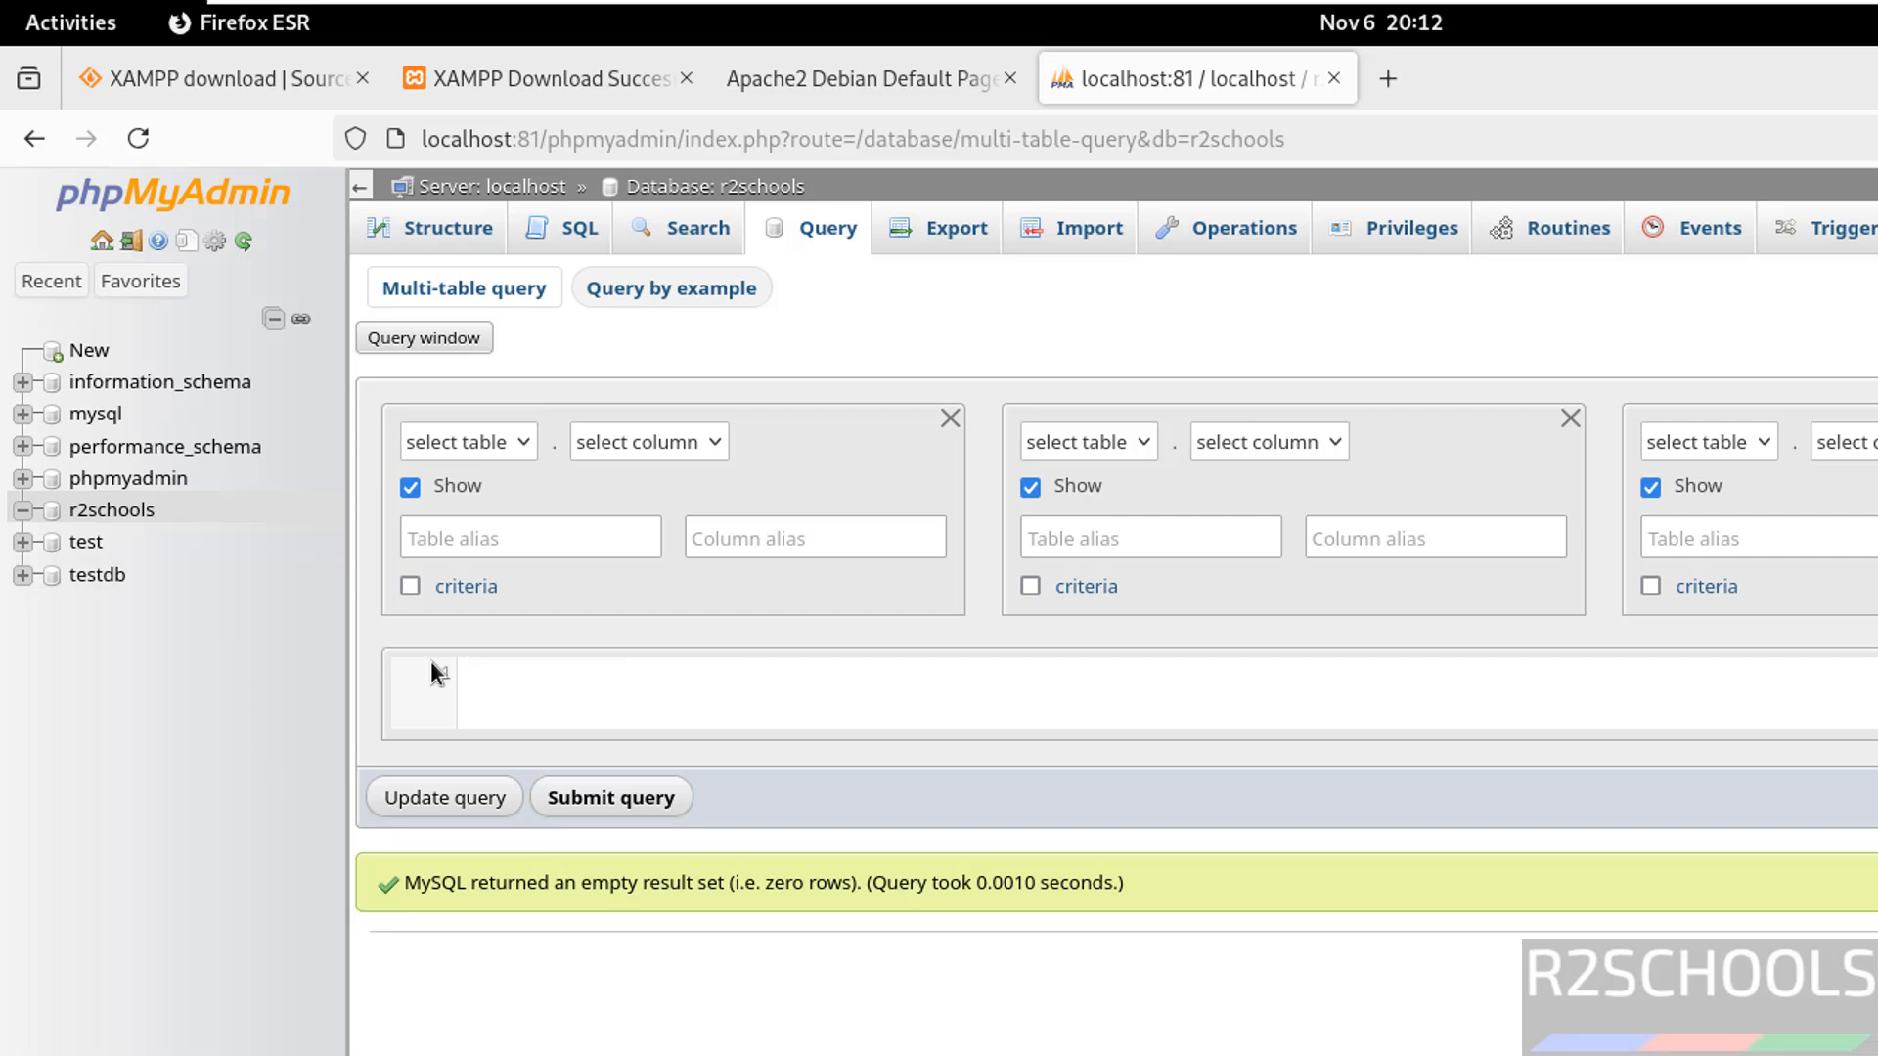
Run 'select version();' and scroll down to the 10.4.32-MariaDB result
{"action": "left_click", "coordinate": [629, 671]}
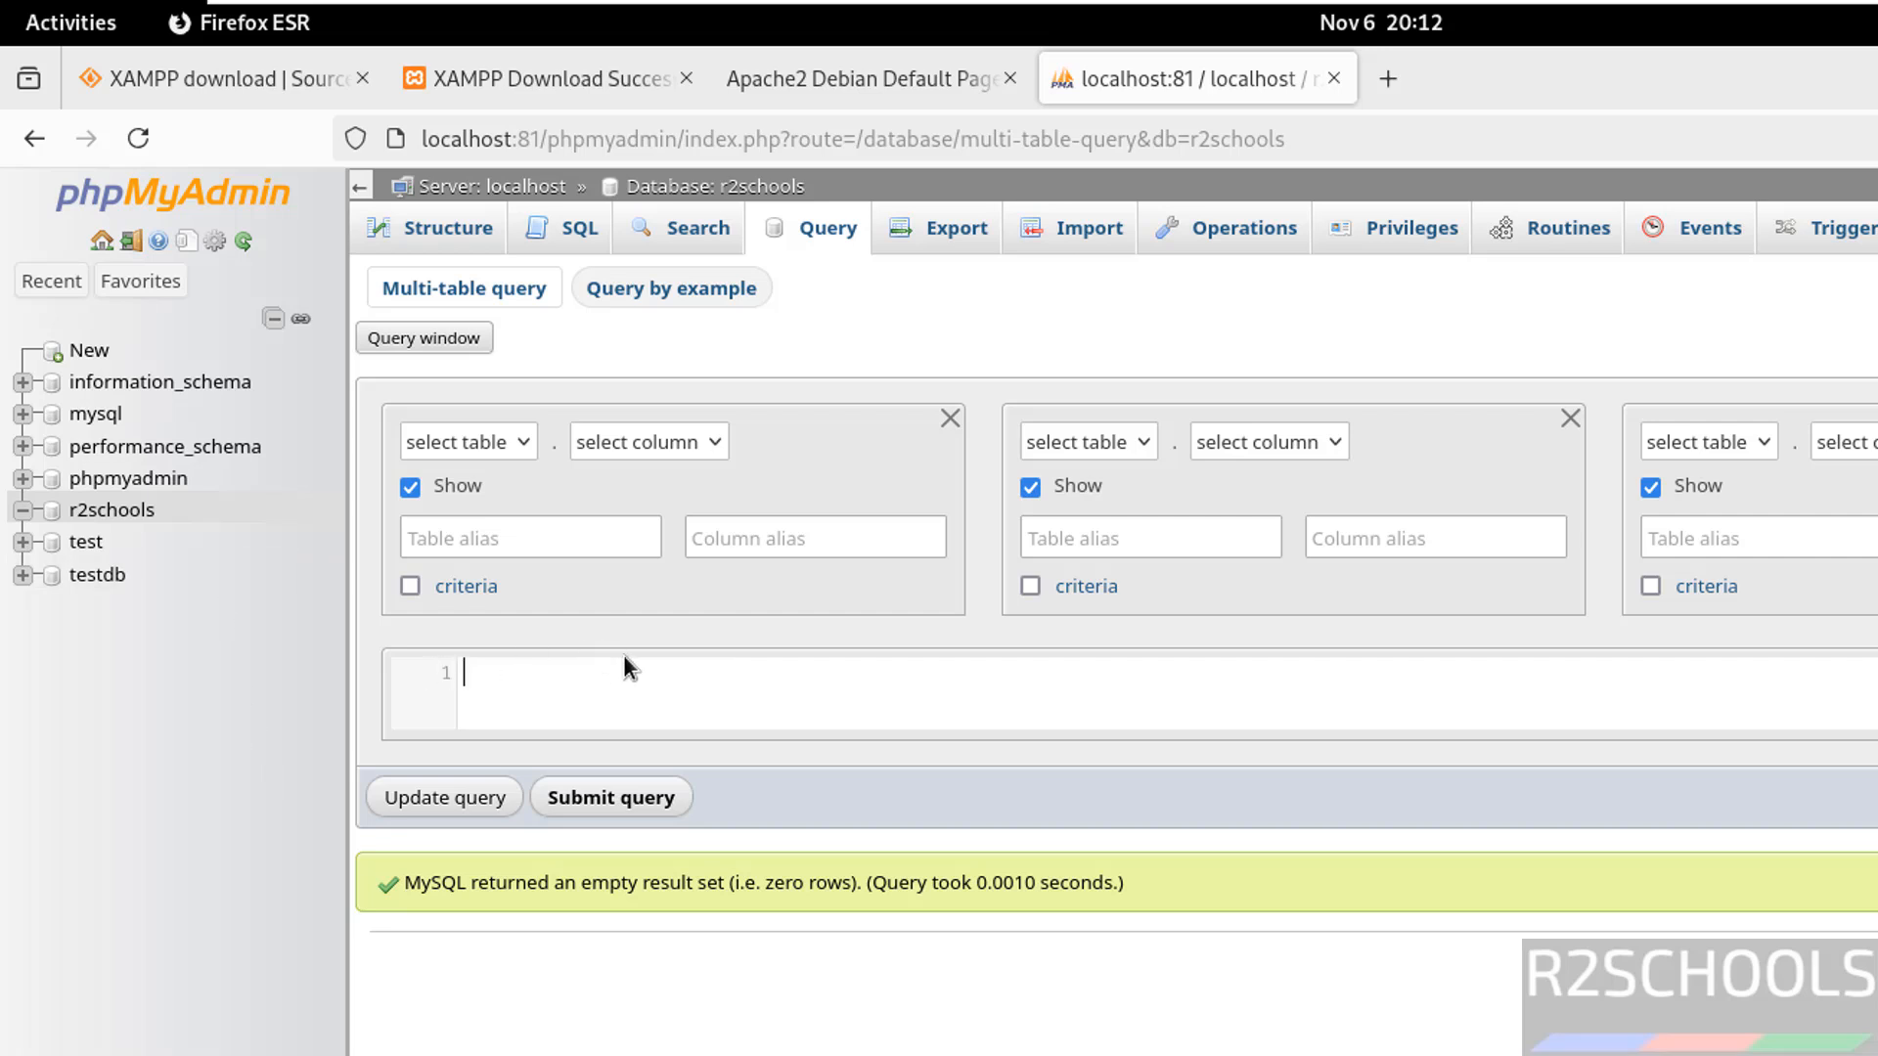
{"action": "type", "text": "select"}
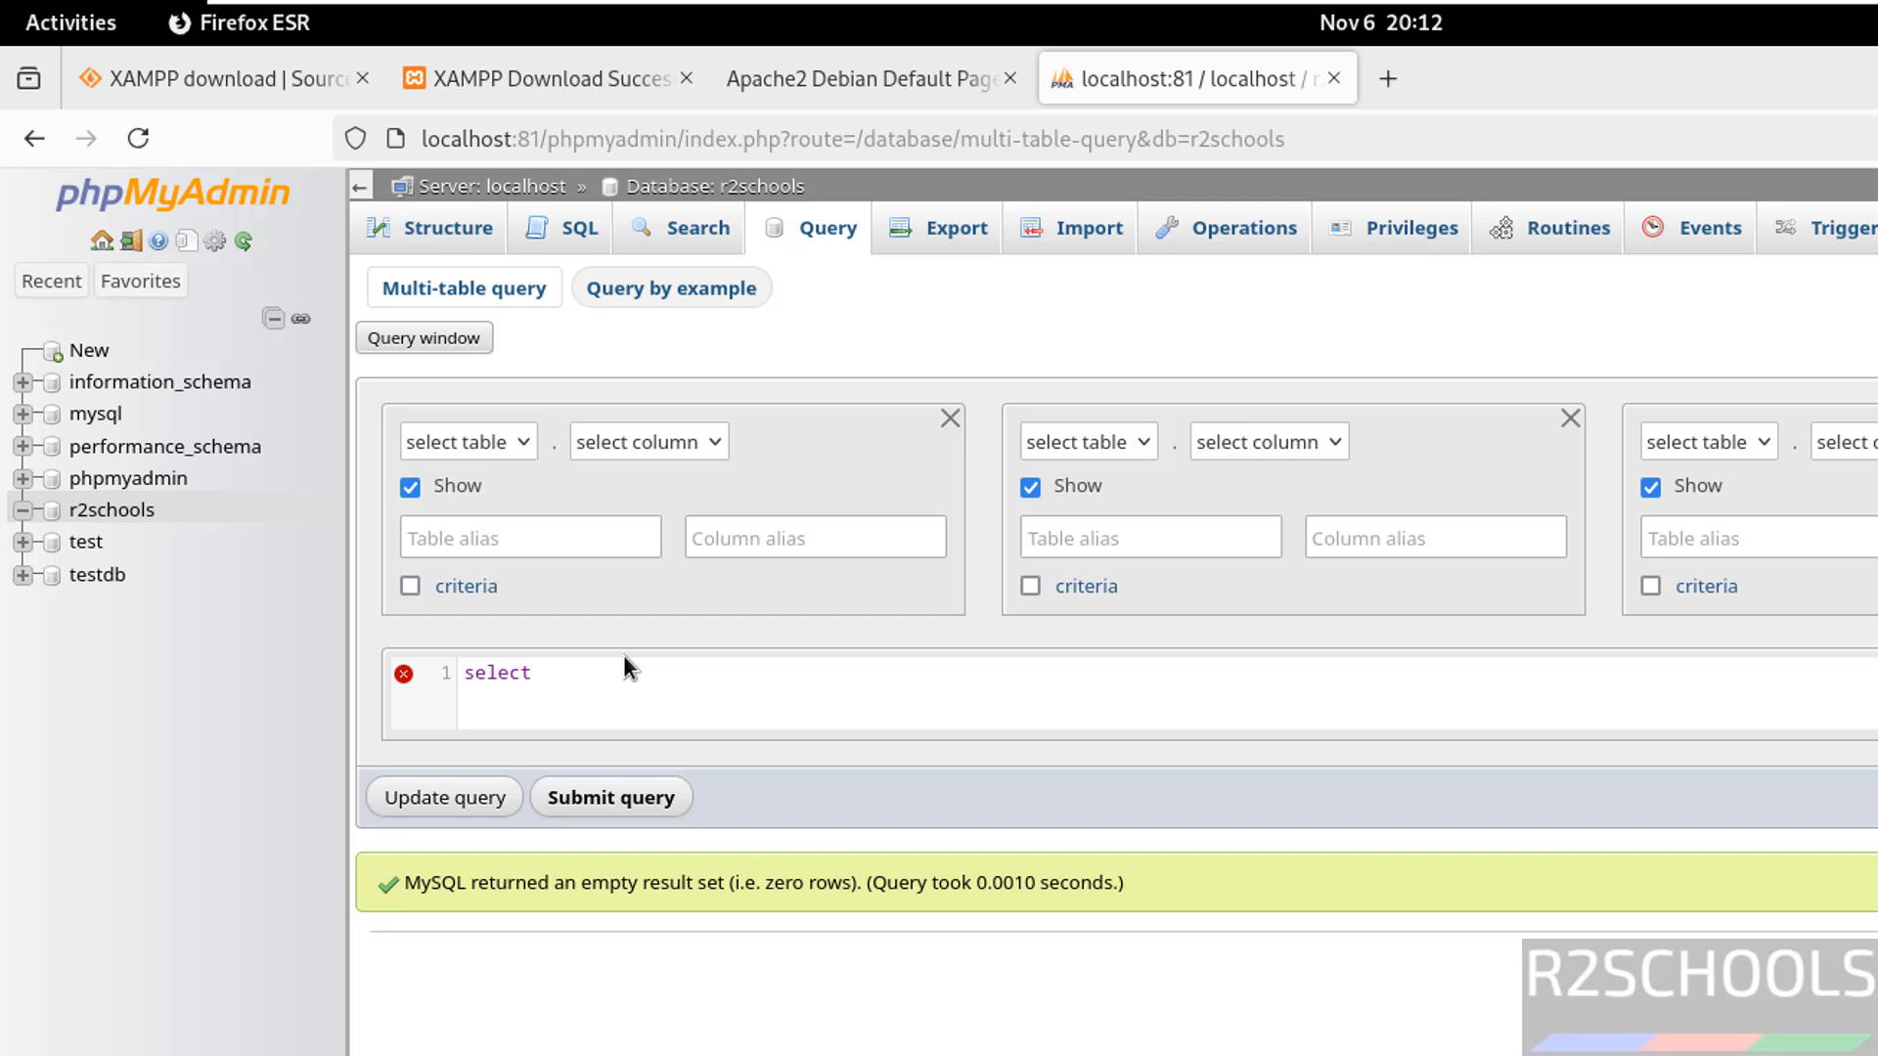
{"action": "type", "text": "version"}
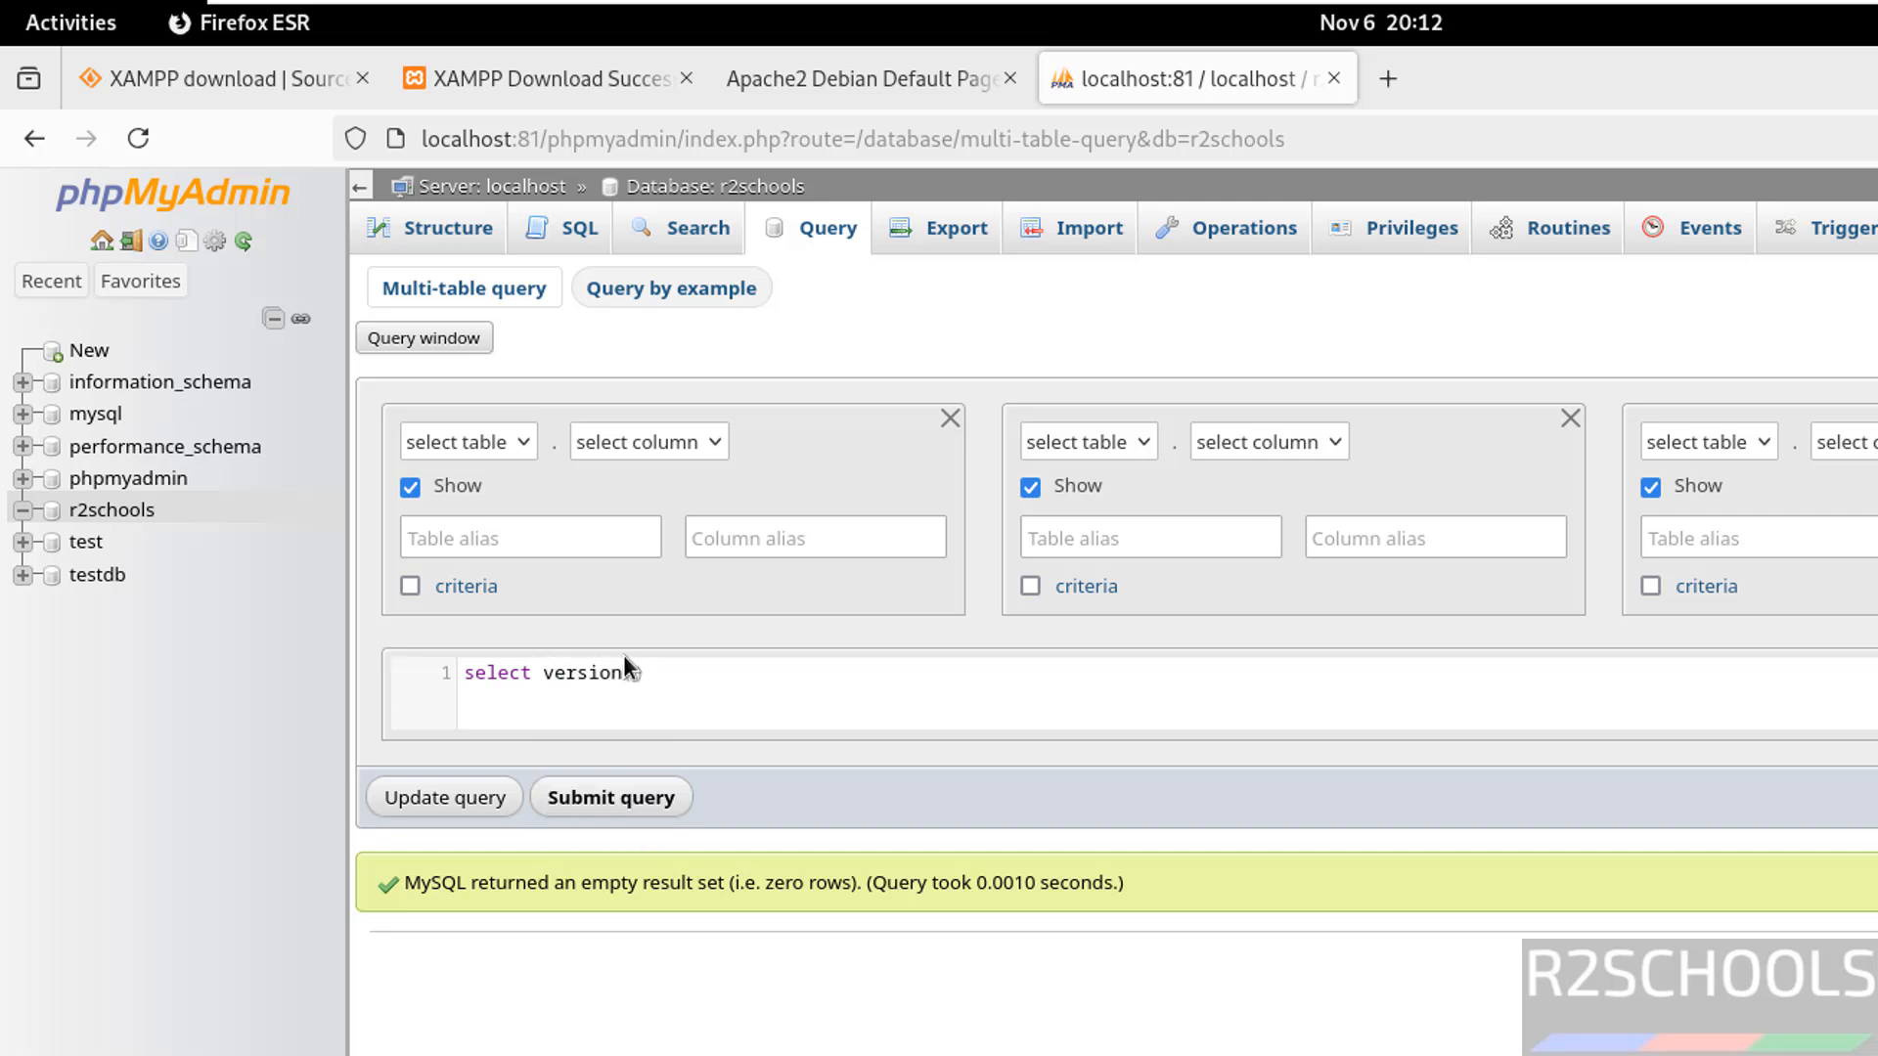
{"action": "type", "text": "();"}
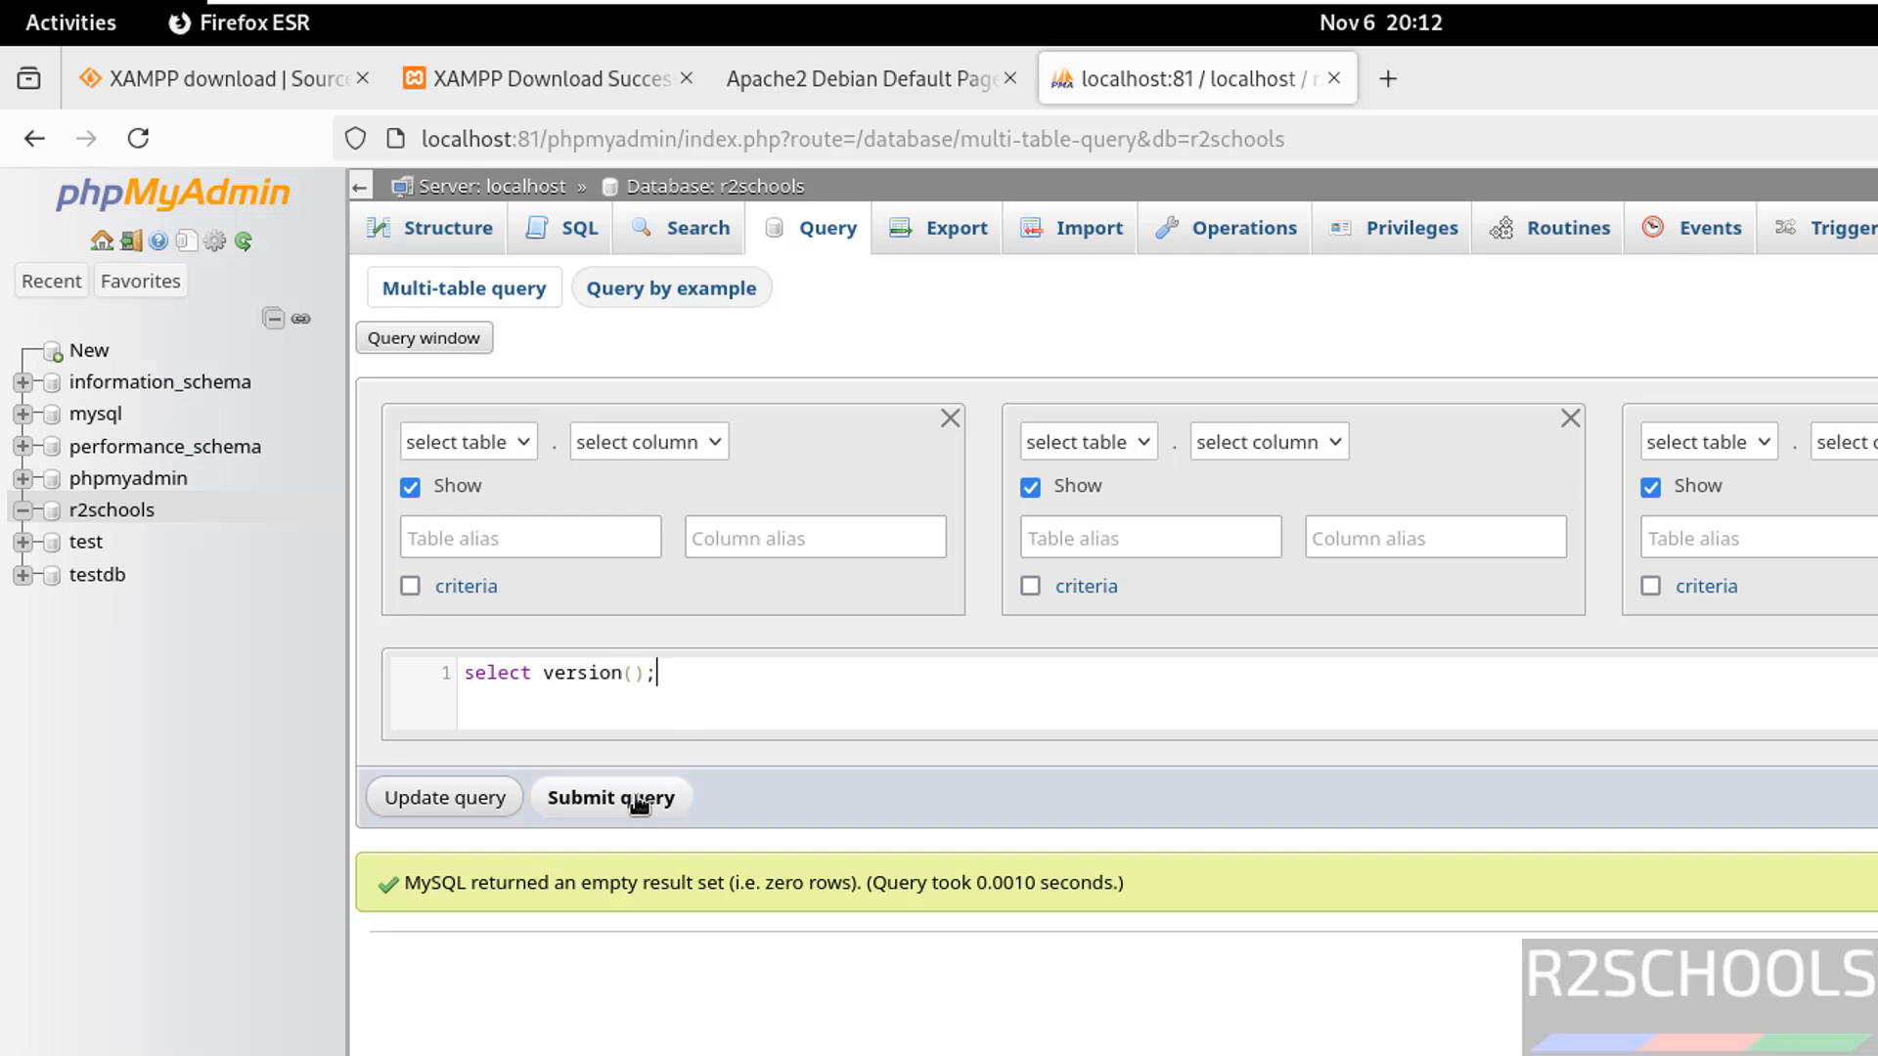
{"action": "left_click", "coordinate": [609, 796]}
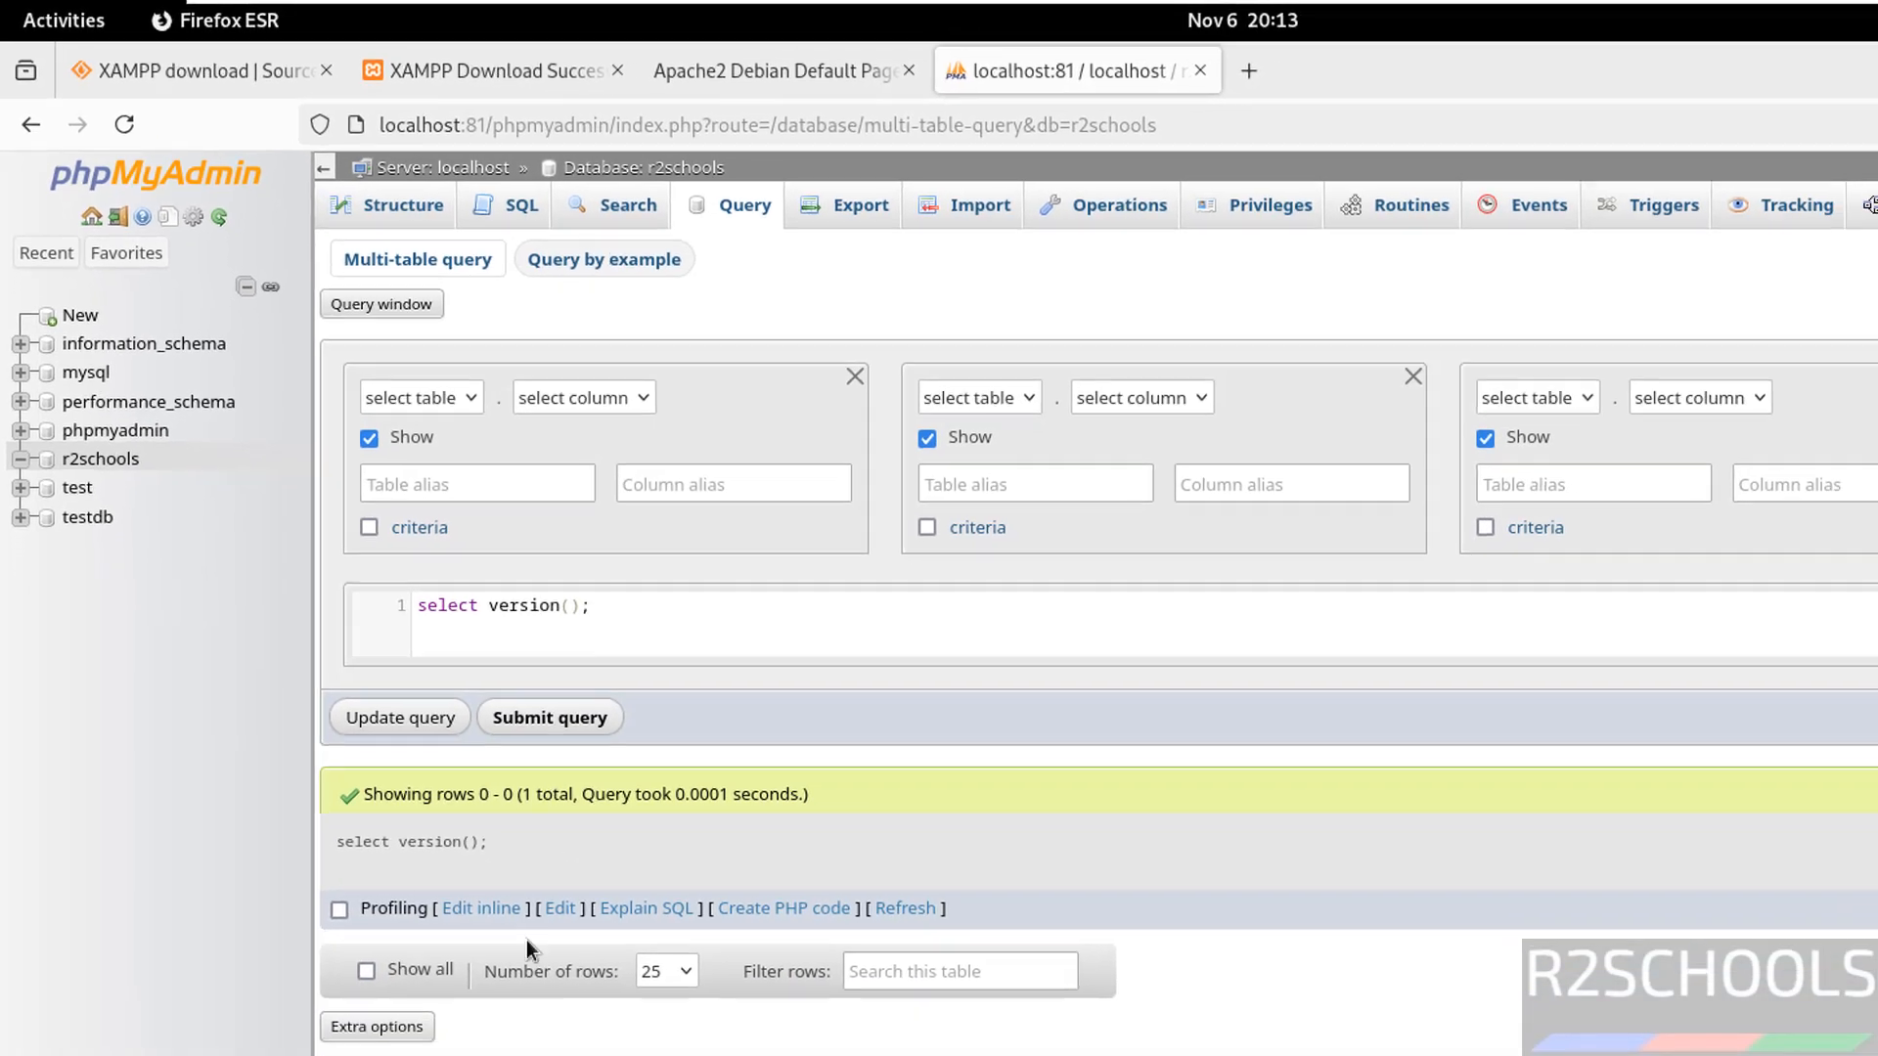
{"action": "scroll", "scroll_direction": "down", "scroll_amount": 3}
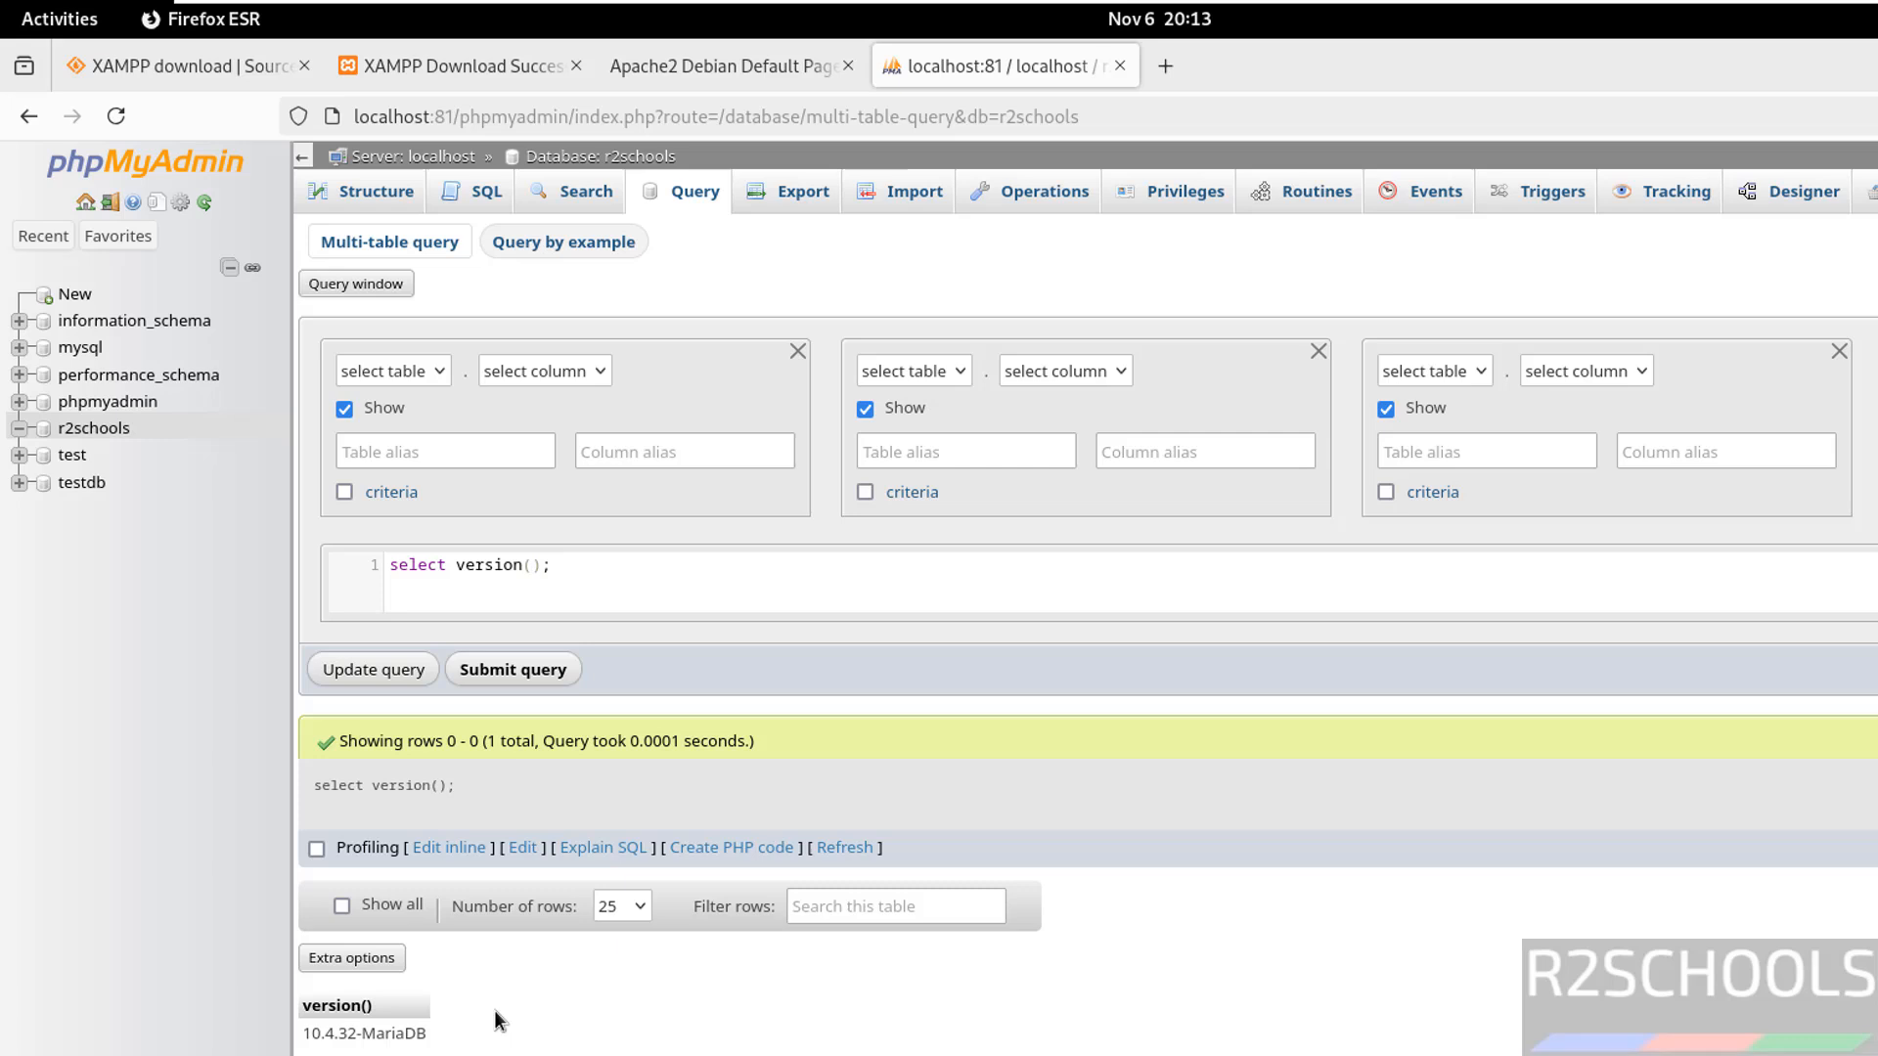
{"action": "mouse_move", "coordinate": [223, 174]}
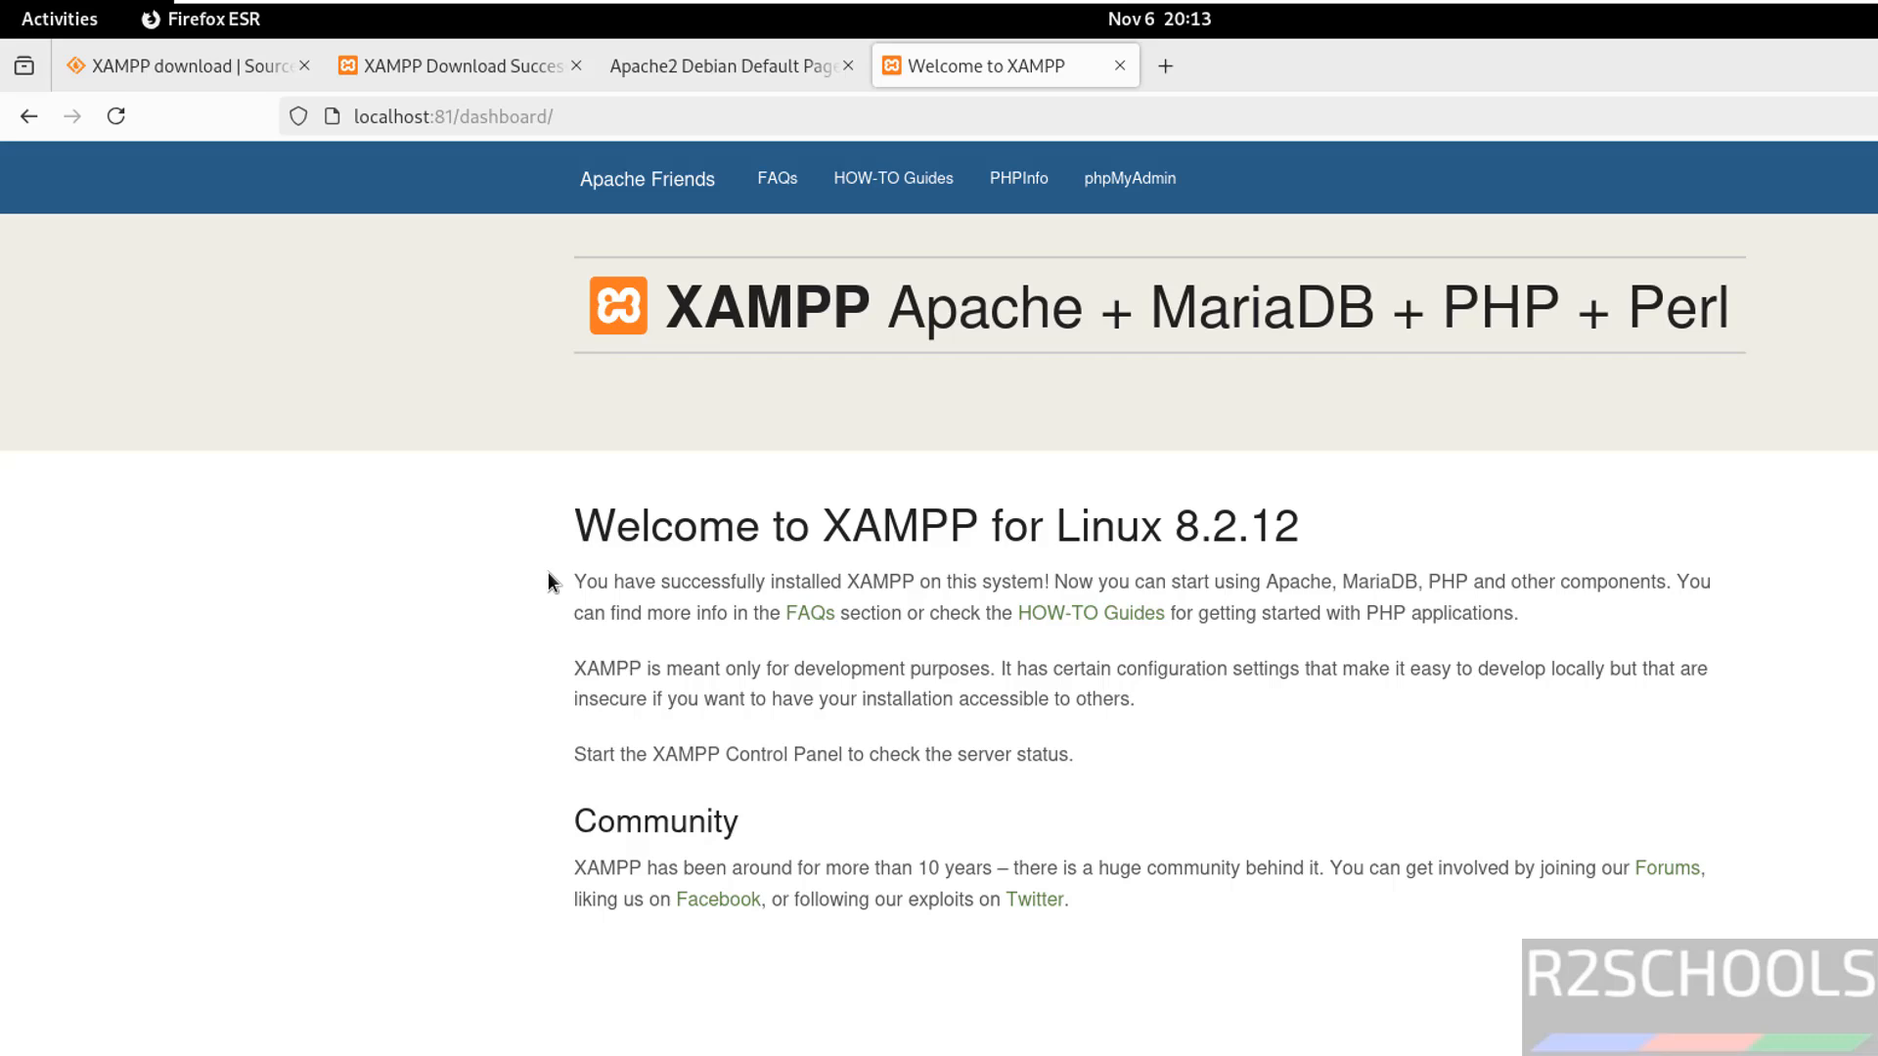
{"action": "mouse_move", "coordinate": [463, 500]}
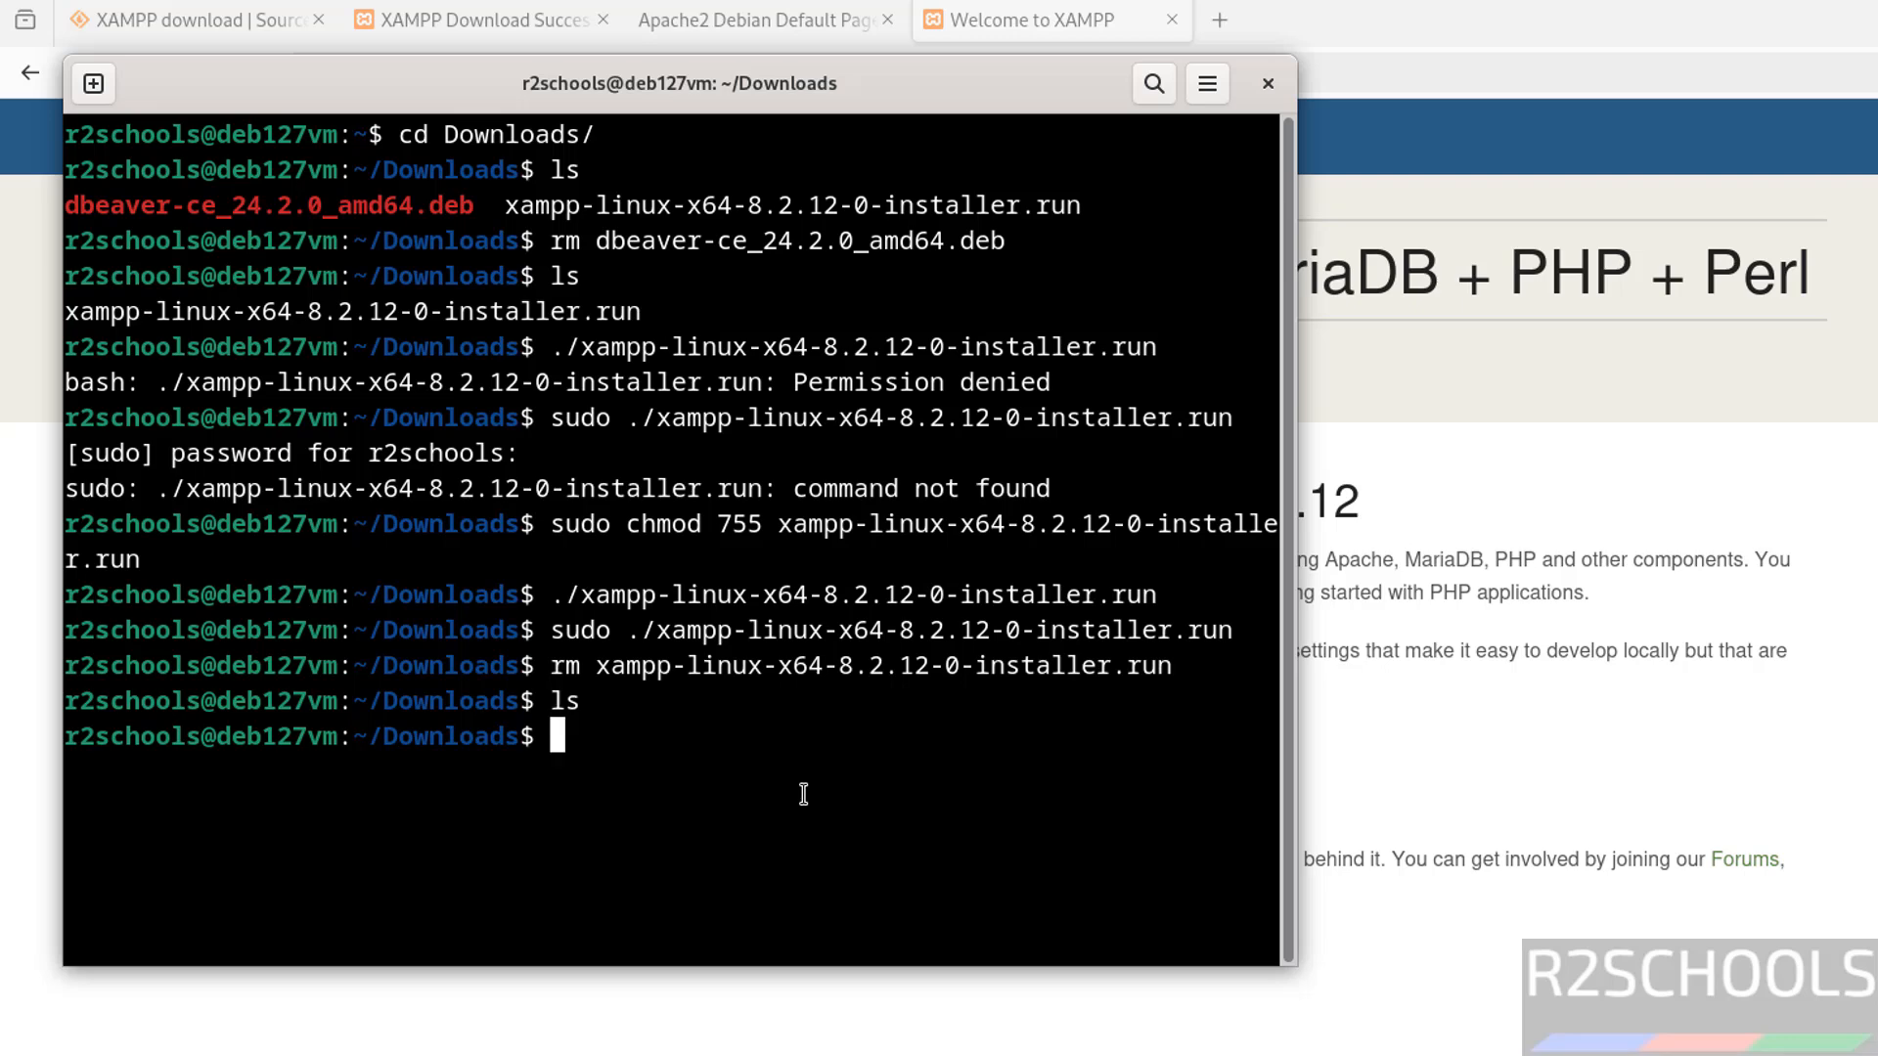
Change into the /opt/lampp/htdocs folder
{"action": "type", "text": "cd /"}
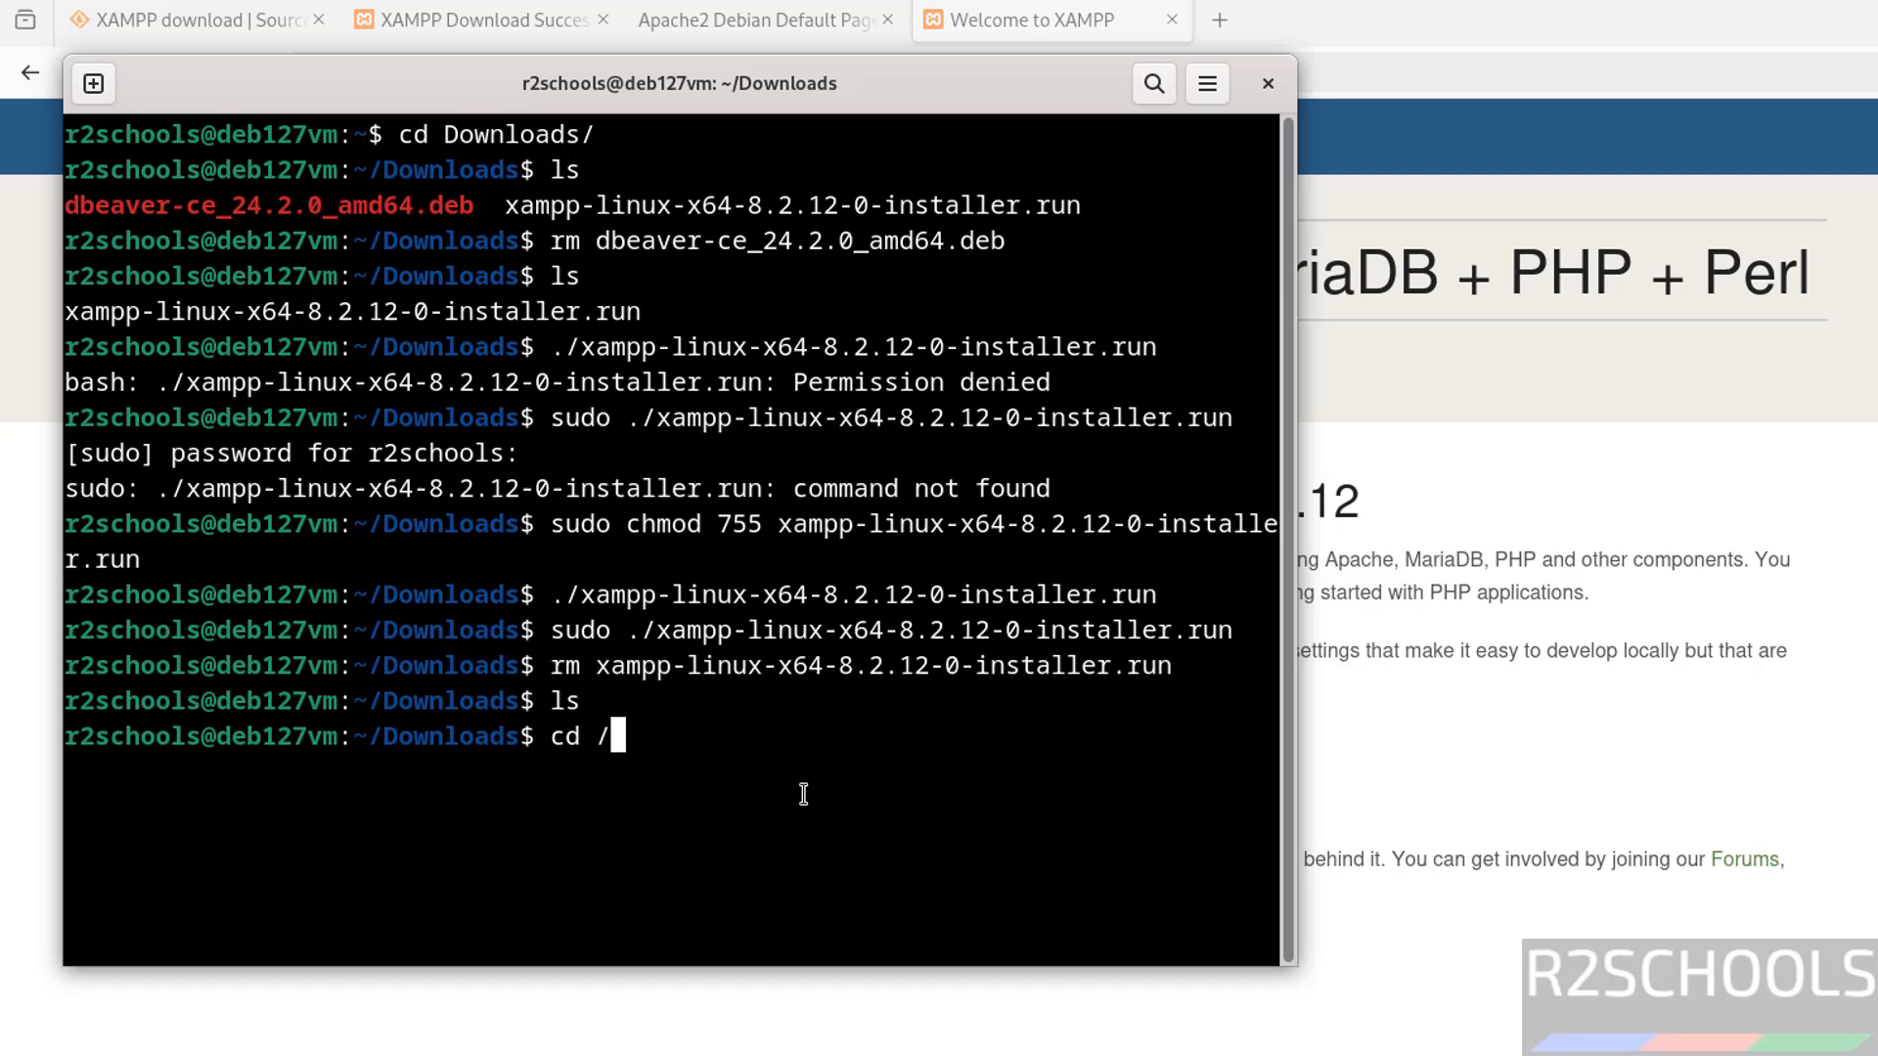
{"action": "type", "text": "opt/l"}
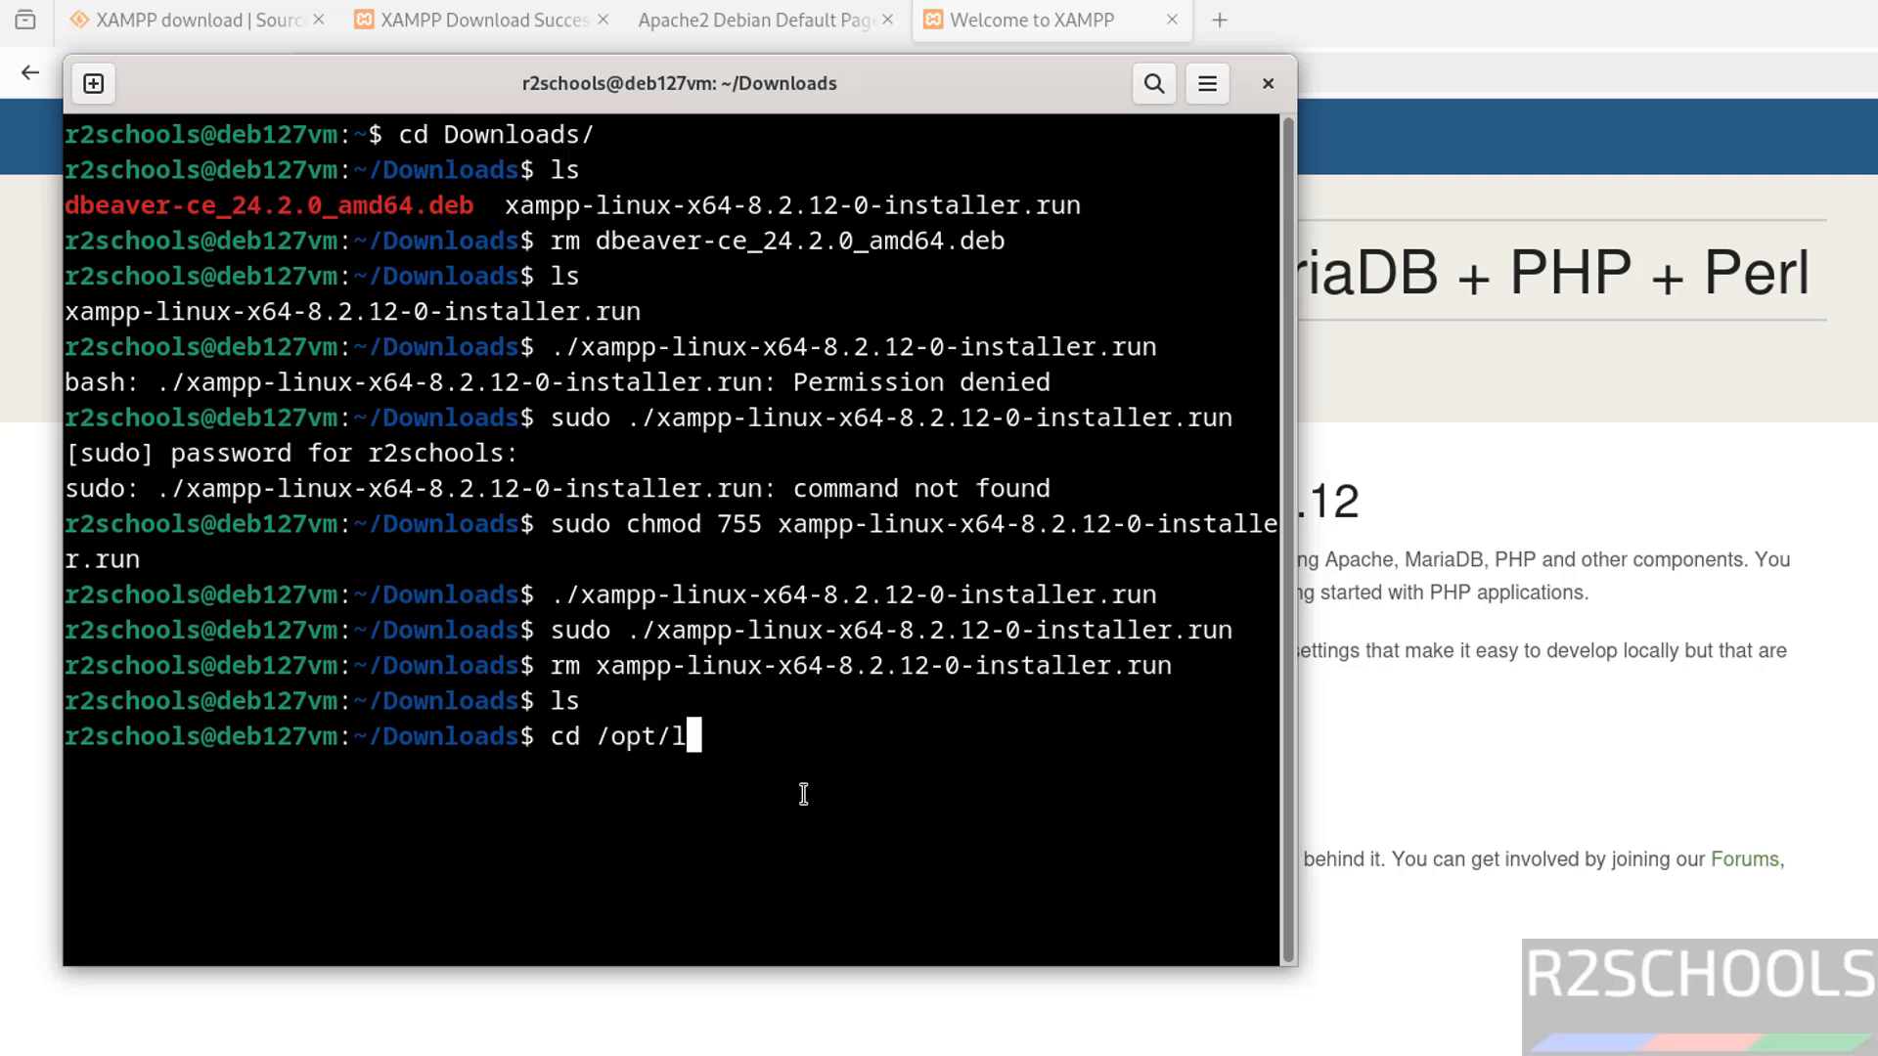
{"action": "key", "text": "Return"}
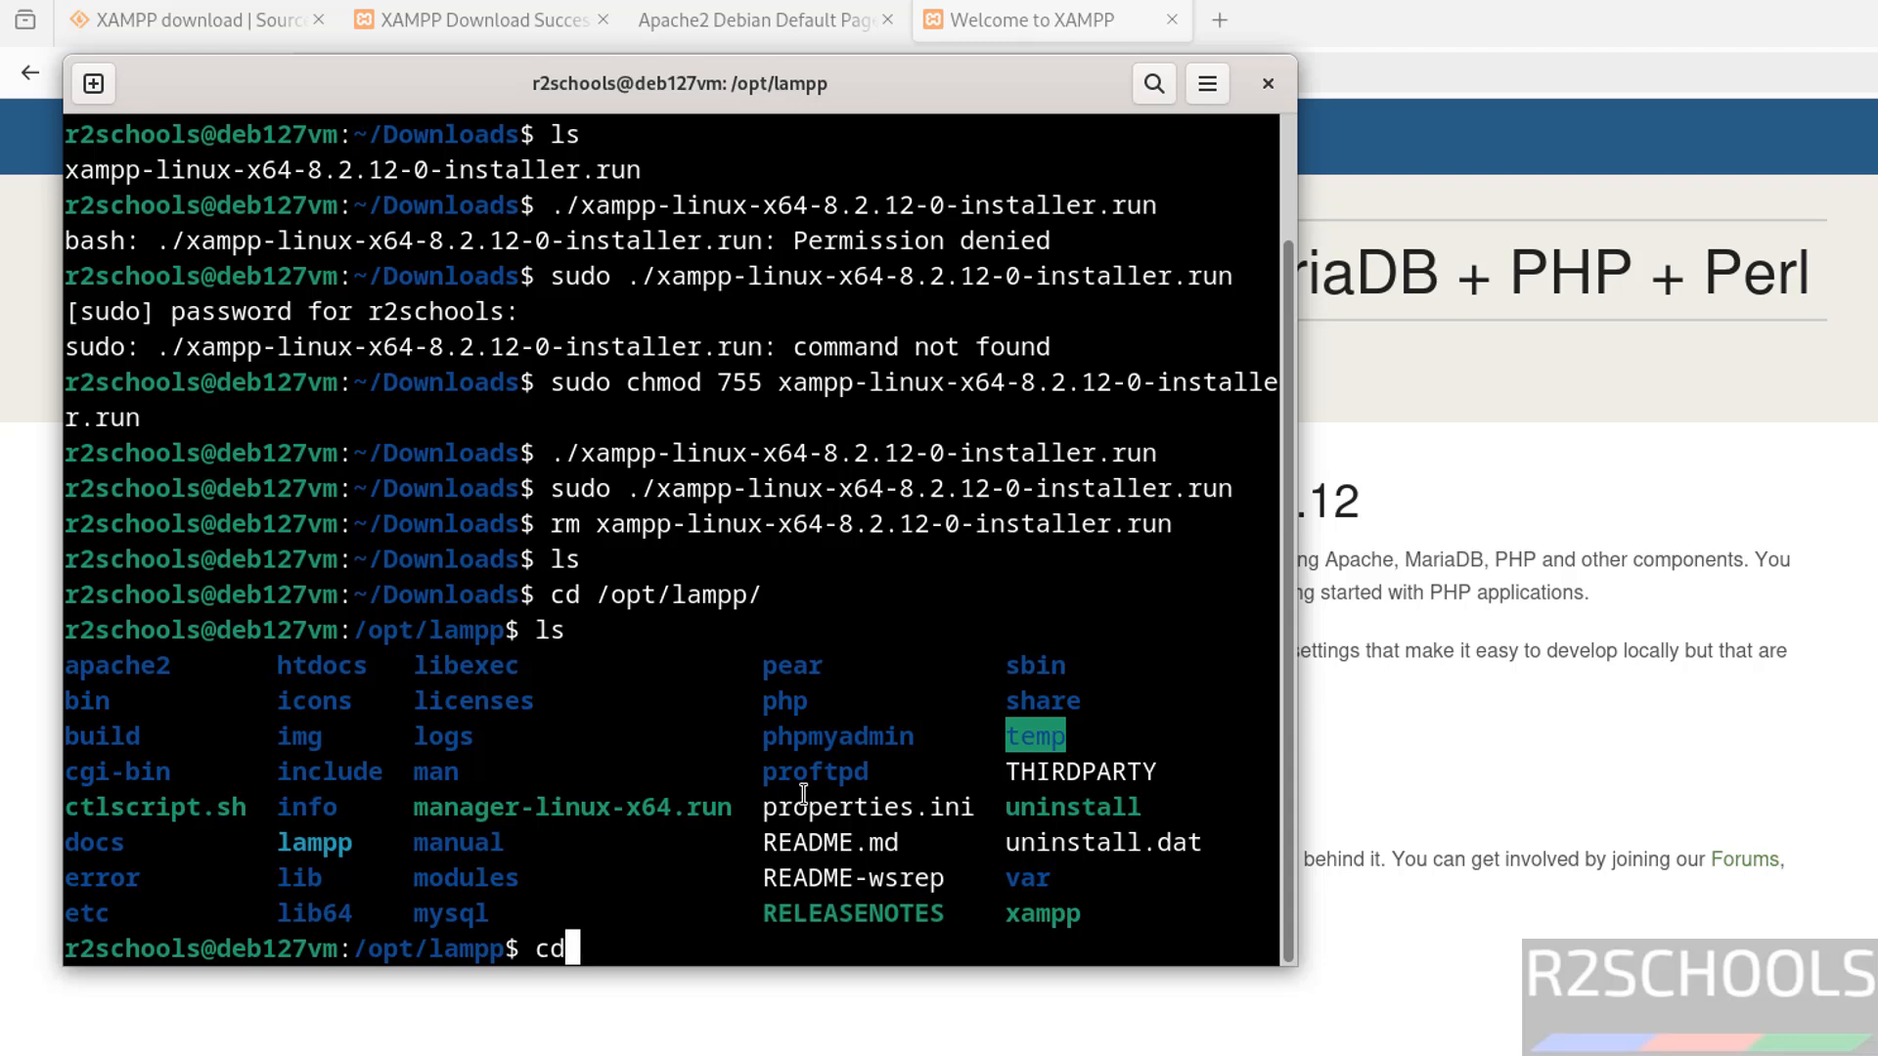
{"action": "type", "text": "htdocs"}
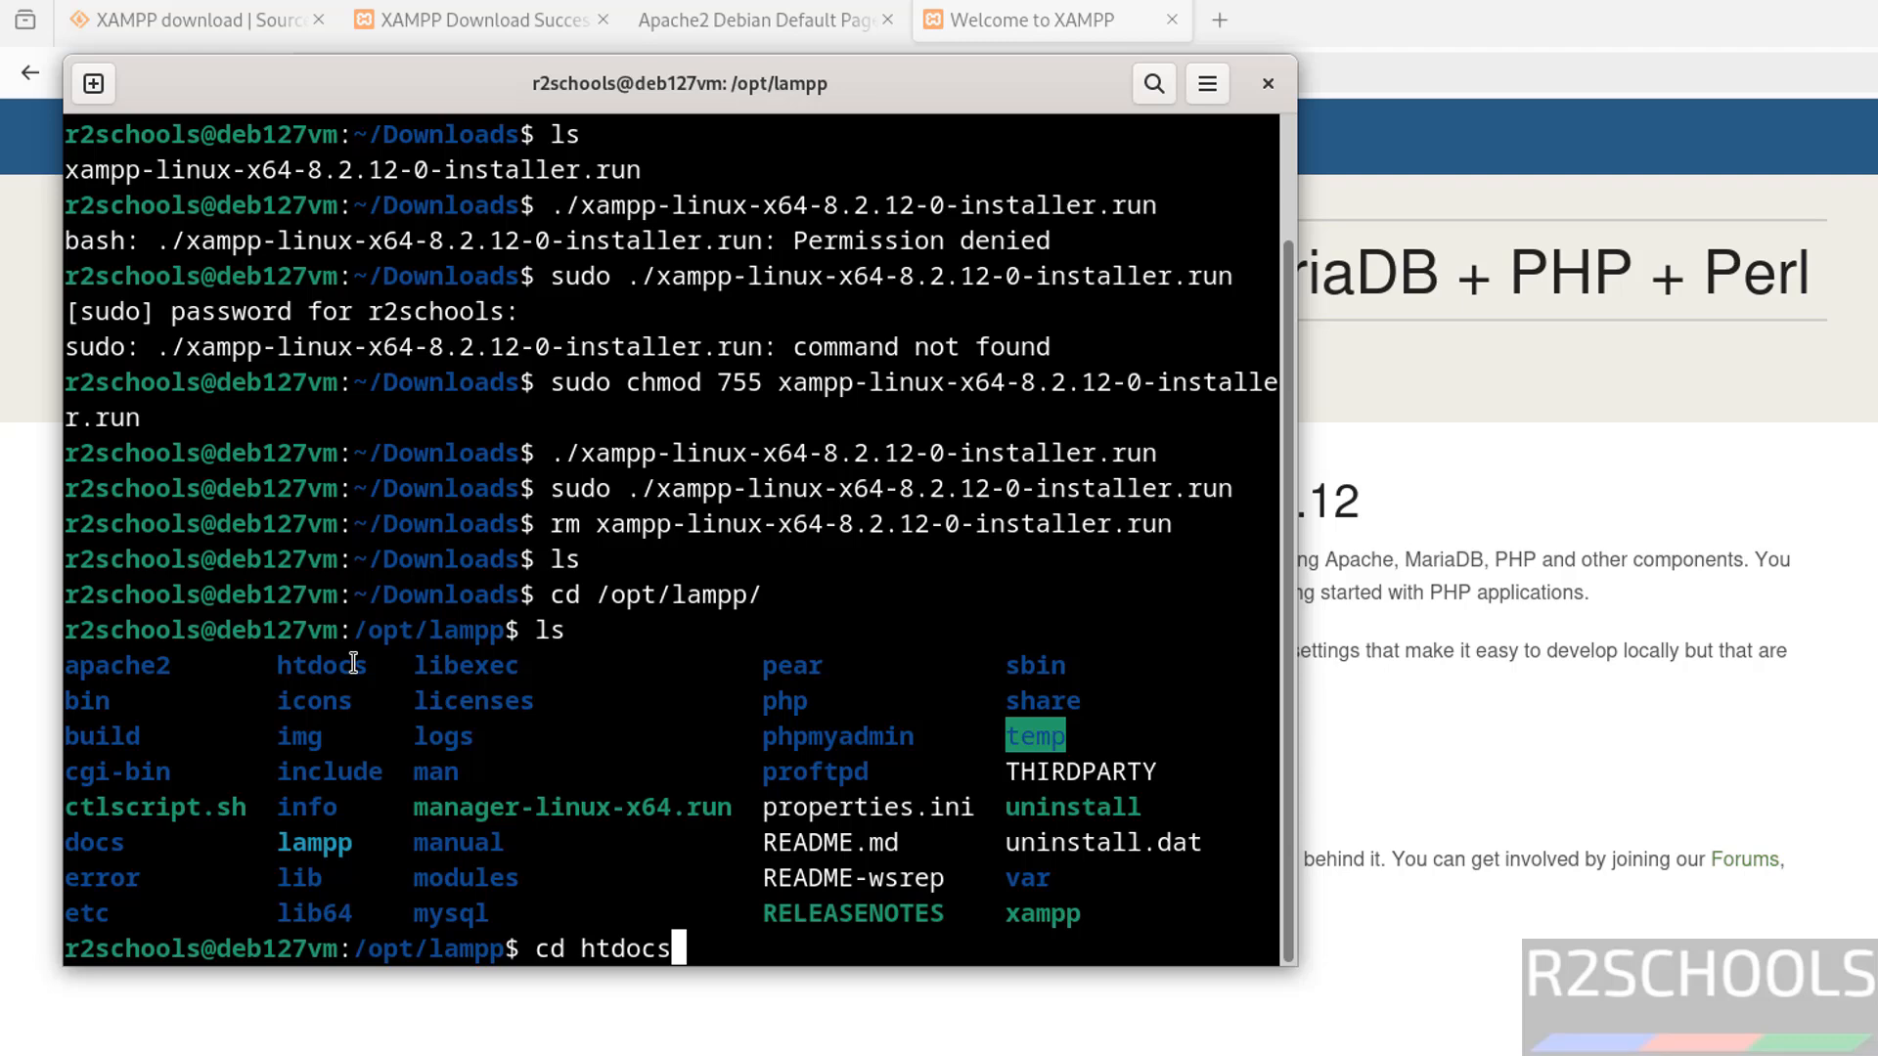
{"action": "double_click", "coordinate": [321, 665]}
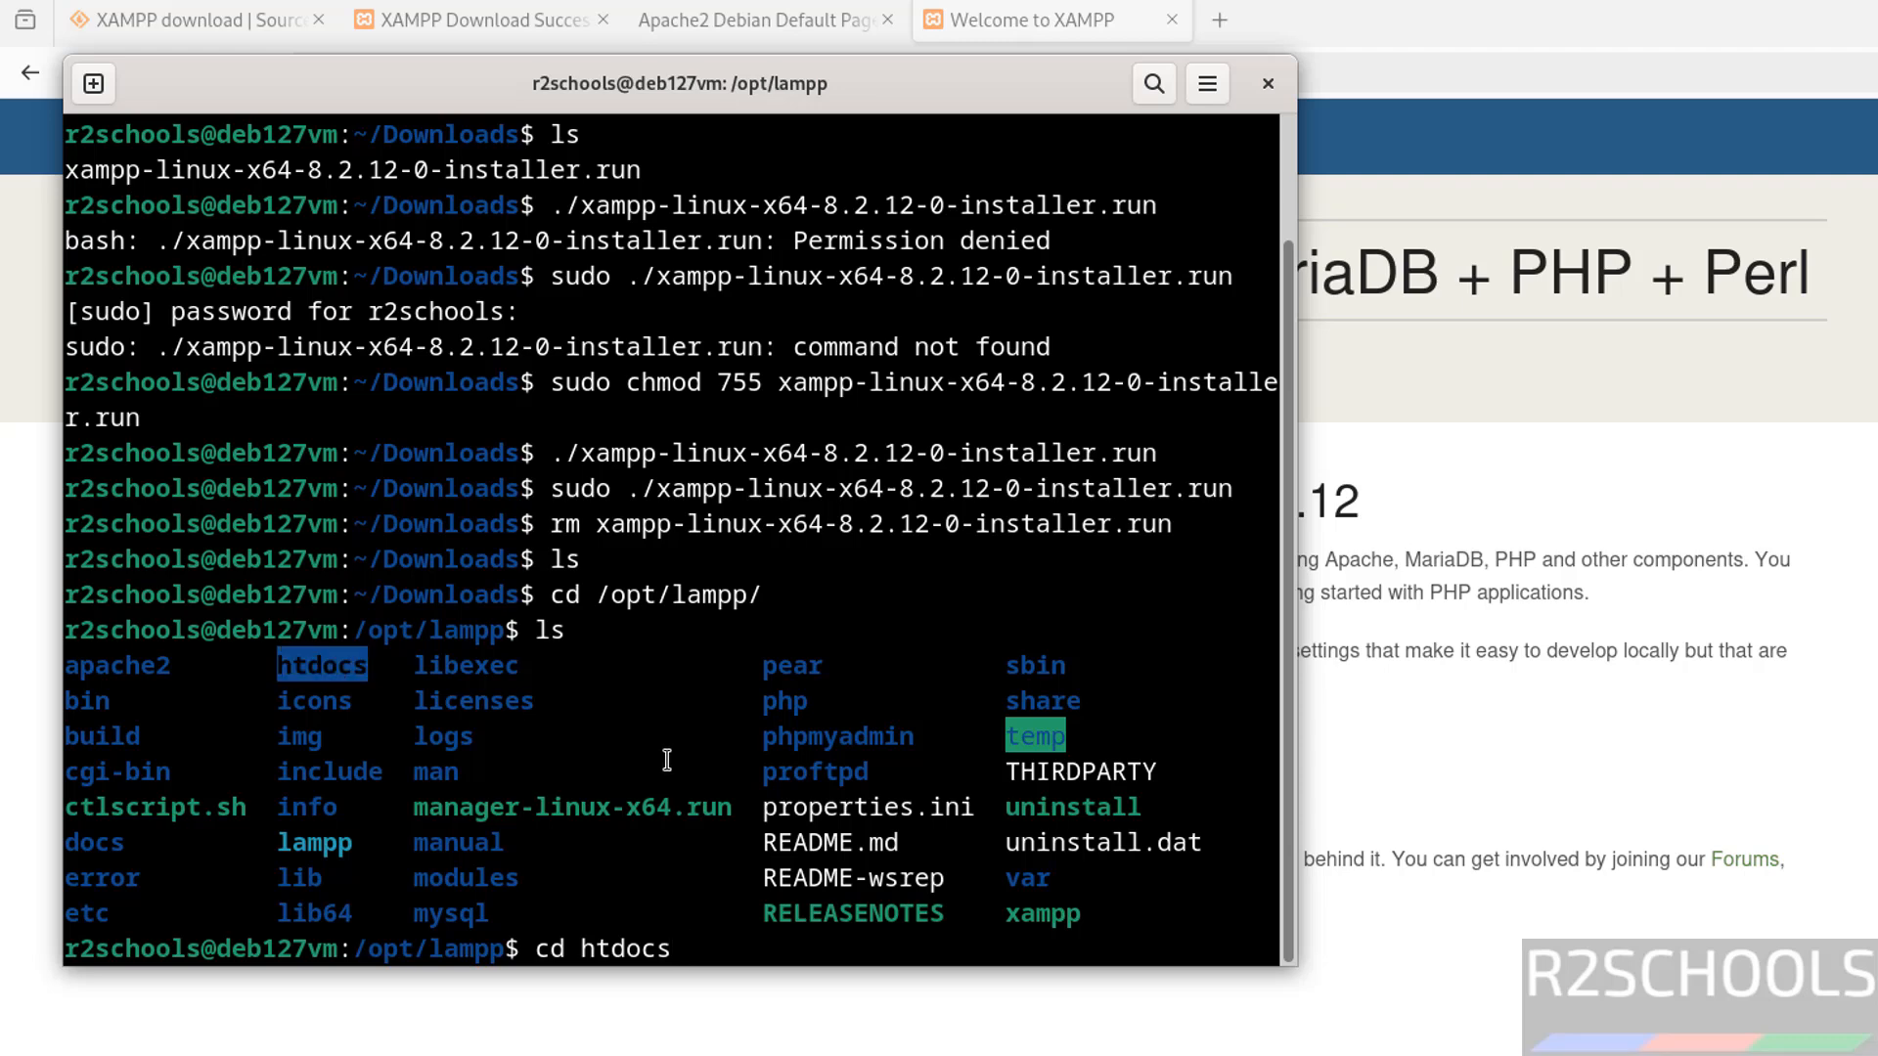
{"action": "key", "text": "Return"}
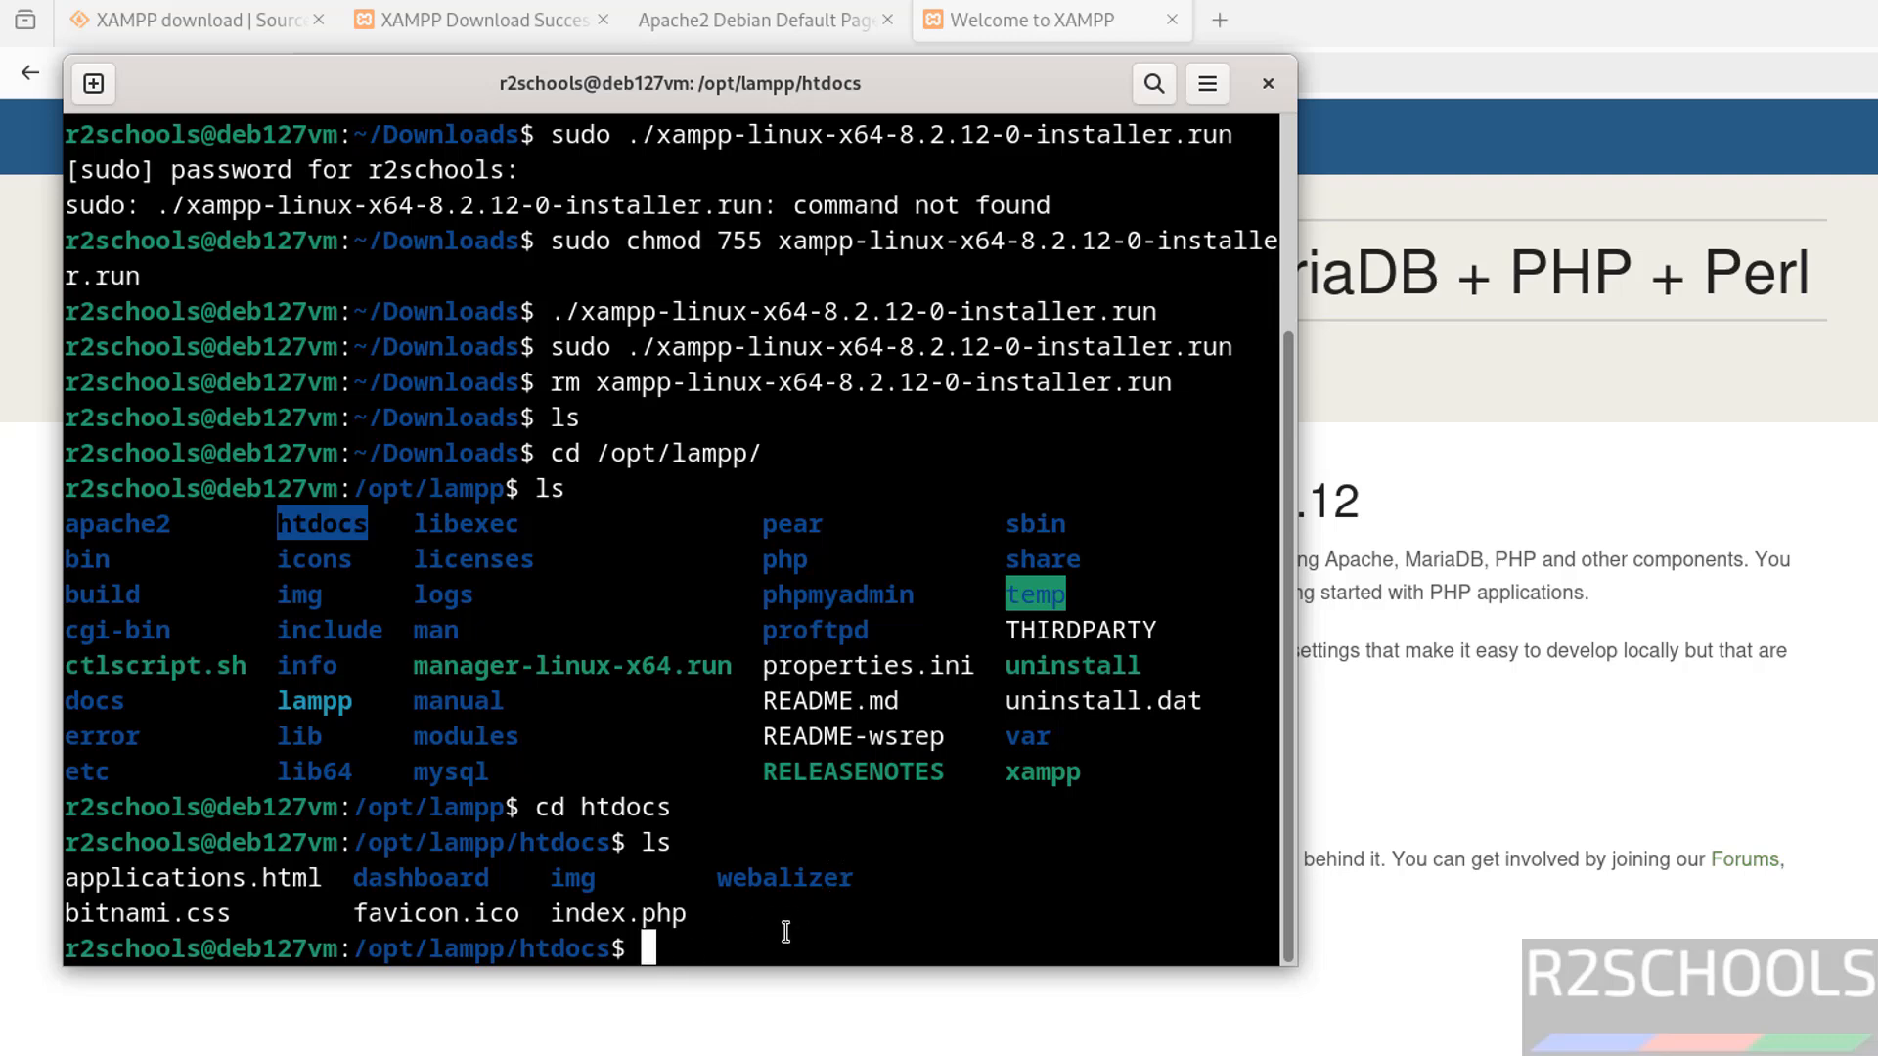
Open a new helloworld.php file with sudo vi
{"action": "type", "text": "sudo v"}
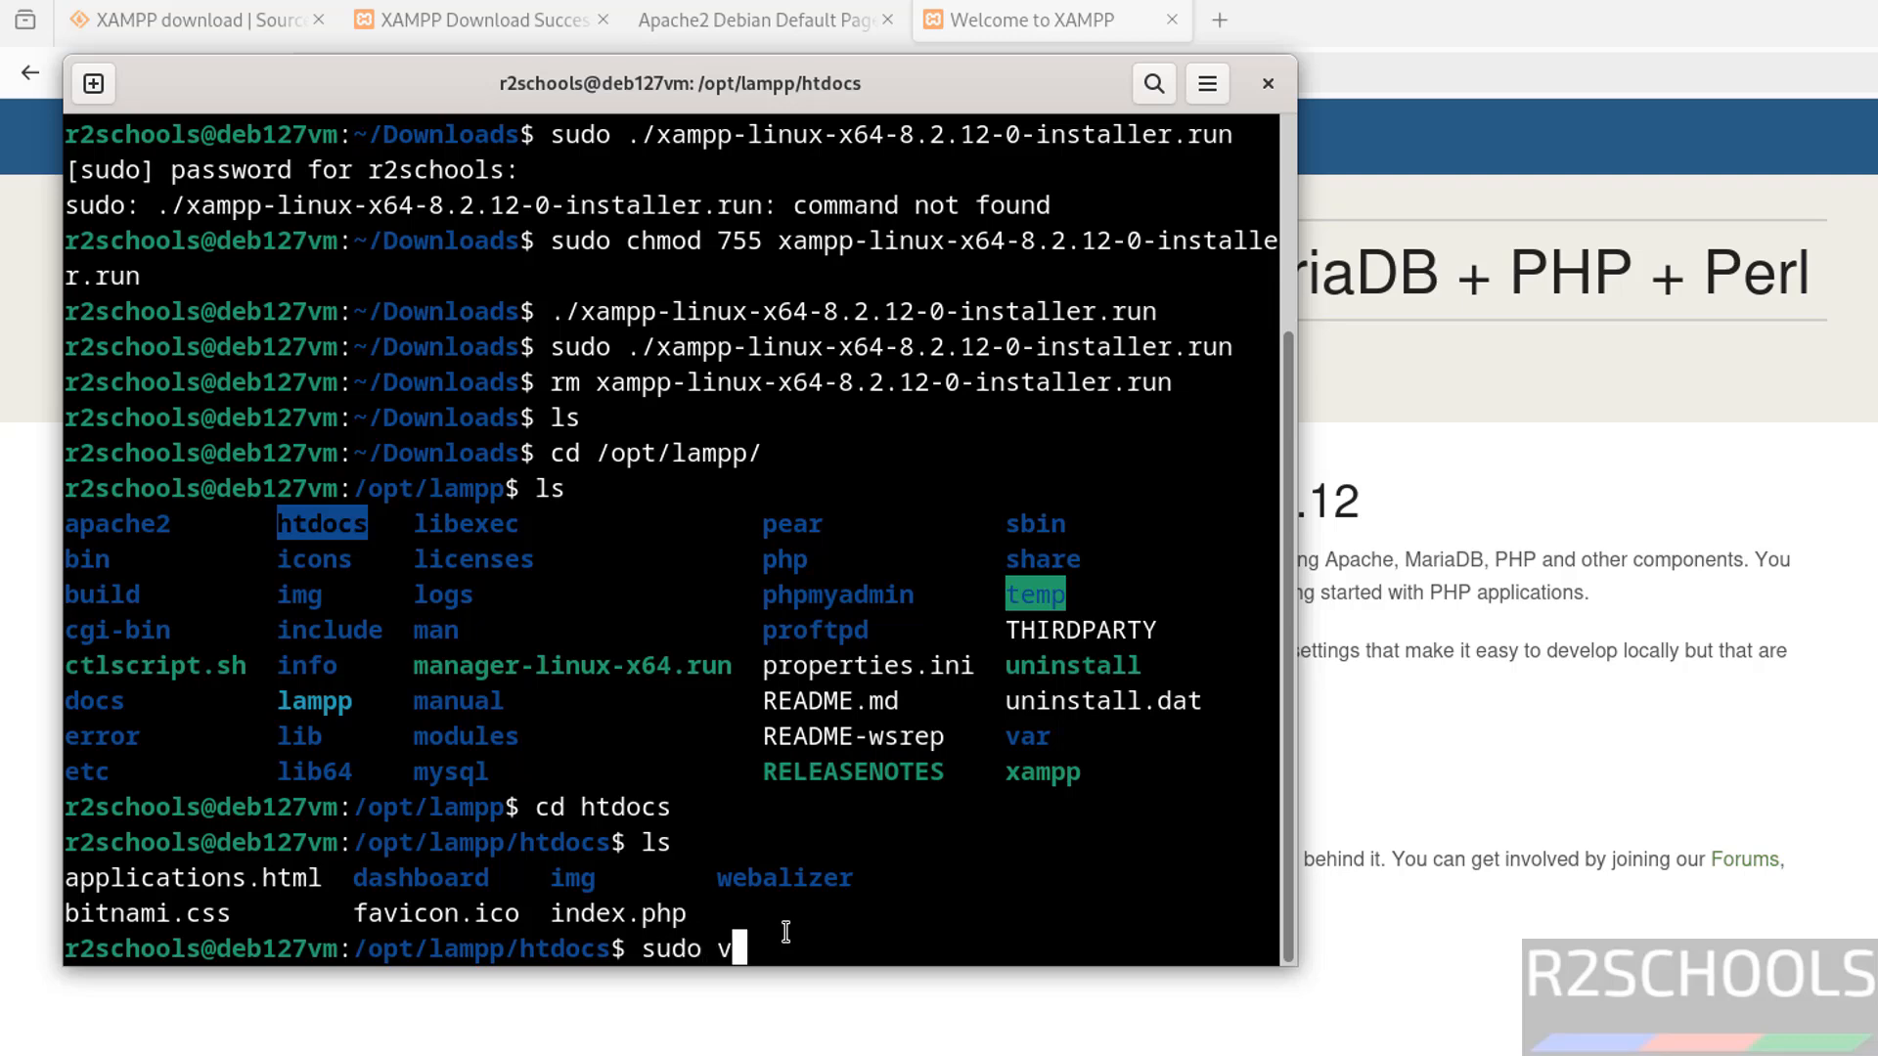
{"action": "type", "text": "i"}
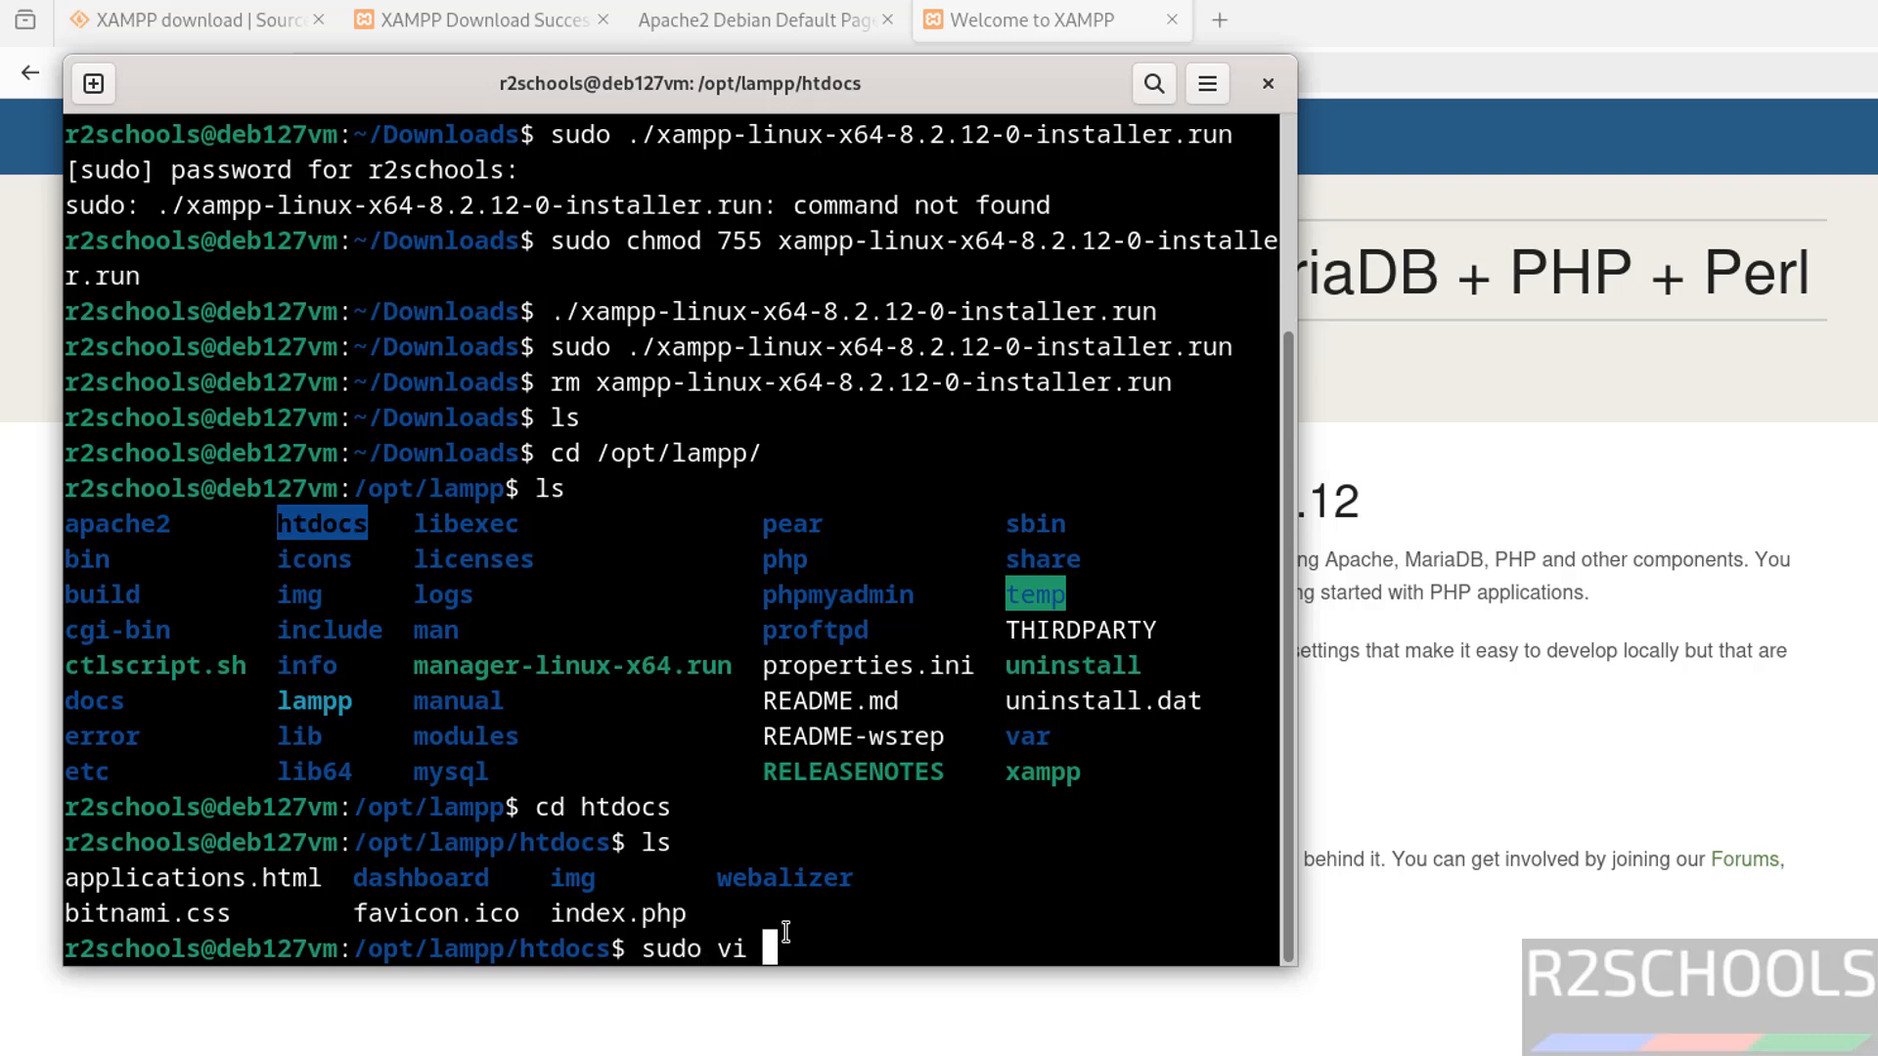
{"action": "type", "text": "hellor"}
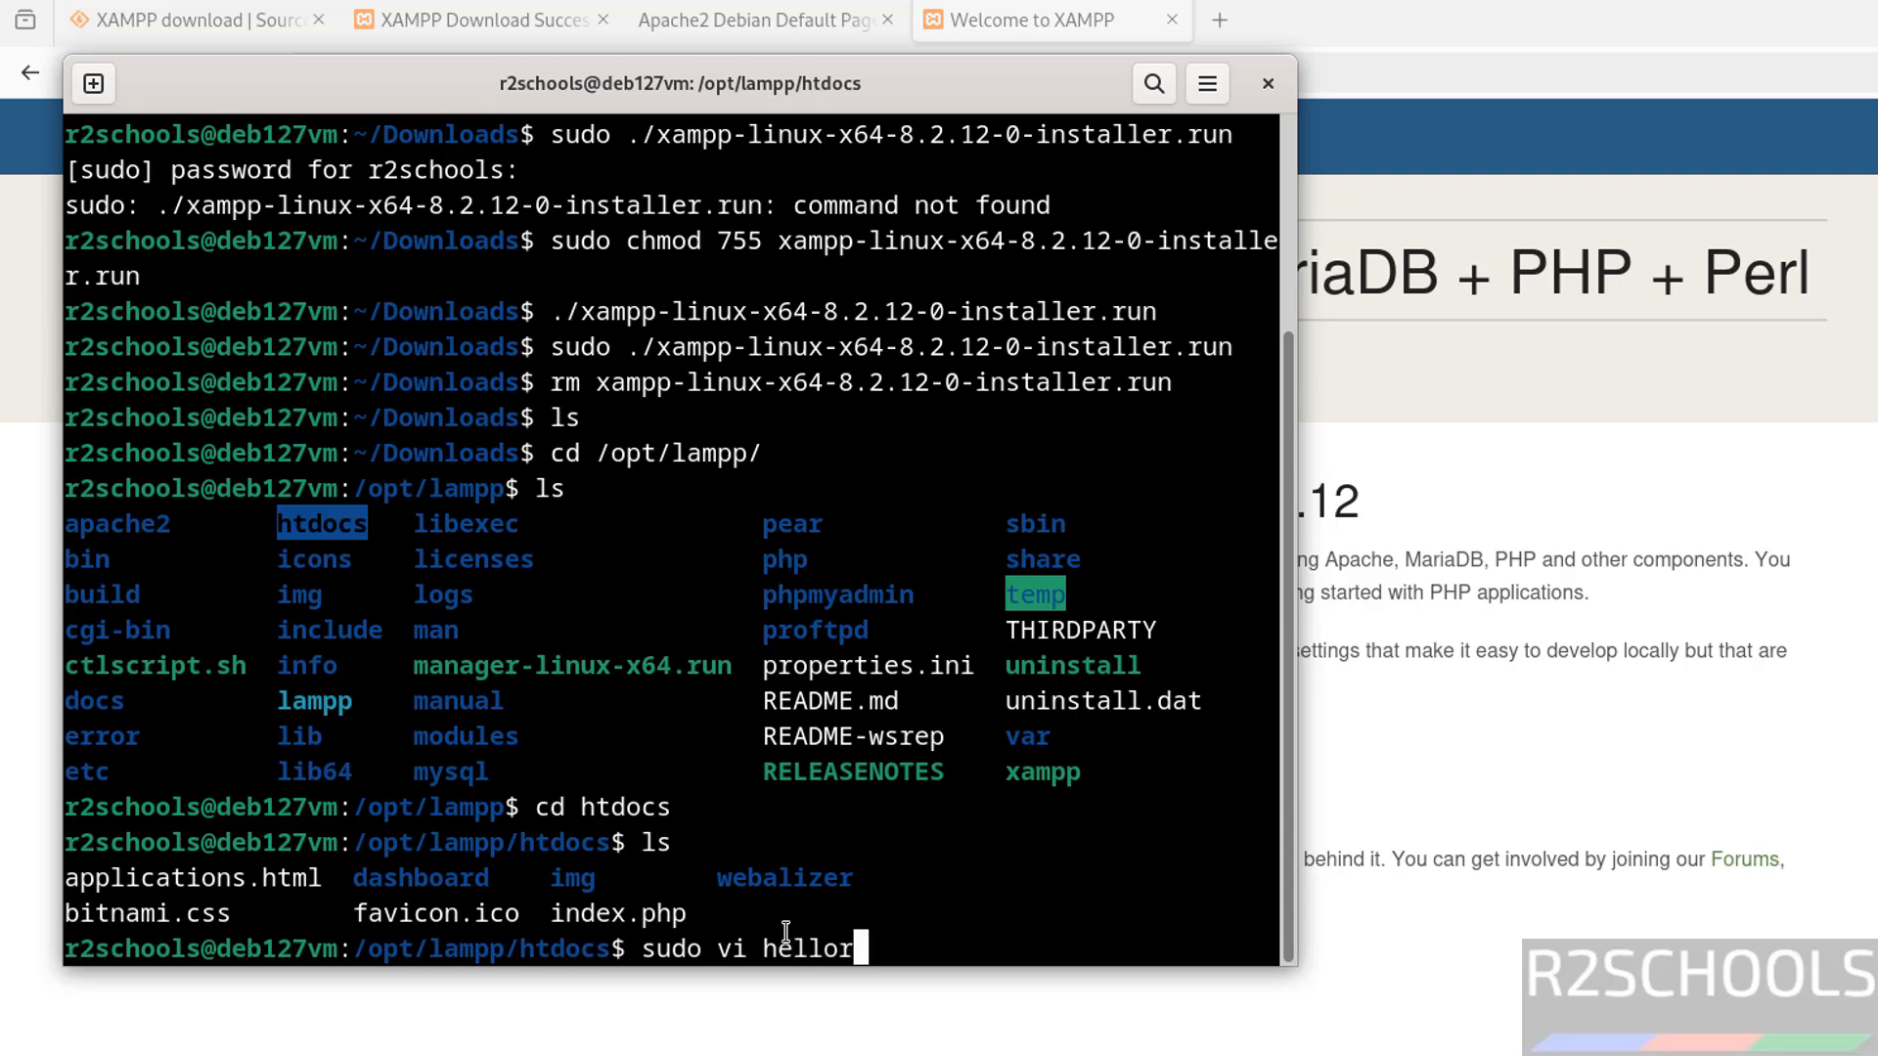
{"action": "type", "text": "worl"}
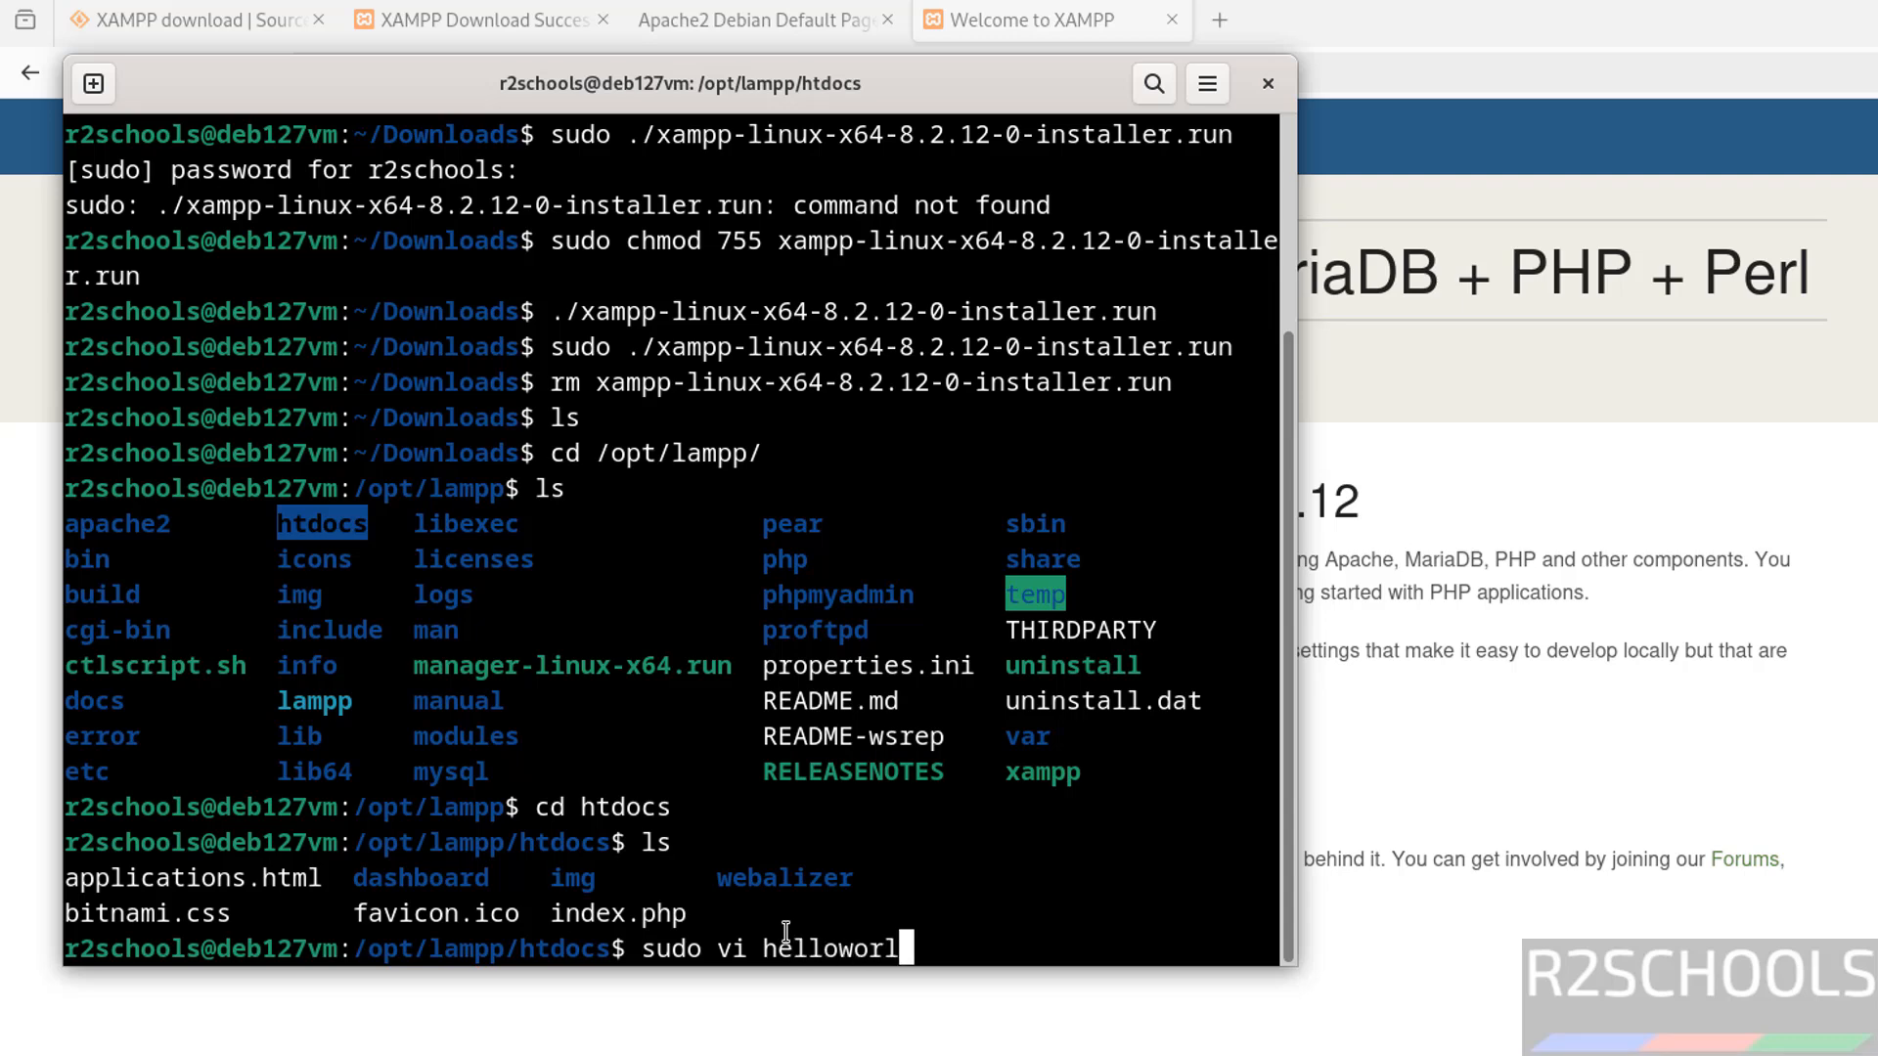
{"action": "key", "text": "Return"}
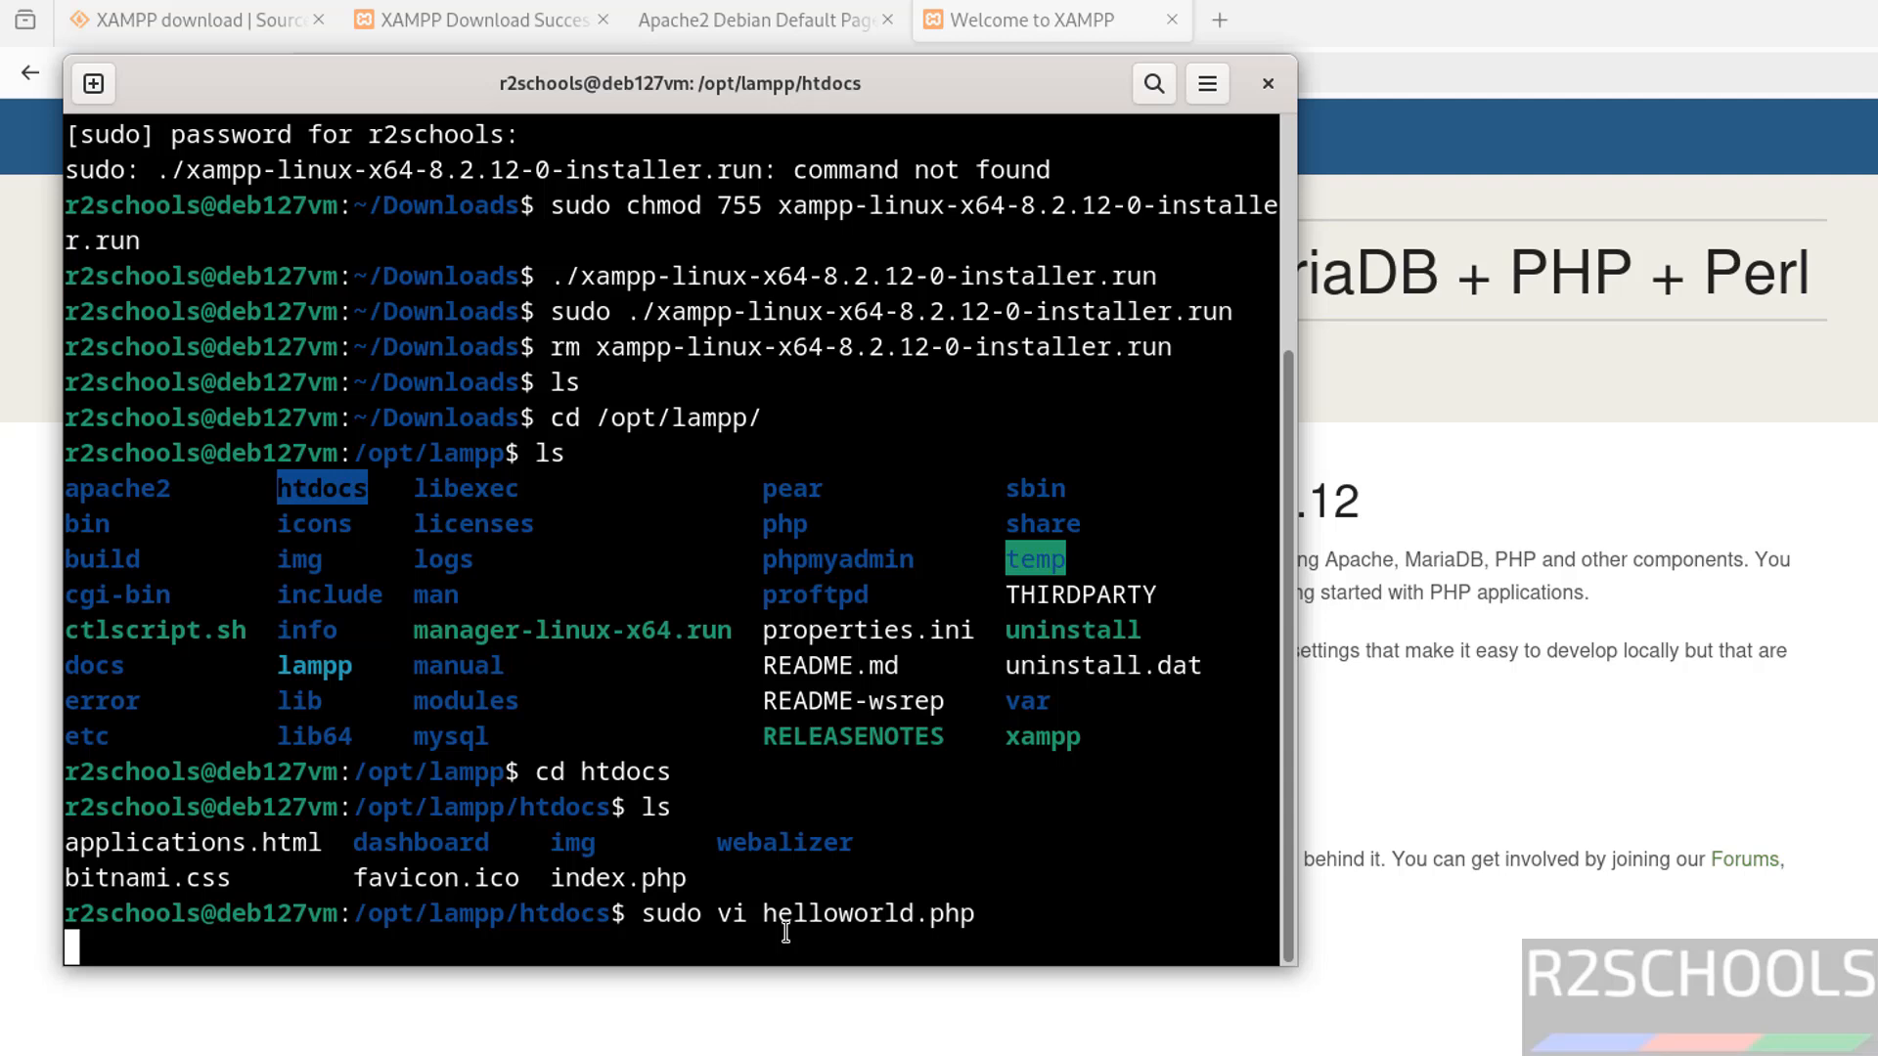
Start helloworld.php with <?php echo 'Welcome to r2schools';
{"action": "key", "text": "Return"}
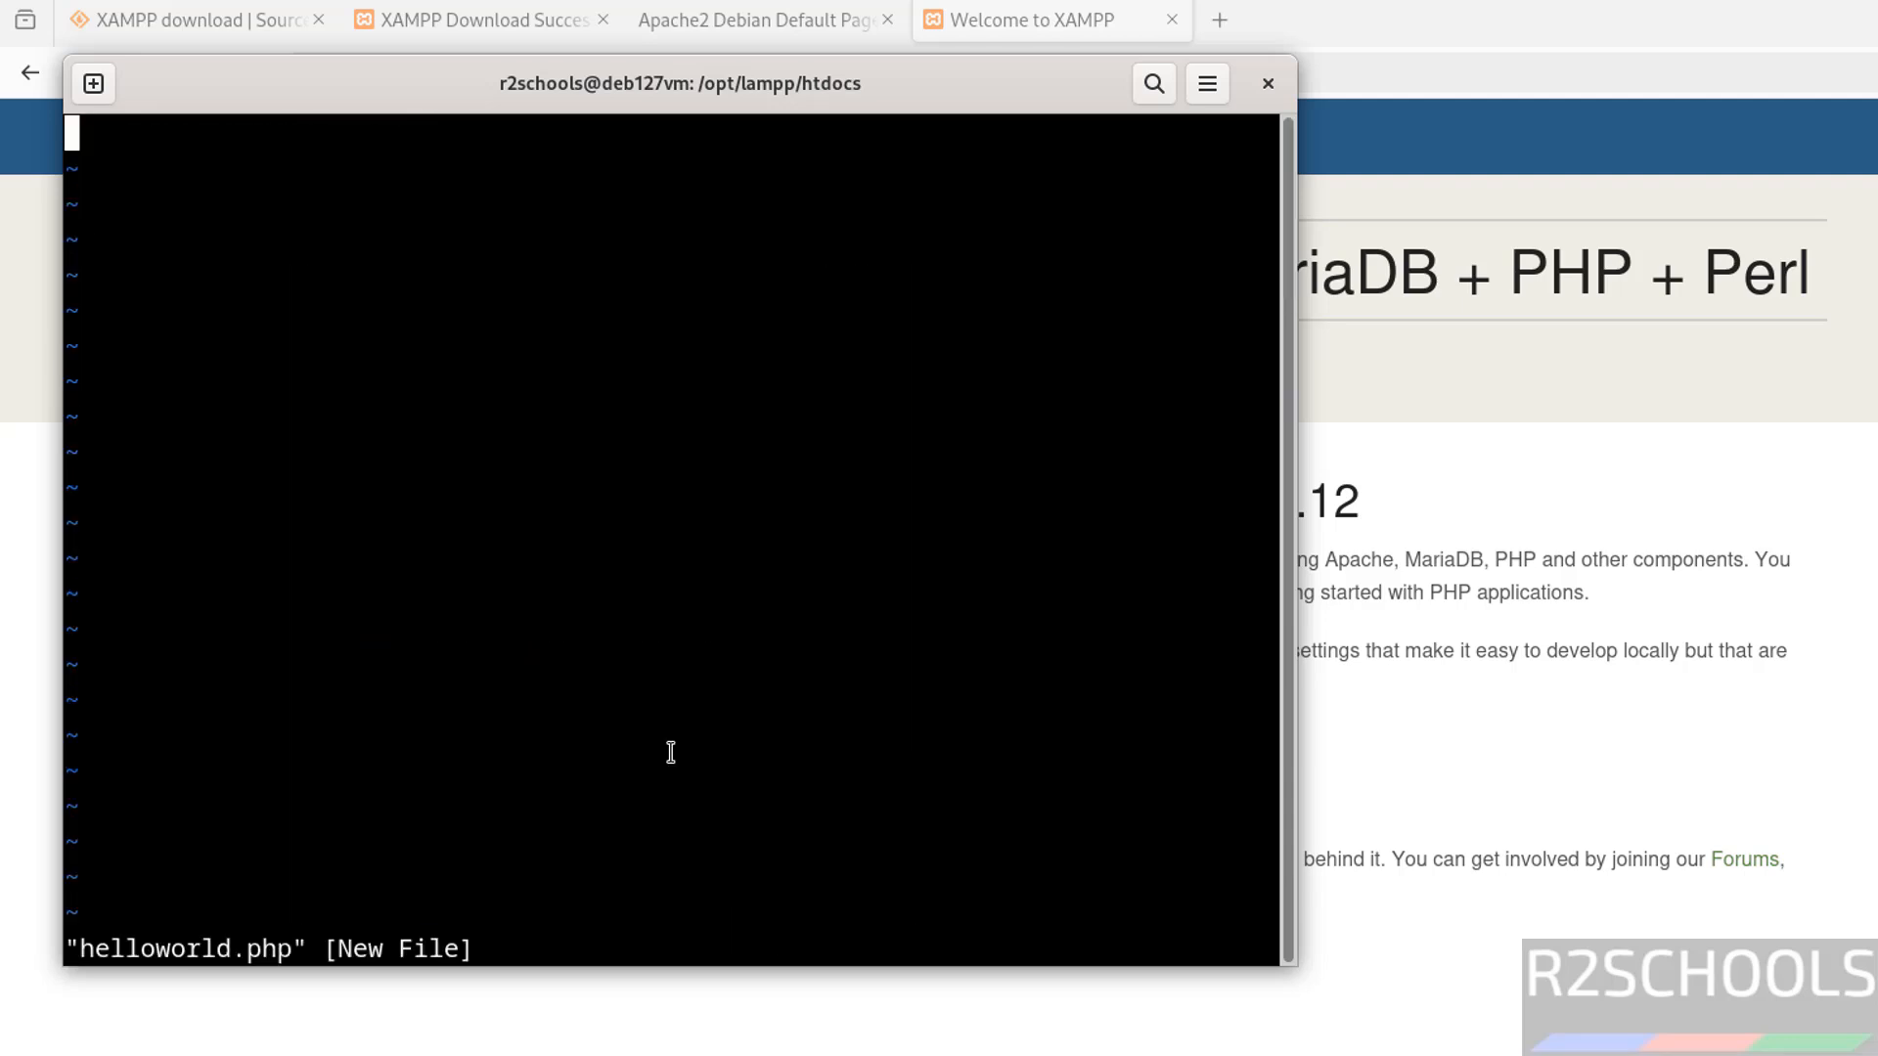
{"action": "type", "text": "<?"}
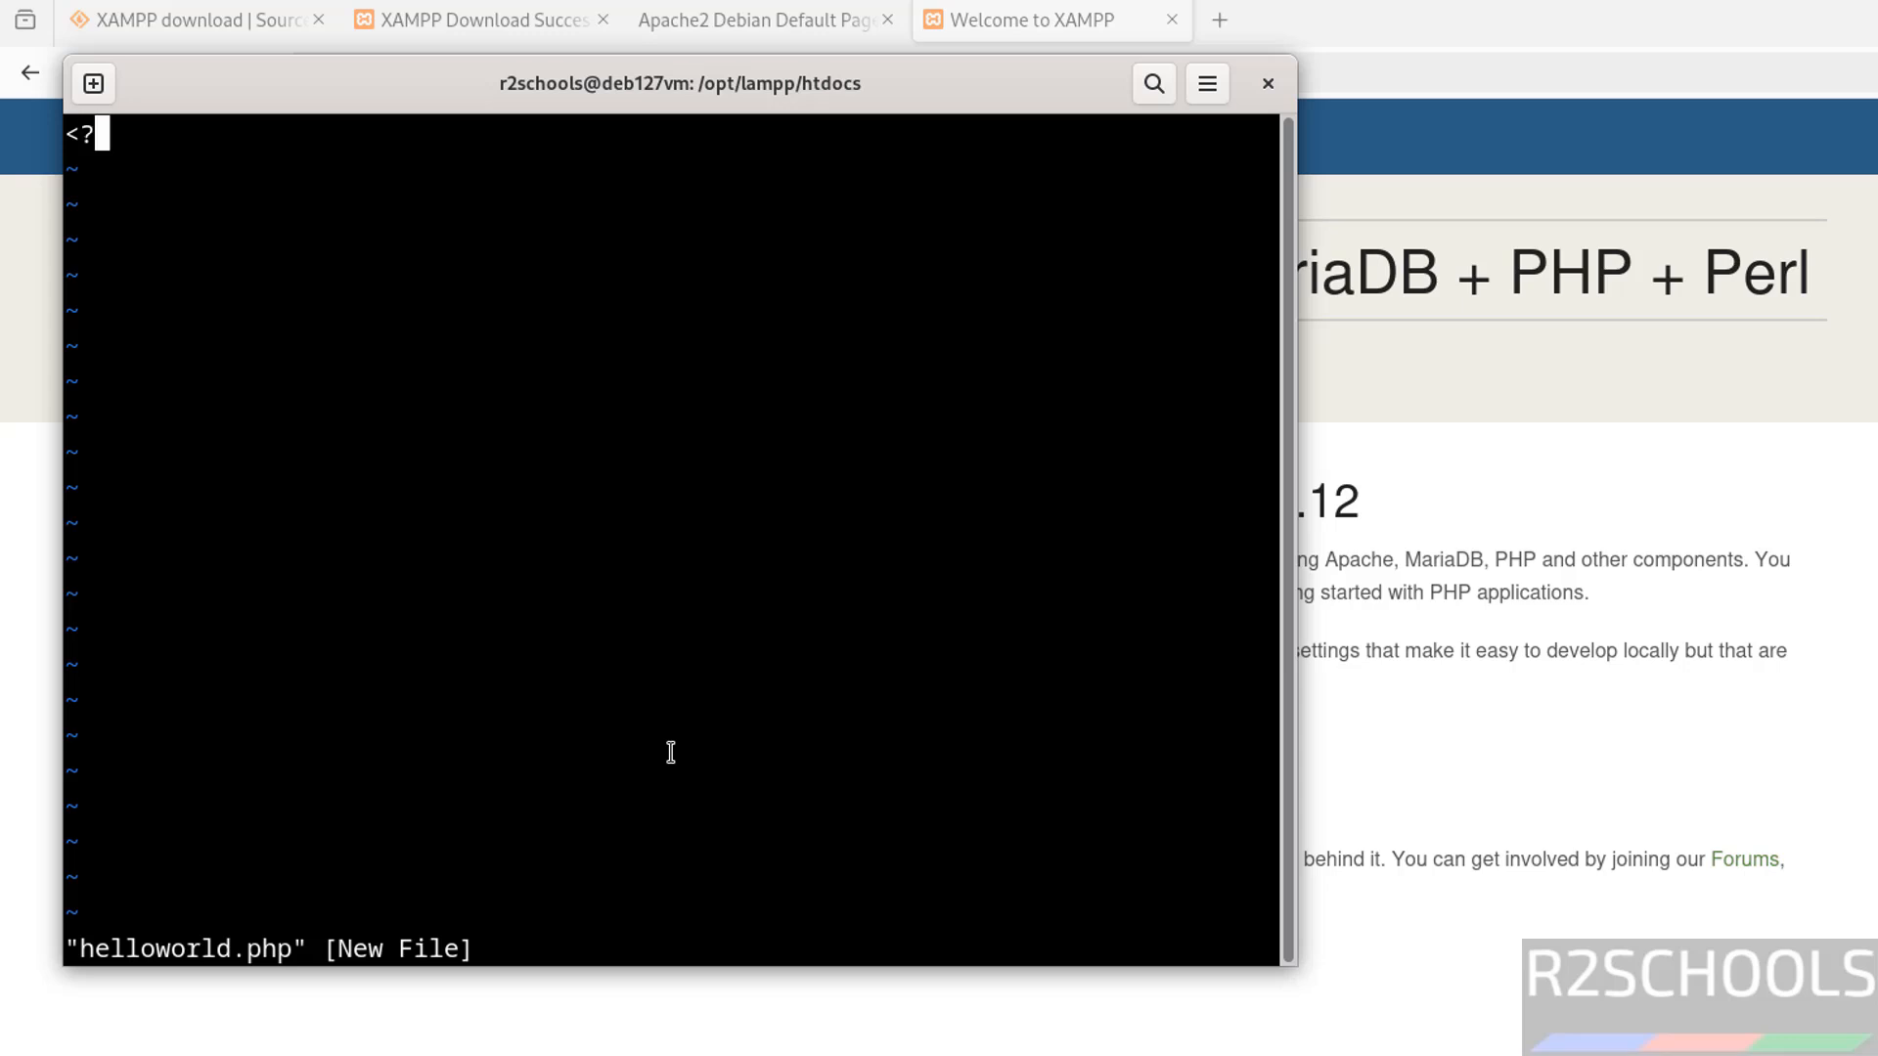
{"action": "type", "text": "php"}
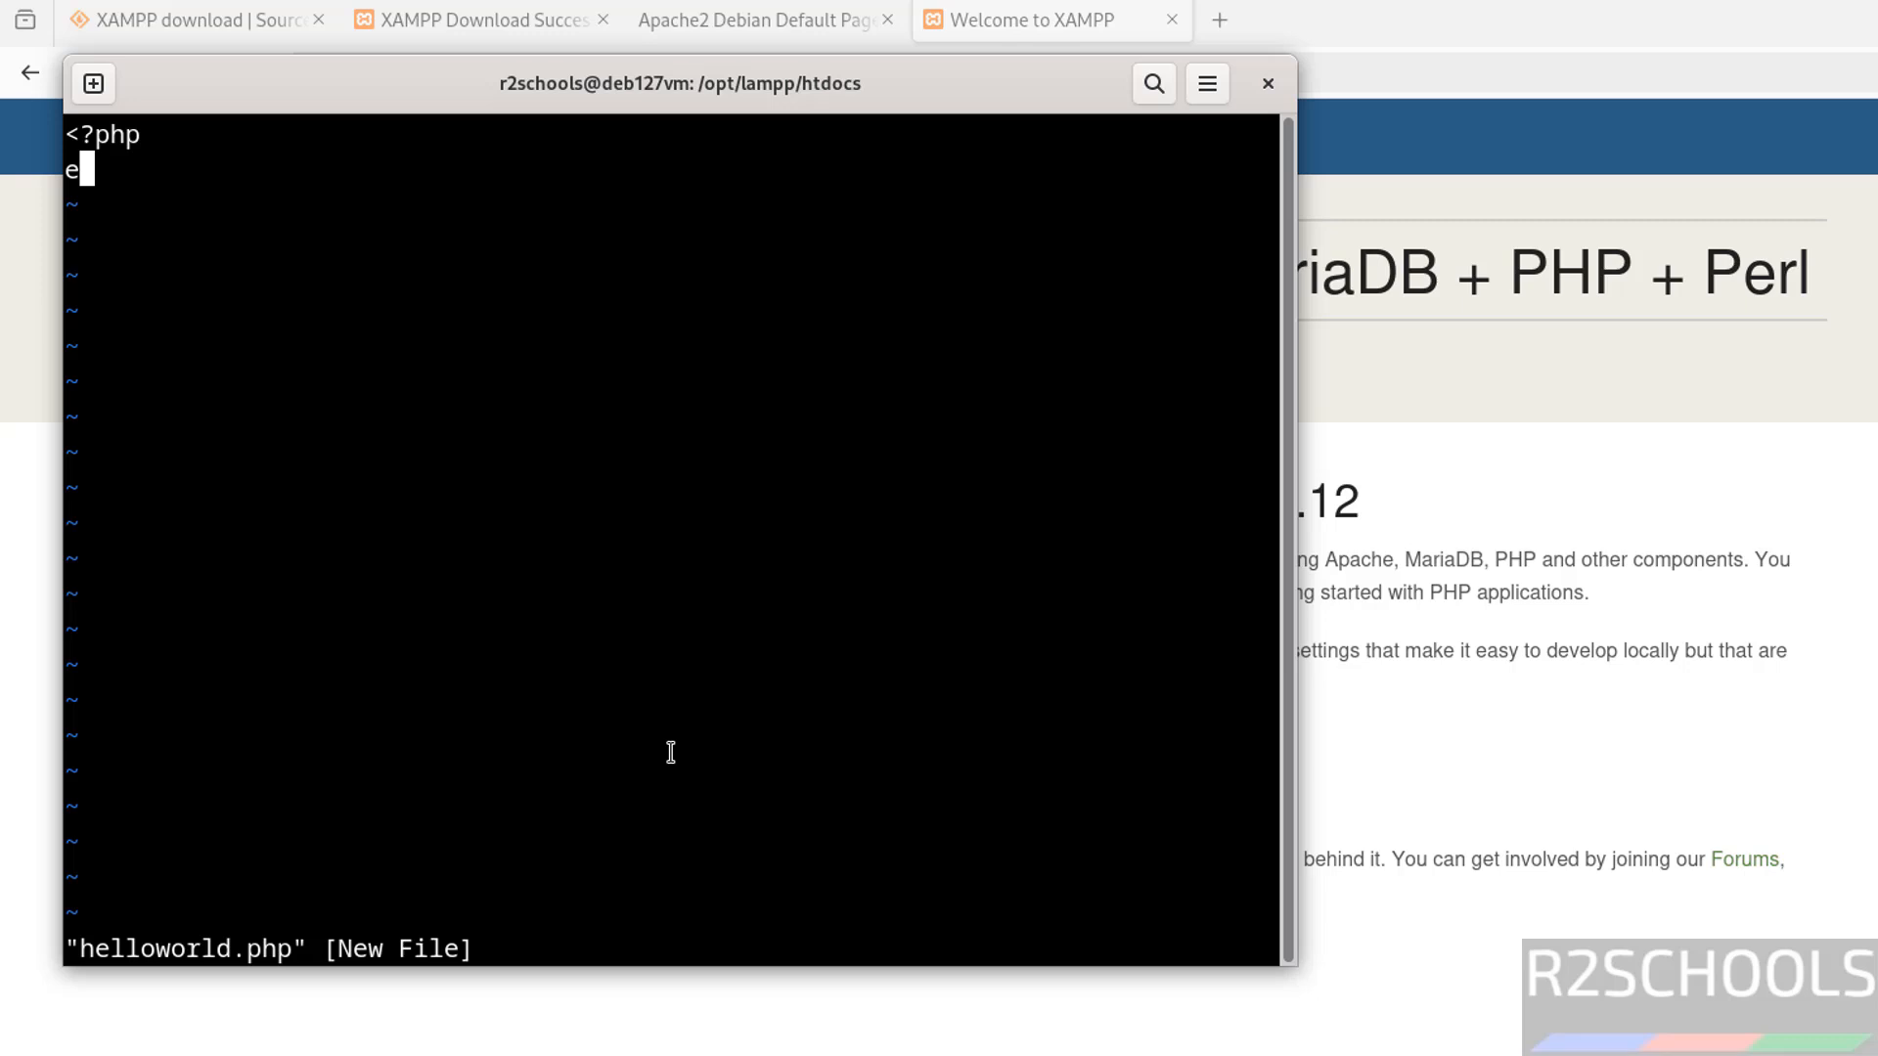
{"action": "type", "text": "cho '"}
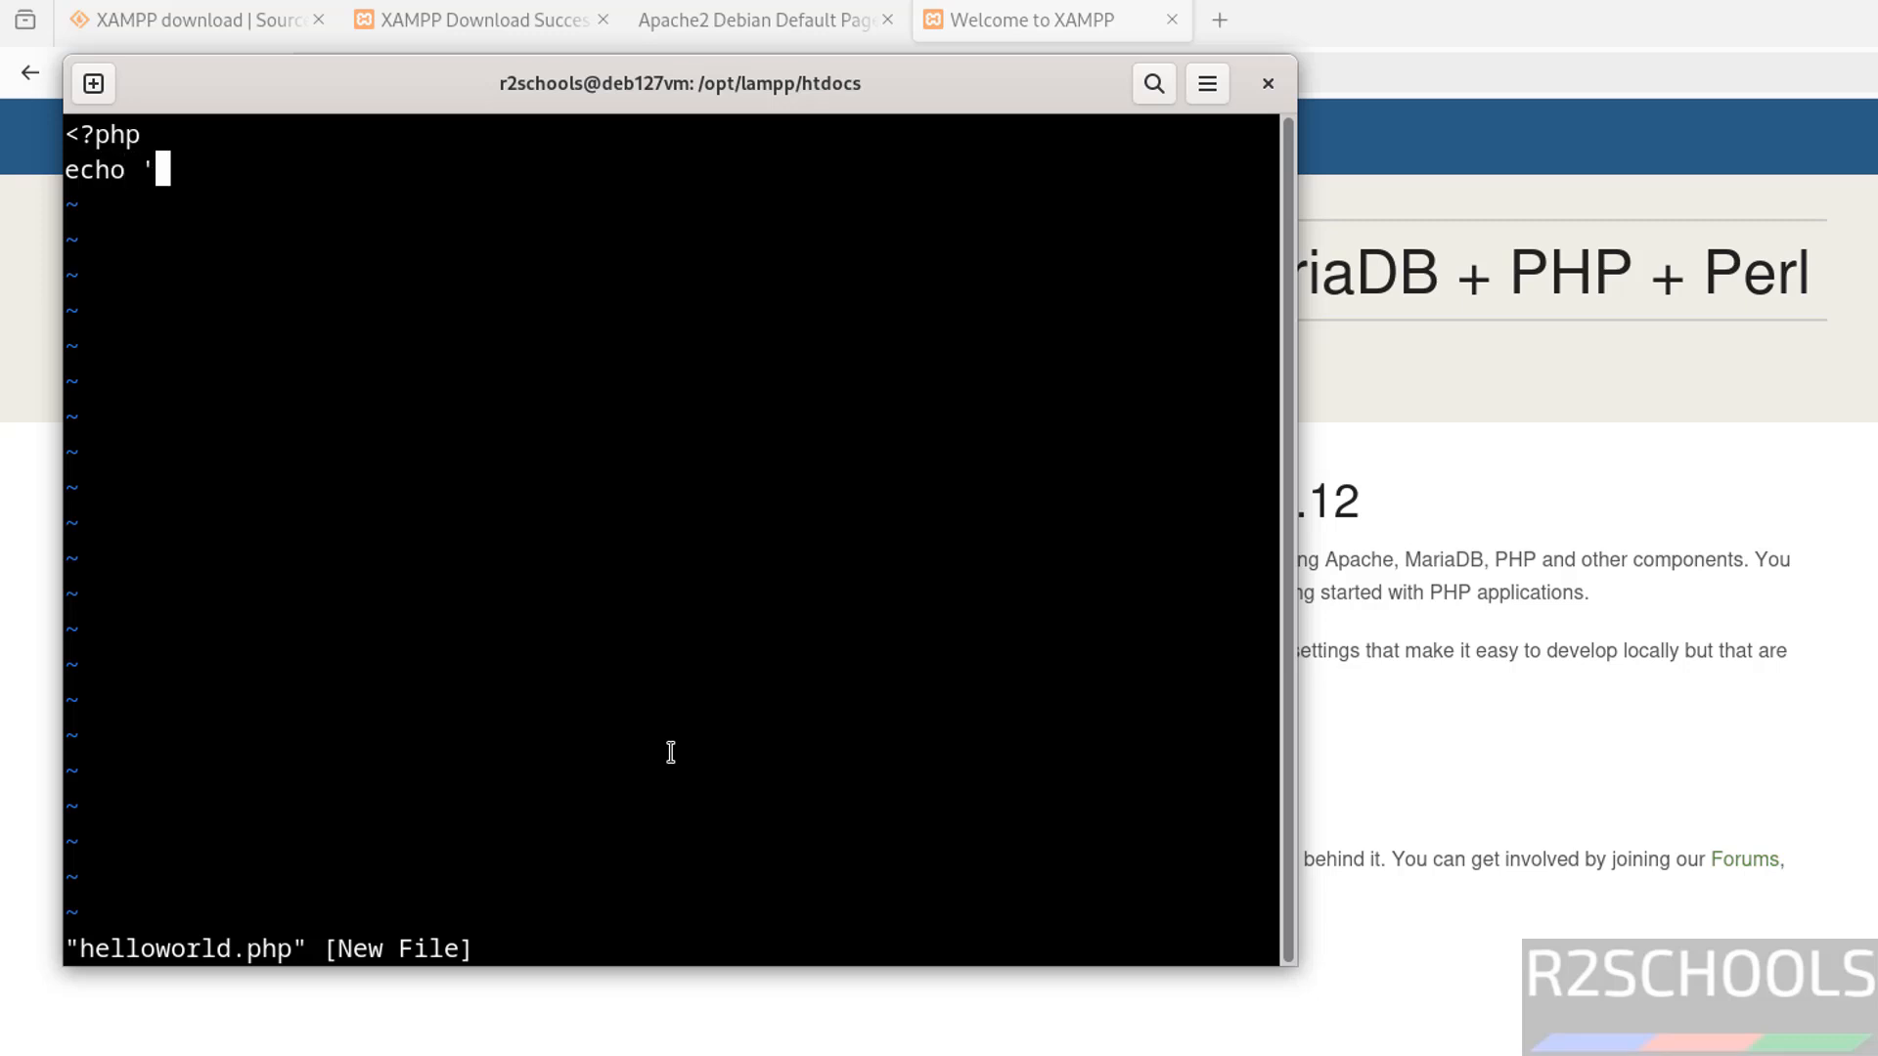
{"action": "type", "text": "Welcome to"}
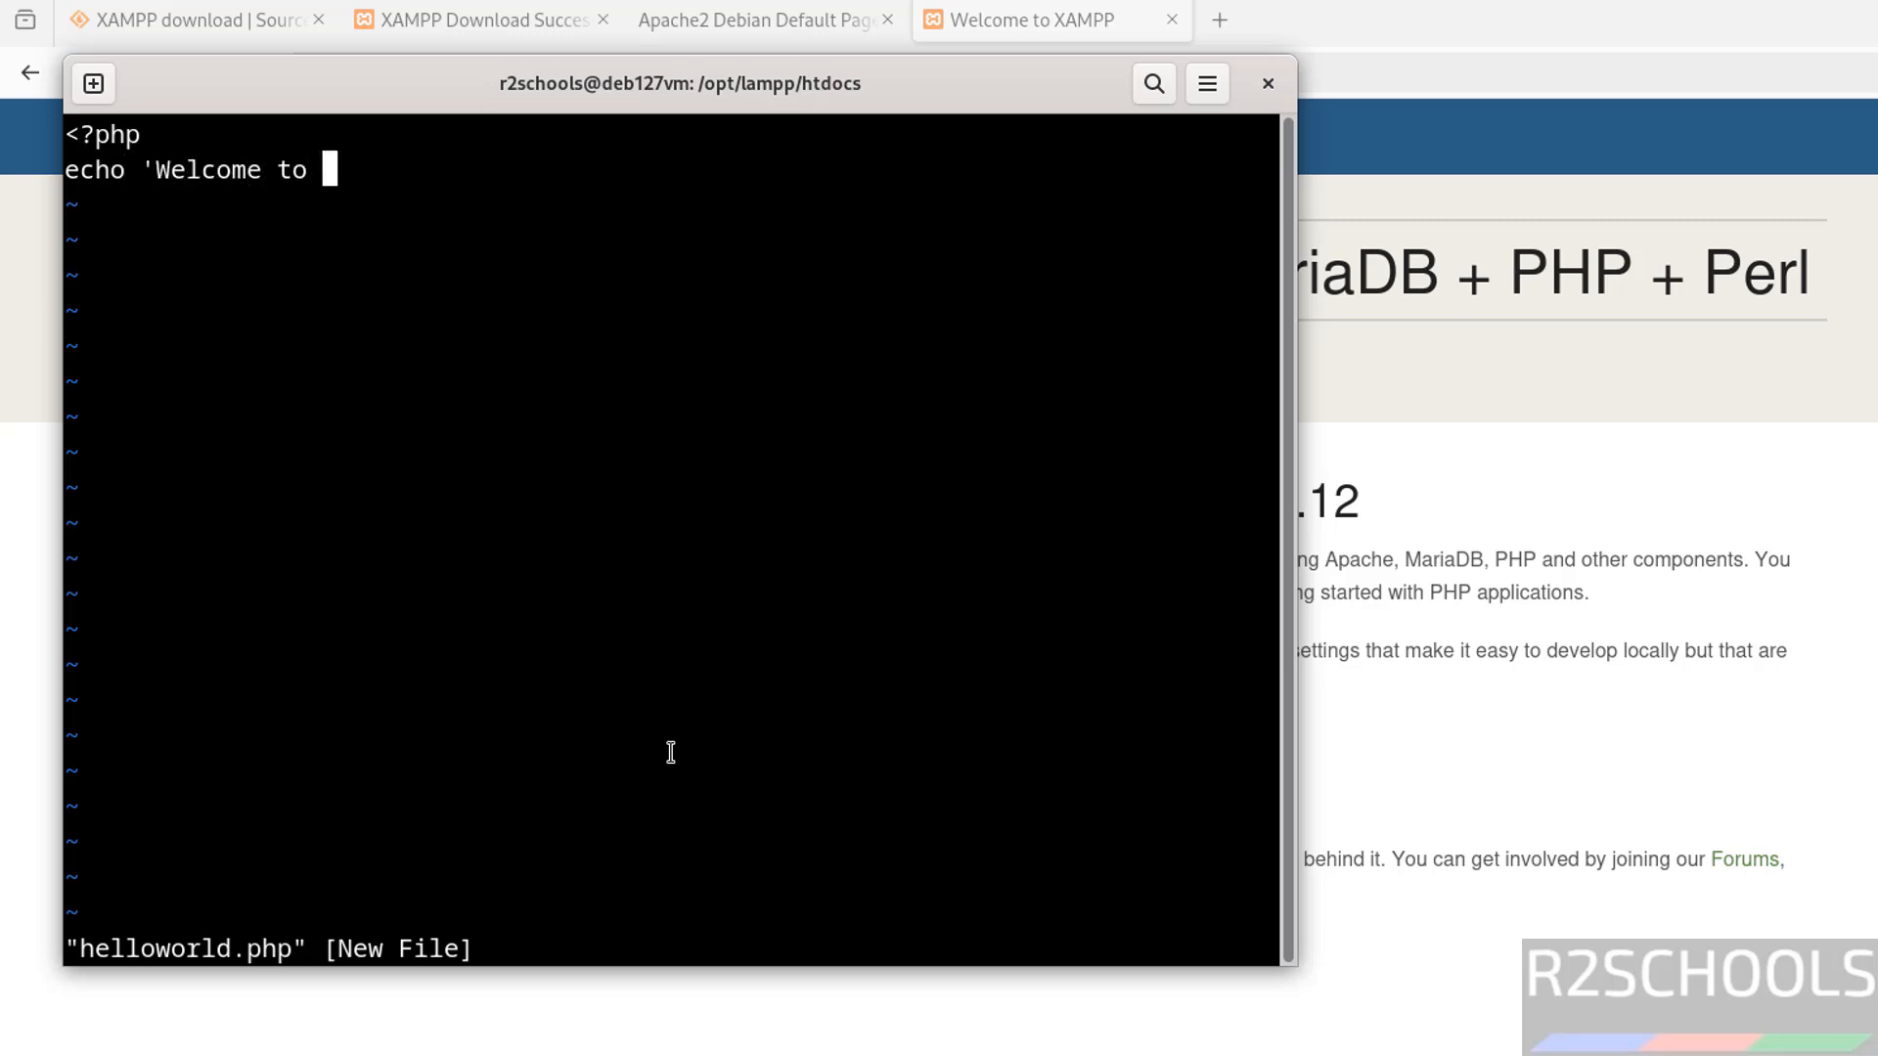
{"action": "type", "text": "r2schools"}
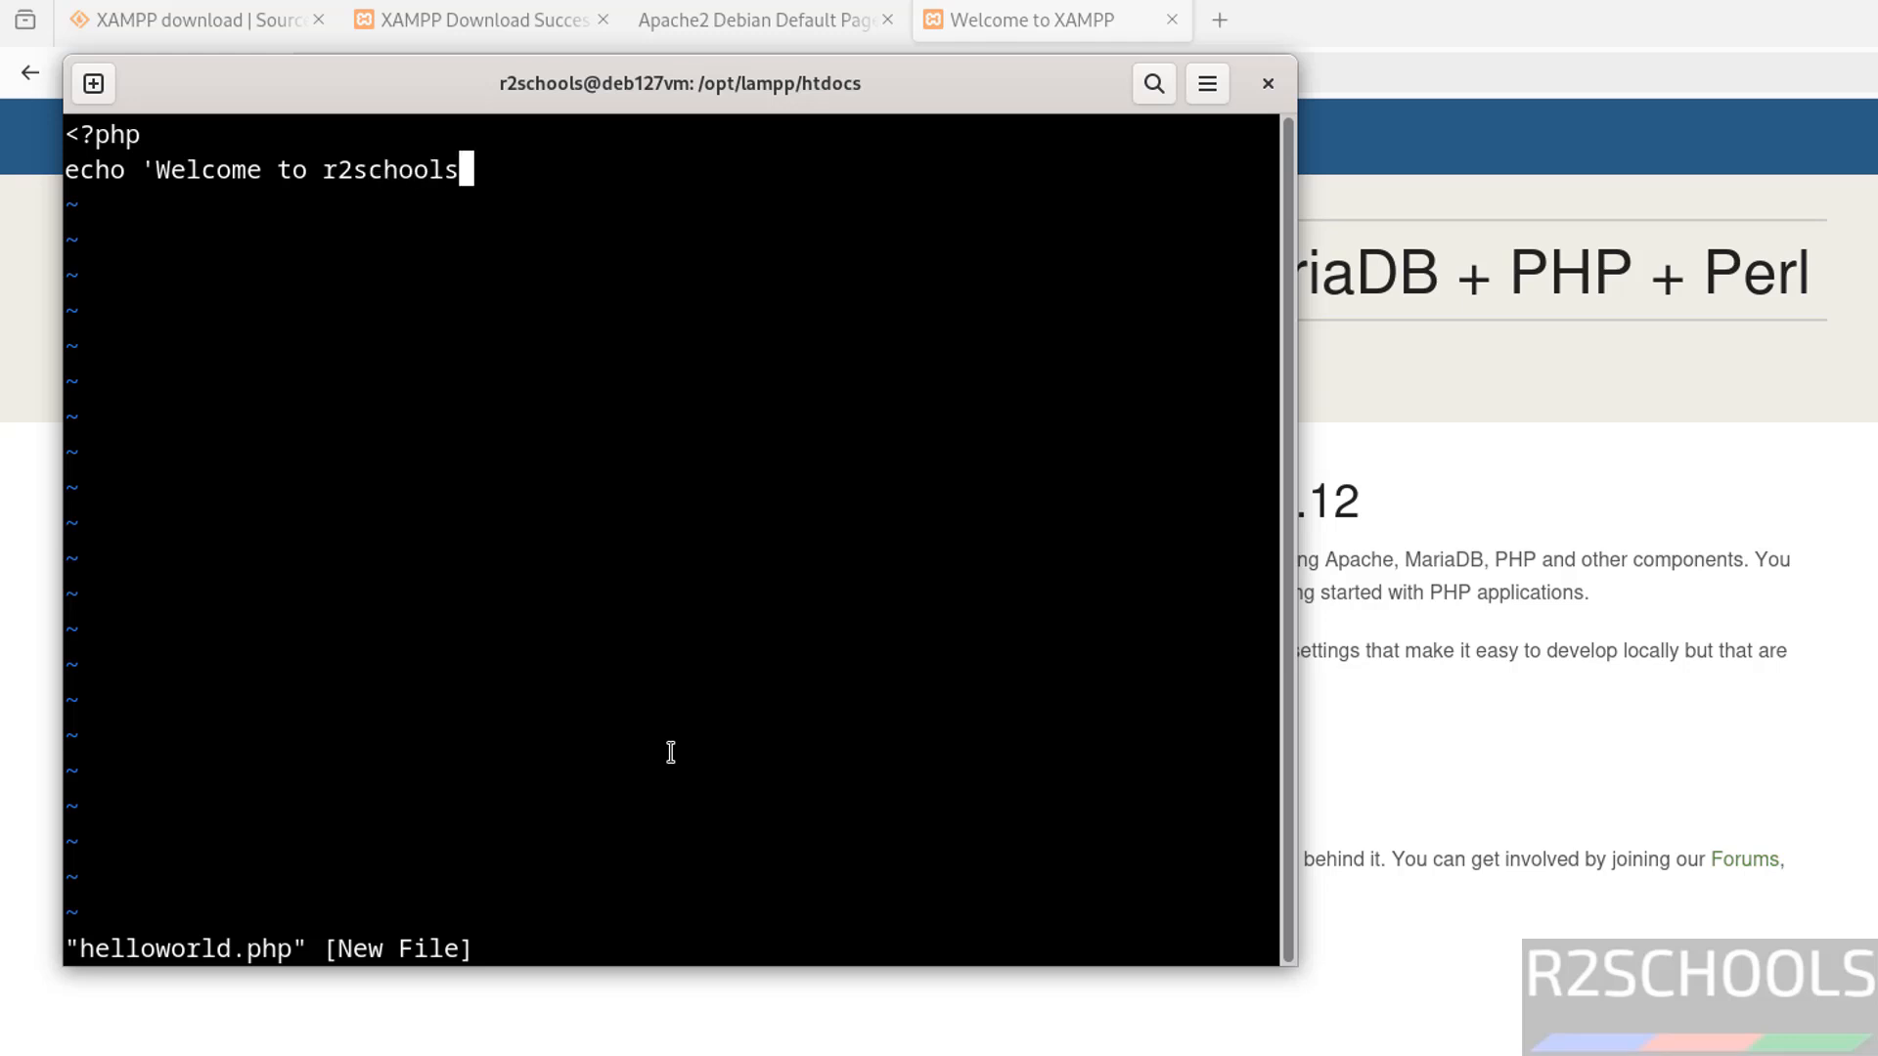
{"action": "type", "text": "';"}
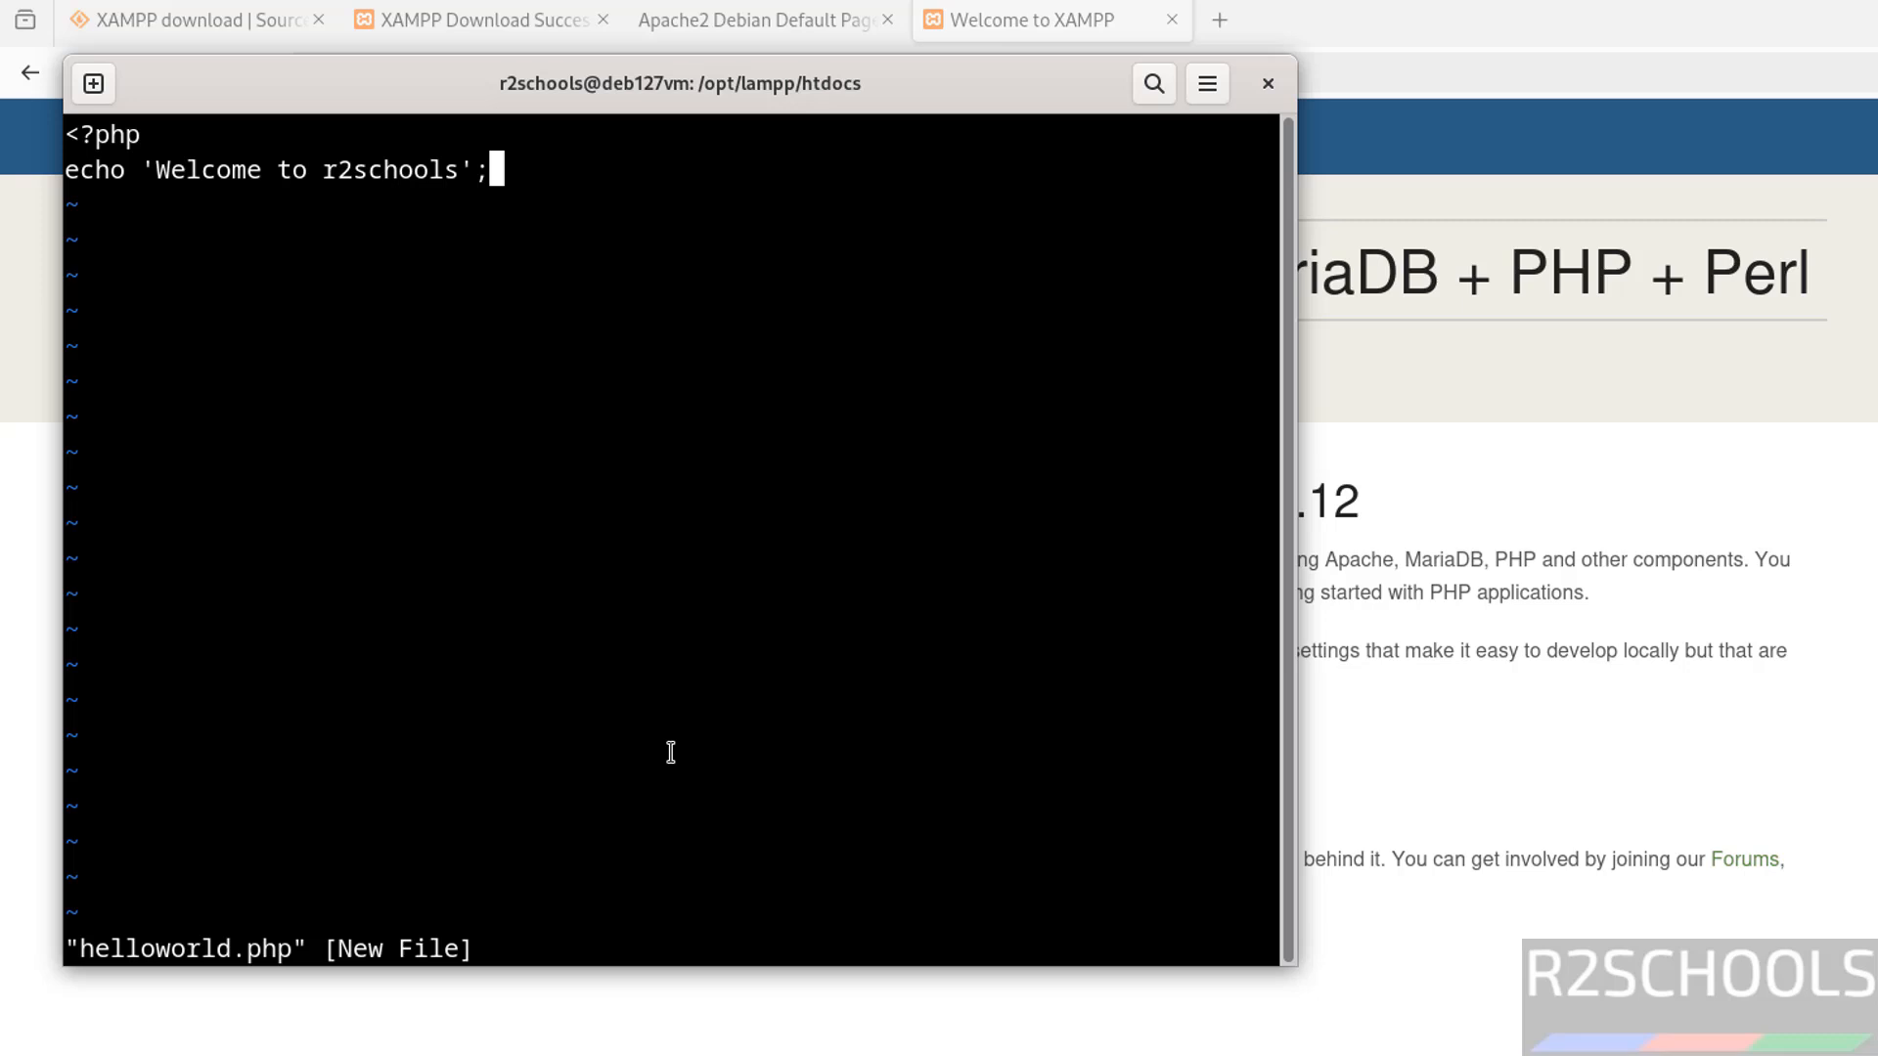
{"action": "key", "text": "Return"}
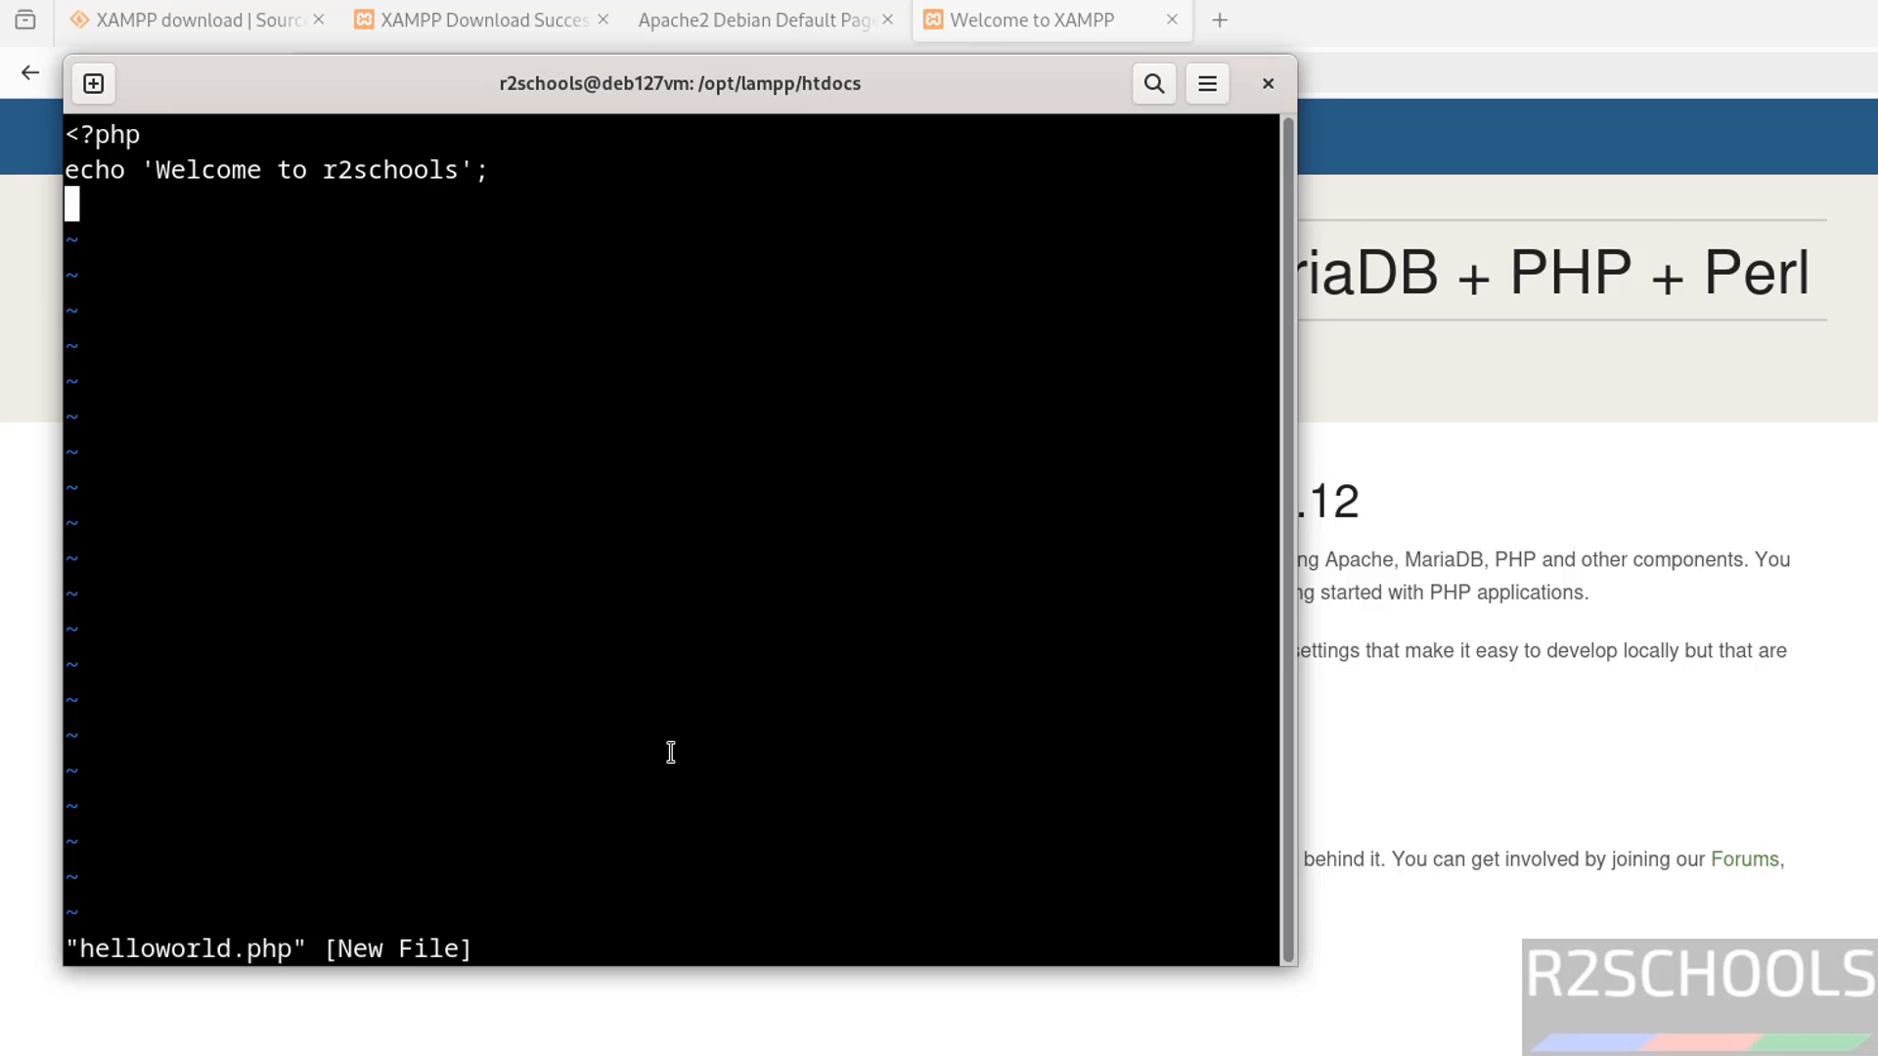
Add an echo of 8+1 and the closing ?>, then save and quit with :wq!
{"action": "type", "text": "echo"}
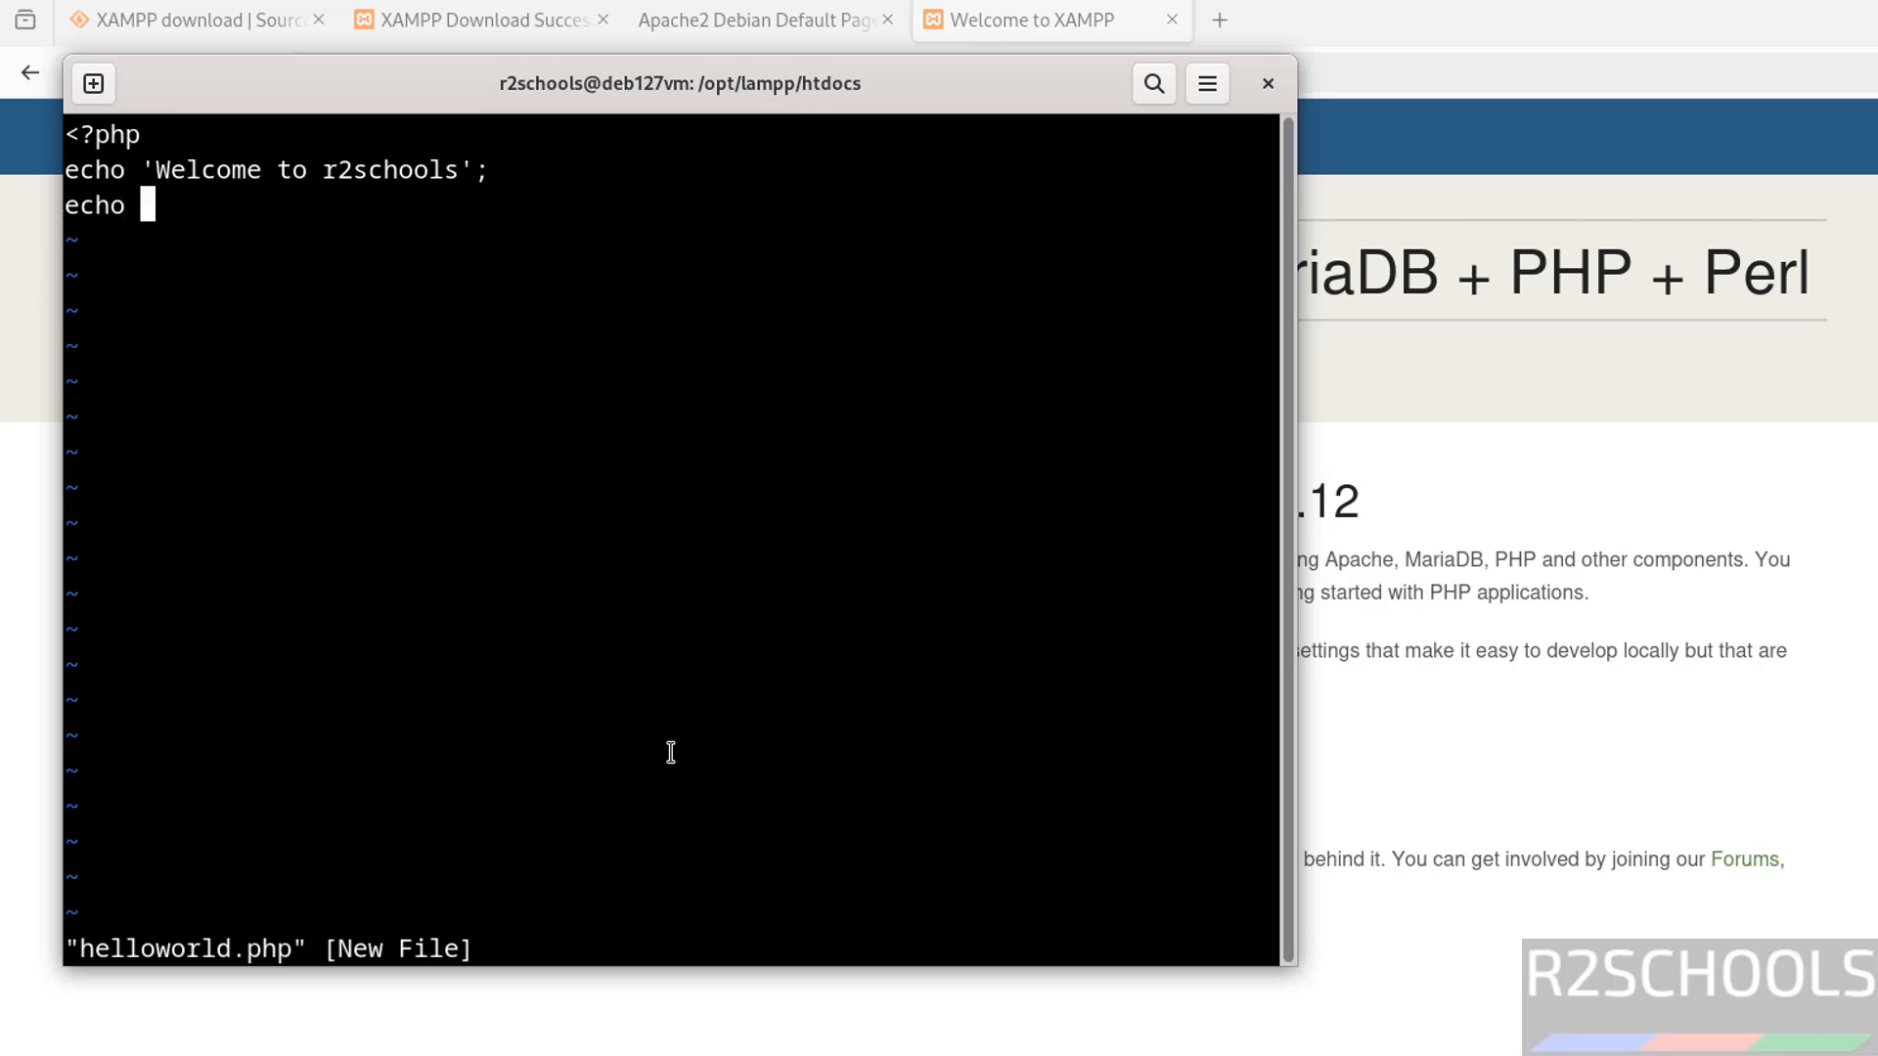
{"action": "type", "text": "8+"}
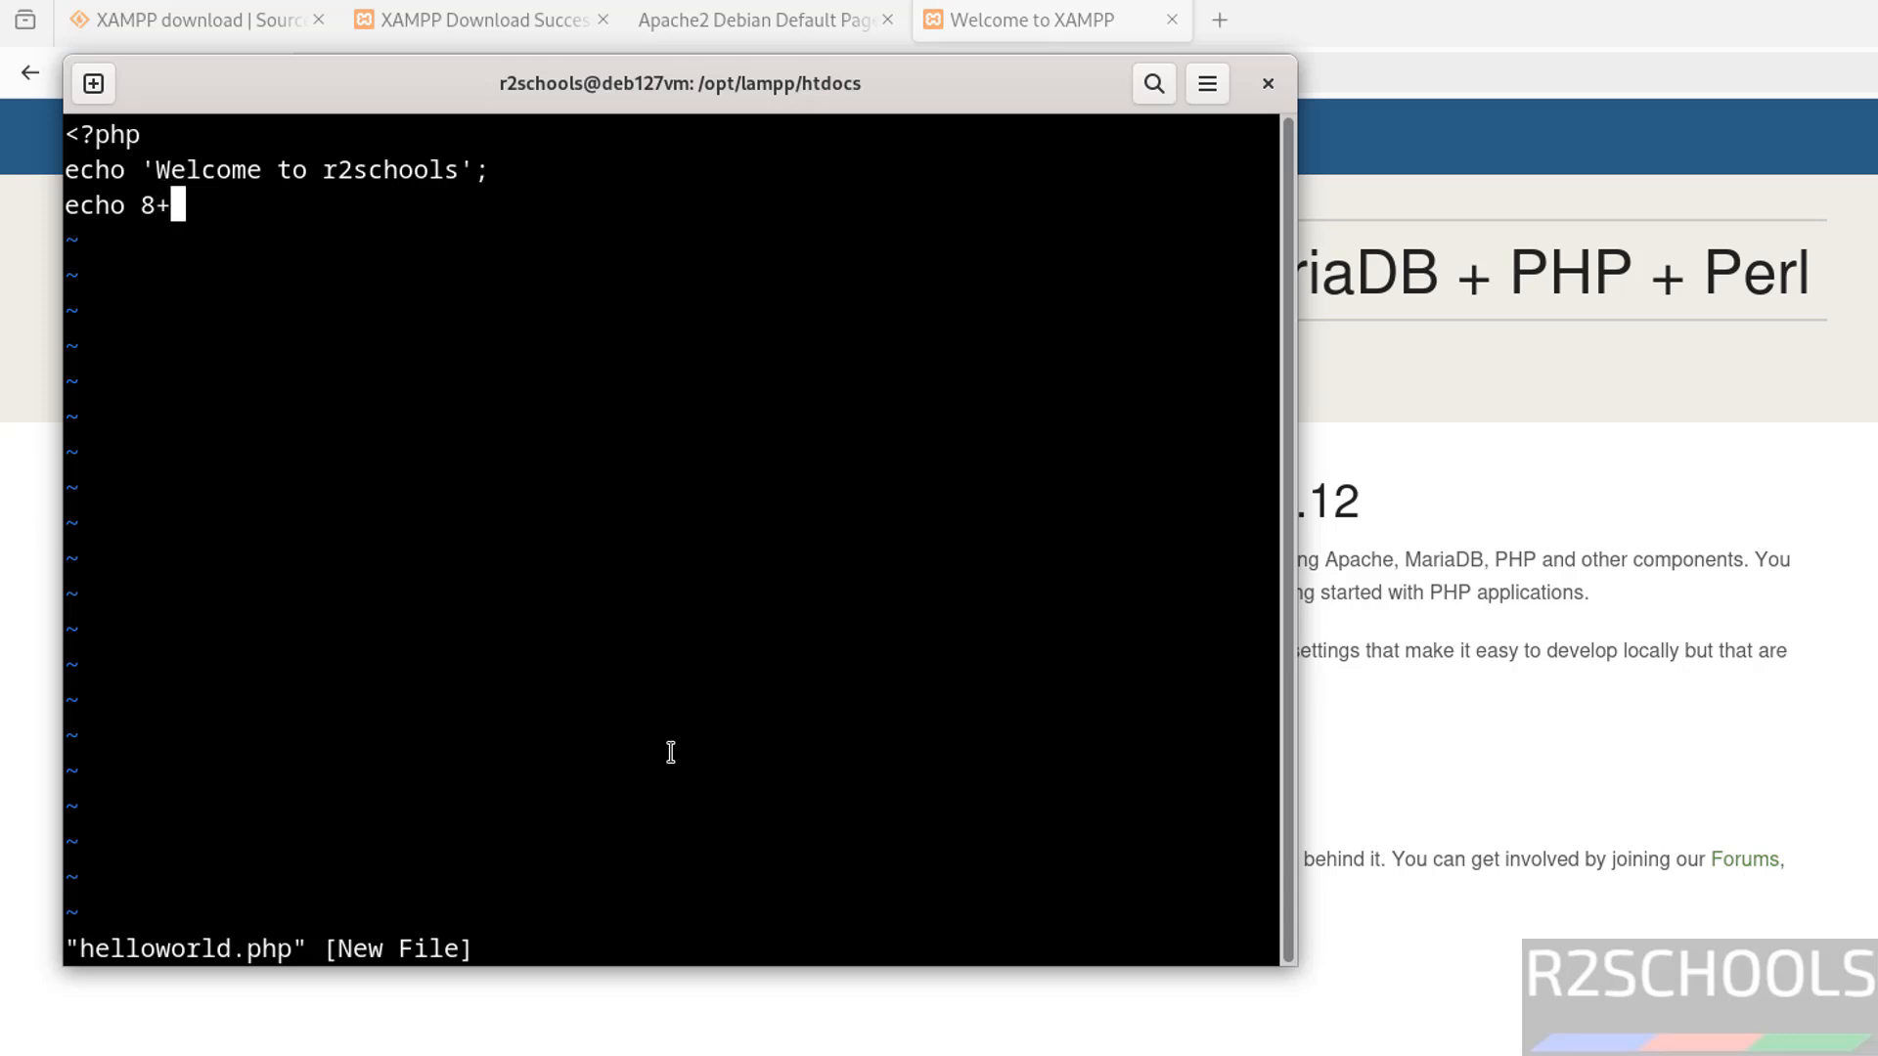
{"action": "type", "text": "1;"}
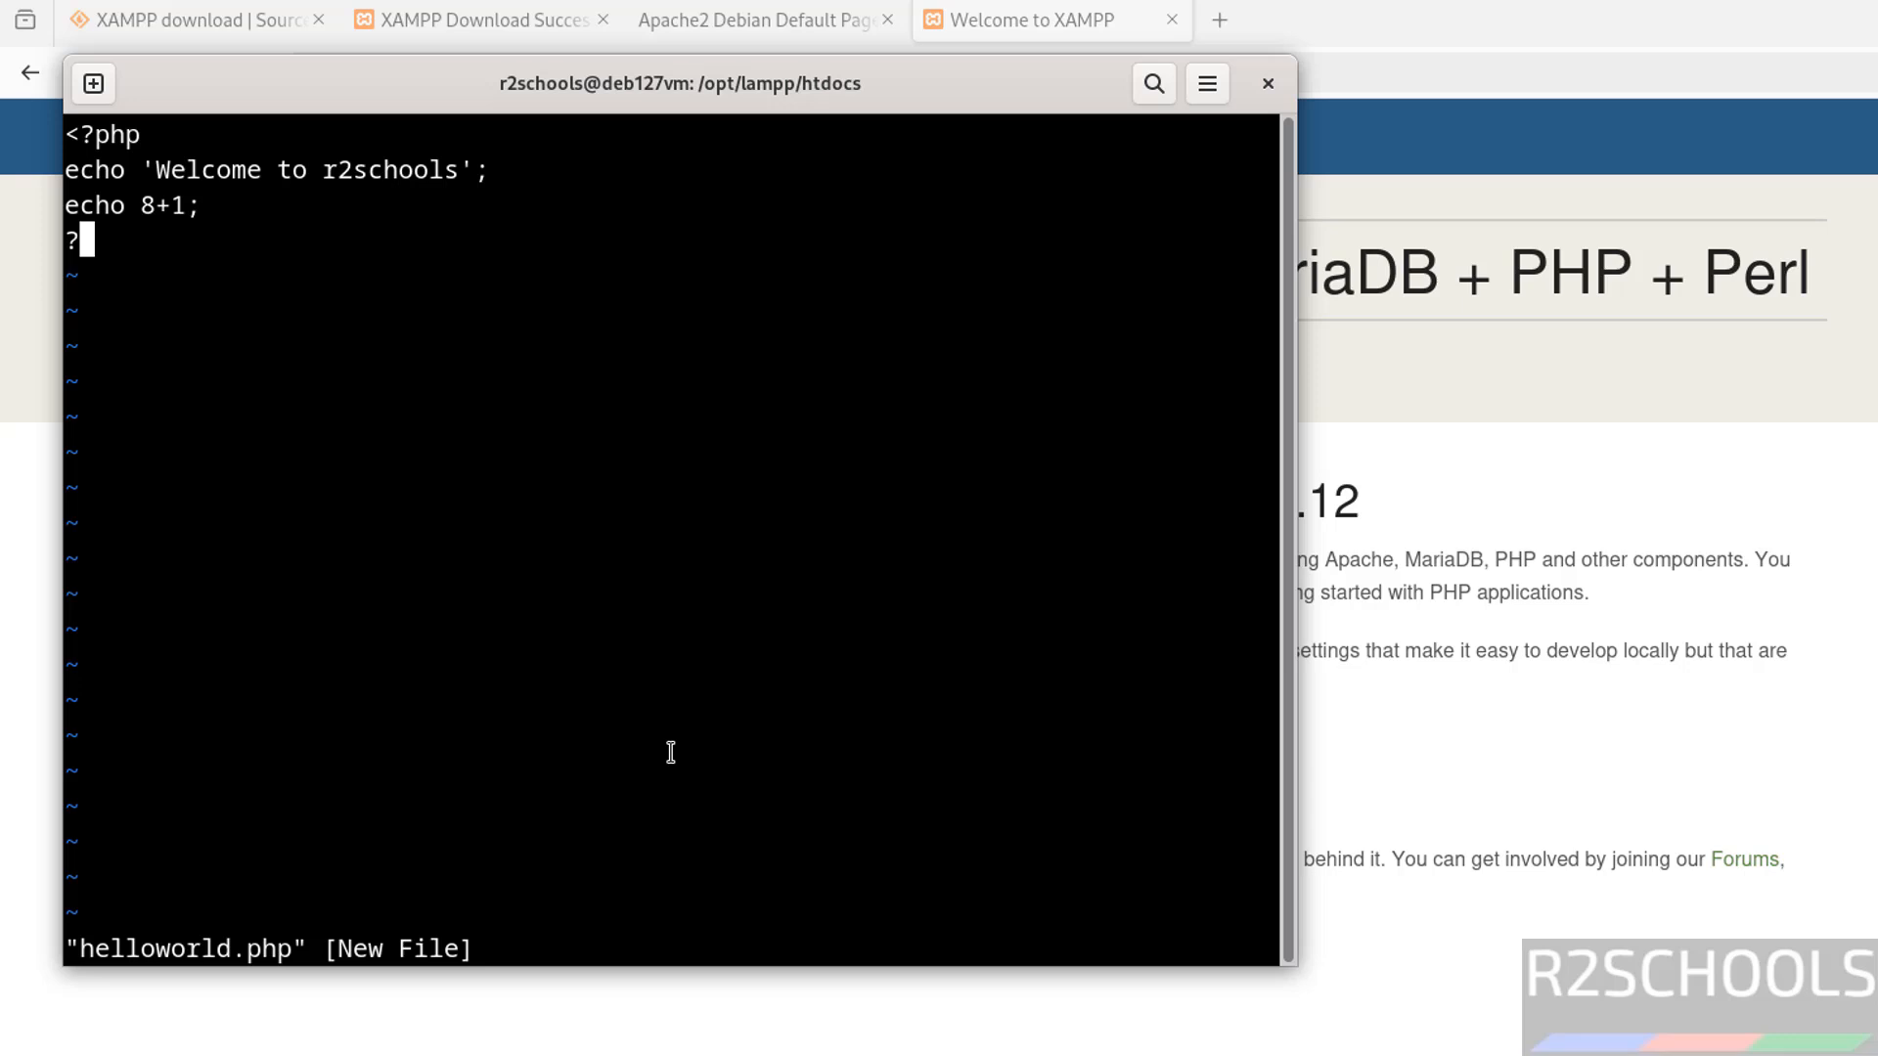
{"action": "type", "text": ">"}
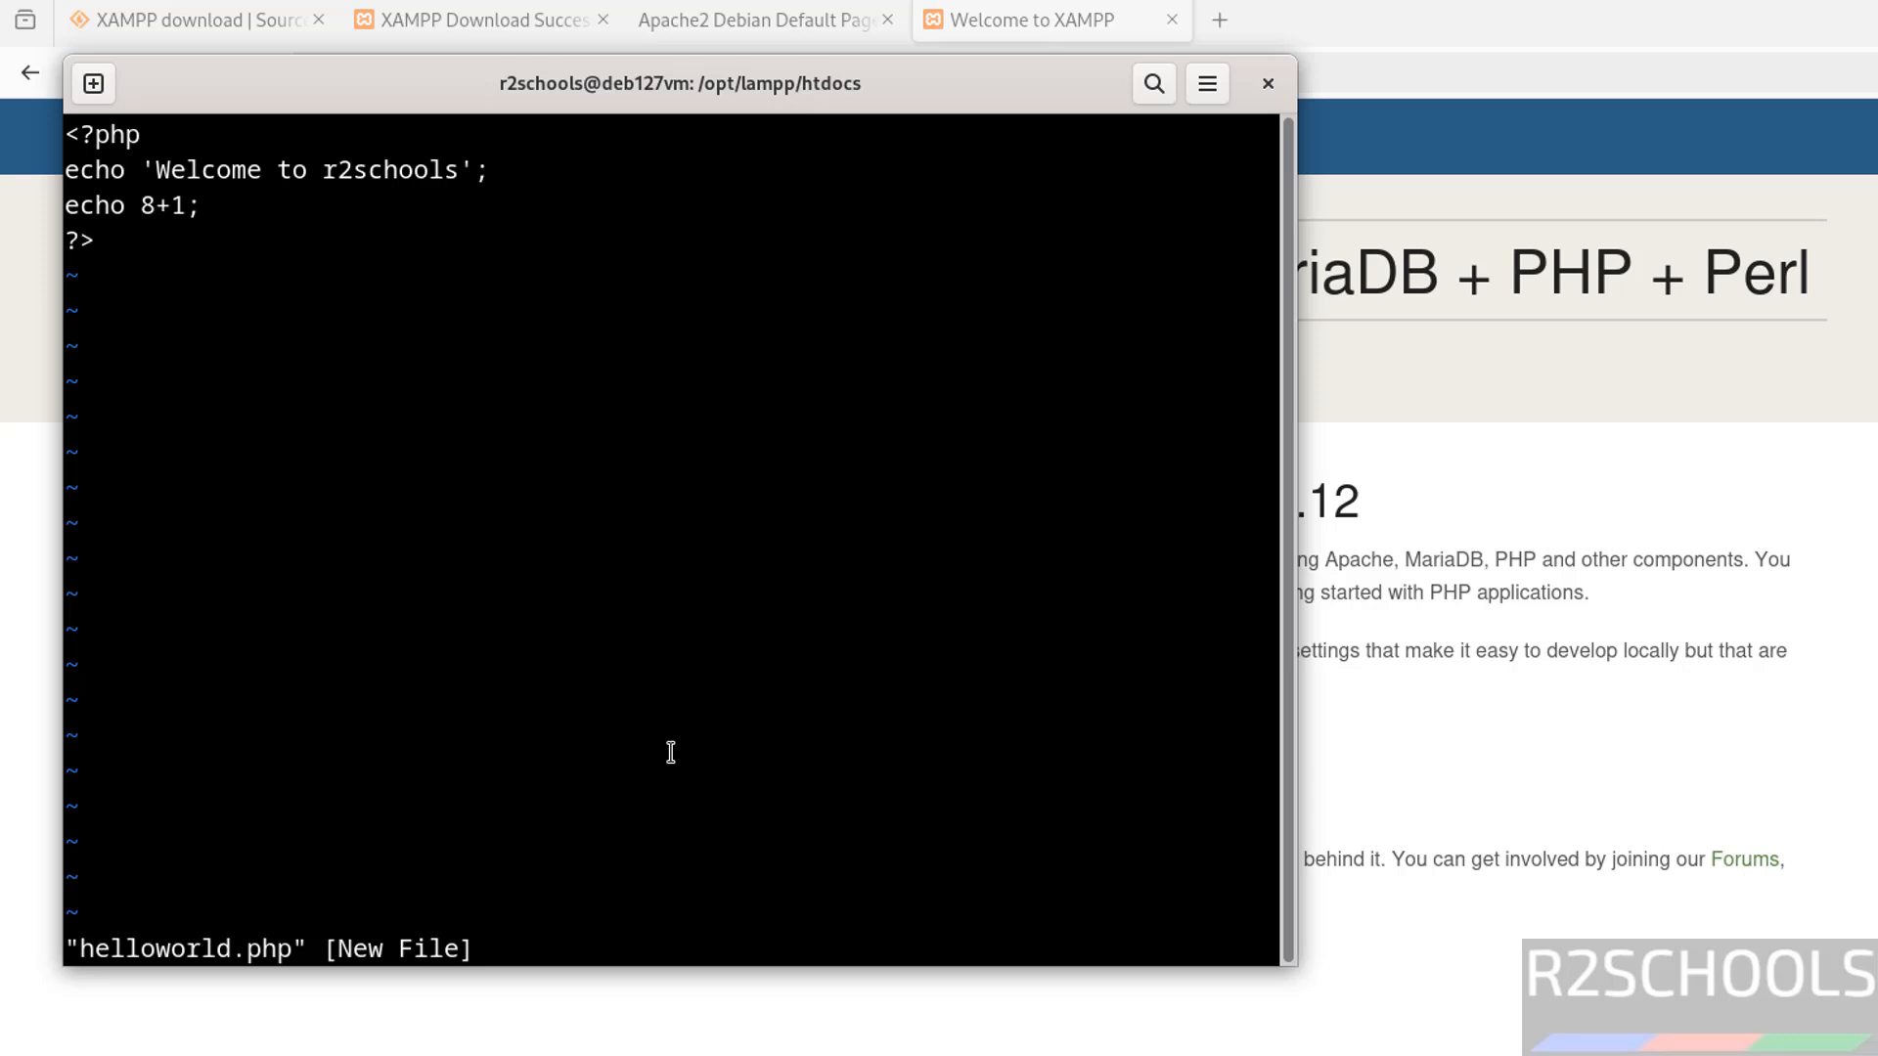
{"action": "type", "text": ":wq"}
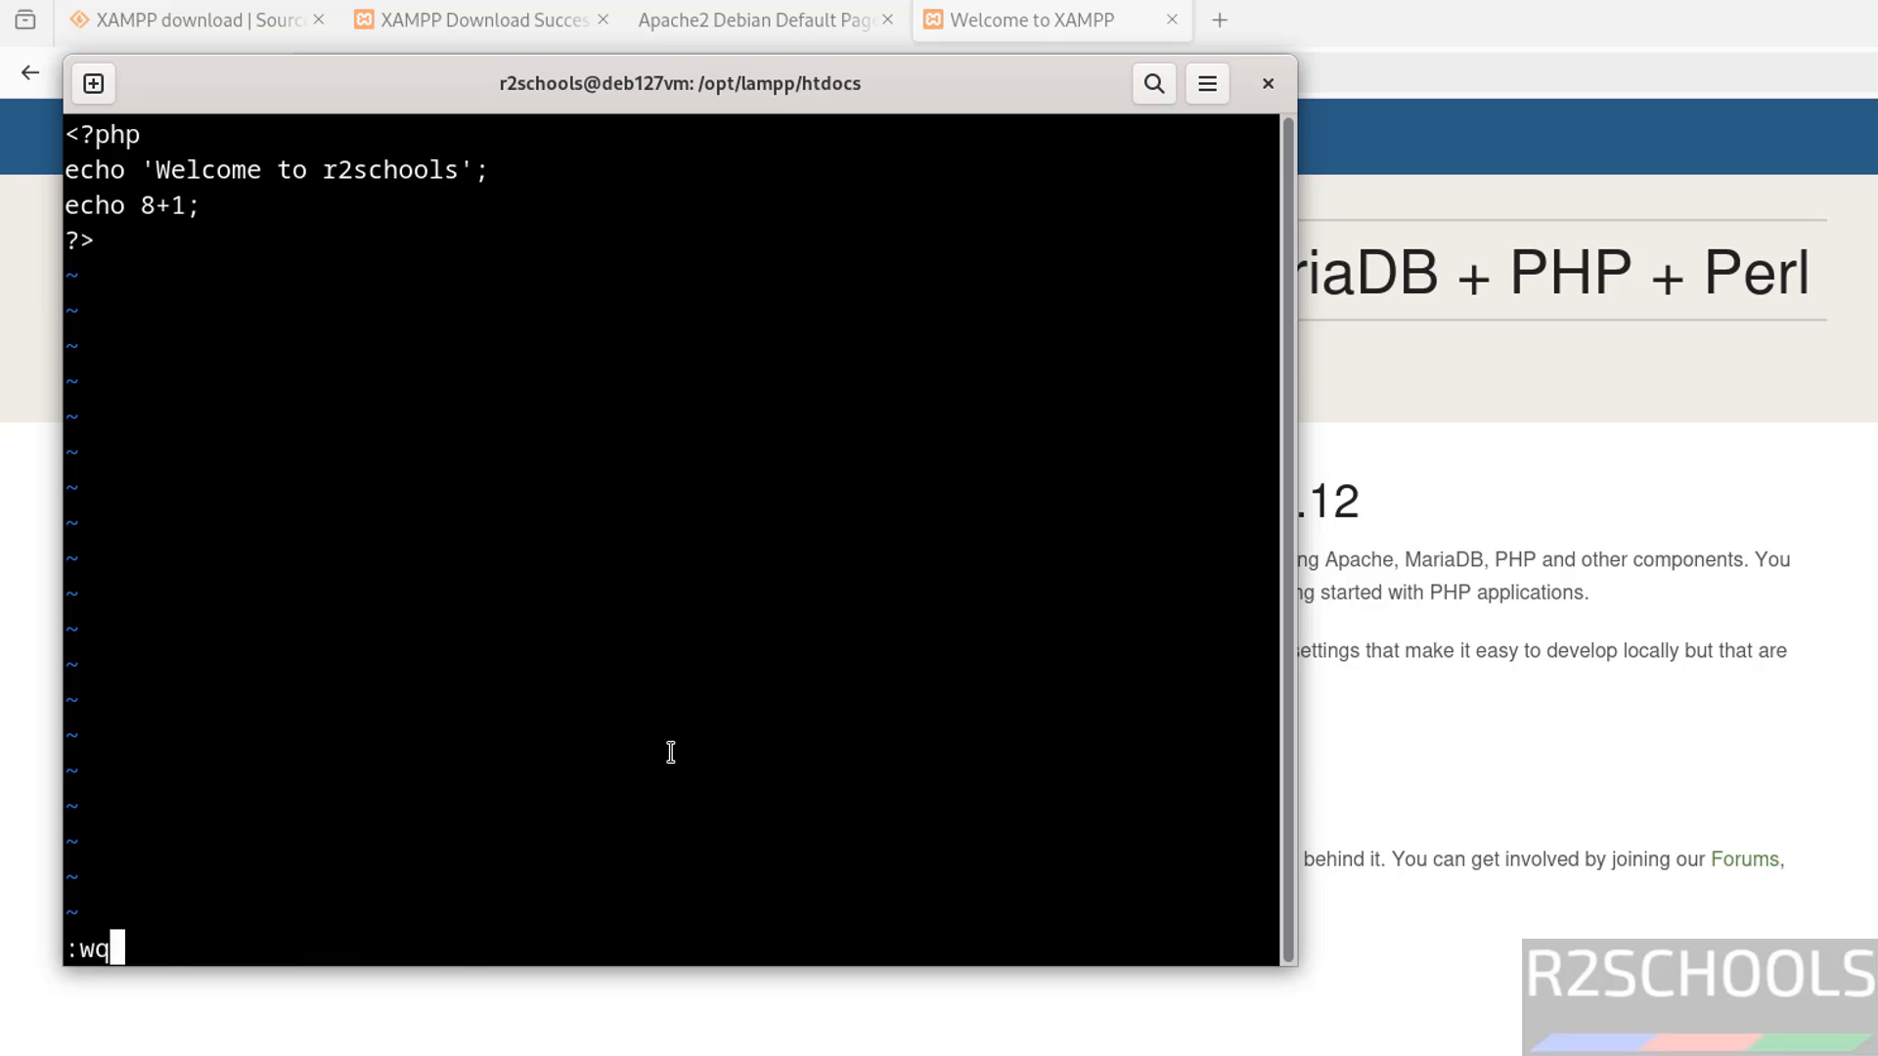
{"action": "type", "text": "!"}
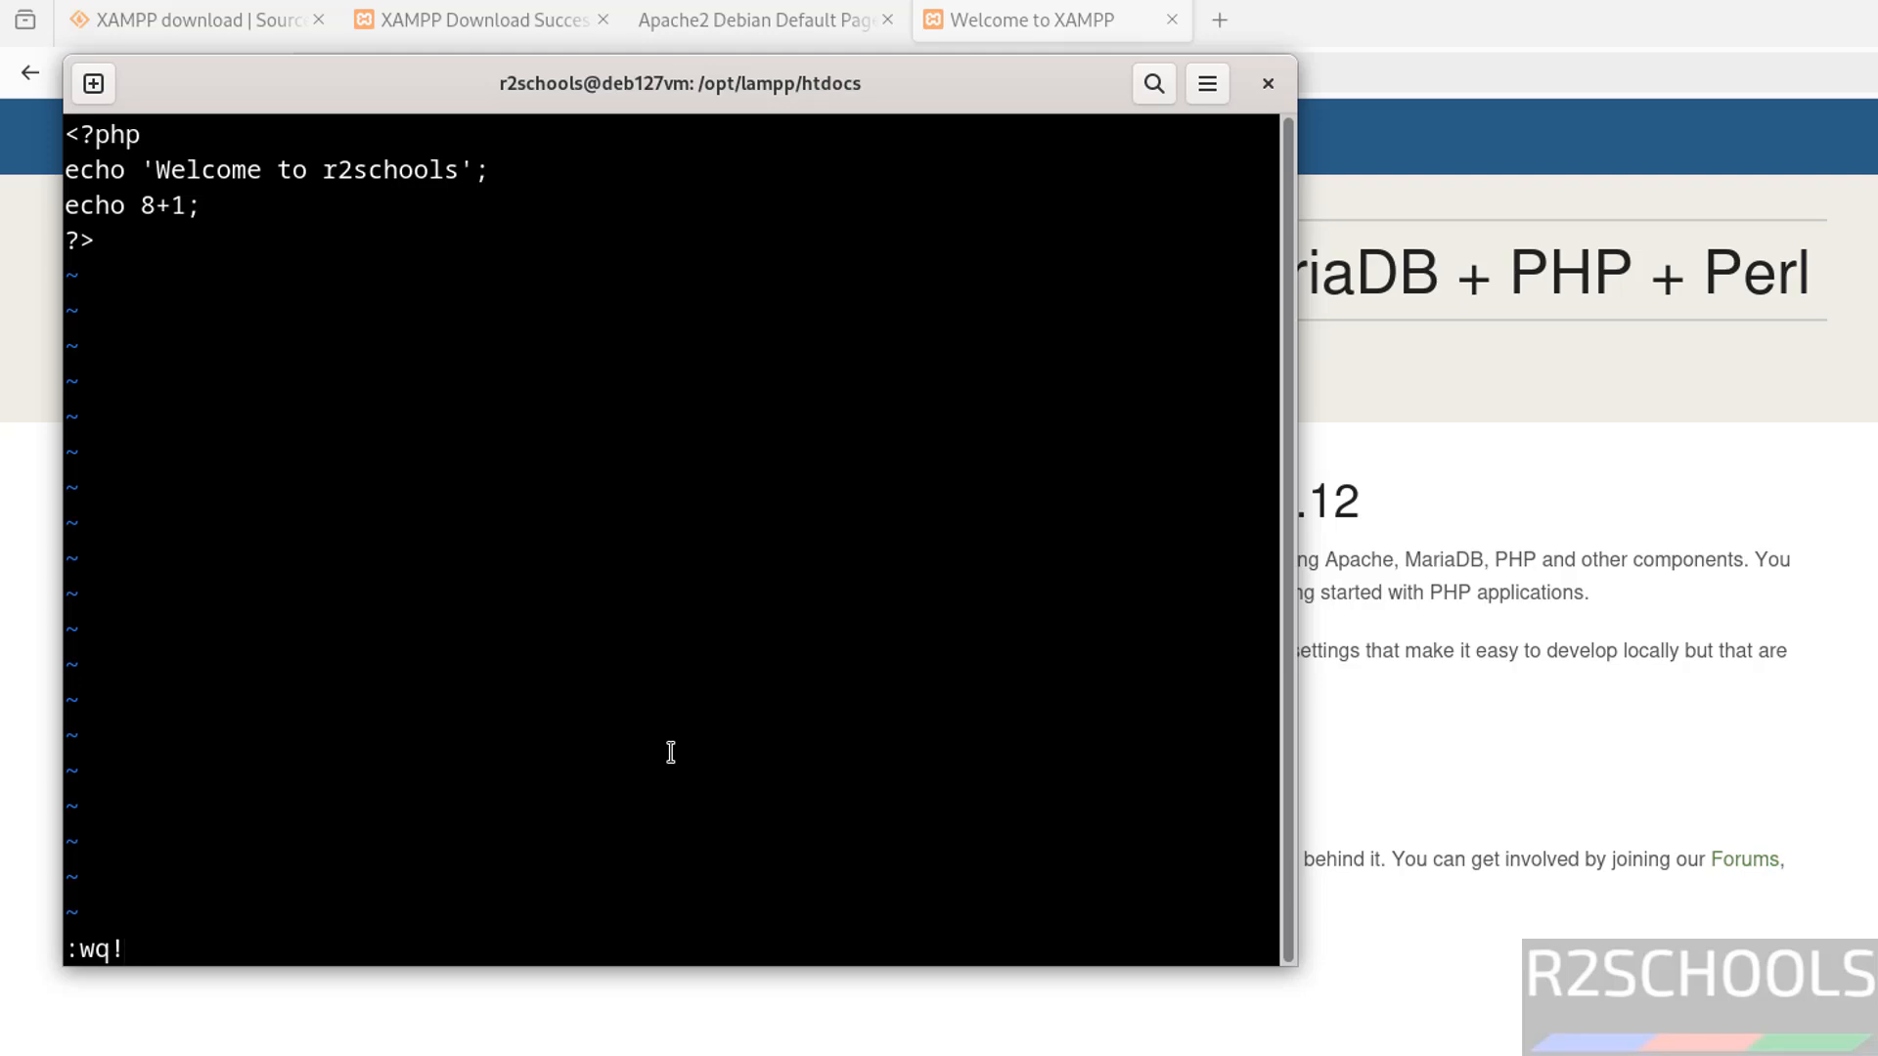
{"action": "key", "text": "Return"}
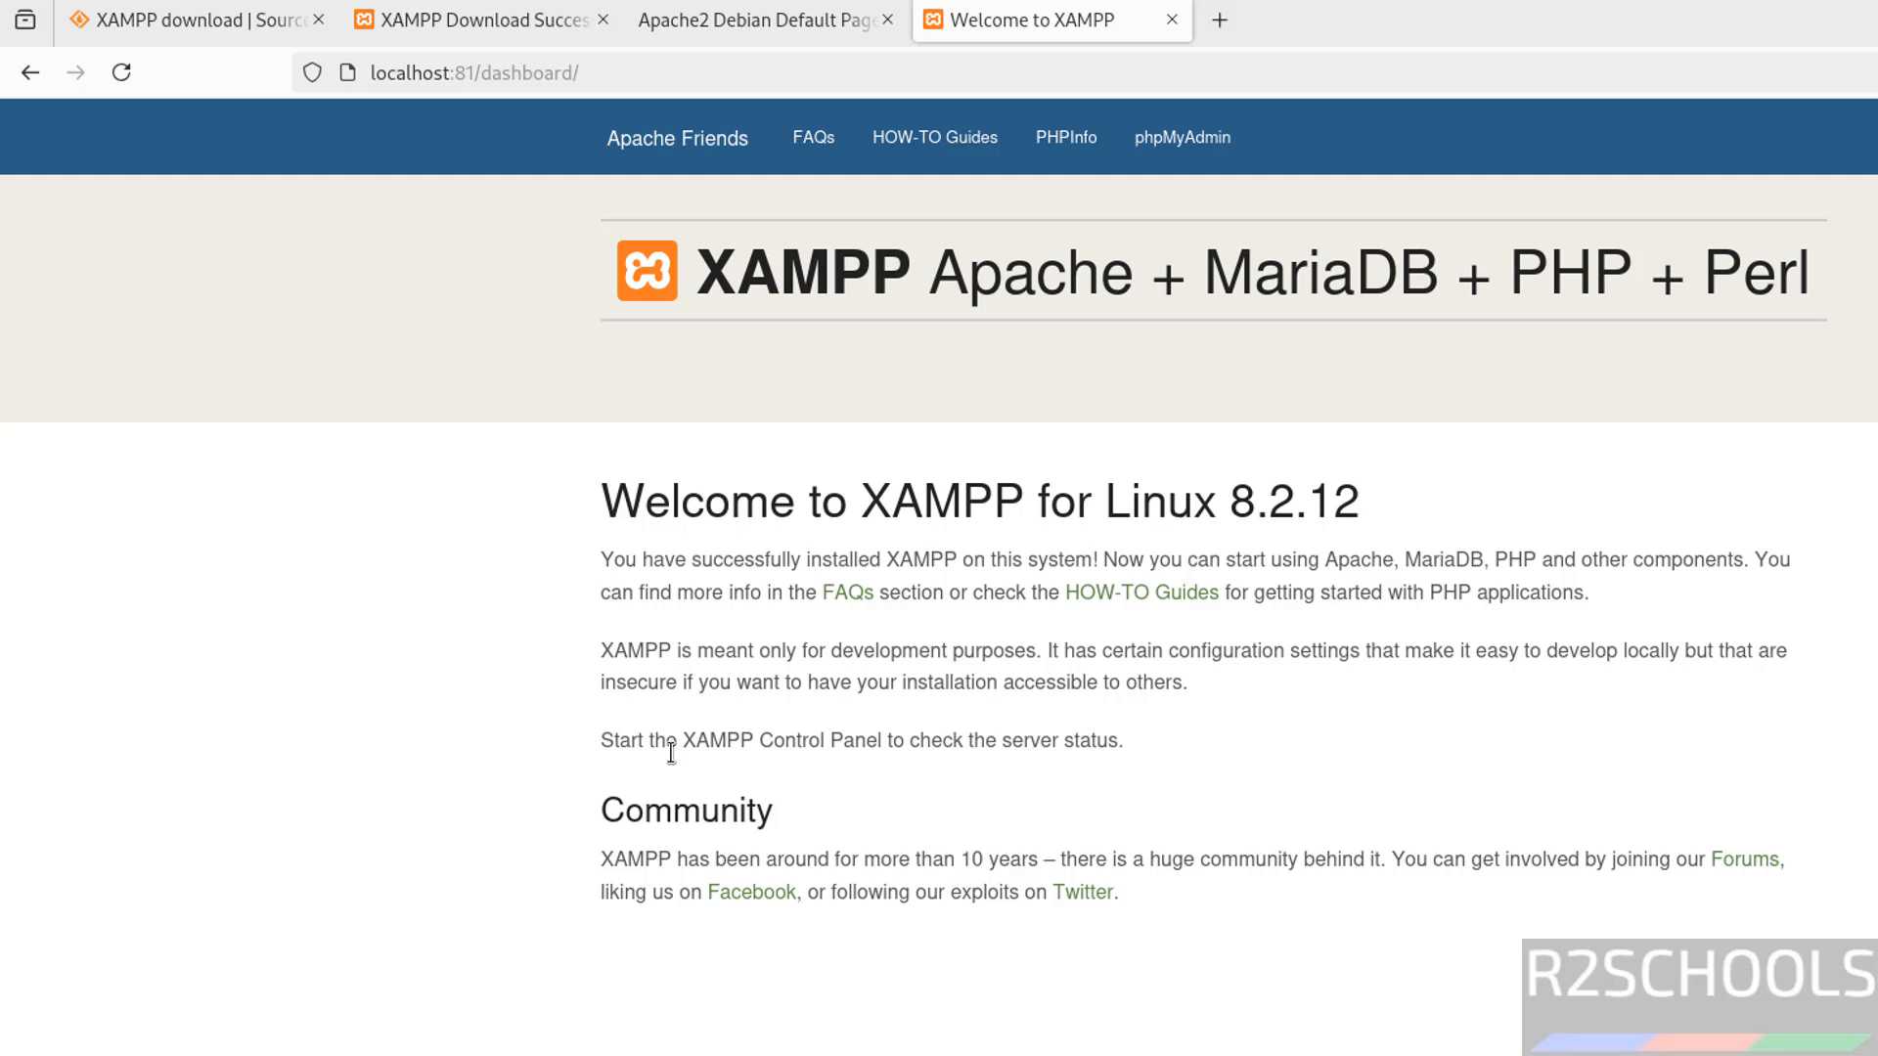
{"action": "mouse_move", "coordinate": [489, 84]}
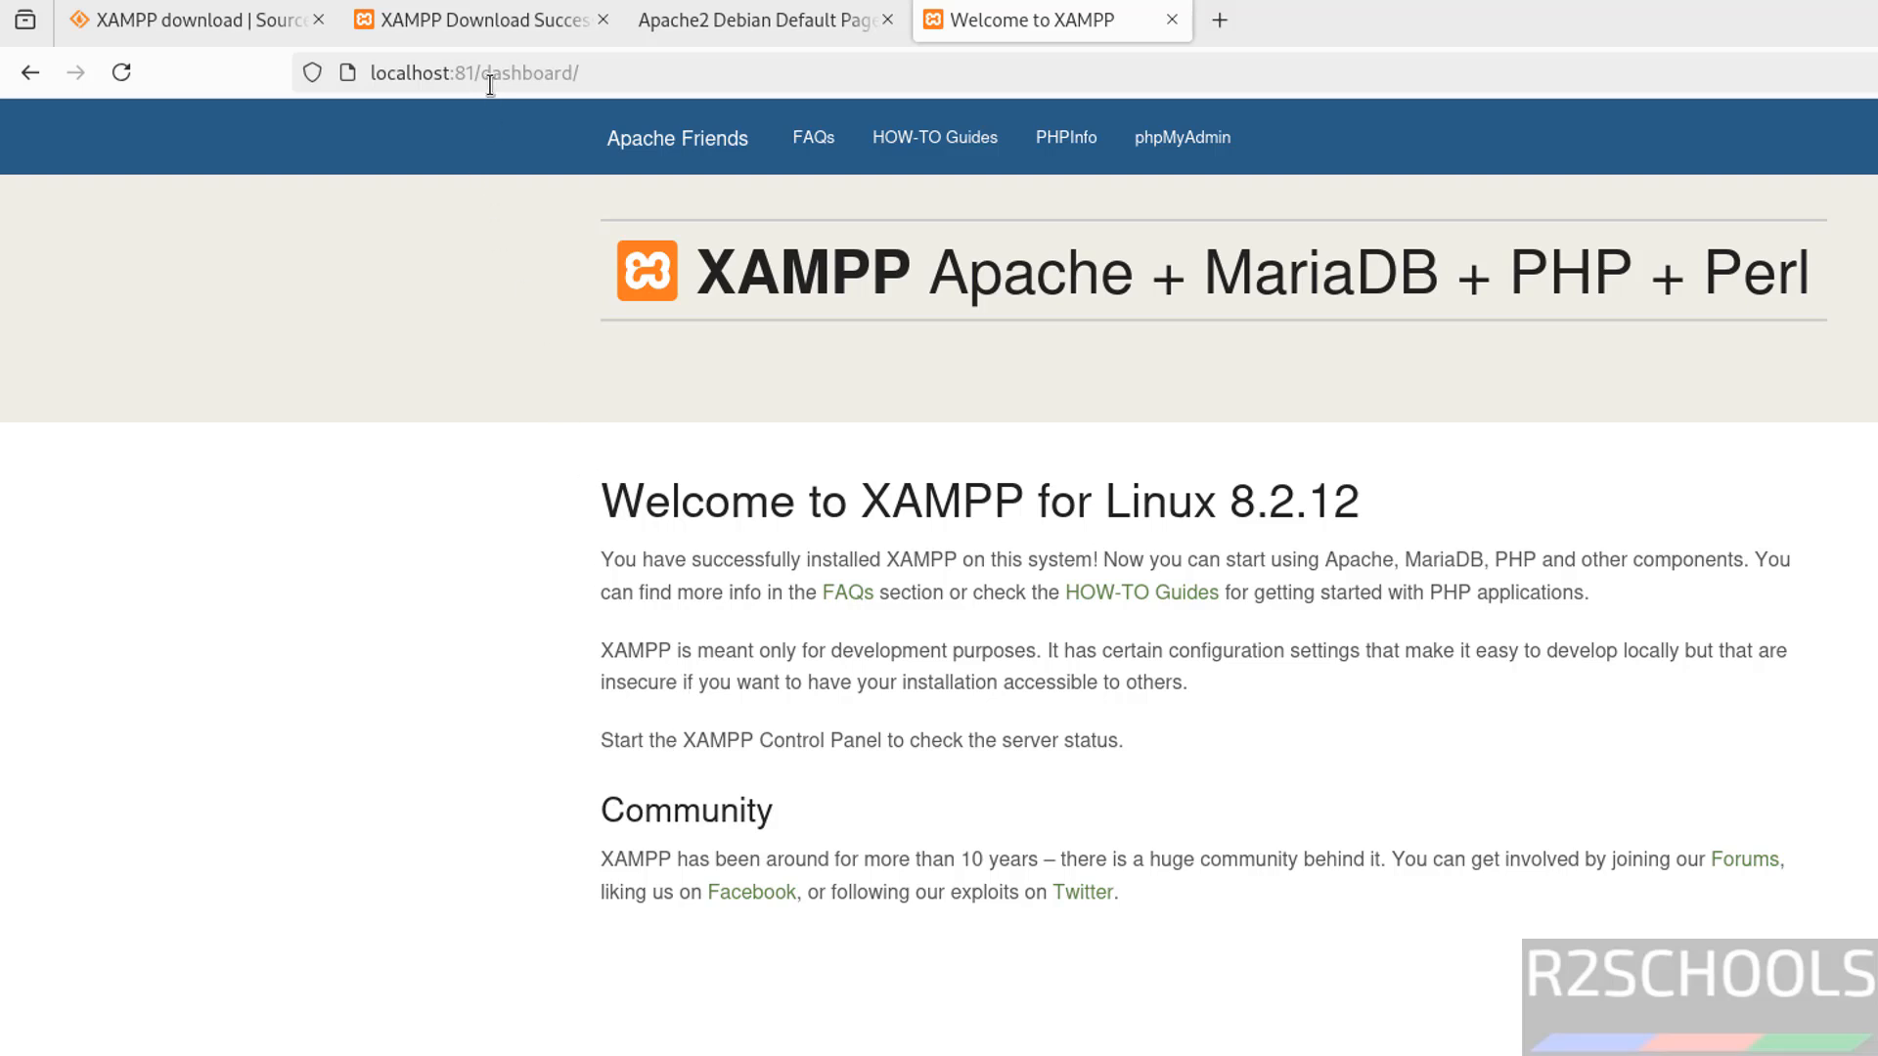
Load localhost:81/helloworld.php, showing 'Welcome to r2schools9'
{"action": "left_click", "coordinate": [474, 71]}
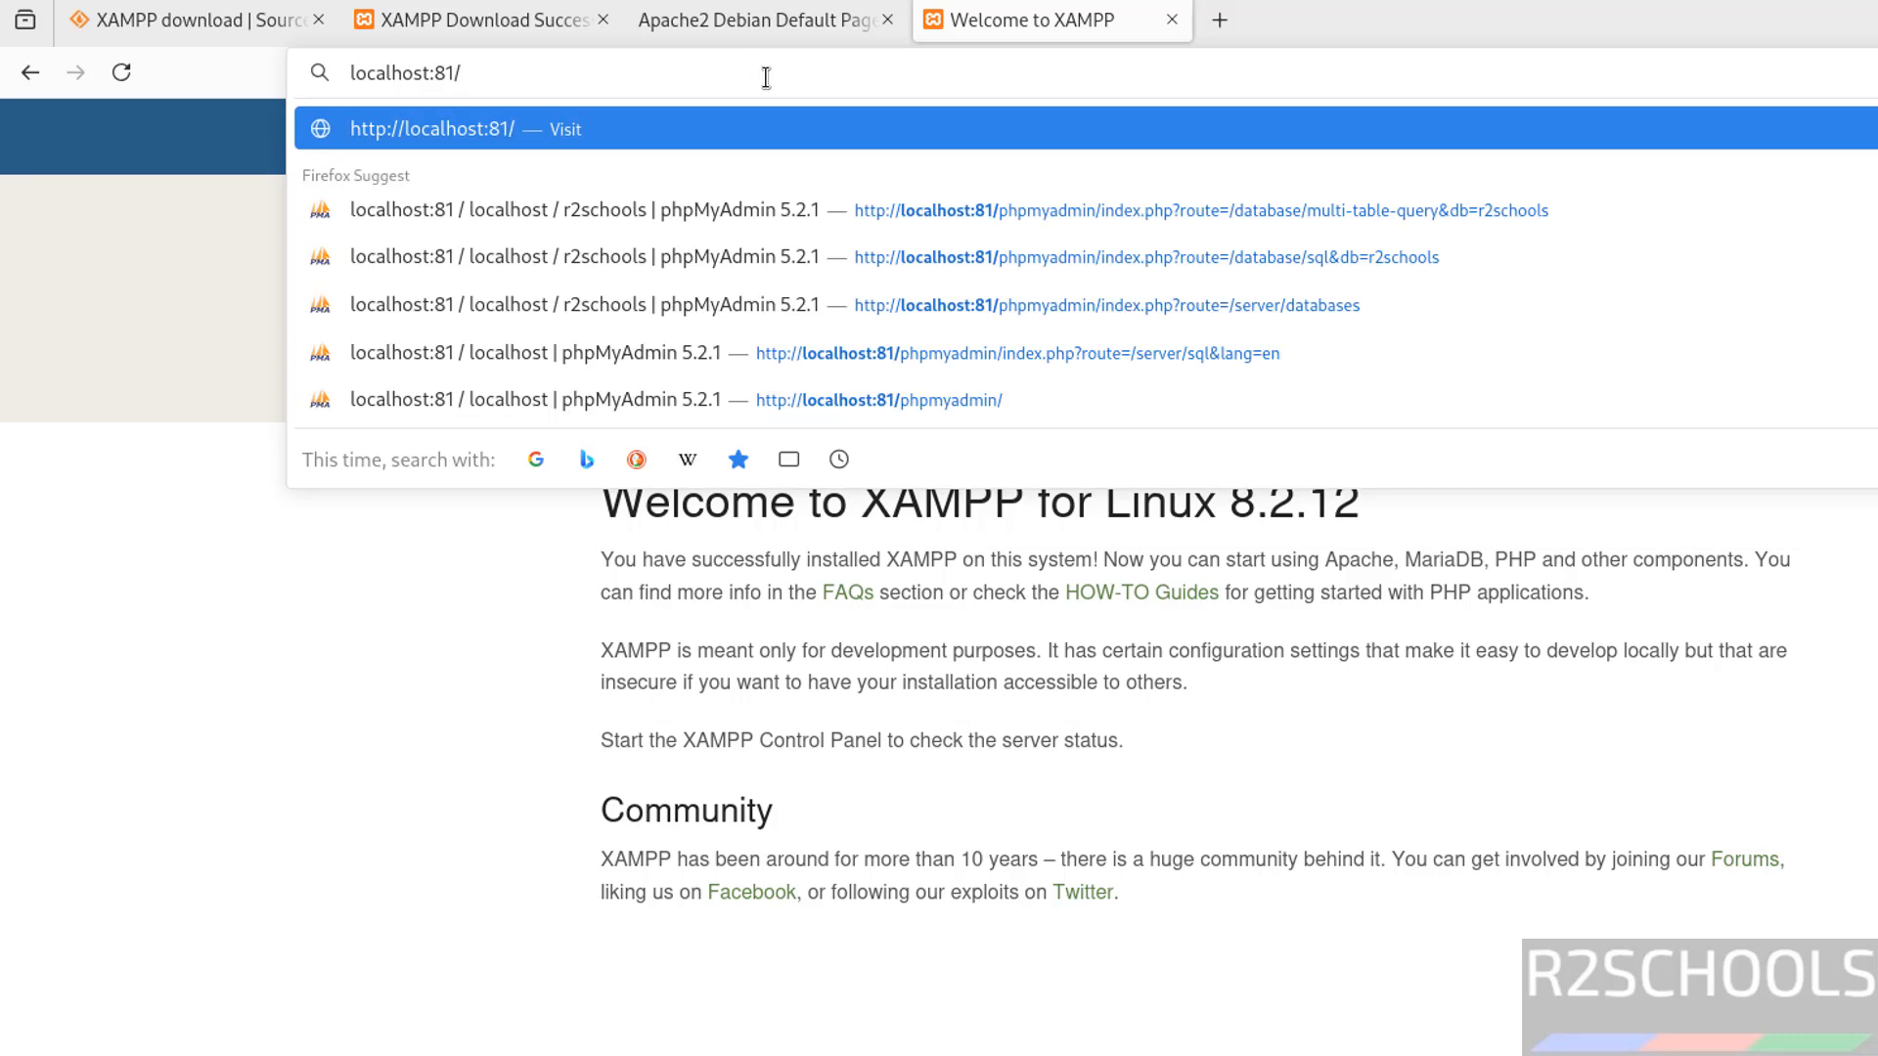
{"action": "type", "text": "heloo"}
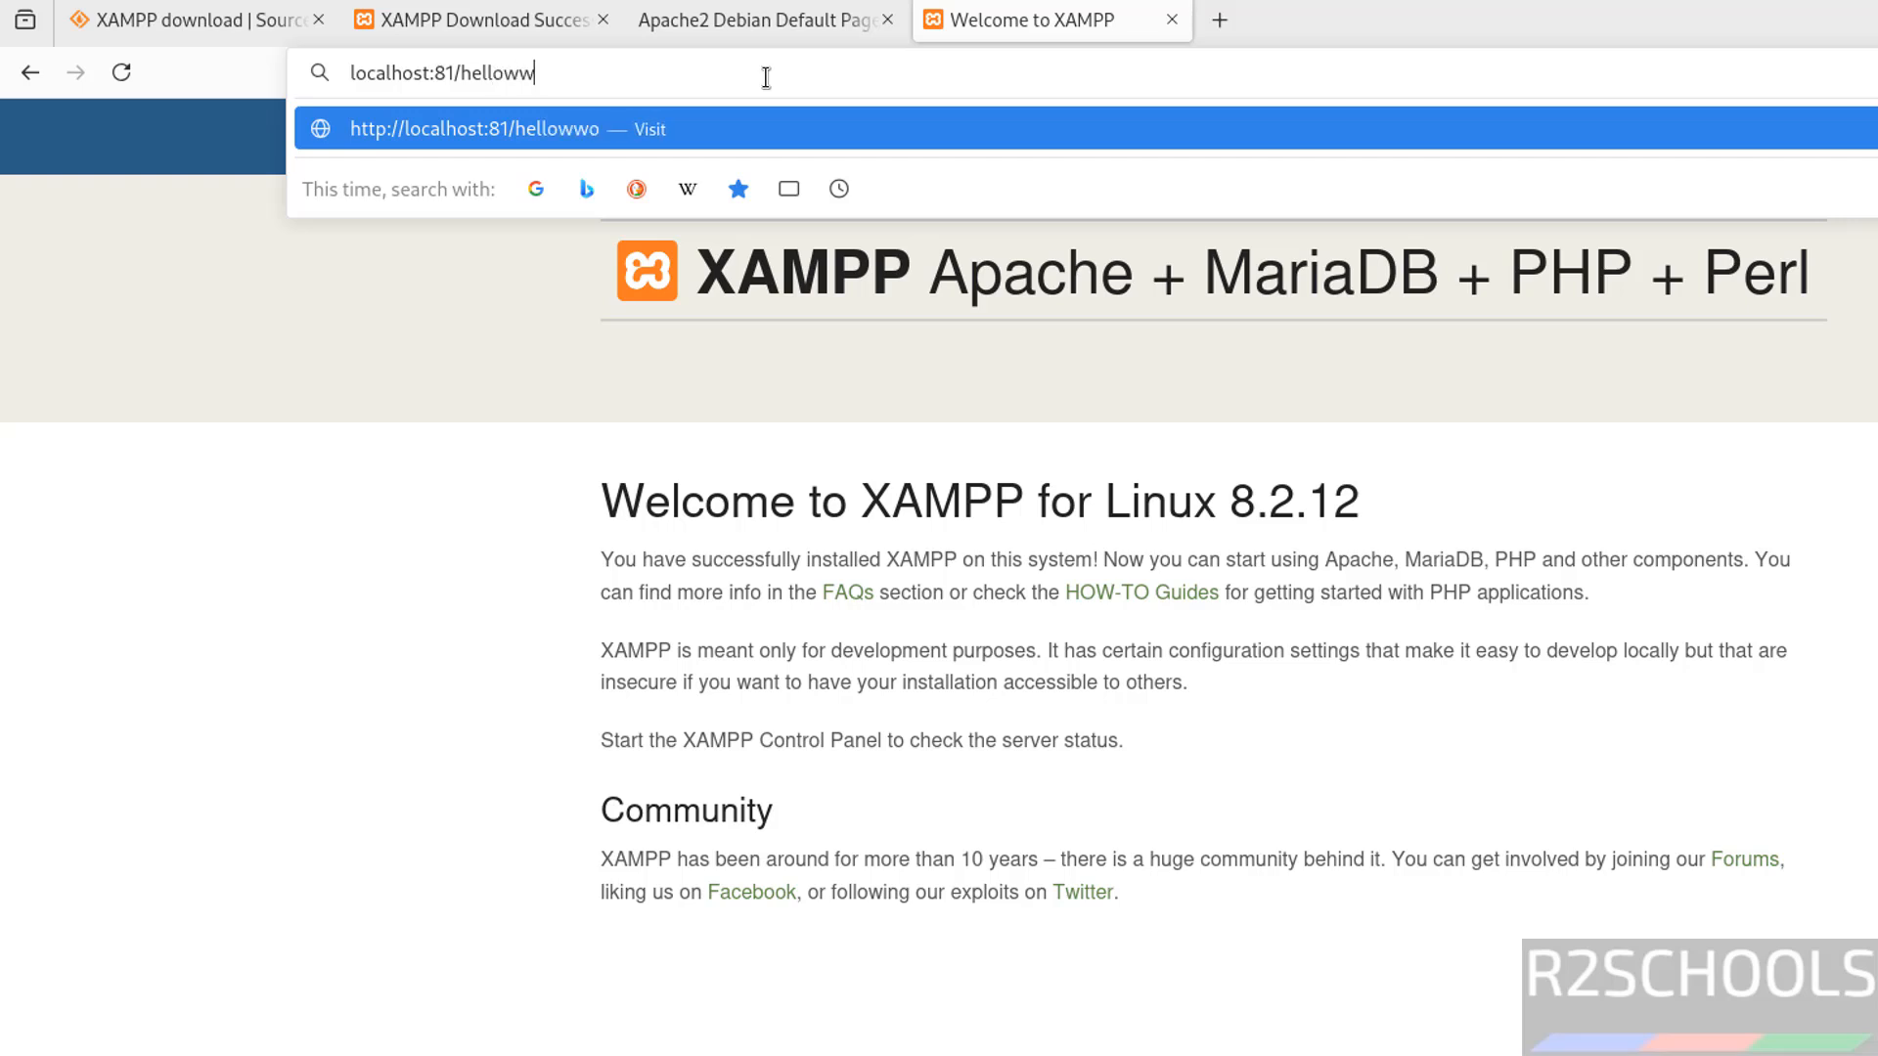
{"action": "type", "text": "rld"}
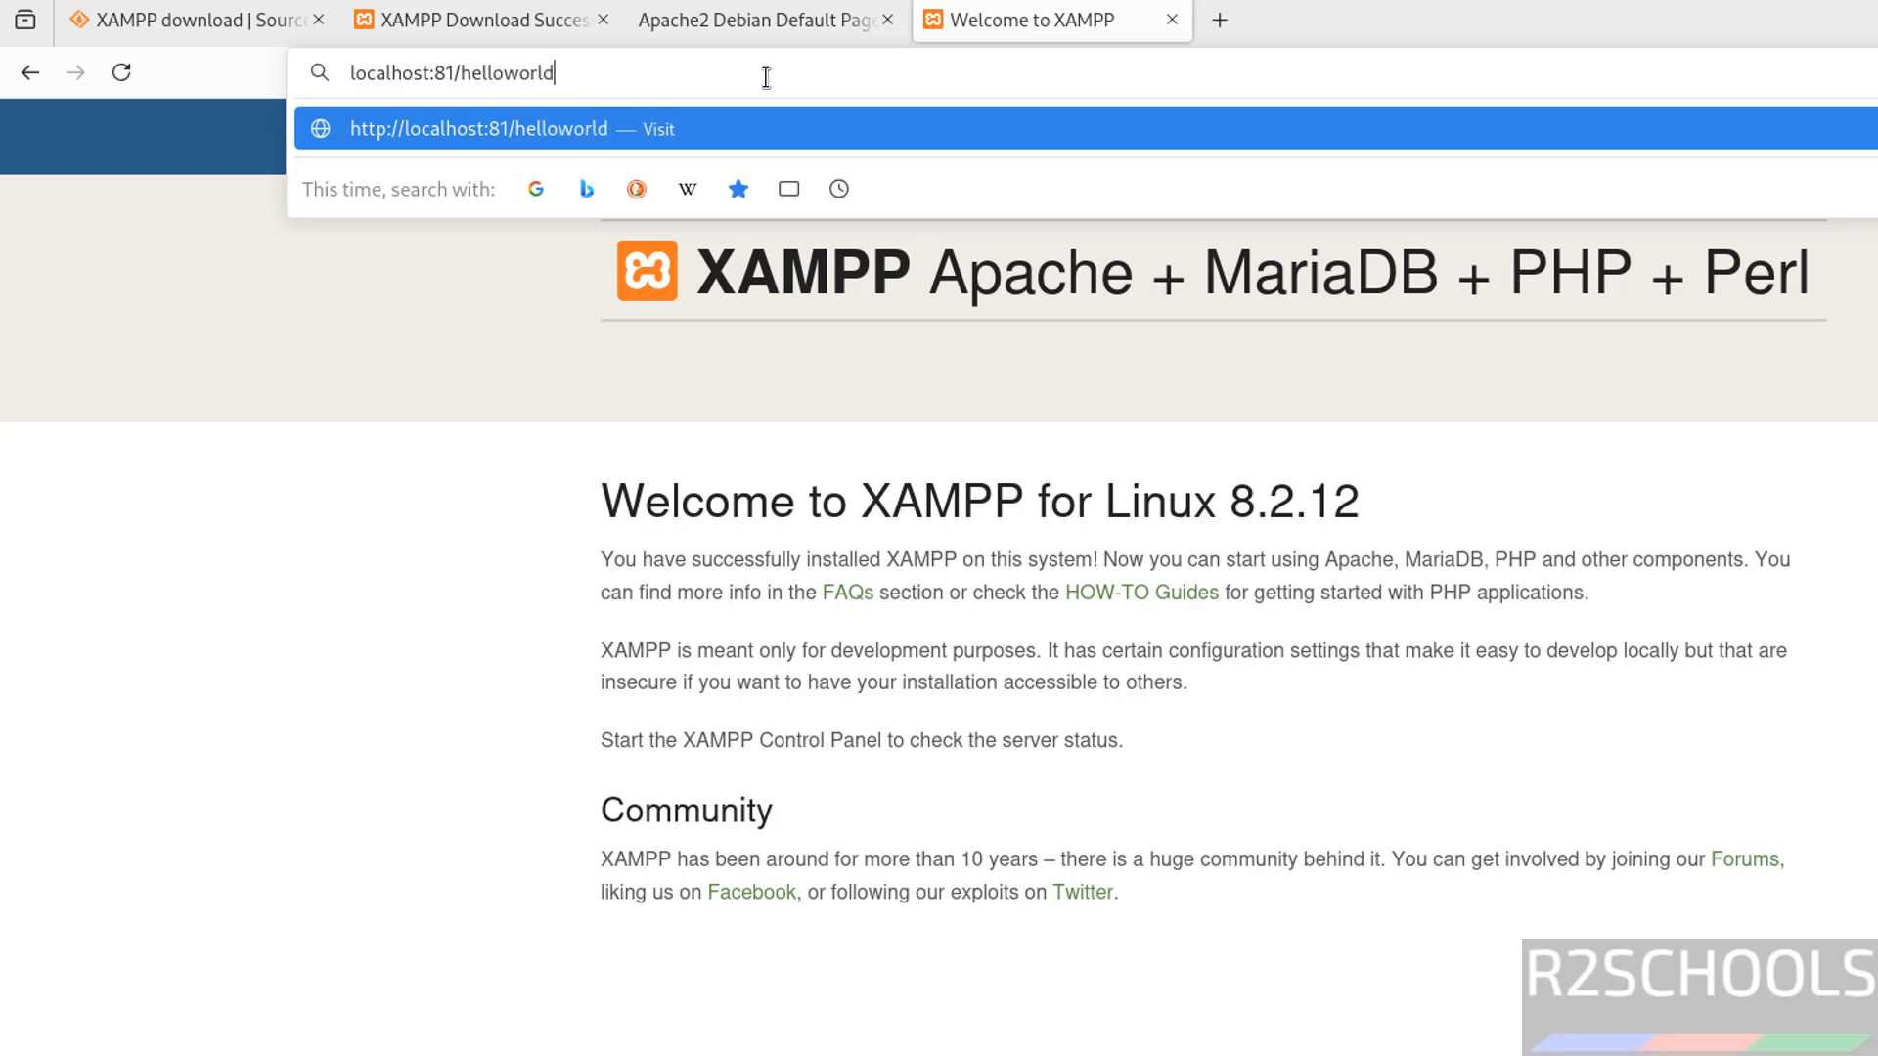
{"action": "type", "text": ".php"}
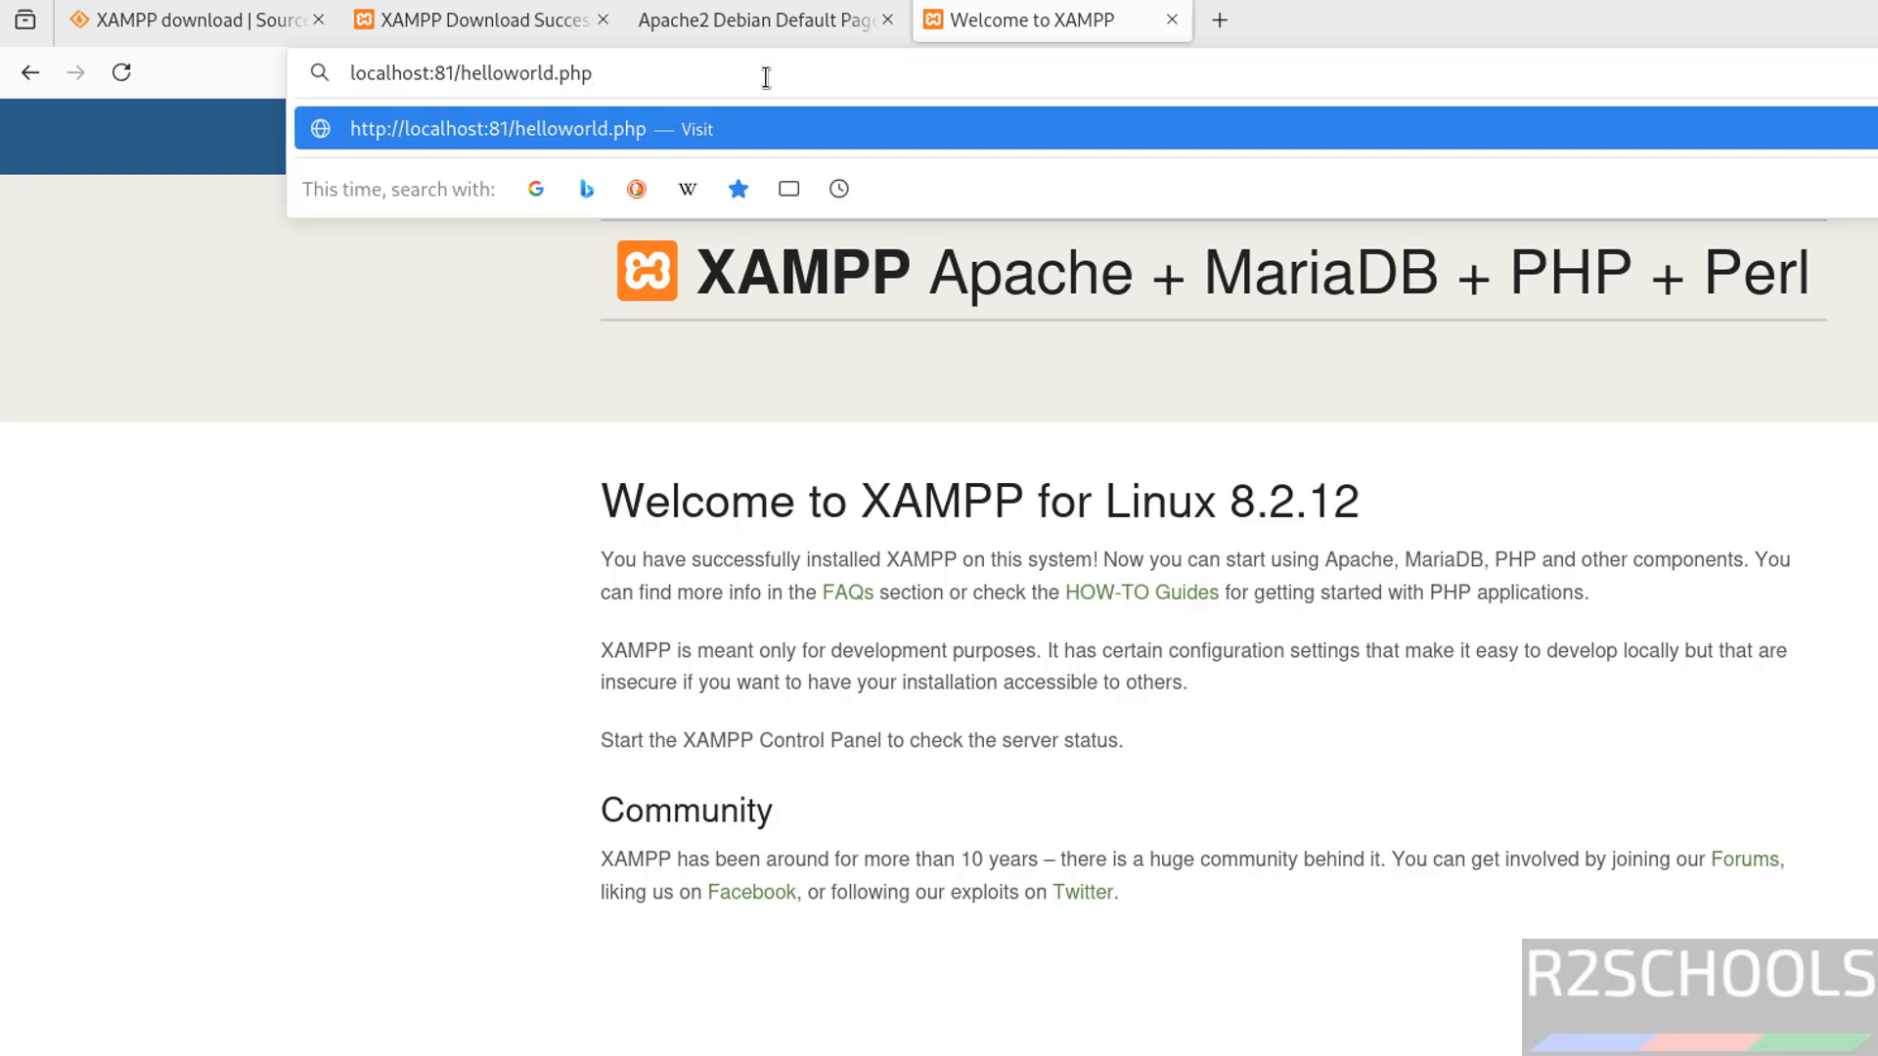
{"action": "key", "text": "Return"}
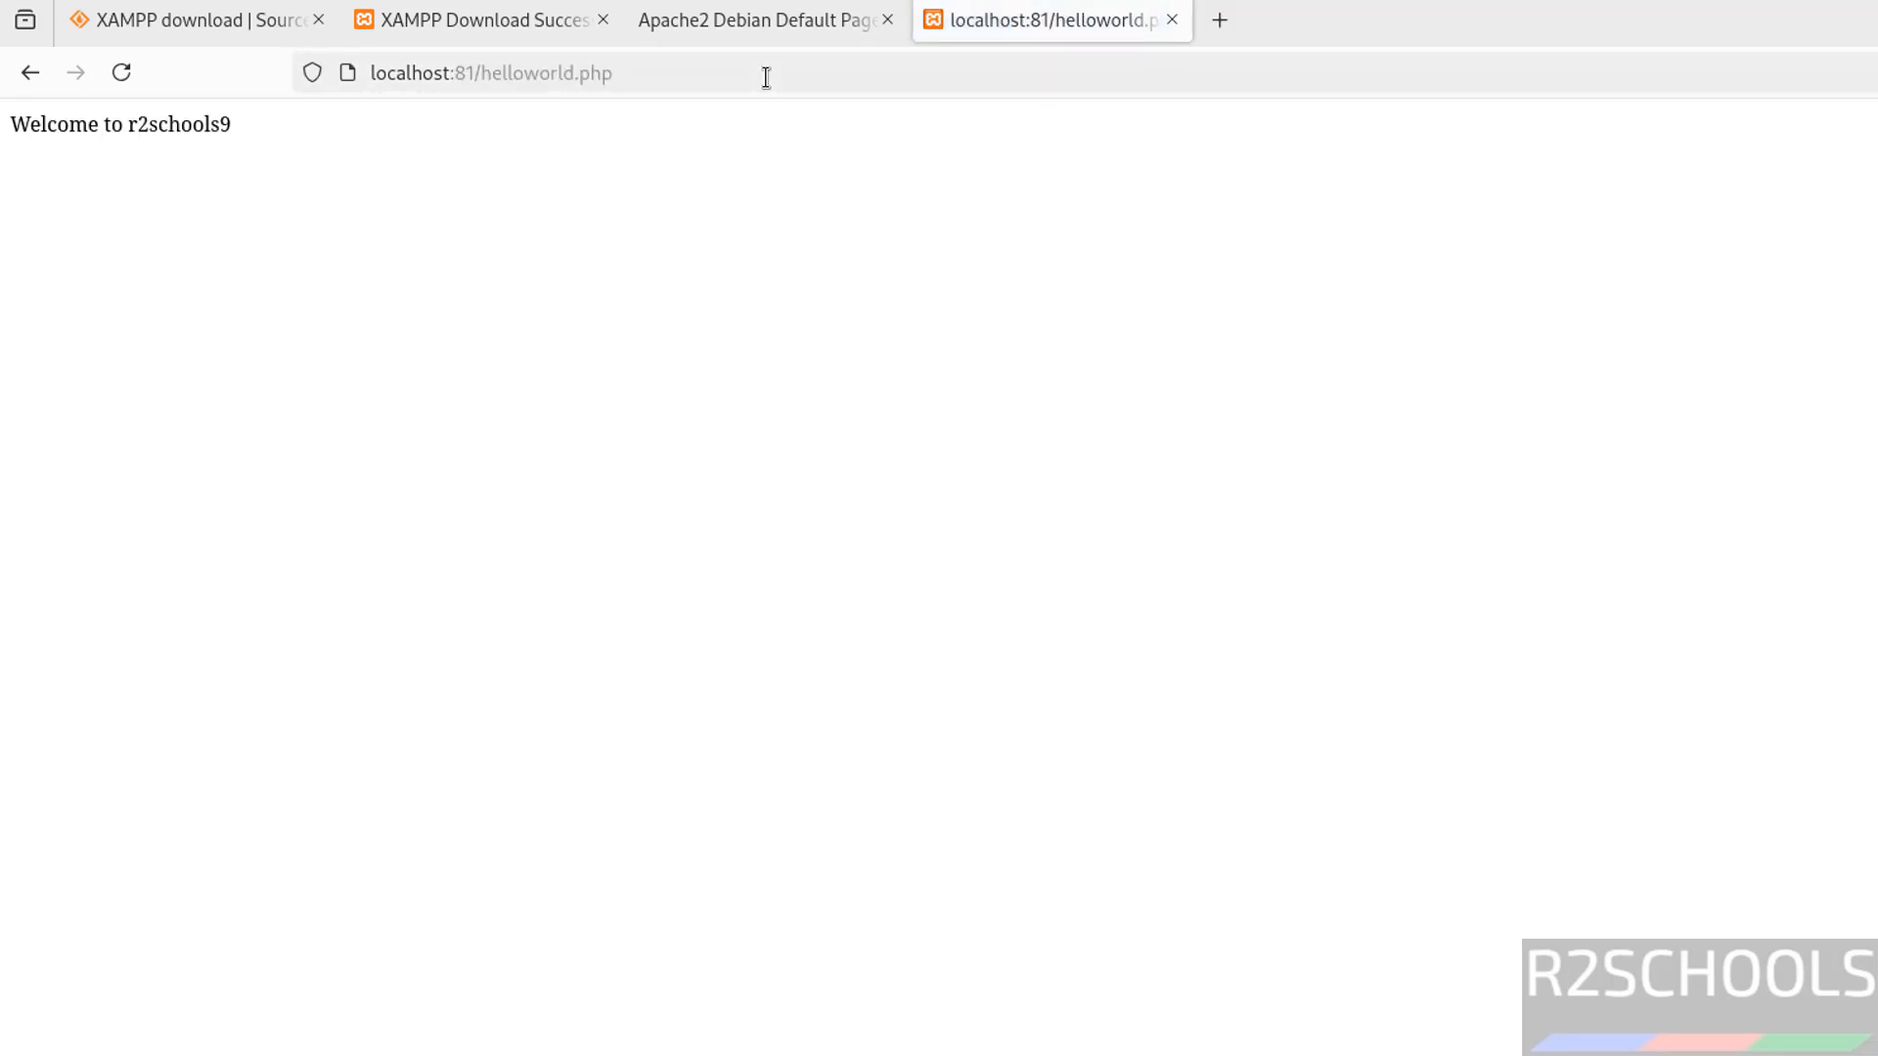
{"action": "mouse_move", "coordinate": [276, 140]}
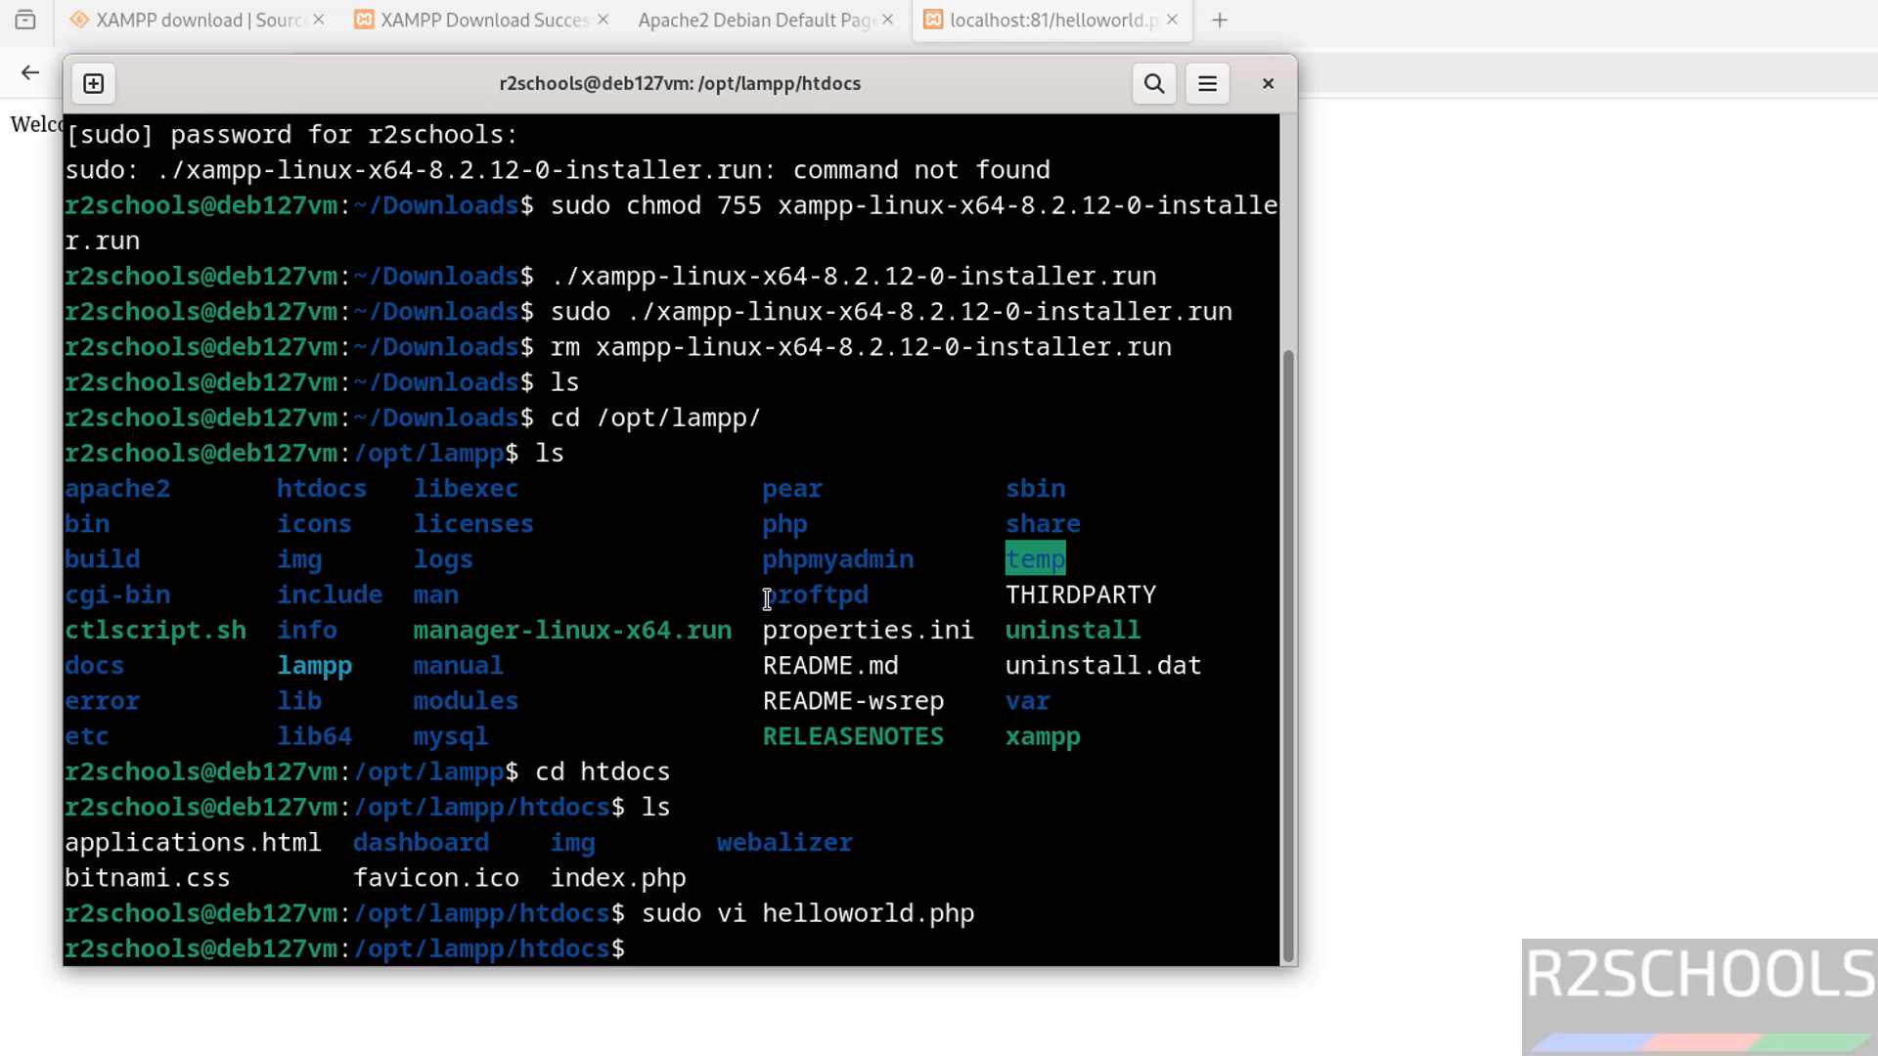
Reopen helloworld.php, insert echo "</br>"; between the two lines, and save with :wq
{"action": "key", "text": "Return"}
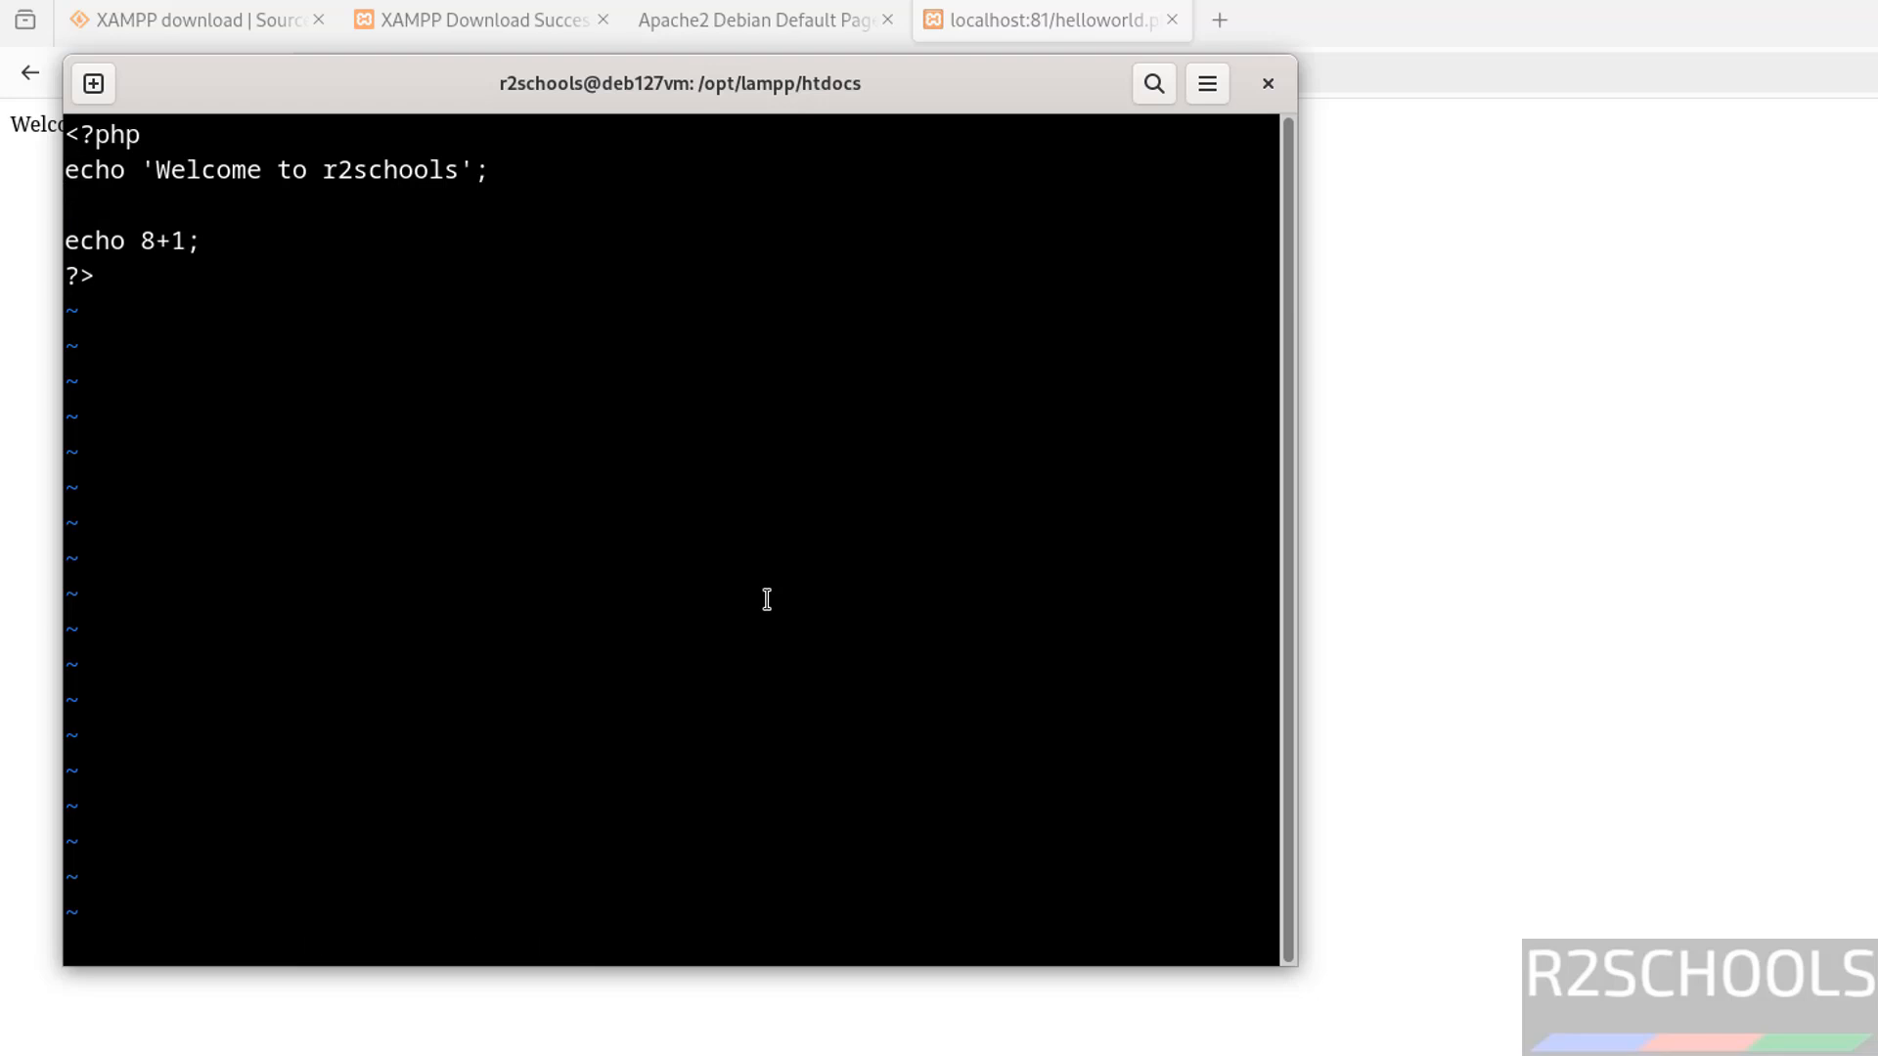
{"action": "type", "text": "echo"}
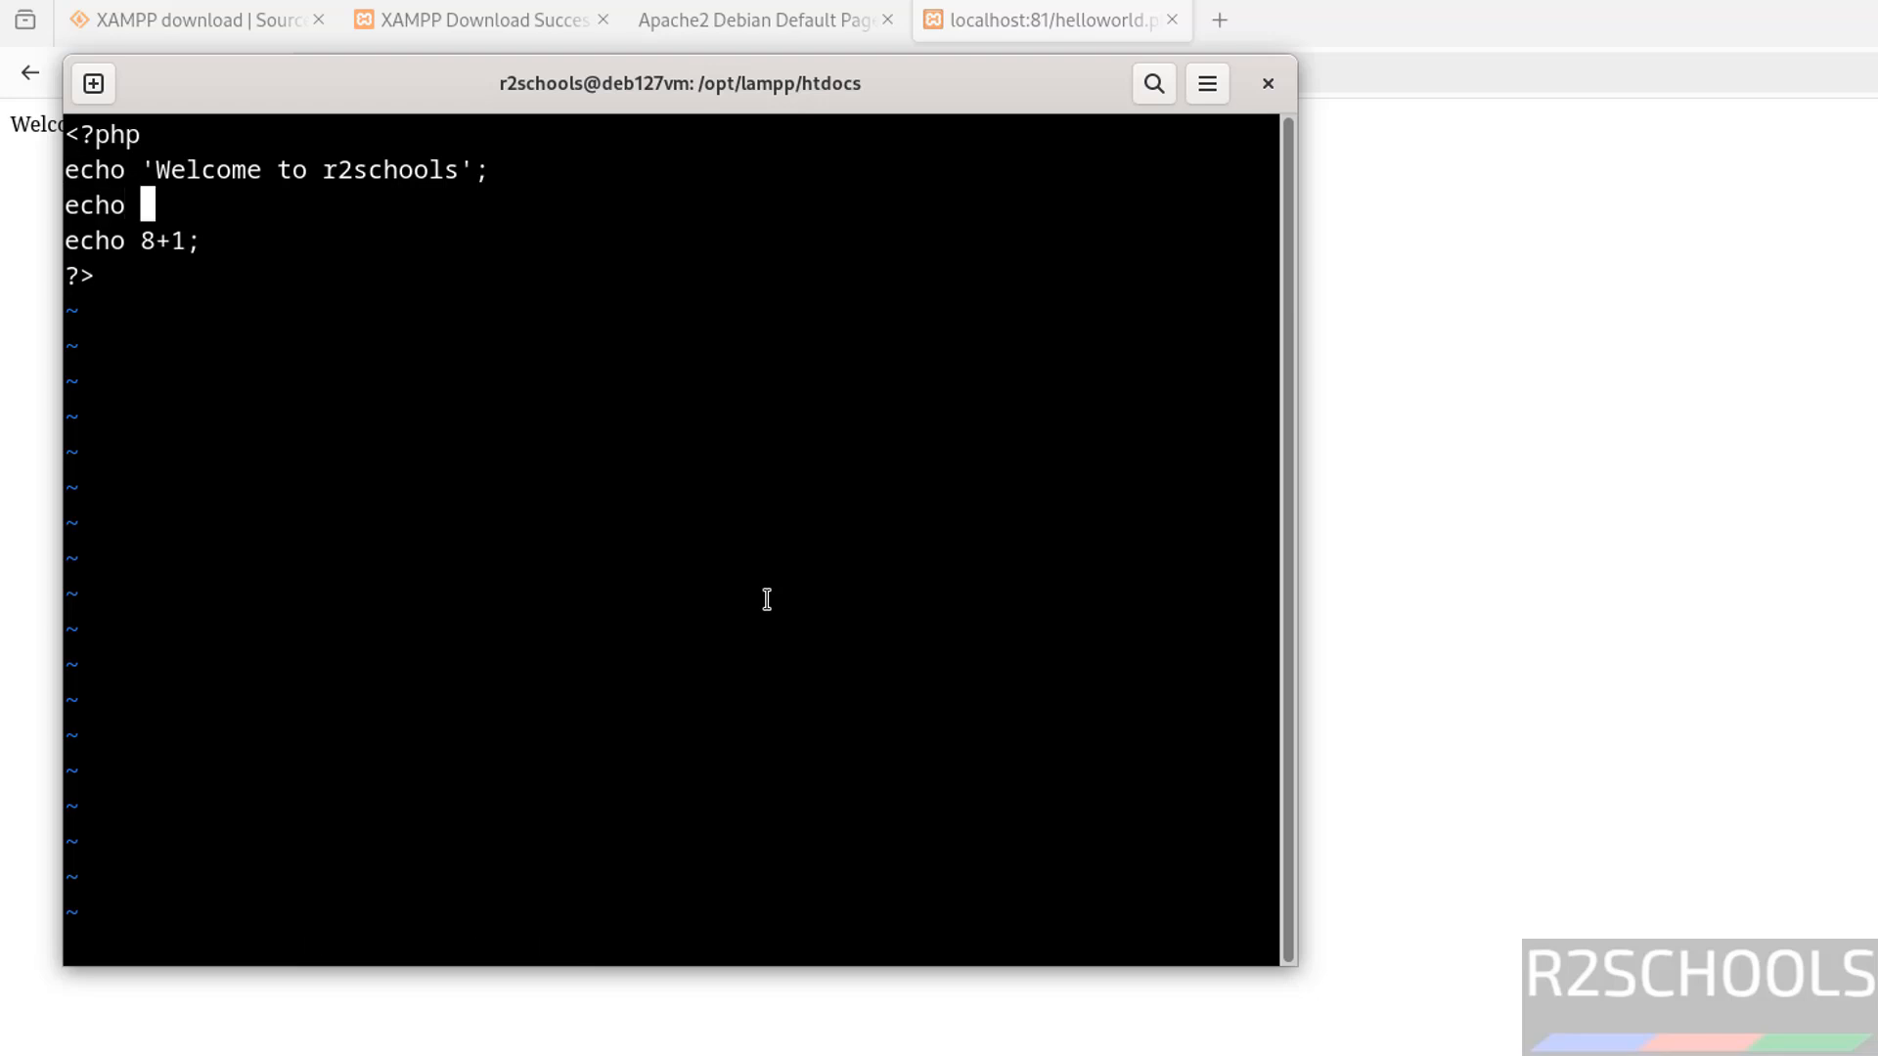
{"action": "type", "text": "\"</"}
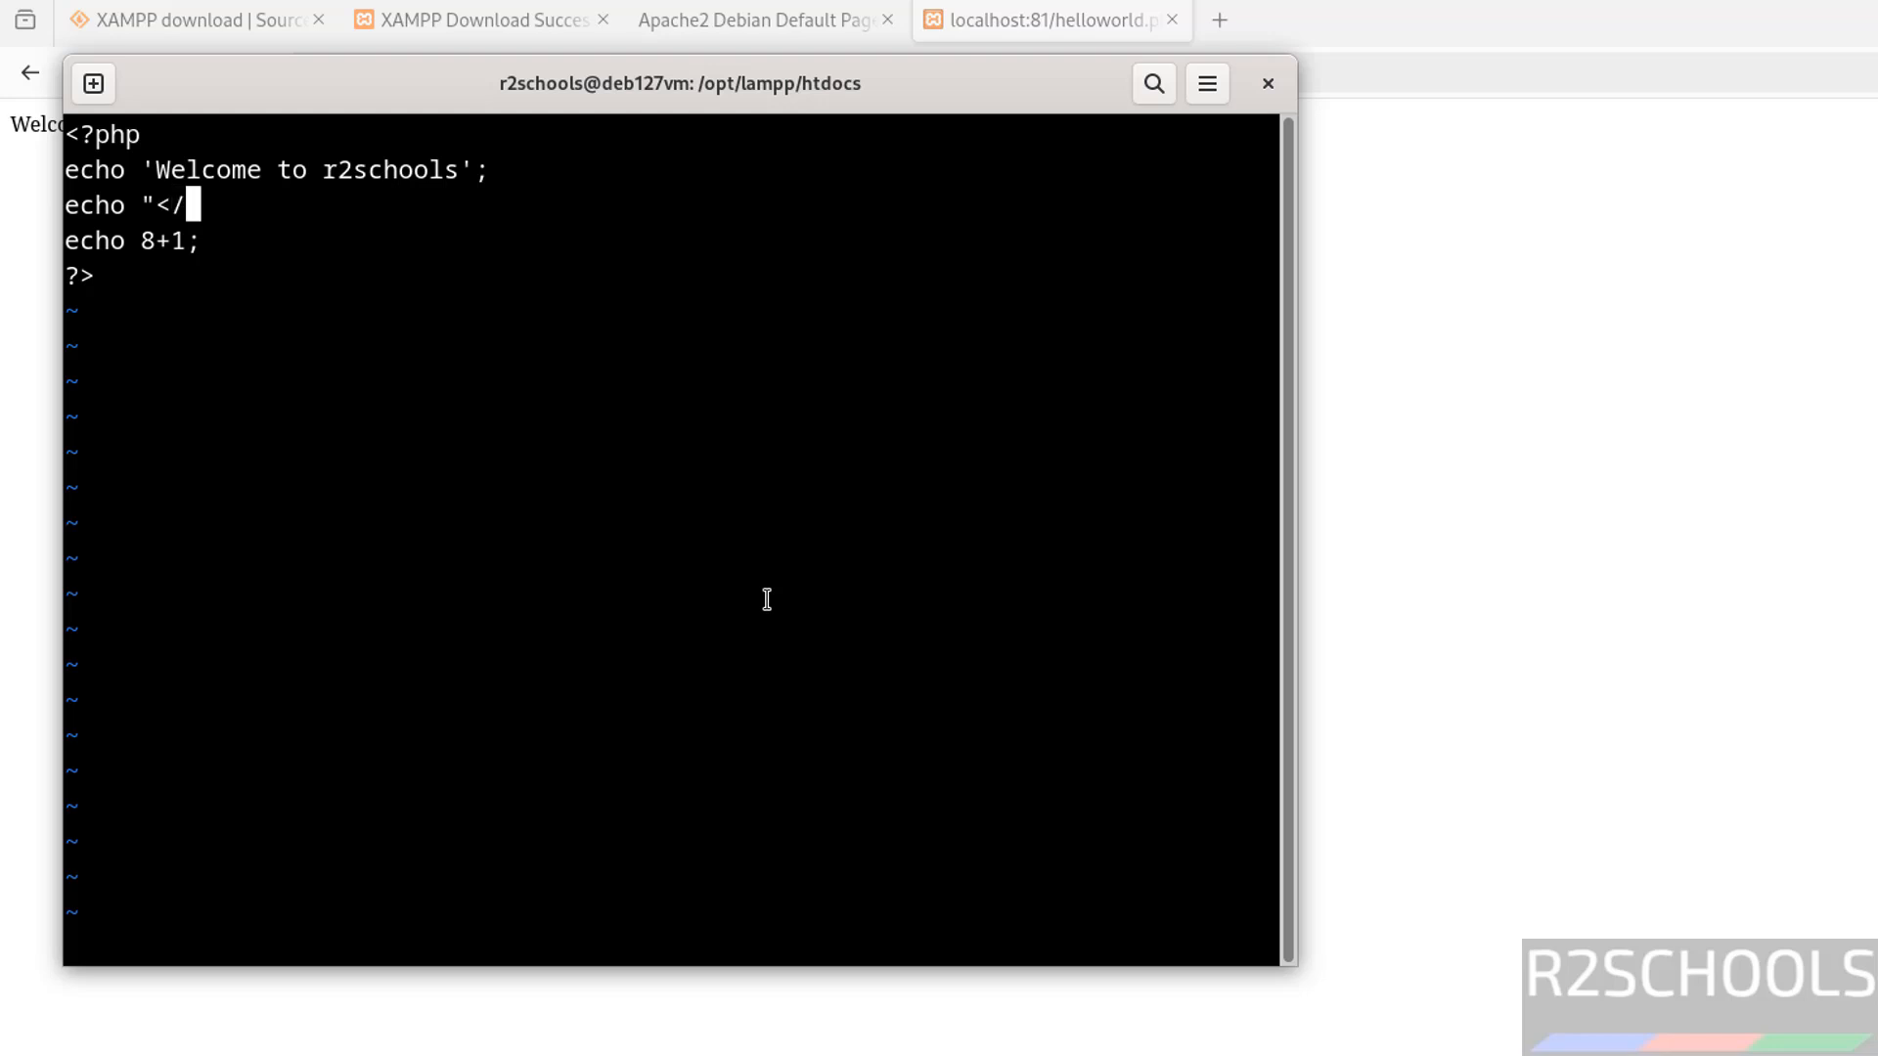
{"action": "type", "text": "br>\";"}
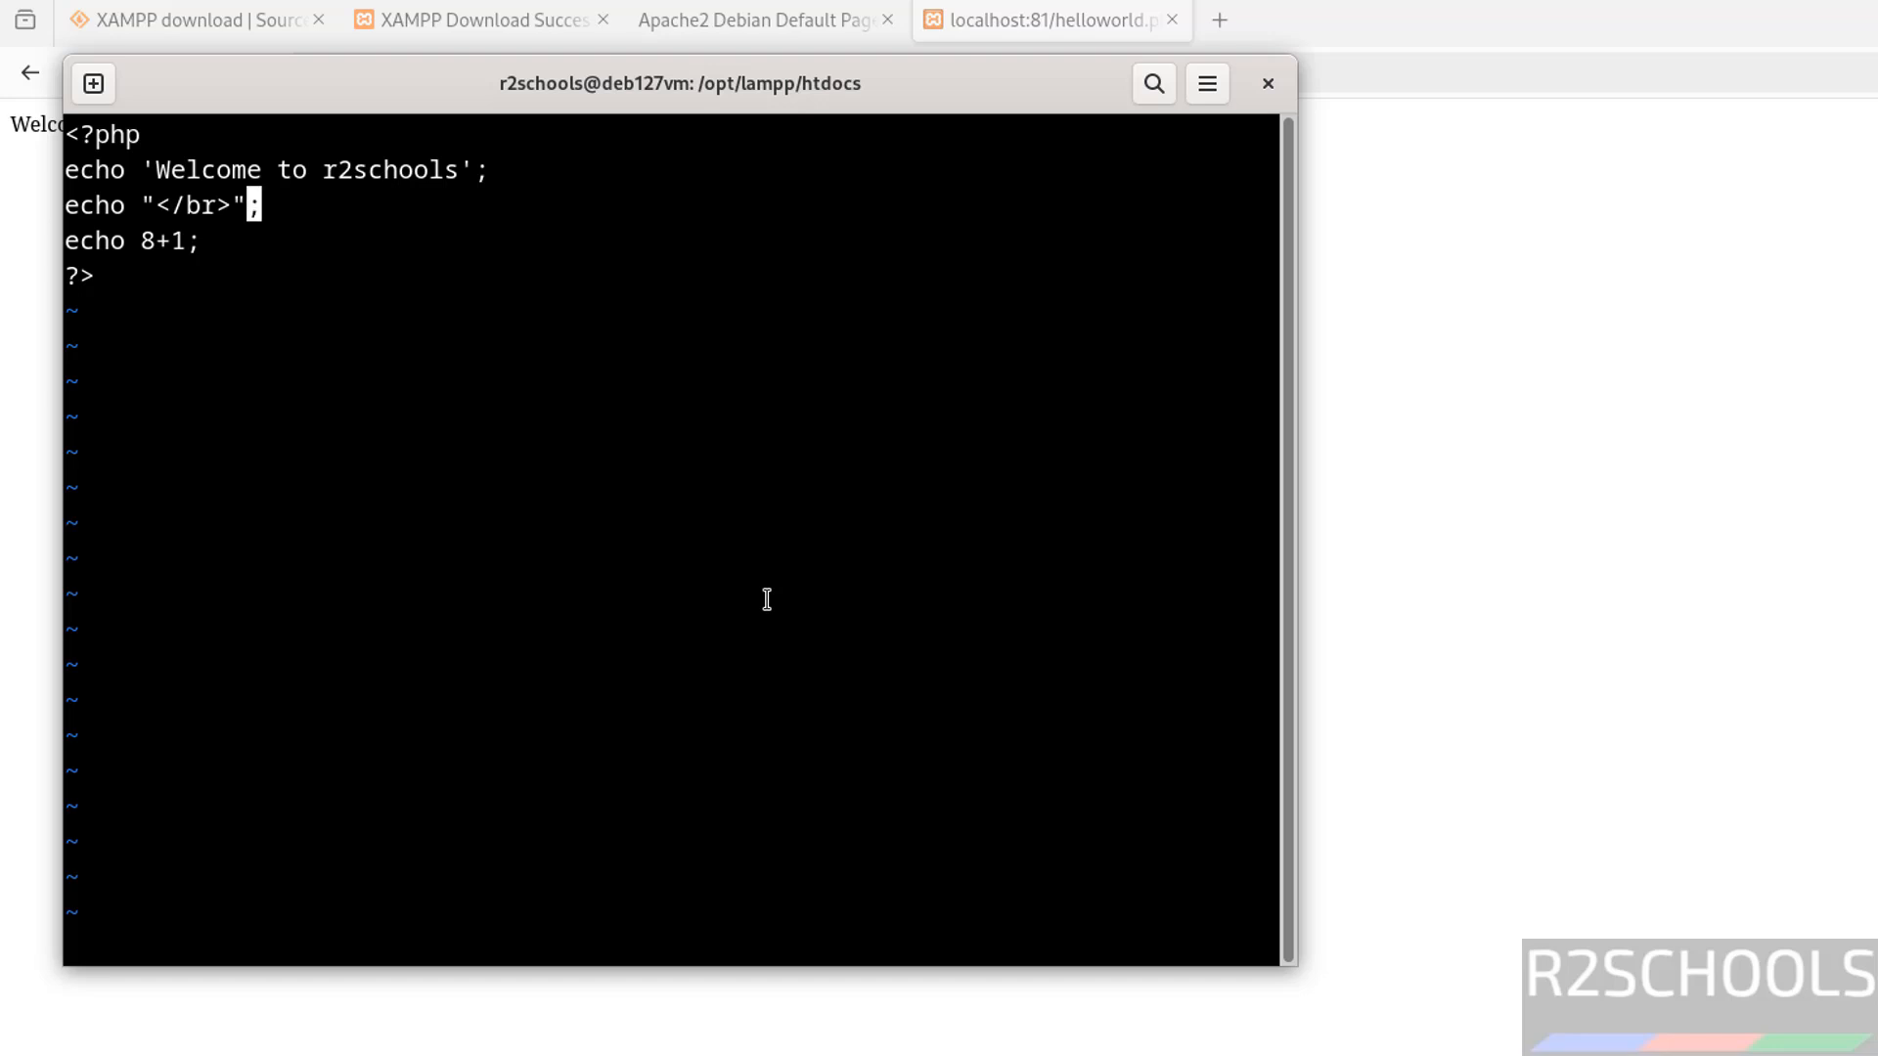
{"action": "type", "text": ":w"}
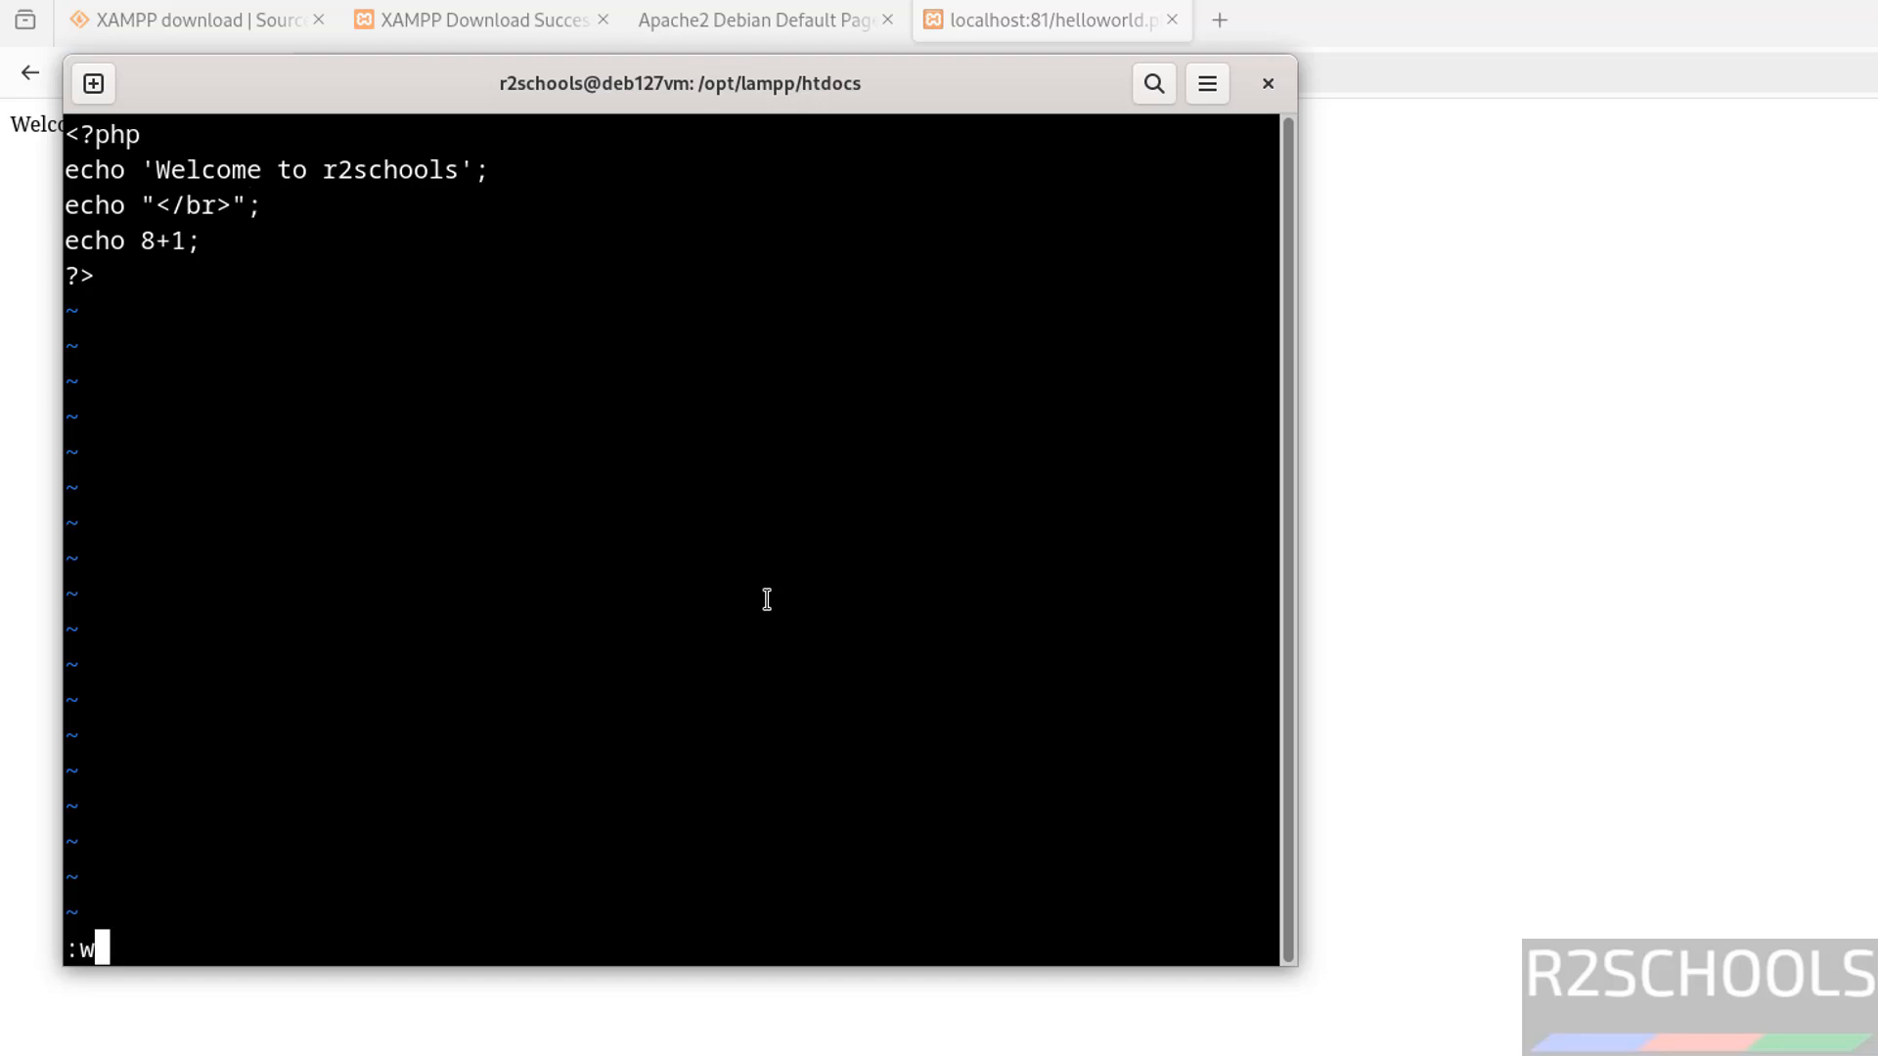
{"action": "key", "text": "Return"}
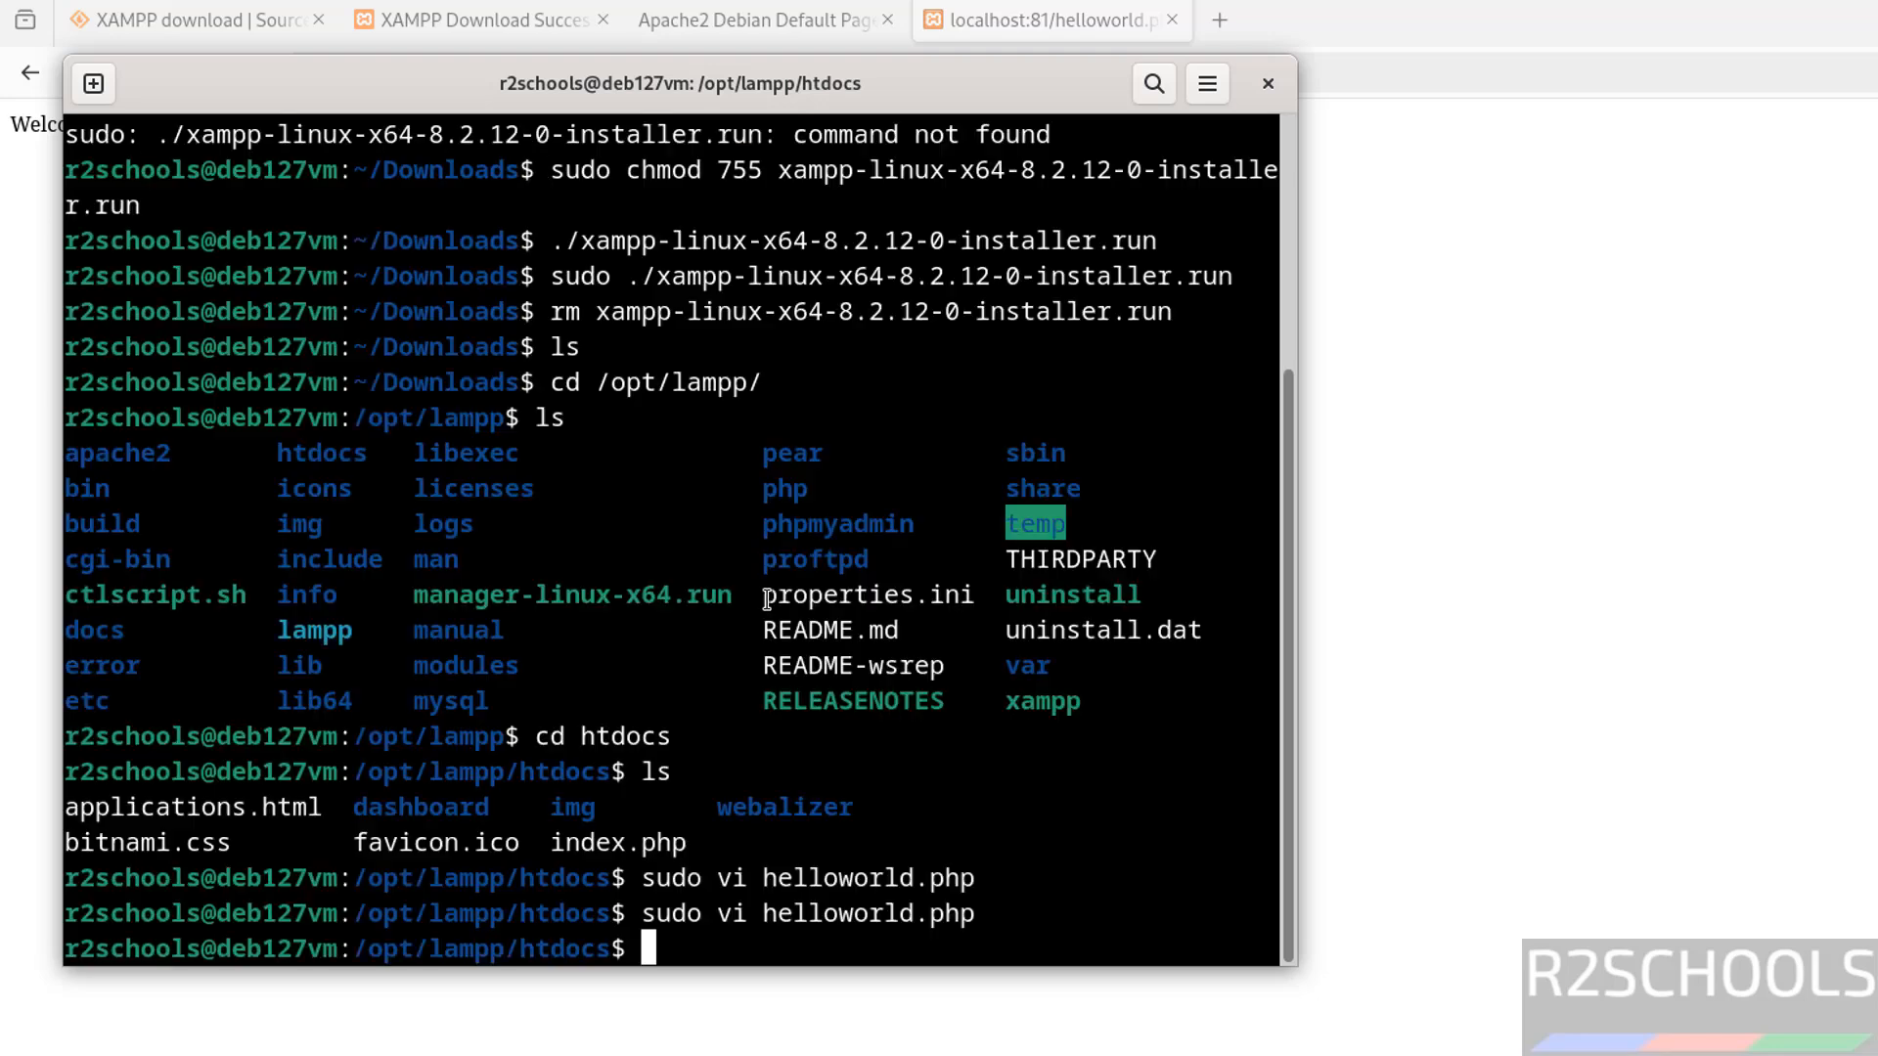
Reload localhost:81/helloworld.php to show the welcome message and 9 on separate lines
{"action": "left_click", "coordinate": [1049, 20]}
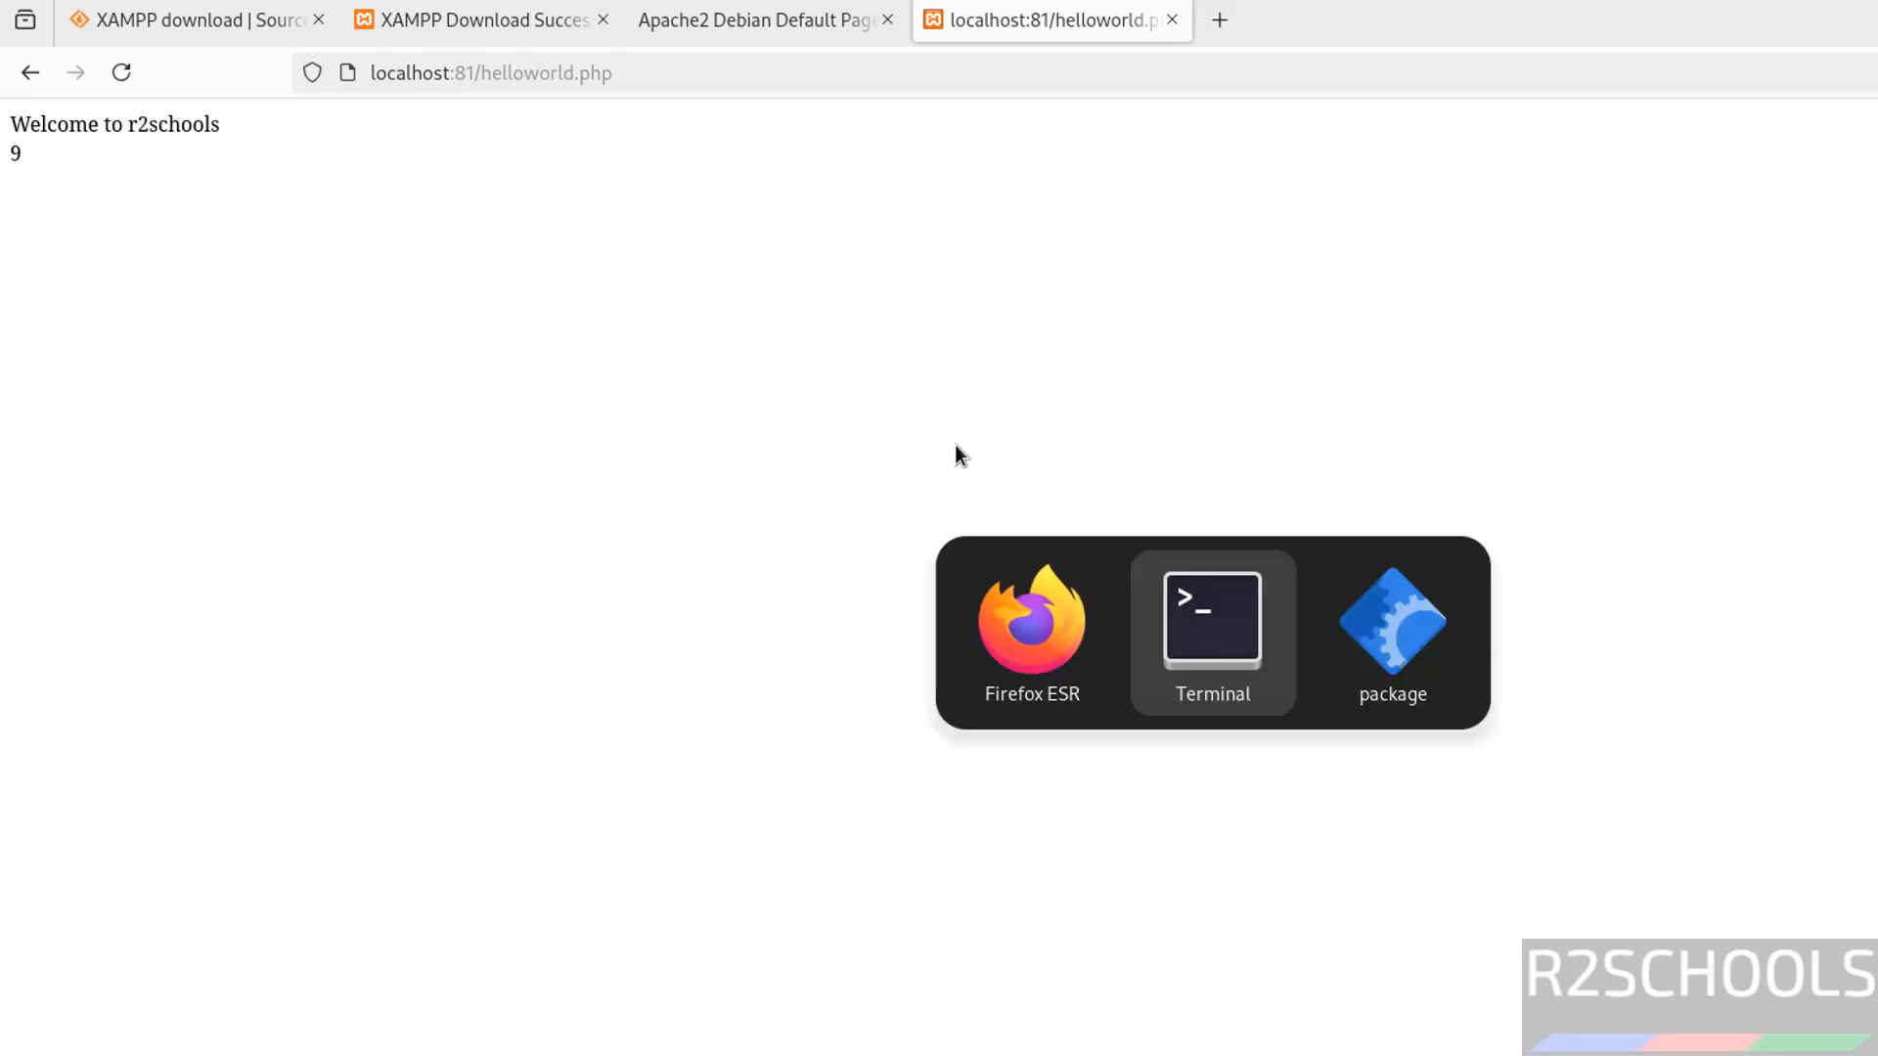
Restart Apache, reload the helloworld page at localhost:81, and quit the control panel
{"action": "left_click", "coordinate": [1391, 631]}
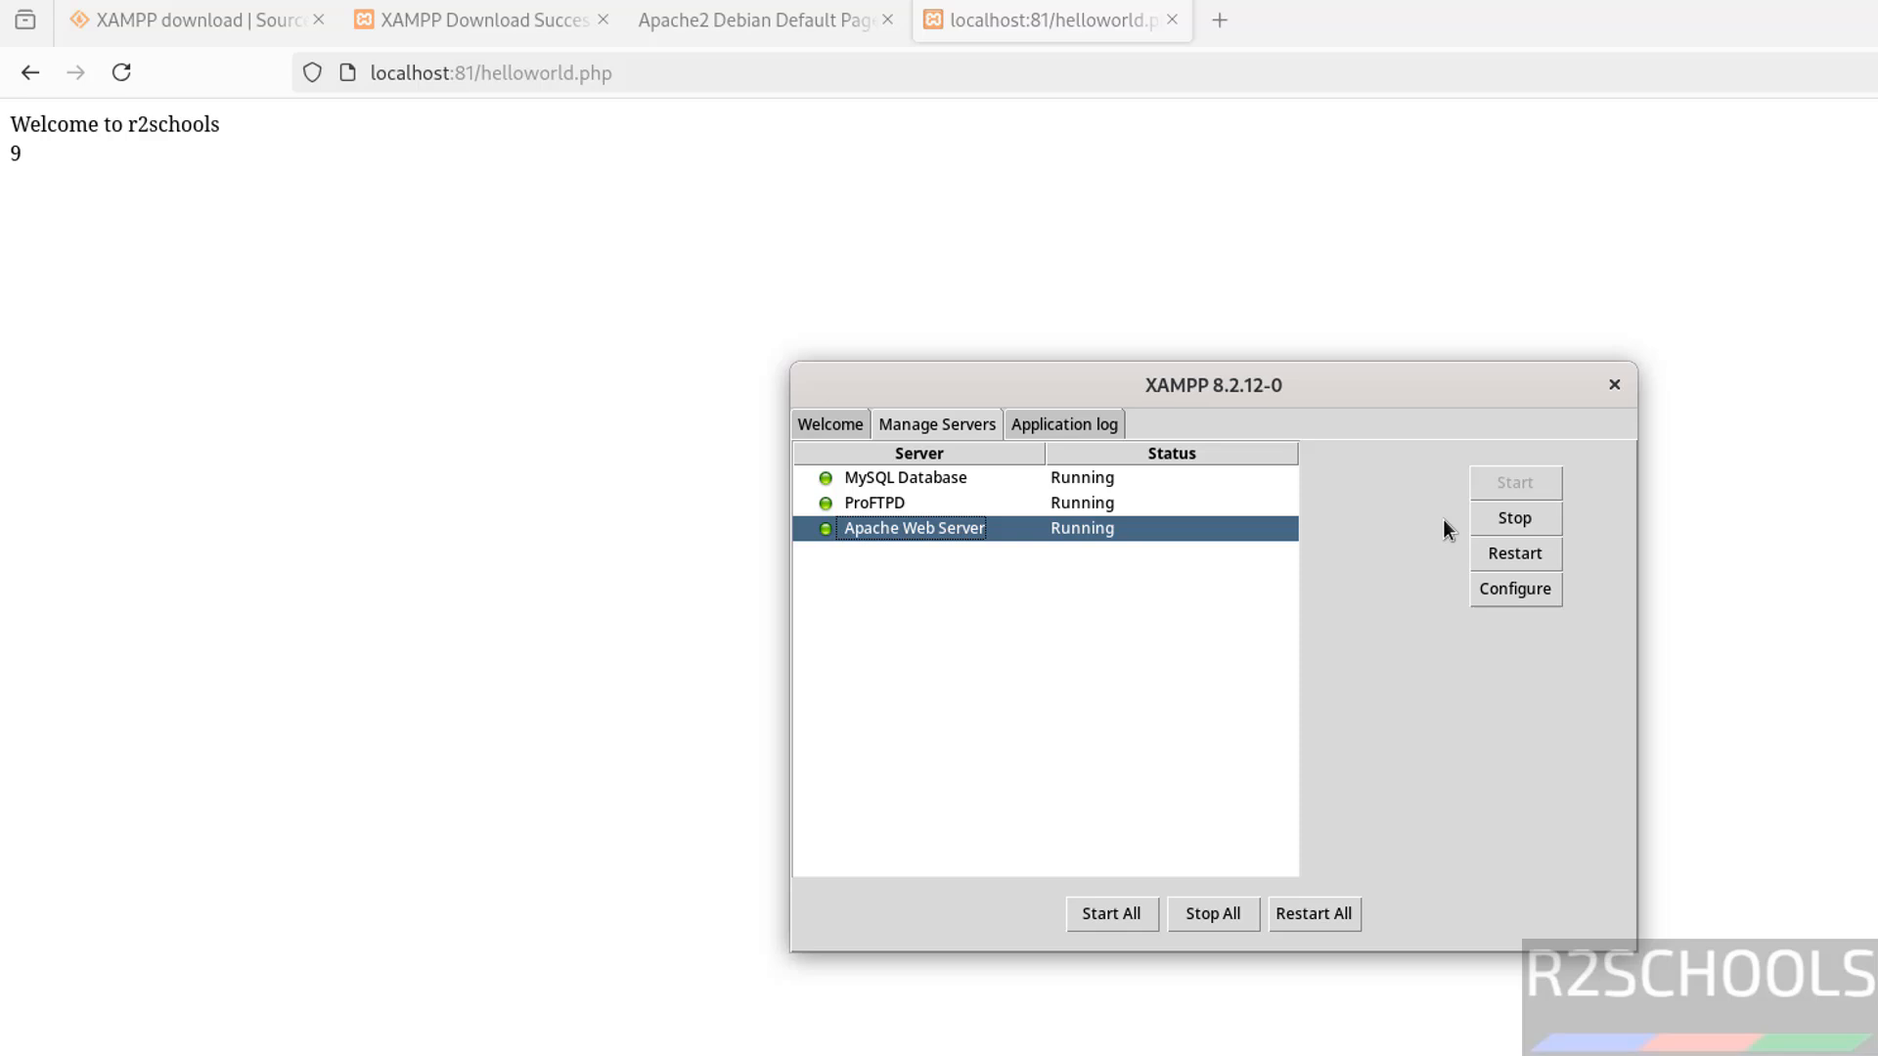
{"action": "left_click", "coordinate": [1514, 517]}
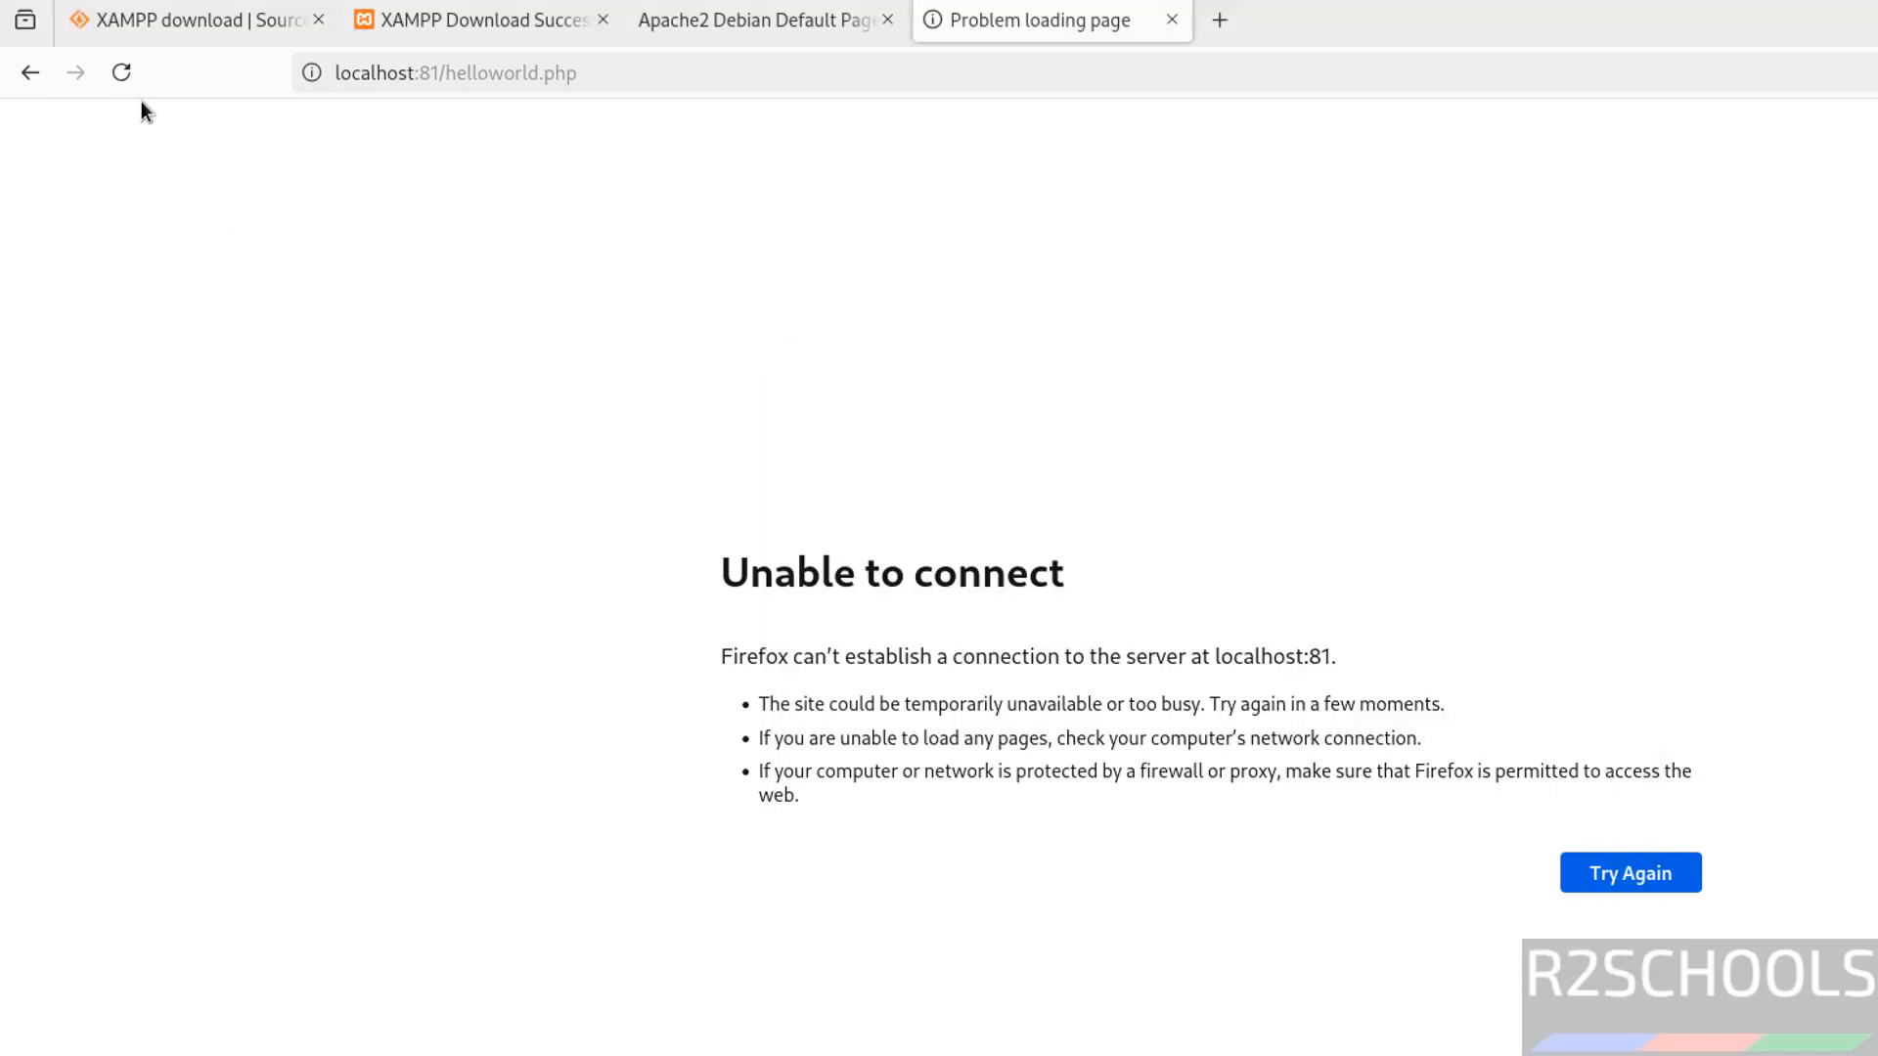
{"action": "left_click", "coordinate": [1629, 871]}
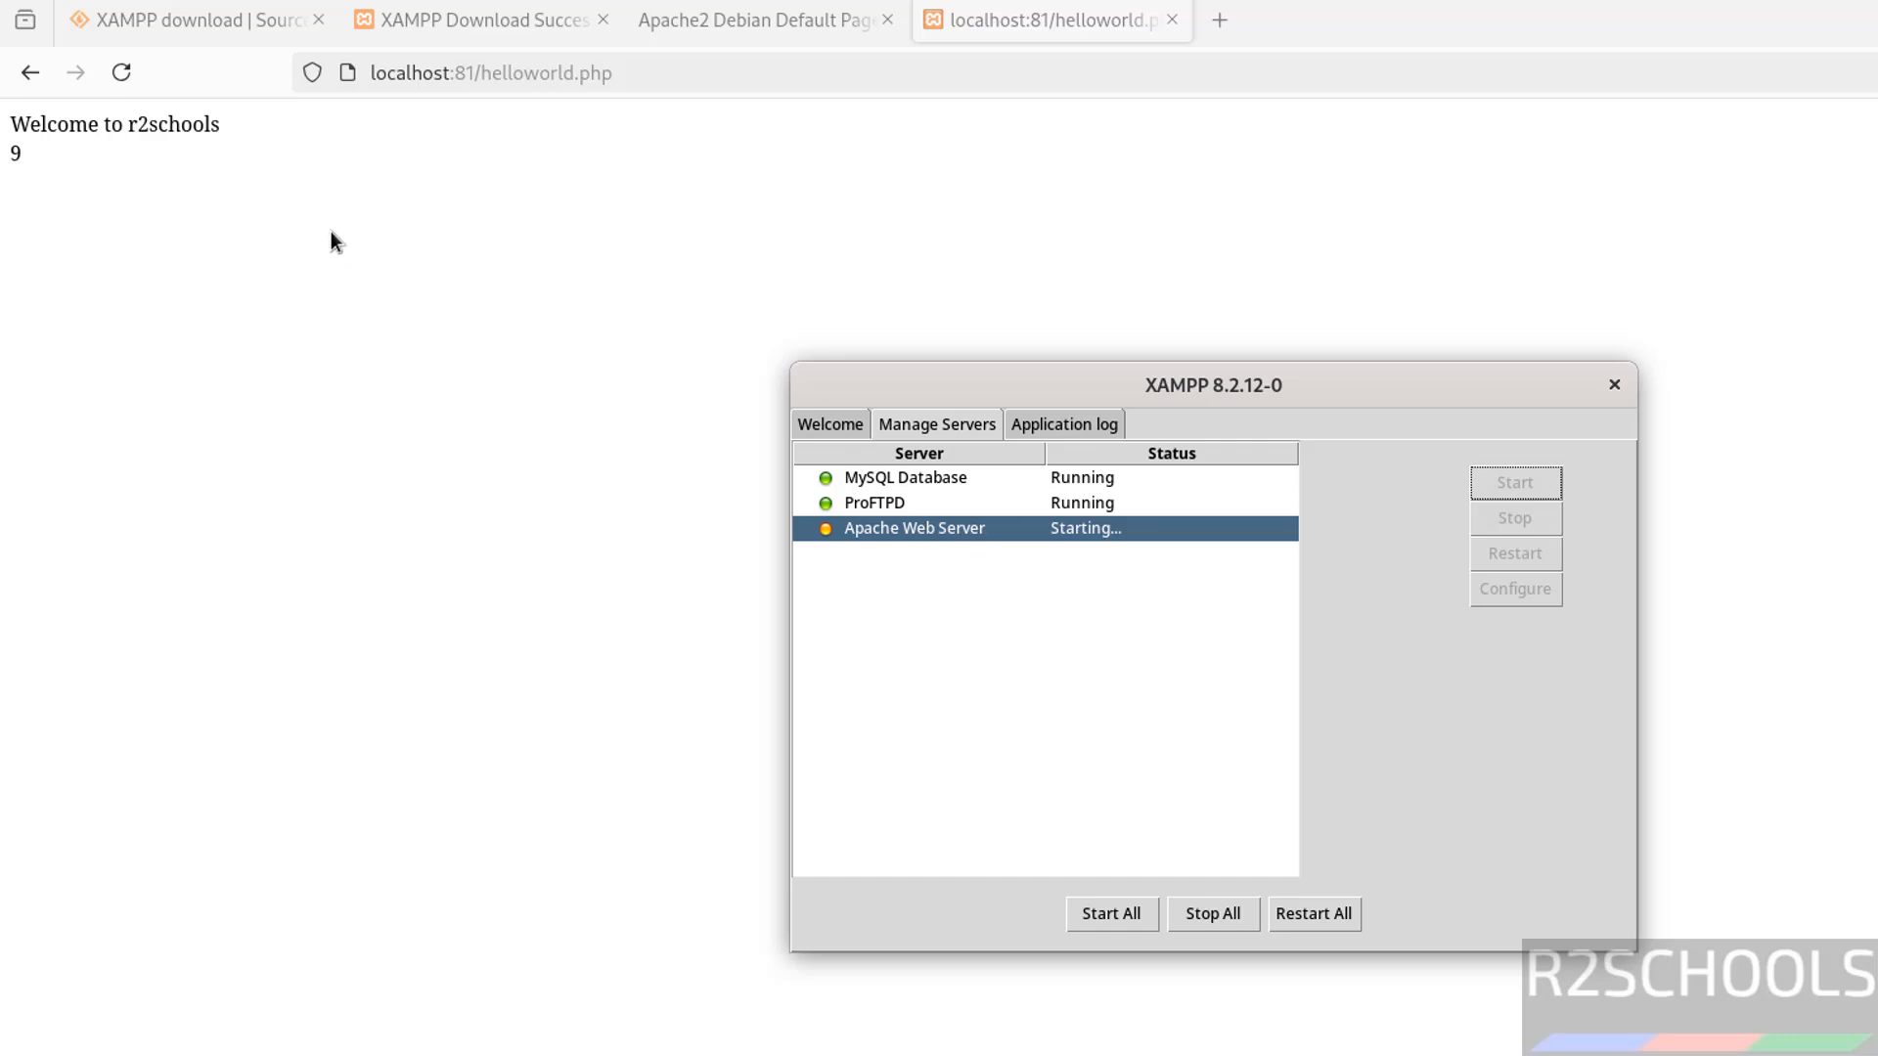
{"action": "mouse_move", "coordinate": [429, 319]}
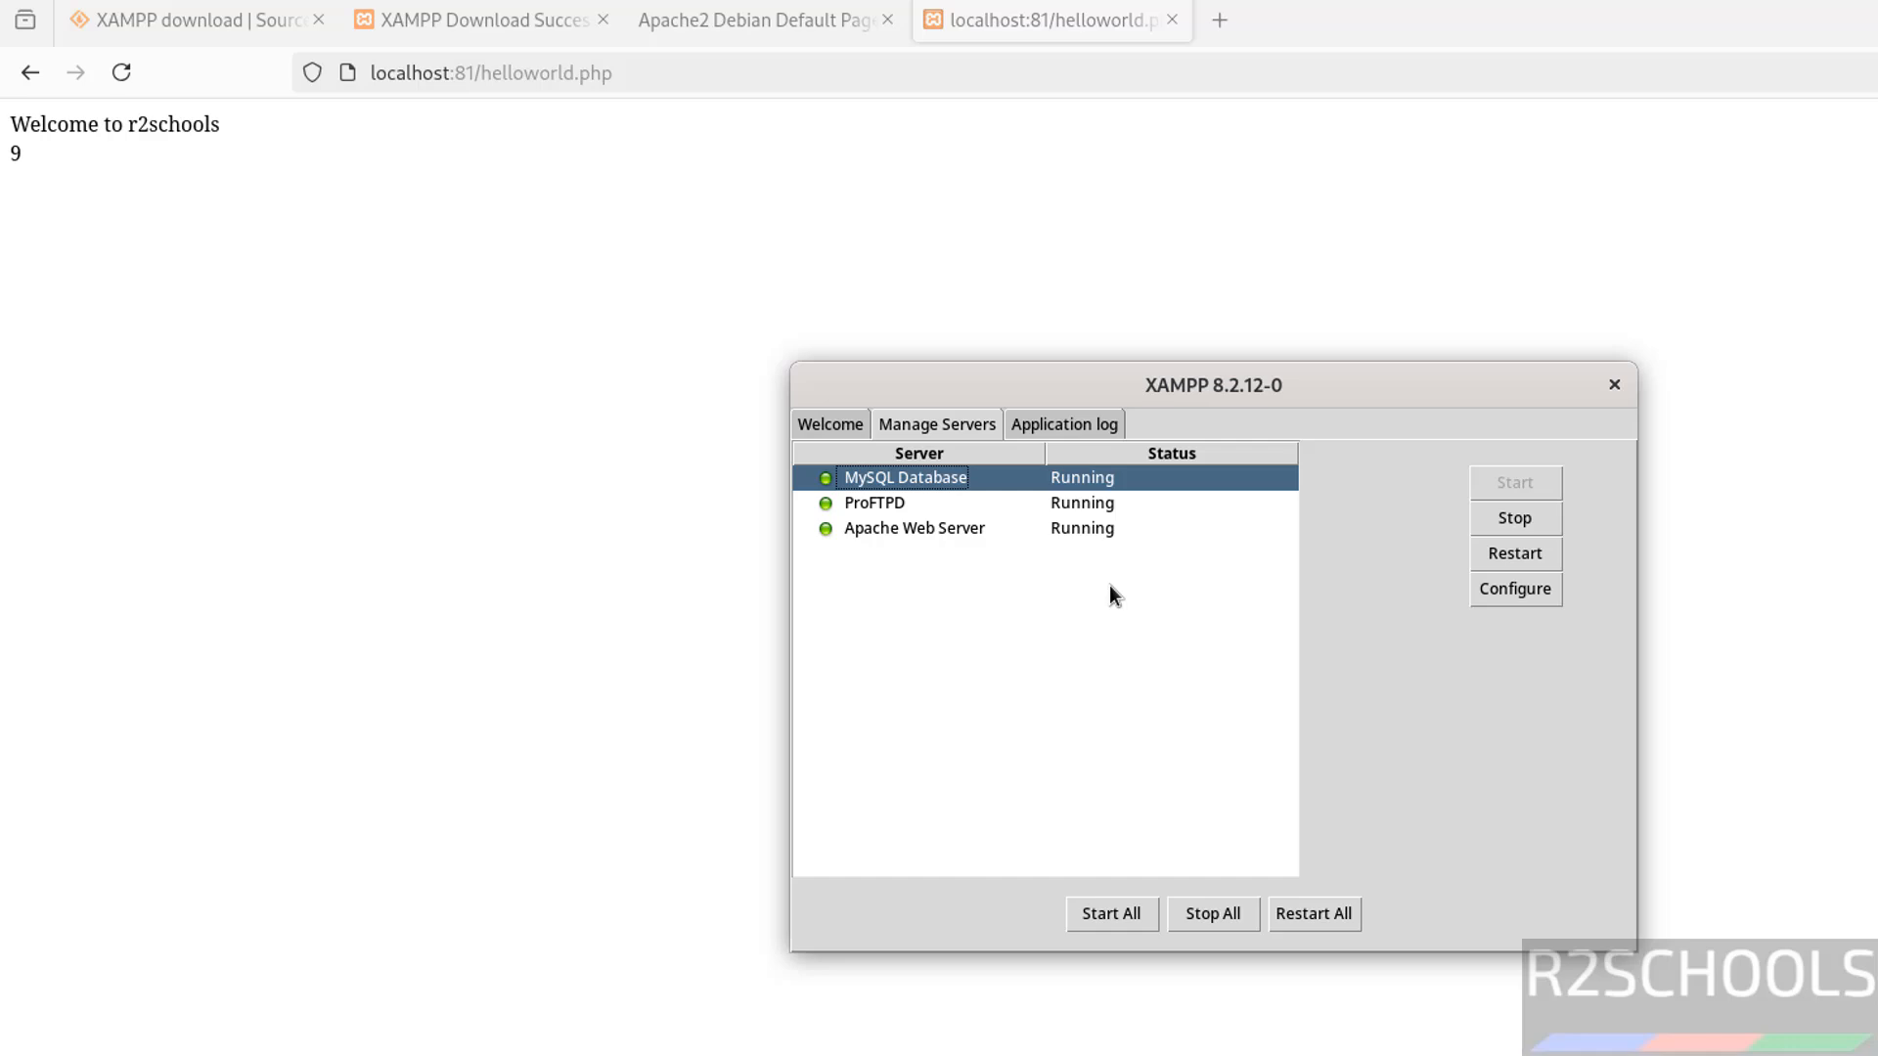
{"action": "mouse_move", "coordinate": [1612, 384]}
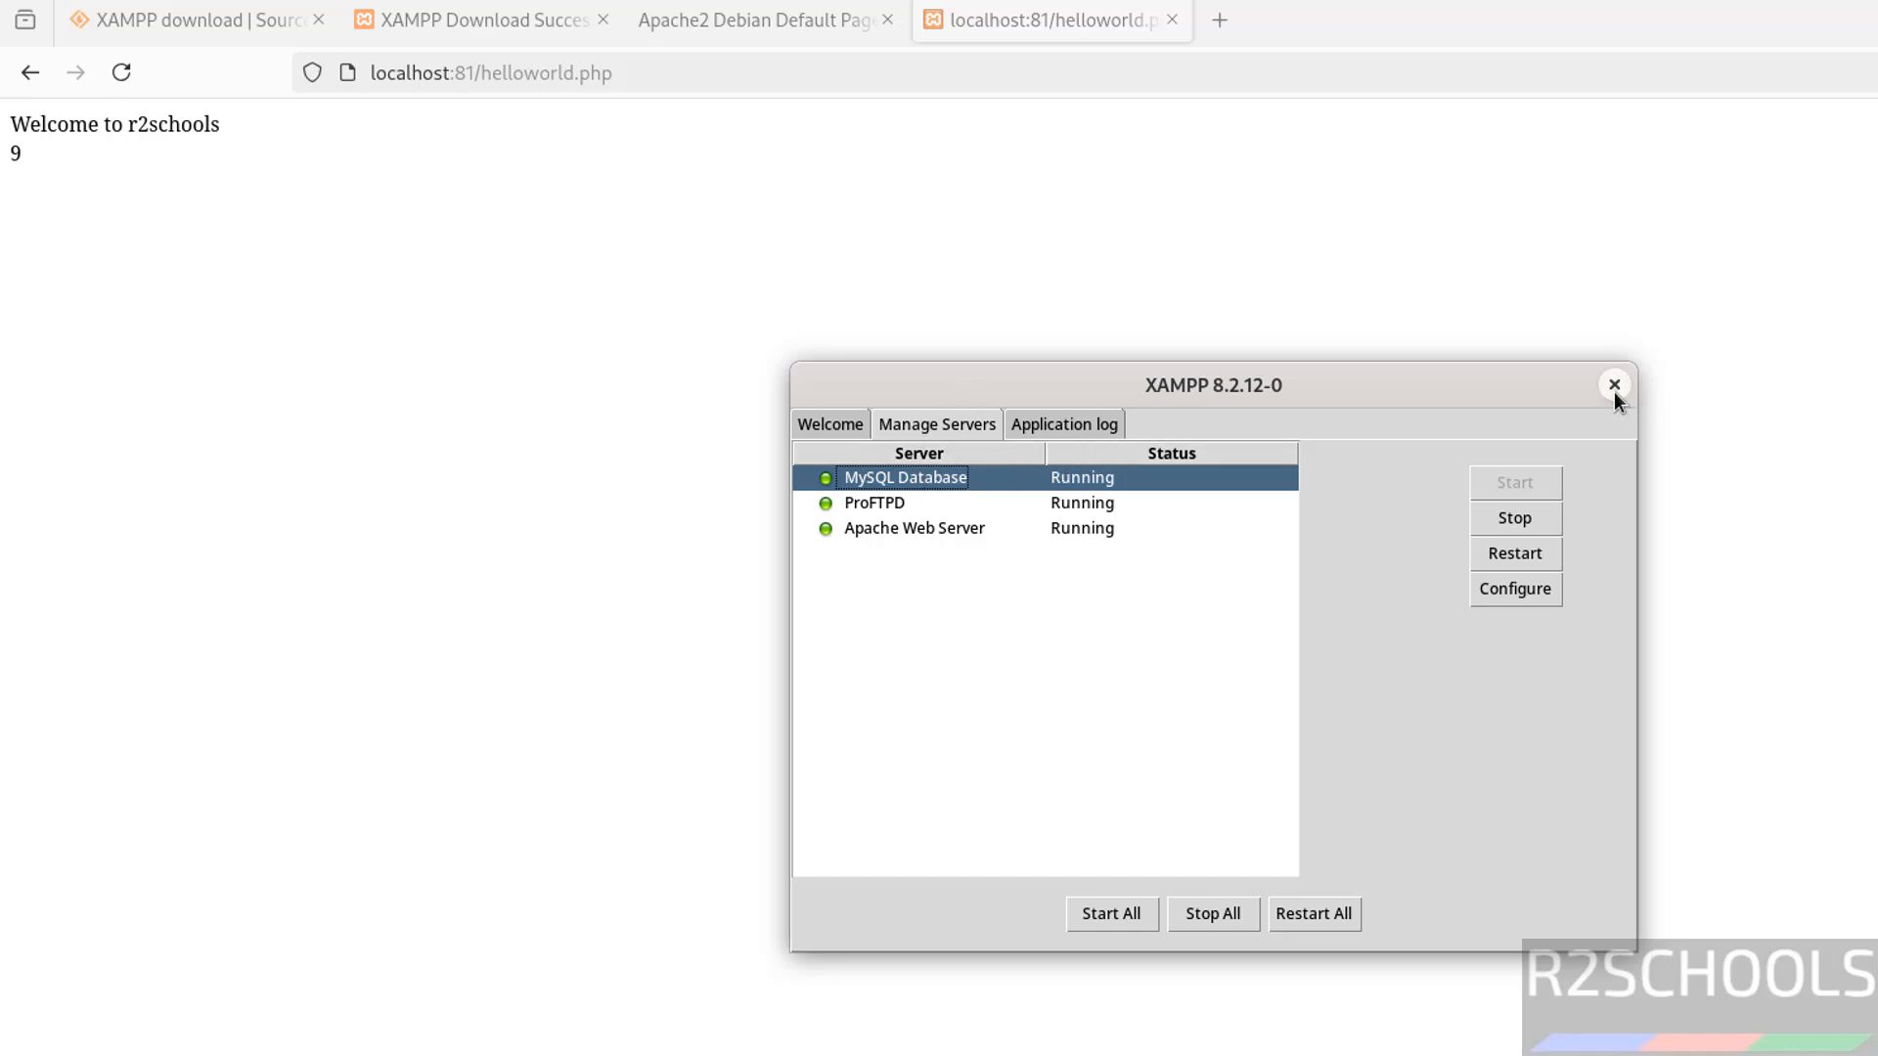
{"action": "left_click", "coordinate": [1612, 384]}
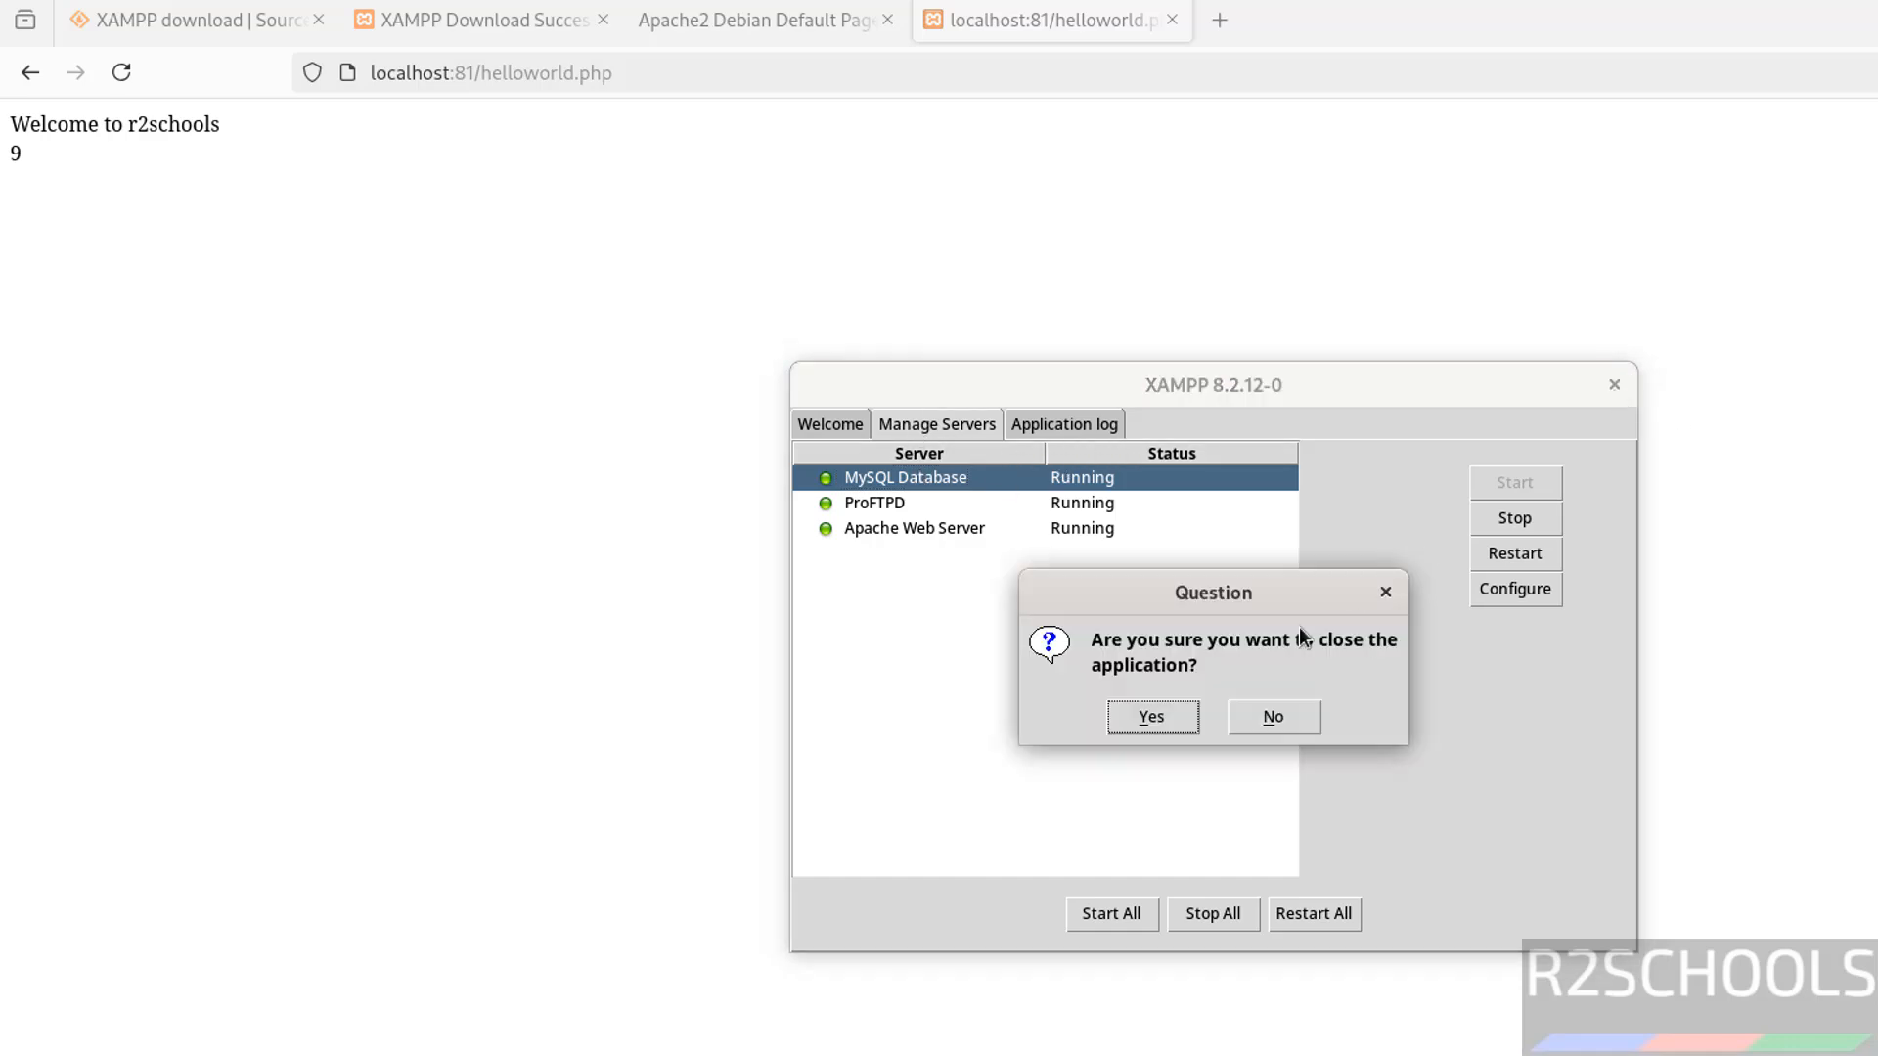
{"action": "left_click", "coordinate": [1148, 716]}
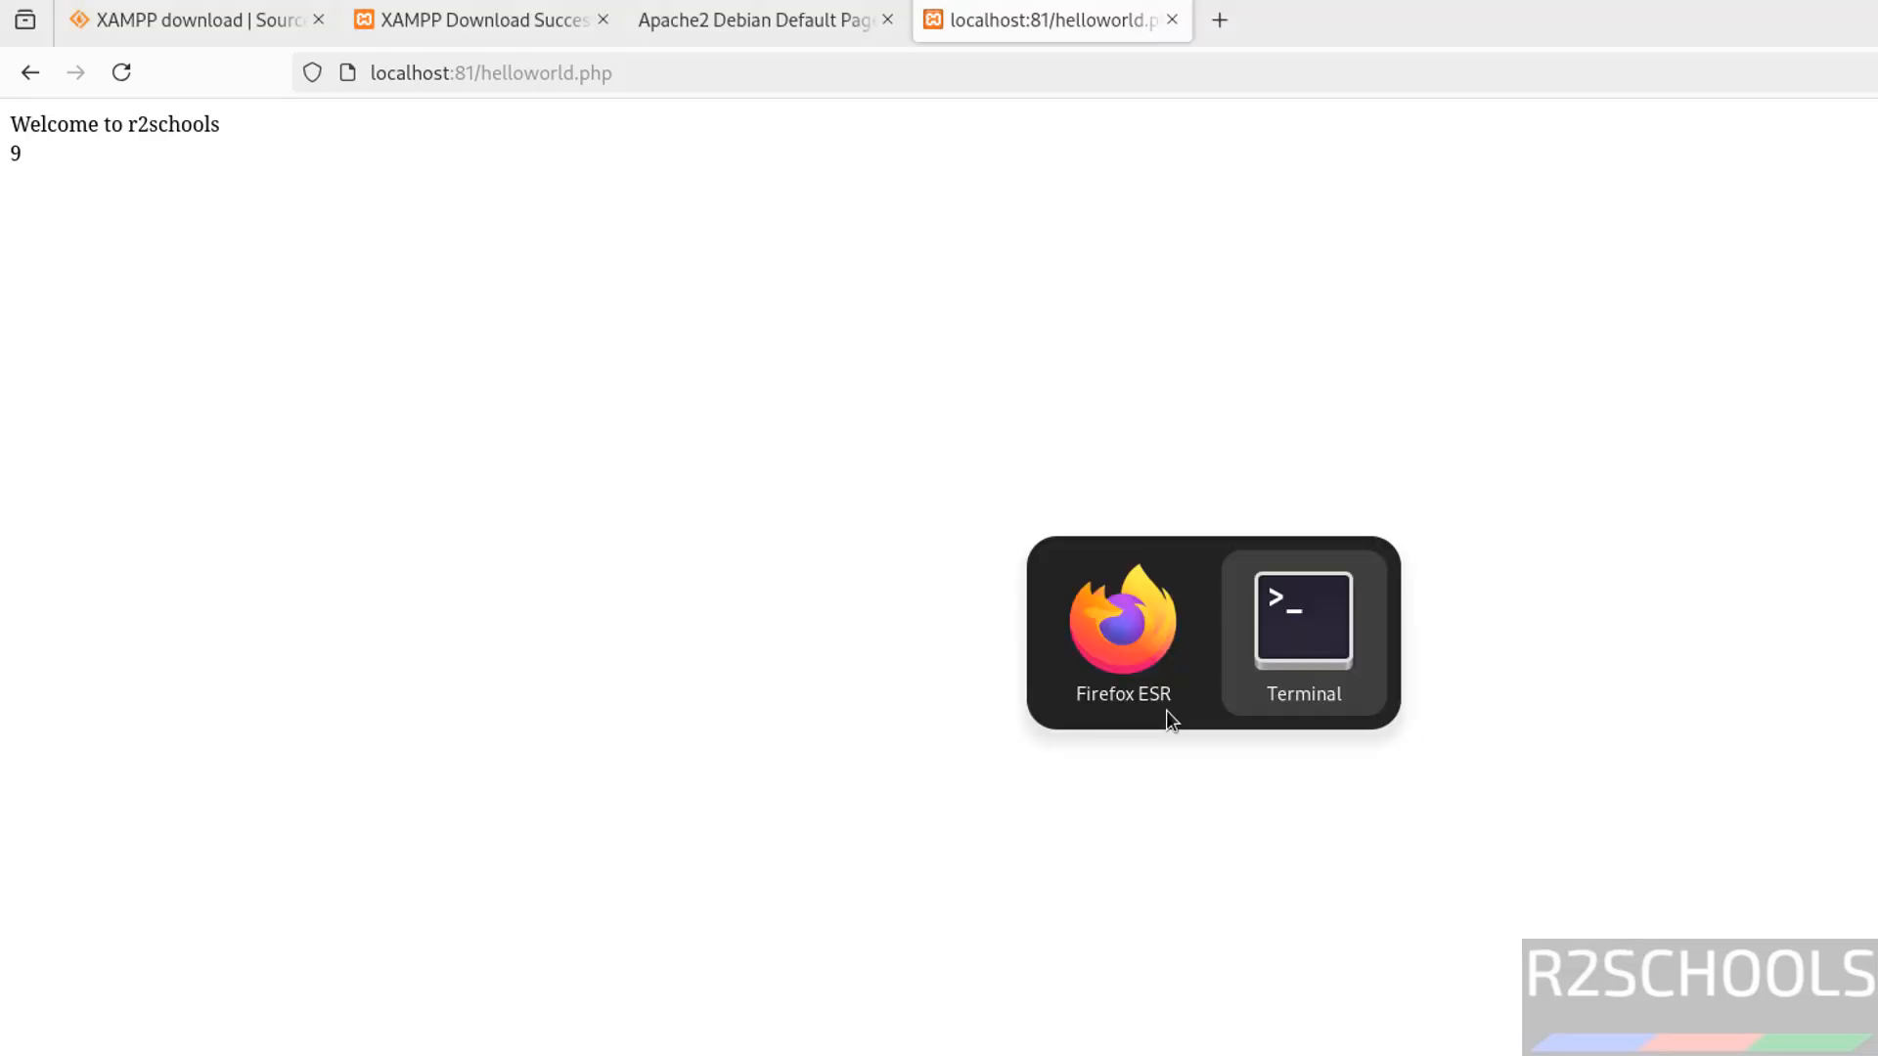
In the terminal, change into the /opt/lampp directory
{"action": "left_click", "coordinate": [1302, 630]}
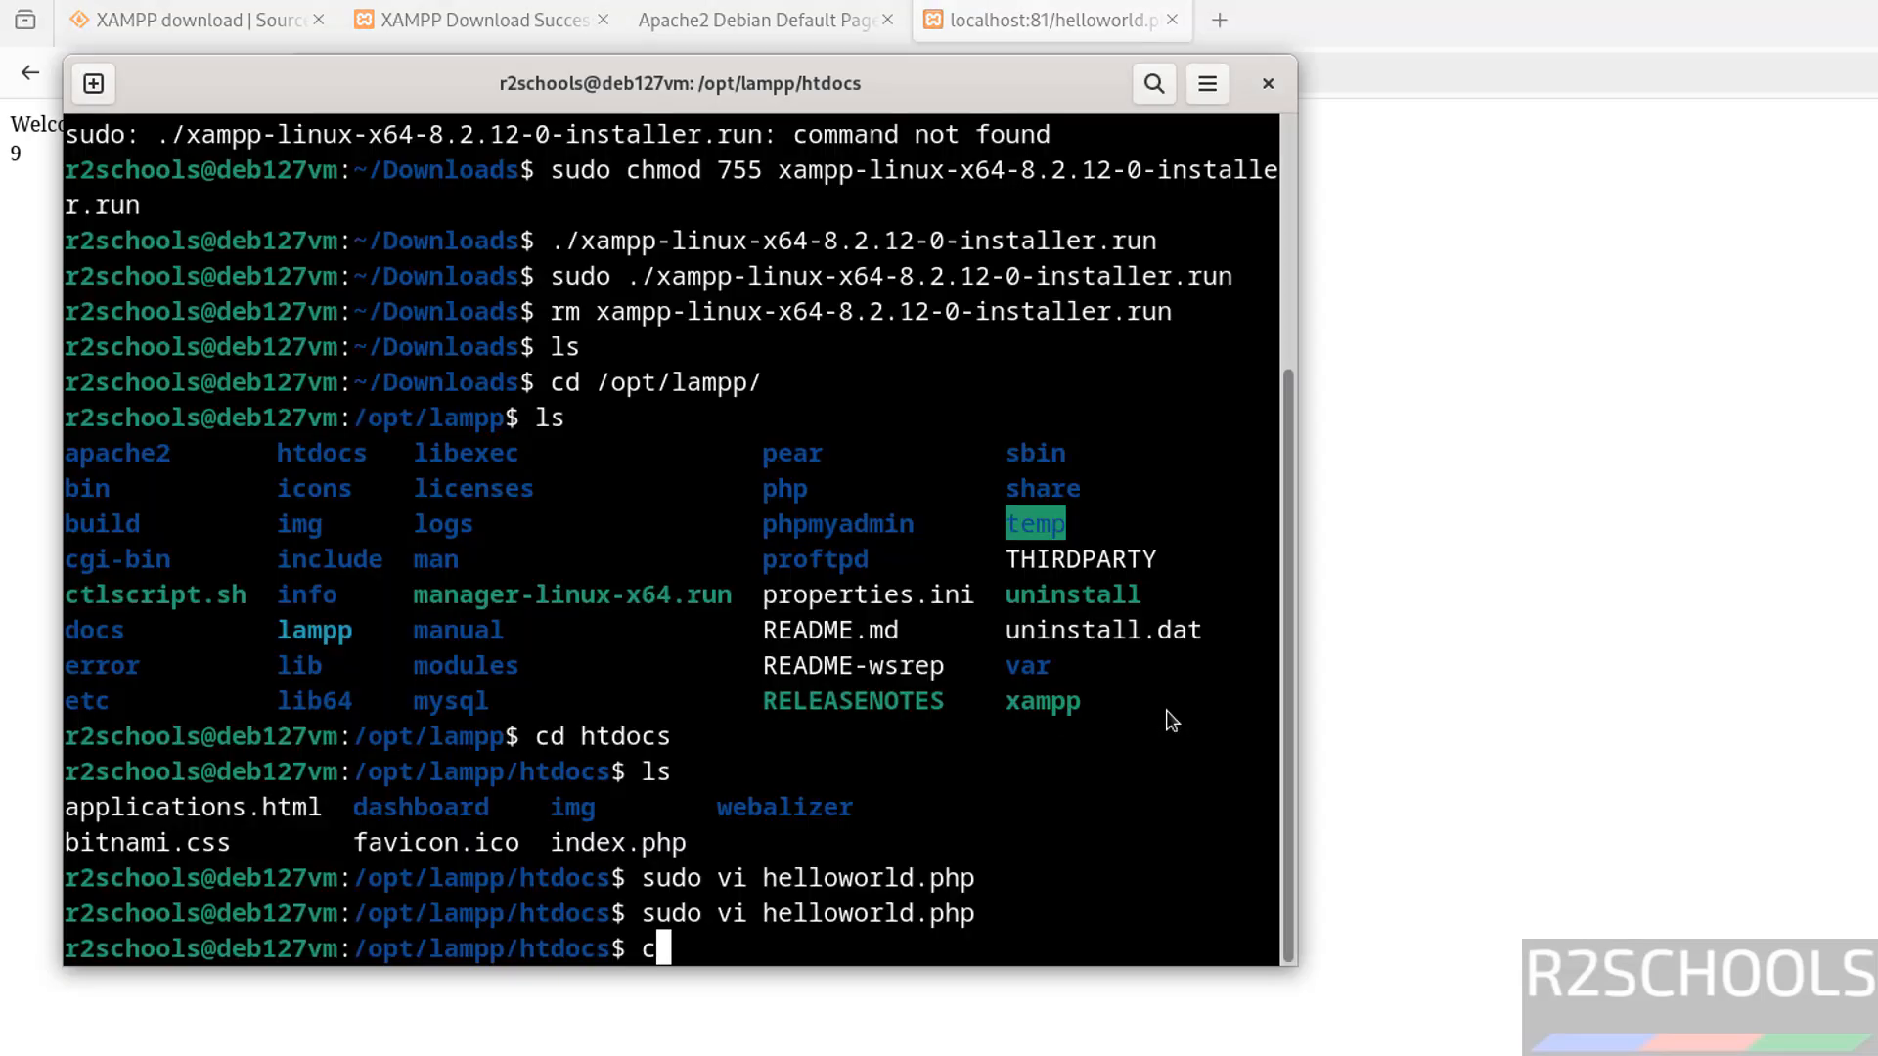
{"action": "type", "text": "d ~"}
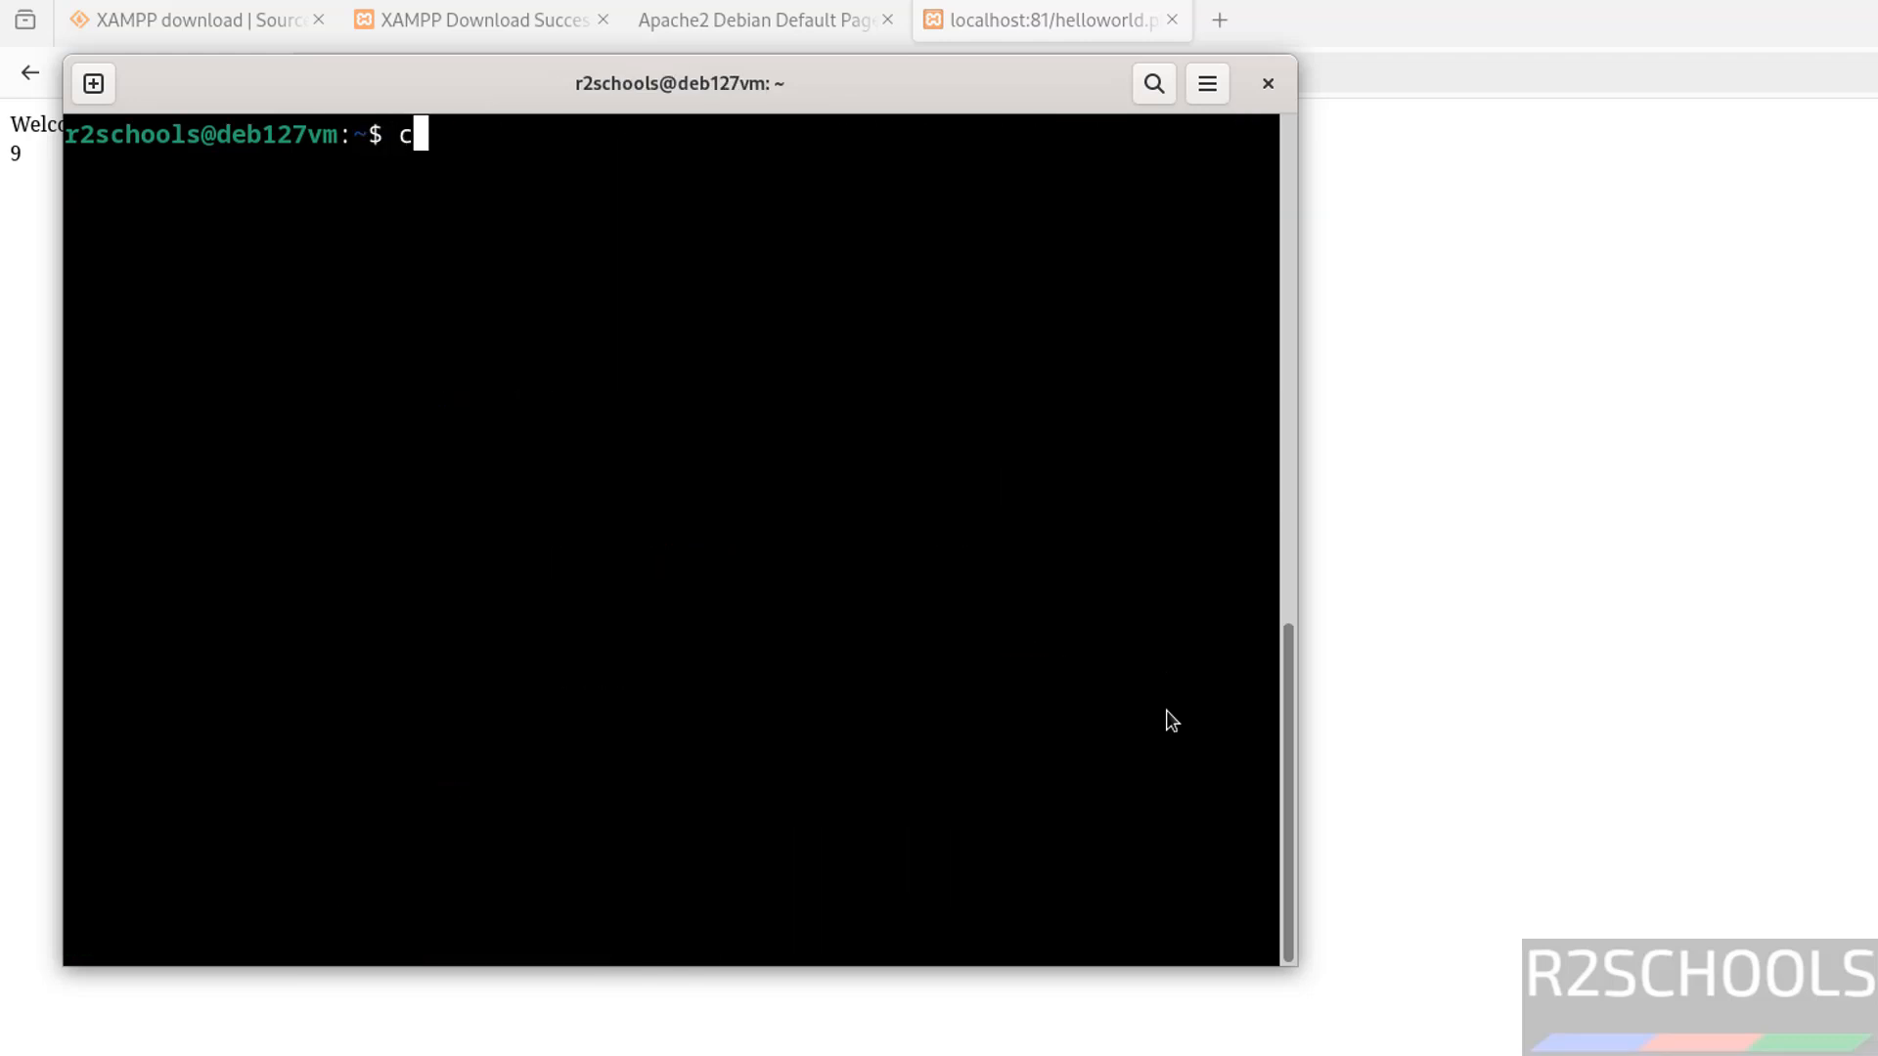
{"action": "type", "text": "d o"}
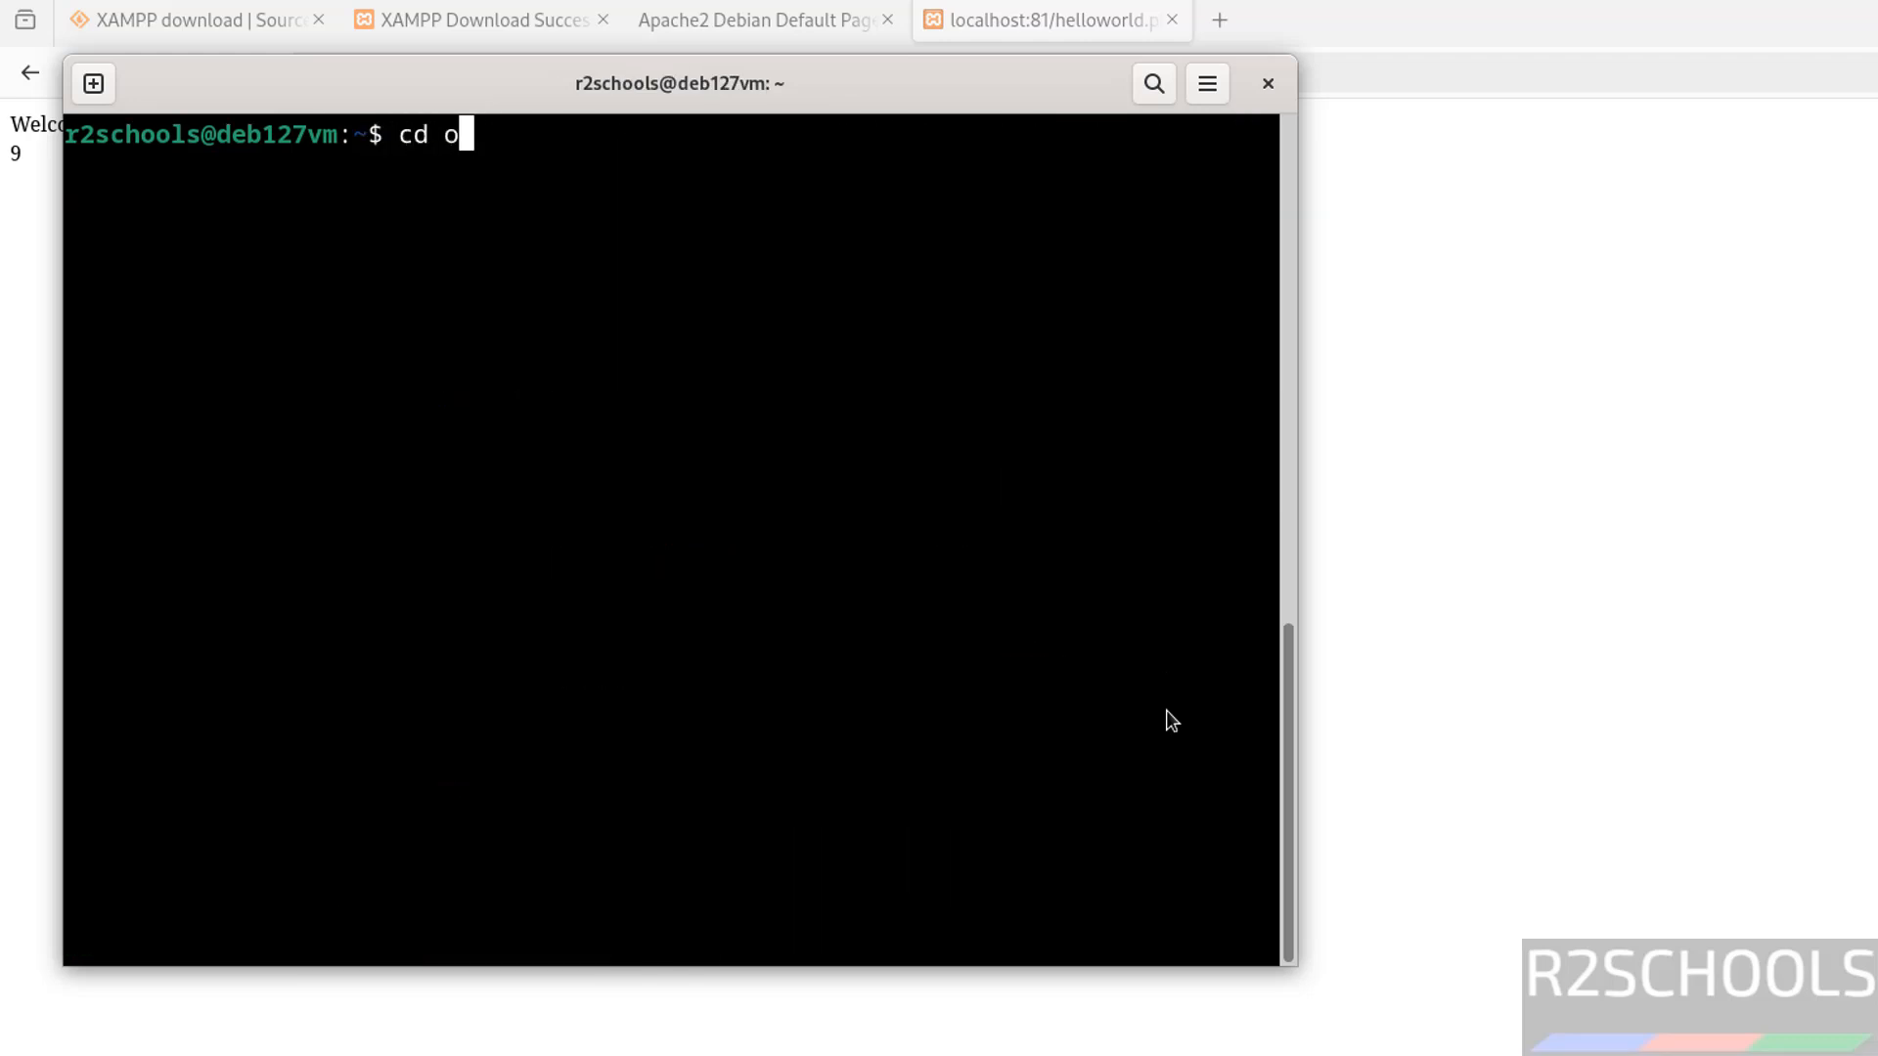
{"action": "type", "text": "/opt/"}
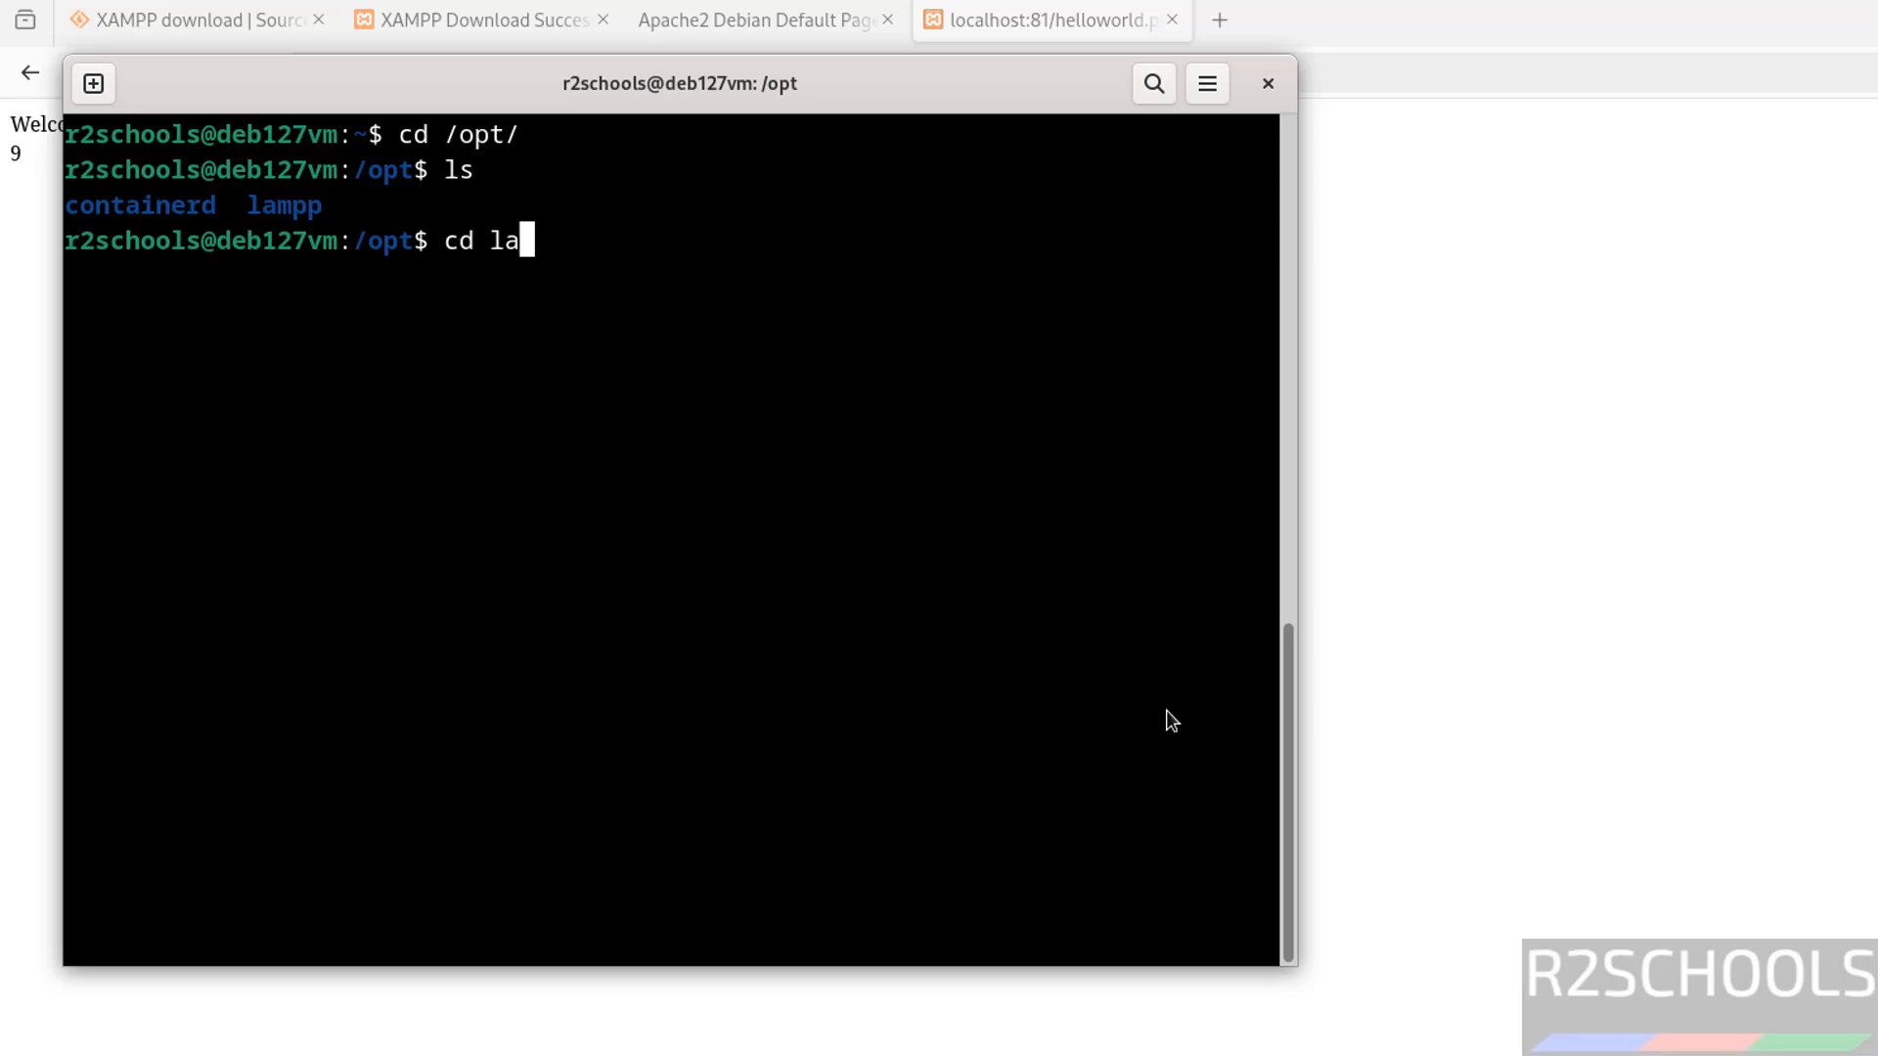
{"action": "key", "text": "Return"}
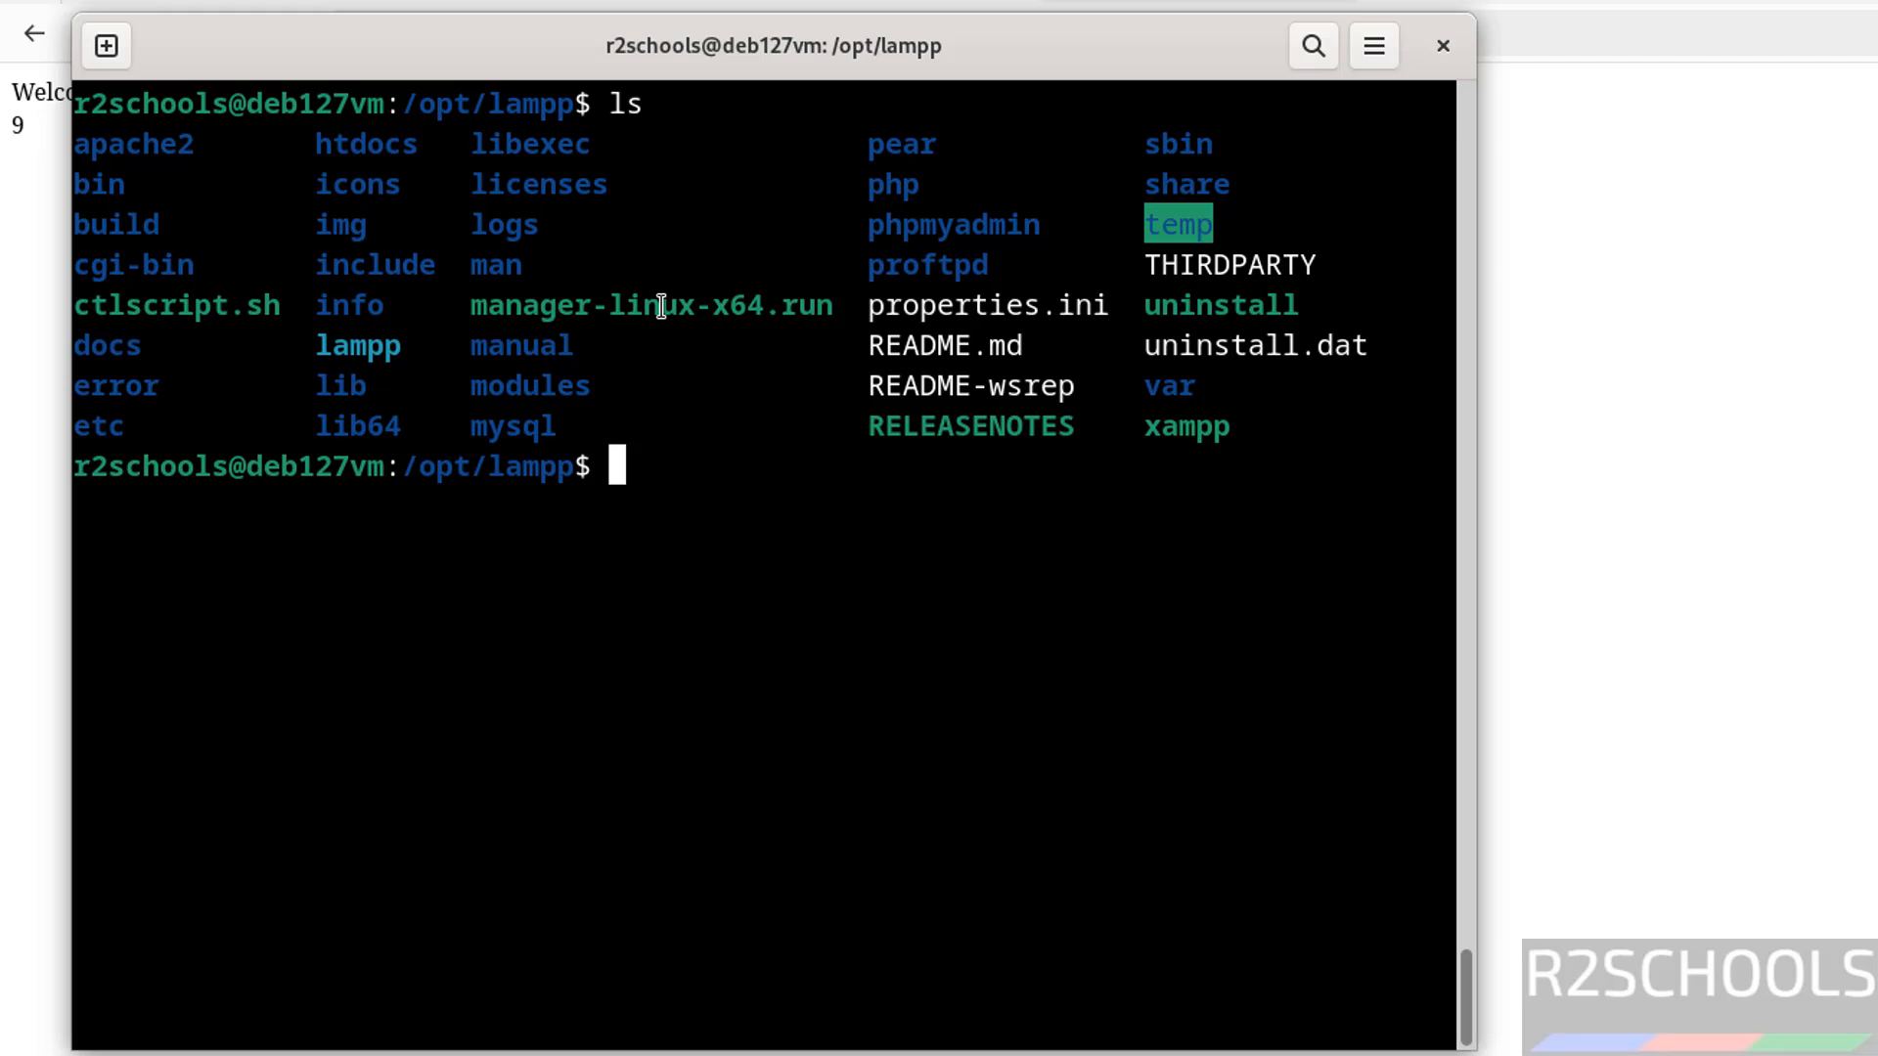
Launch the XAMPP manager with sudo ./manager-linux-x64.run
{"action": "type", "text": "sudo"}
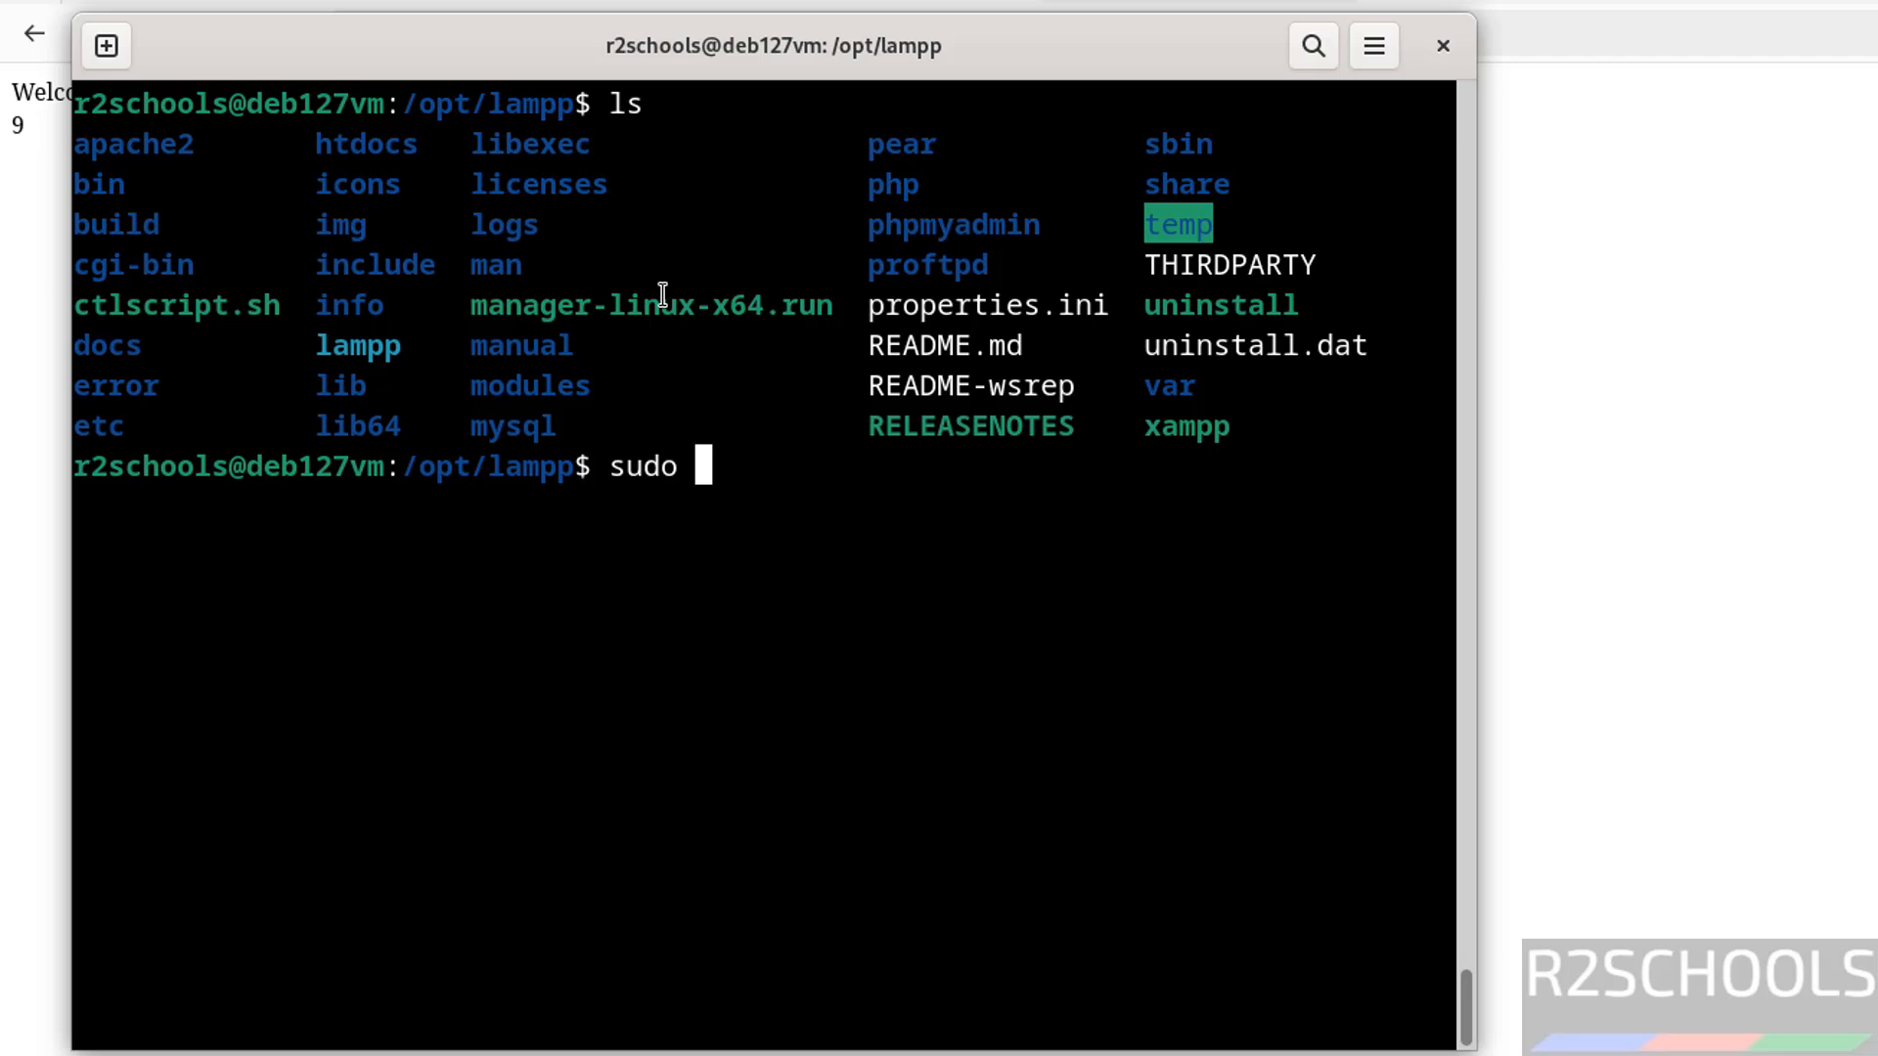
{"action": "right_click", "coordinate": [657, 305]}
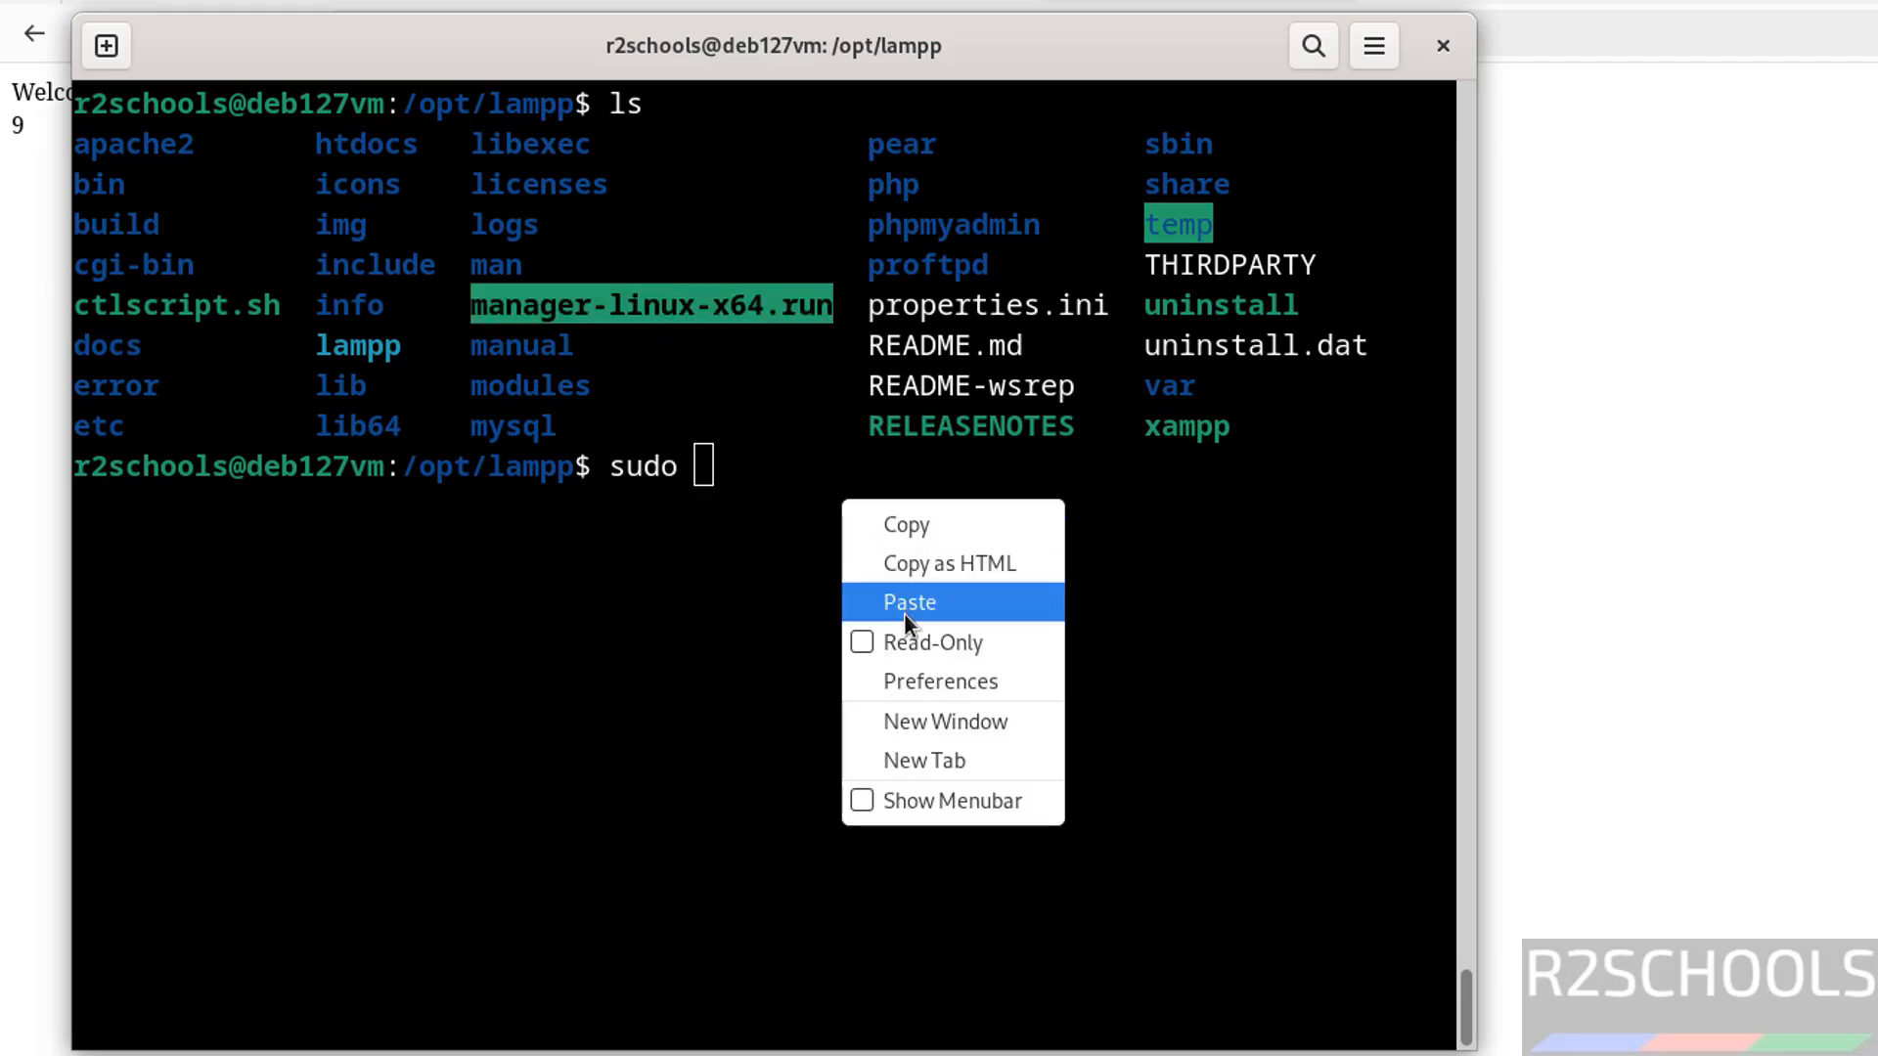
{"action": "left_click", "coordinate": [907, 602]}
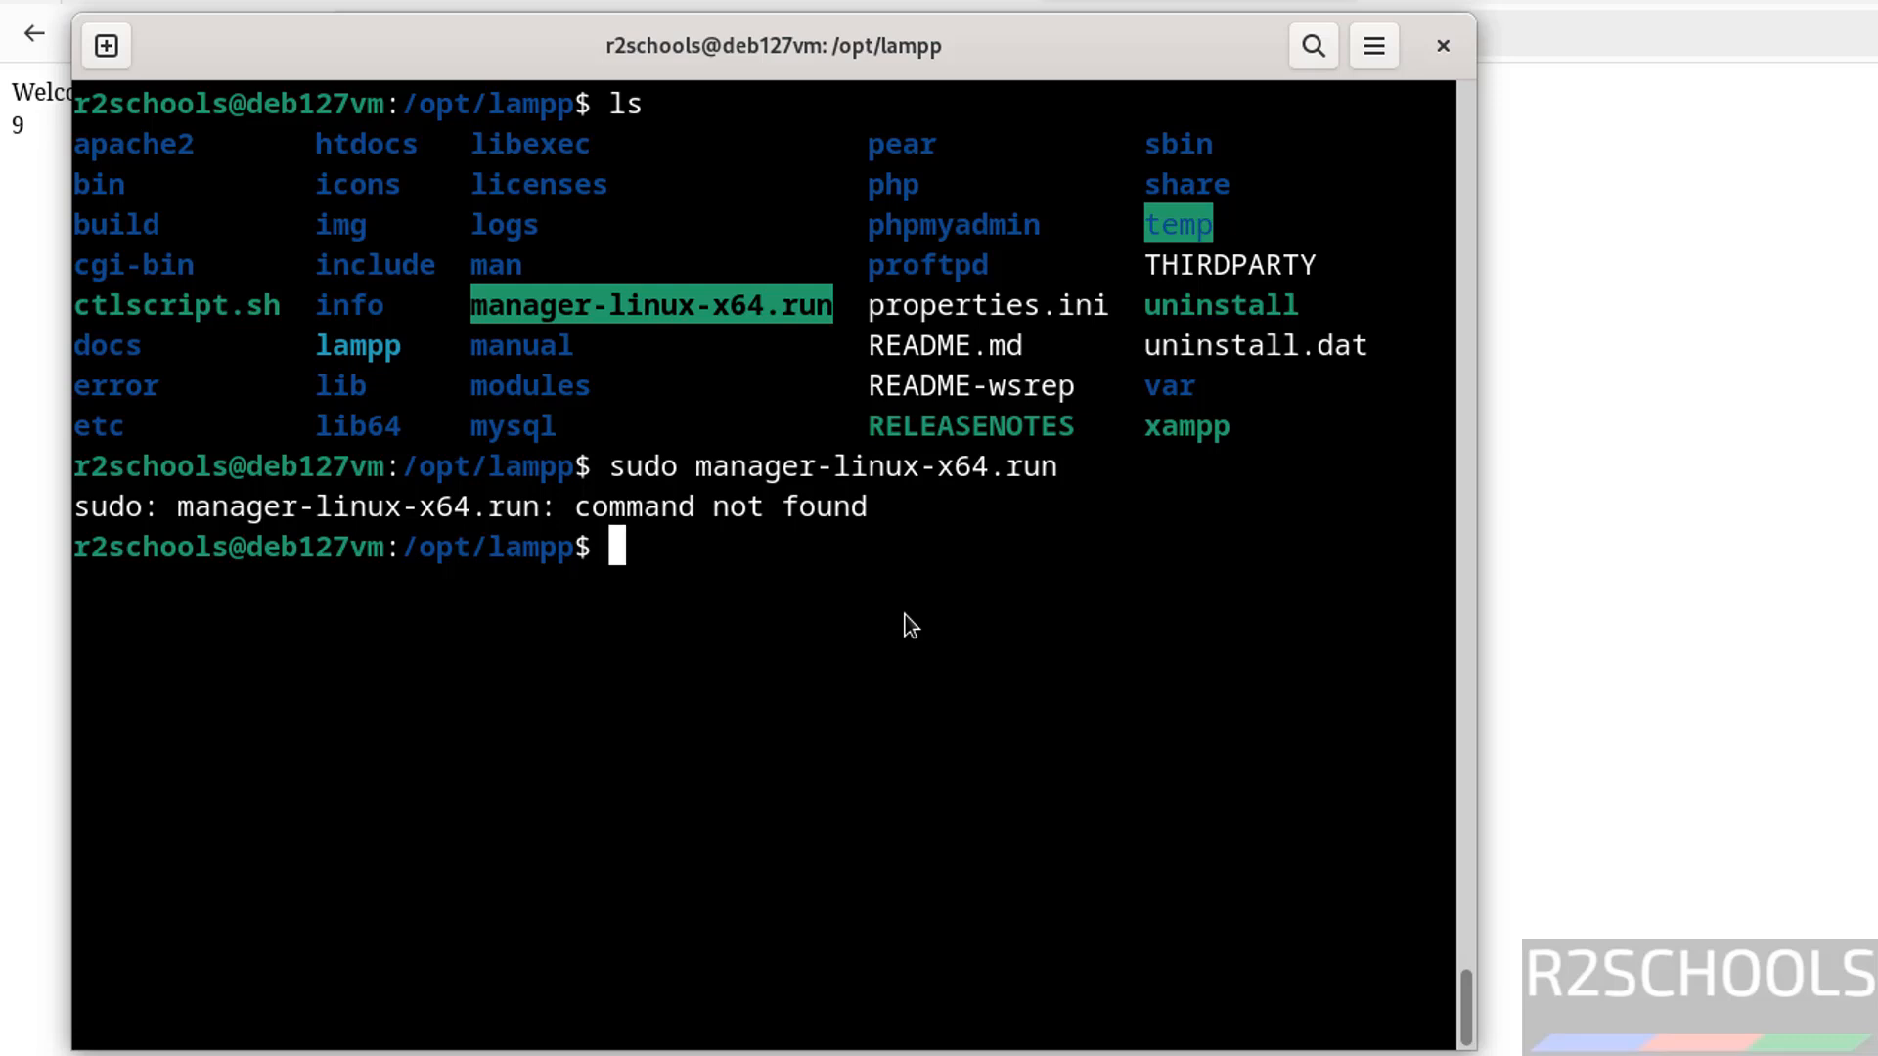
{"action": "key", "text": "Up"}
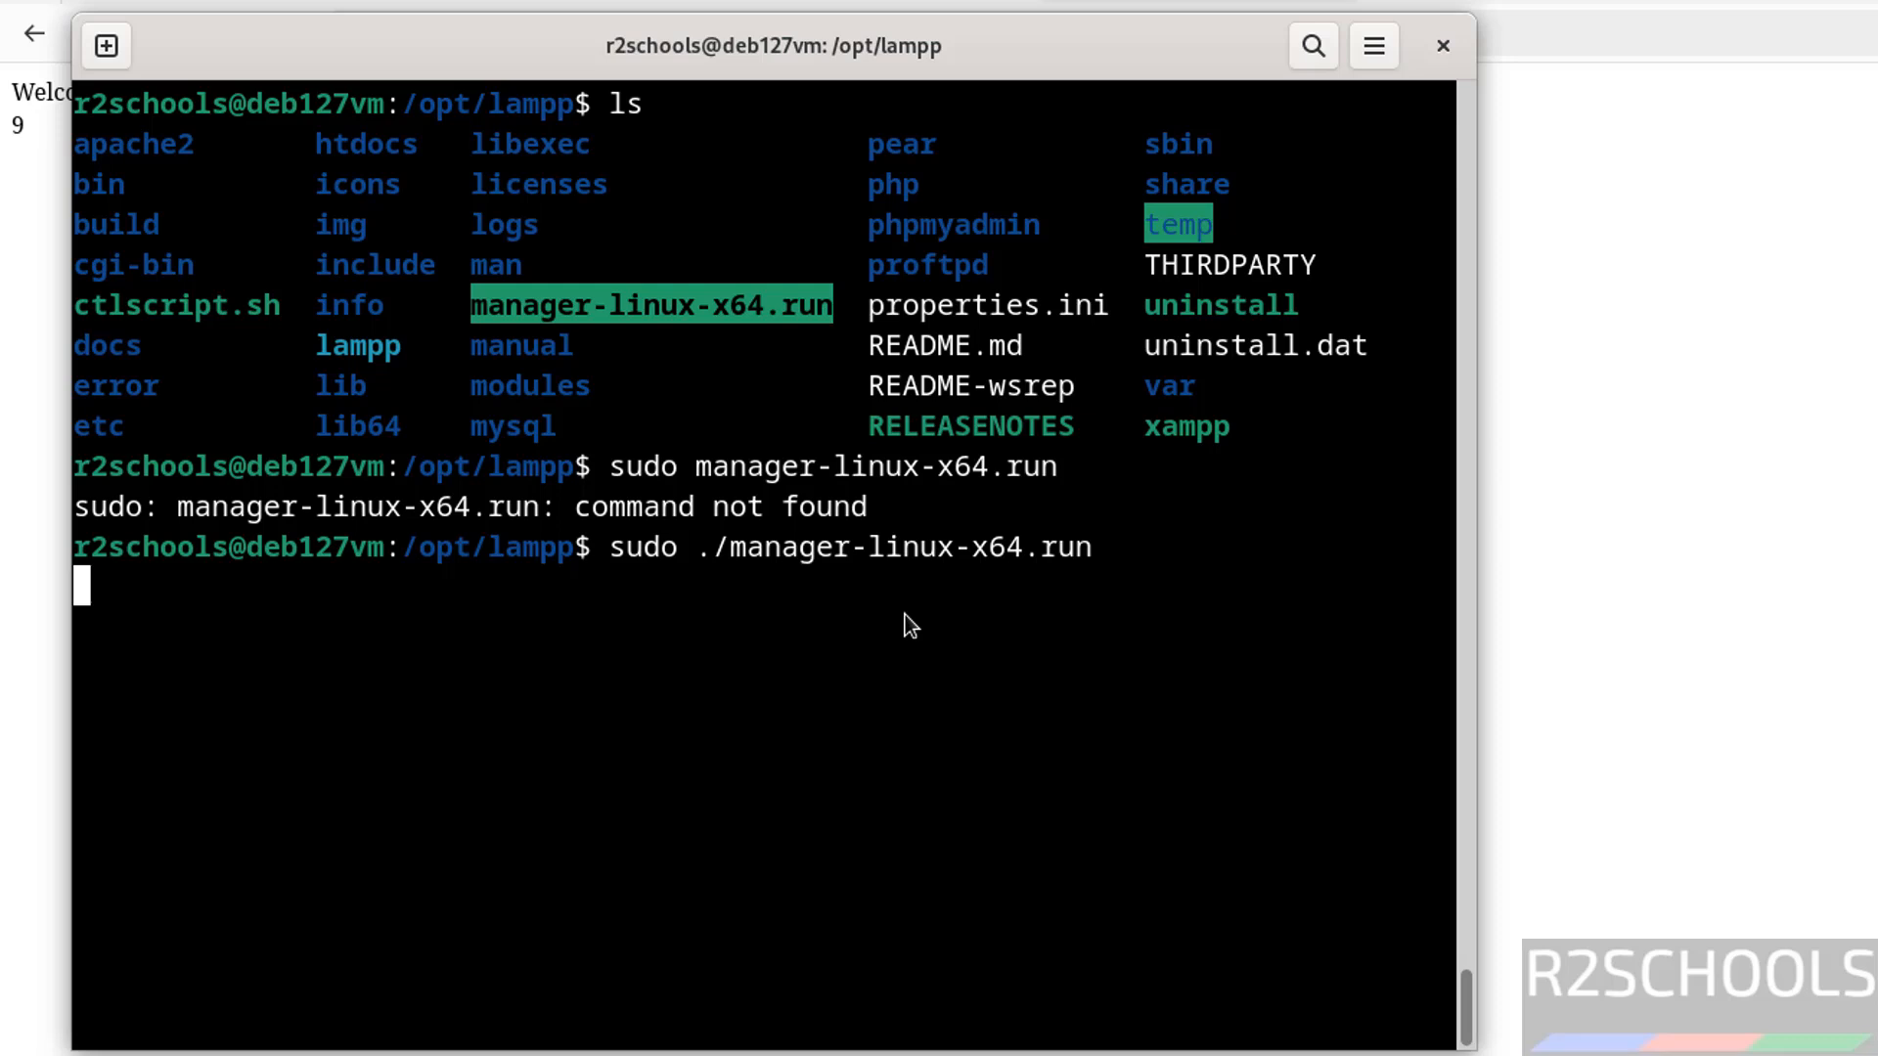
{"action": "key", "text": "Return"}
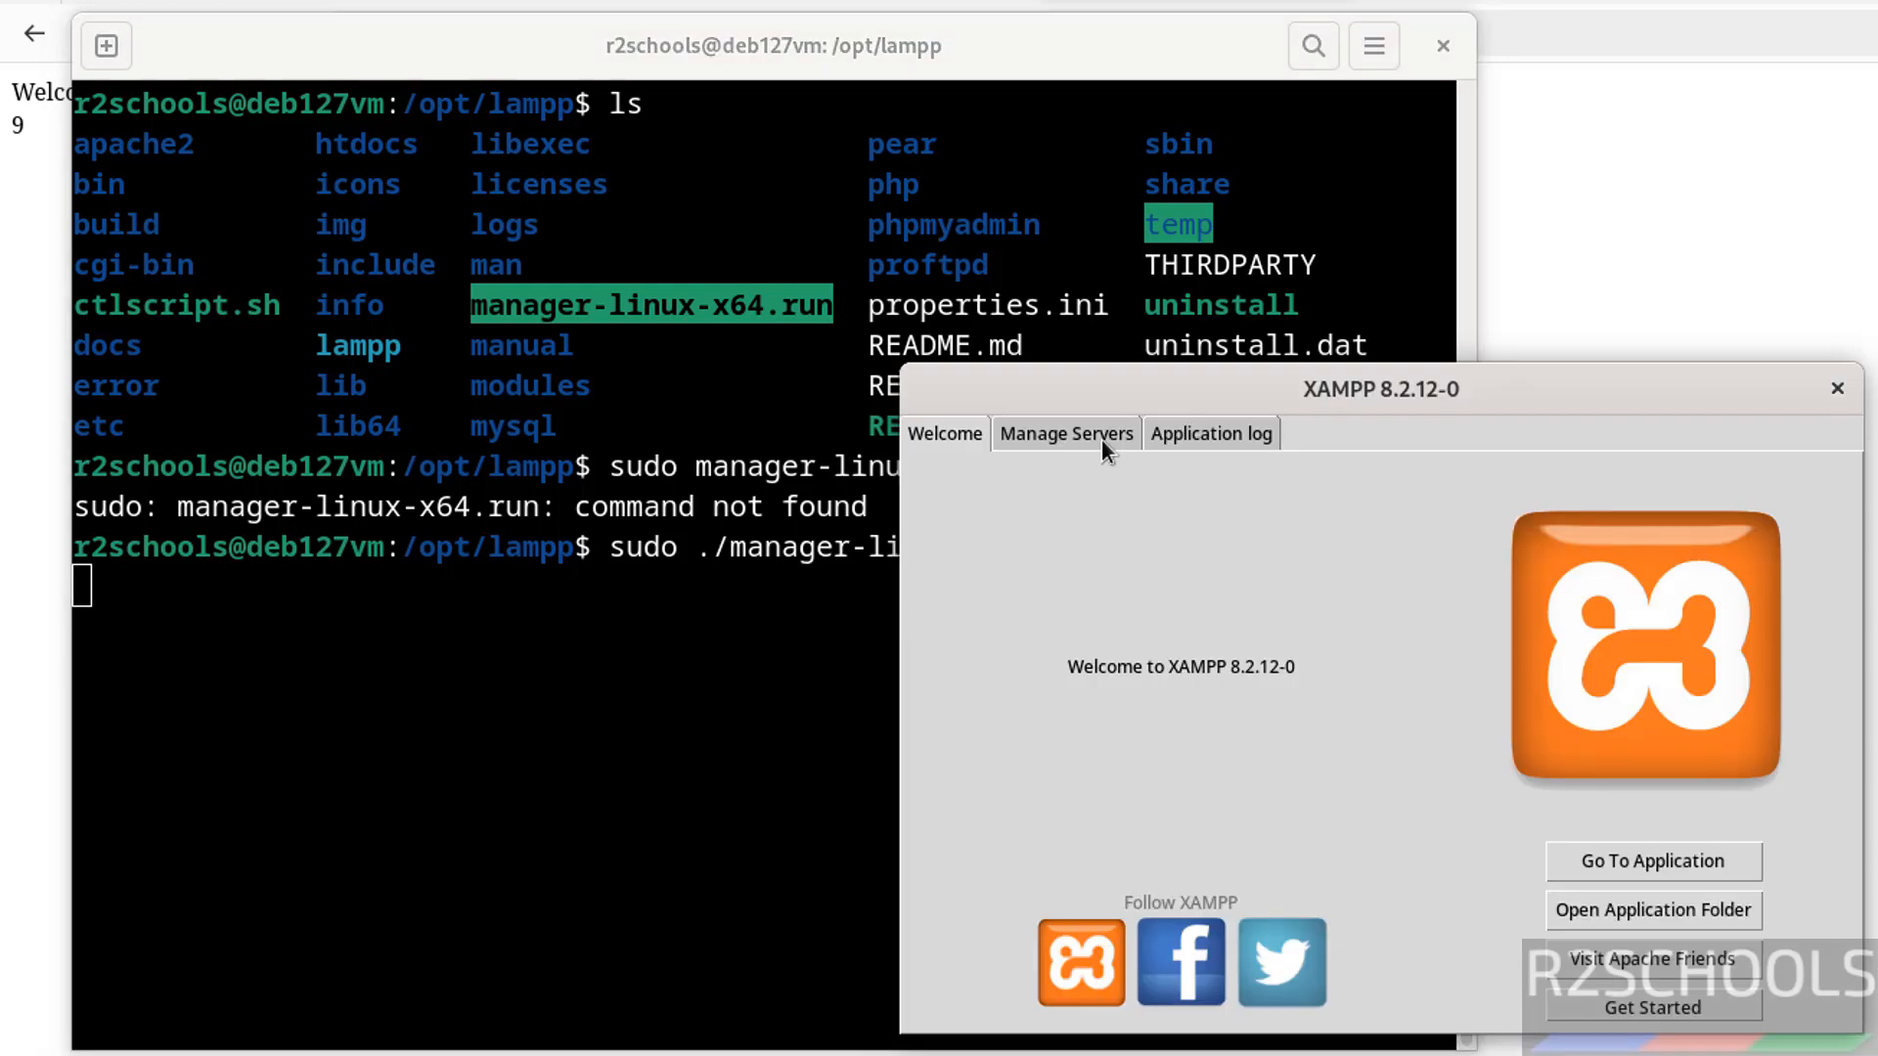
View Manage Servers to confirm MySQL Database, ProFTPD and Apache Web Server are running
{"action": "left_click", "coordinate": [1065, 433]}
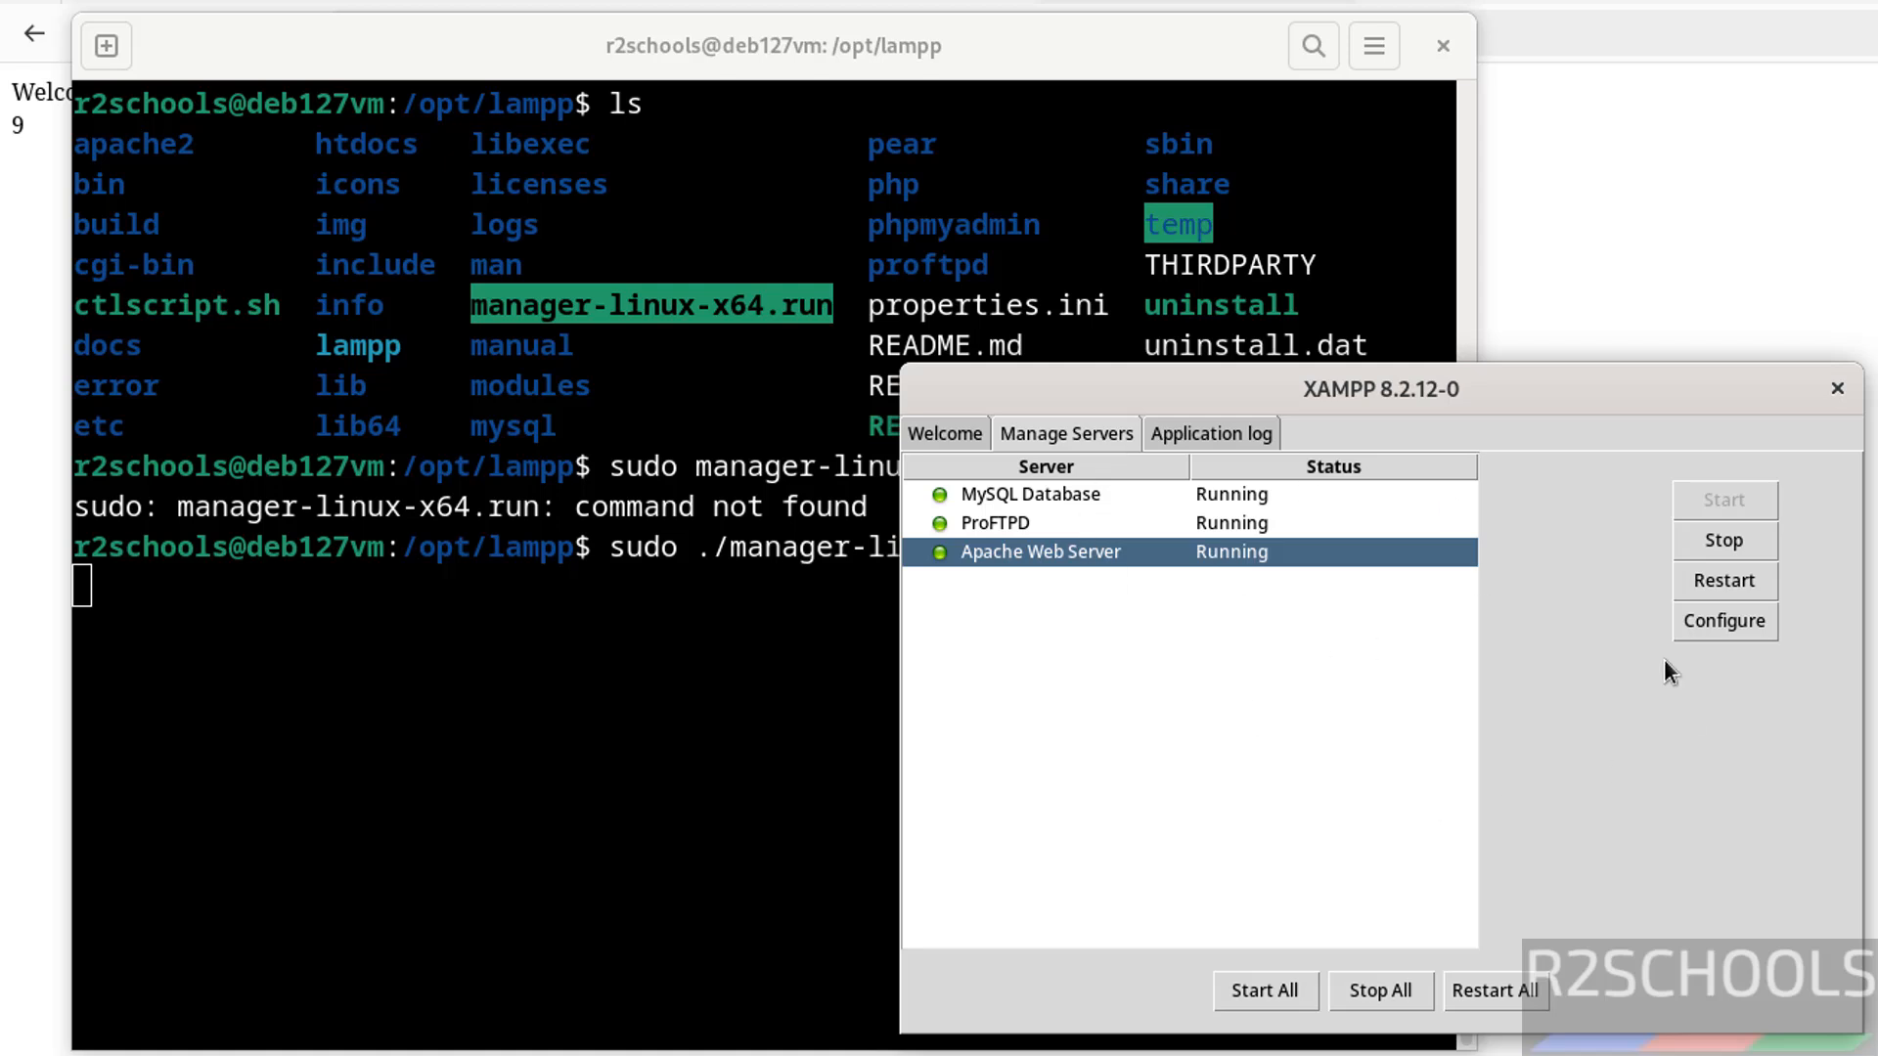
{"action": "mouse_move", "coordinate": [1631, 703]}
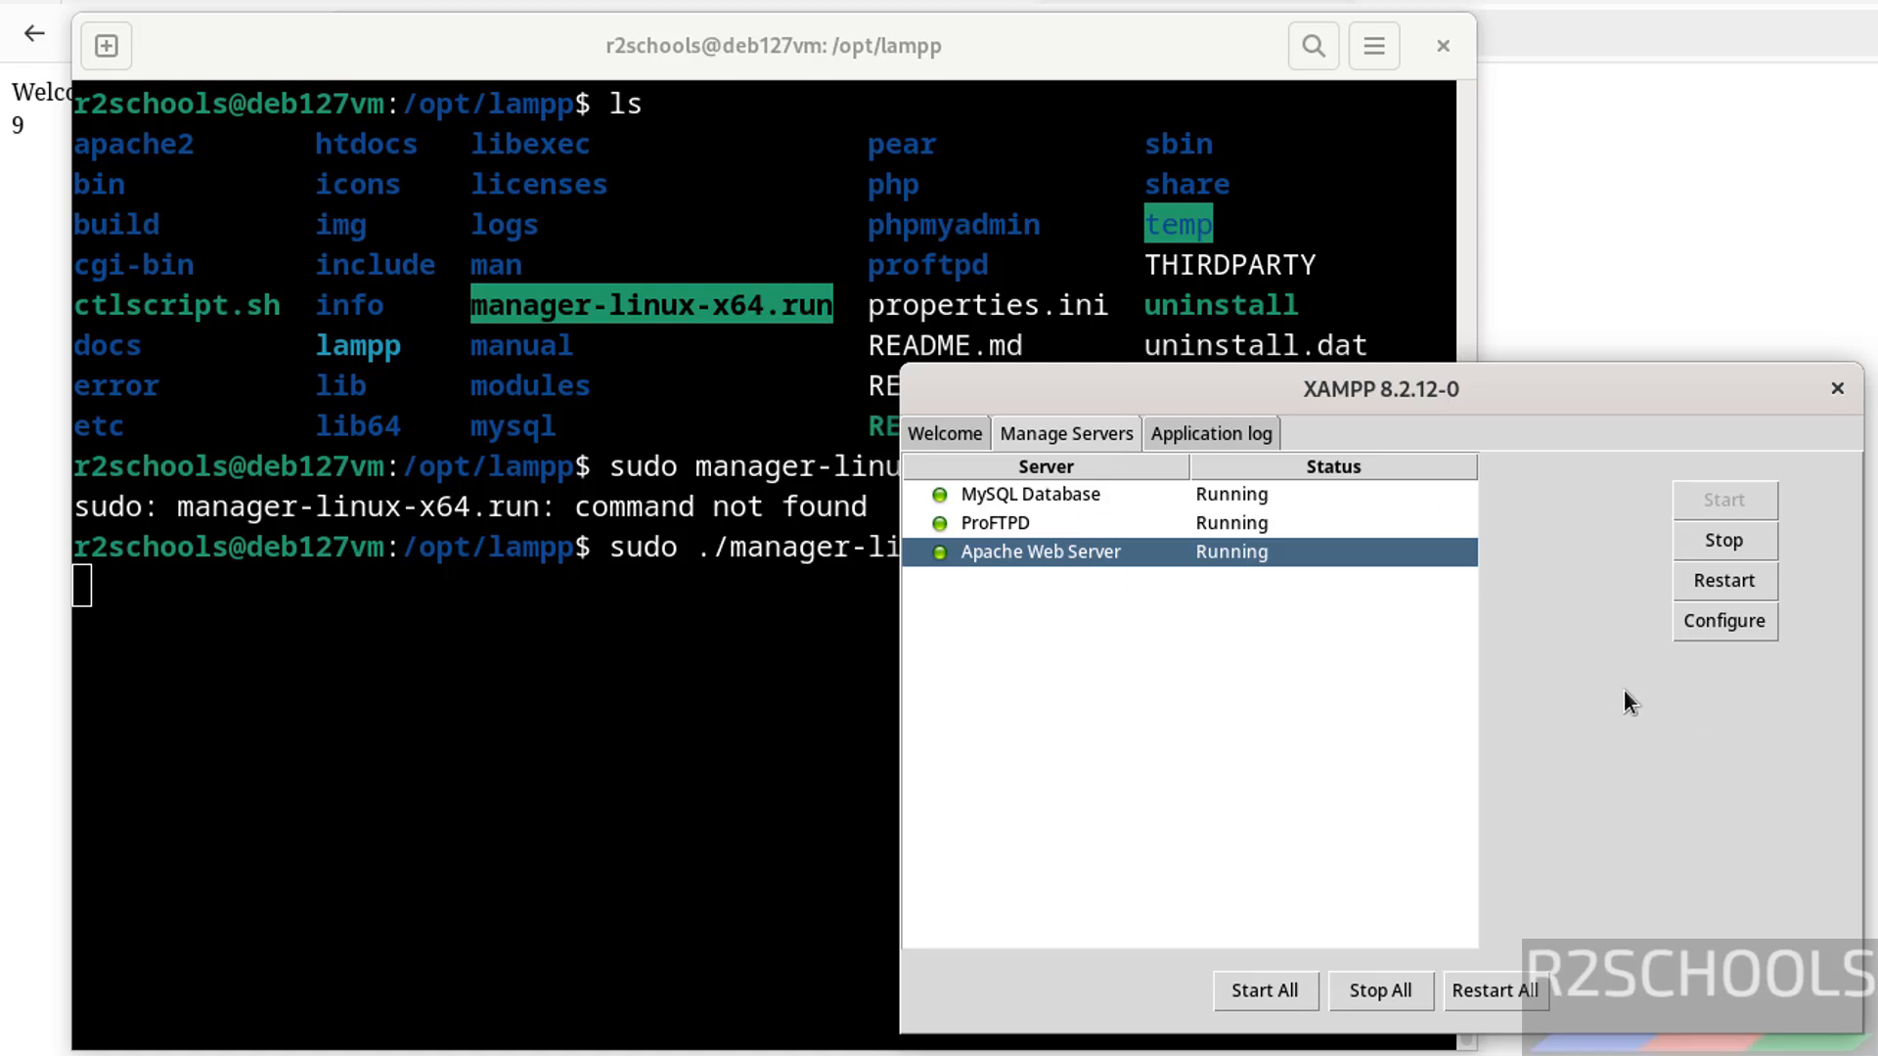